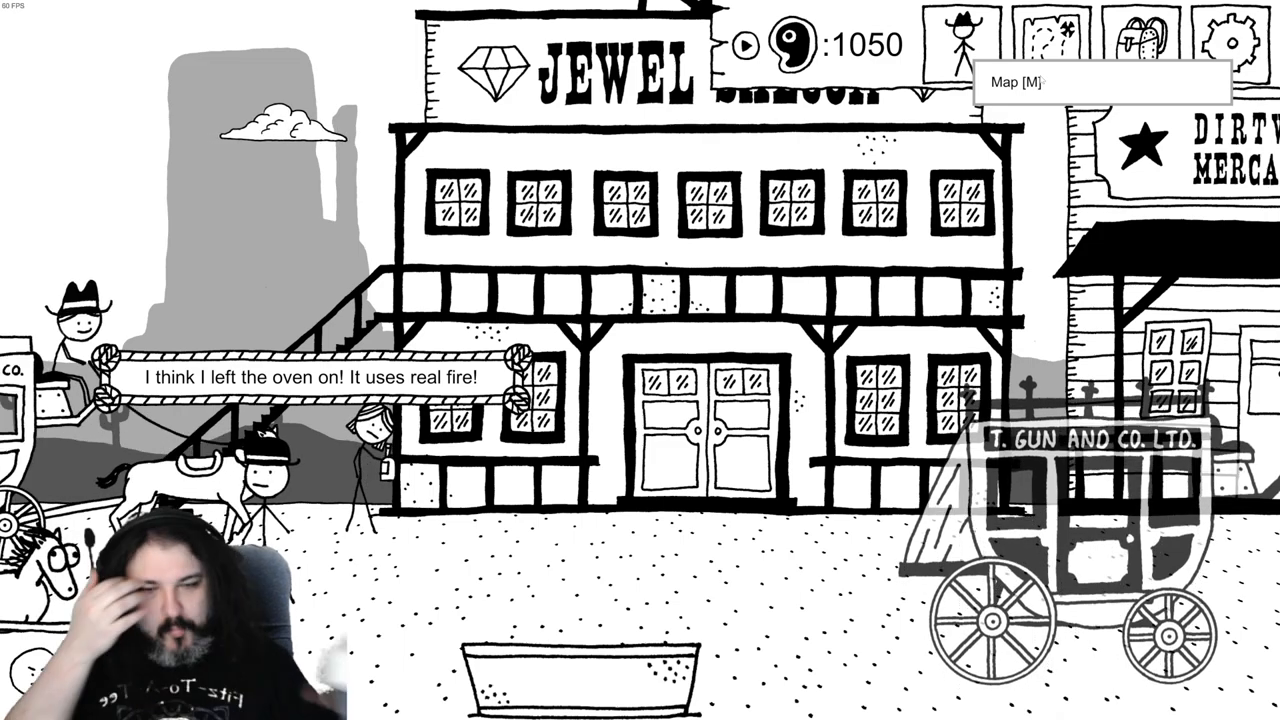
mouse_move(1226, 37)
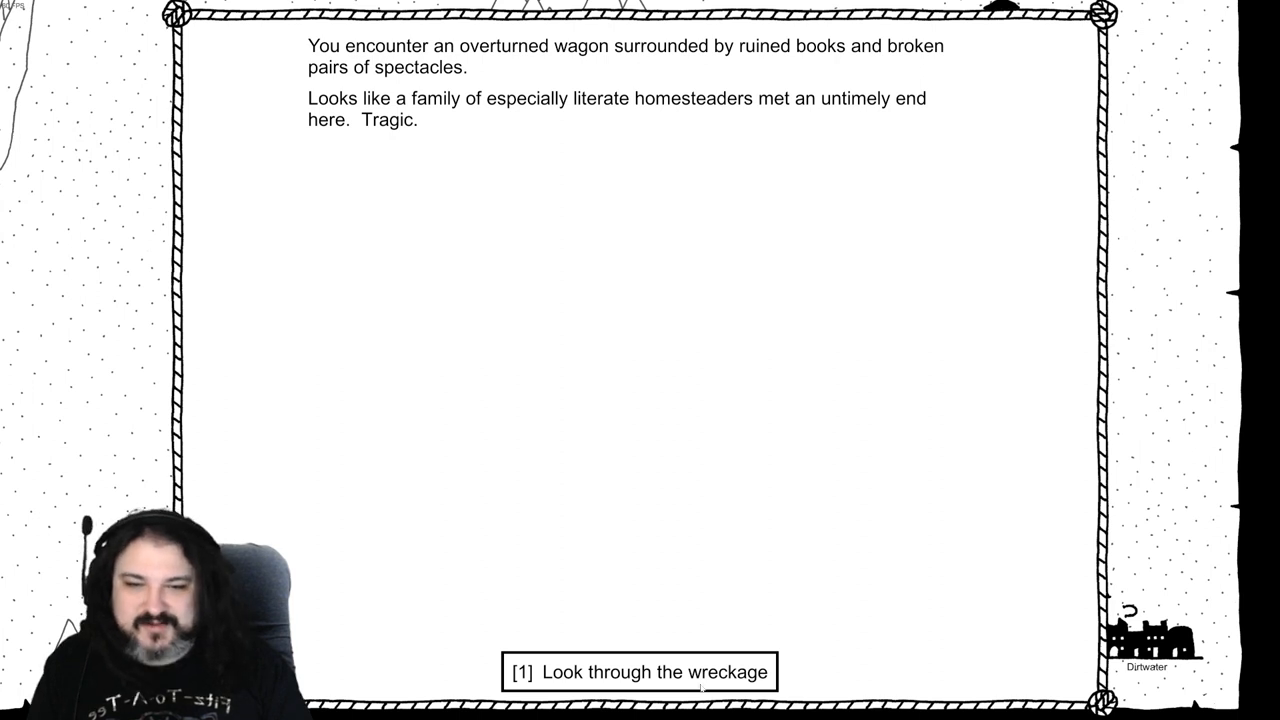
Look through the overturned wagon's wreckage
left_click(634, 672)
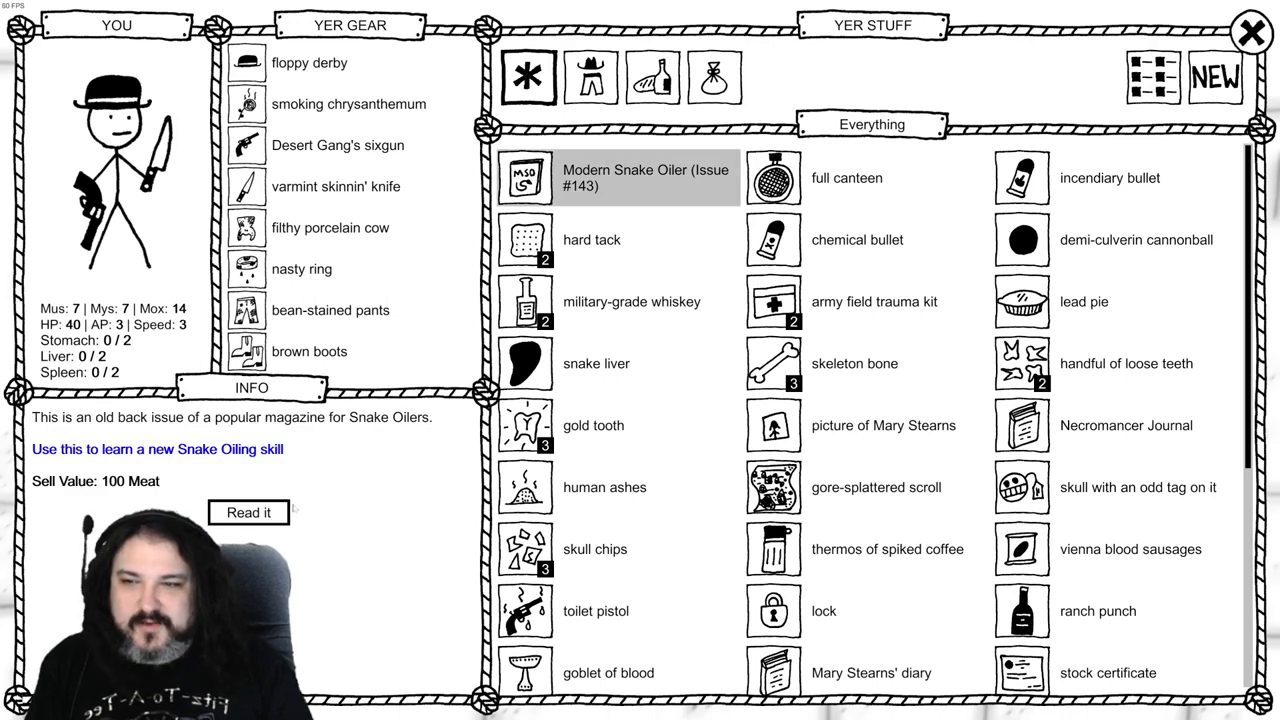
Read the Modern Snake Oiler magazine and pick Good Medicine as the new skill
left_click(249, 512)
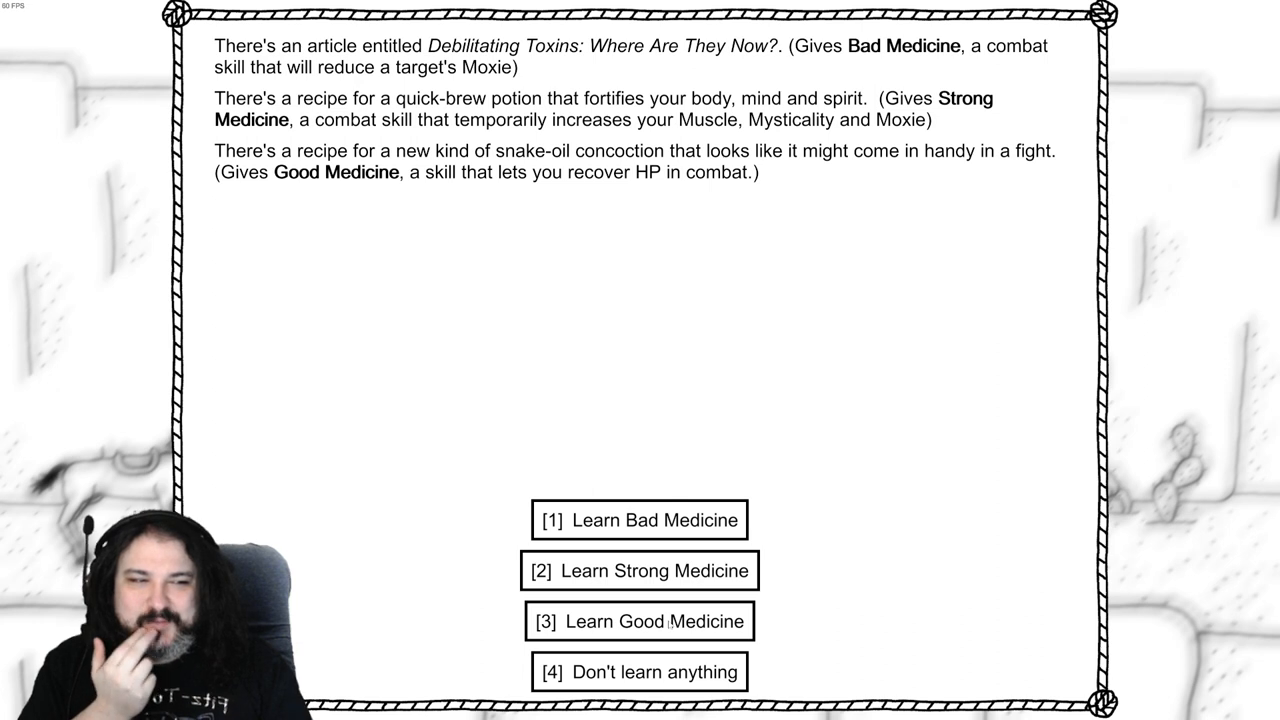
left_click(642, 621)
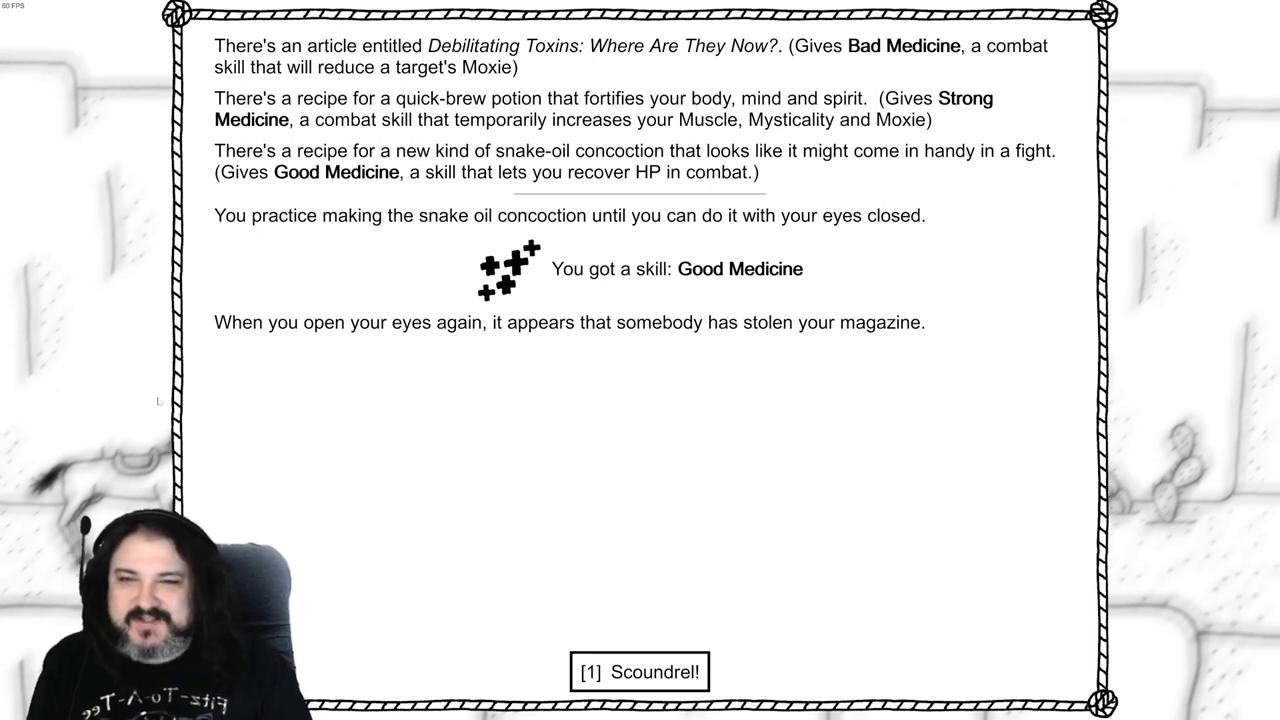
mouse_move(662, 616)
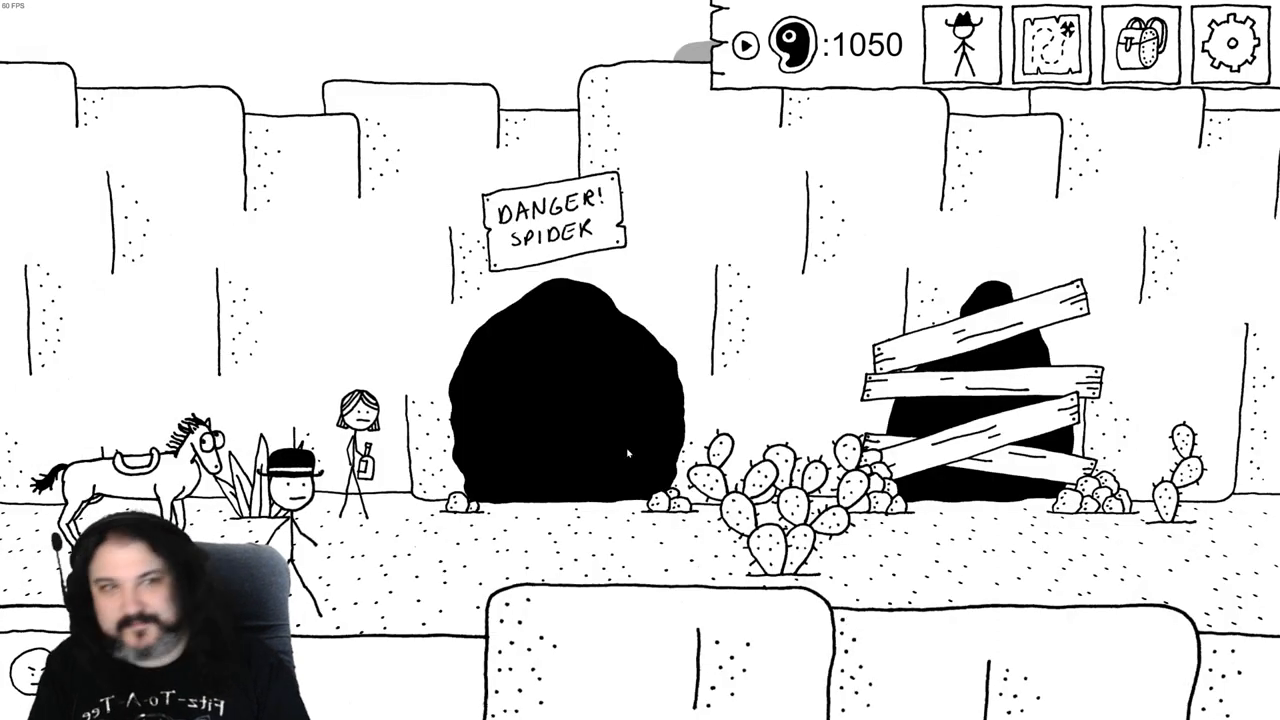
Open the Options screen from the top-right gear icon
left_click(1225, 40)
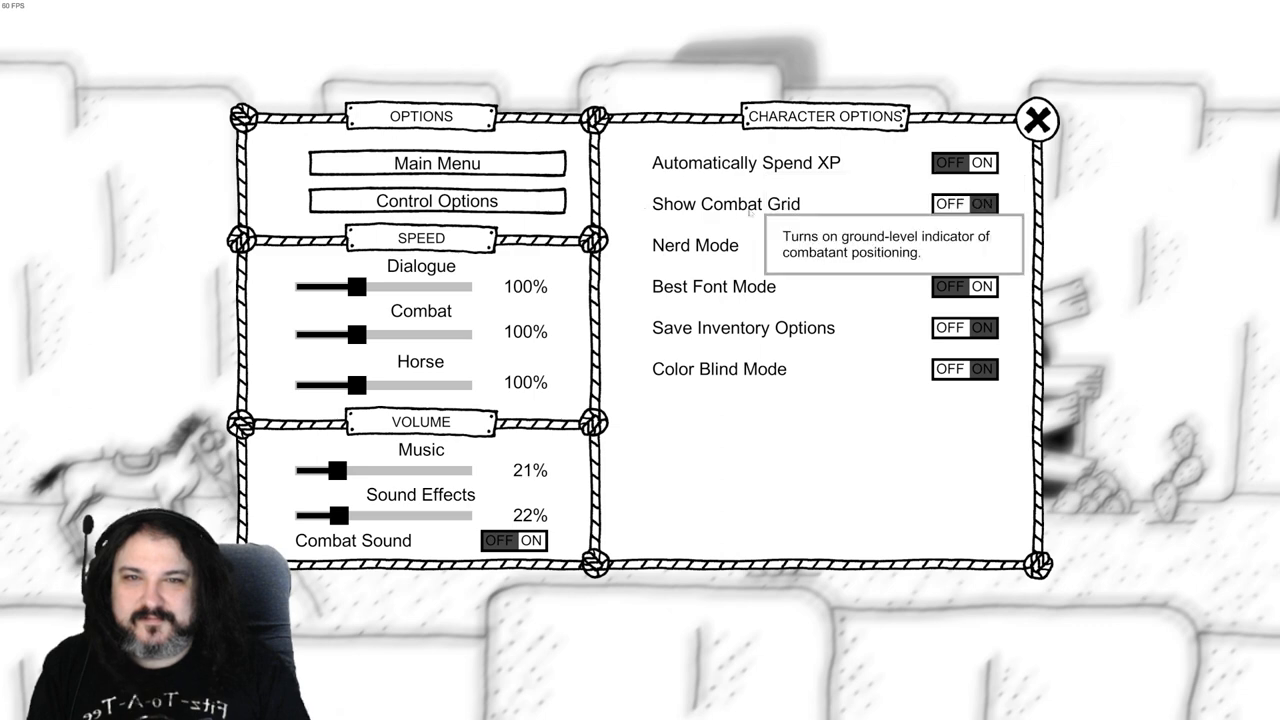
mouse_move(740, 345)
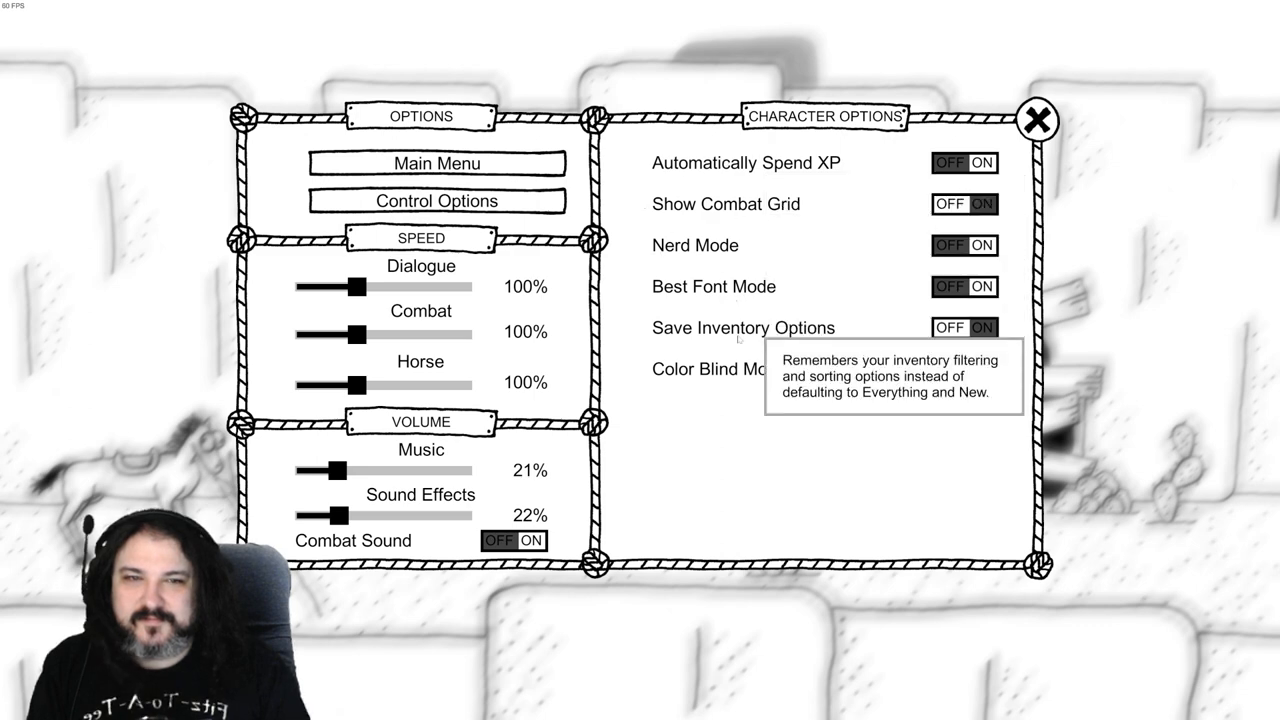
mouse_move(735, 447)
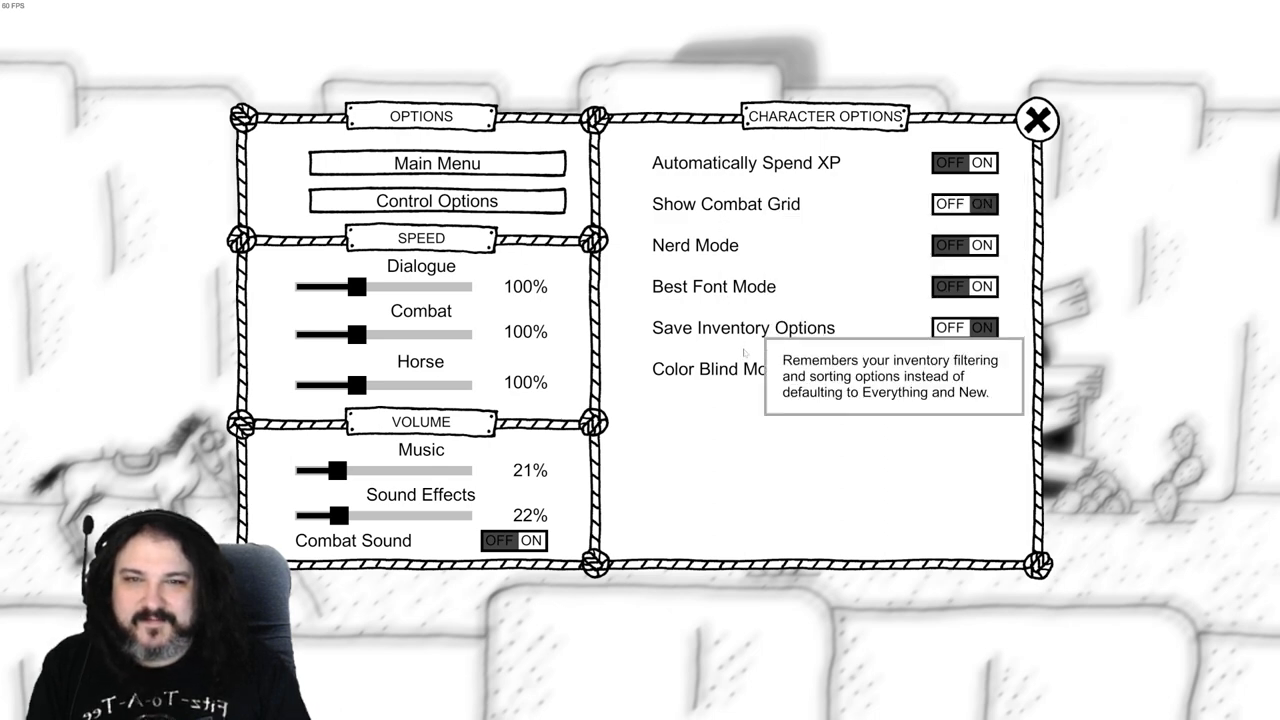
mouse_move(798, 437)
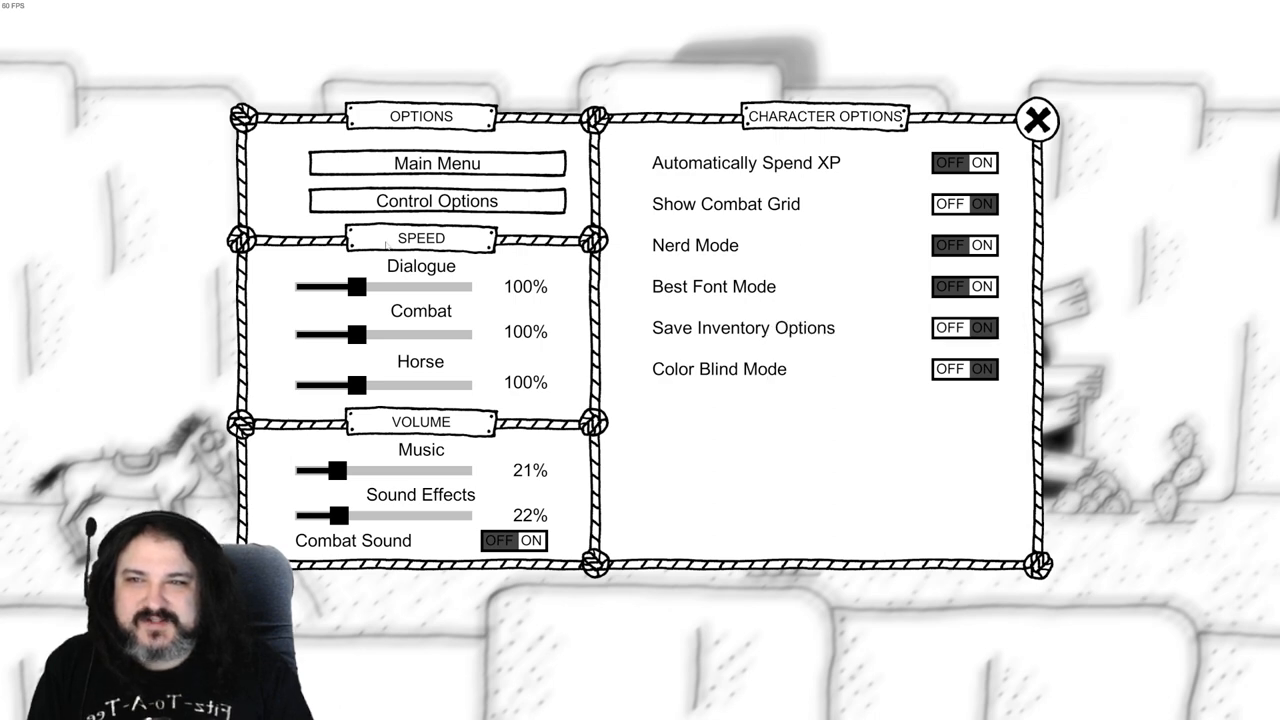
mouse_move(860, 55)
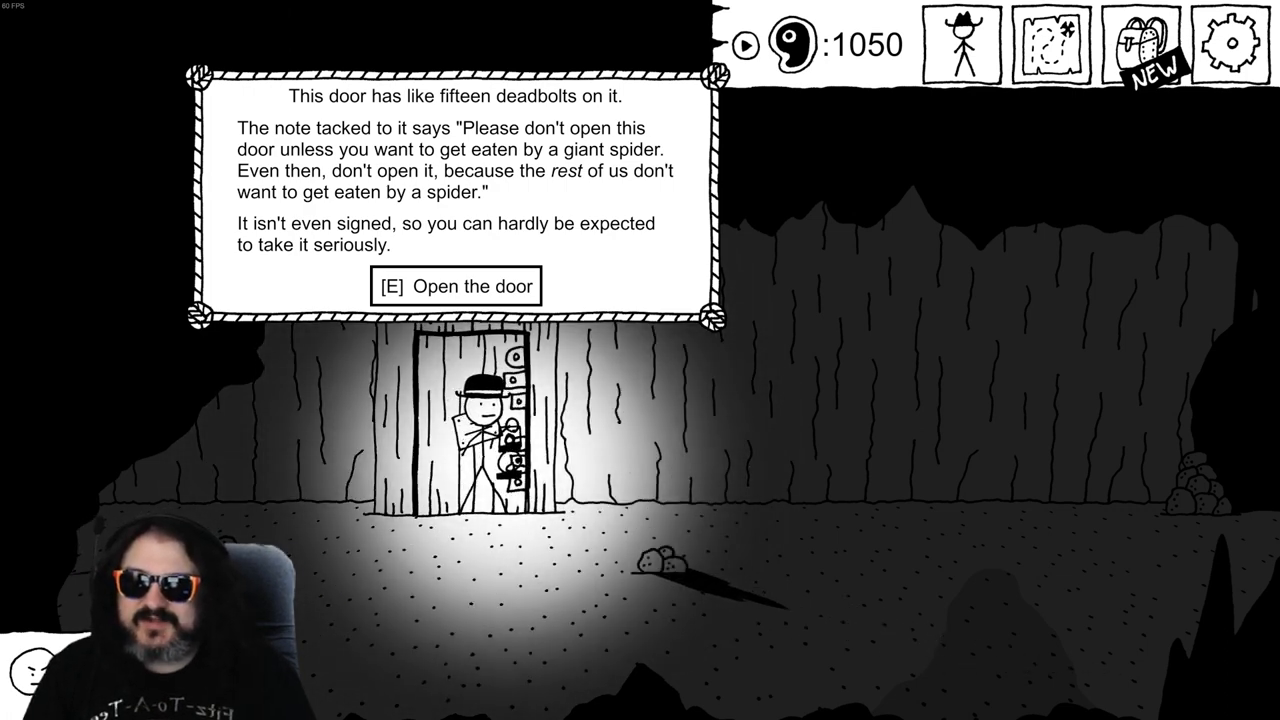
Open the deadbolted door and walk left through the Connecting Cave
key("e")
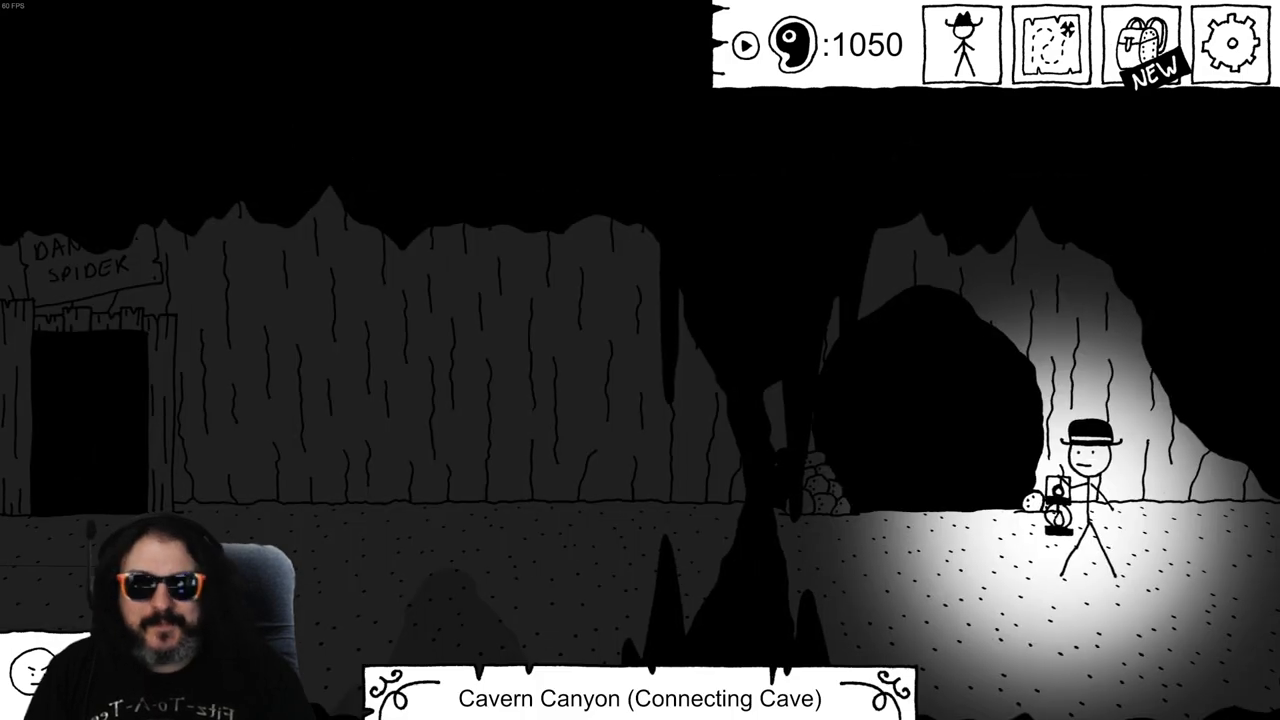
key("a")
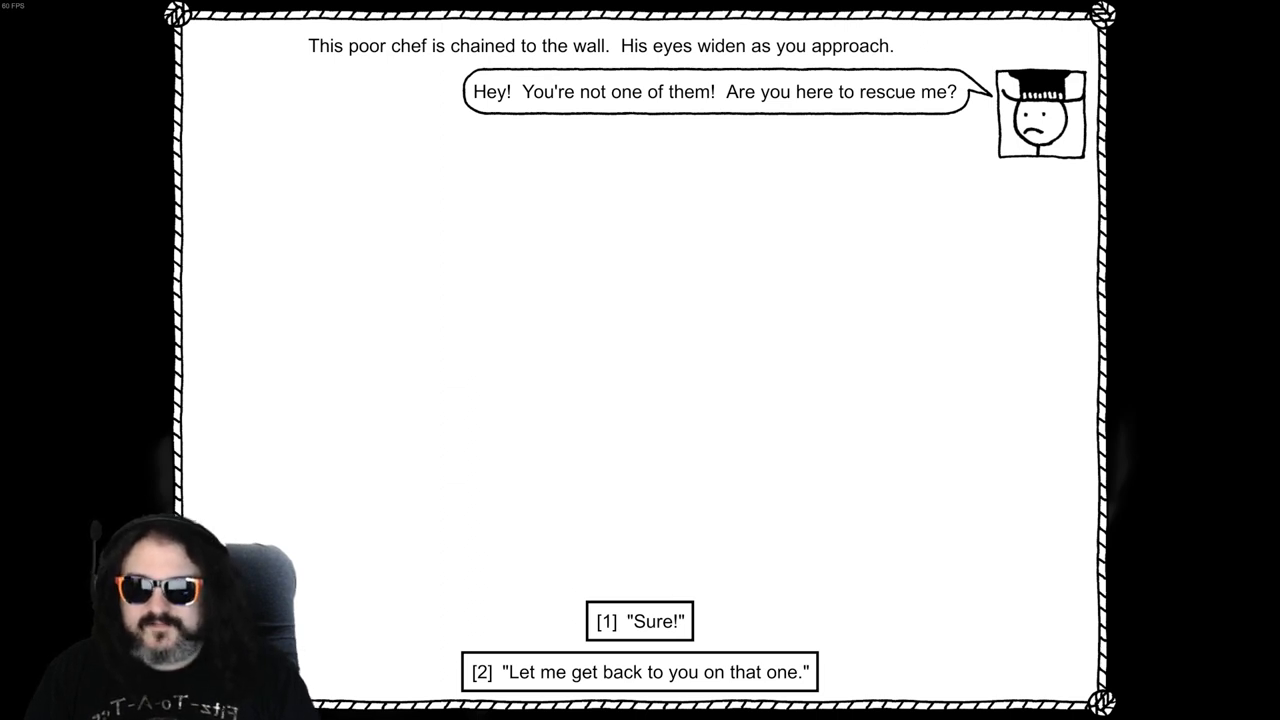
Agree to rescue the chained chef and sympathize about his ordeal and the oven
left_click(639, 623)
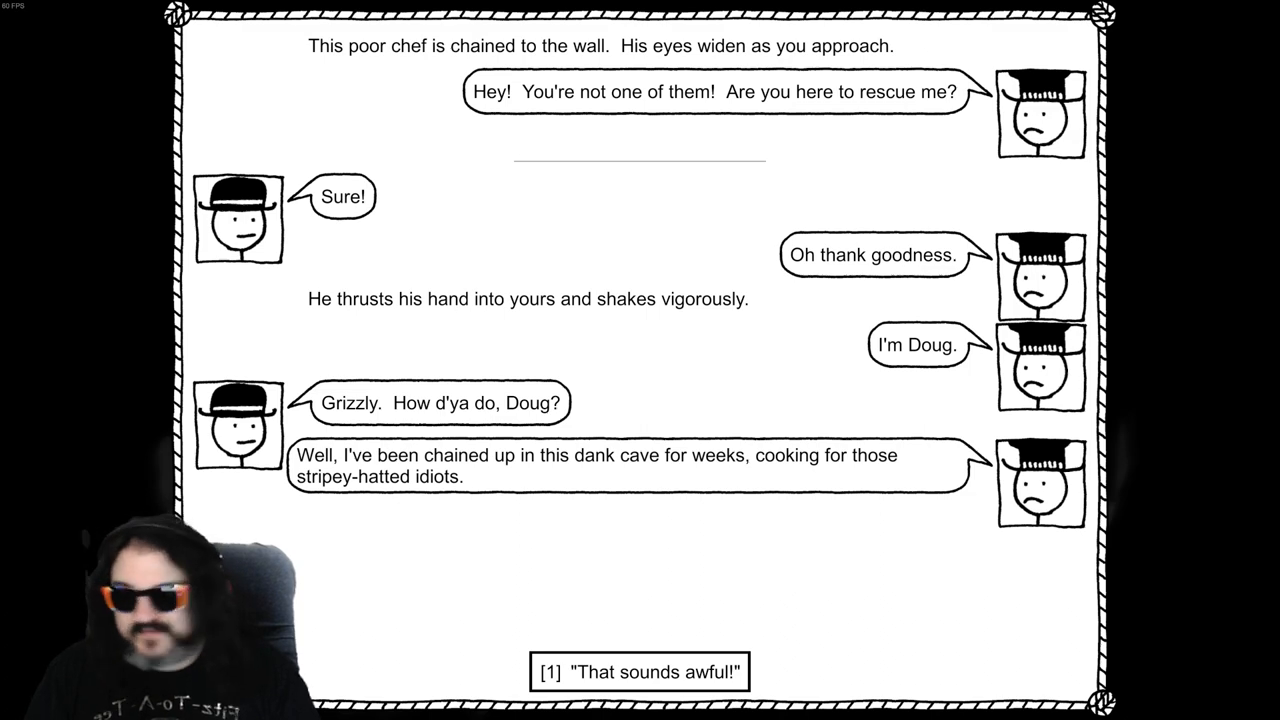
left_click(640, 672)
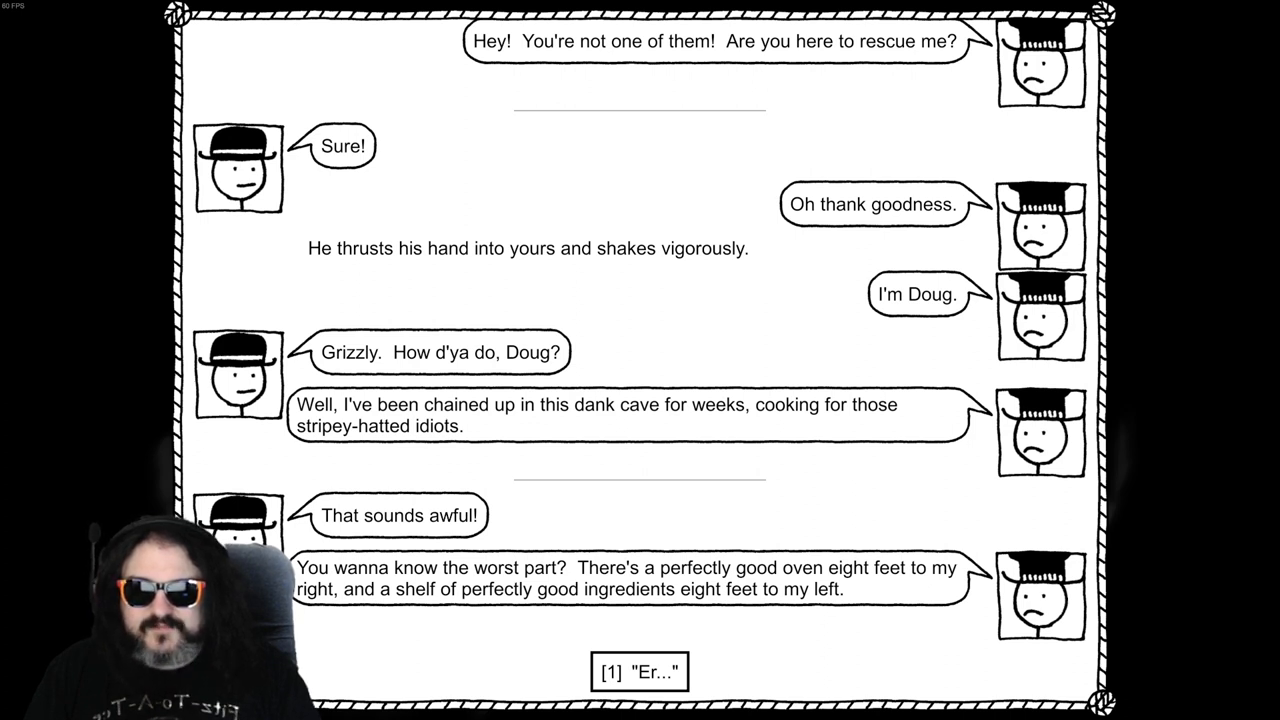
left_click(639, 670)
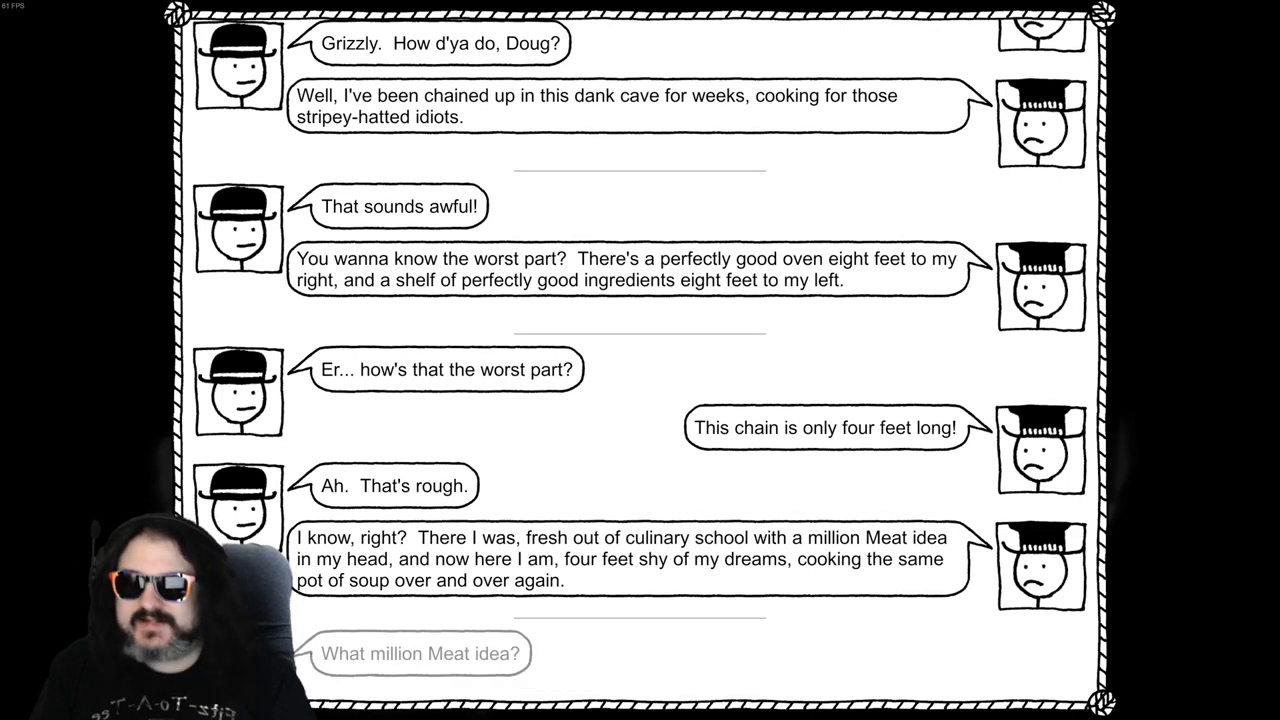
Ask about the million-Meat idea, promise secrecy, and call the Hot Doug great
left_click(421, 654)
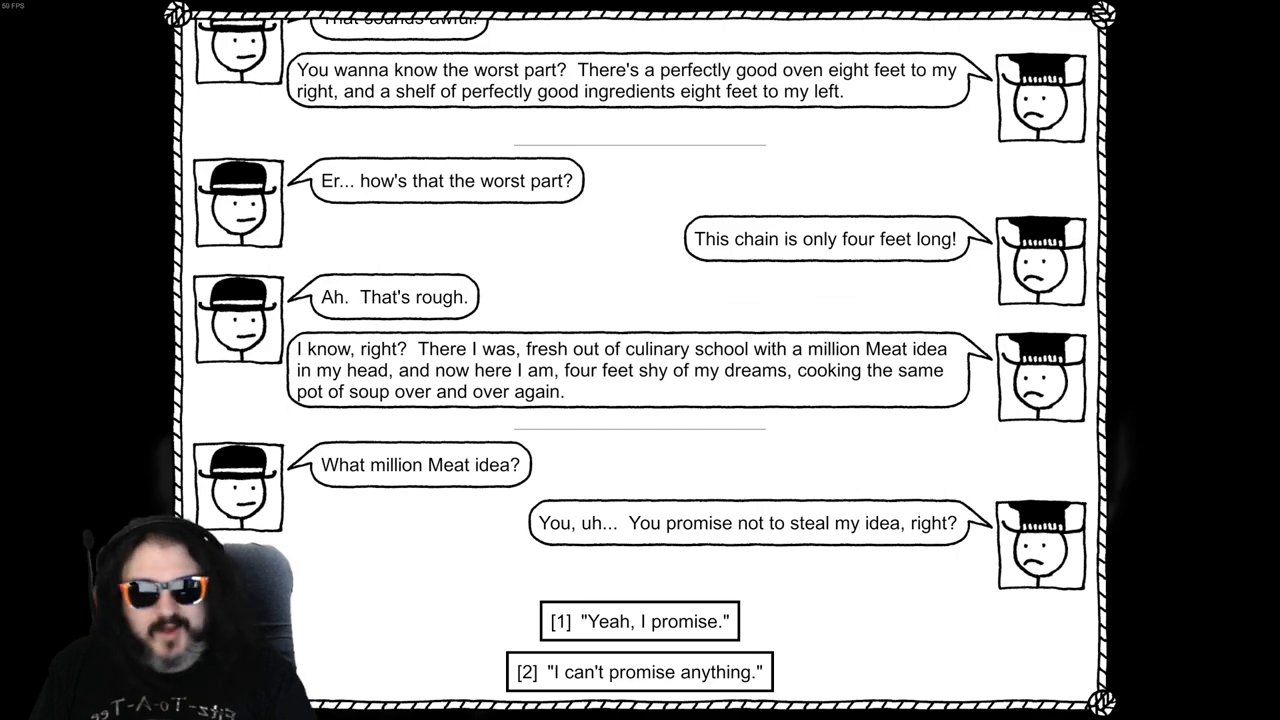
left_click(639, 622)
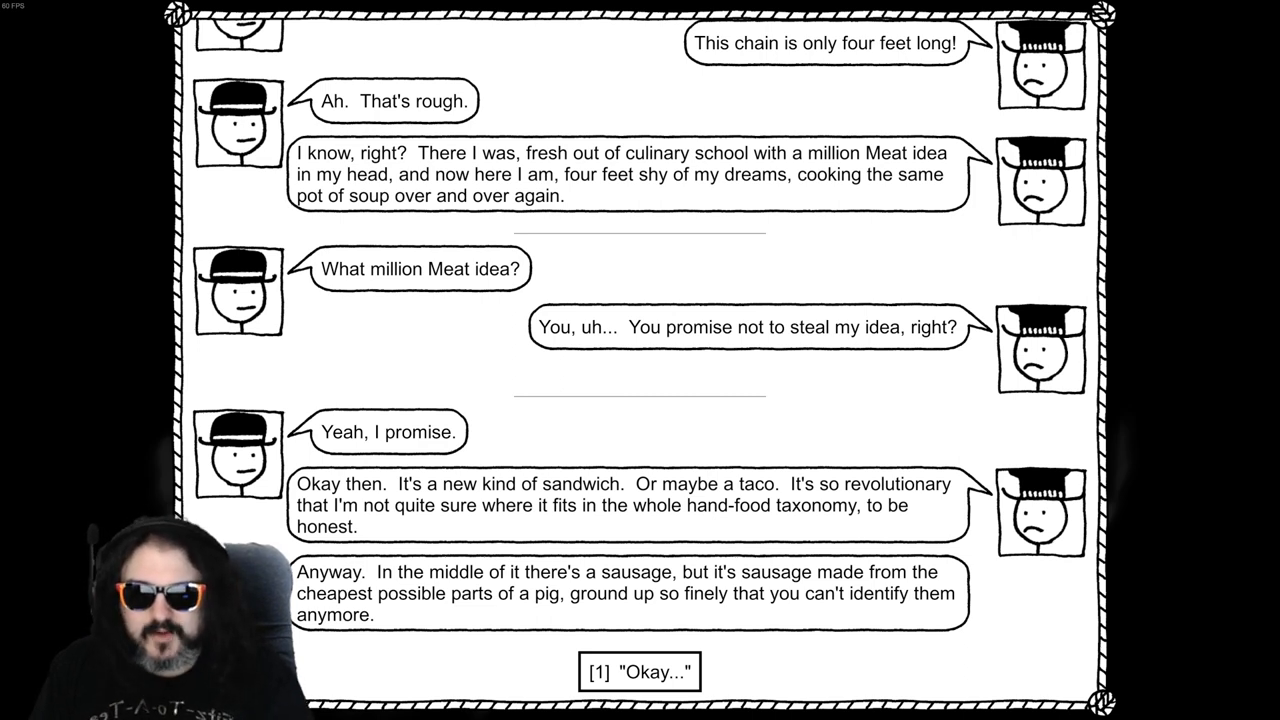
left_click(639, 672)
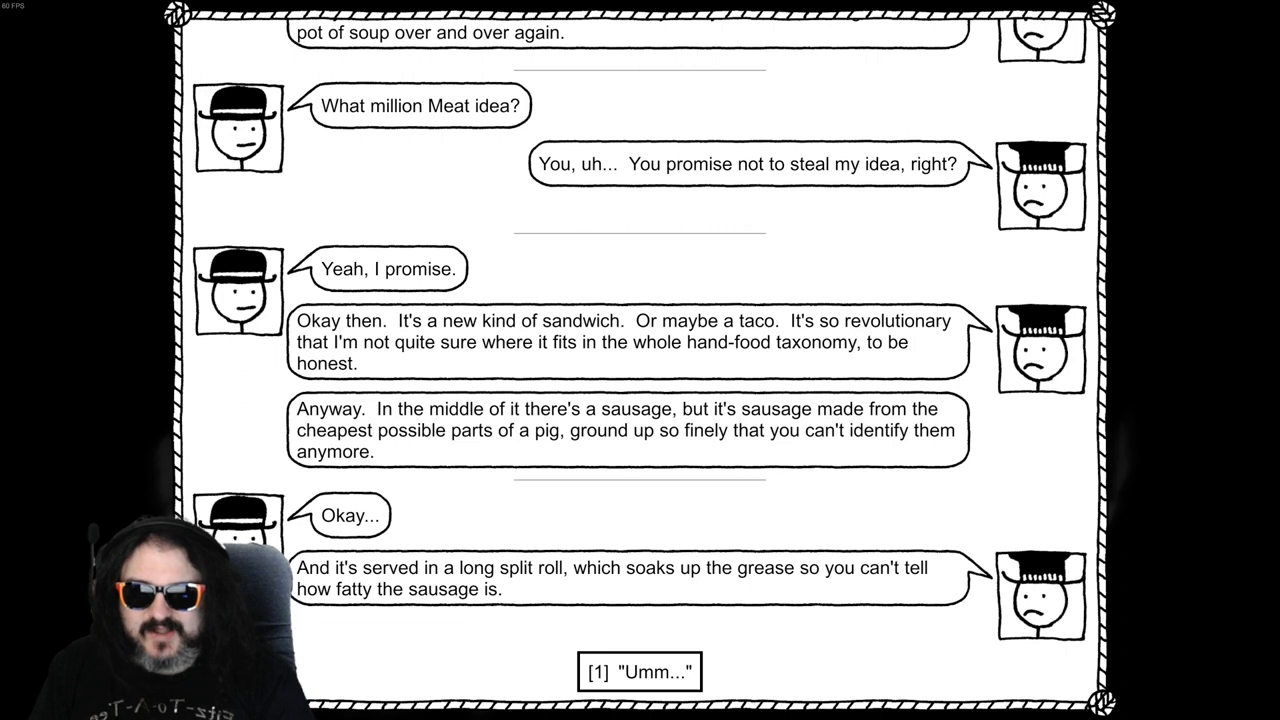
left_click(639, 673)
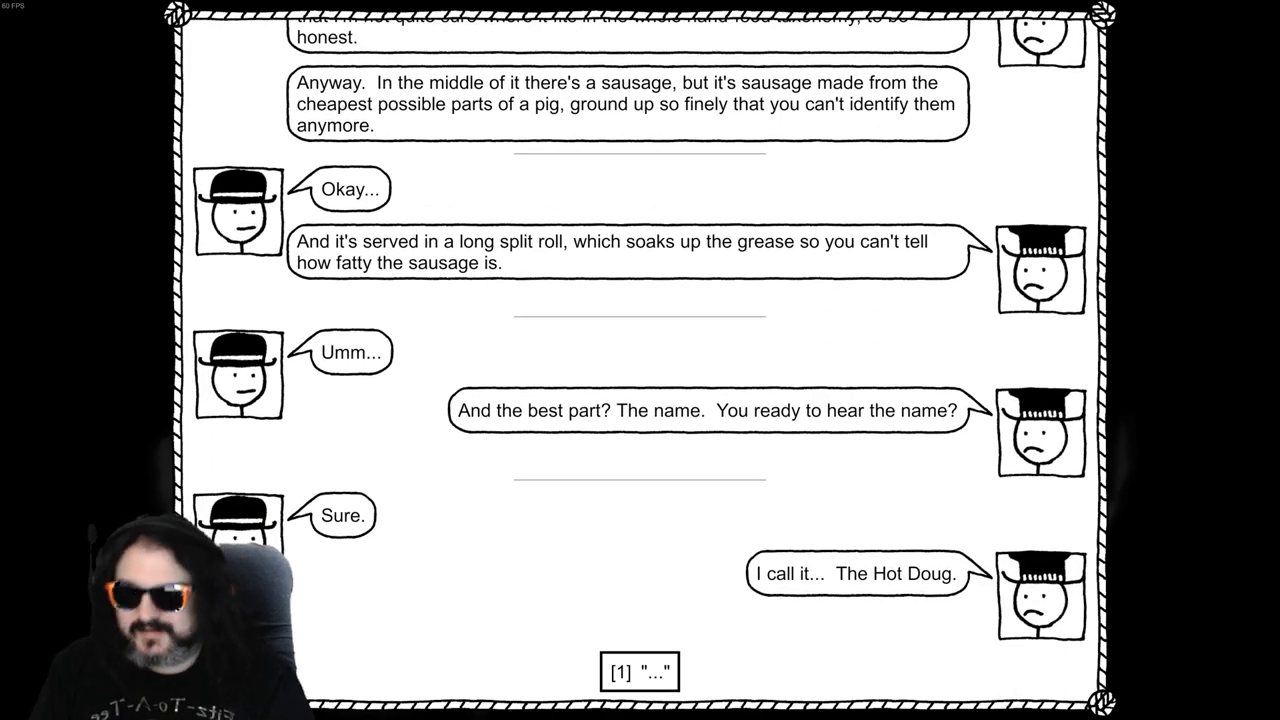
left_click(637, 672)
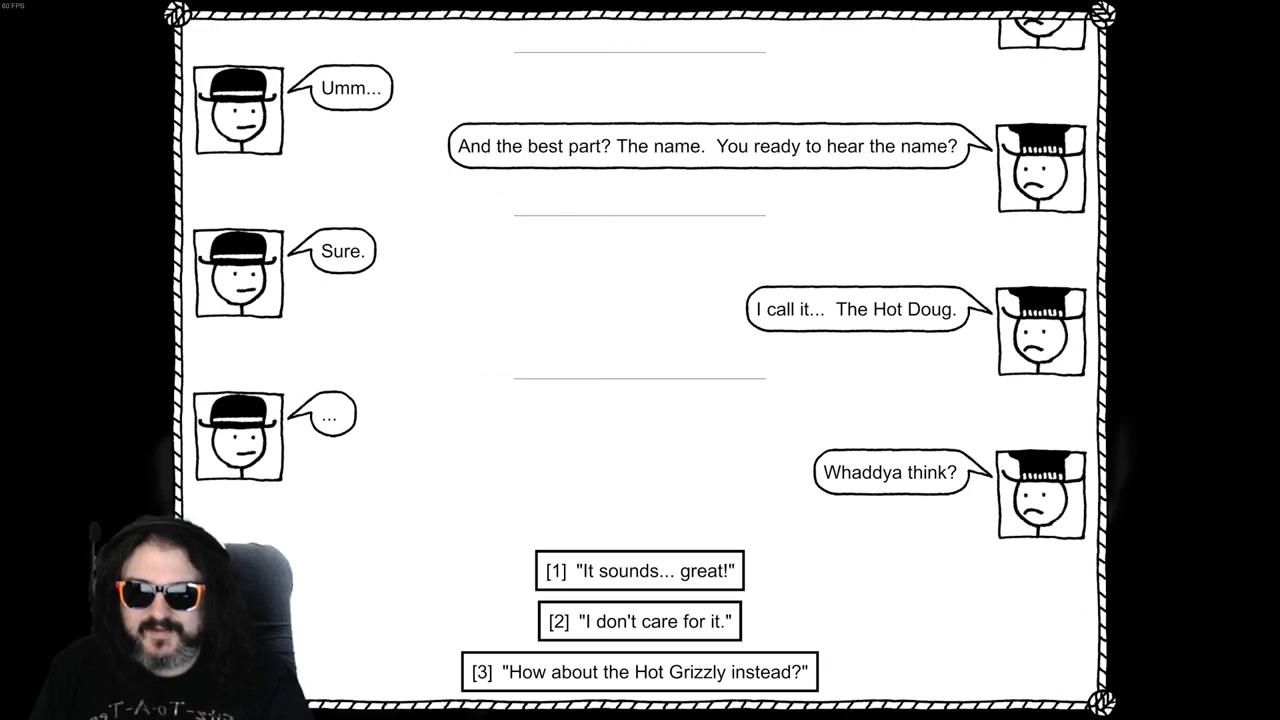
left_click(639, 571)
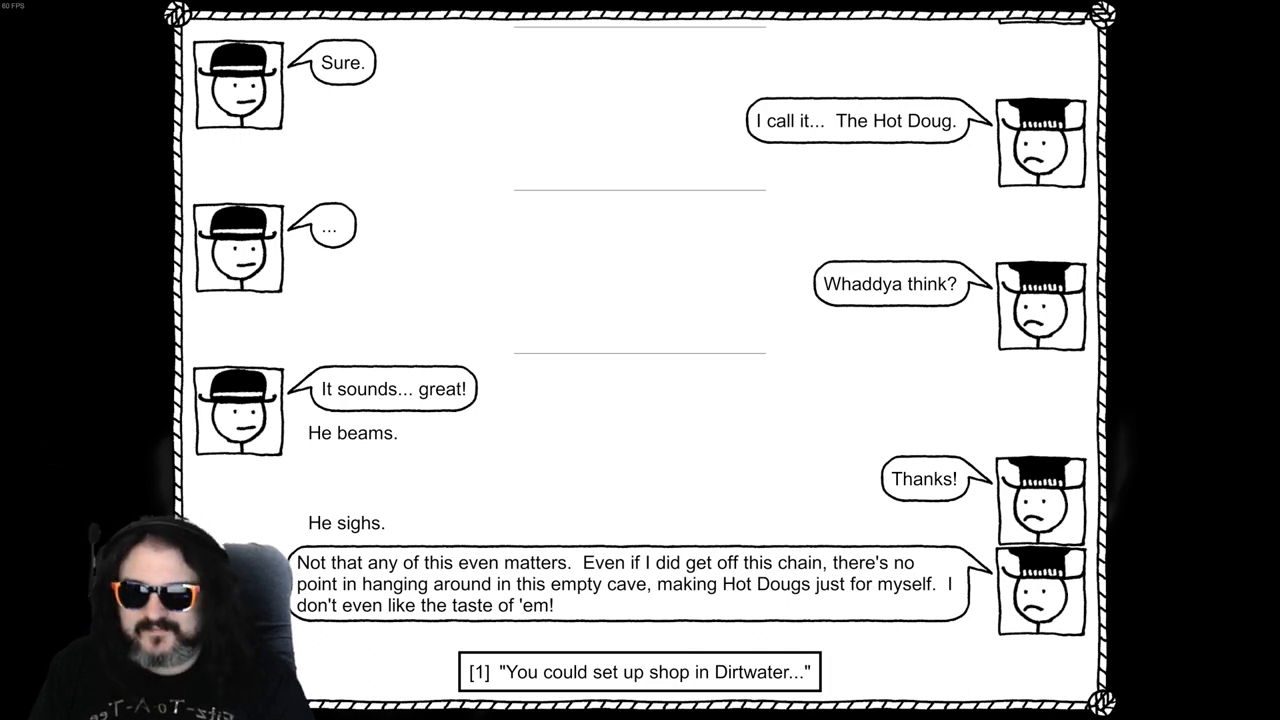
Suggest the cook set up shop in Dirtwater
left_click(642, 673)
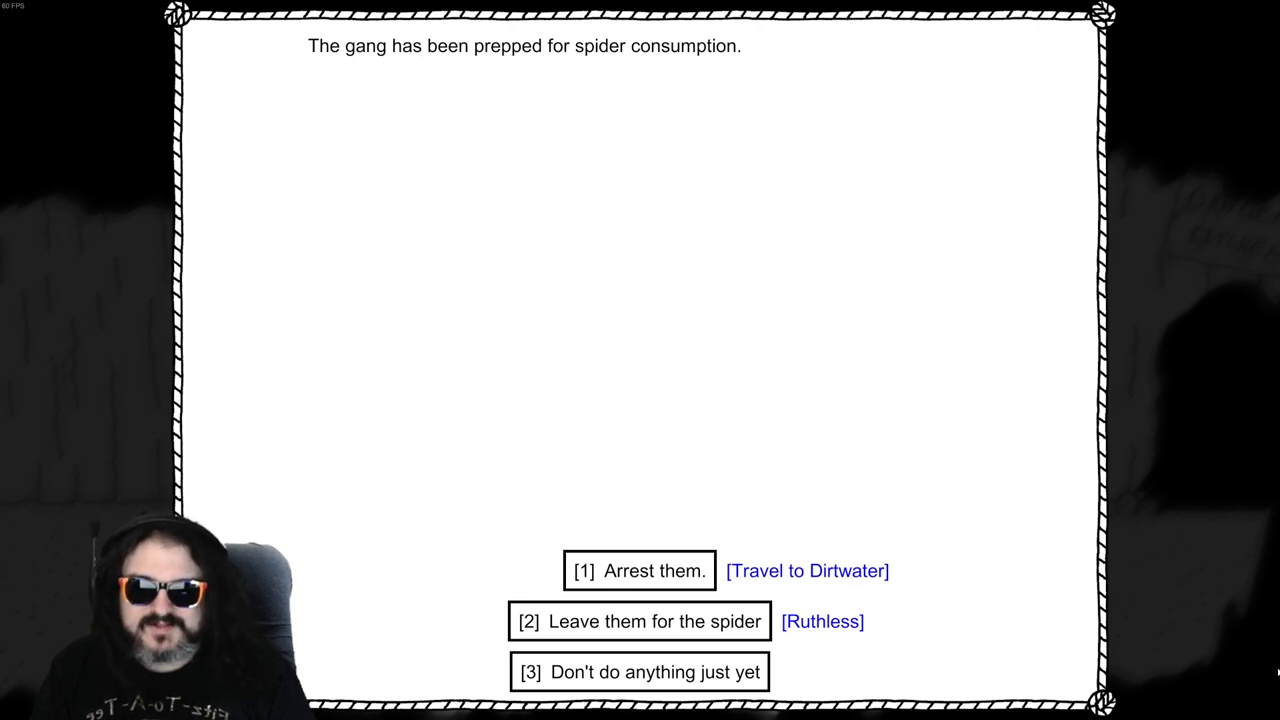
Arrest the cocooned gang and turn them in at Dirtwater Jail
left_click(638, 571)
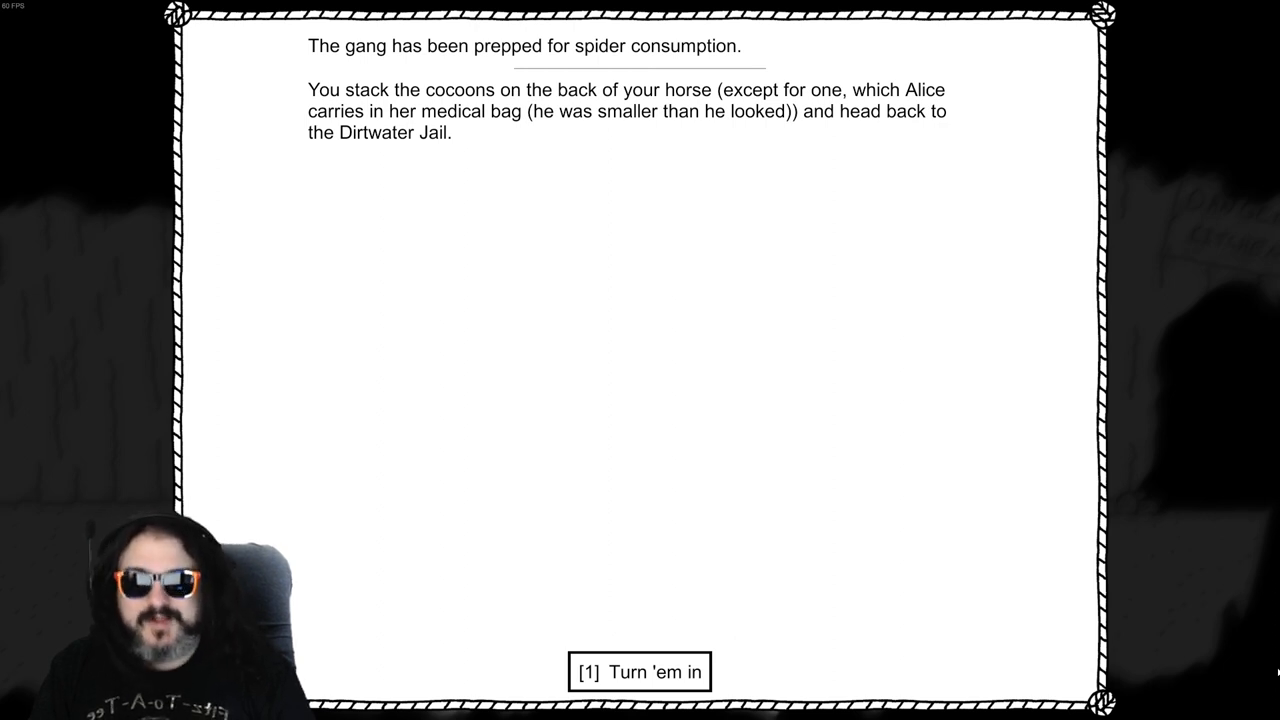
left_click(638, 673)
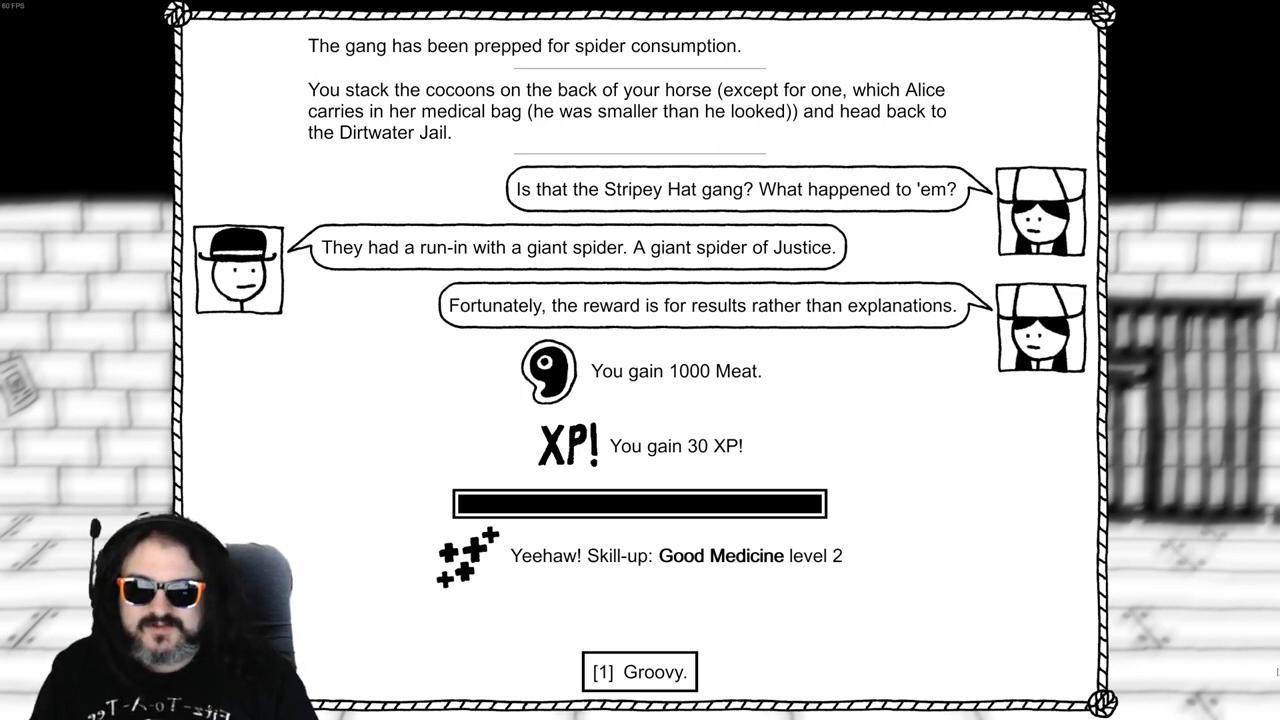
Accept the jail reward, agree to investigate the Blackhat Bandits, then read the Potemkin poster
left_click(637, 670)
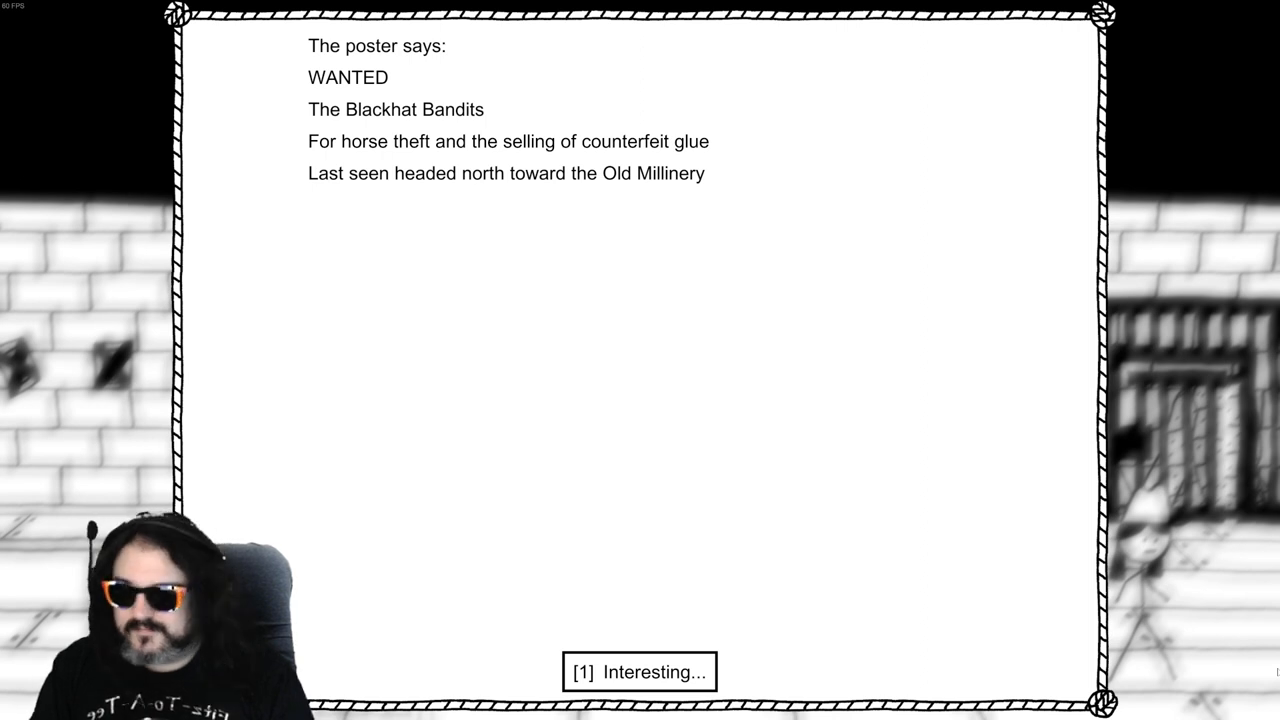
left_click(638, 673)
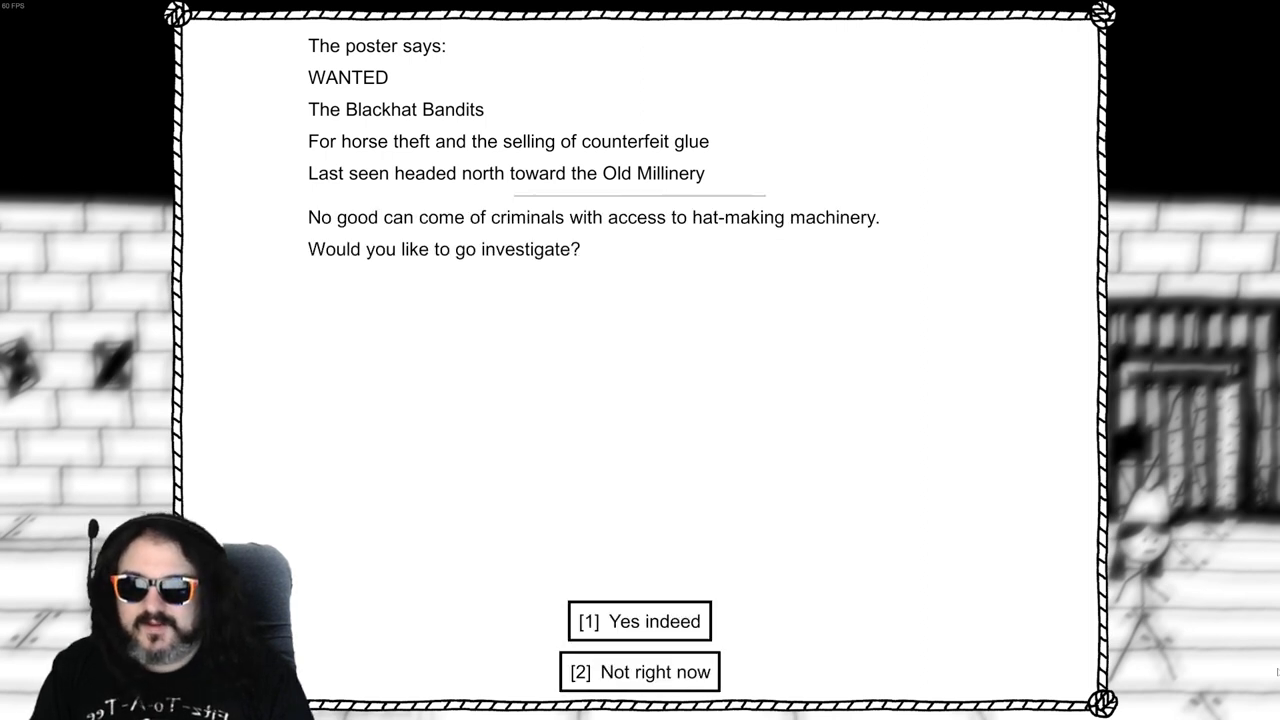
left_click(638, 621)
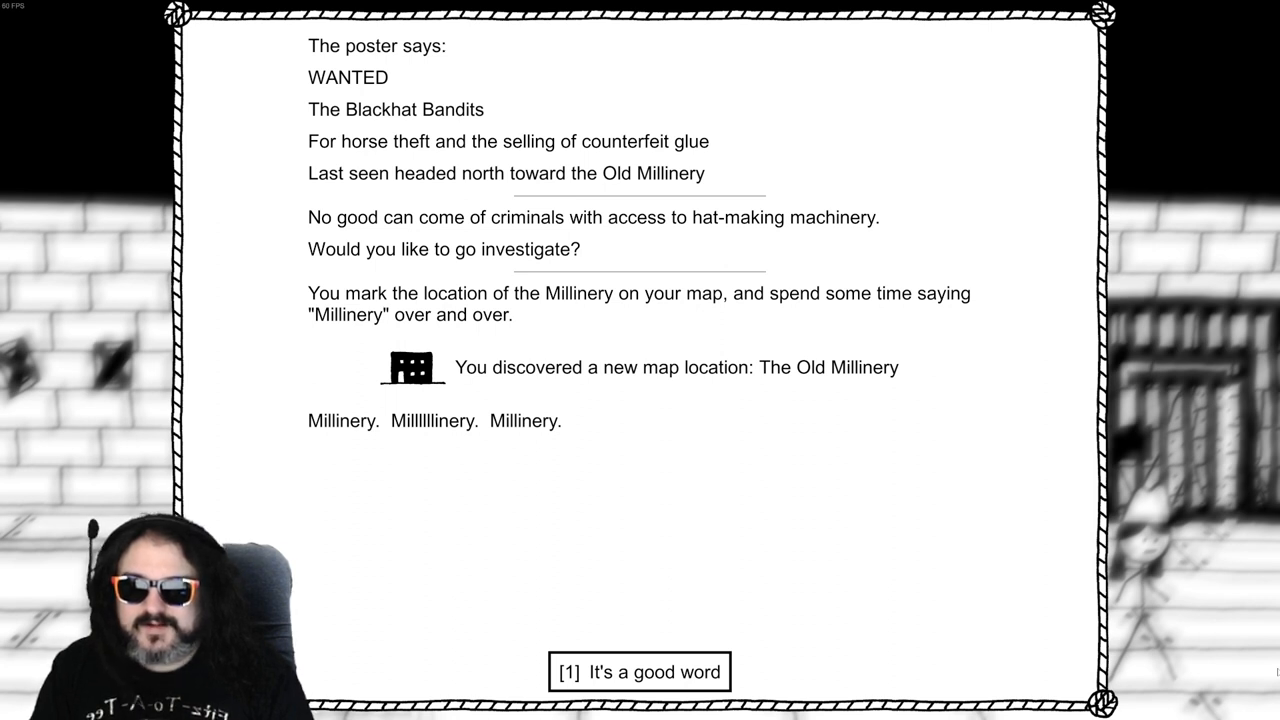
left_click(639, 672)
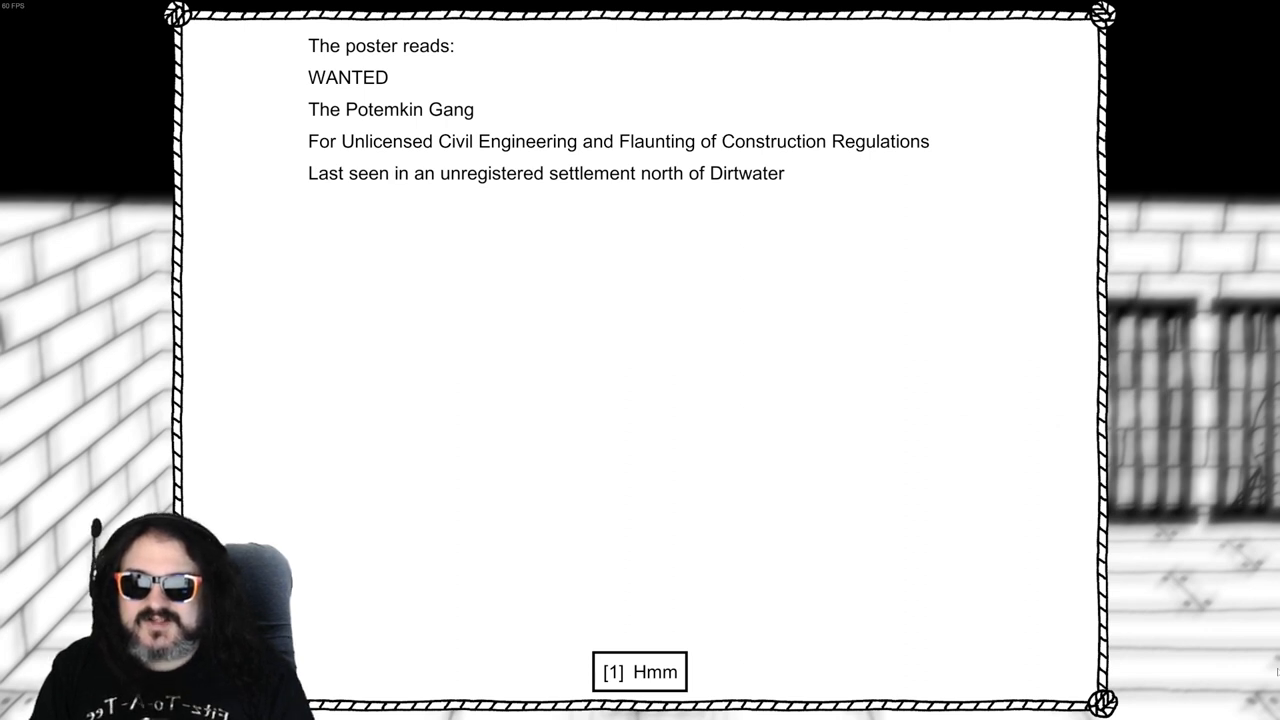
left_click(639, 672)
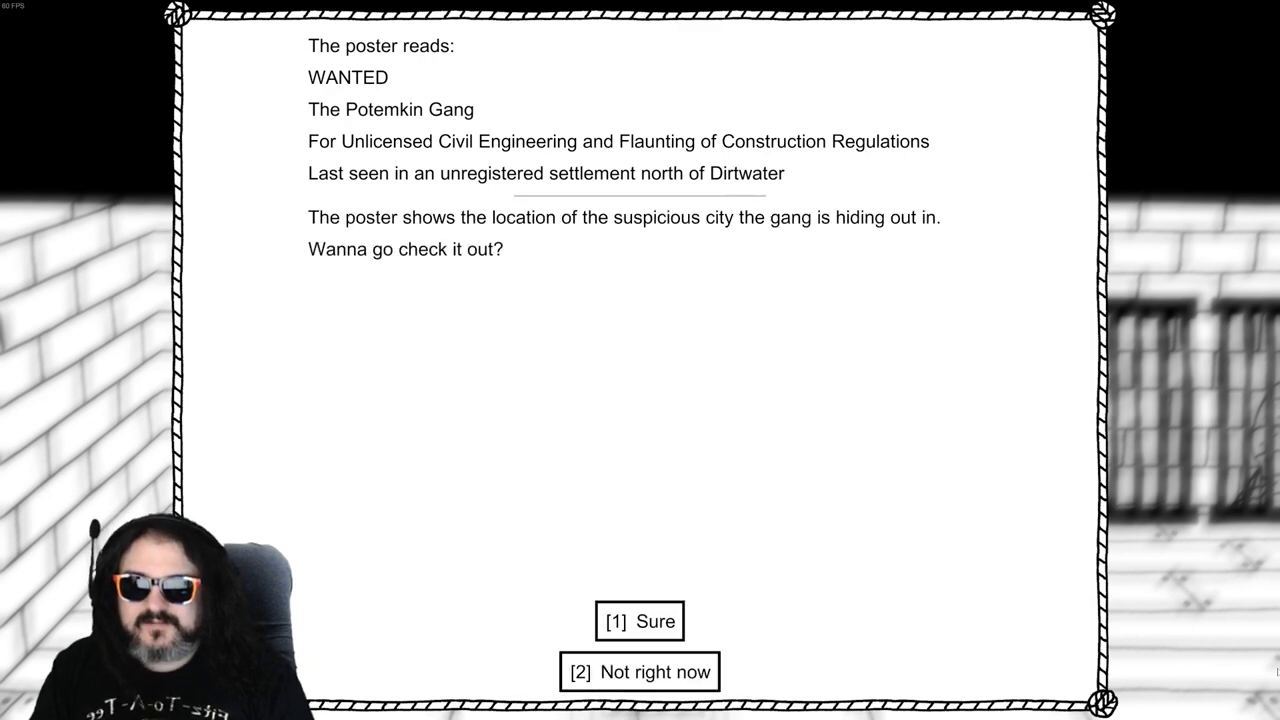
Agree to check out the Potemkin Gang's settlement
left_click(643, 621)
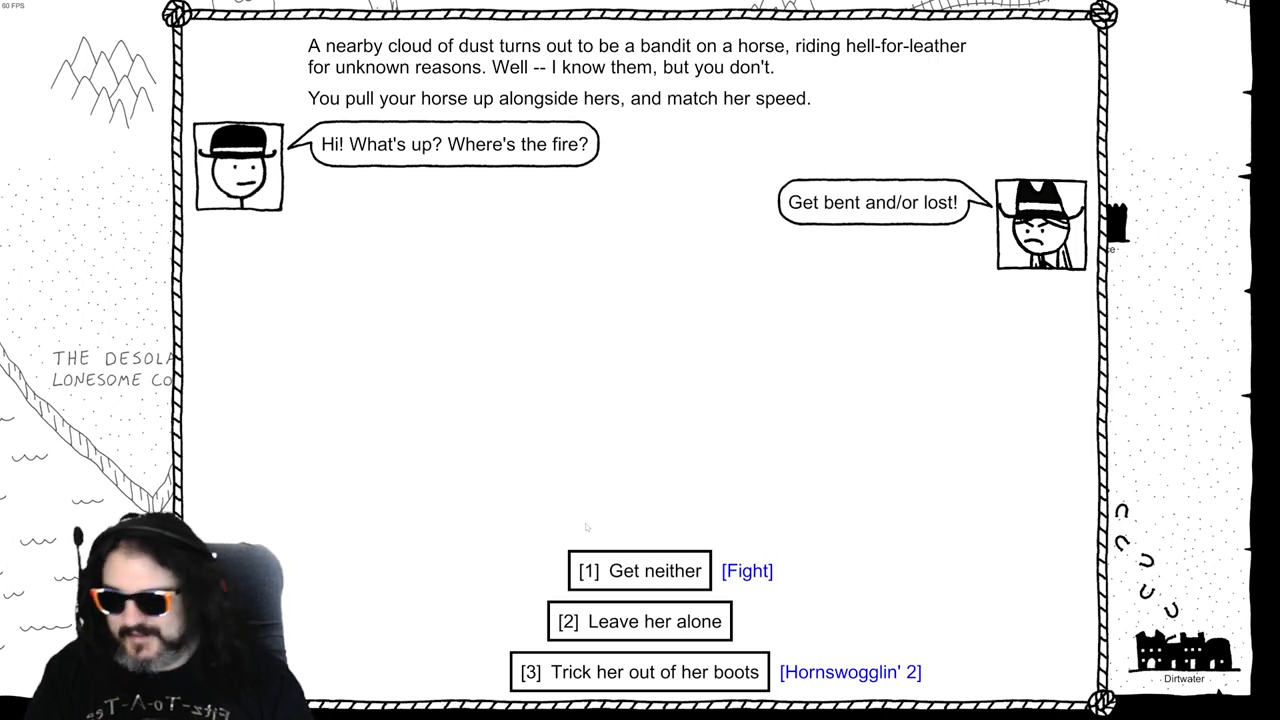
Hornswoggle the bandit out of her boots and finish the shoeshine trick
left_click(637, 674)
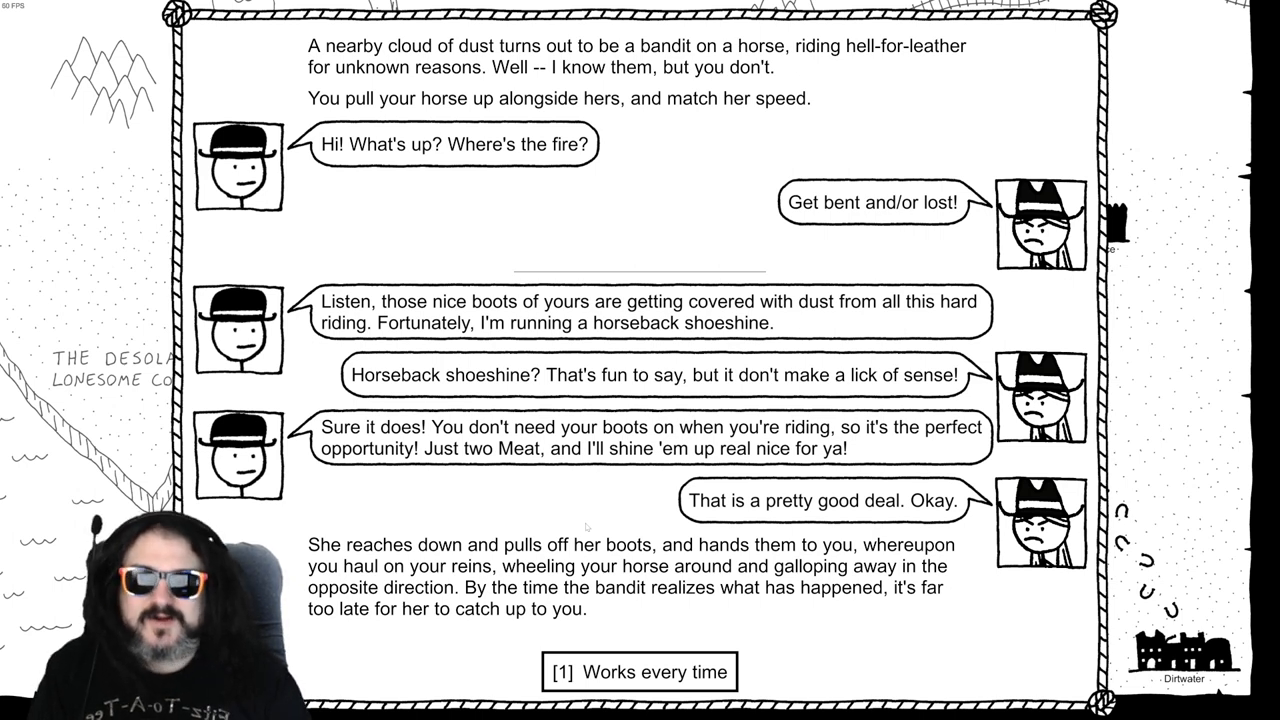
left_click(639, 672)
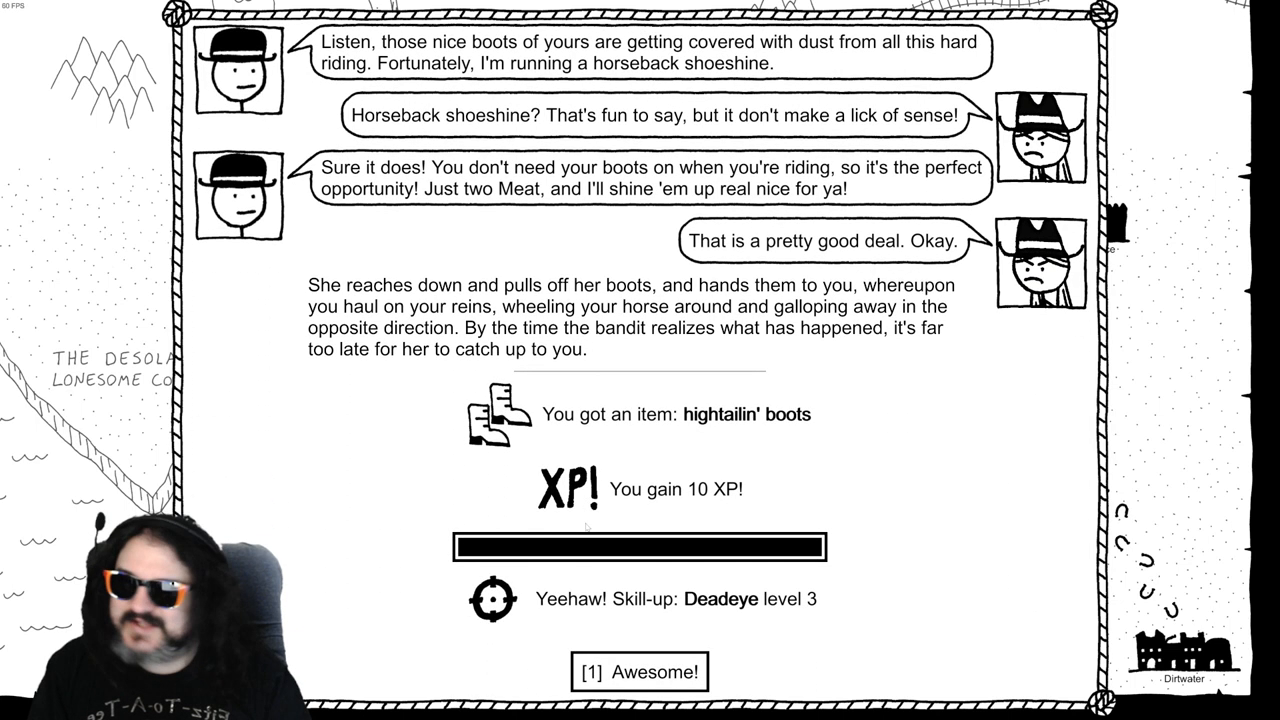
Dismiss the hightailin' boots and XP reward message
left_click(639, 672)
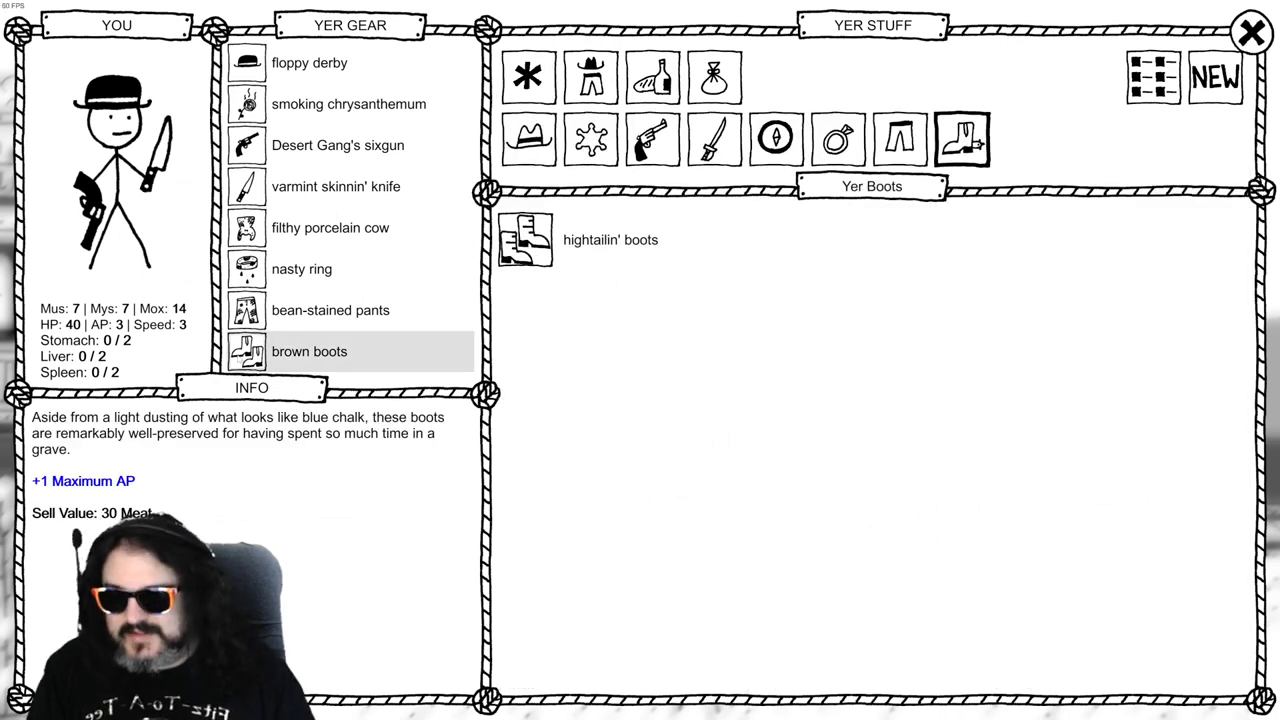
mouse_move(799, 296)
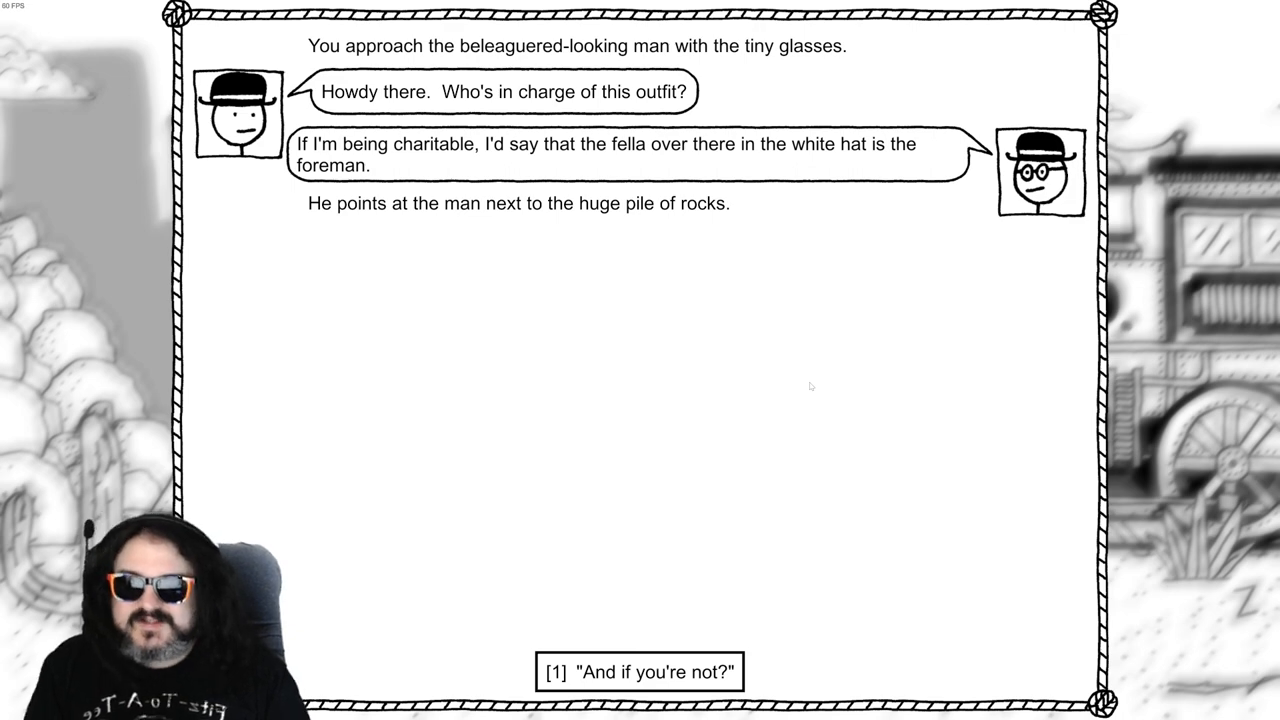
Get pointed to the foreman, ask what he learned, and accept becoming the new foreman
left_click(636, 673)
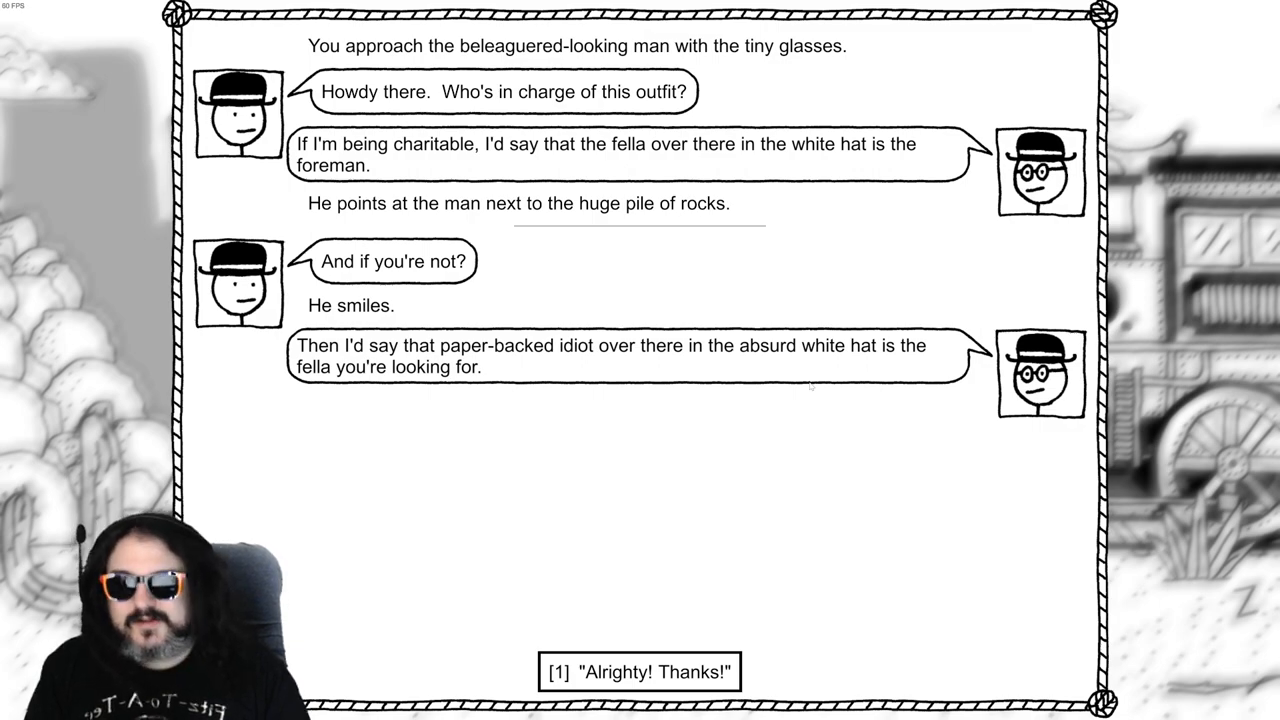
left_click(638, 673)
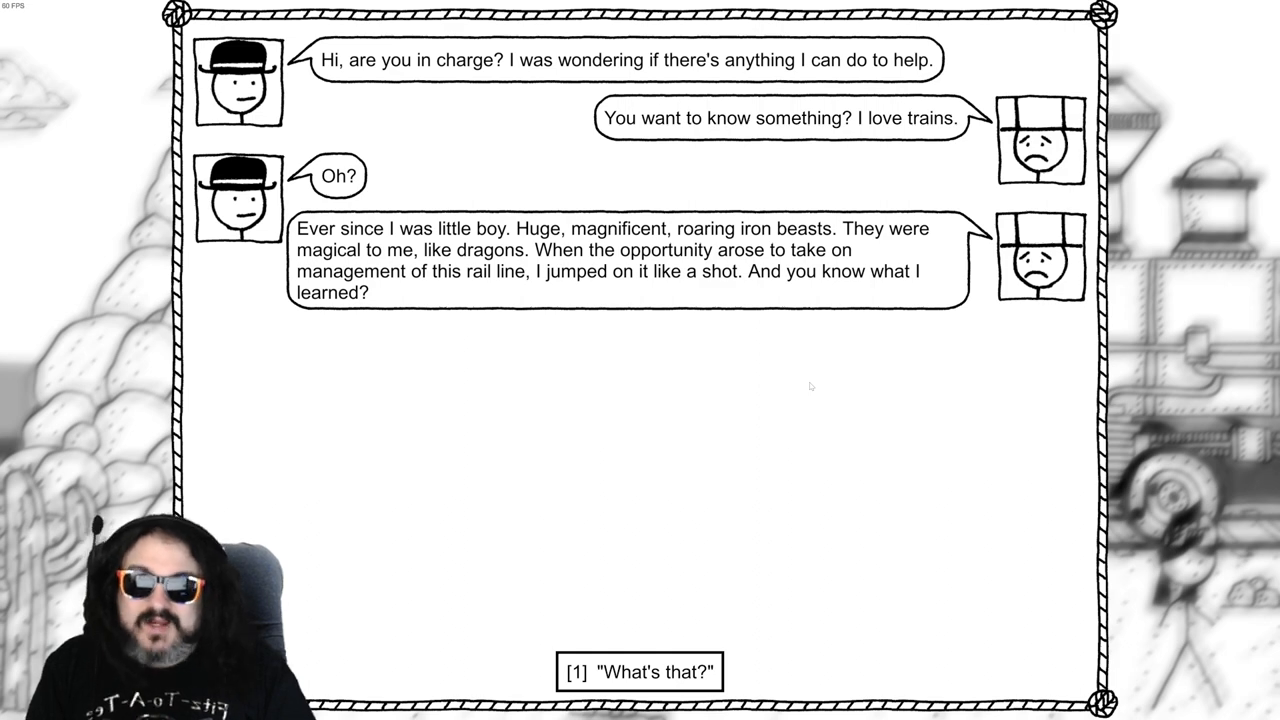
left_click(639, 672)
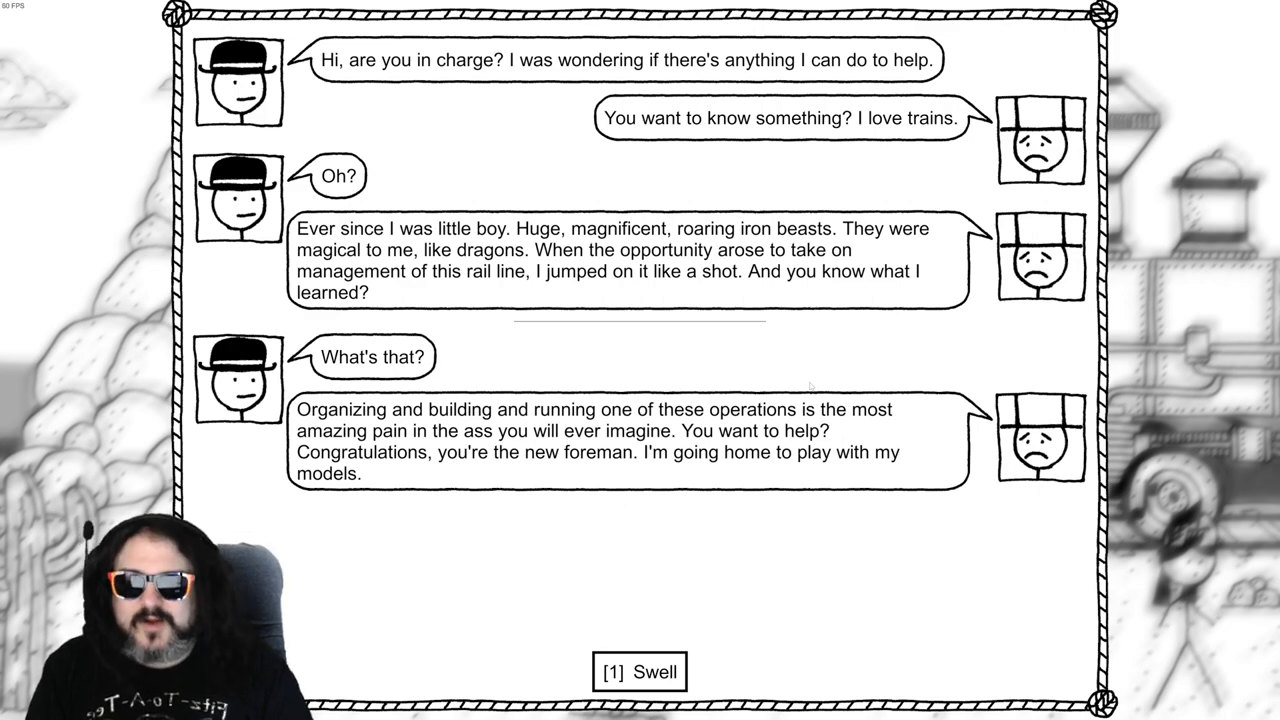
left_click(642, 672)
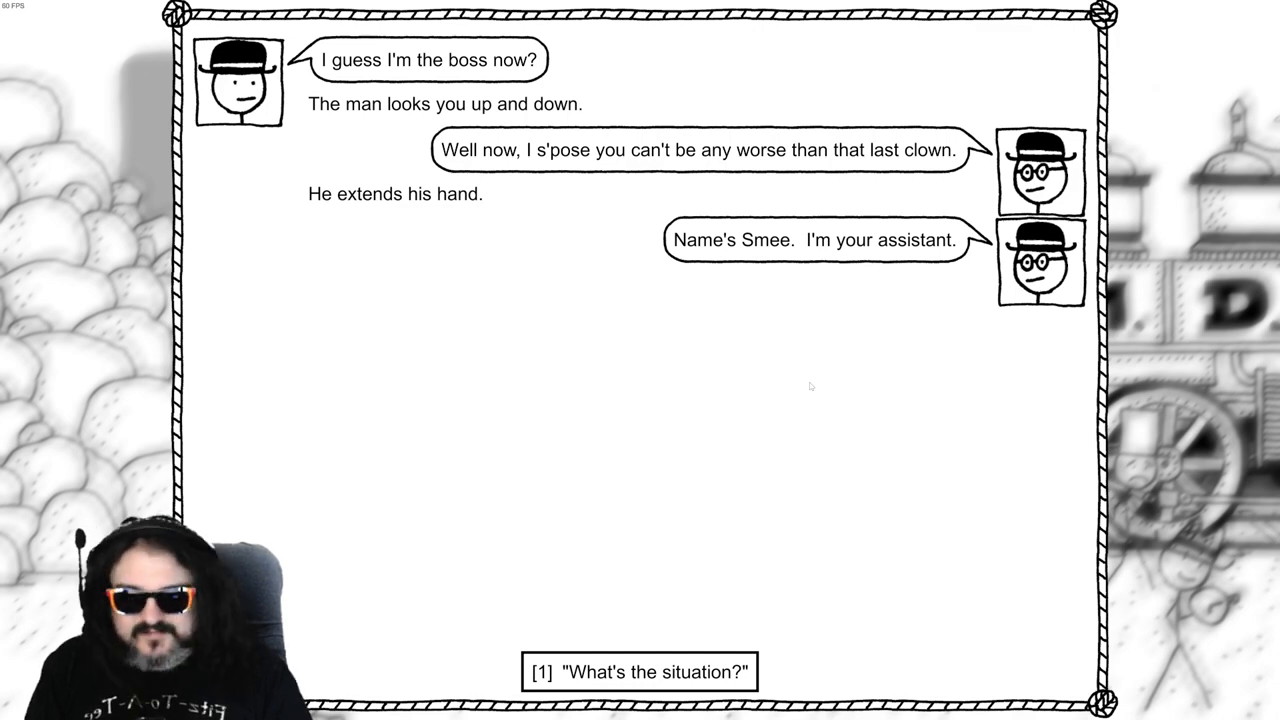
Ask Smee the assistant about the situation at the railroad camp
left_click(639, 672)
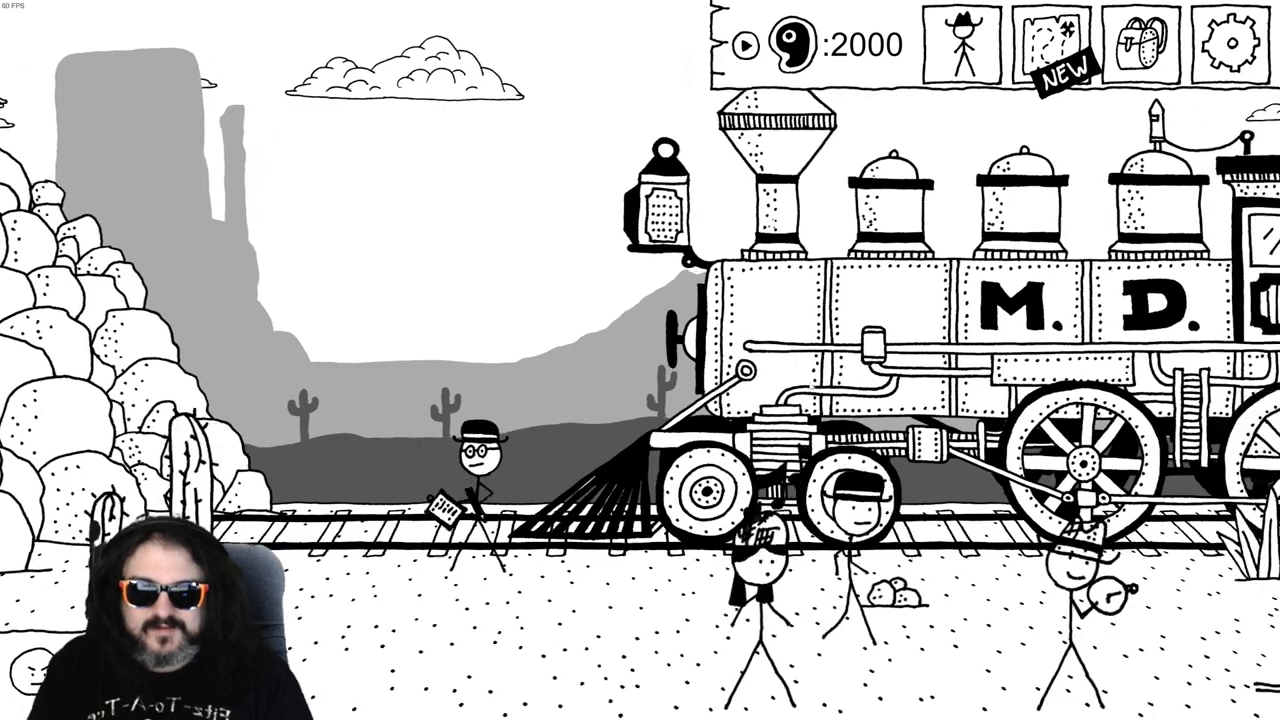
Ride toward Gustavson Gulch, gathering the loose meteor pieces for 549 Meat
left_click(1058, 38)
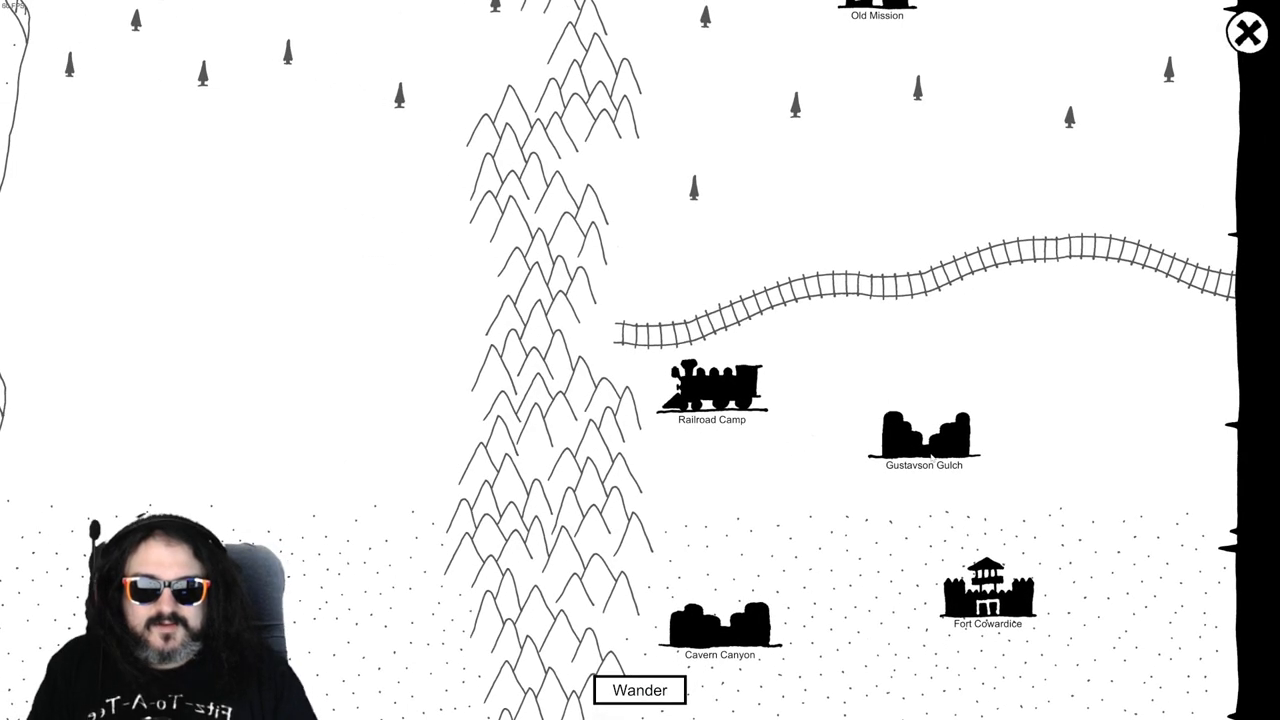
left_click(639, 690)
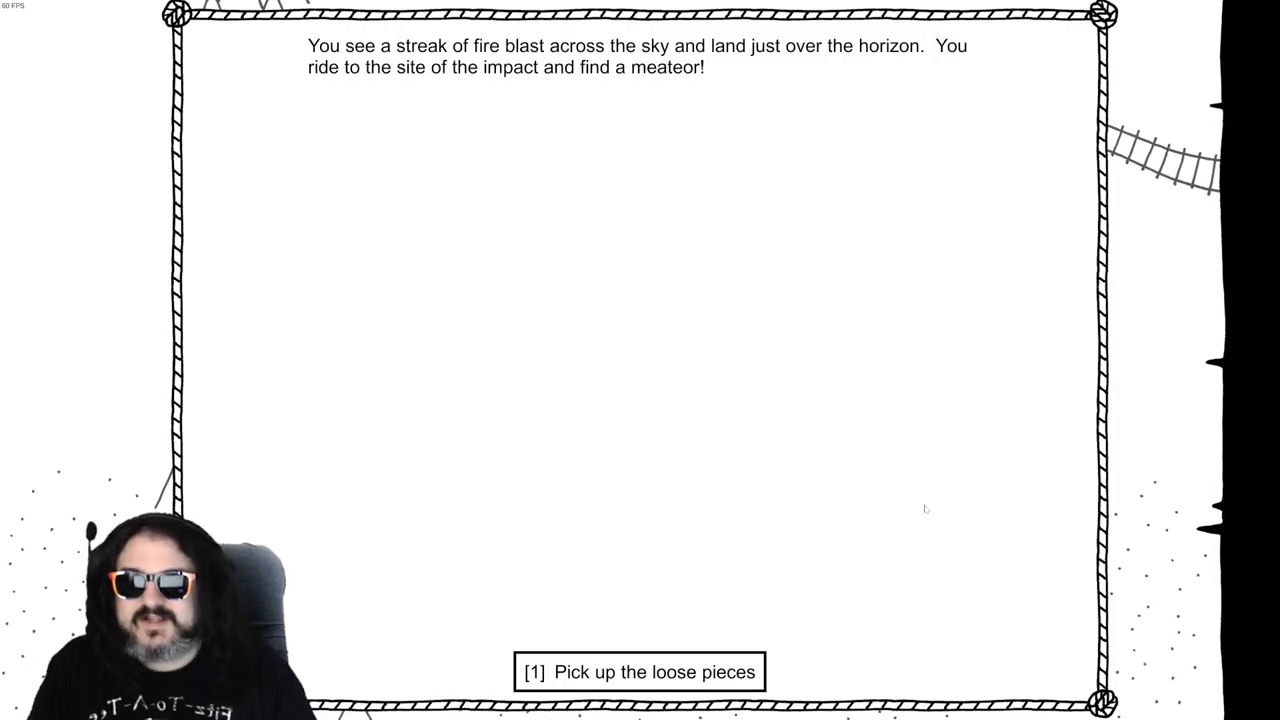
left_click(639, 672)
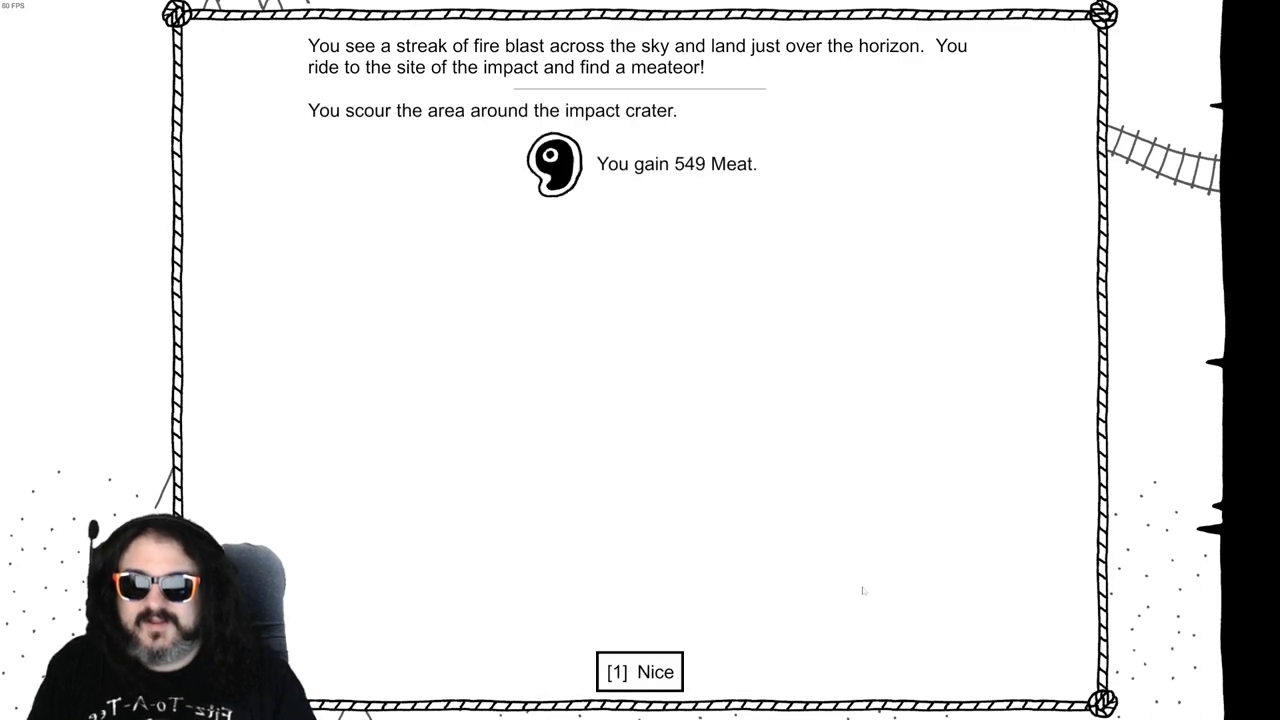
mouse_move(546, 630)
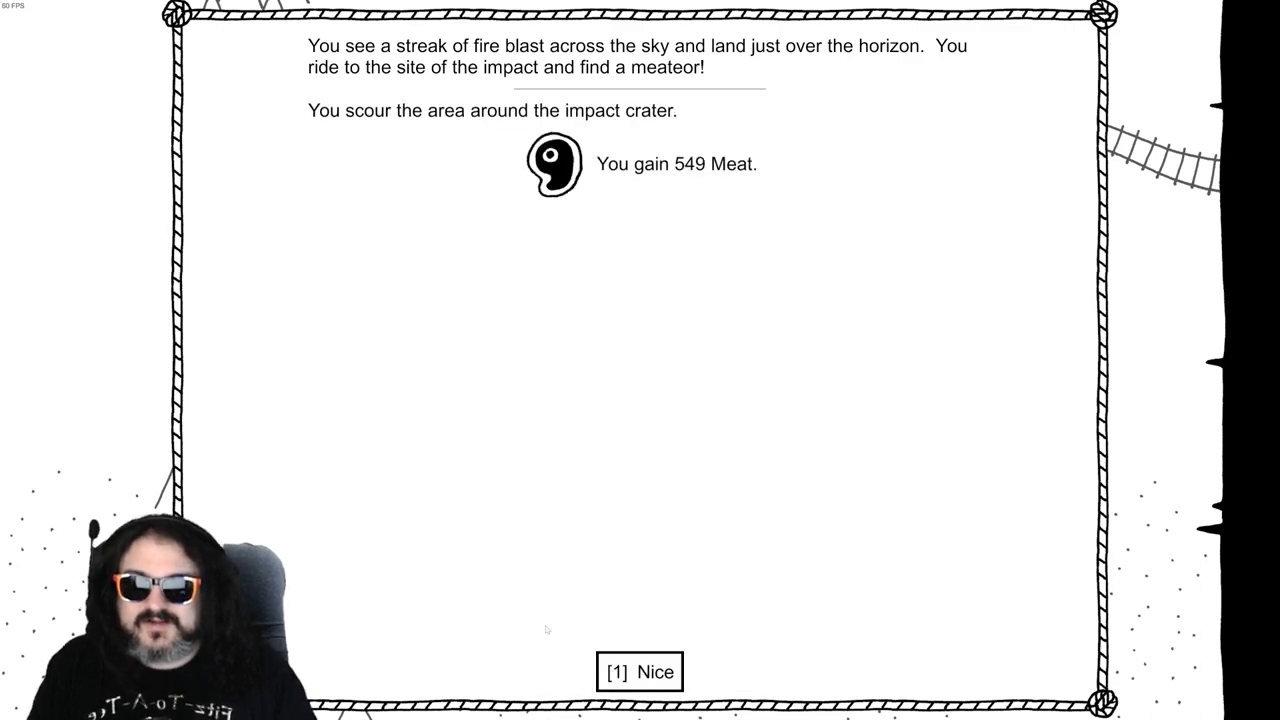
left_click(638, 672)
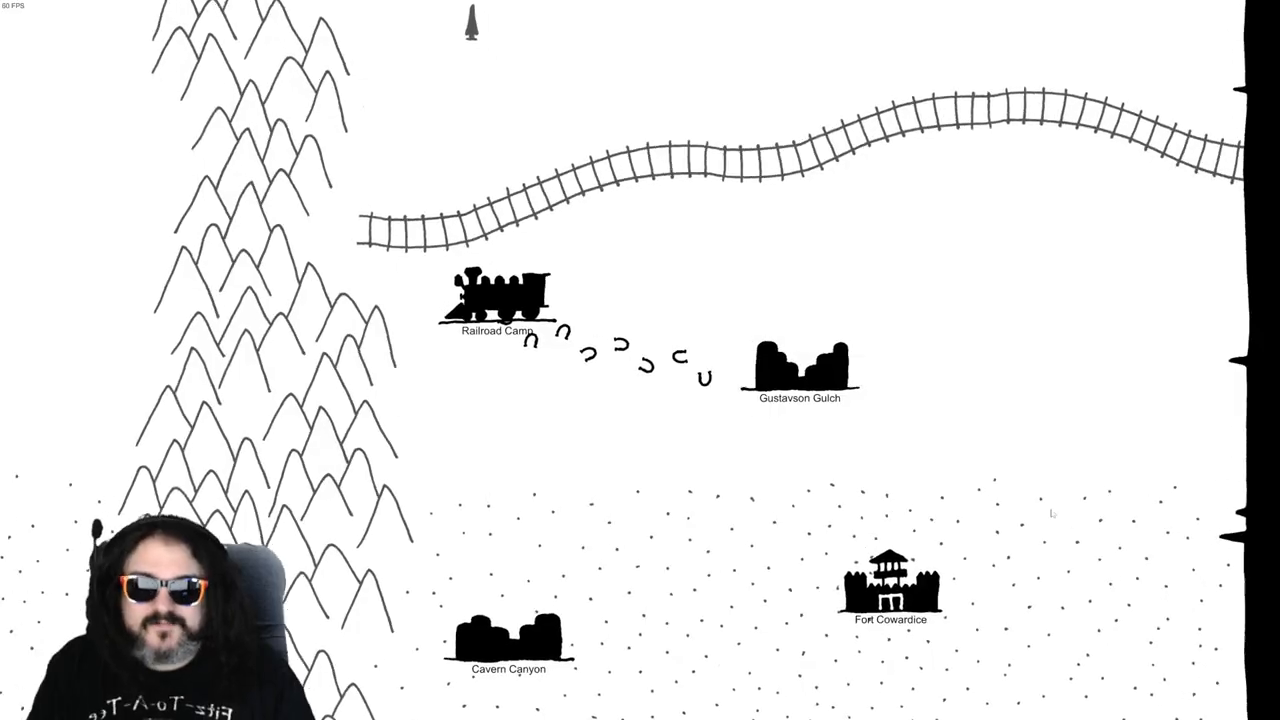
Enter Gustavson Gulch, talk to the goblin mayor, and answer his refusal of entry
left_click(794, 365)
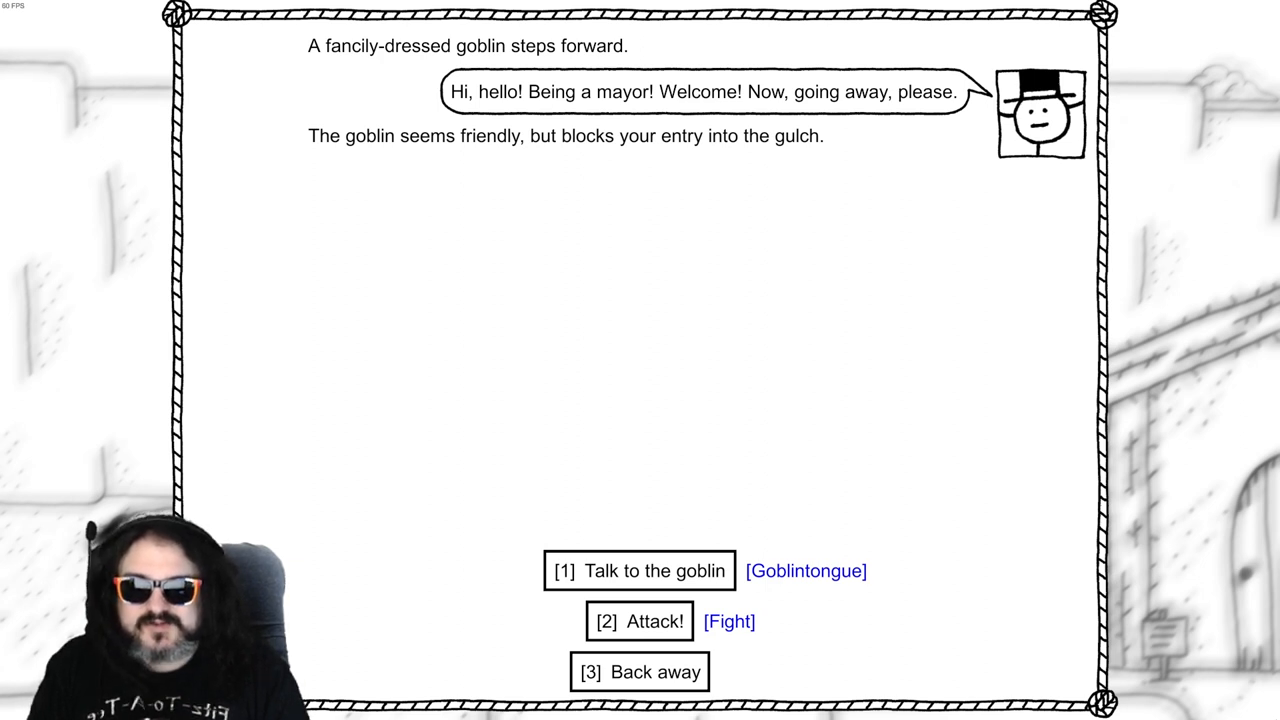
left_click(639, 571)
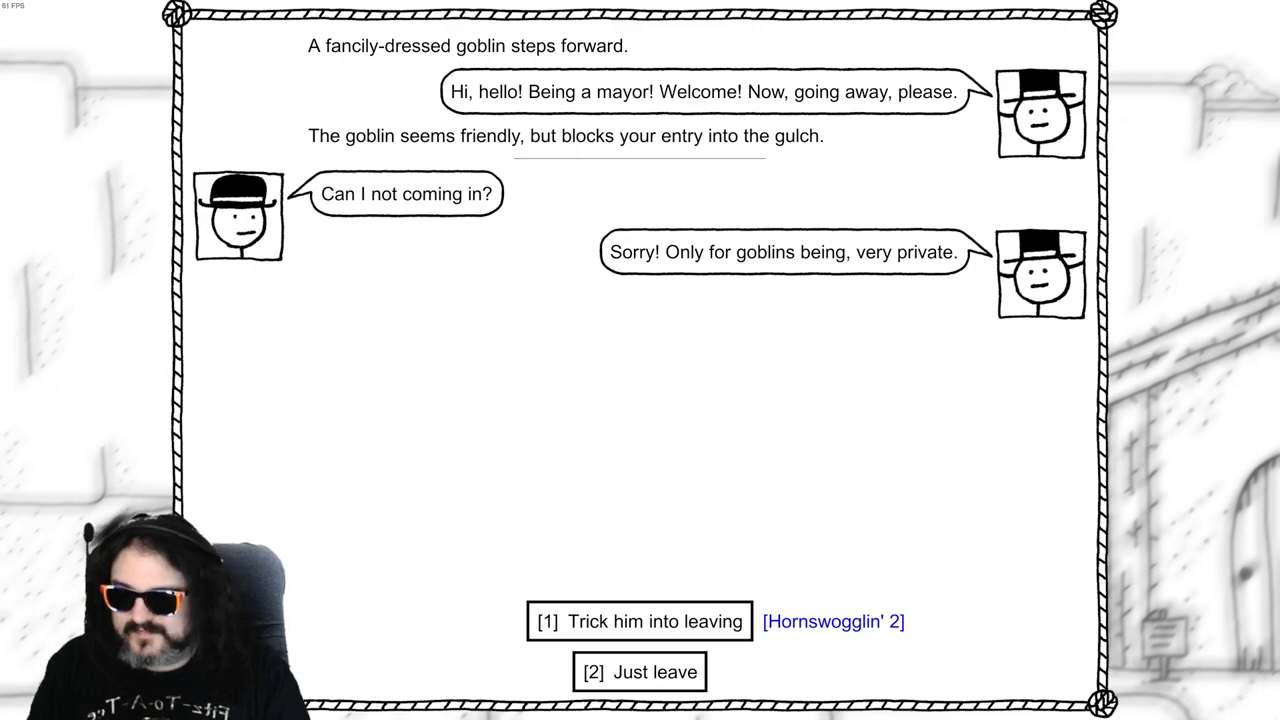
left_click(635, 621)
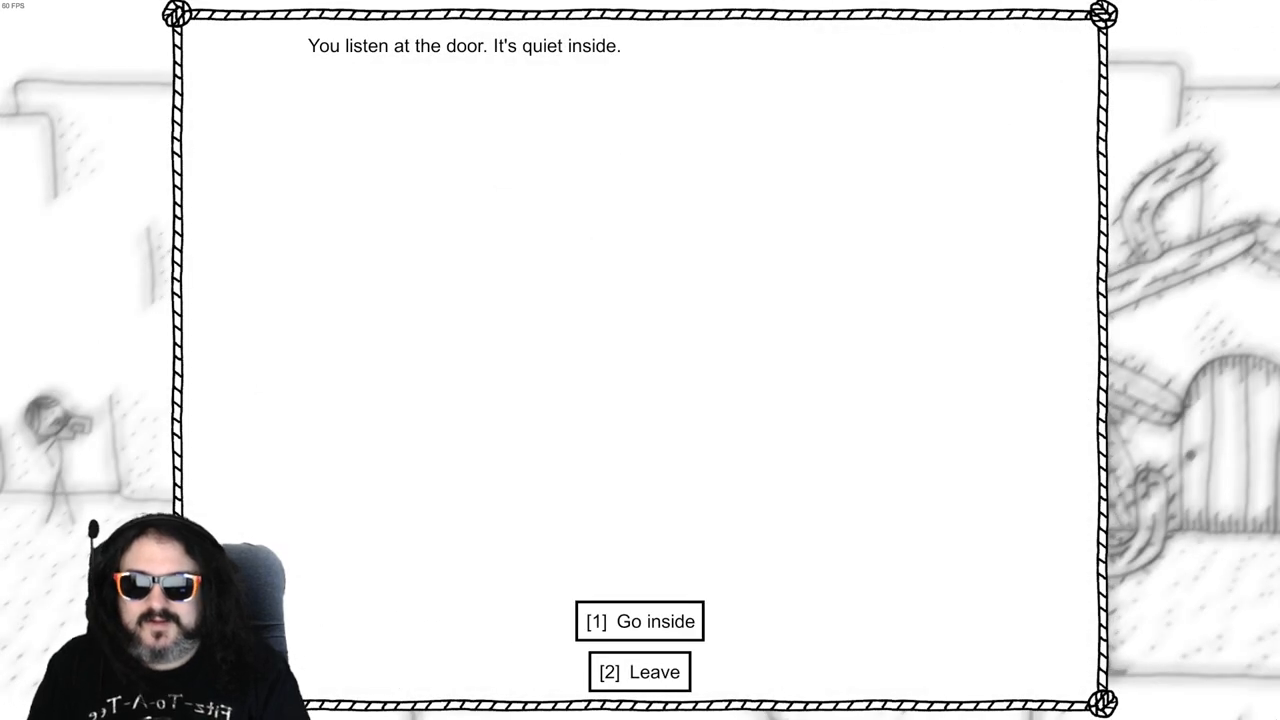
Go inside the quiet goblin shack with crude bookshelves
left_click(639, 621)
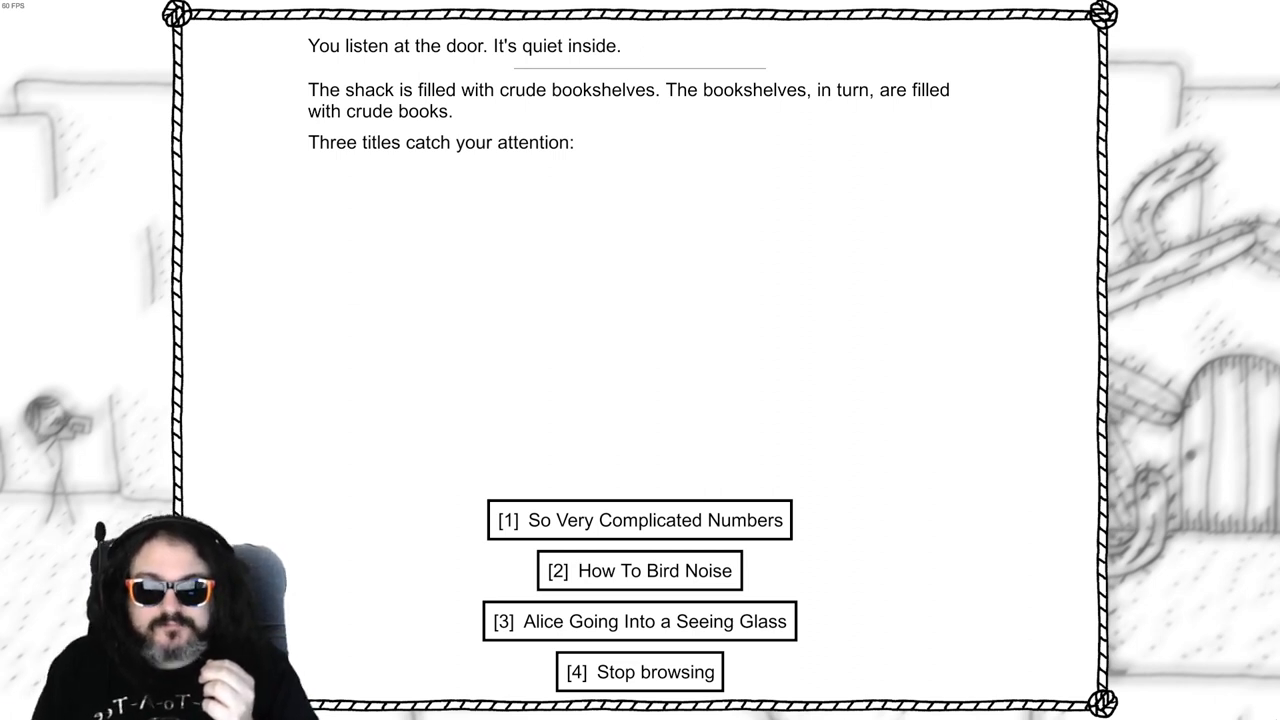
Read How To Bird Noise, So Very Complicated Numbers and the Goblin Alice novel
left_click(639, 571)
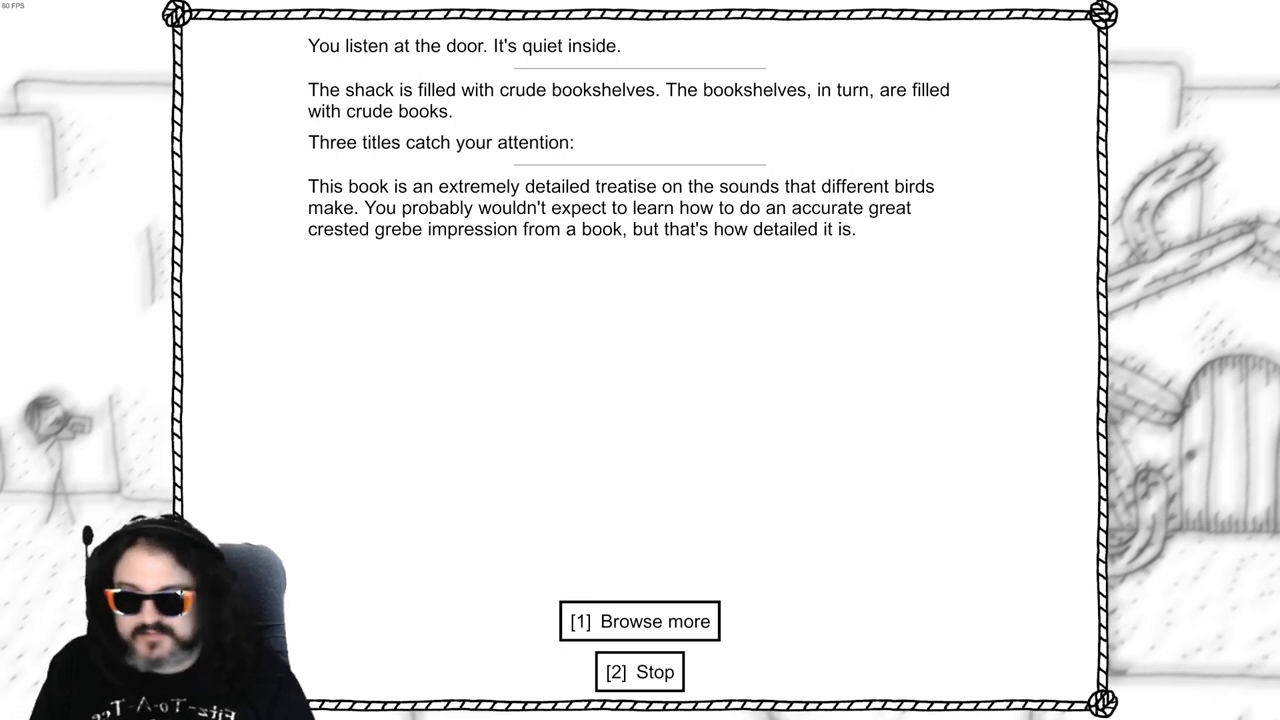
left_click(639, 621)
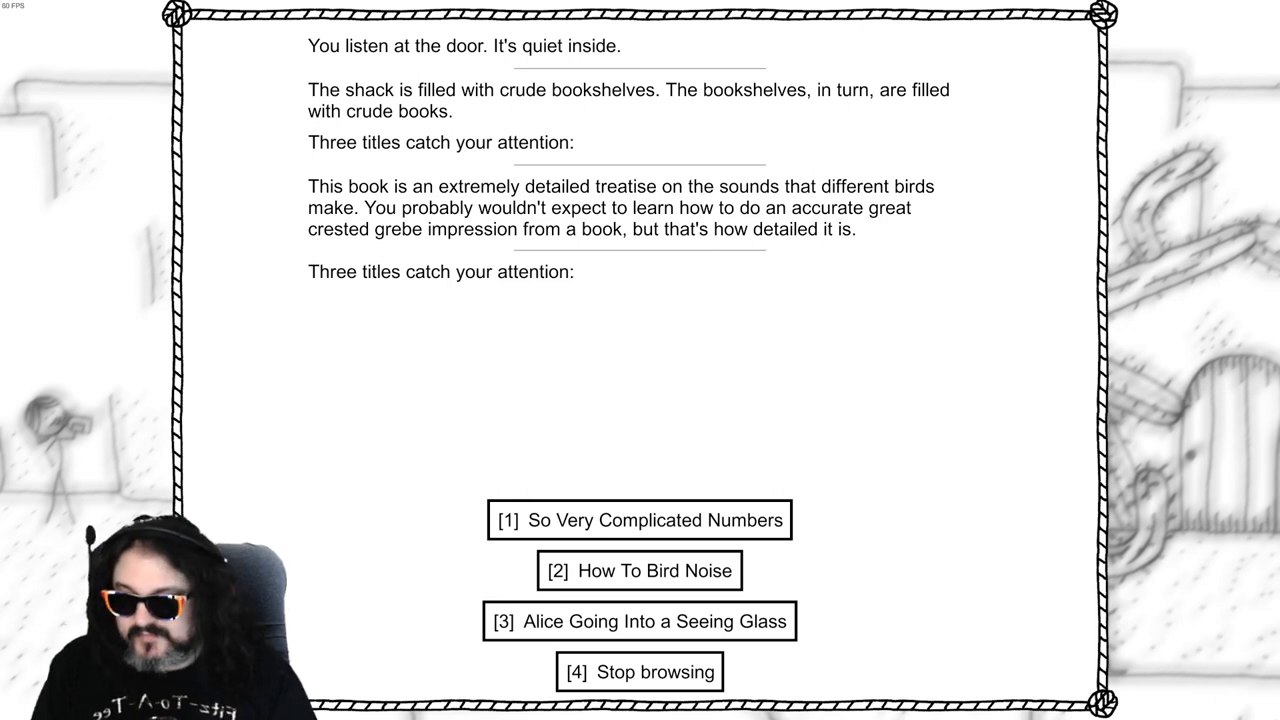
left_click(639, 520)
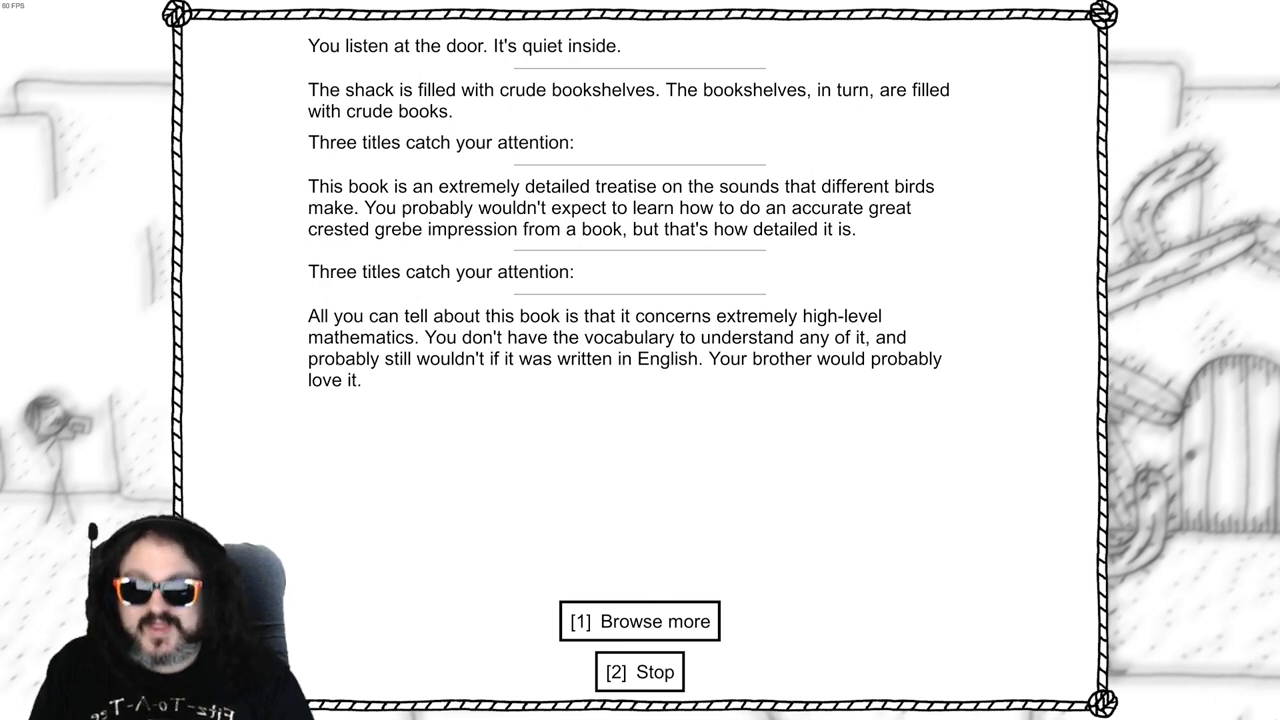
left_click(639, 621)
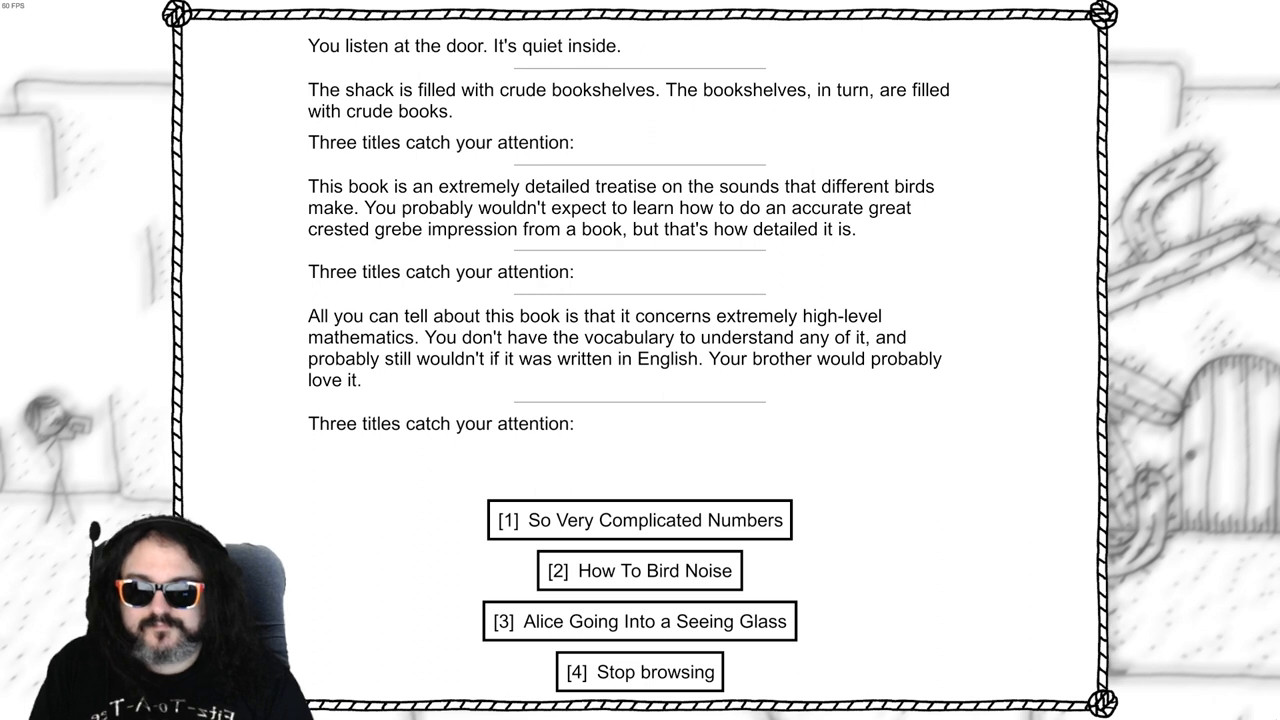
left_click(639, 622)
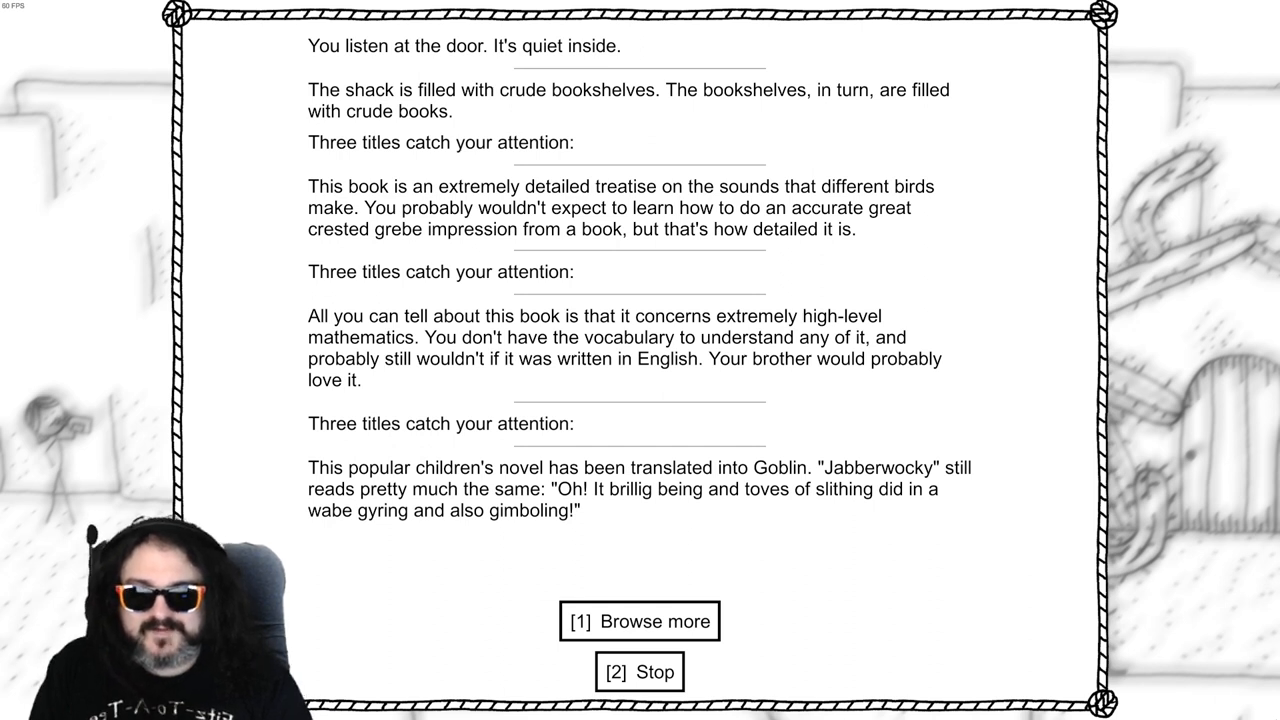
left_click(638, 621)
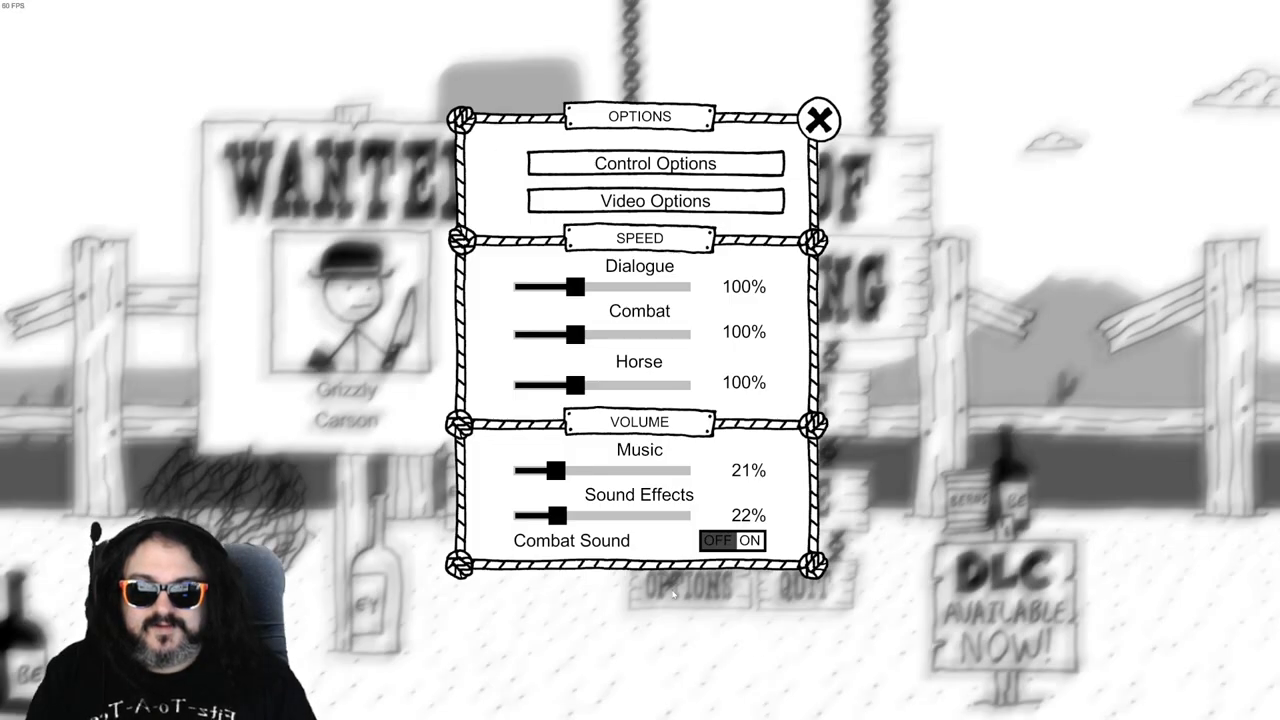
Check the Video and Control options, then close Options to return to town
left_click(655, 200)
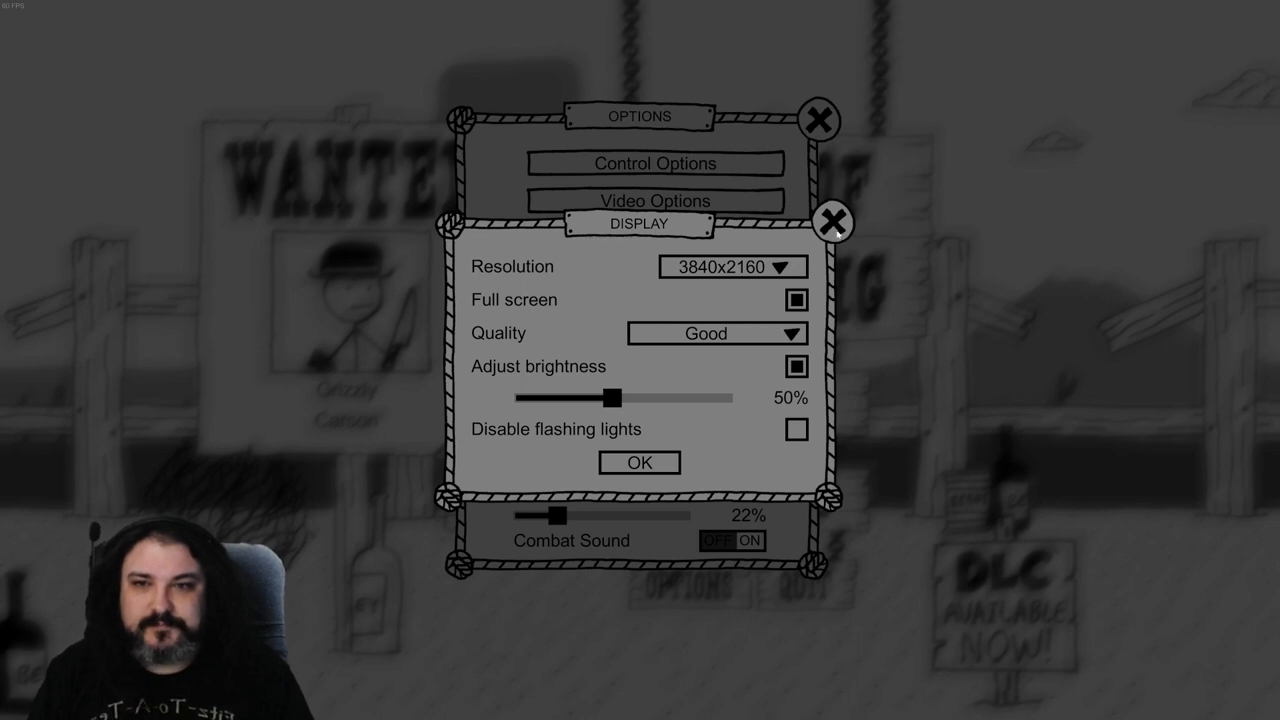
left_click(833, 220)
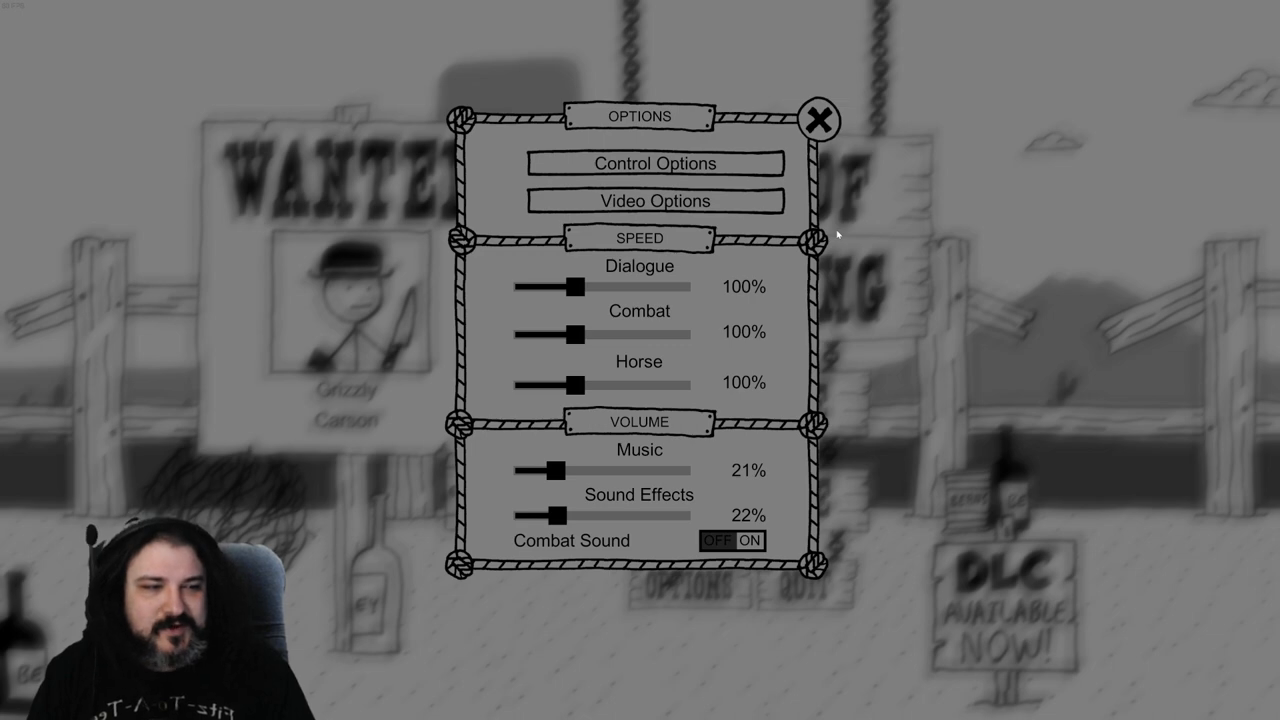
mouse_move(488, 408)
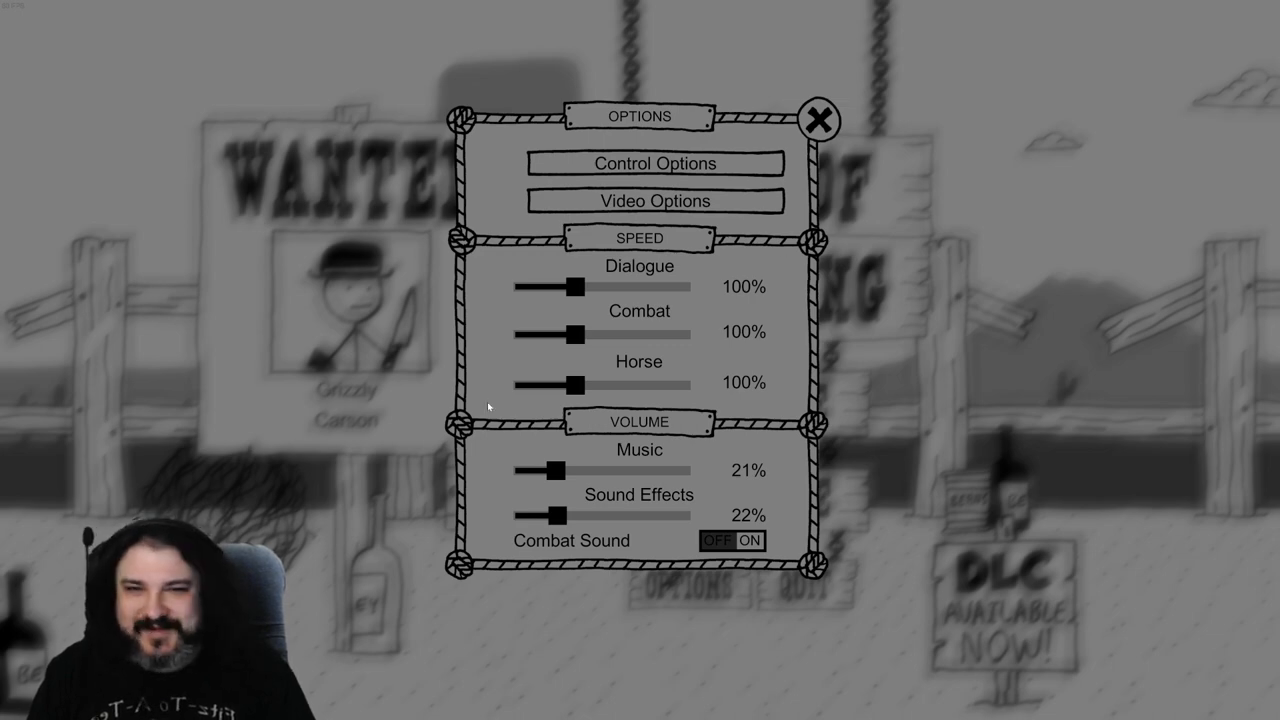
left_click(655, 200)
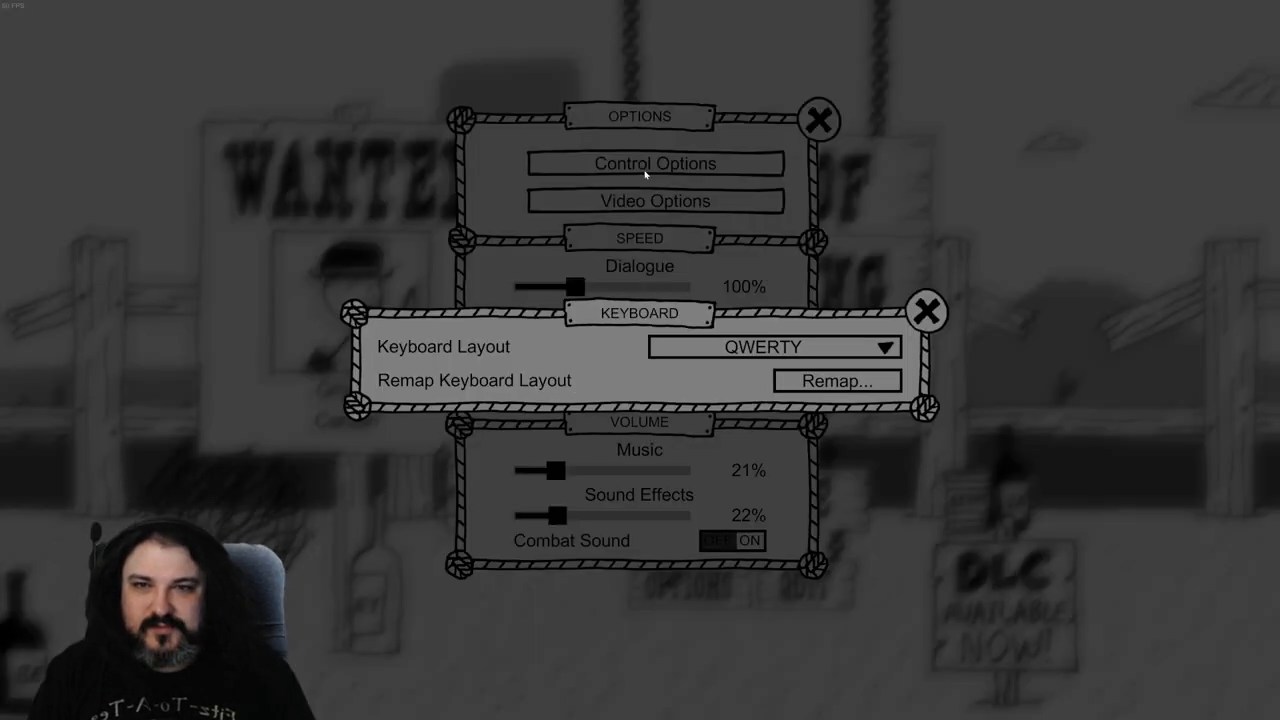
left_click(927, 311)
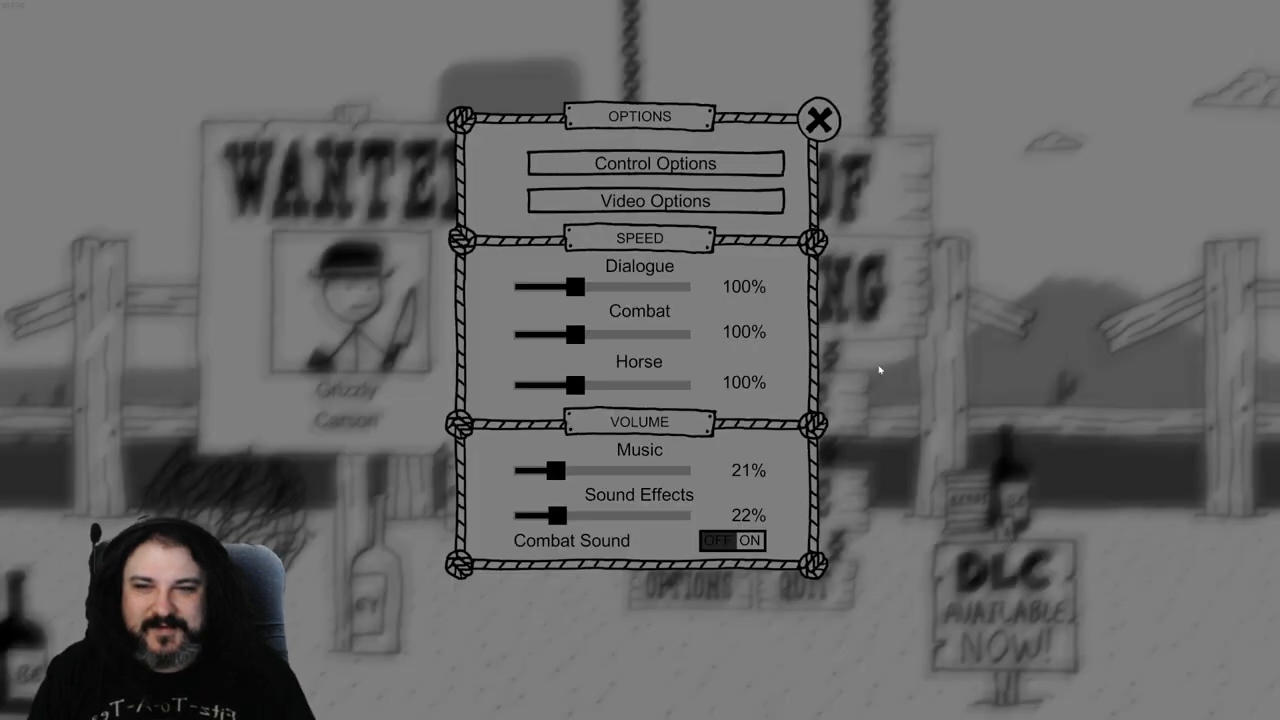
left_click(822, 118)
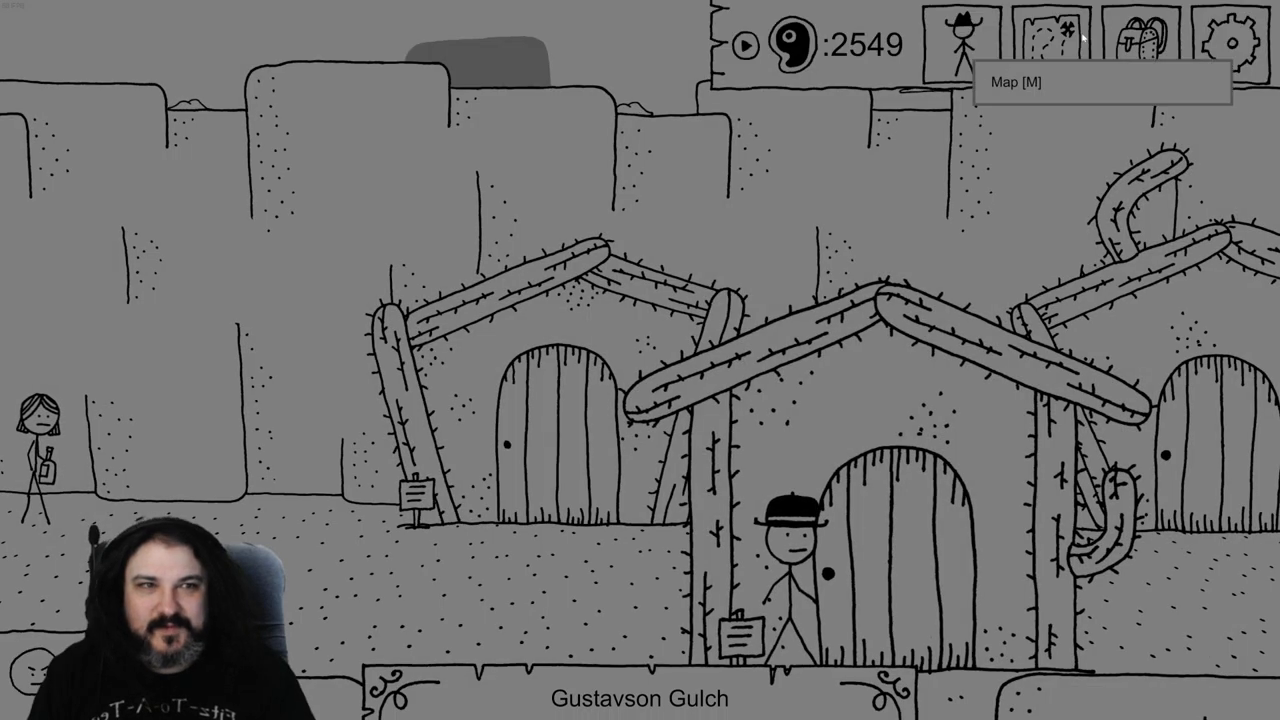
Open the gear-icon settings panel and close it to resume exploring
left_click(1235, 35)
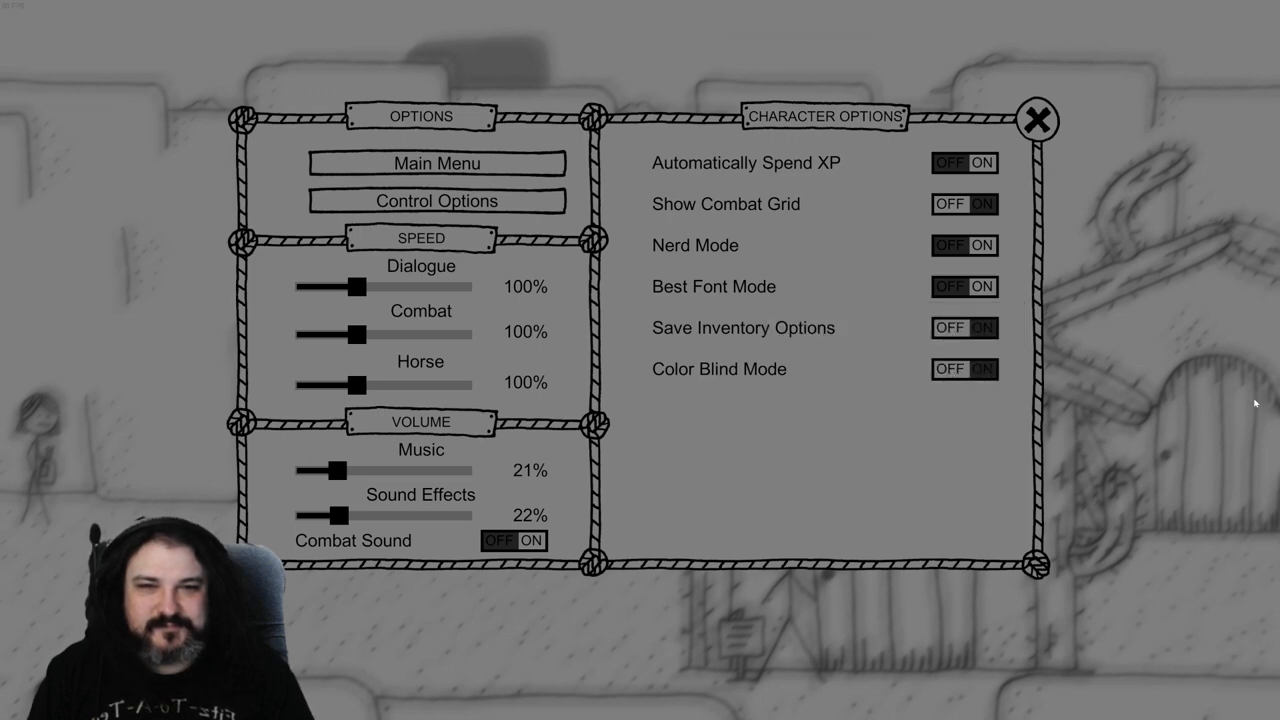
left_click(1037, 120)
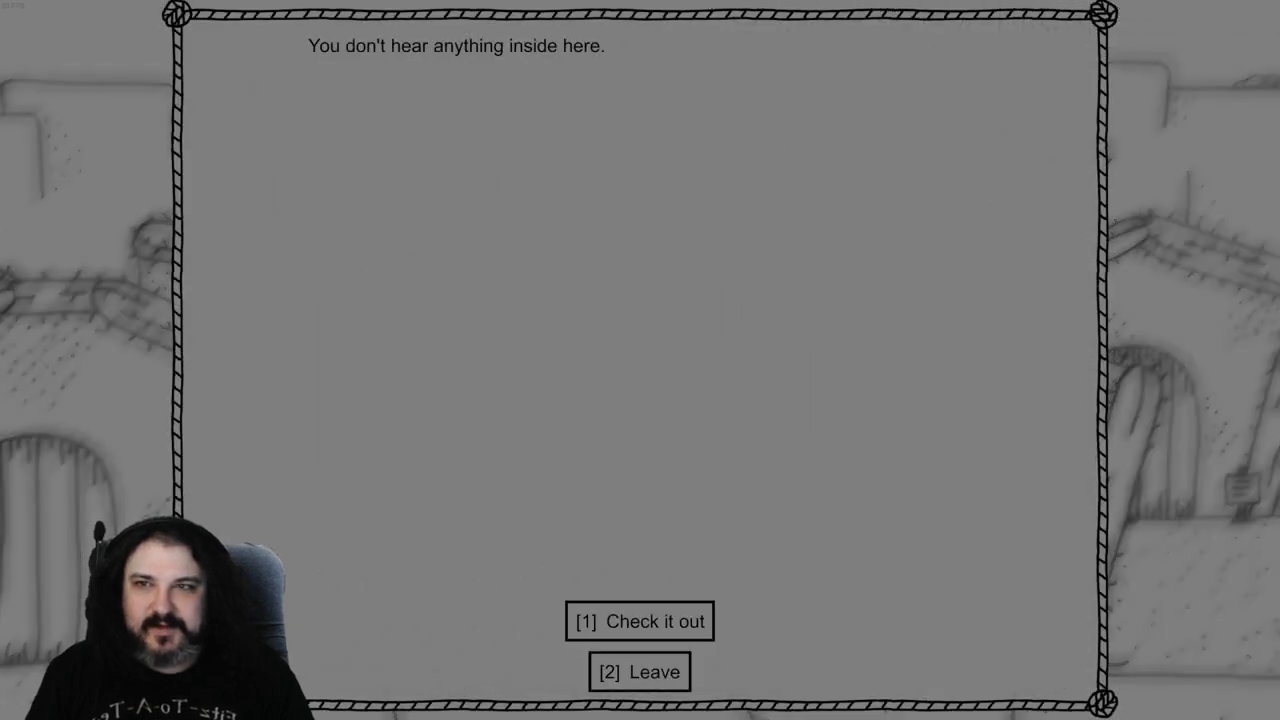
Leave the quiet shack, leave the griping goblins be, and abandon the locked door
left_click(637, 673)
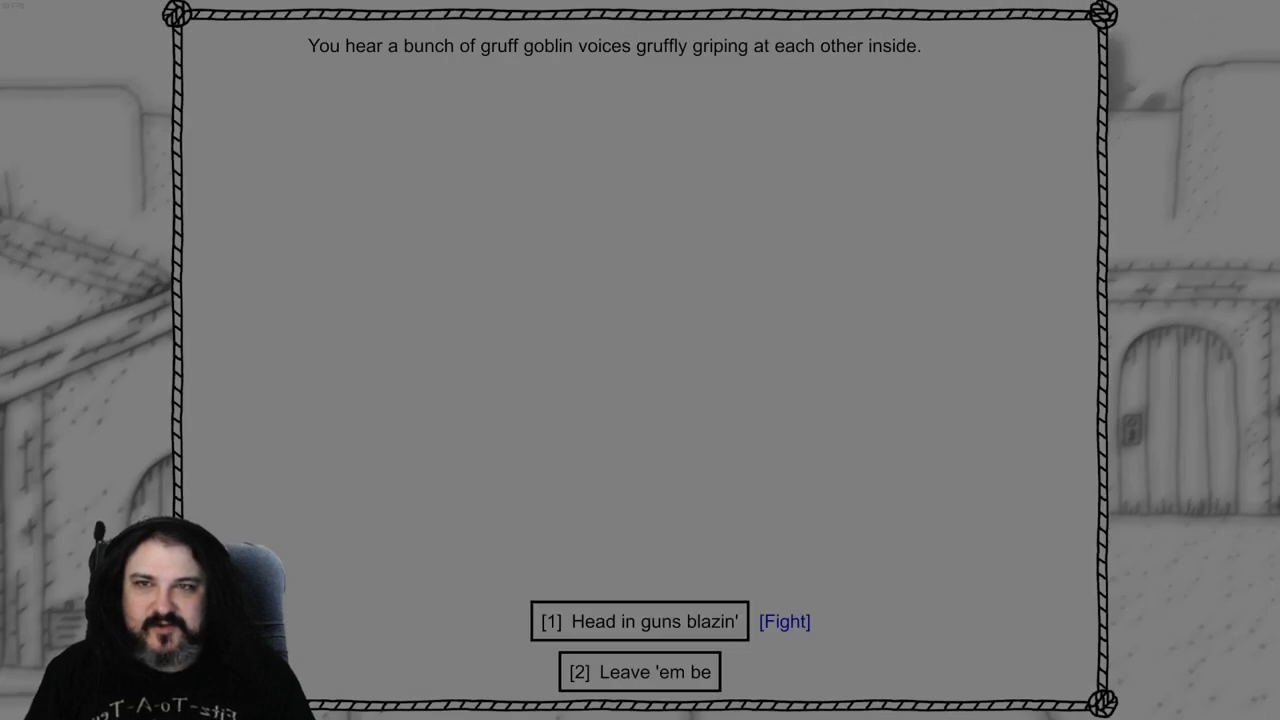
left_click(642, 672)
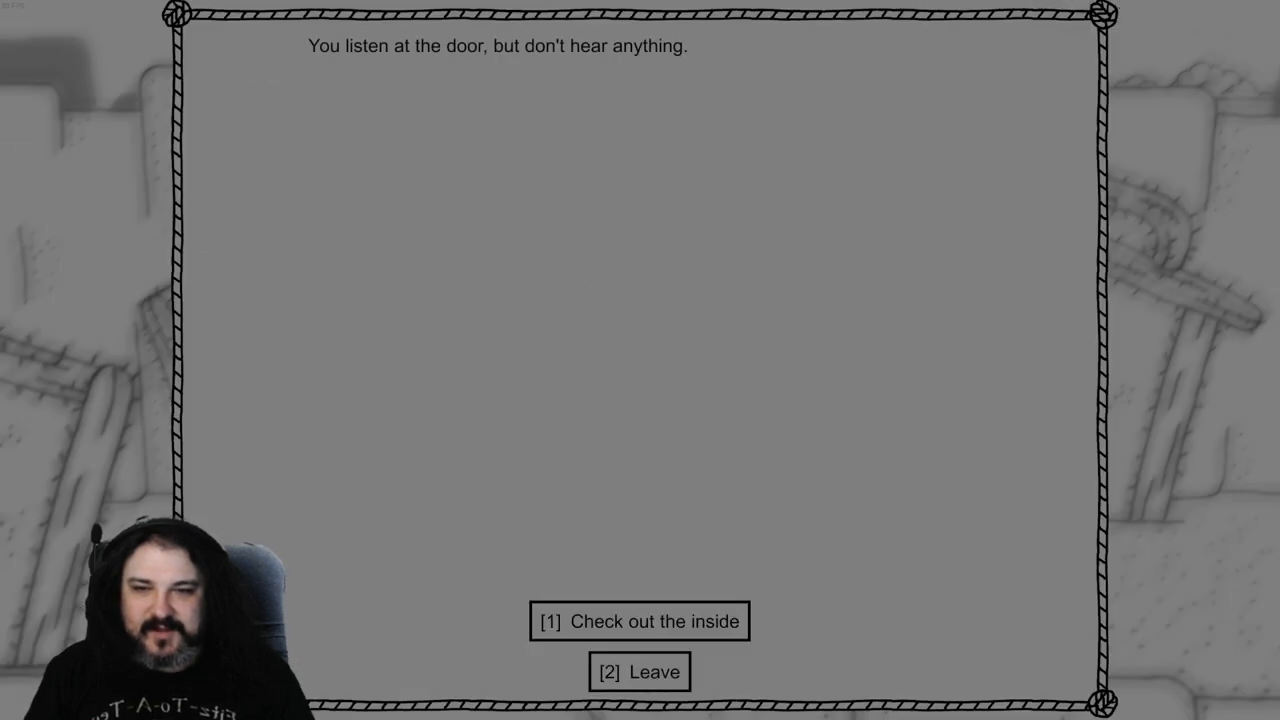
left_click(637, 621)
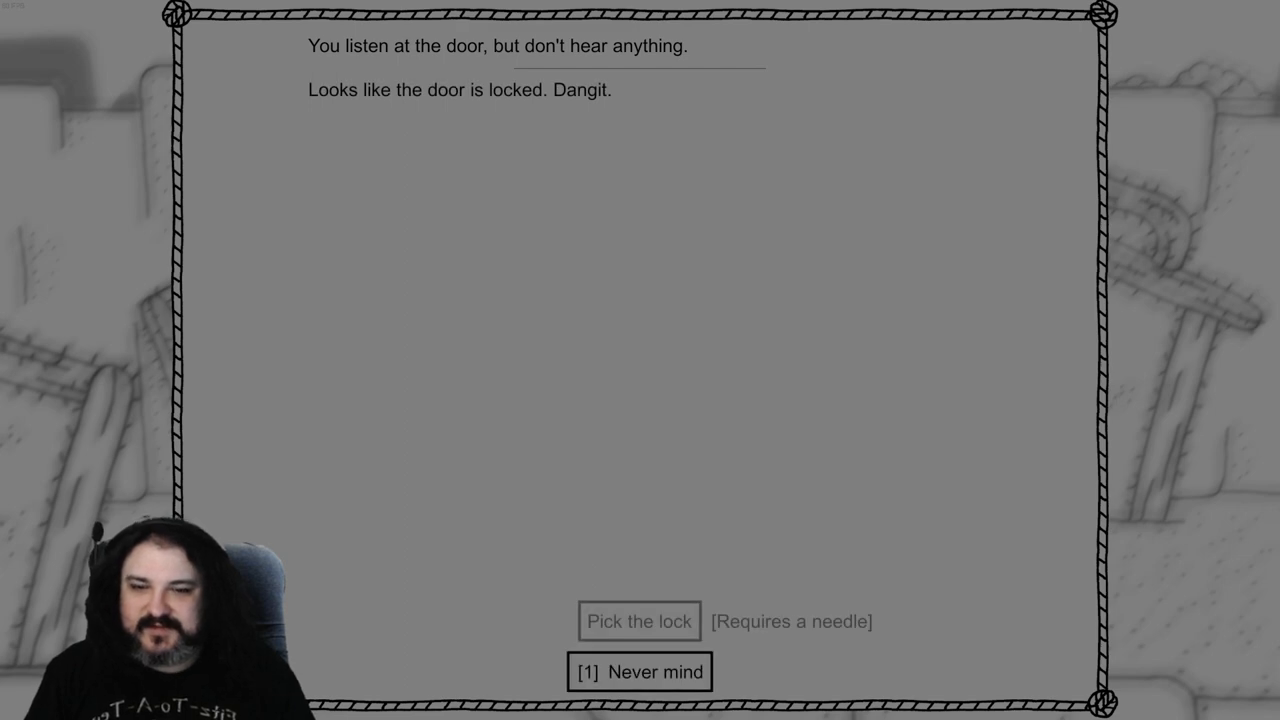
left_click(639, 671)
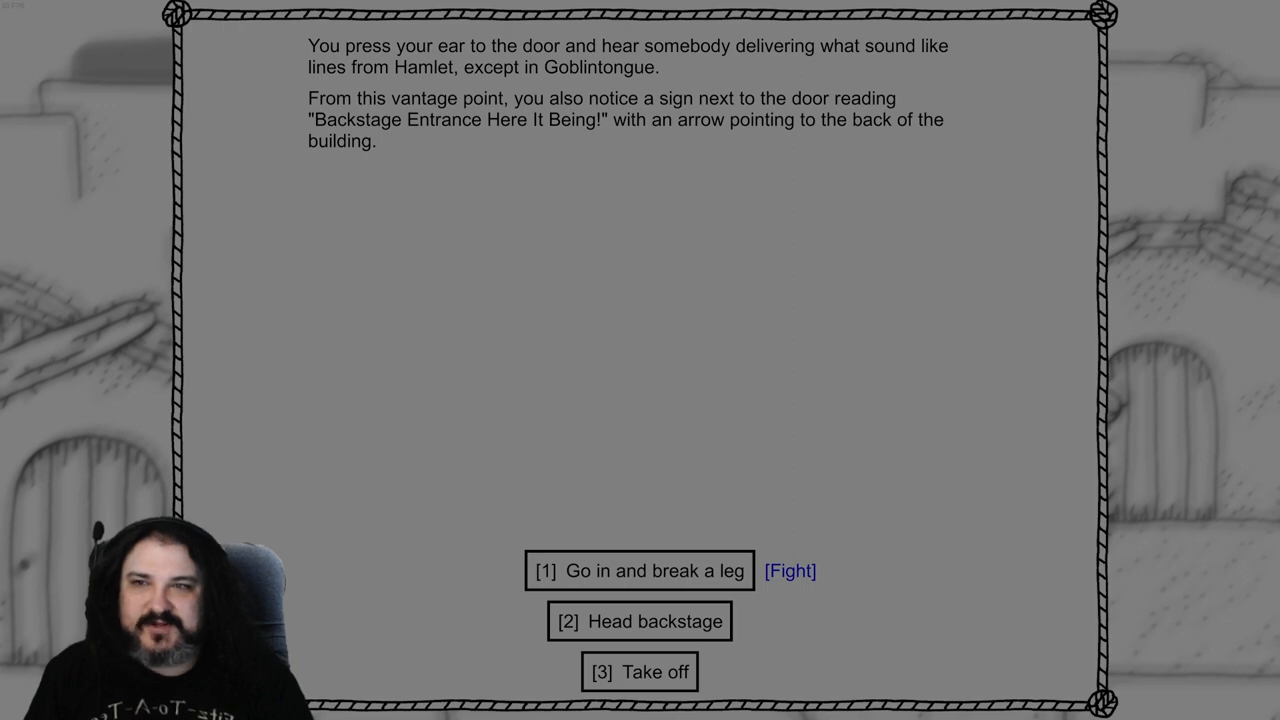
Watch the goblin Hamlet backstage for 20 XP and Moxie level 6, then approach the next shack
left_click(640, 621)
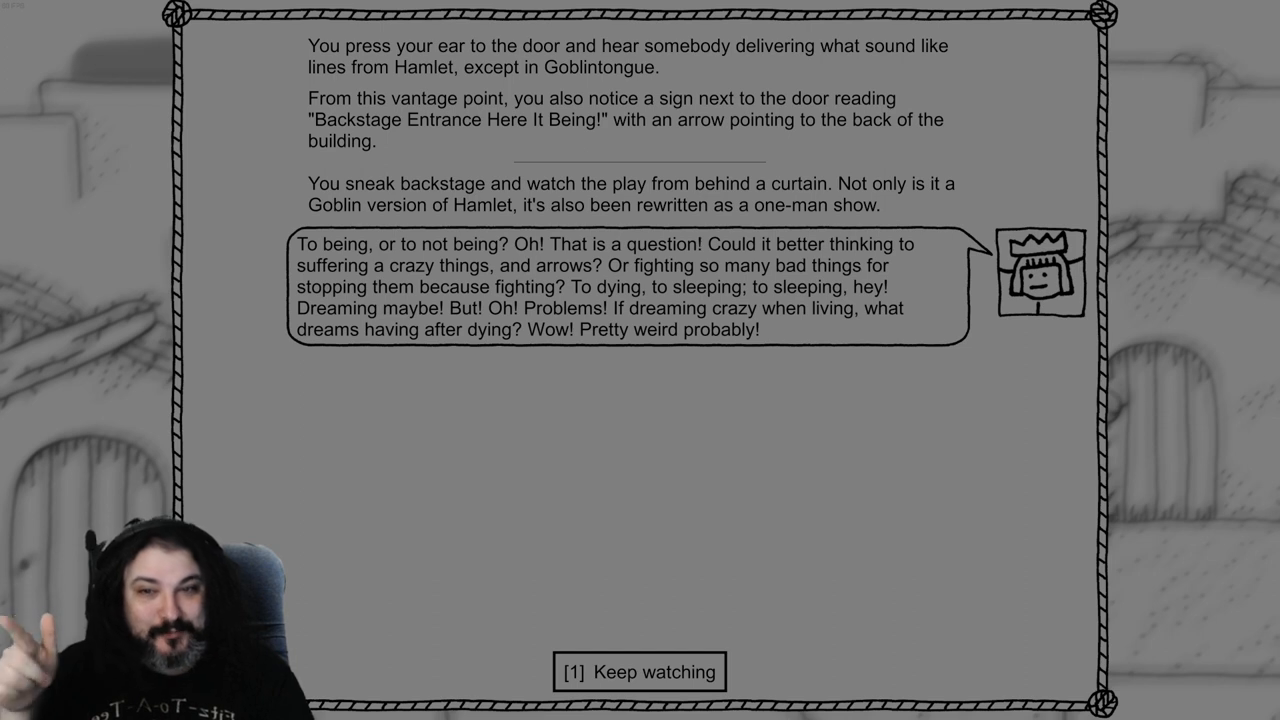
left_click(639, 670)
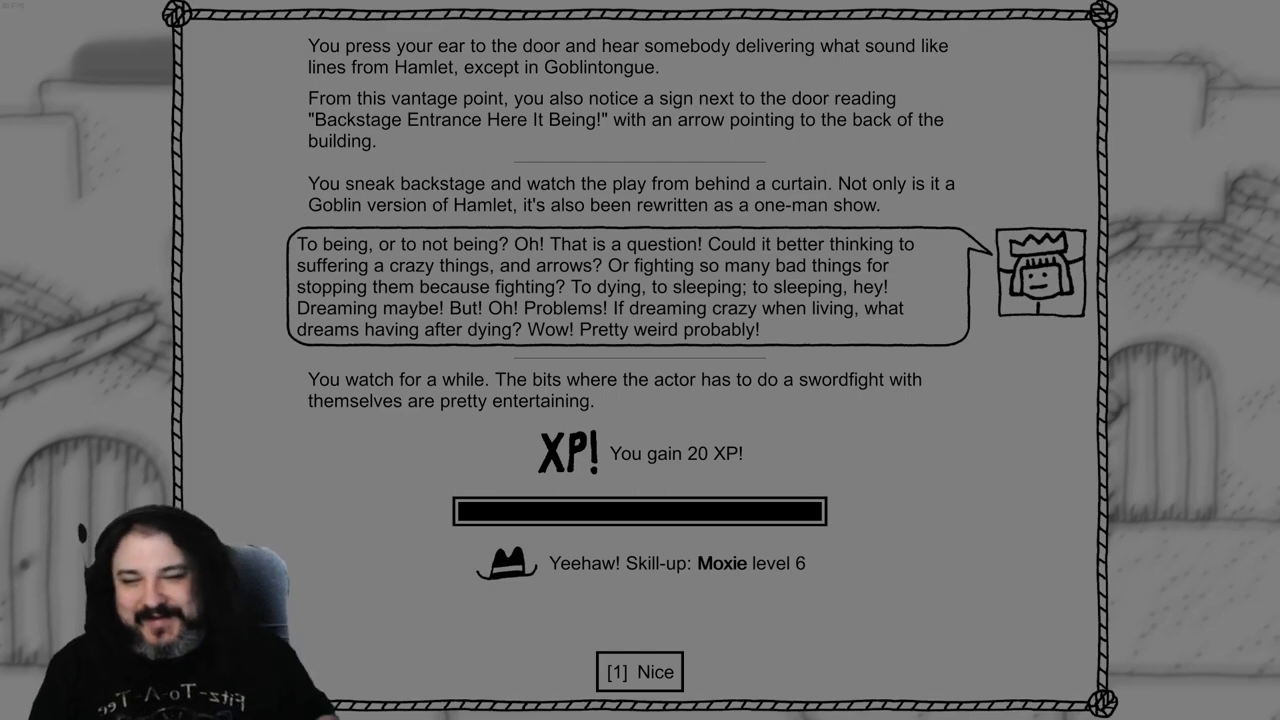
left_click(635, 670)
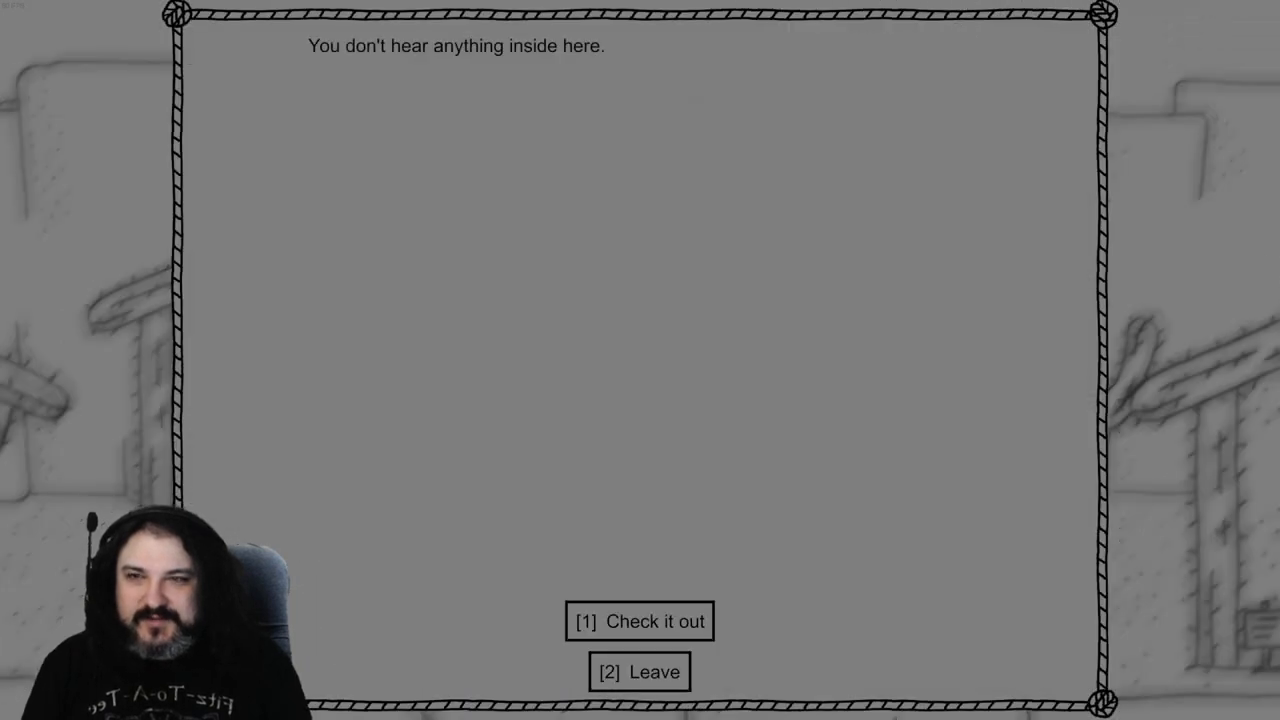
Enter the shack and read the desk's secrets folder about the spare key in drawer 69105
left_click(641, 622)
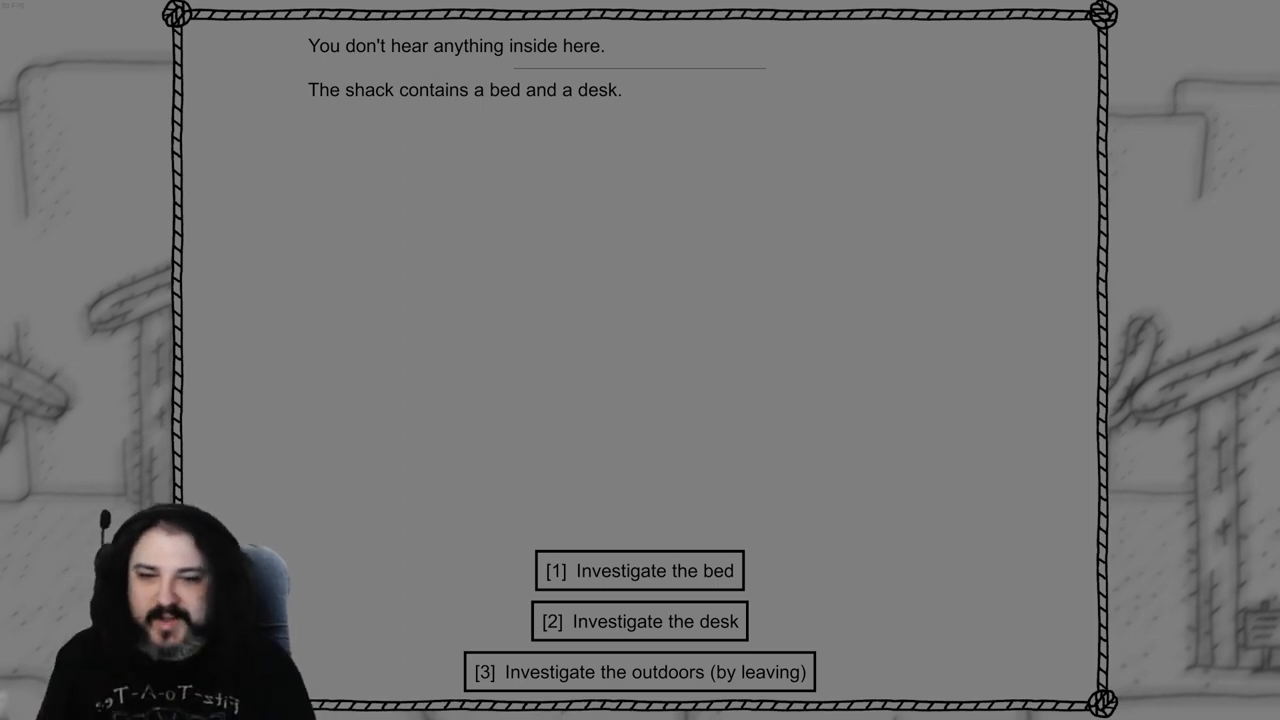
left_click(639, 621)
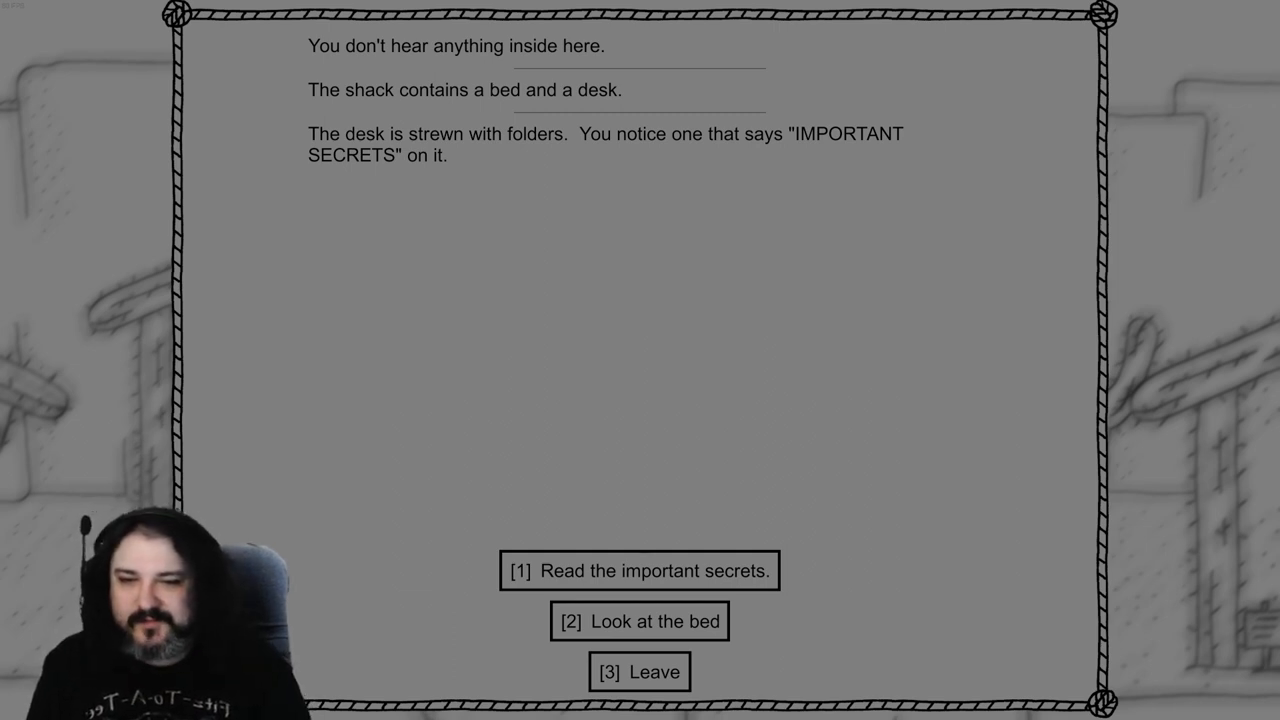
left_click(640, 571)
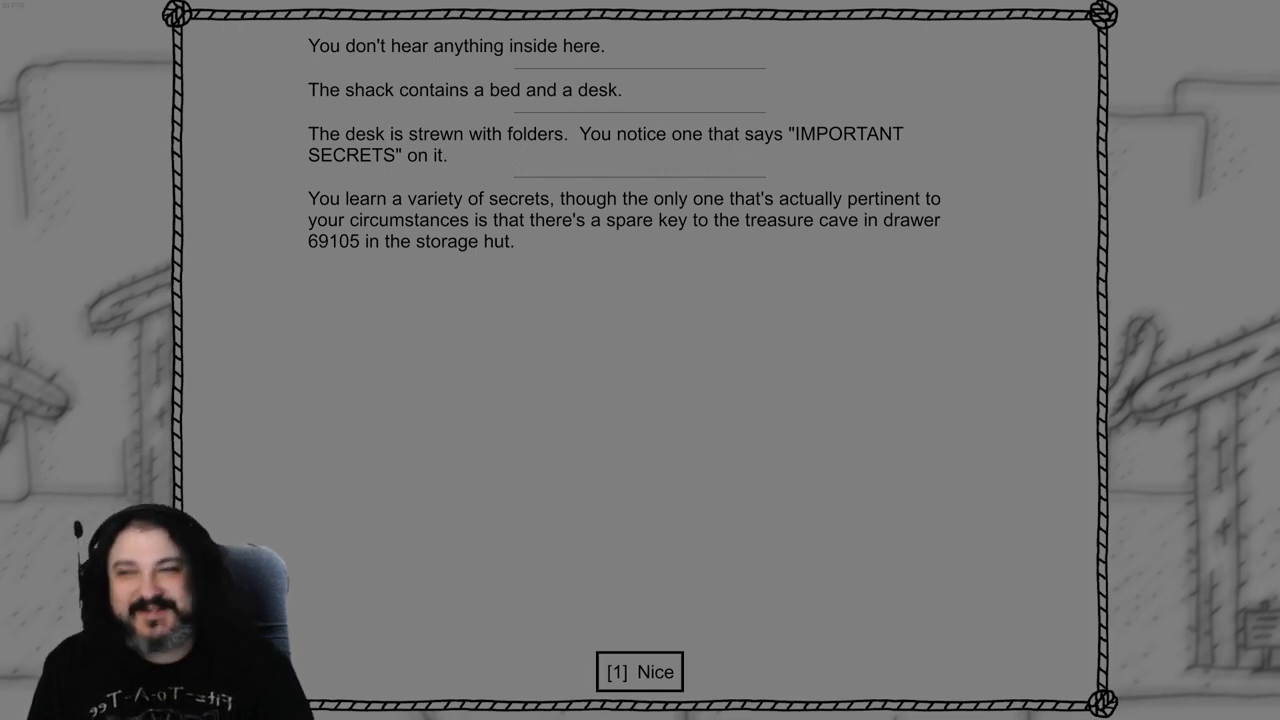
left_click(639, 672)
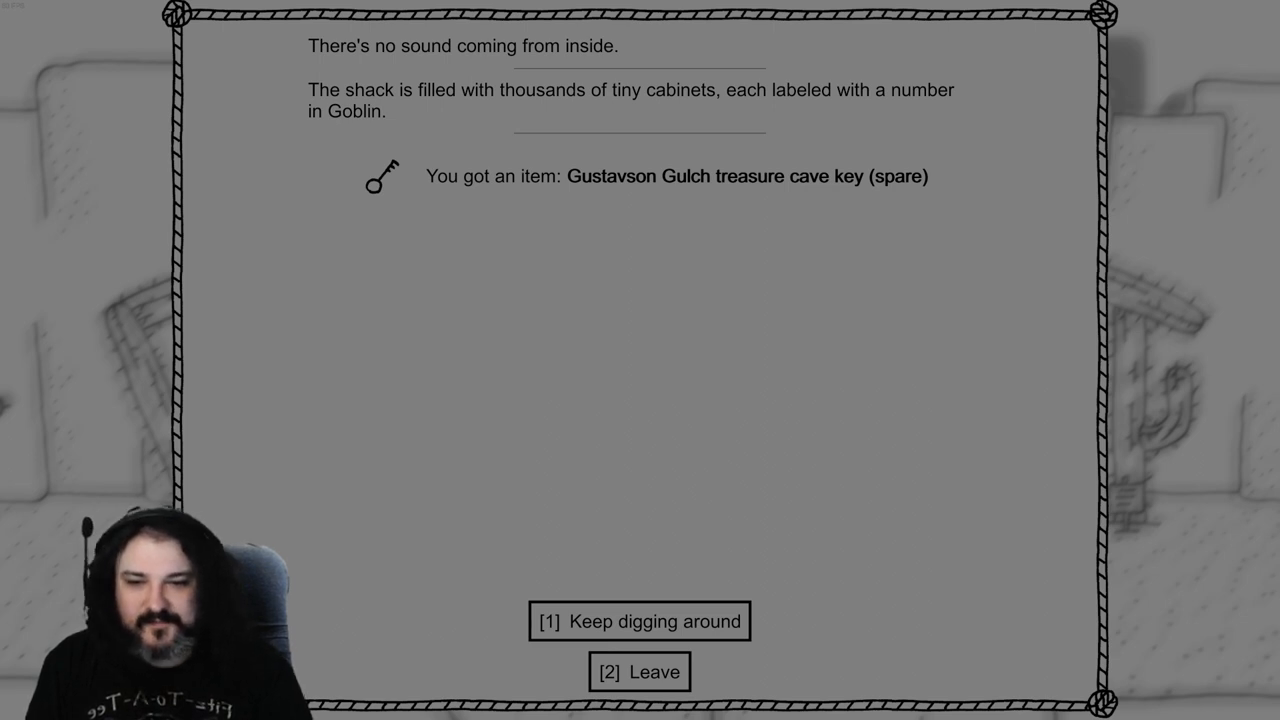
Search the tiny drawers for a goblin lollipop, sandwich and trousers, then stop searching
left_click(639, 622)
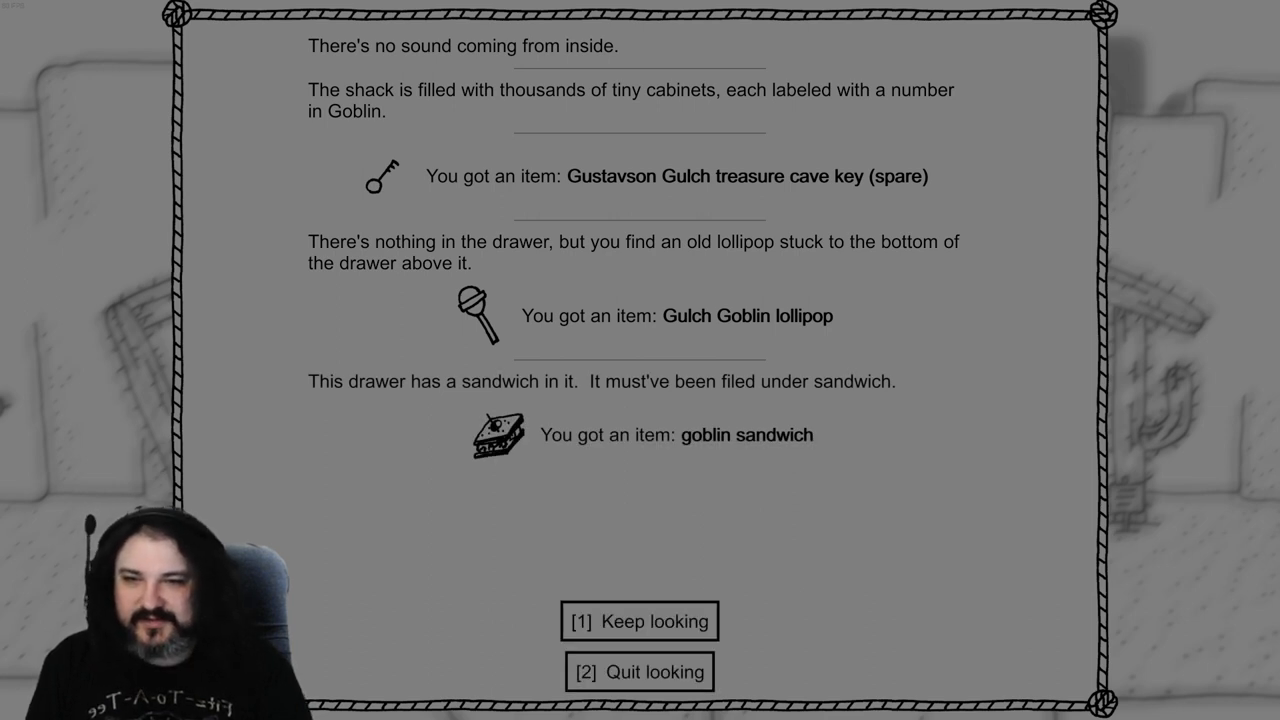
left_click(639, 621)
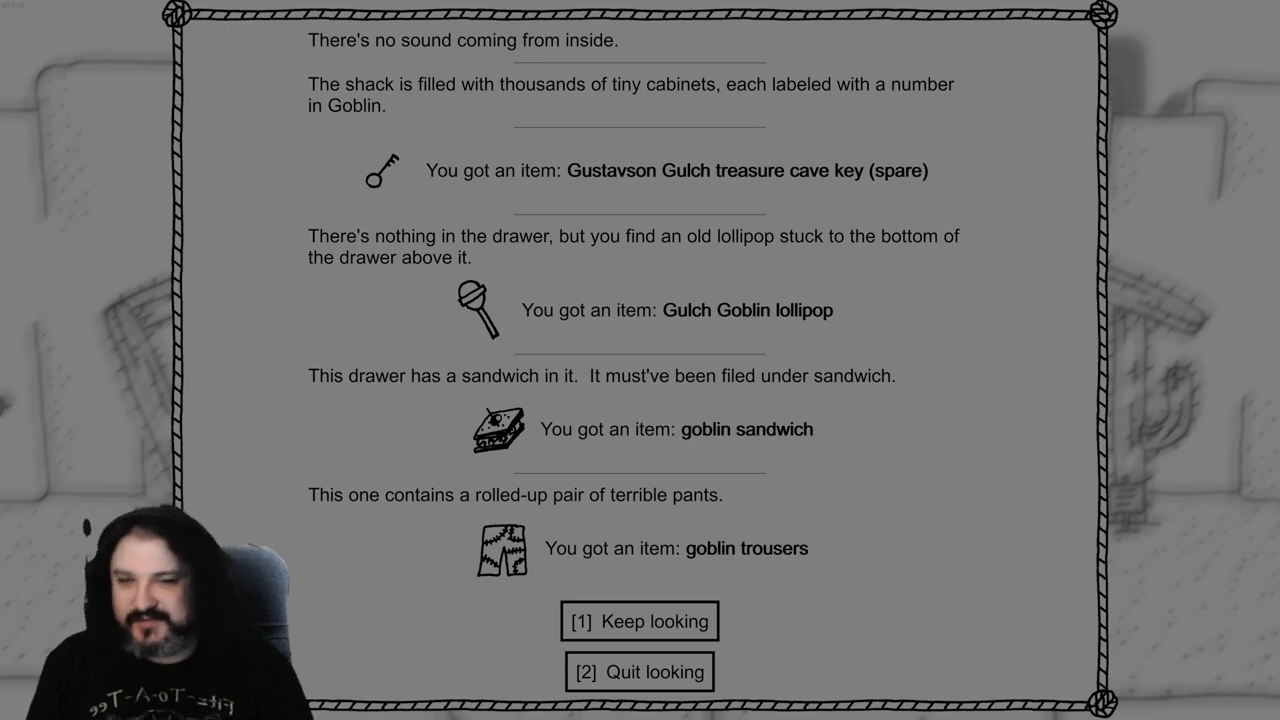
left_click(639, 621)
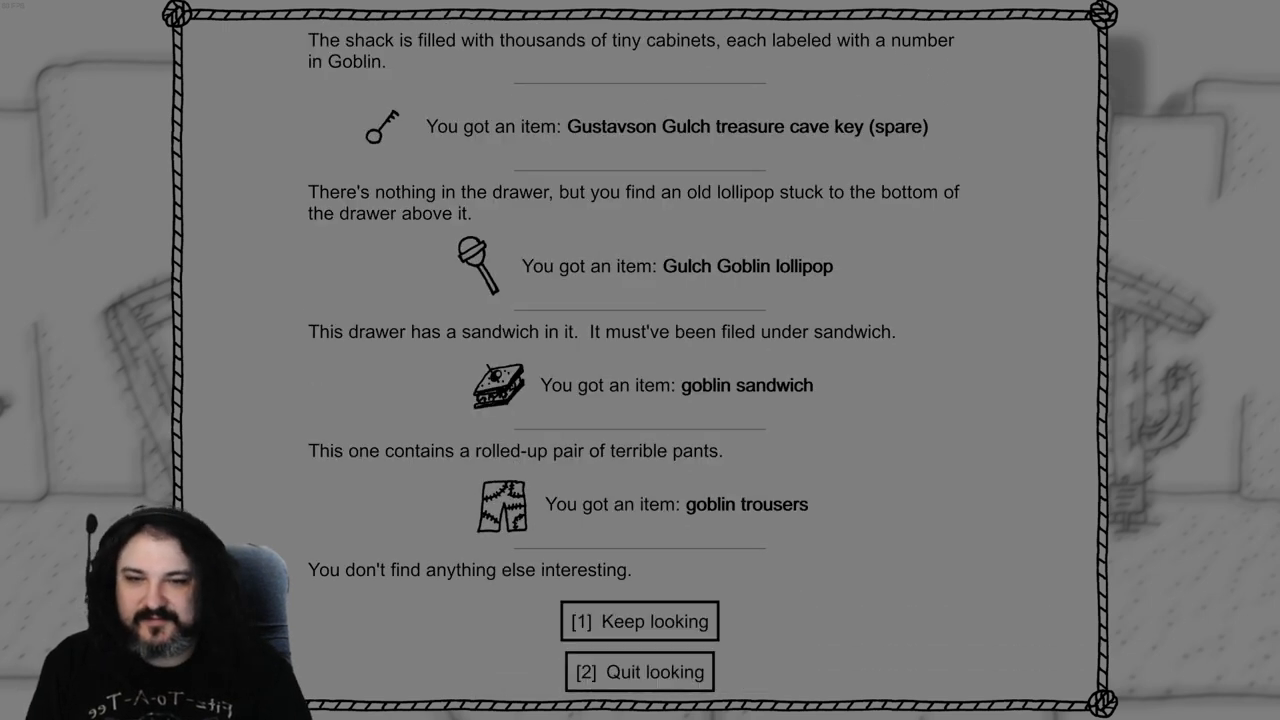
left_click(638, 621)
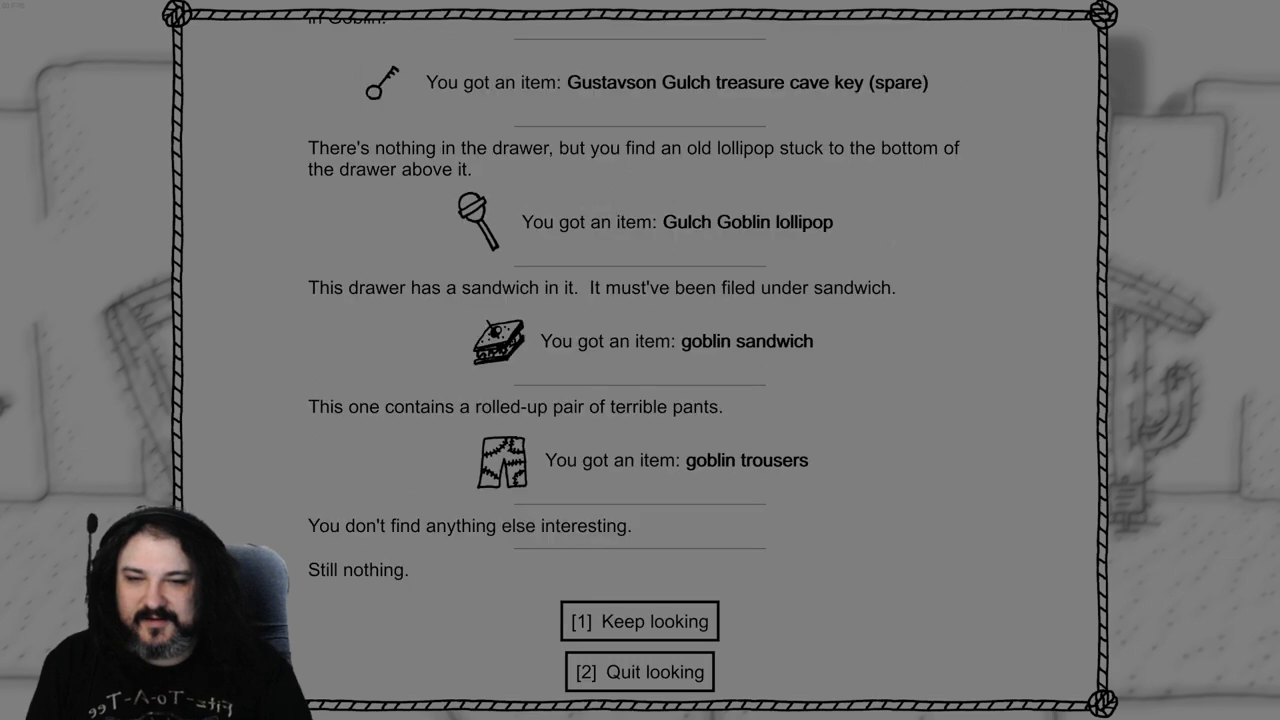
left_click(639, 621)
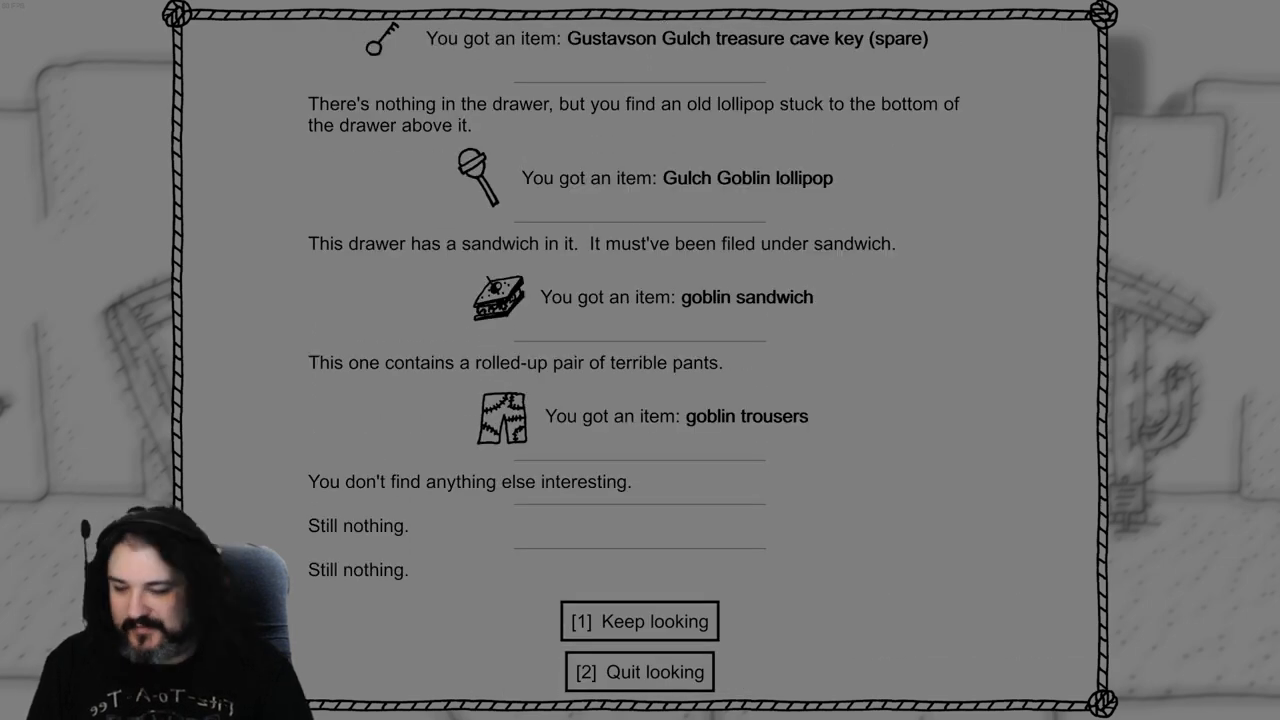
left_click(639, 671)
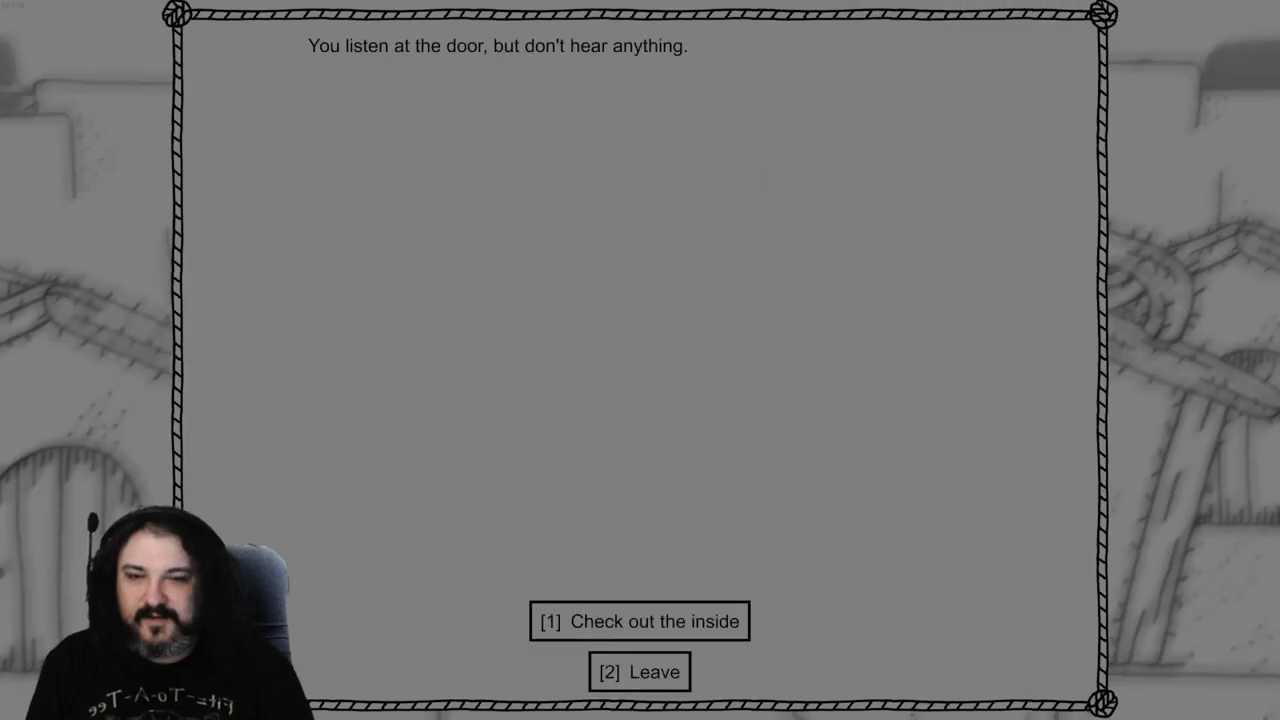
Try the door, find it locked without a needle, and back away
left_click(639, 621)
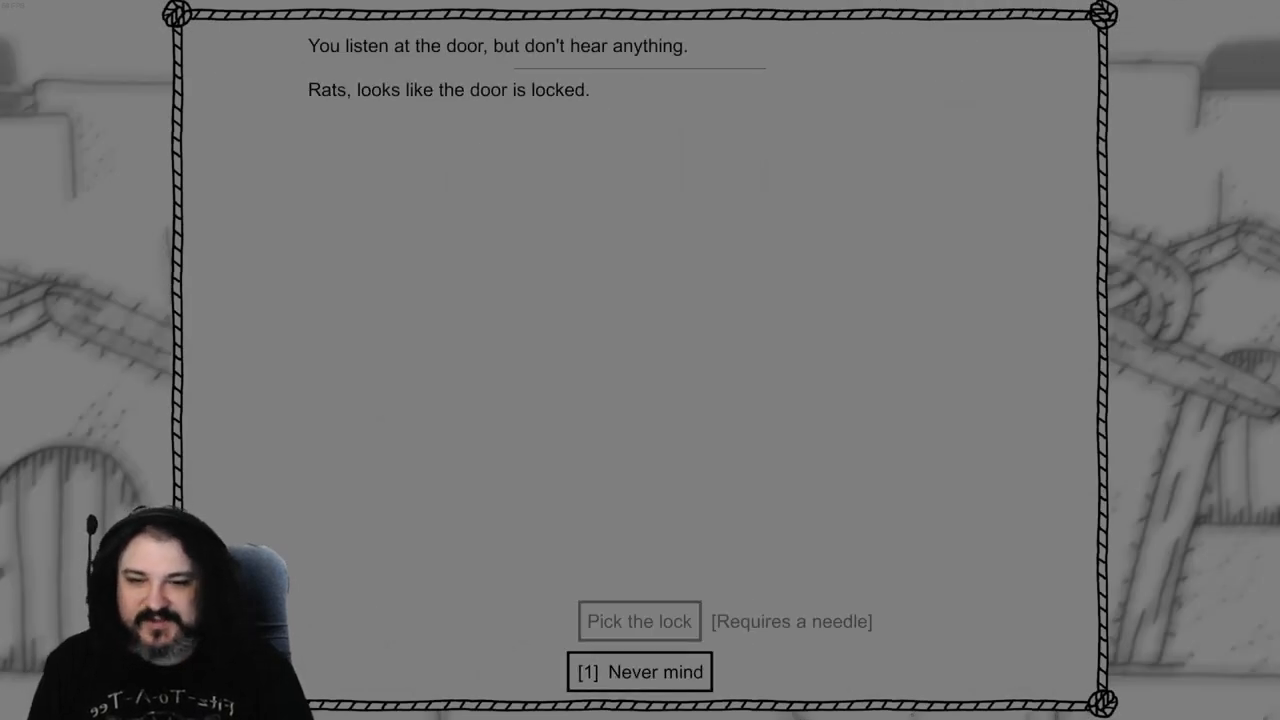
left_click(638, 672)
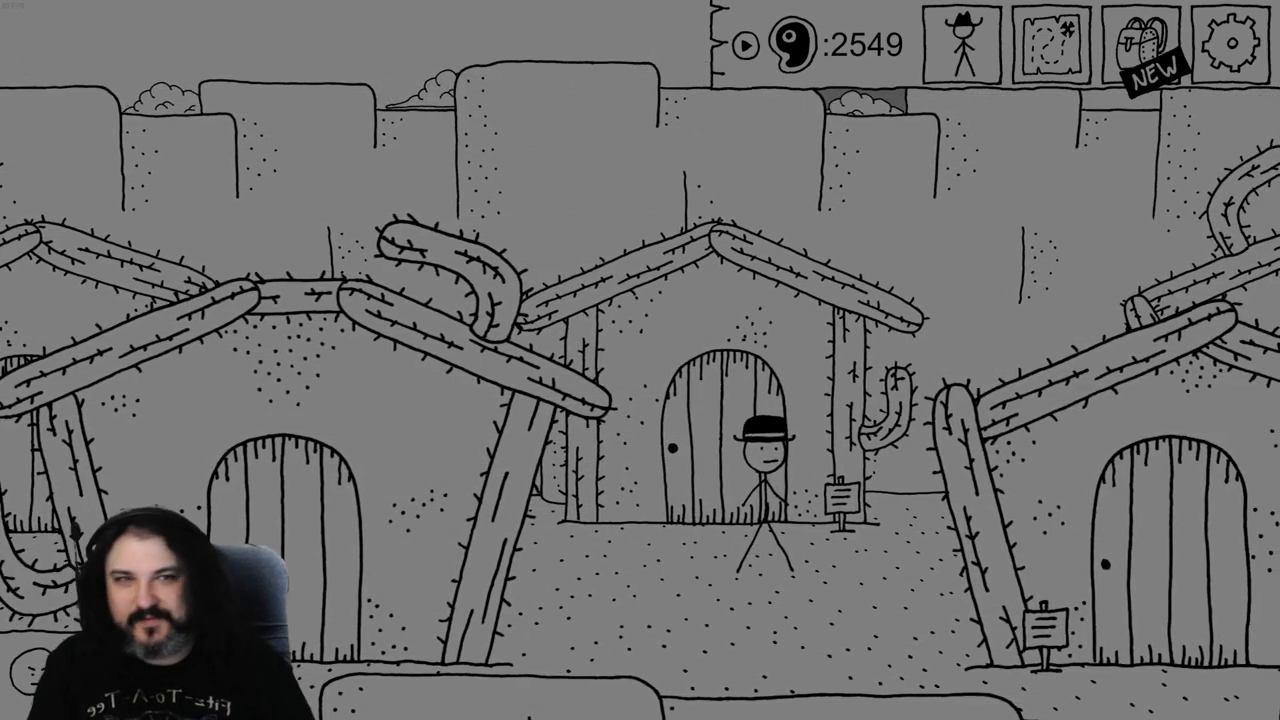
Browse the new goblin loot in the inventory, filter to pants, then close it
left_click(1139, 38)
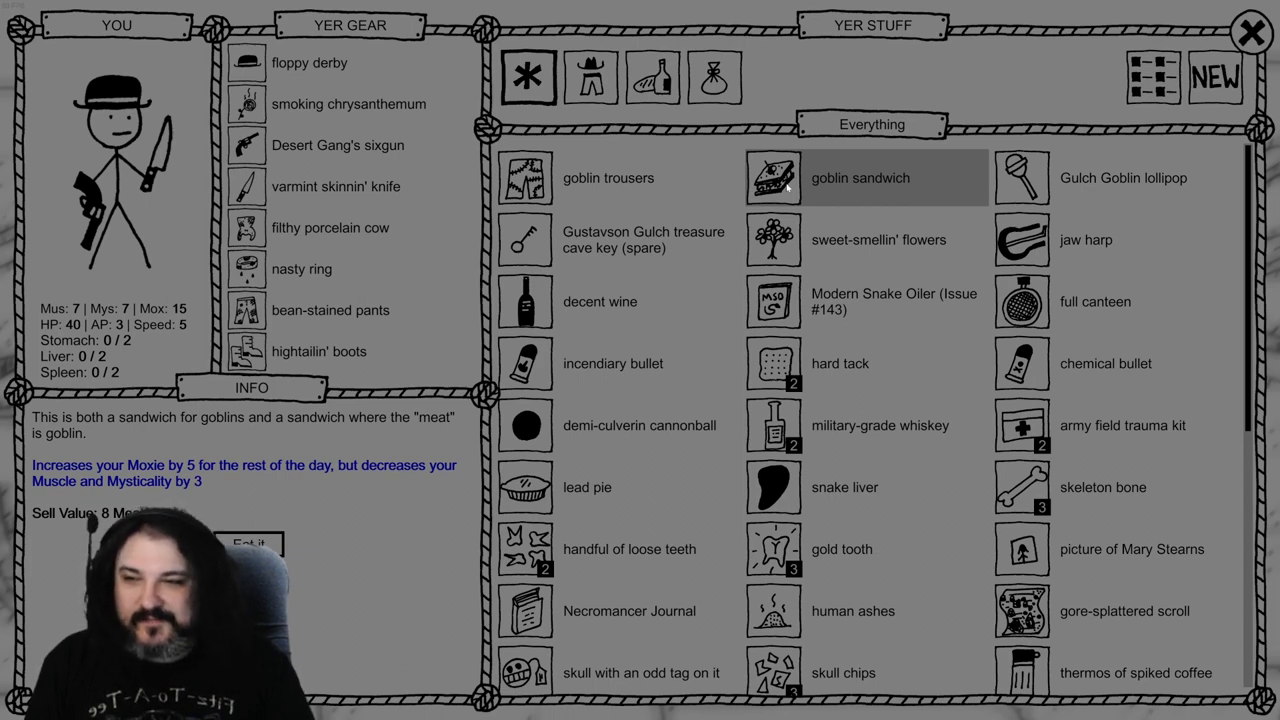
mouse_move(817, 190)
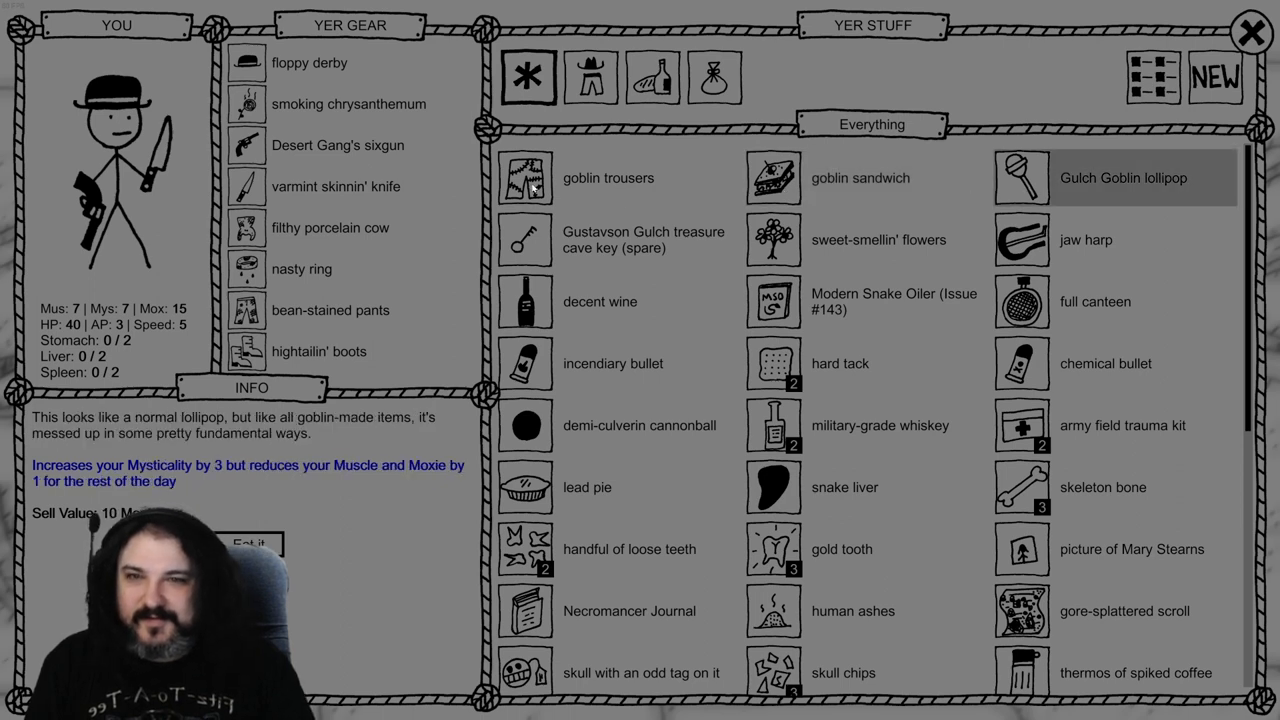
left_click(608, 178)
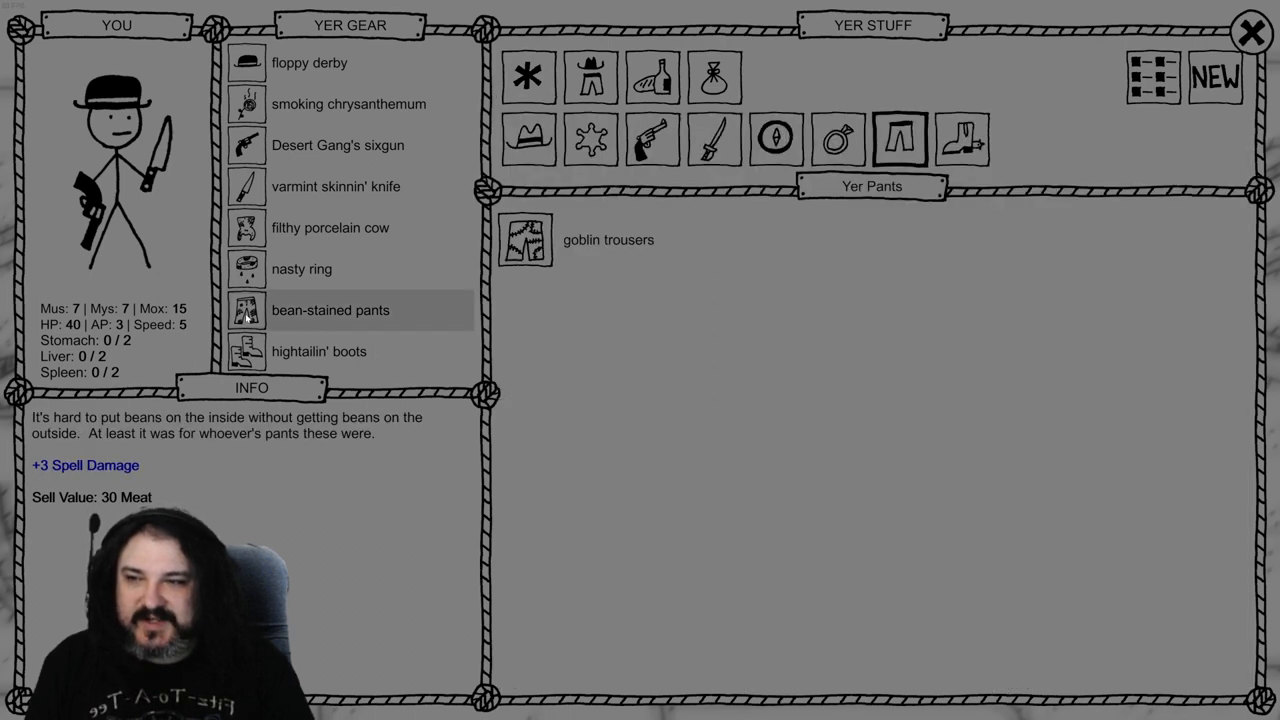
mouse_move(438, 252)
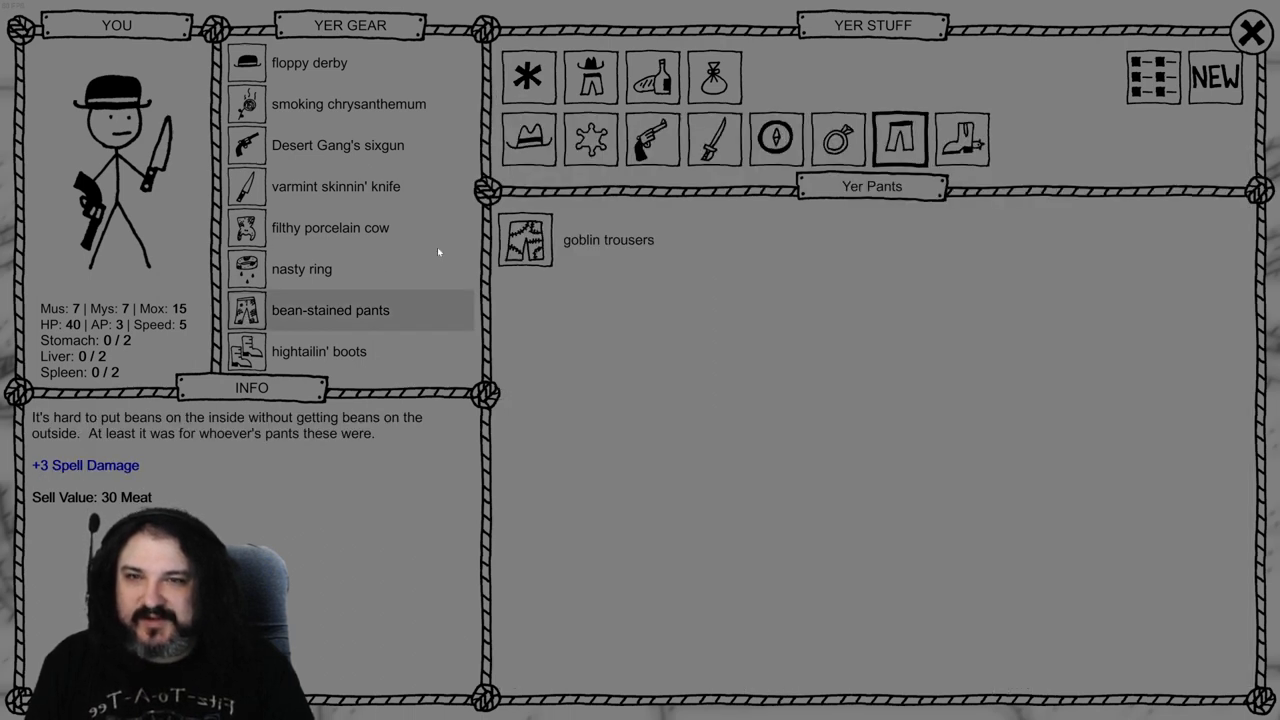
left_click(608, 239)
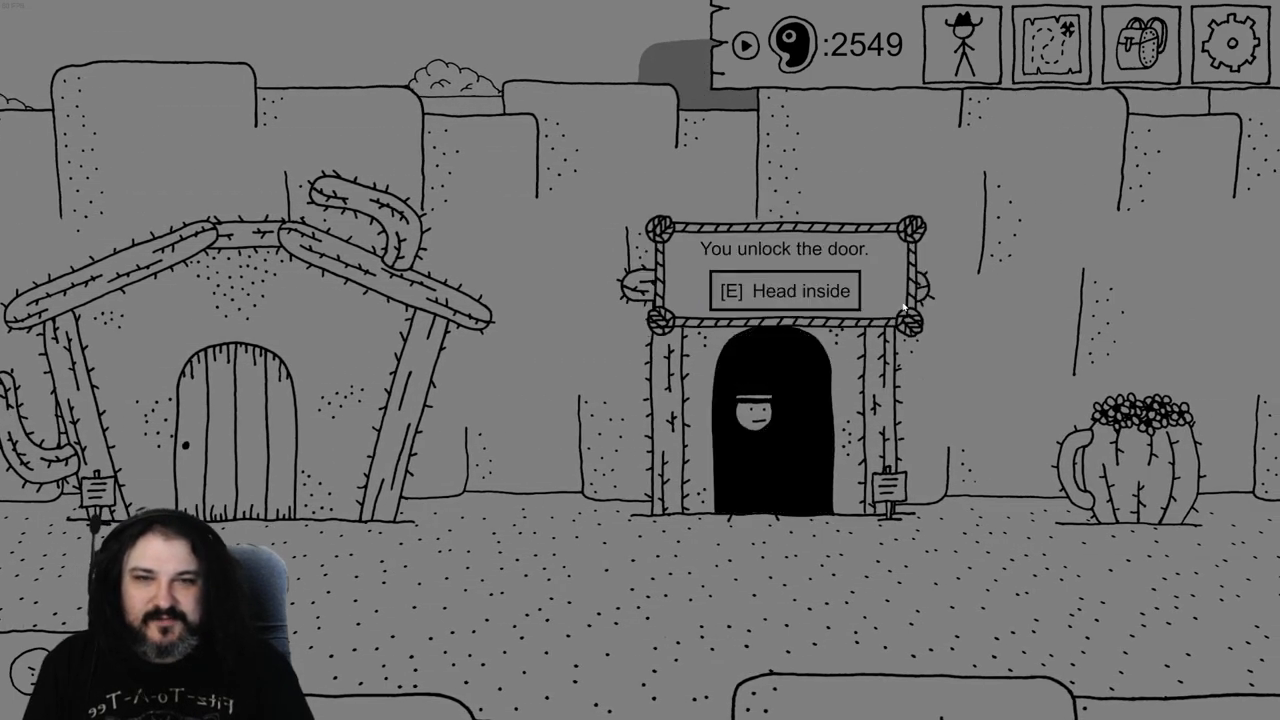
Go inside and spoil the reading guard's book, earning 20 XP and Muscle level 4
key("e")
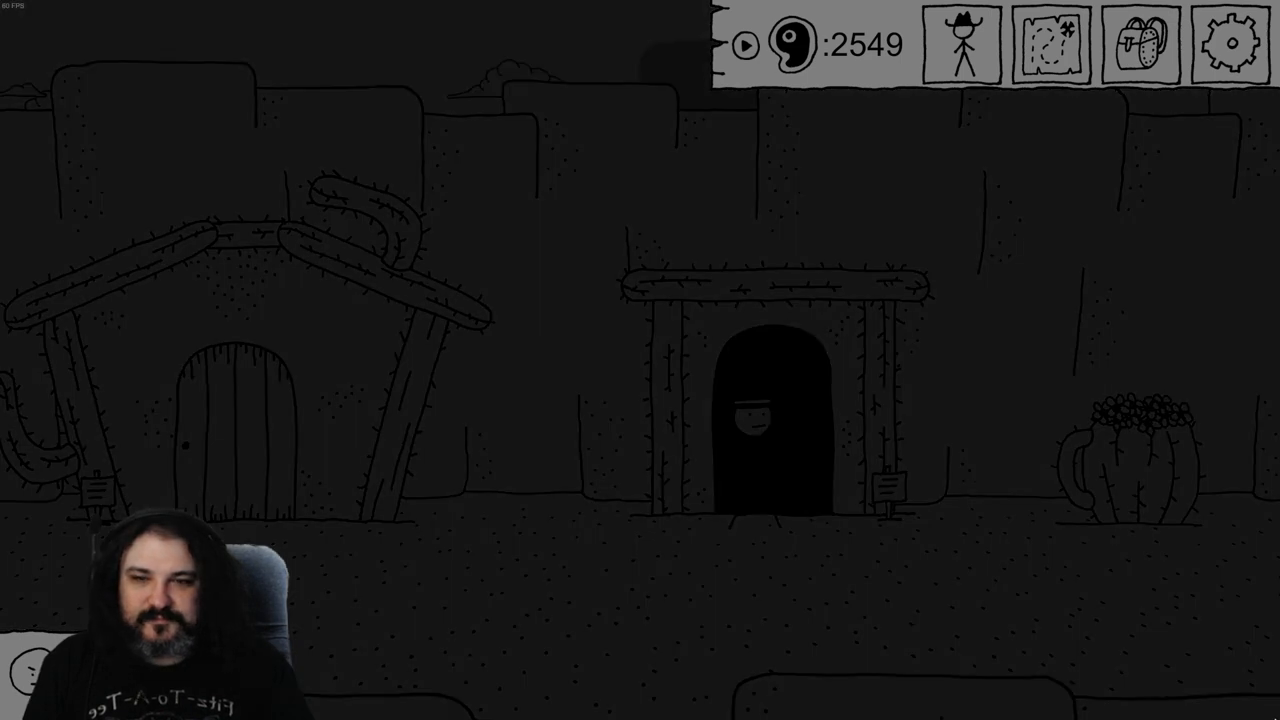
left_click(755, 420)
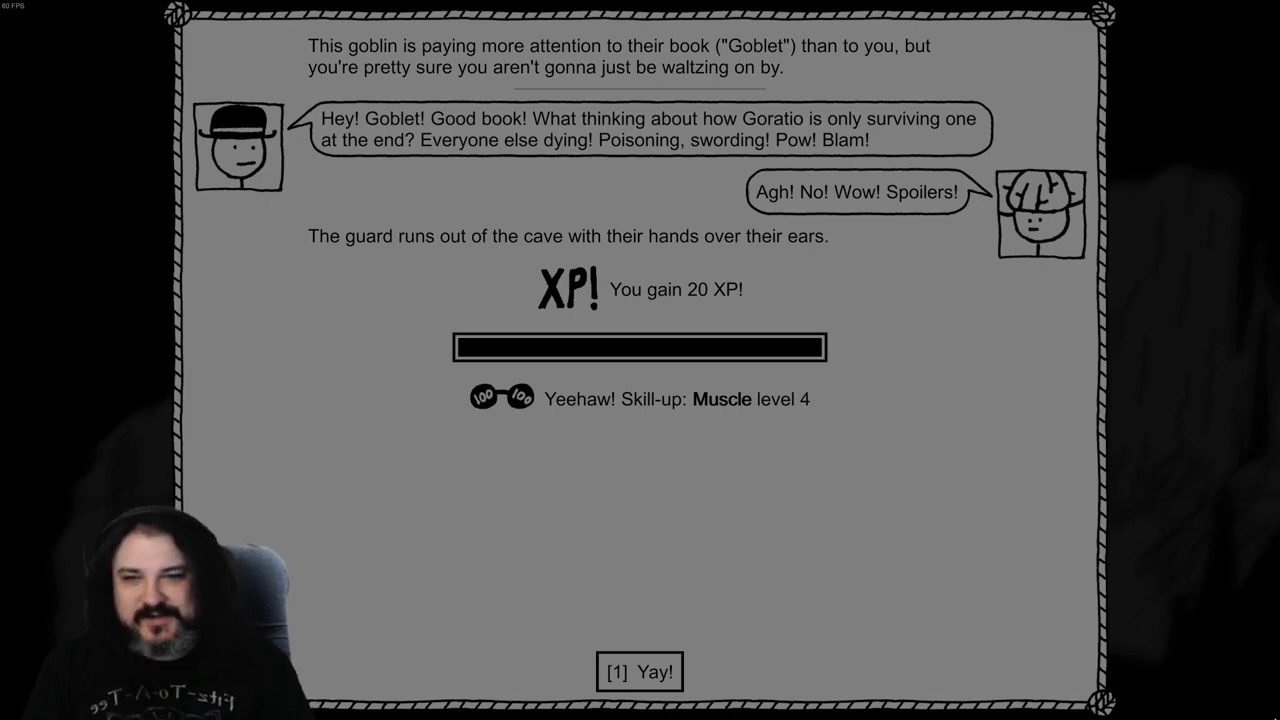
Lure the whittling goblin guard away with a grebe bird call for 20 XP
left_click(635, 672)
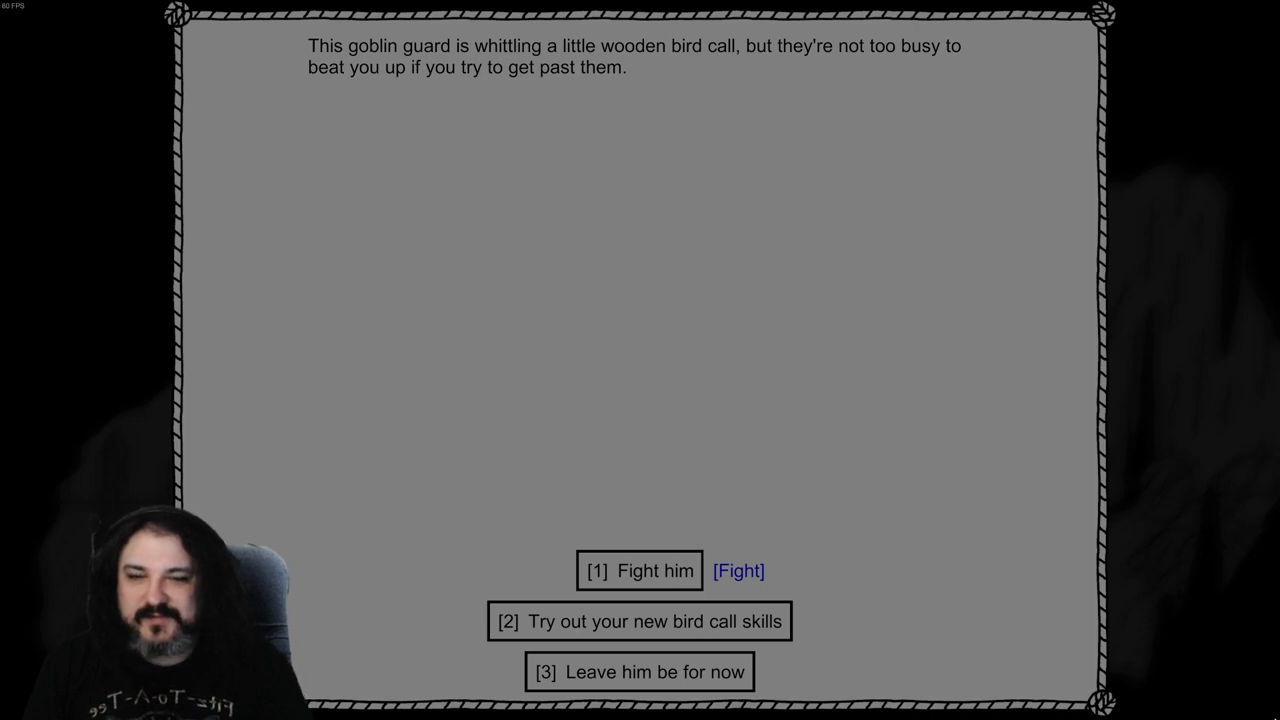
left_click(639, 622)
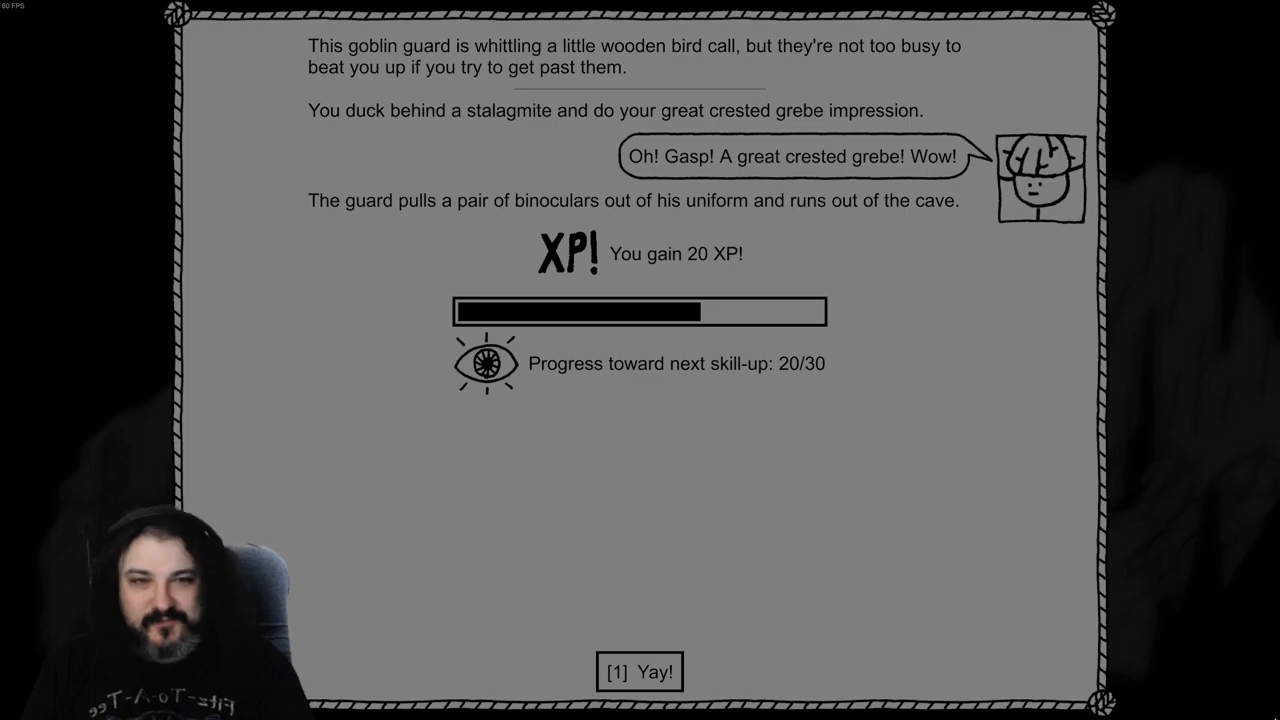
left_click(639, 674)
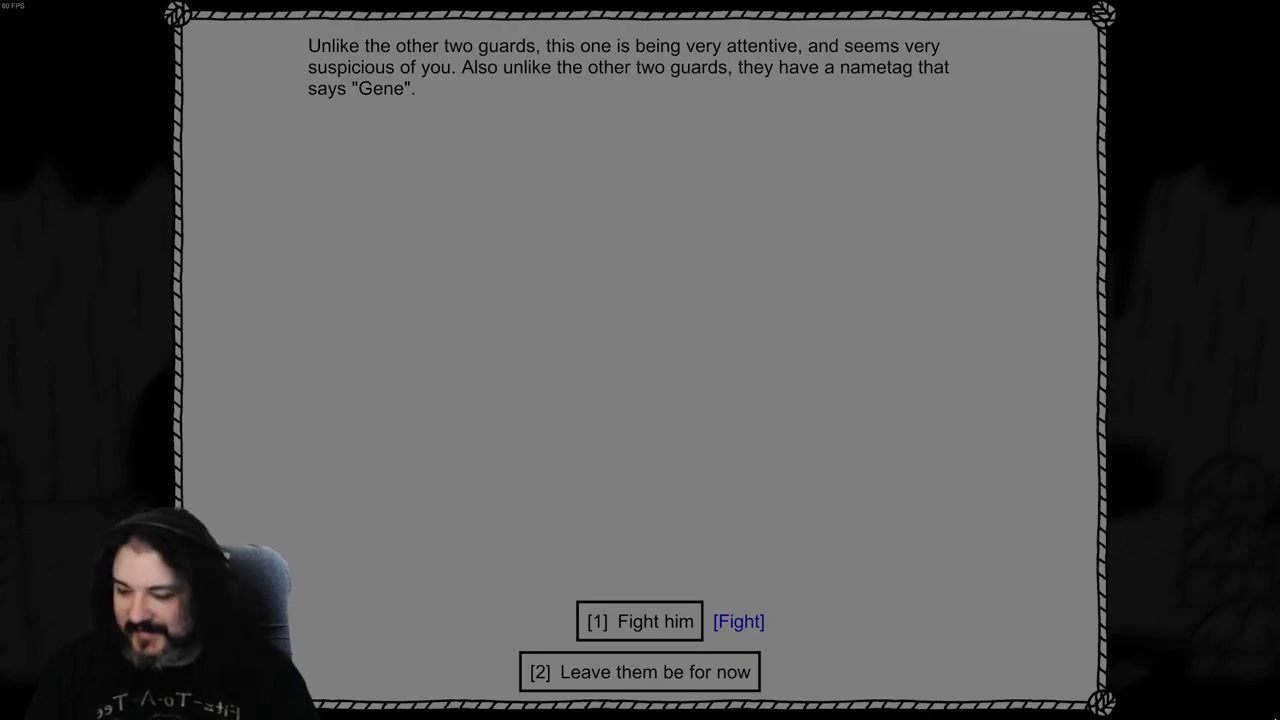
Choose to fight Gene, Gulch Goblin Treasure Guard #3
left_click(641, 622)
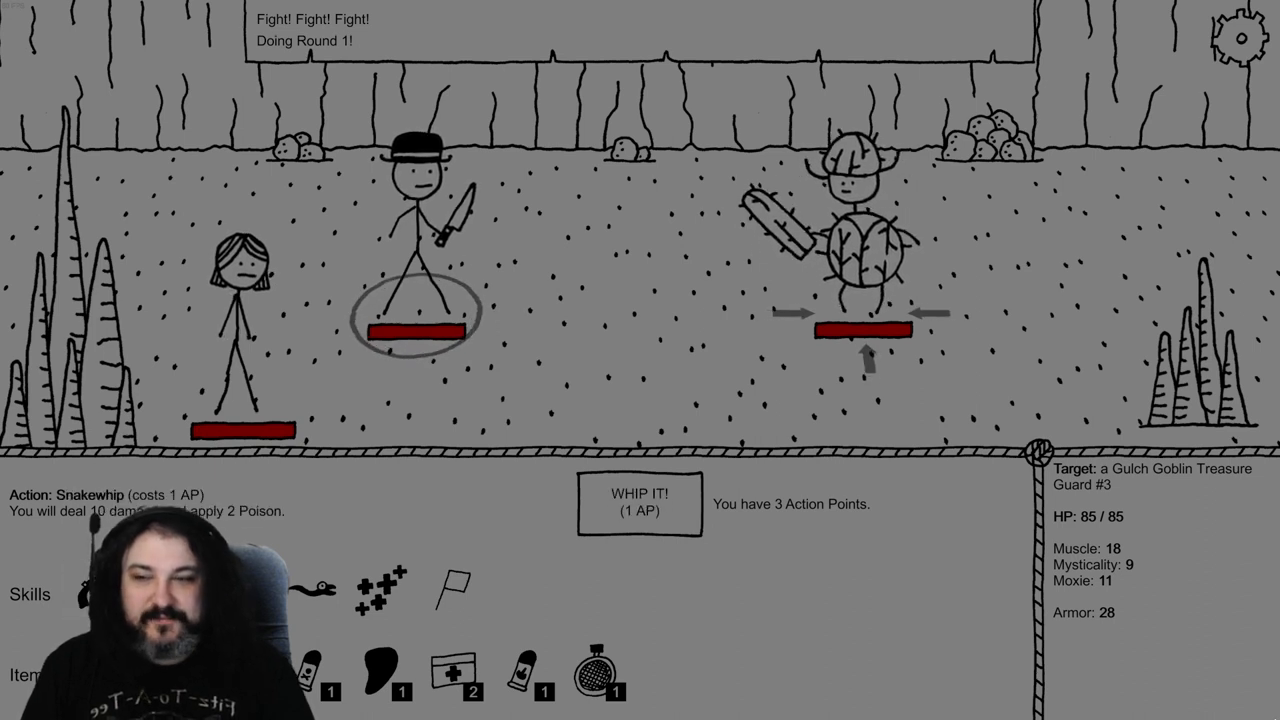
Whip the third guard and shoot it with a poisoning chemical bullet
left_click(639, 506)
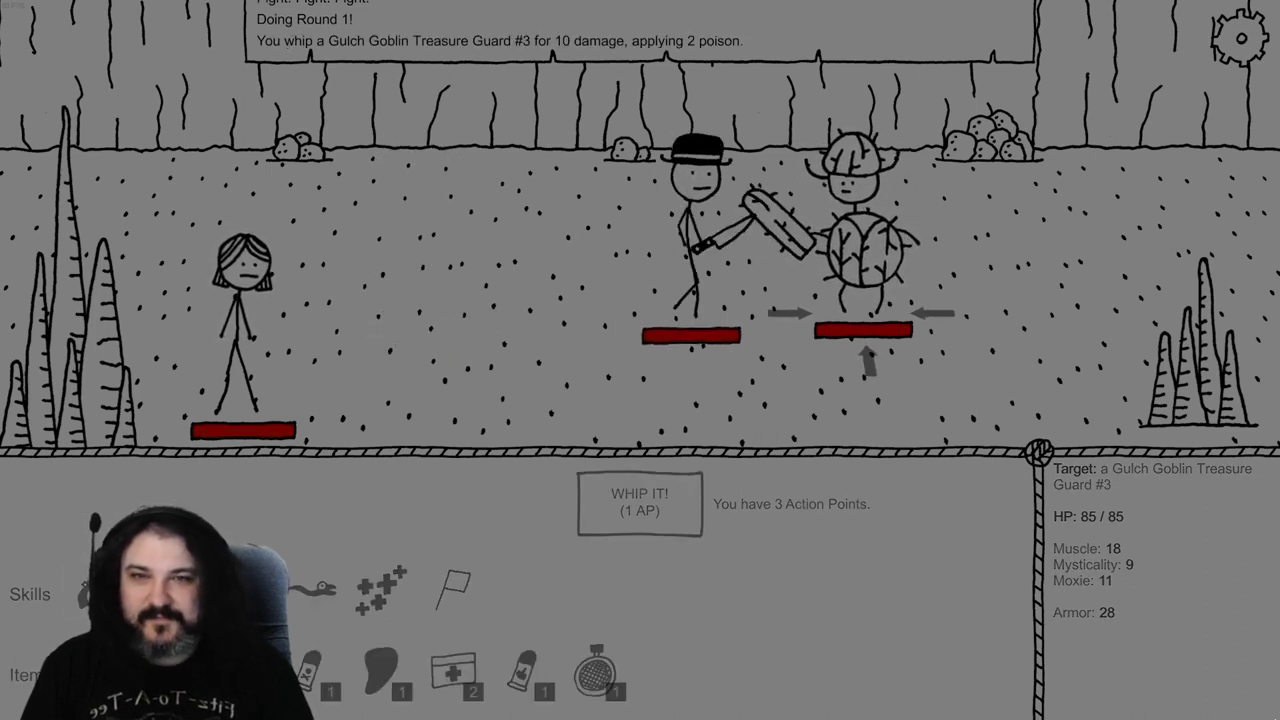
left_click(634, 507)
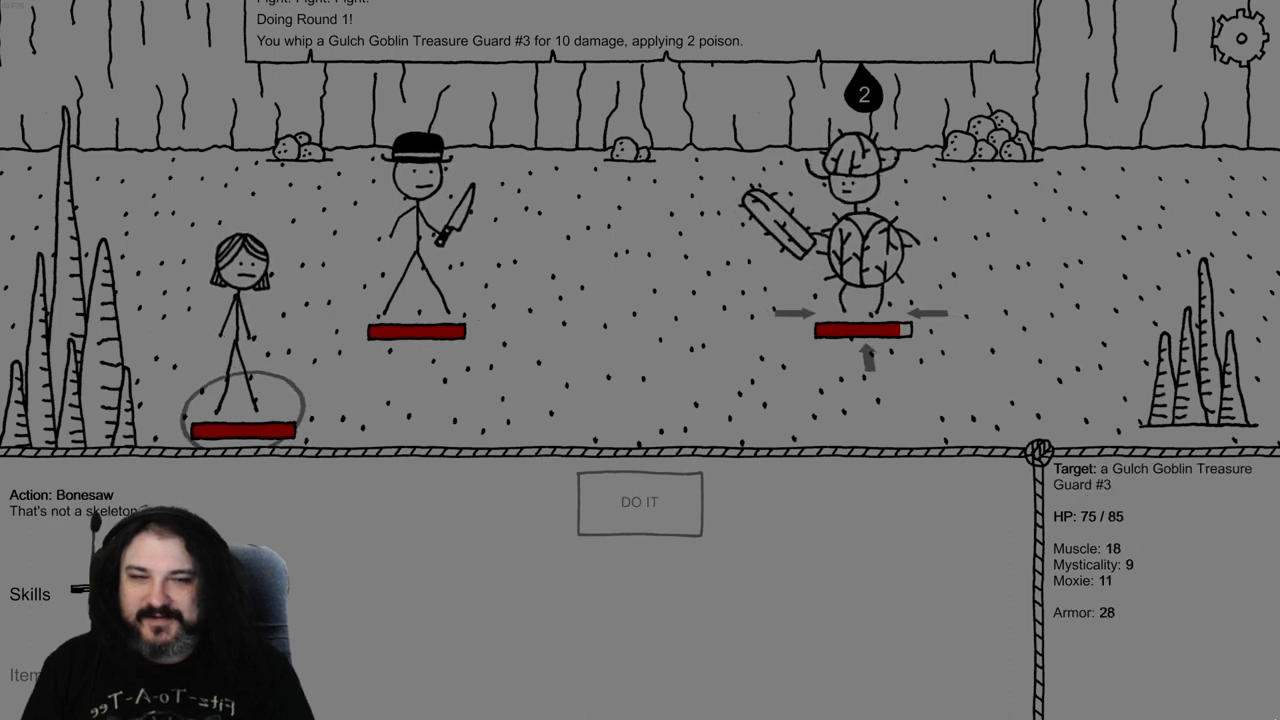
left_click(641, 502)
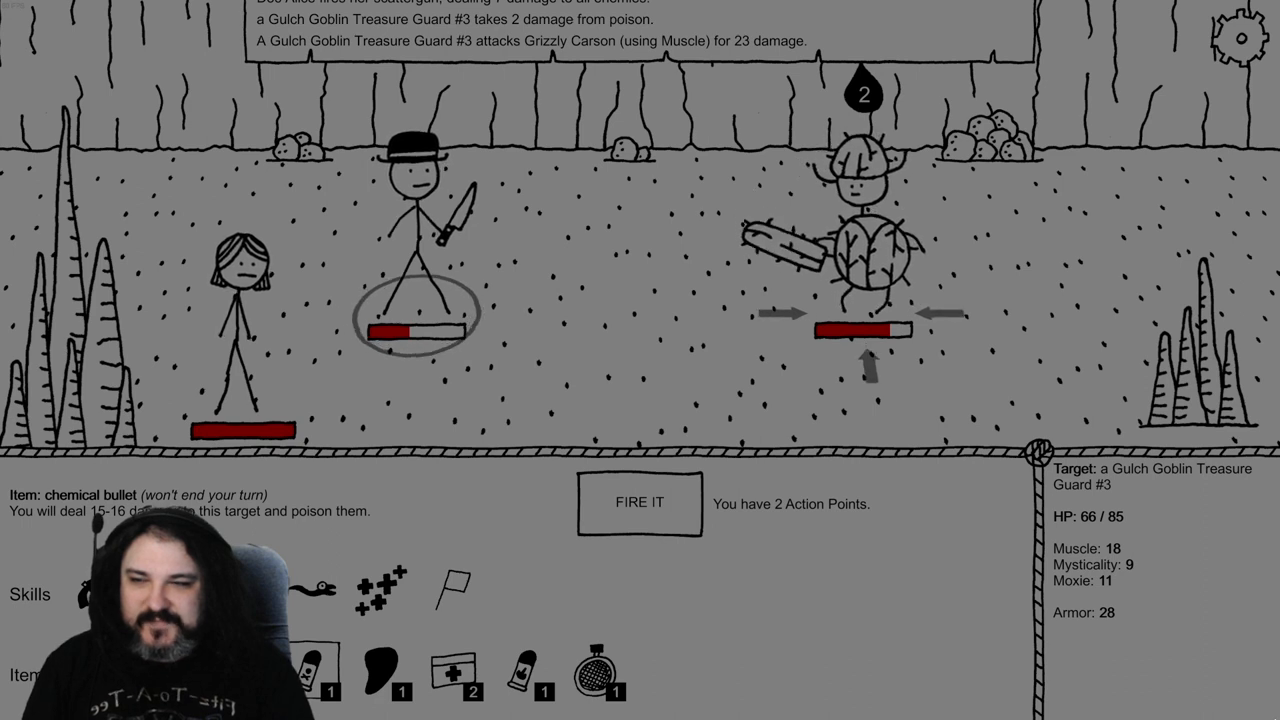
left_click(639, 503)
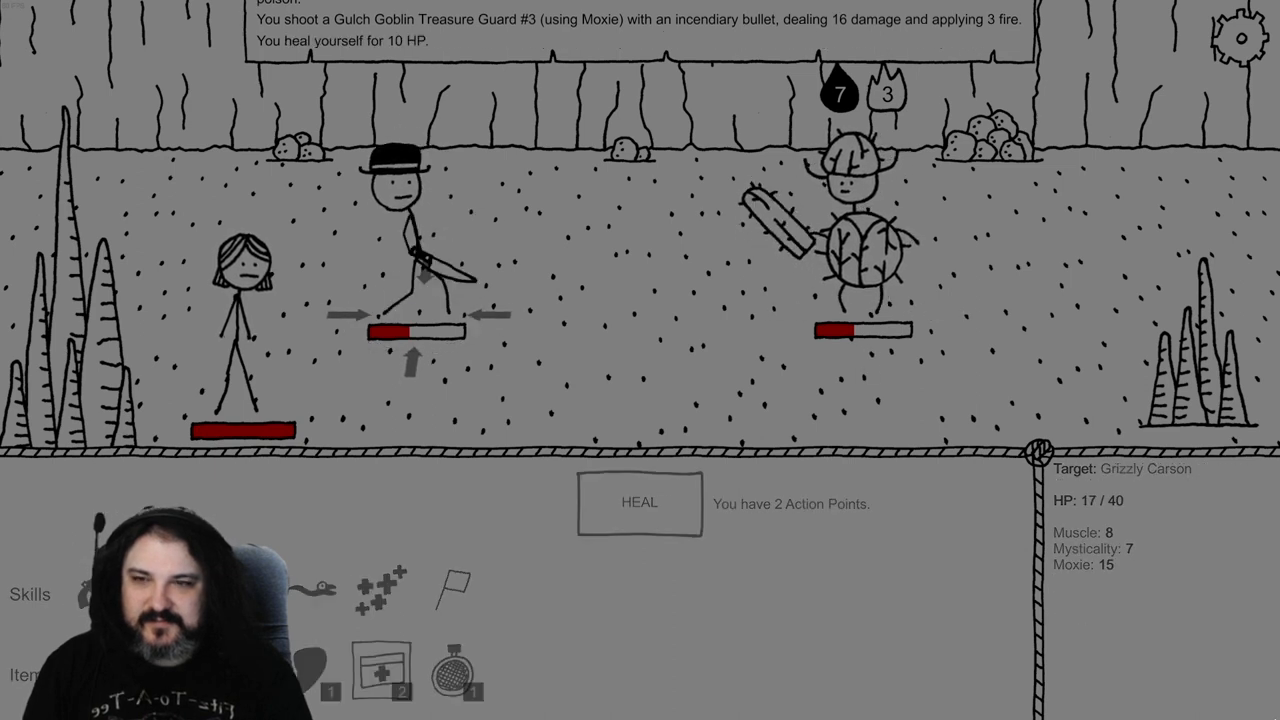
Heal the hero, have the companion blast all enemies, and attack the nearly dead guard
left_click(381, 667)
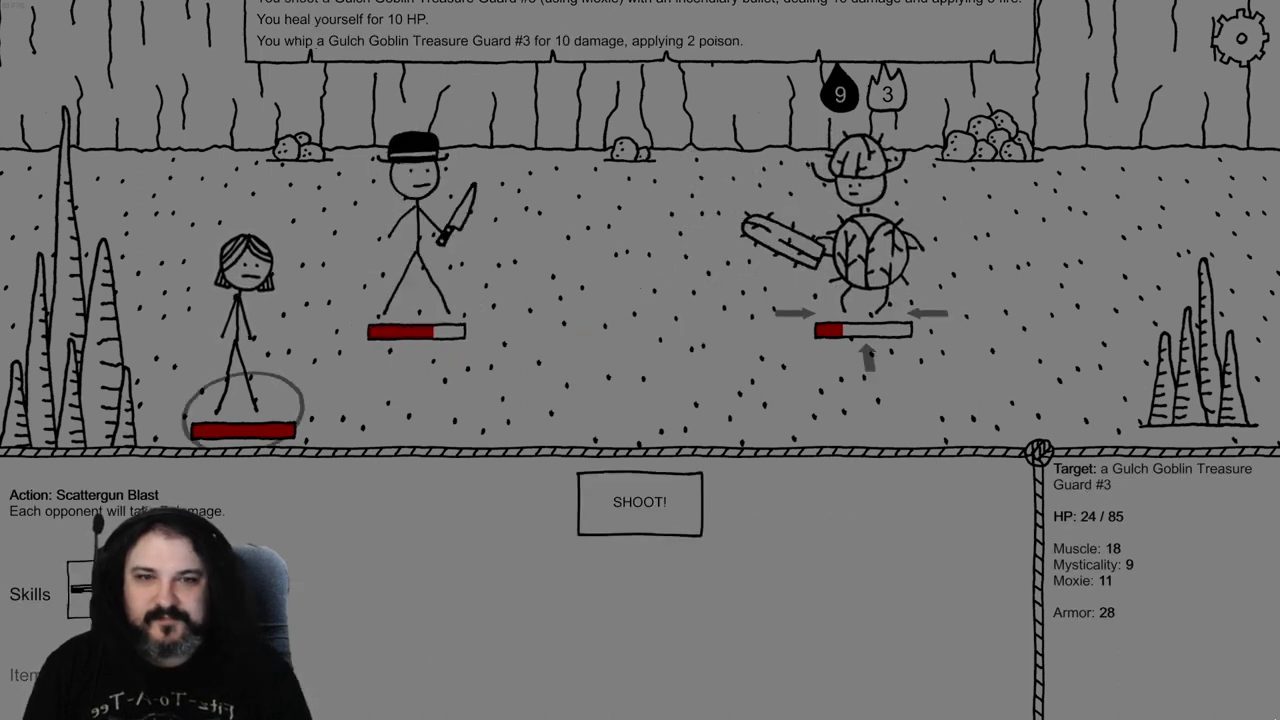
left_click(640, 500)
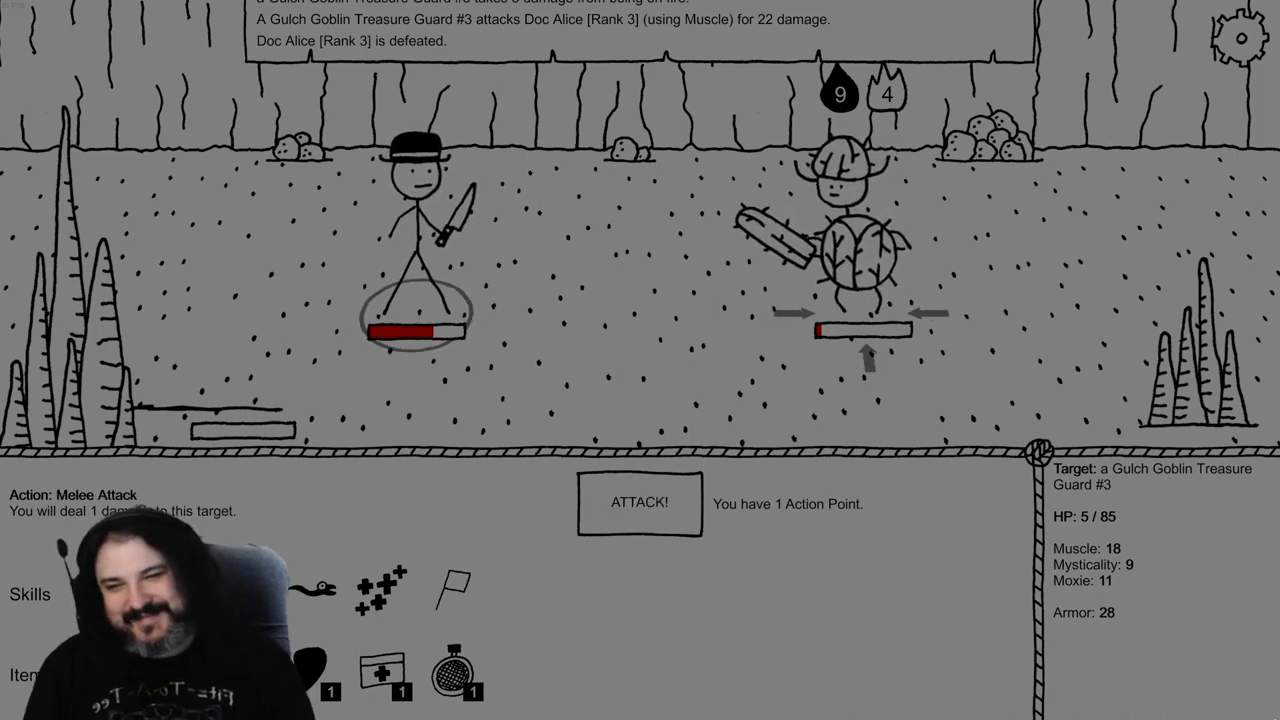
left_click(639, 503)
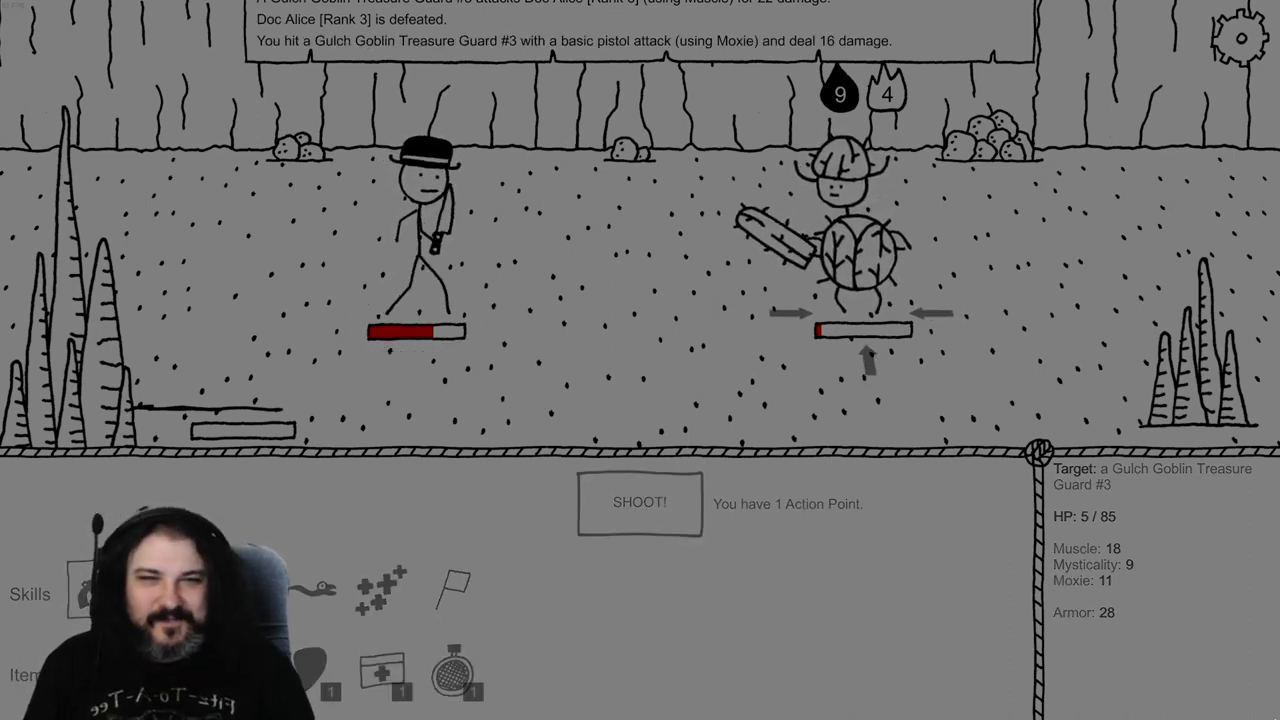
left_click(638, 504)
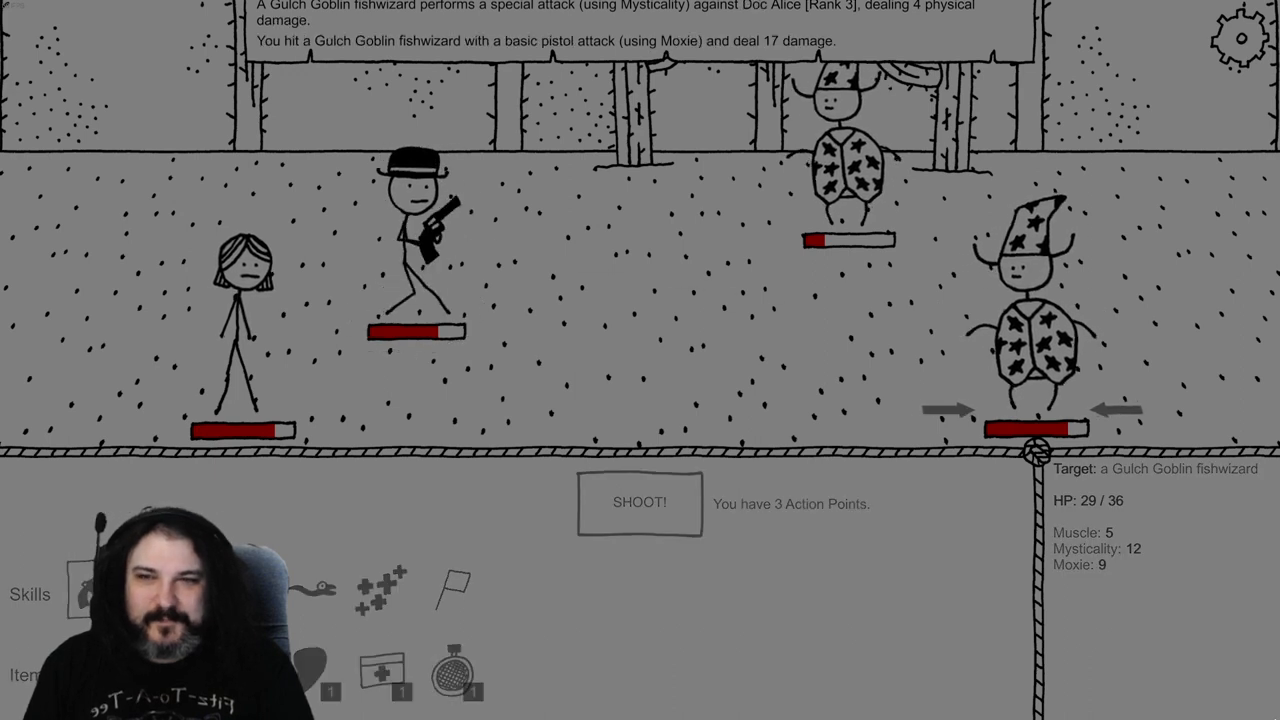
Have the companion blast all enemies and use the self-healing skill on the hero
left_click(639, 504)
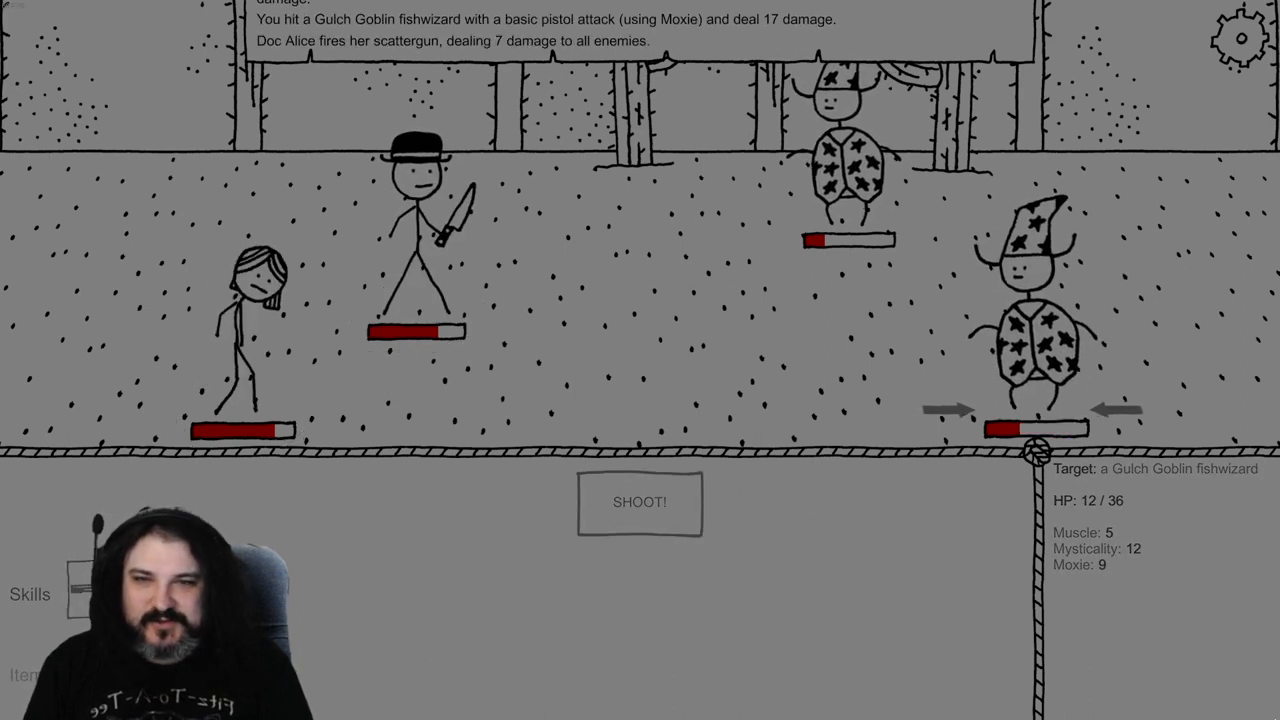
left_click(638, 502)
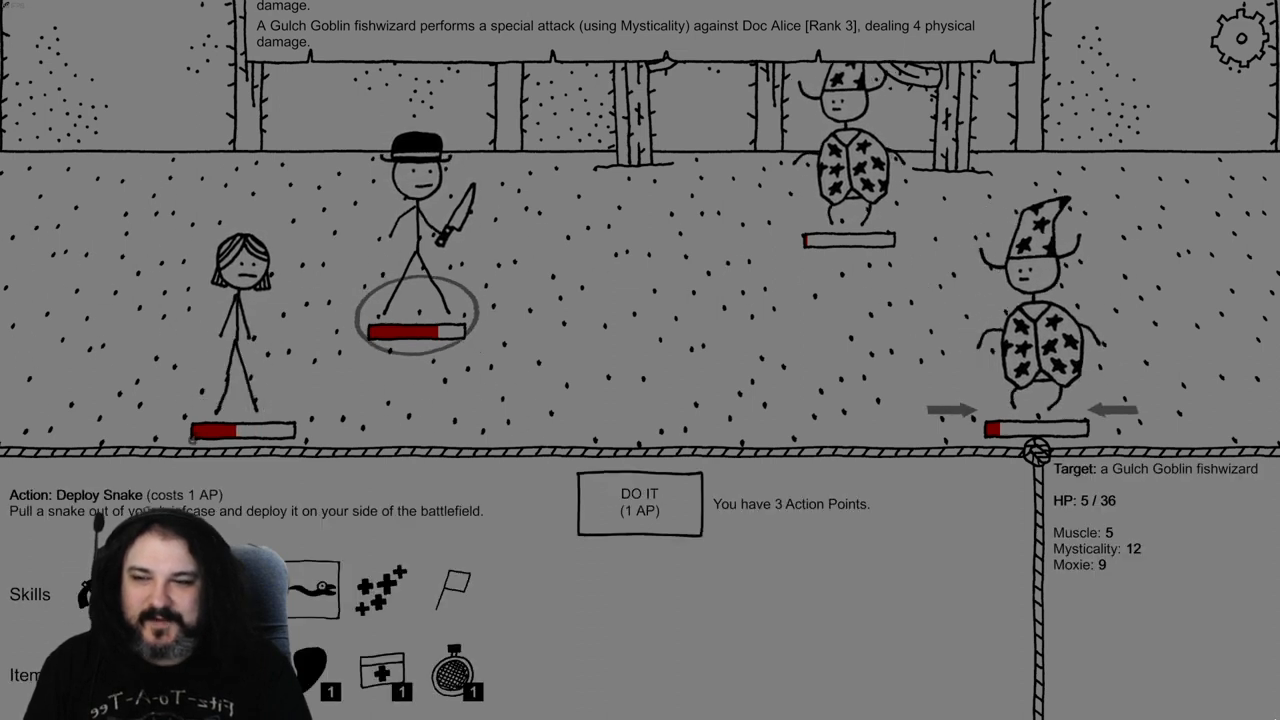
left_click(385, 600)
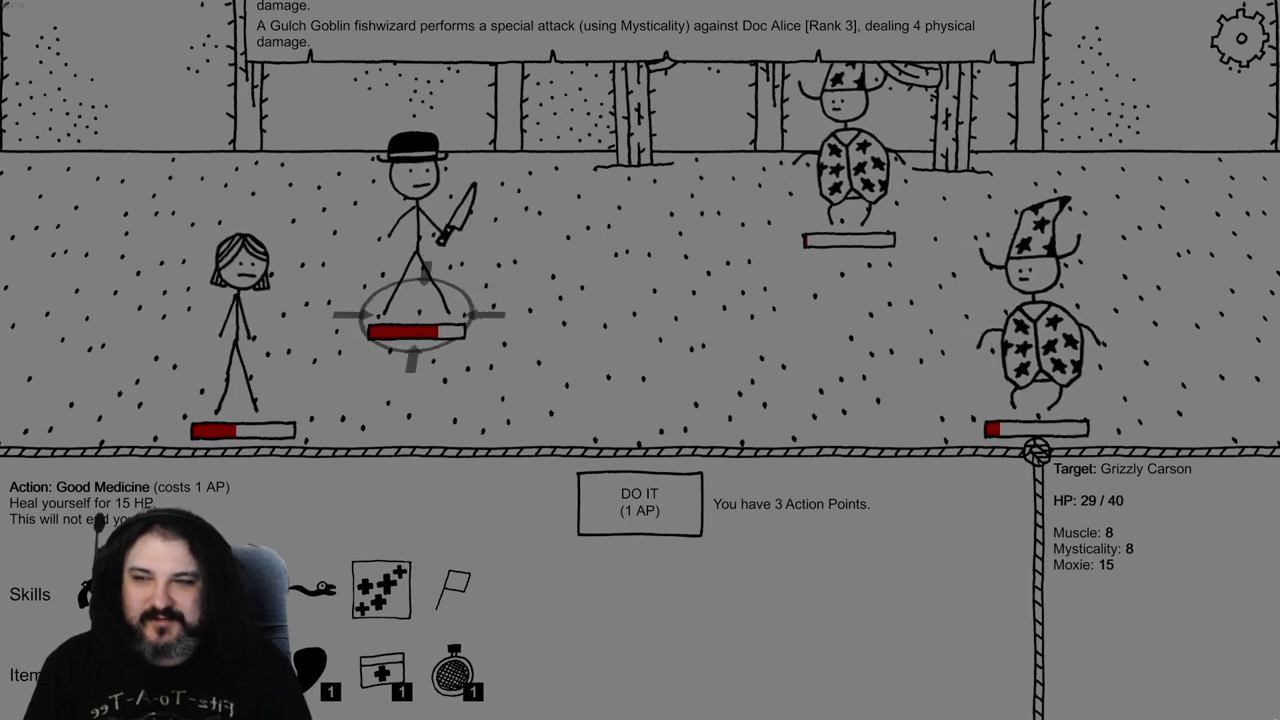
left_click(637, 506)
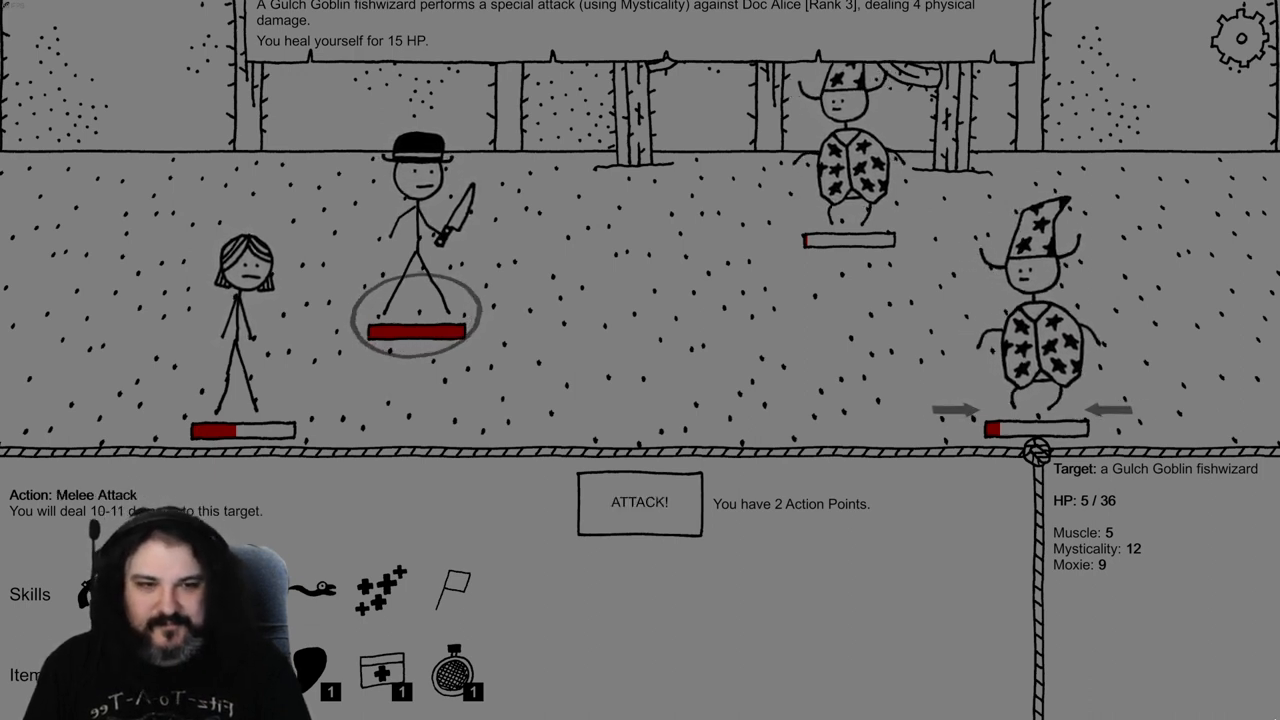
Melee attack the wounded Gulch Goblin fishwizard until it is knocked out
left_click(639, 503)
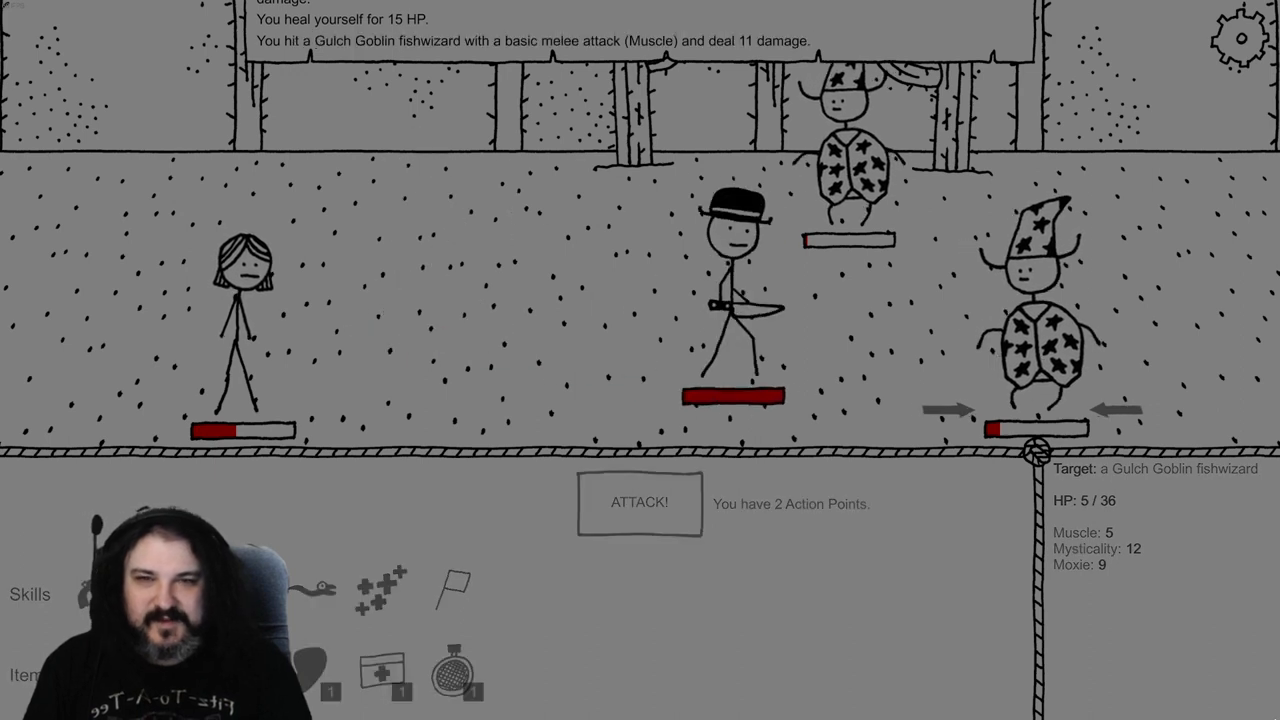
left_click(639, 503)
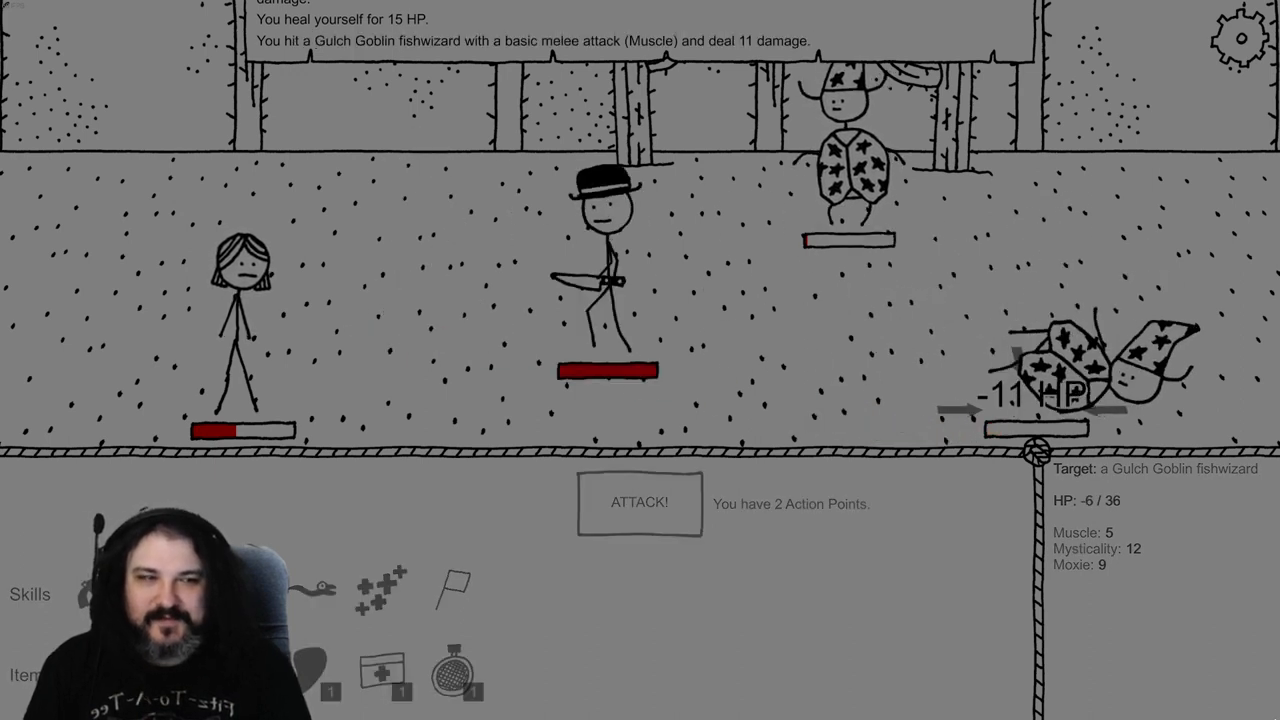
left_click(638, 504)
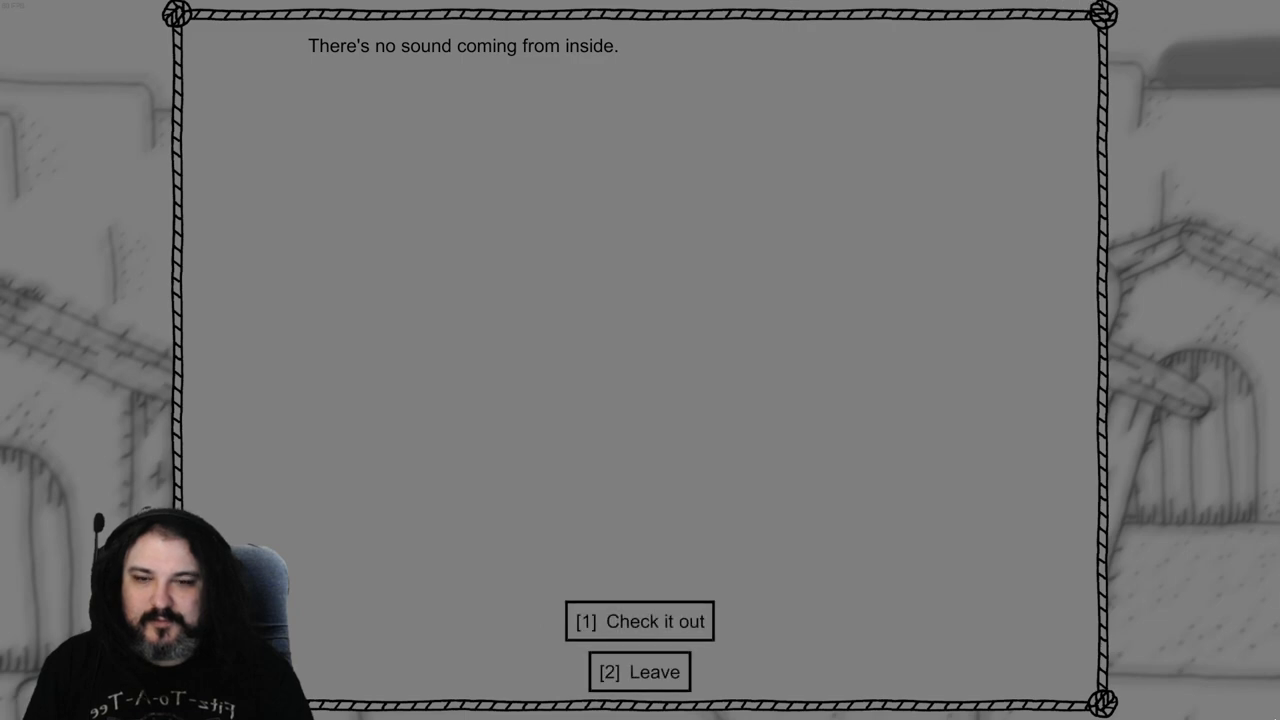
Check out the silent building, find its door locked, and give up with Never mind
left_click(639, 622)
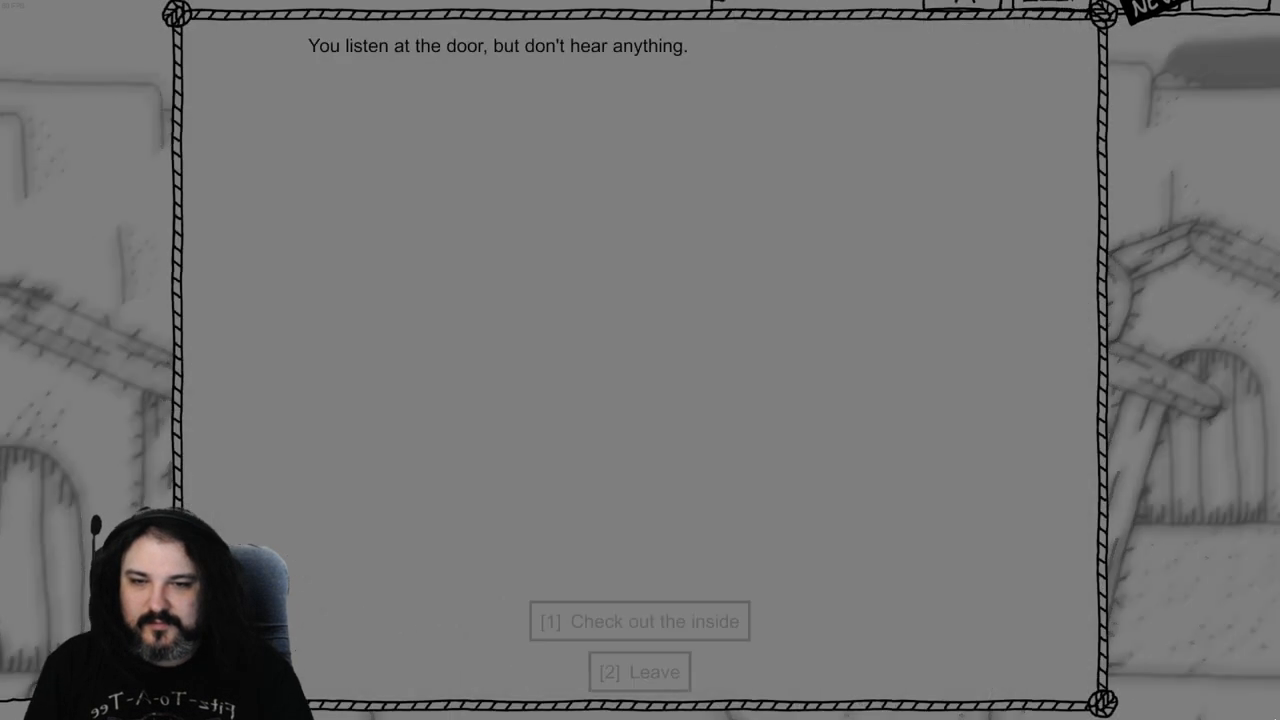
left_click(639, 621)
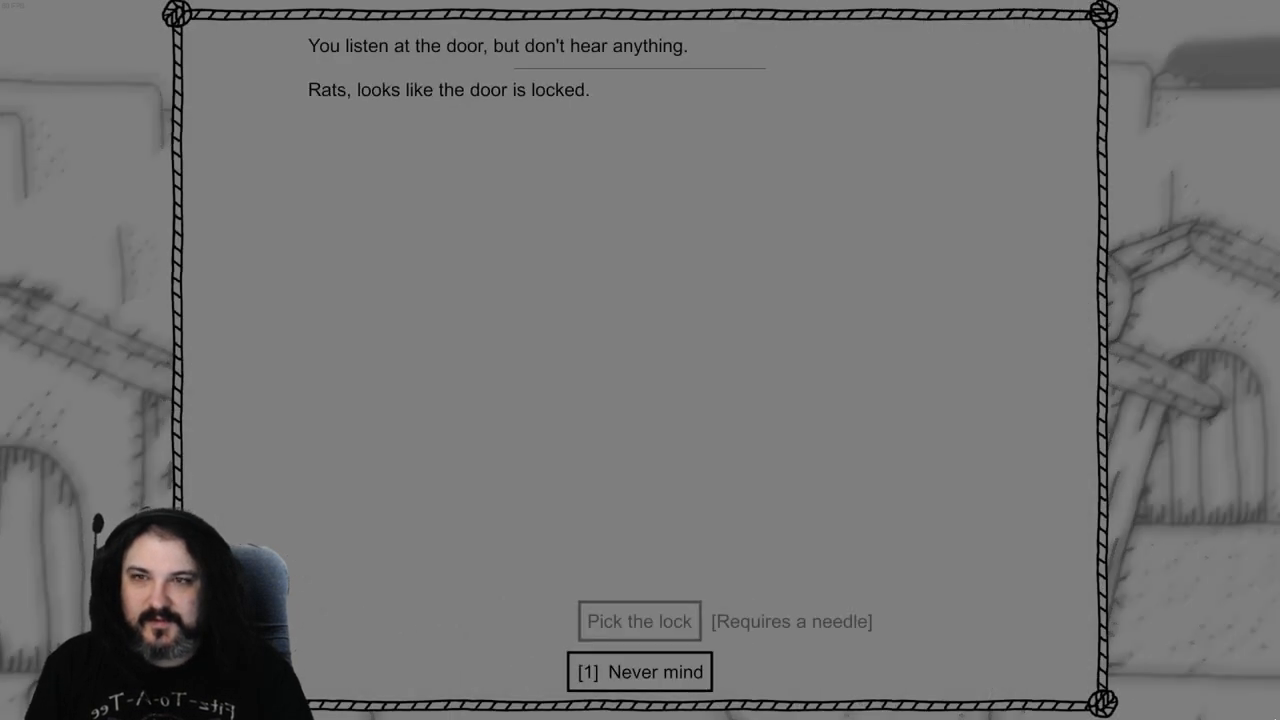
left_click(640, 672)
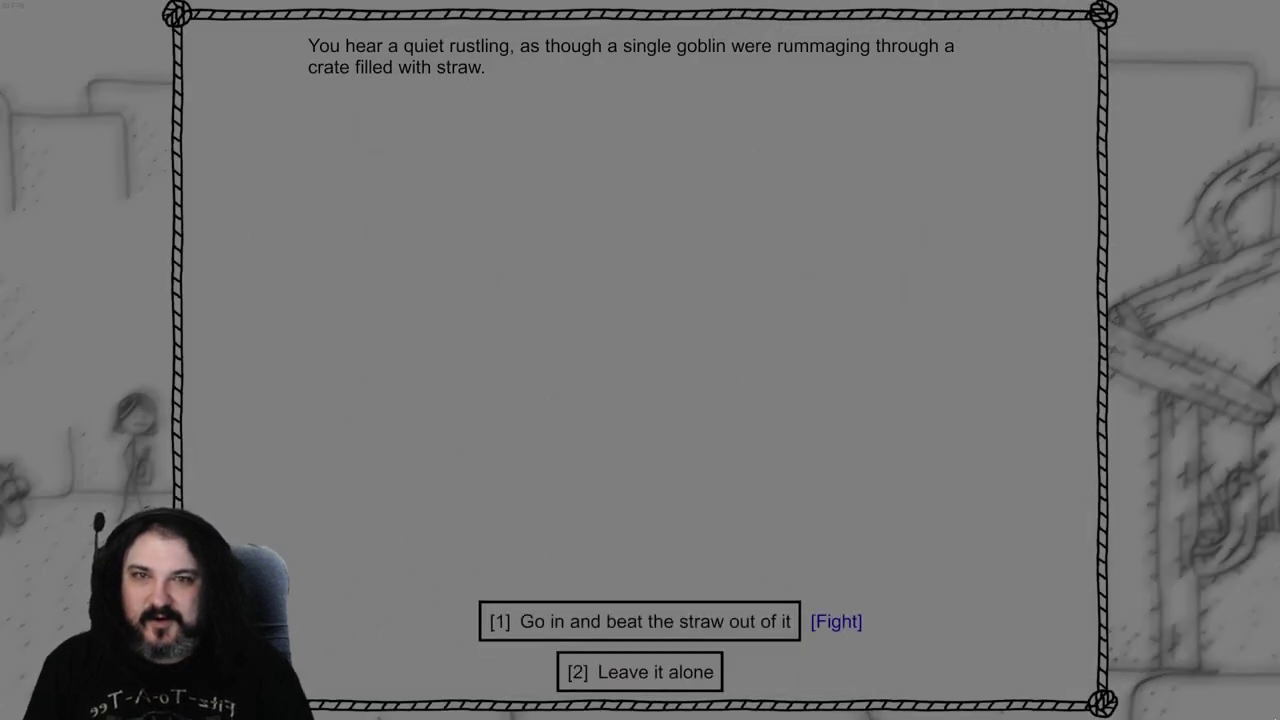
Go in and kill the trigger-happy Gulch Goblin with Snakewhip, then a pistol shot
left_click(641, 621)
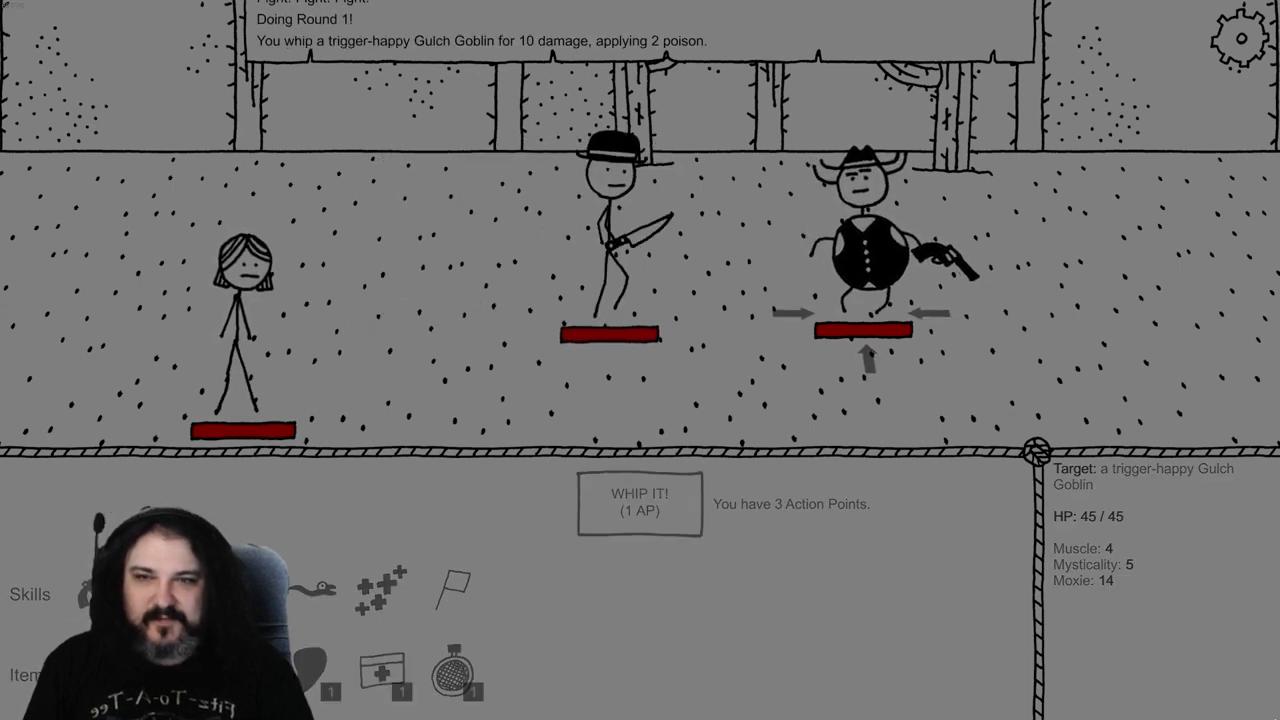
left_click(640, 505)
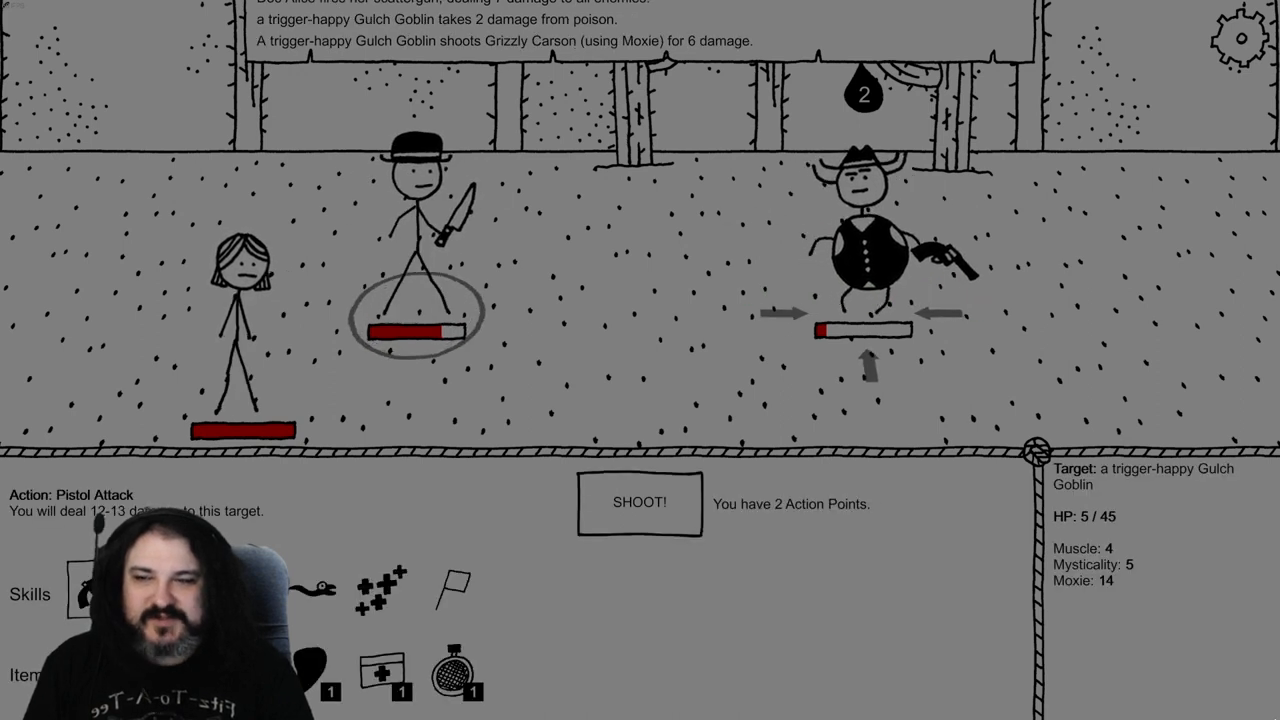
left_click(640, 503)
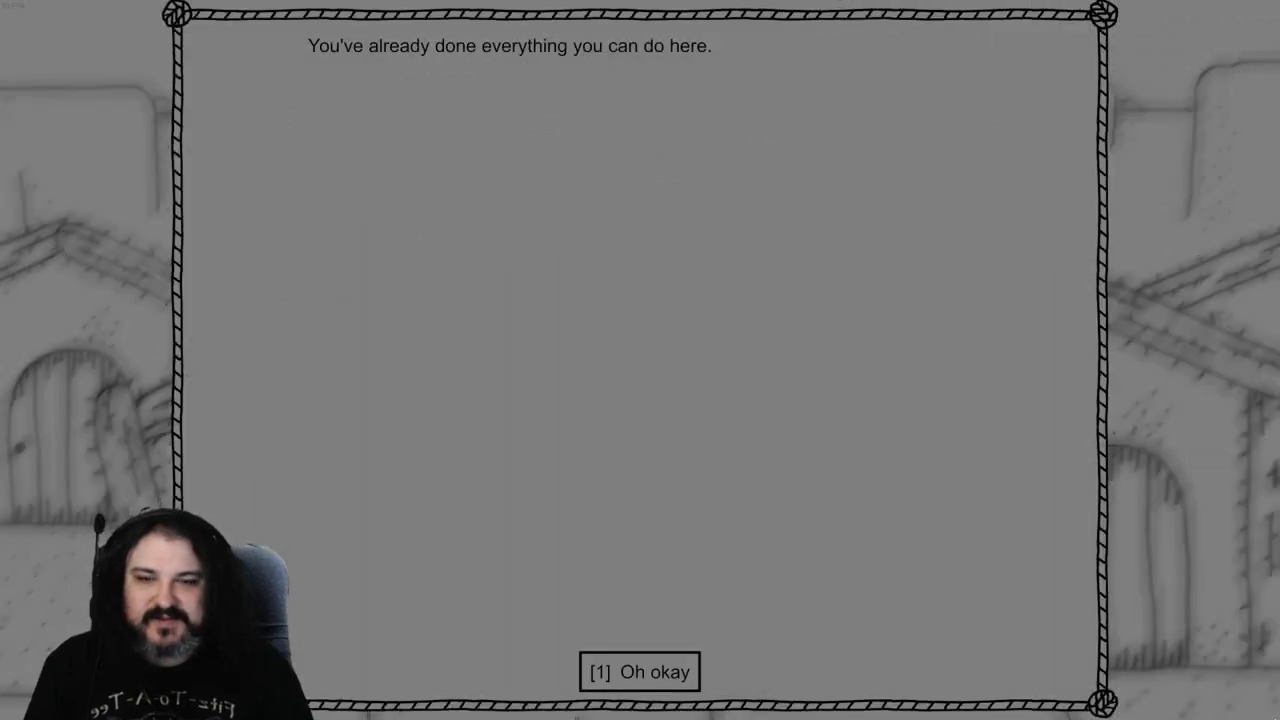
Dismiss the nothing-left-to-do message and head in guns blazin' on the griping goblins
left_click(641, 672)
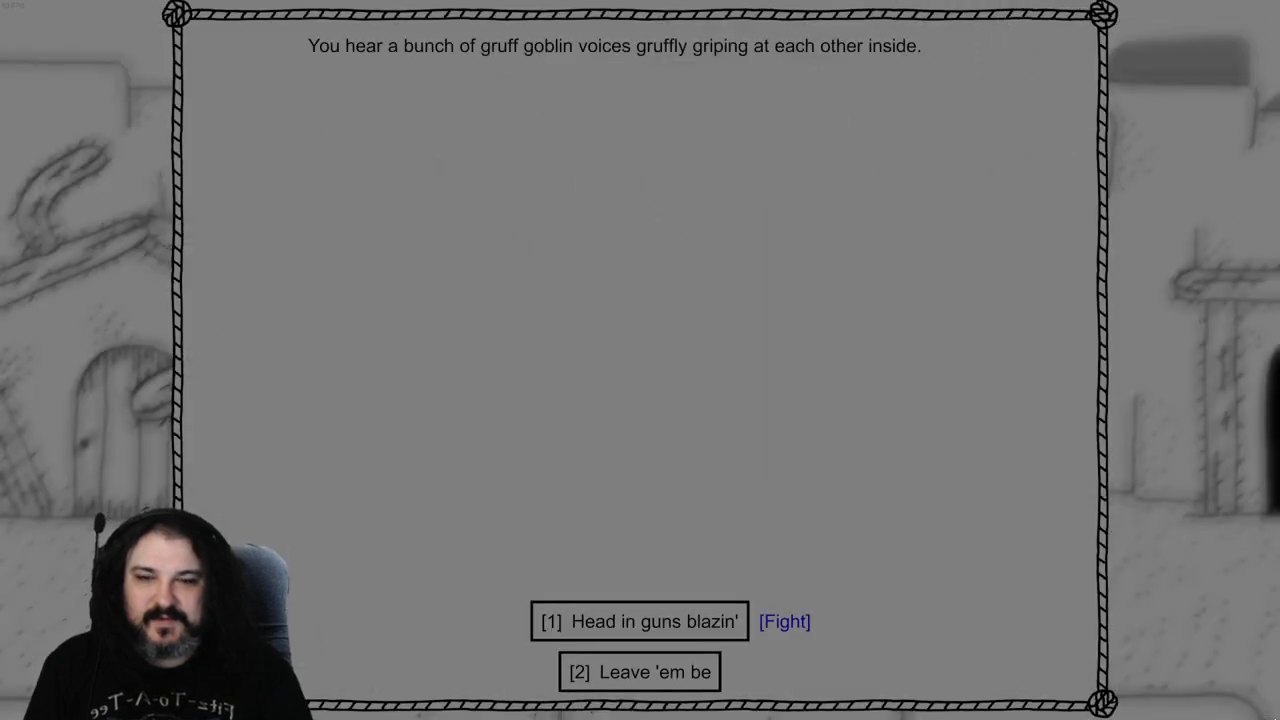
left_click(639, 622)
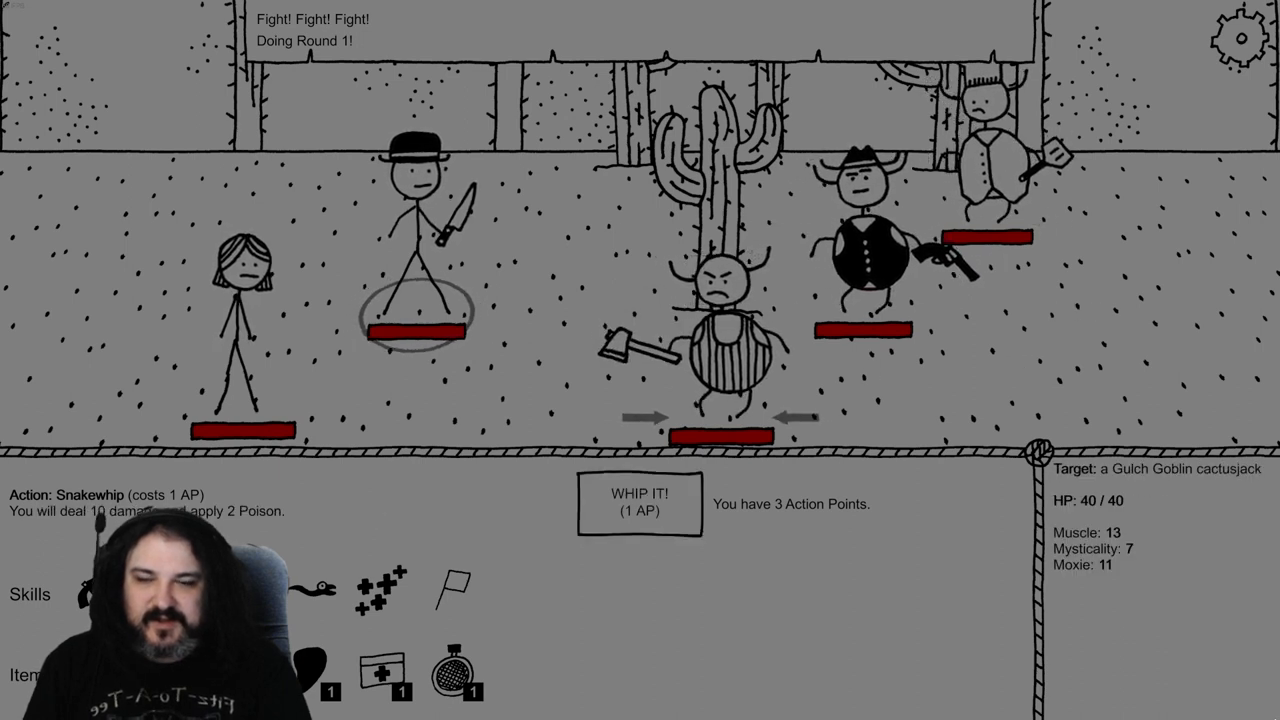
Whip the Gulch Goblin cactusjack, then switch to Pistol Attack and shoot it dead
left_click(635, 509)
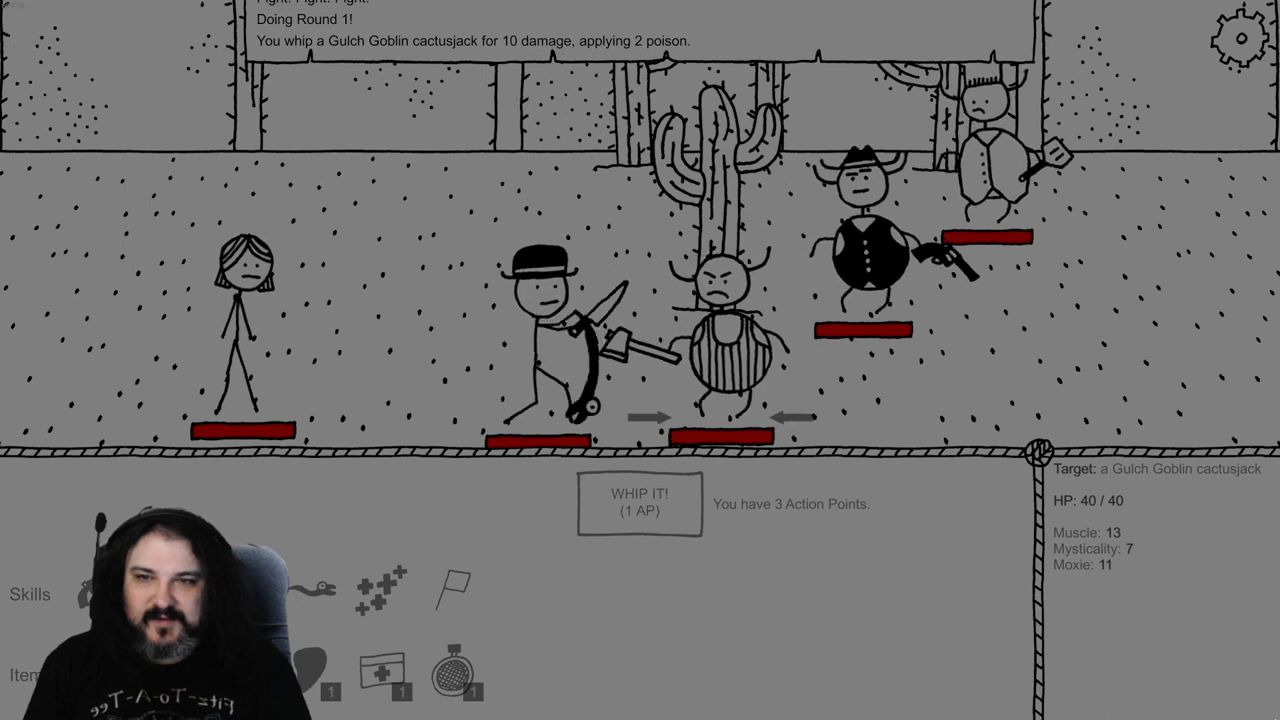
left_click(636, 504)
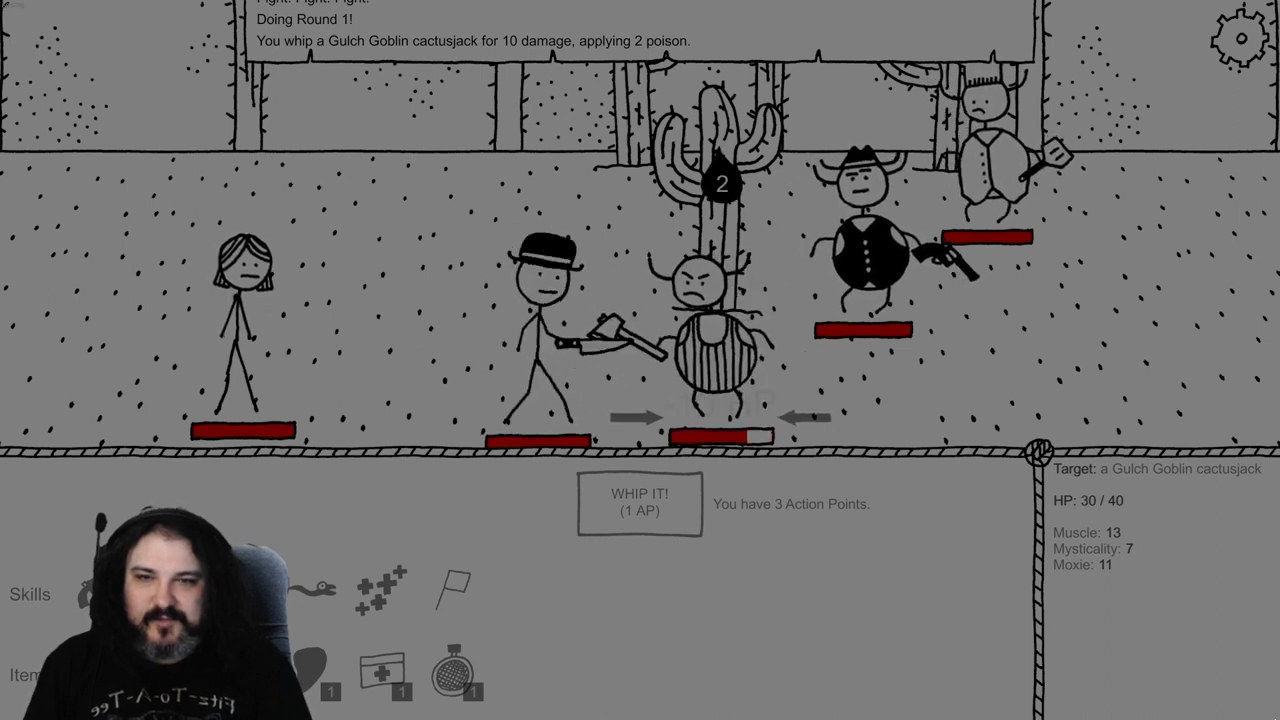
left_click(637, 501)
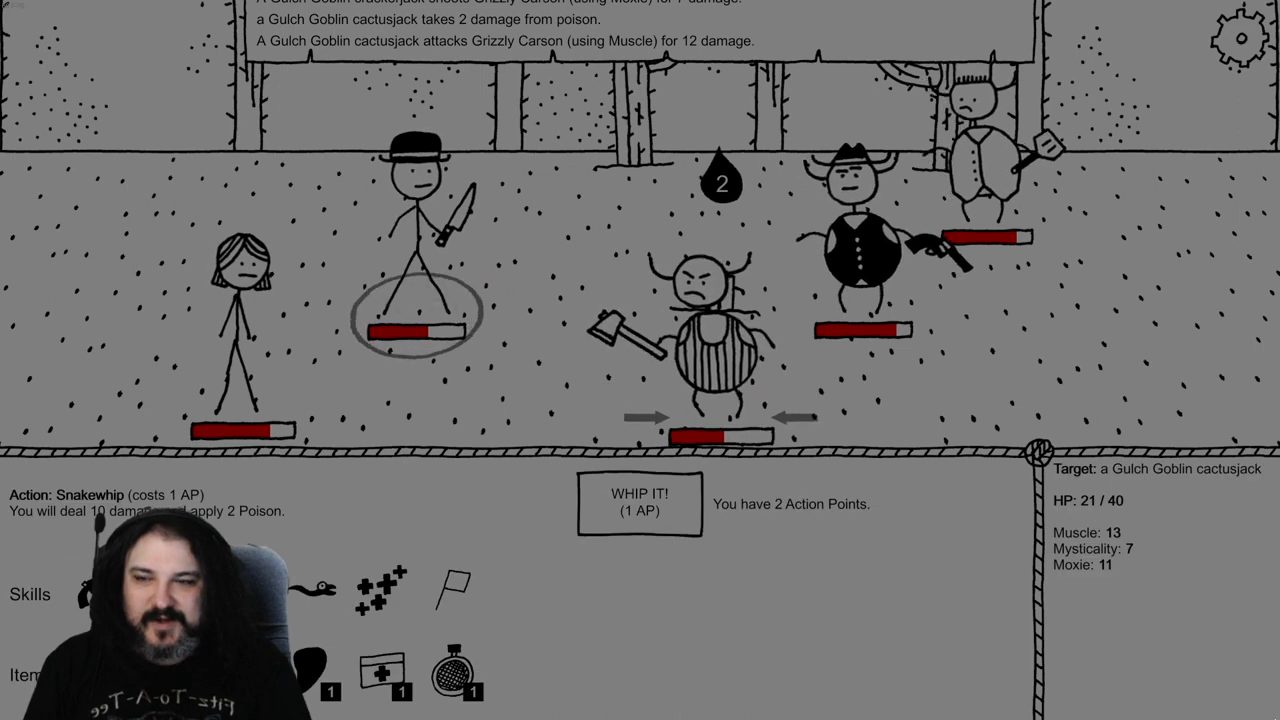
left_click(415, 330)
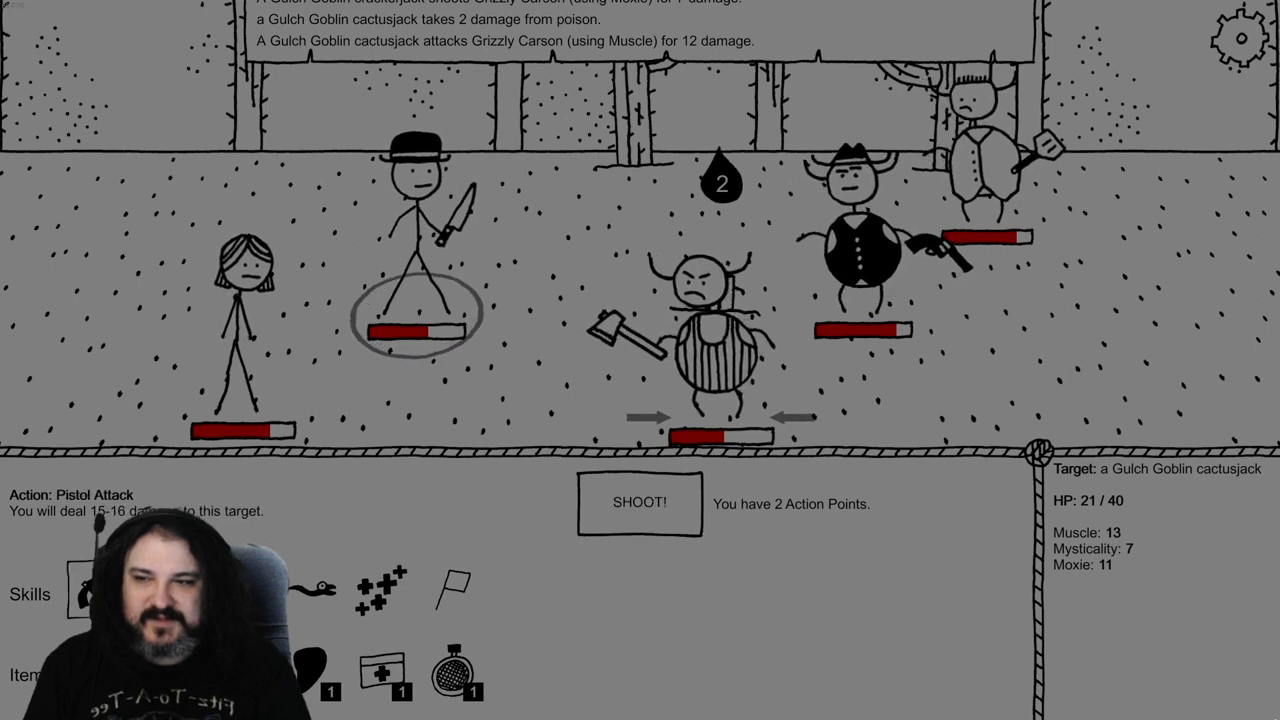
left_click(640, 502)
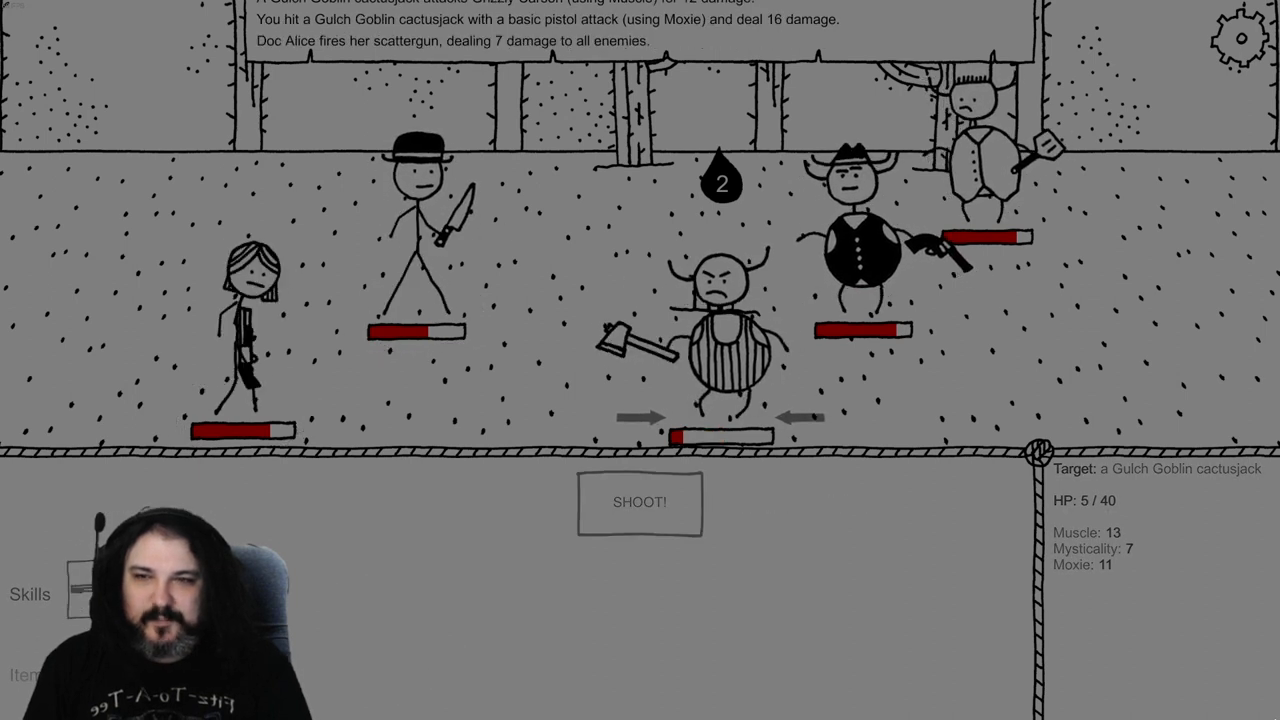
left_click(639, 501)
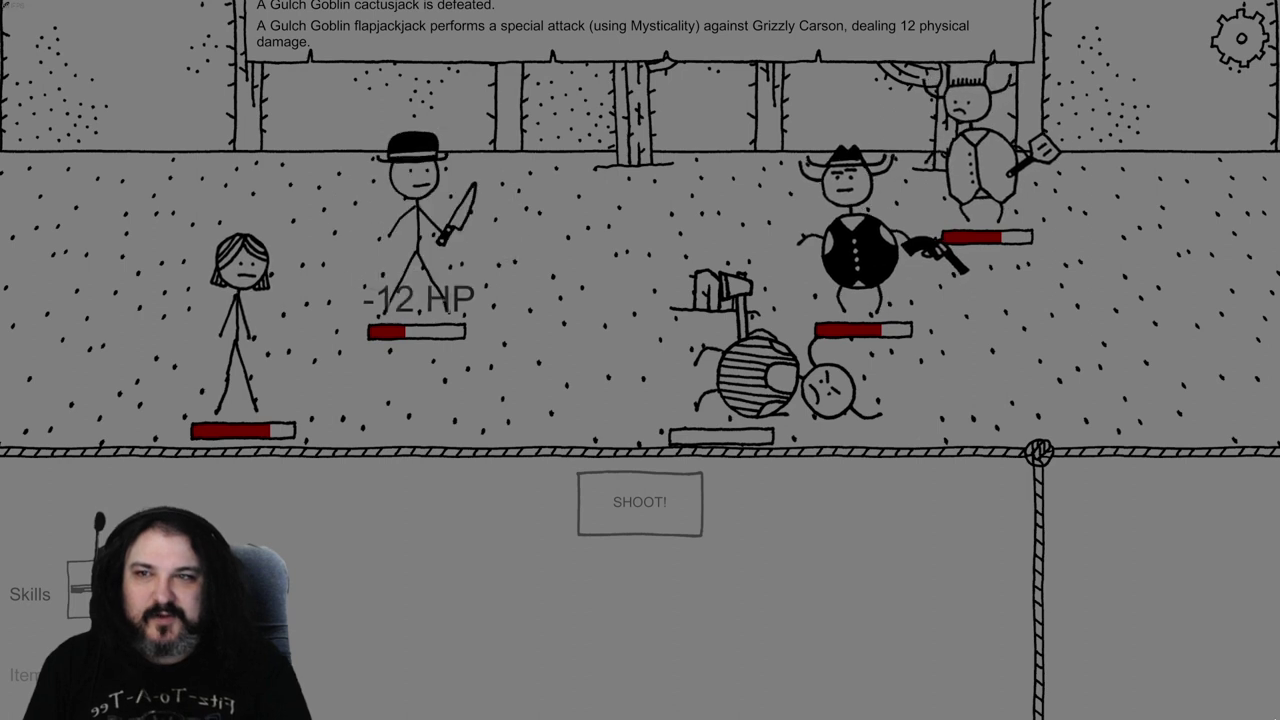
Heal, shoot the crackerjack twice, then melee the flapjackjack until the fight is won
left_click(855, 220)
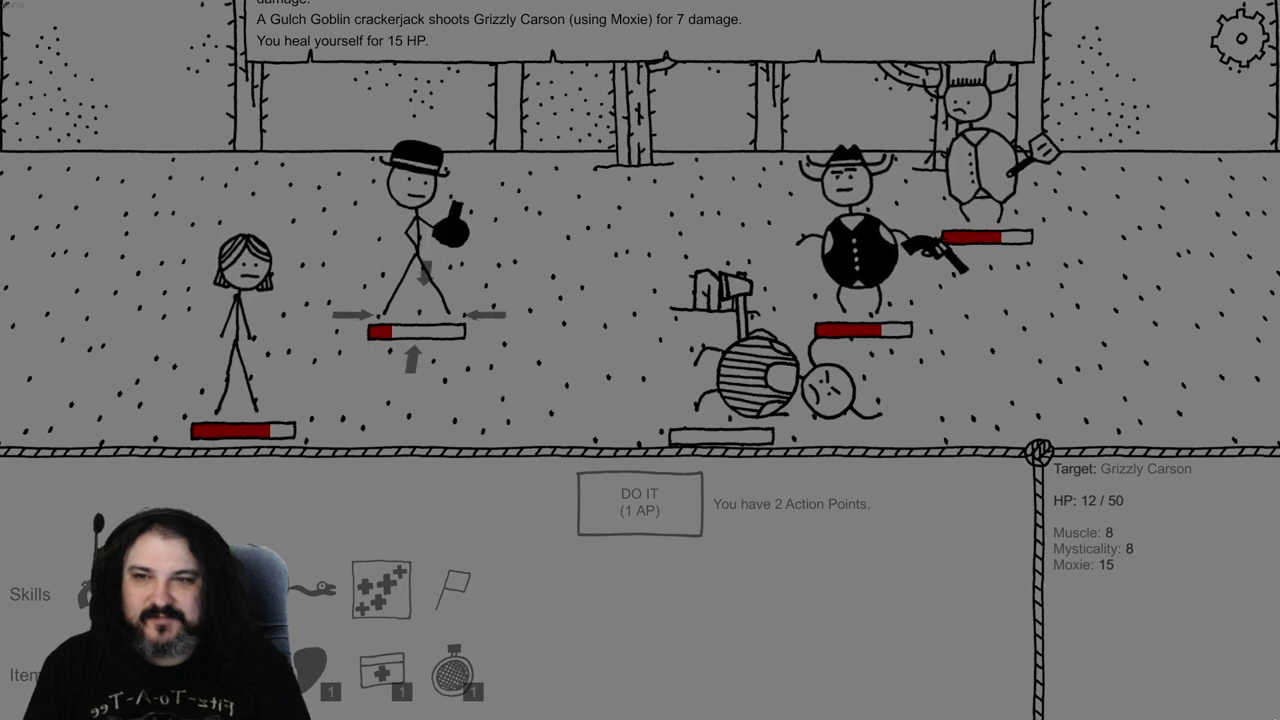
left_click(639, 506)
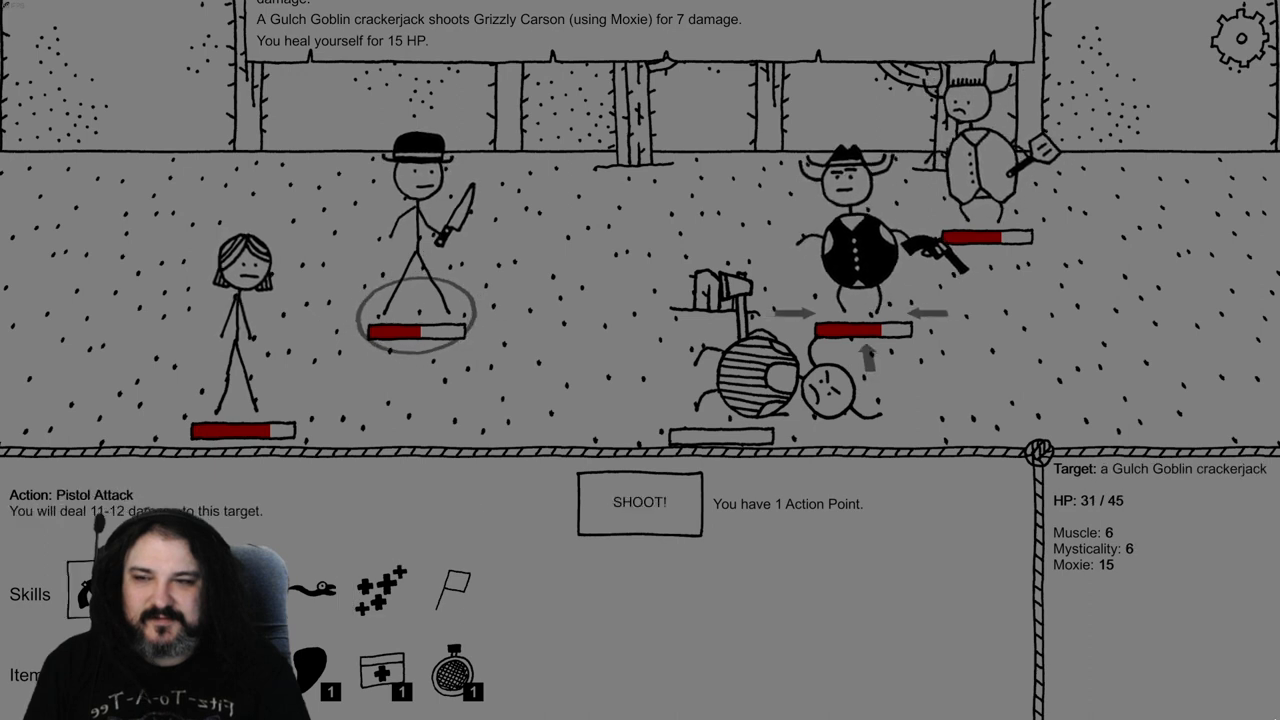
left_click(639, 502)
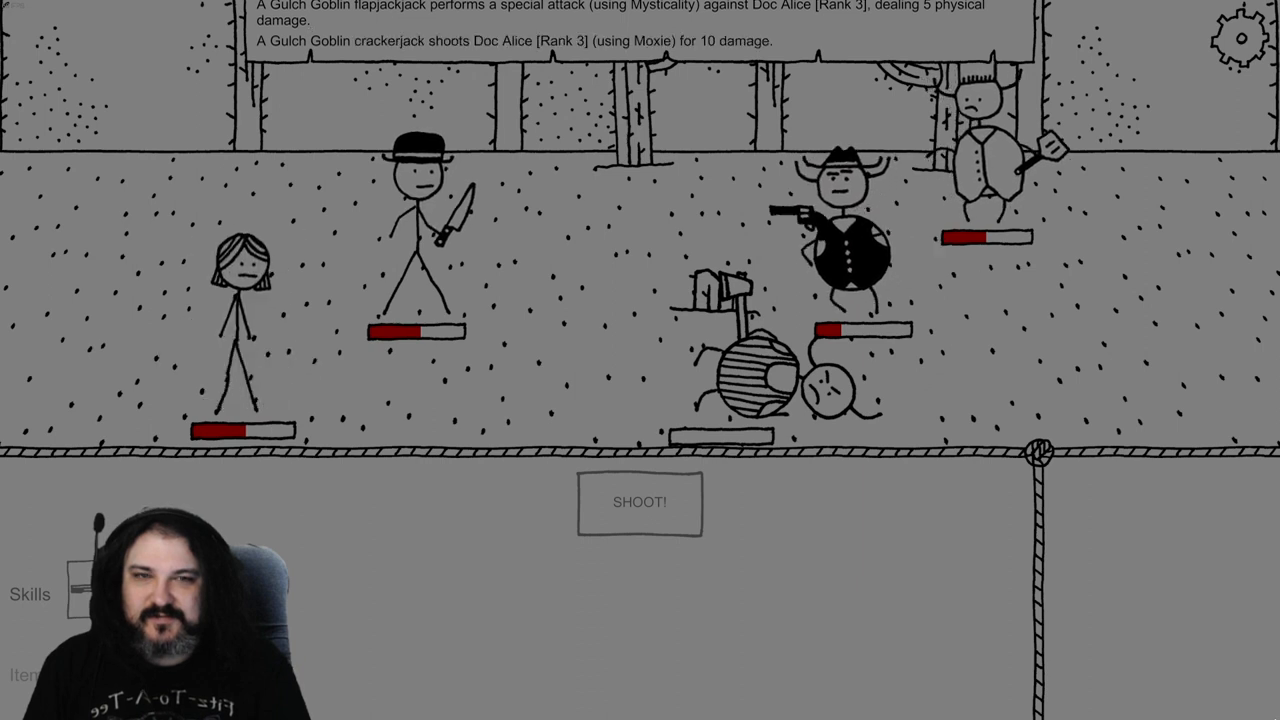
left_click(850, 240)
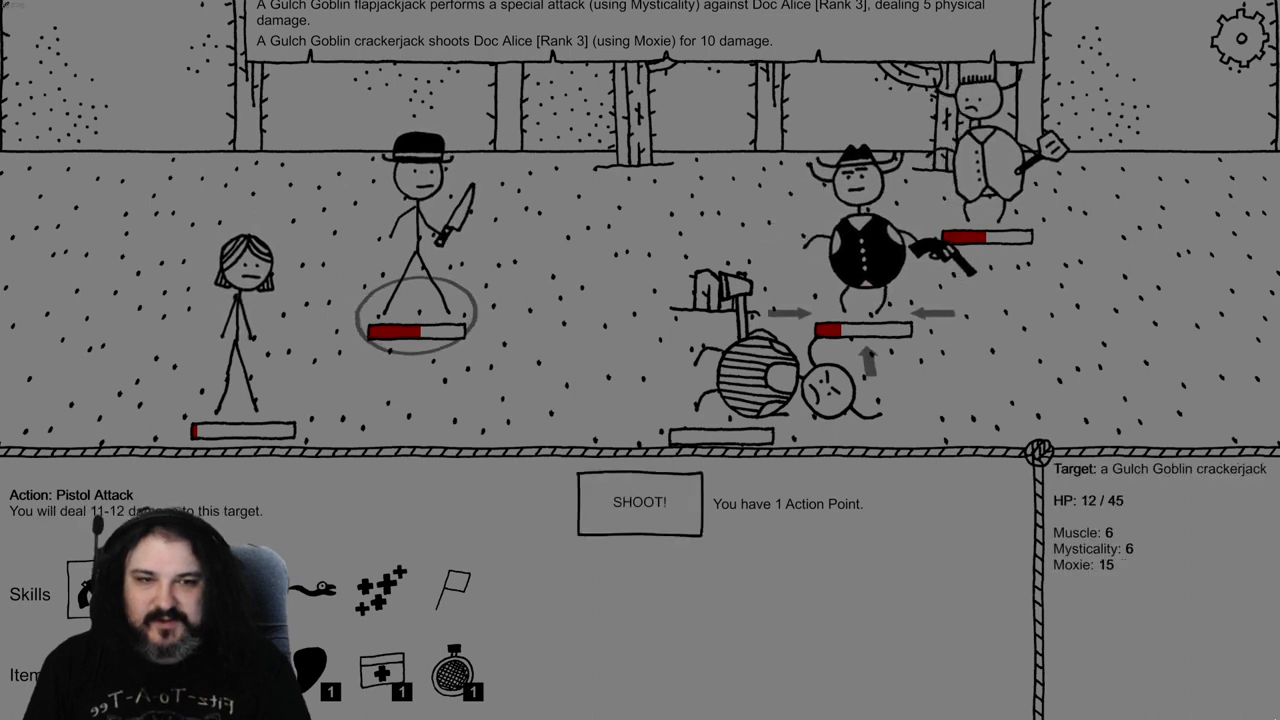
left_click(638, 503)
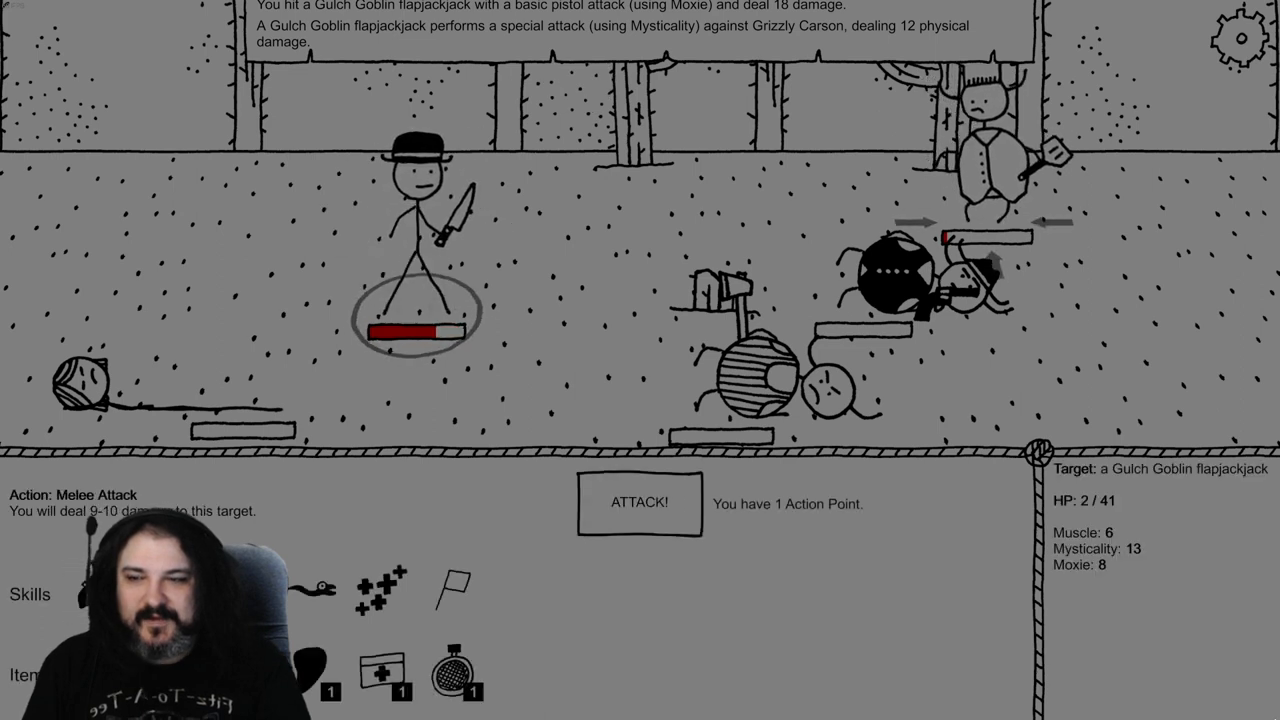
left_click(638, 504)
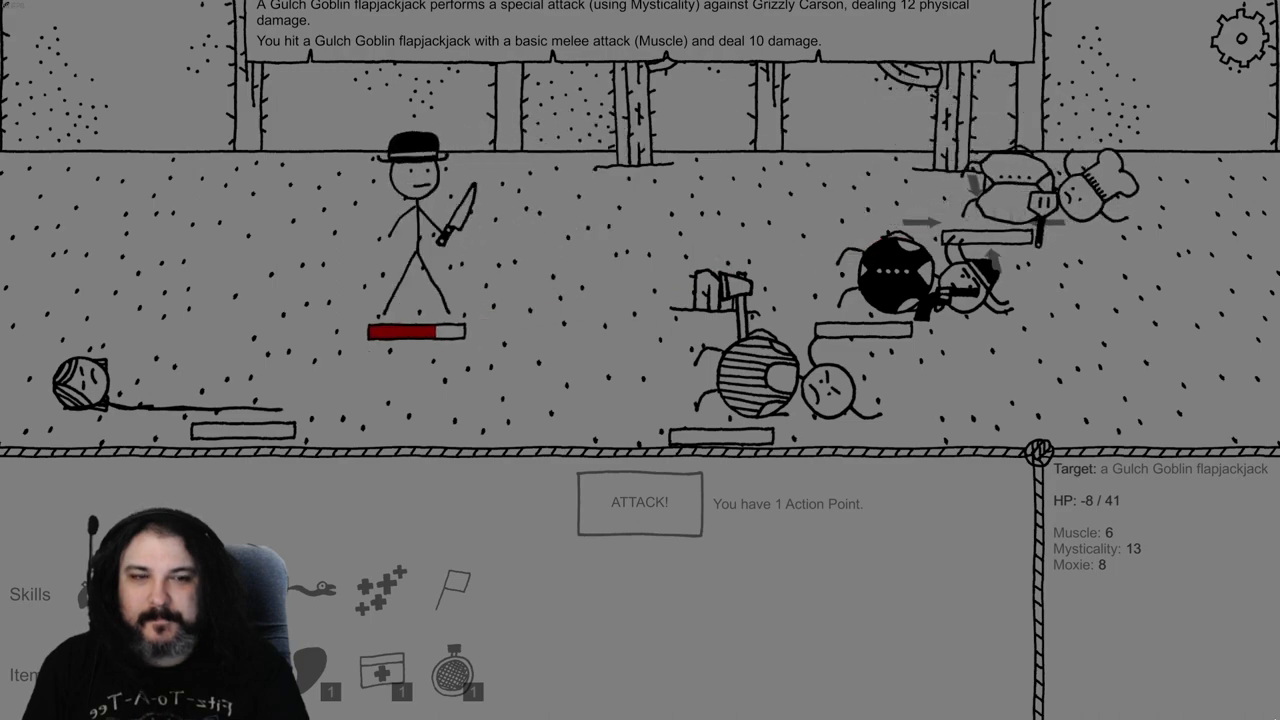
left_click(639, 502)
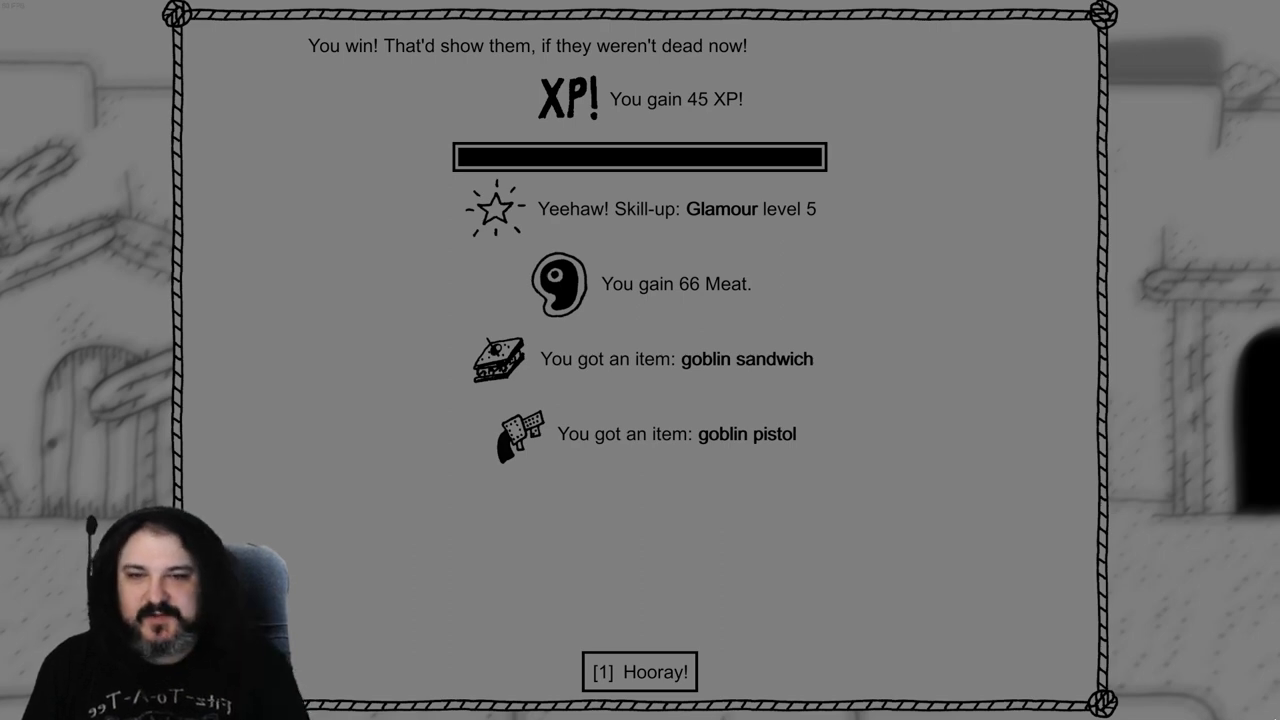
Accept the victory rewards with Hooray!
left_click(635, 671)
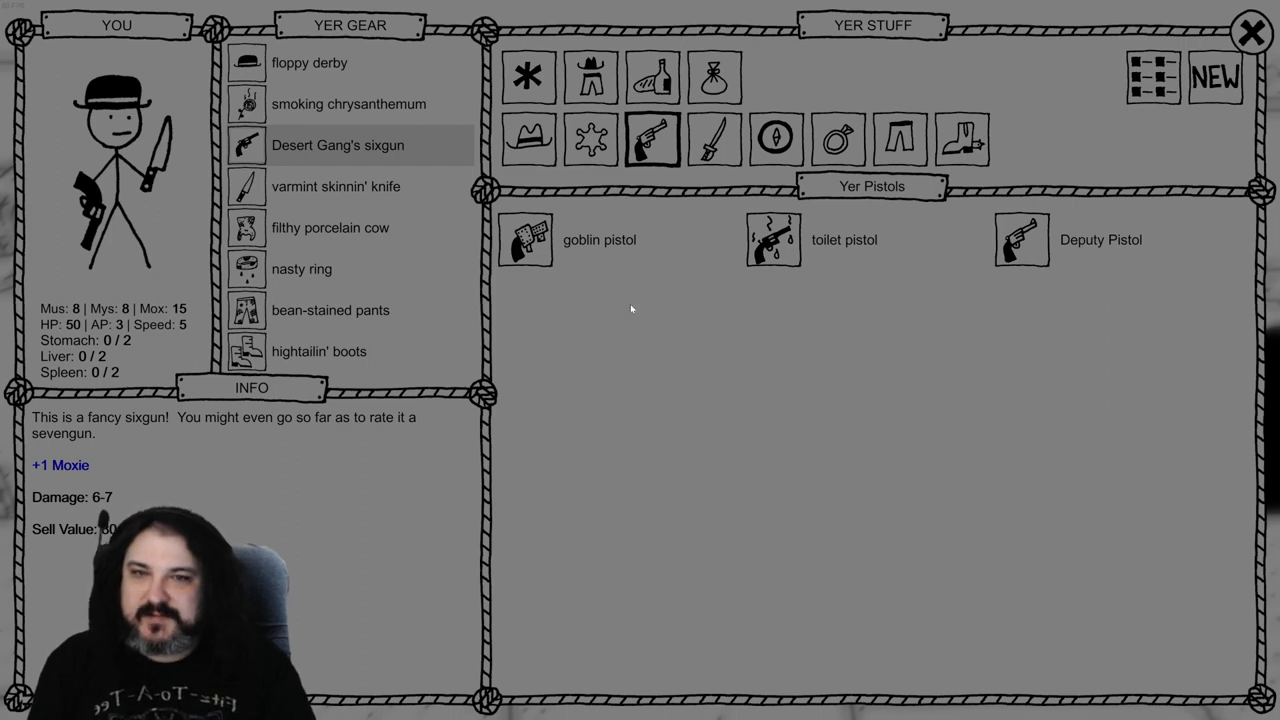
Equip the goblin pistol over Desert Gang's sixgun in the pistols tab, then close the inventory
left_click(600, 240)
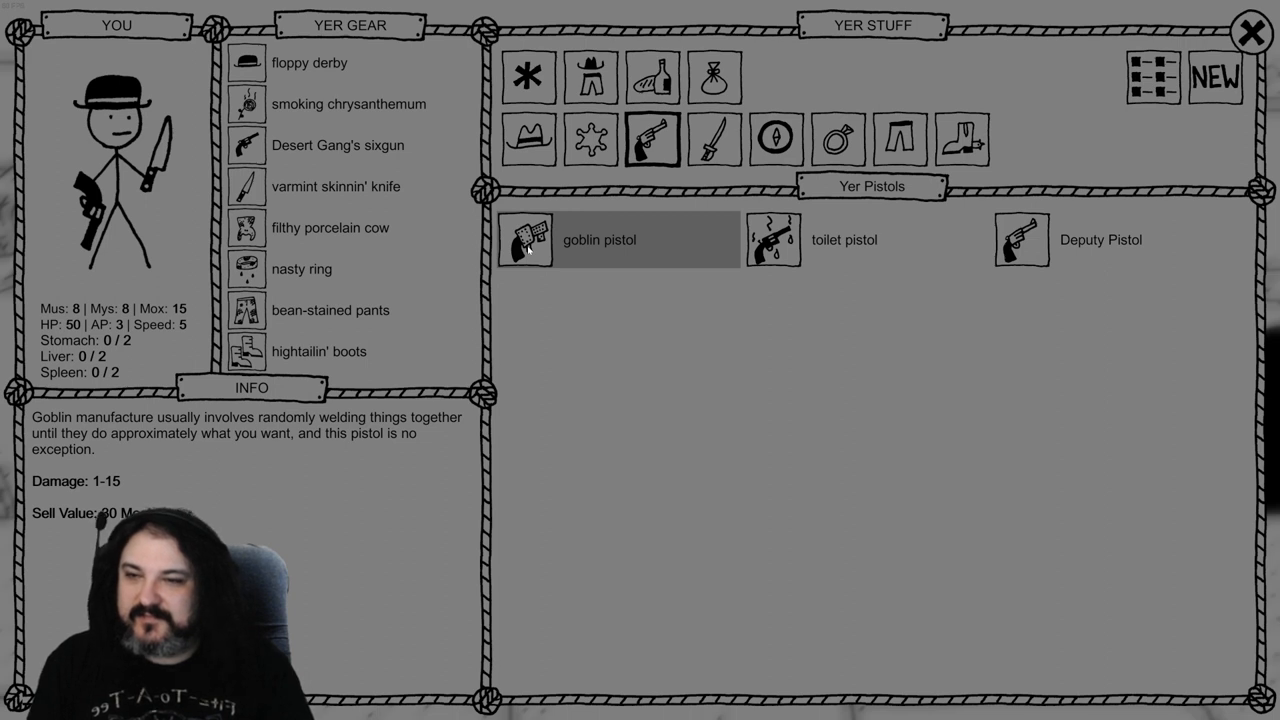
left_click(770, 240)
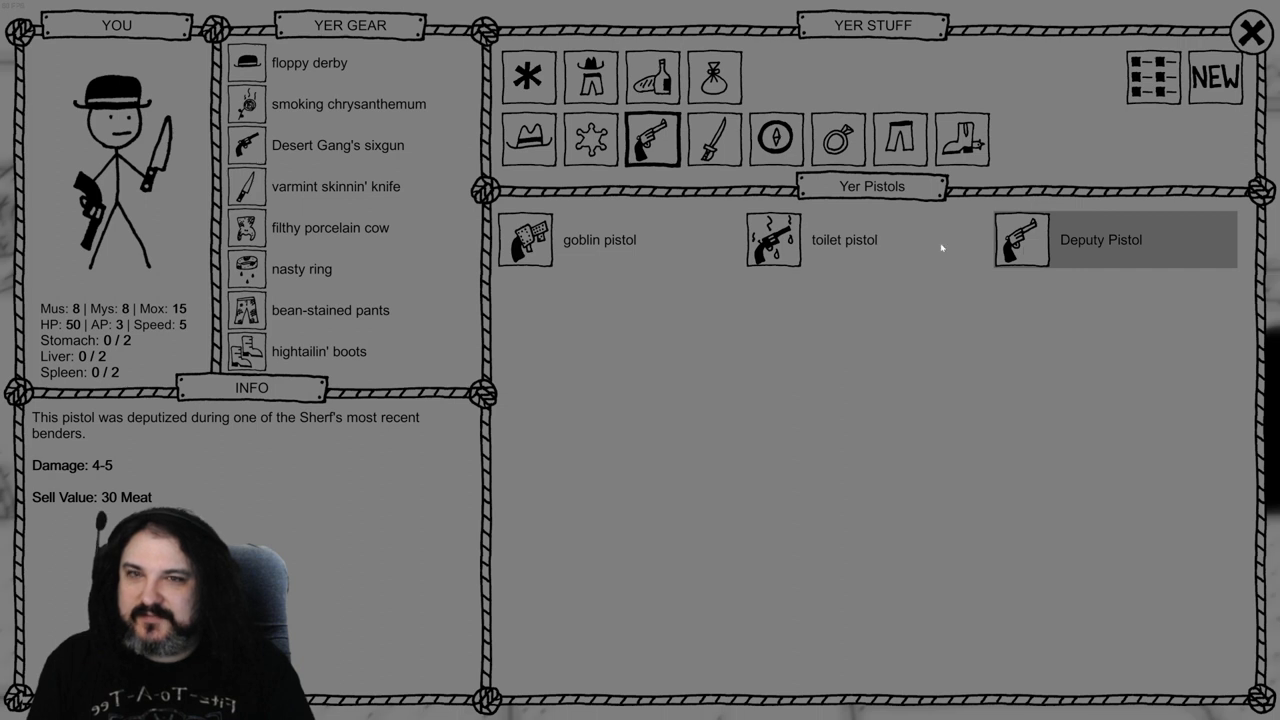
mouse_move(415, 169)
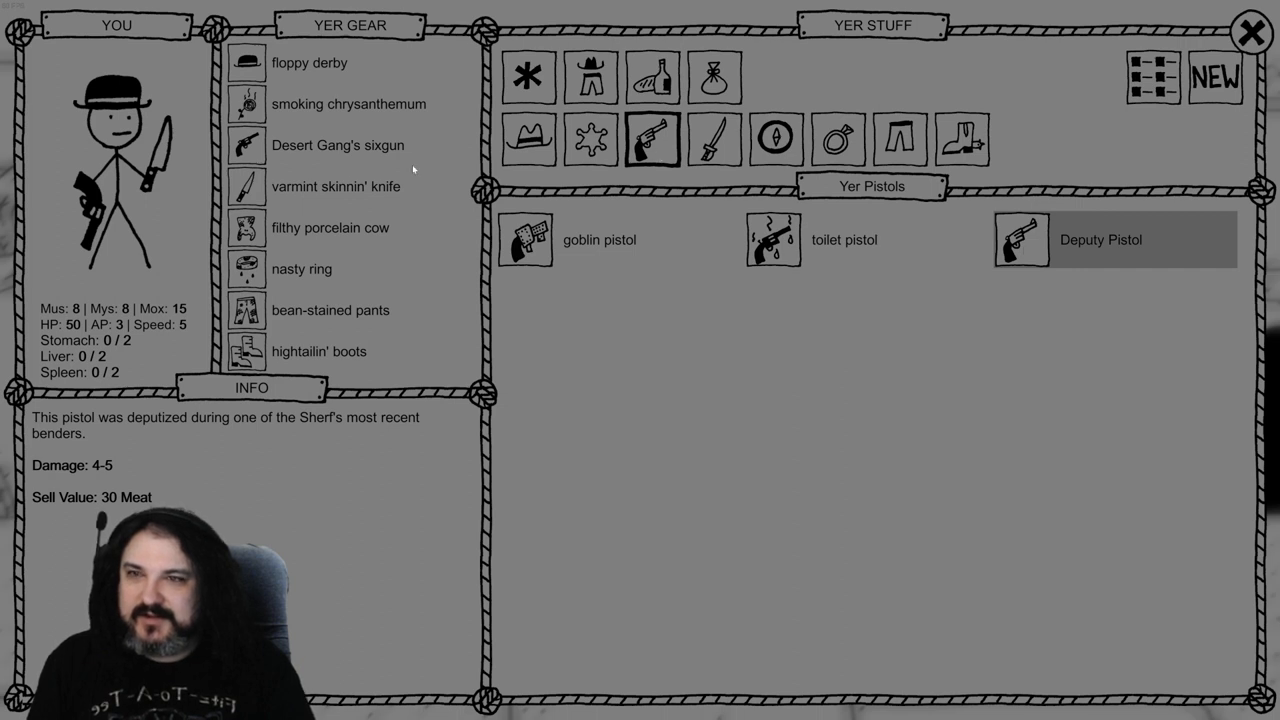
left_click(337, 145)
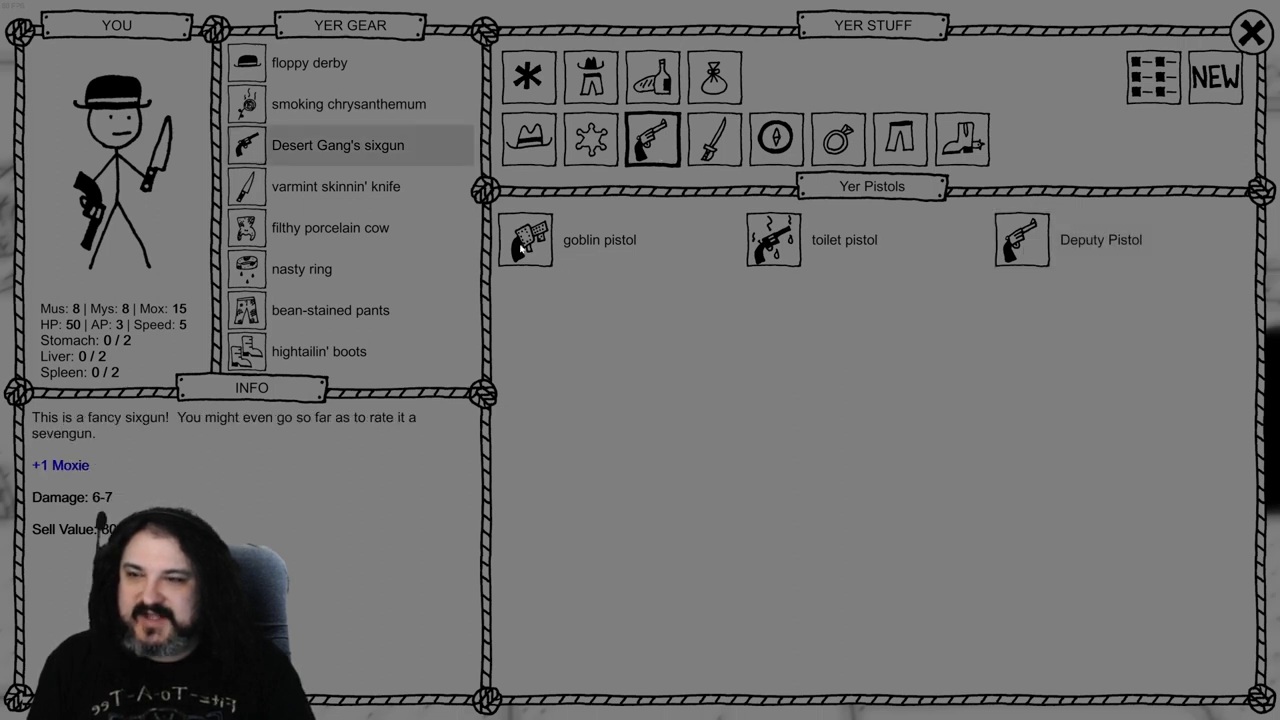
left_click(529, 239)
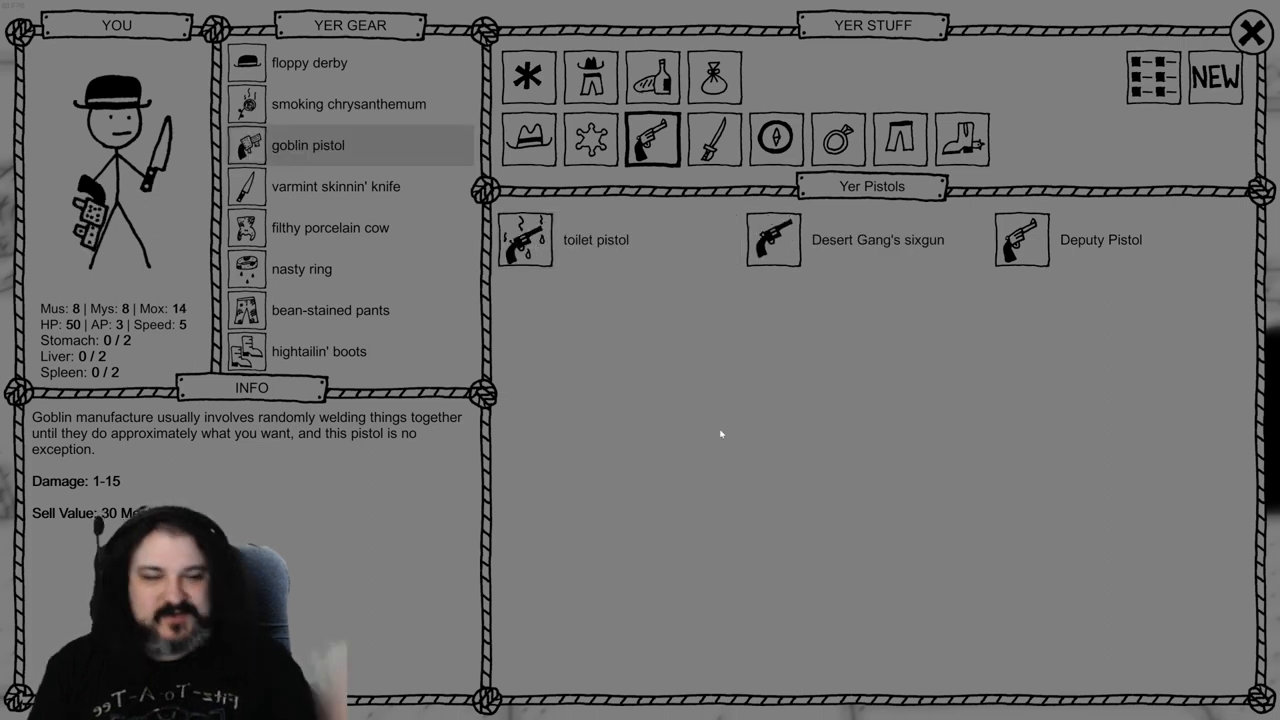
left_click(1248, 30)
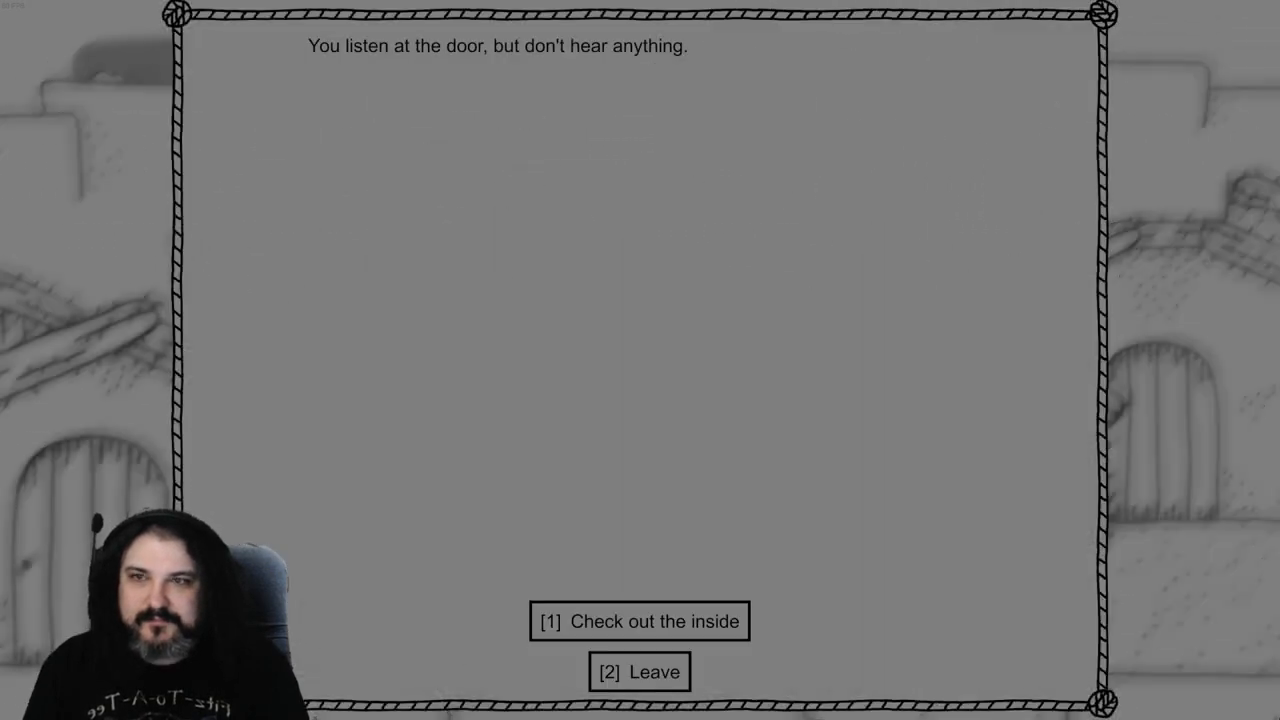
Try the building's inside, find the door locked, and back out with Never mind
left_click(638, 622)
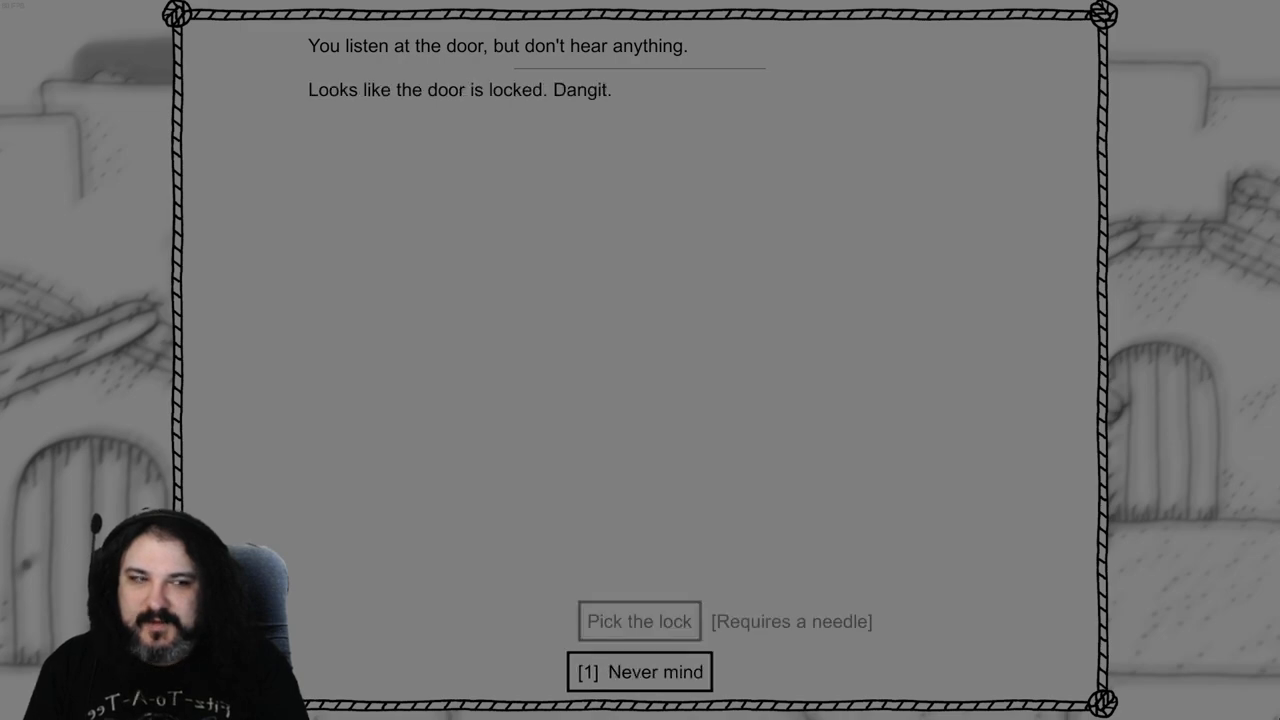
left_click(639, 671)
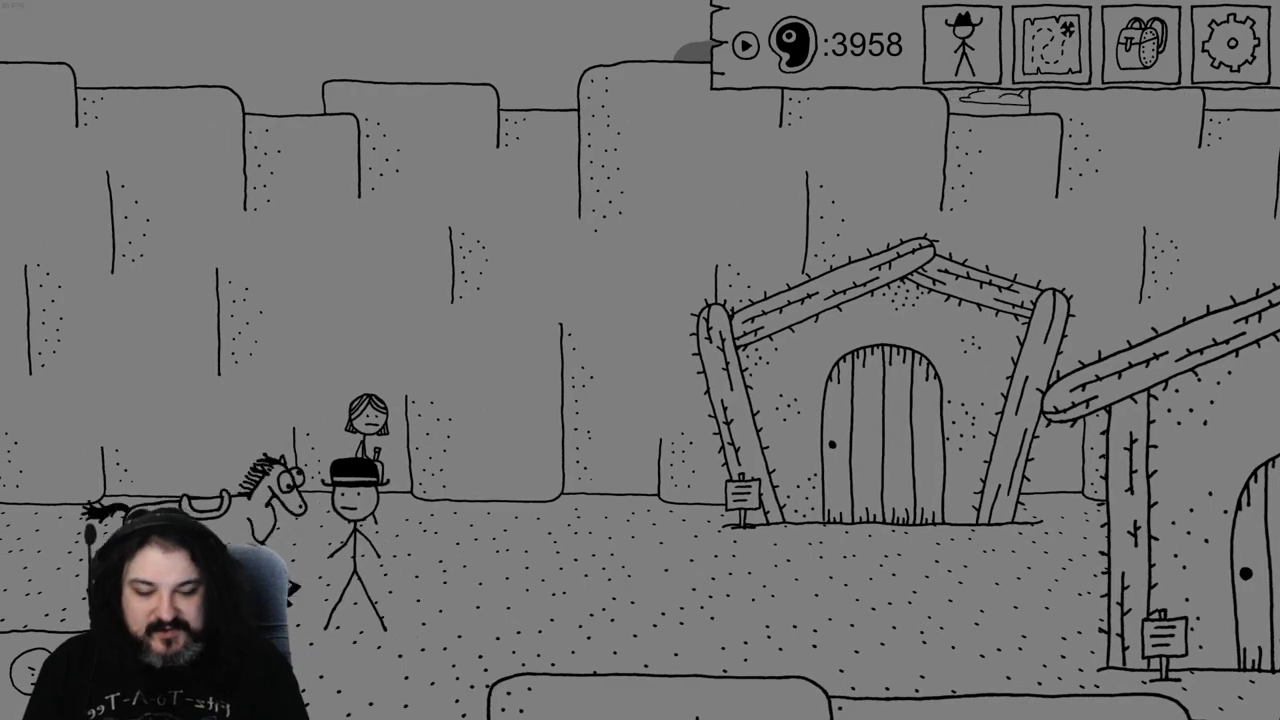
Travel to the Destroyed Campsite, search the knapsack, answer Doc Alice, and investigate the remains
left_click(1056, 41)
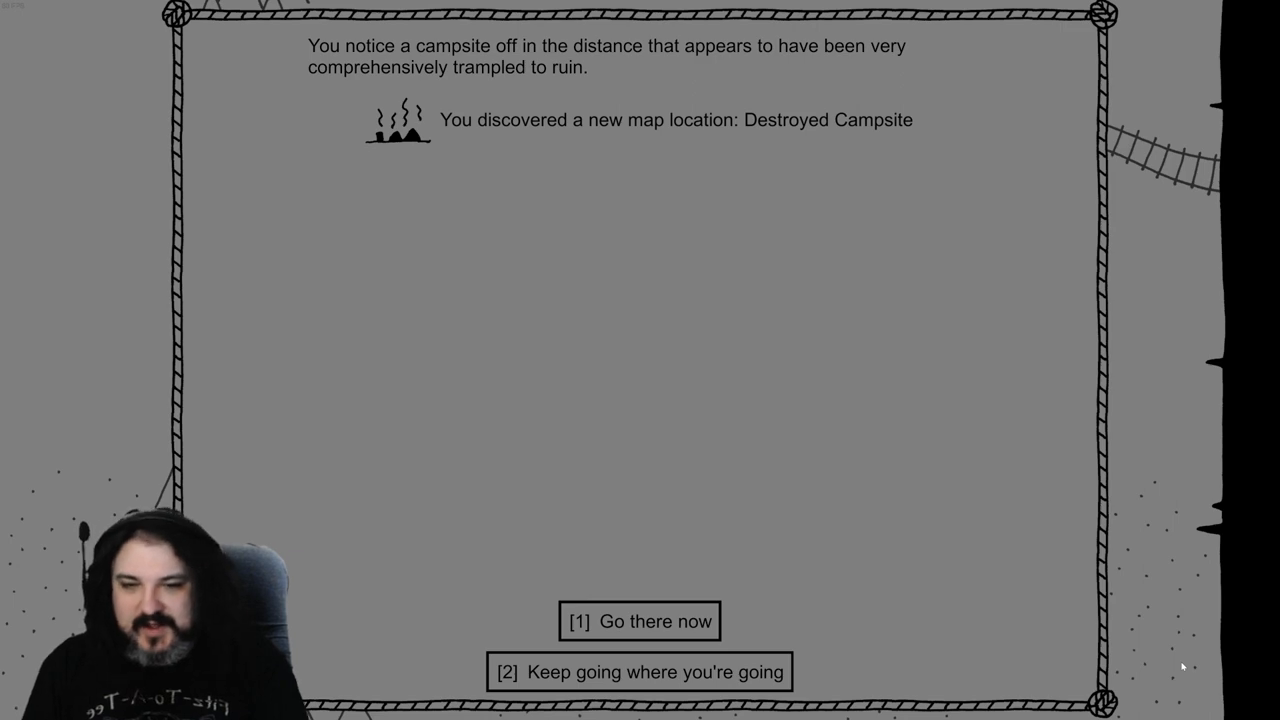
left_click(639, 621)
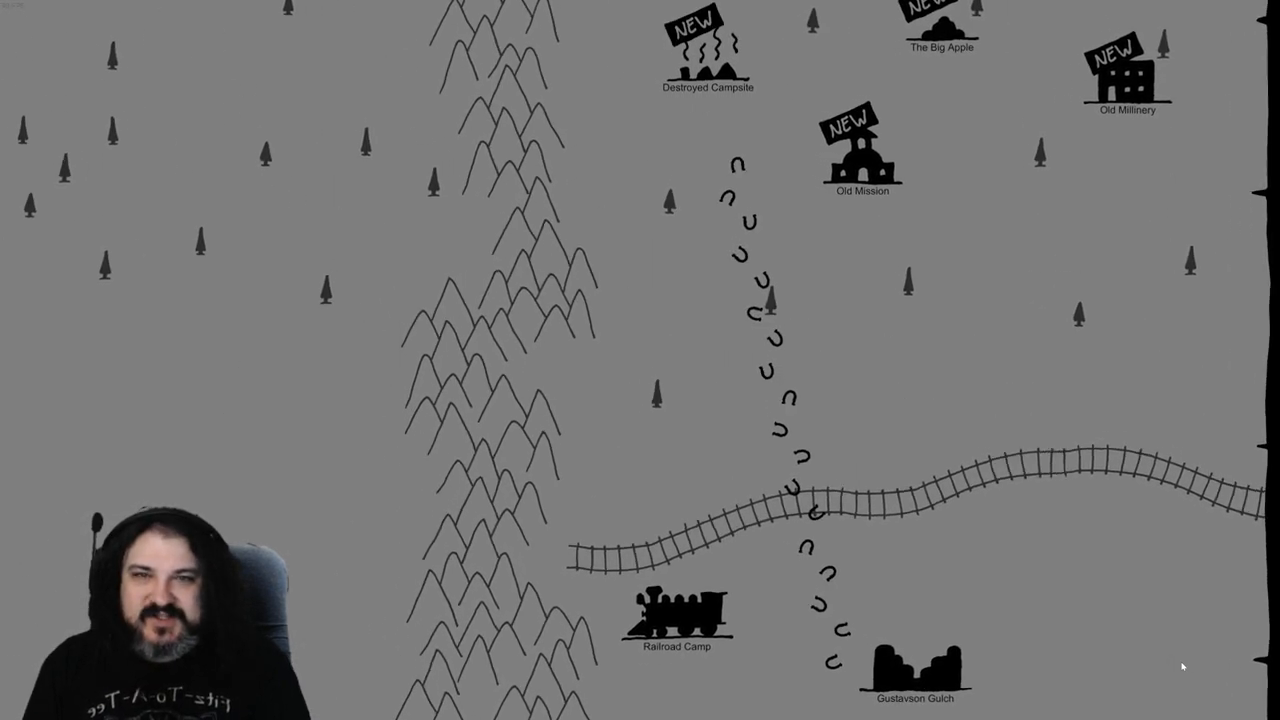
left_click(702, 45)
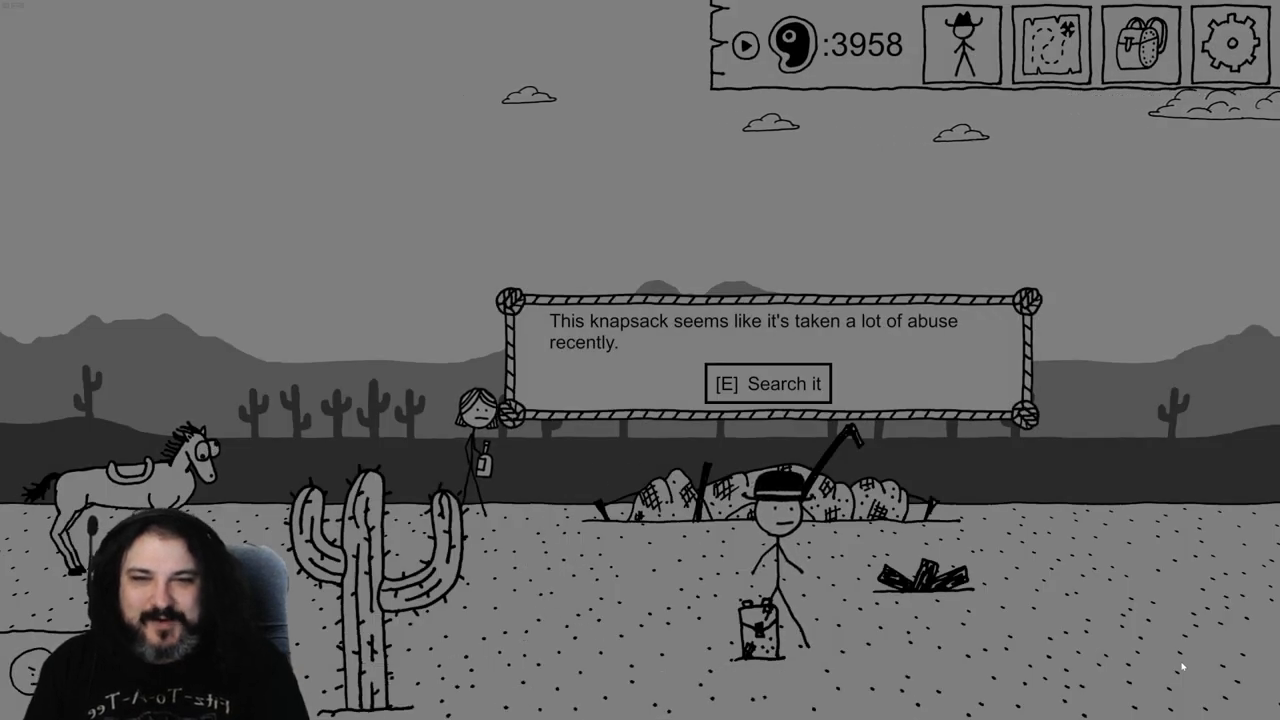
key("e")
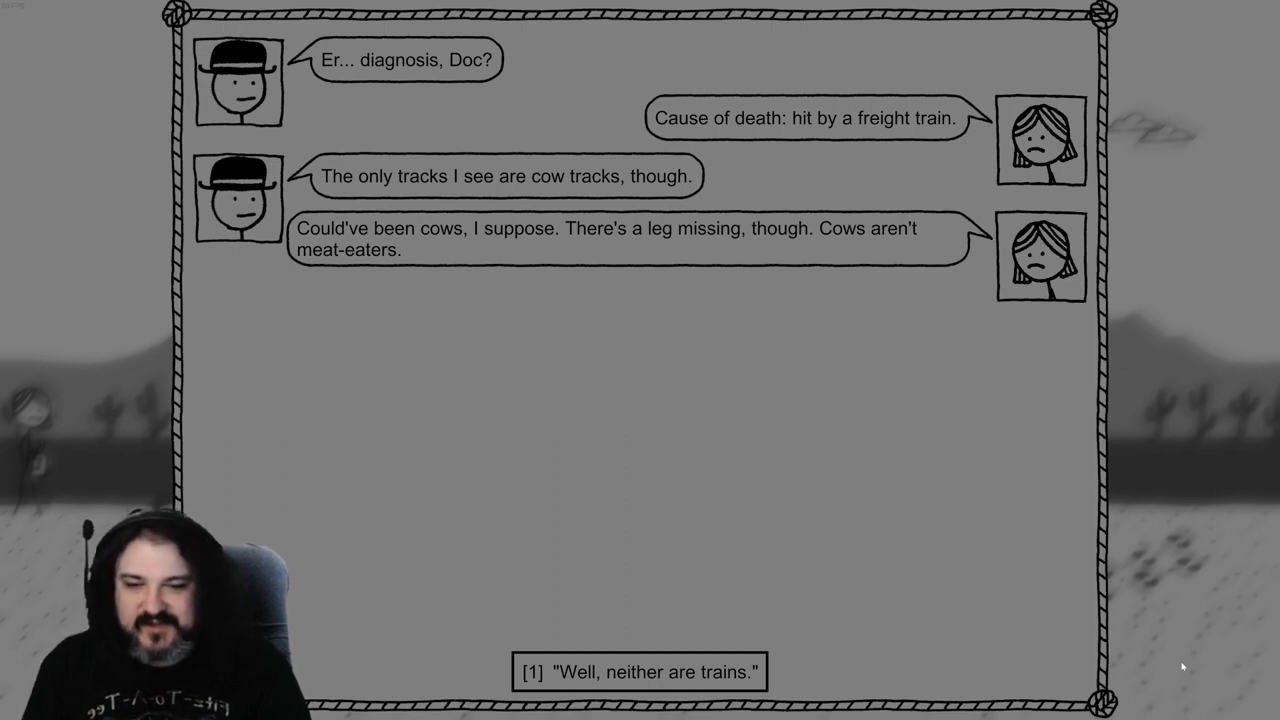
left_click(639, 672)
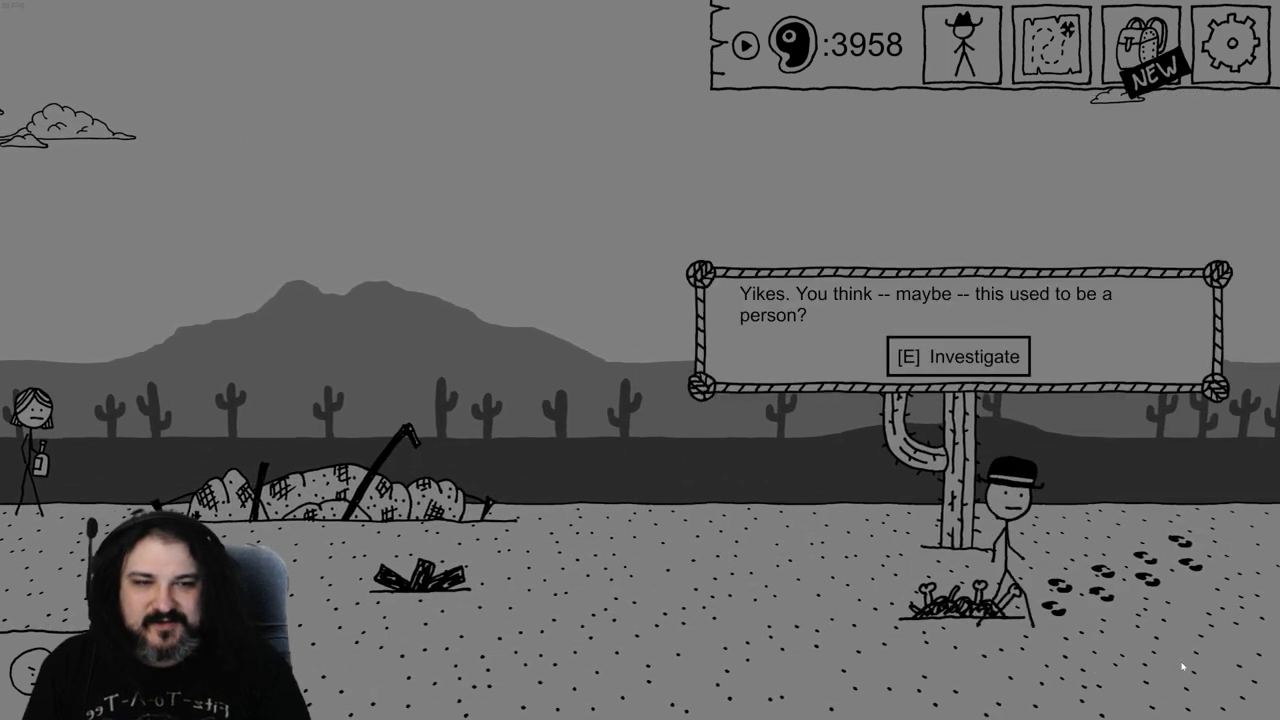
left_click(958, 356)
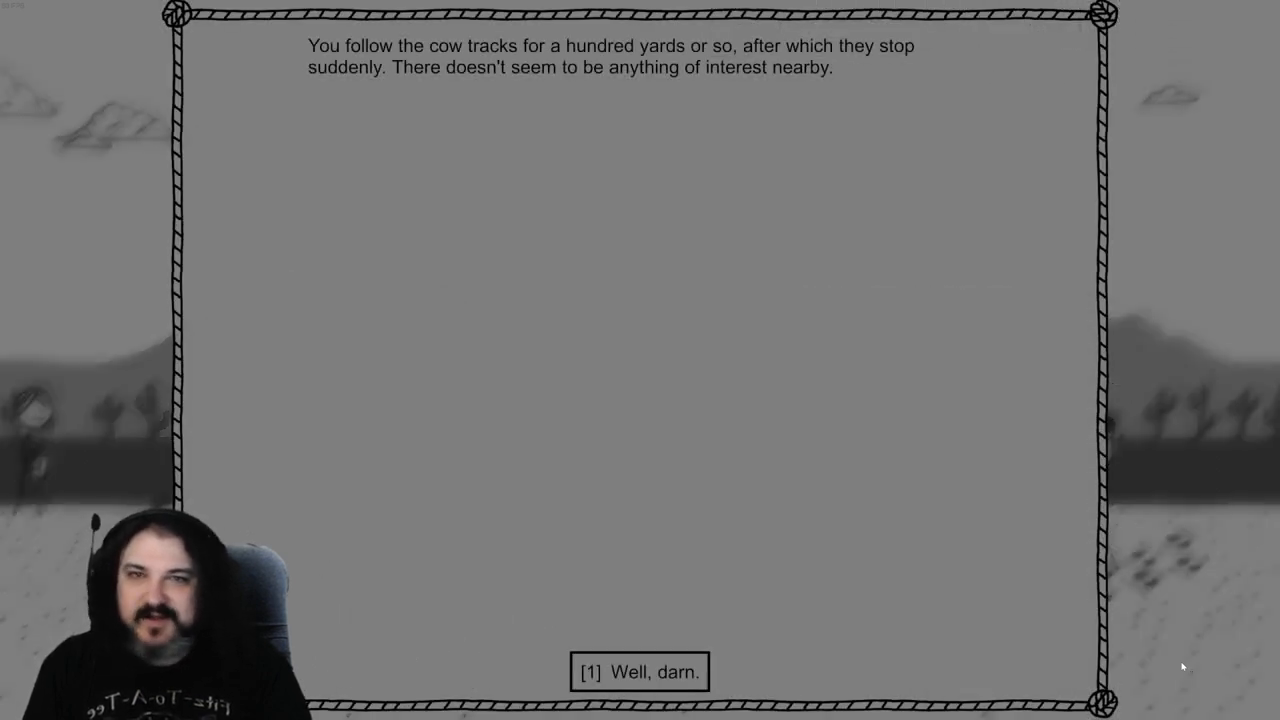
Travel to Dynamite Dan's and buy five sticks of dynamite for 150 Meat
left_click(636, 673)
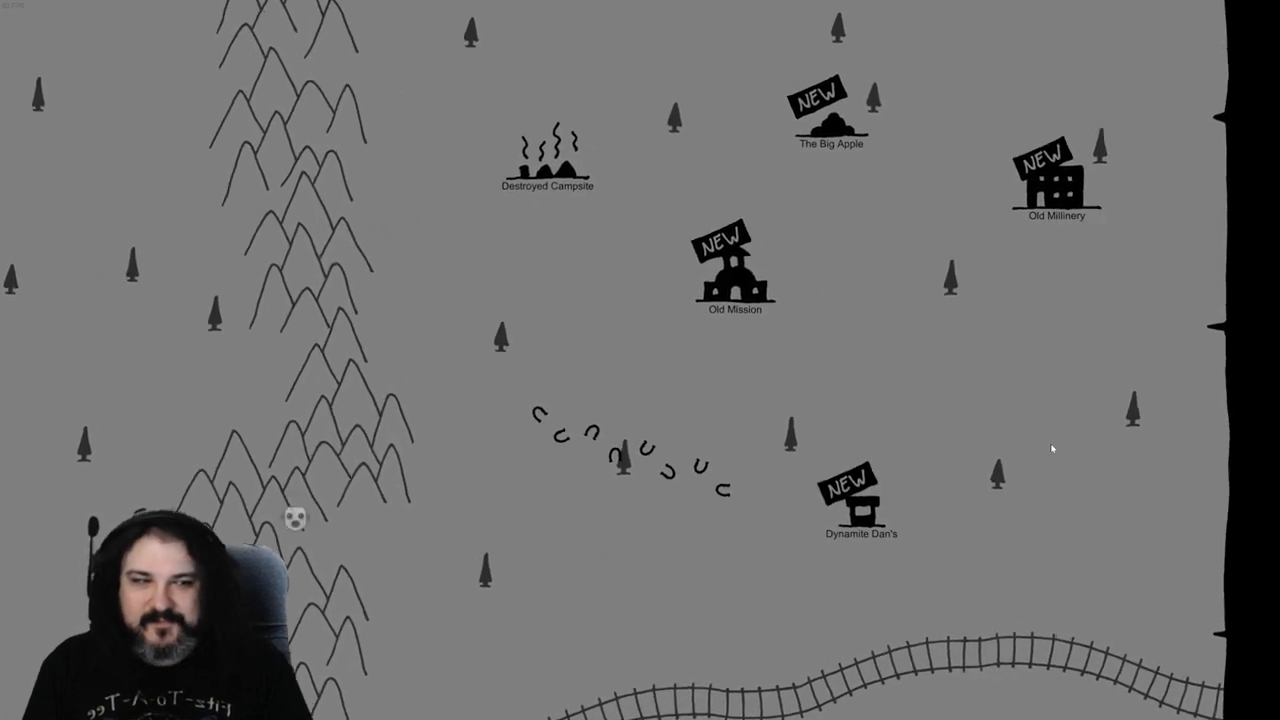
left_click(861, 505)
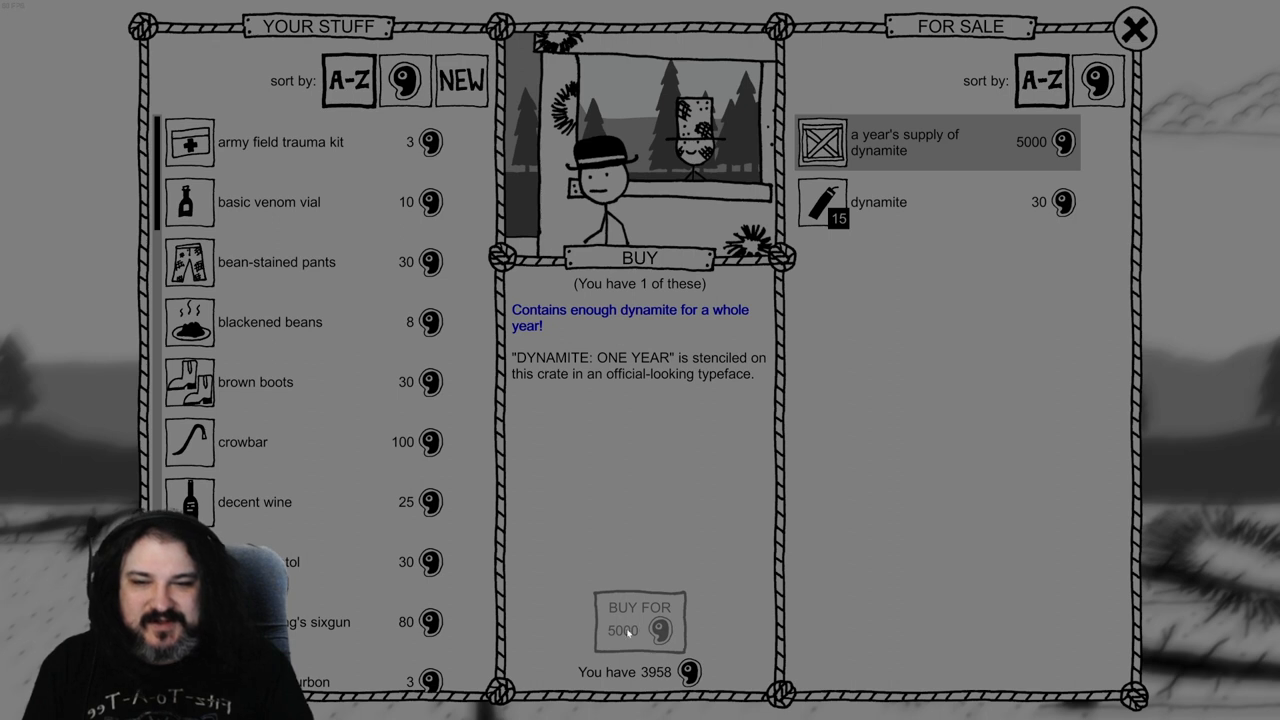
mouse_move(924, 166)
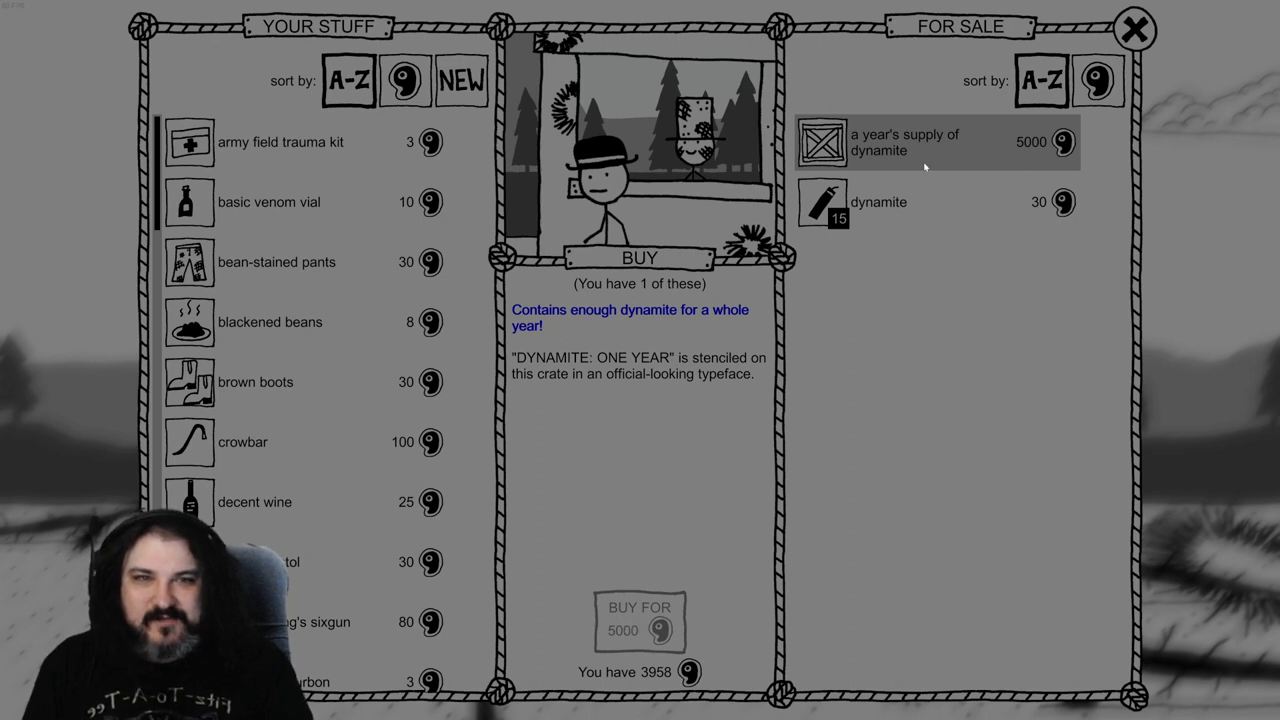
mouse_move(972, 210)
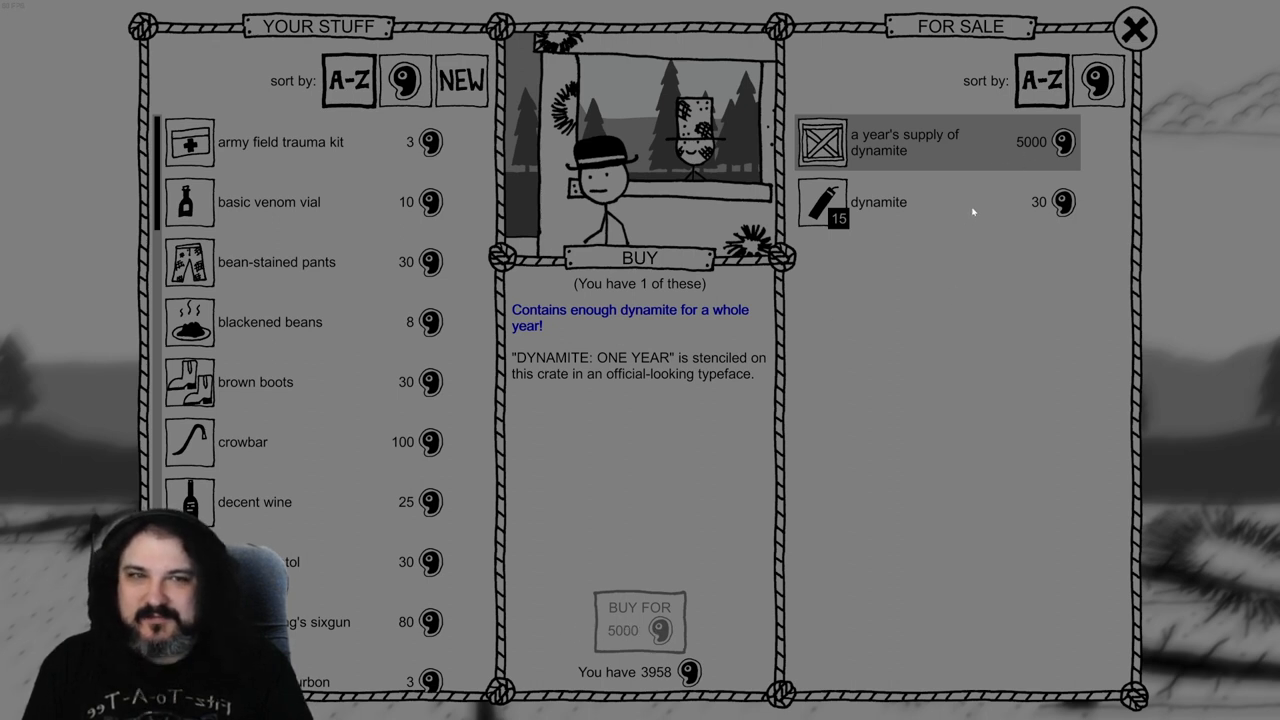
left_click(878, 202)
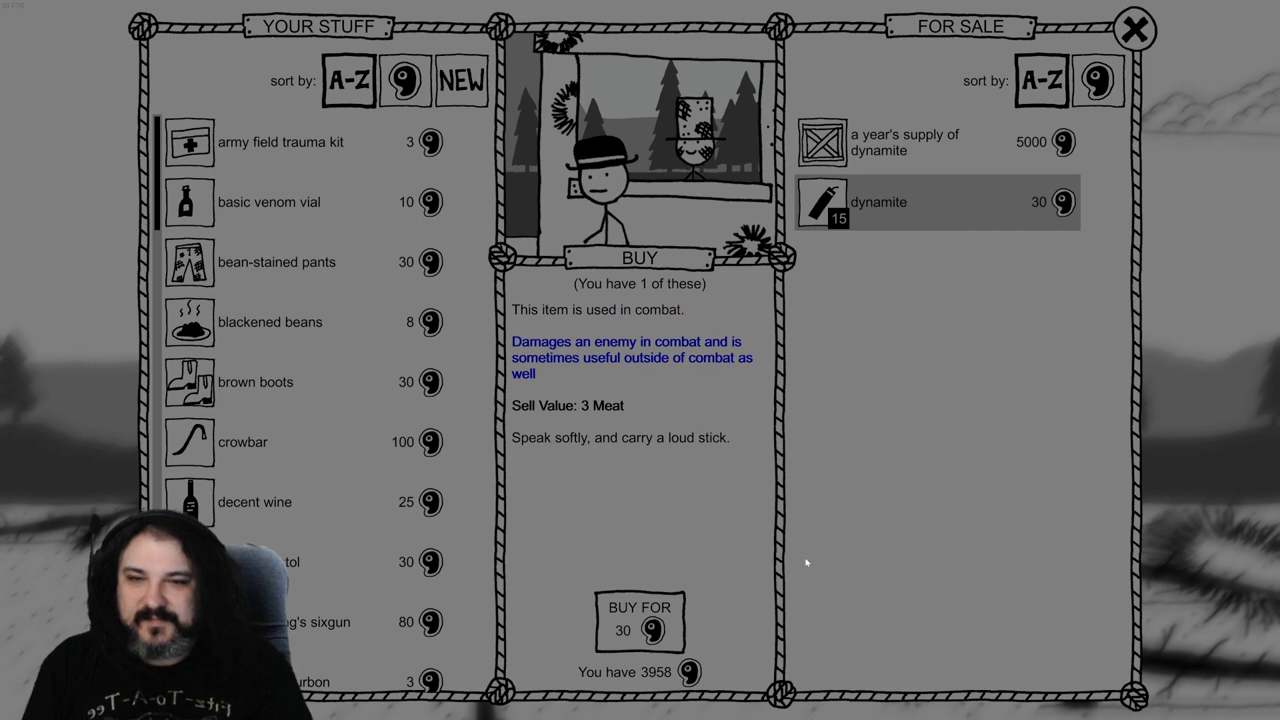
left_click(635, 627)
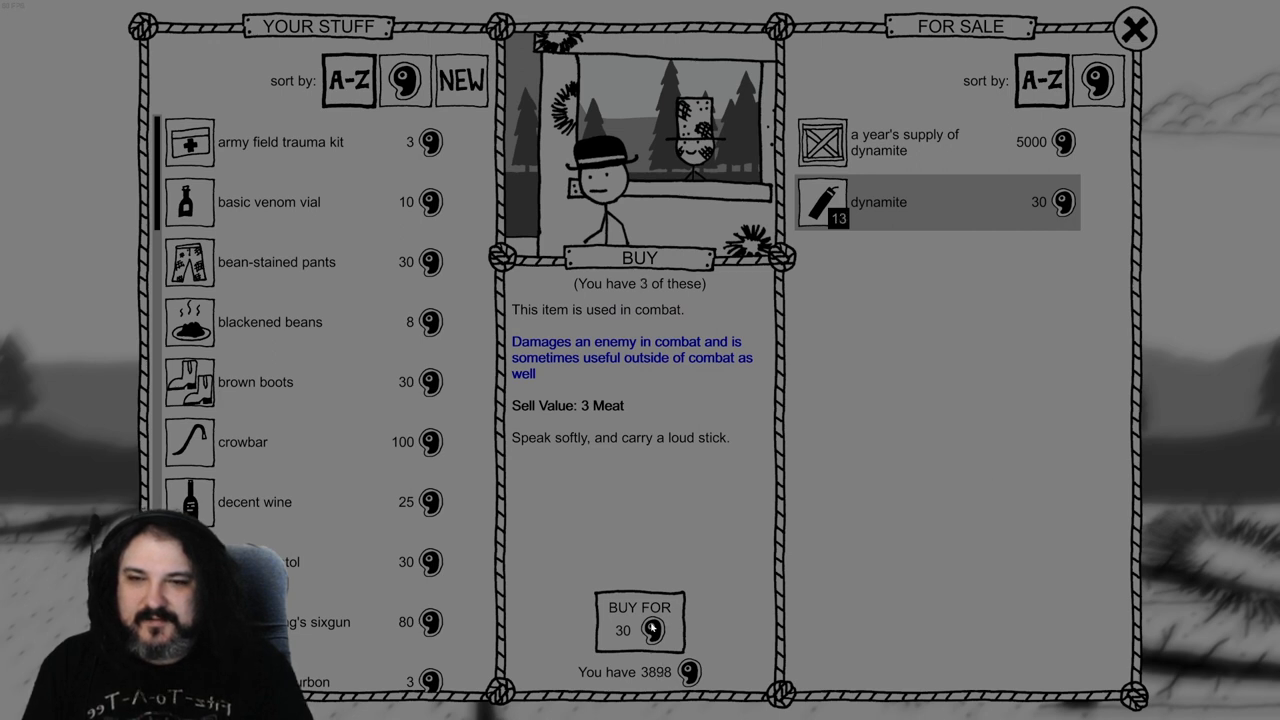
left_click(639, 622)
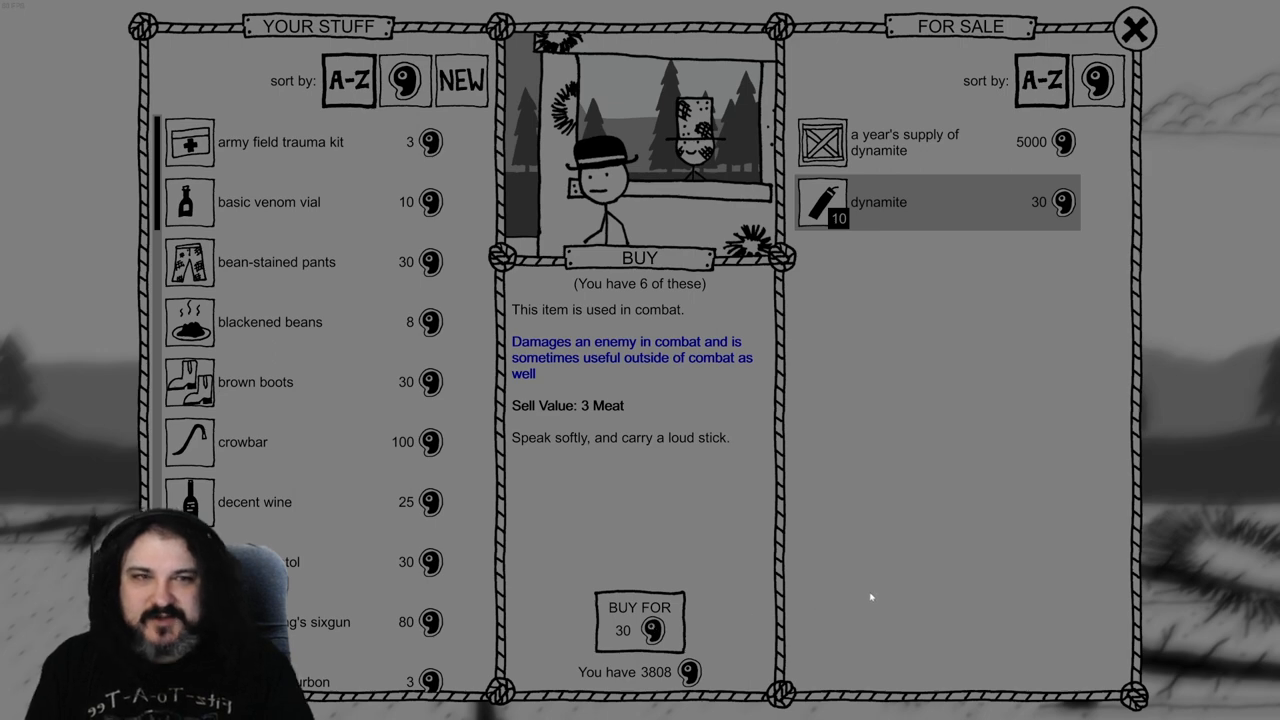
left_click(1132, 28)
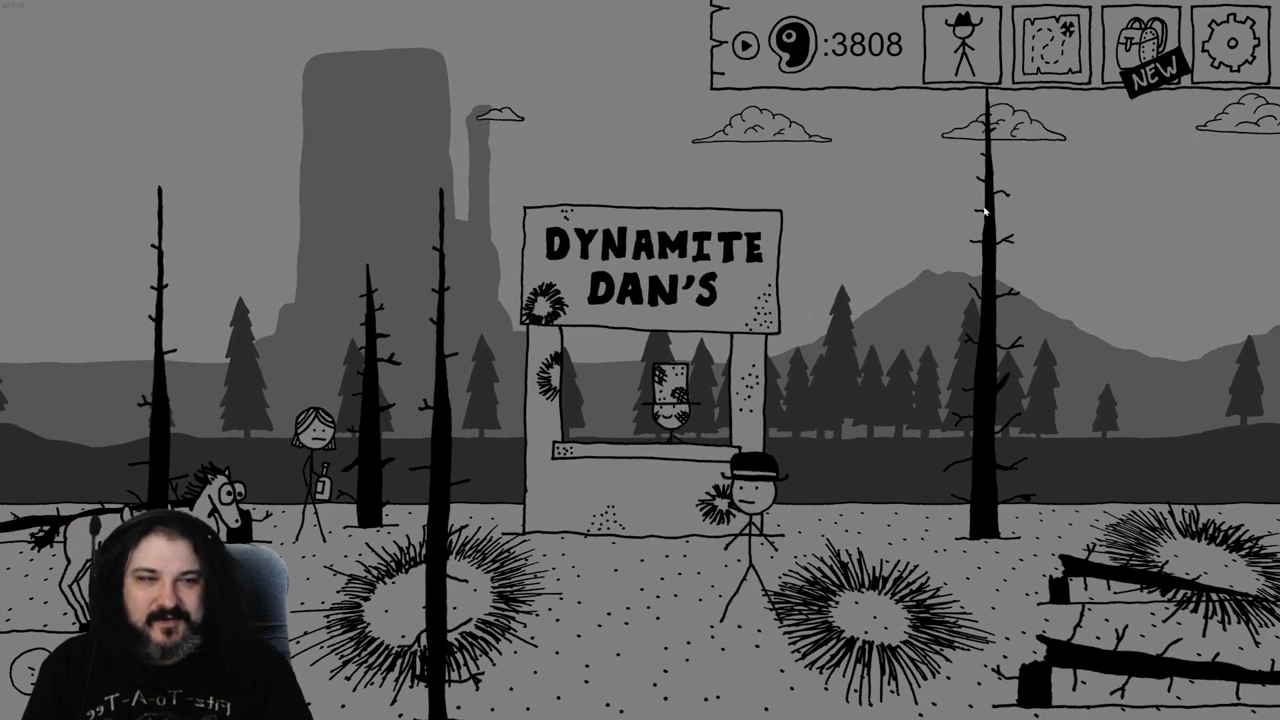
Check the inventory's six dynamite, then bring up the travel map
left_click(1141, 44)
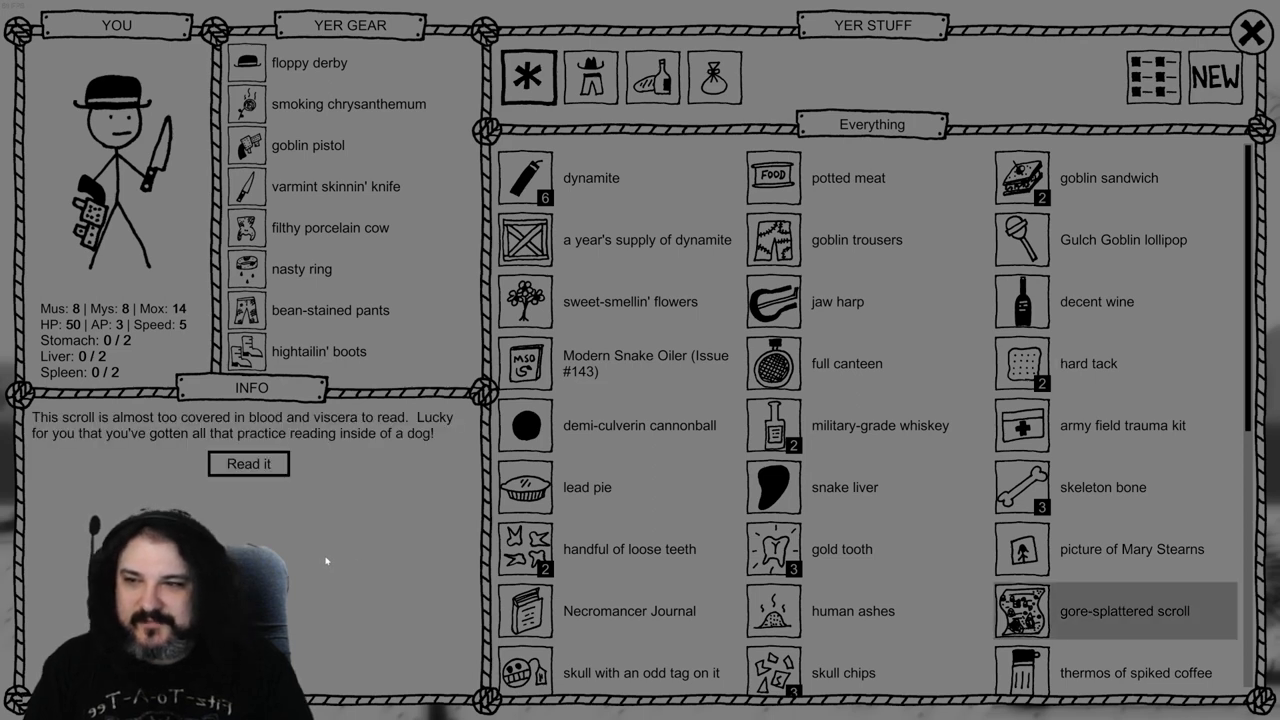
mouse_move(315, 556)
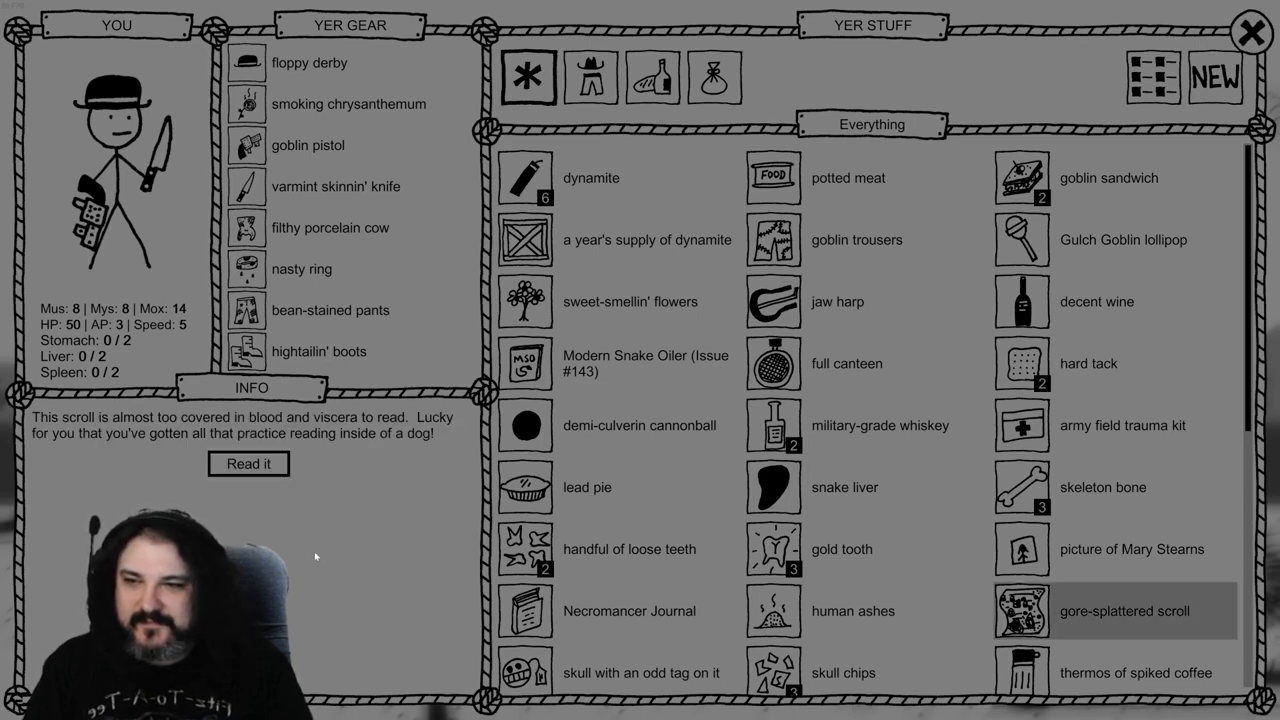
left_click(1222, 30)
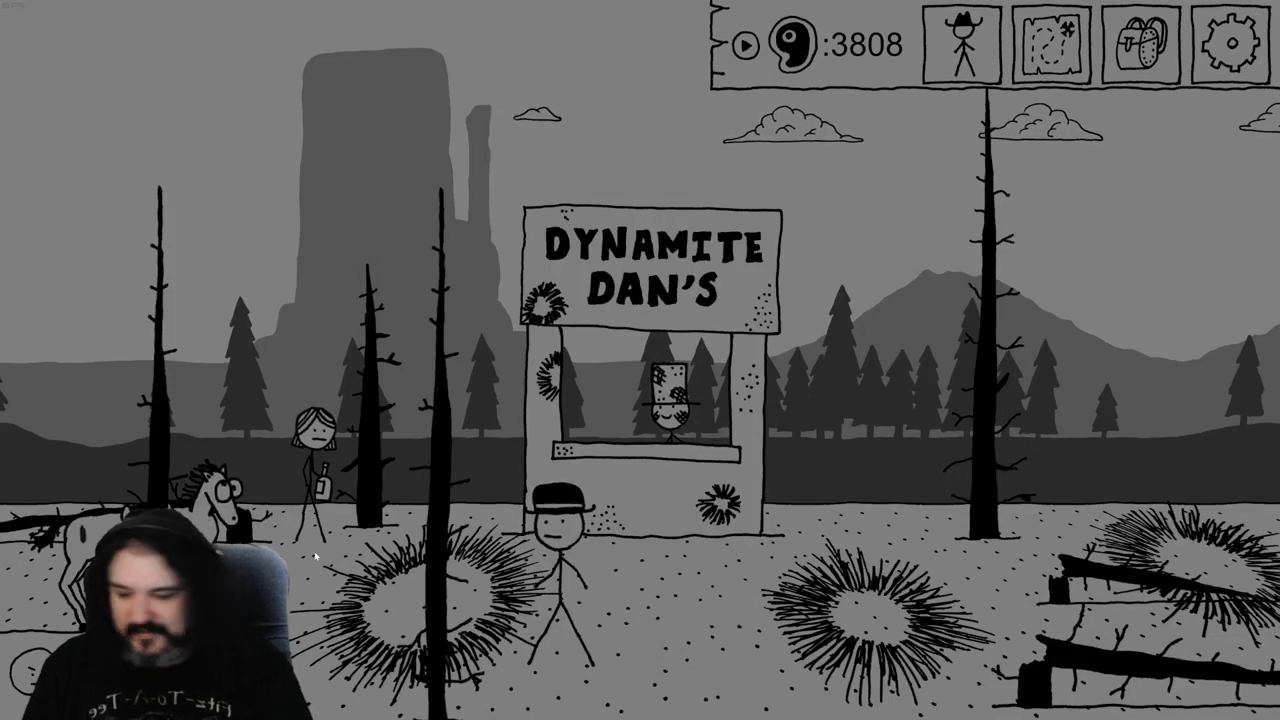
left_click(1050, 42)
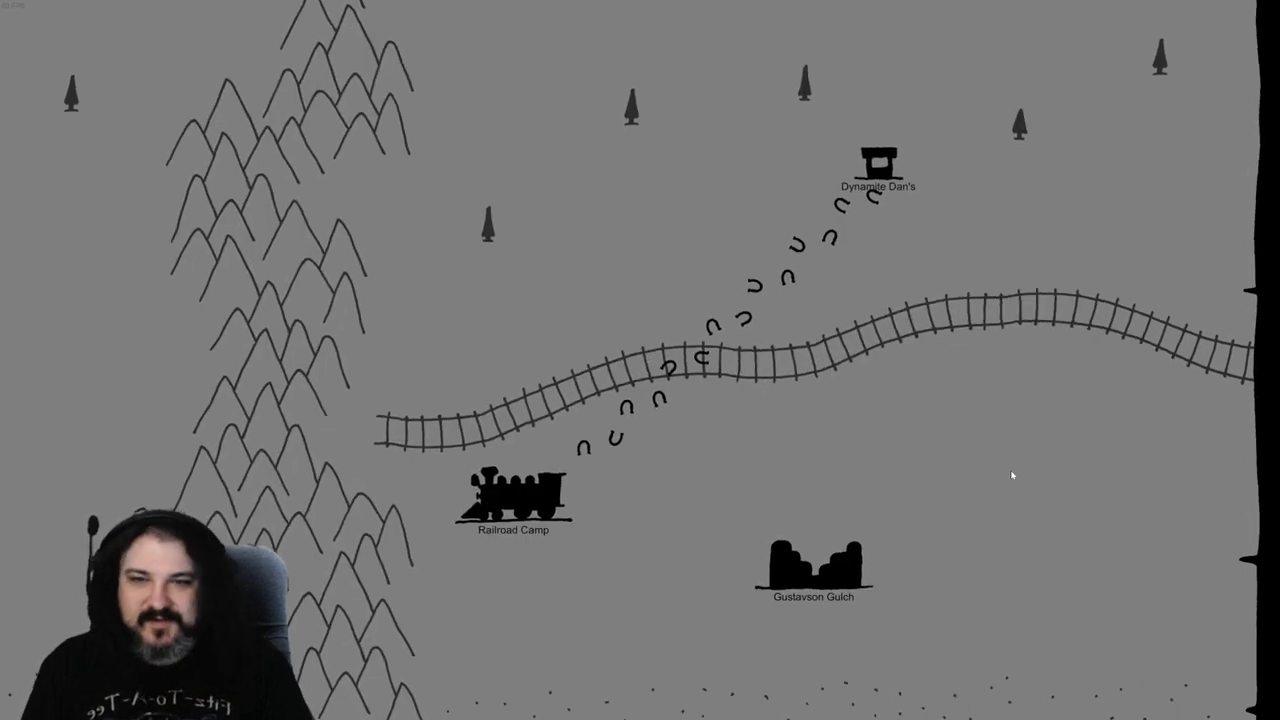
Travel to the railroad camp, hand over the dynamite, and agree to face the rock monster
left_click(510, 495)
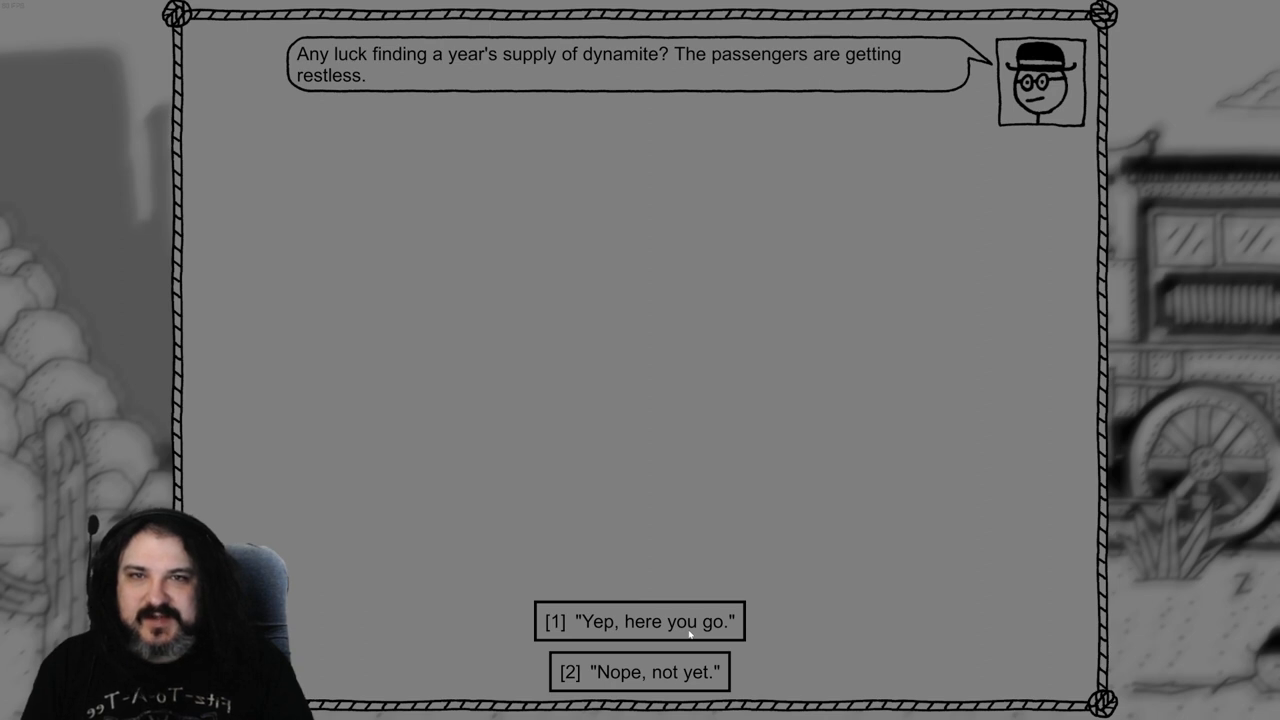
left_click(638, 622)
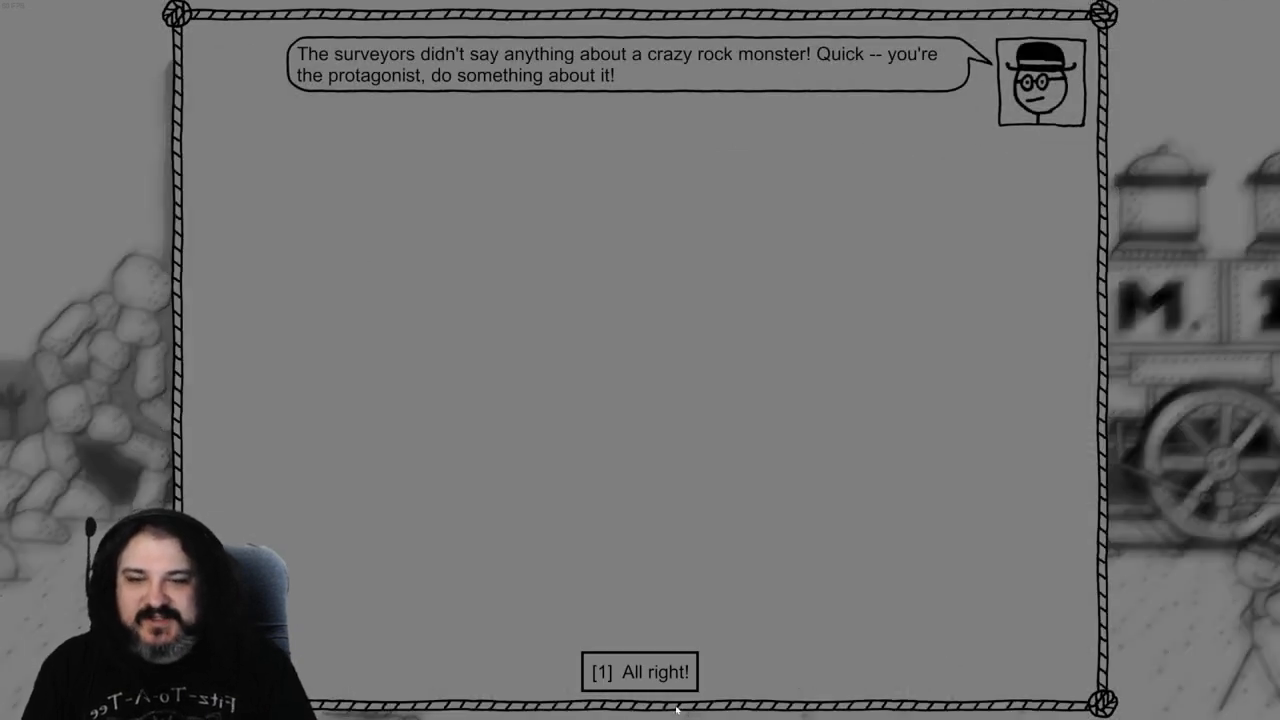
left_click(639, 674)
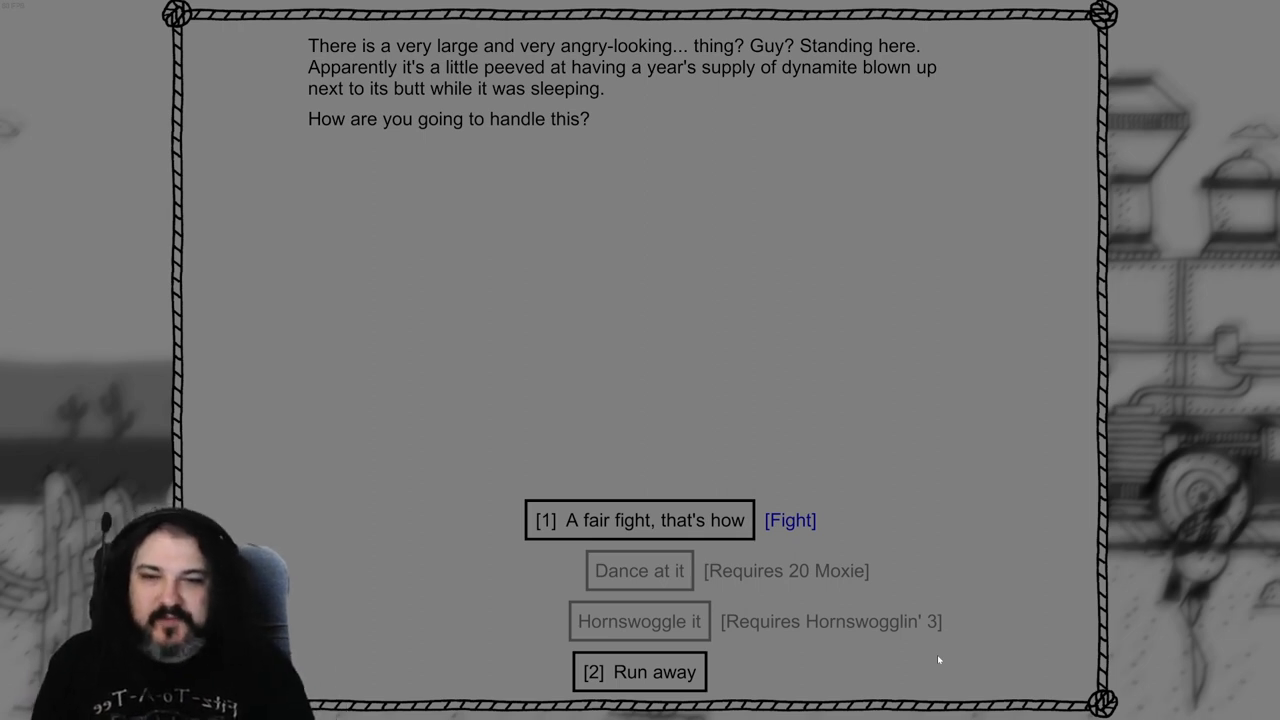
Fight the rock monster with Snakewhip, pistol, a heal and dynamite until it falls
left_click(639, 520)
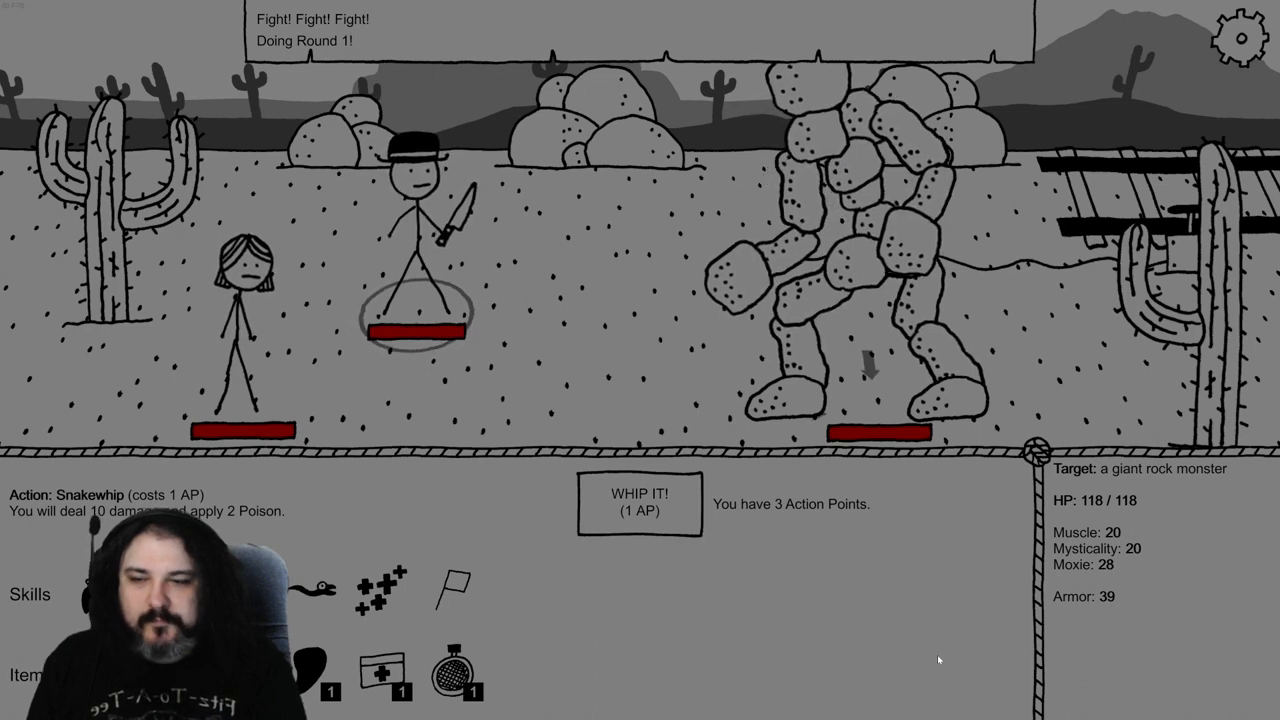
left_click(638, 507)
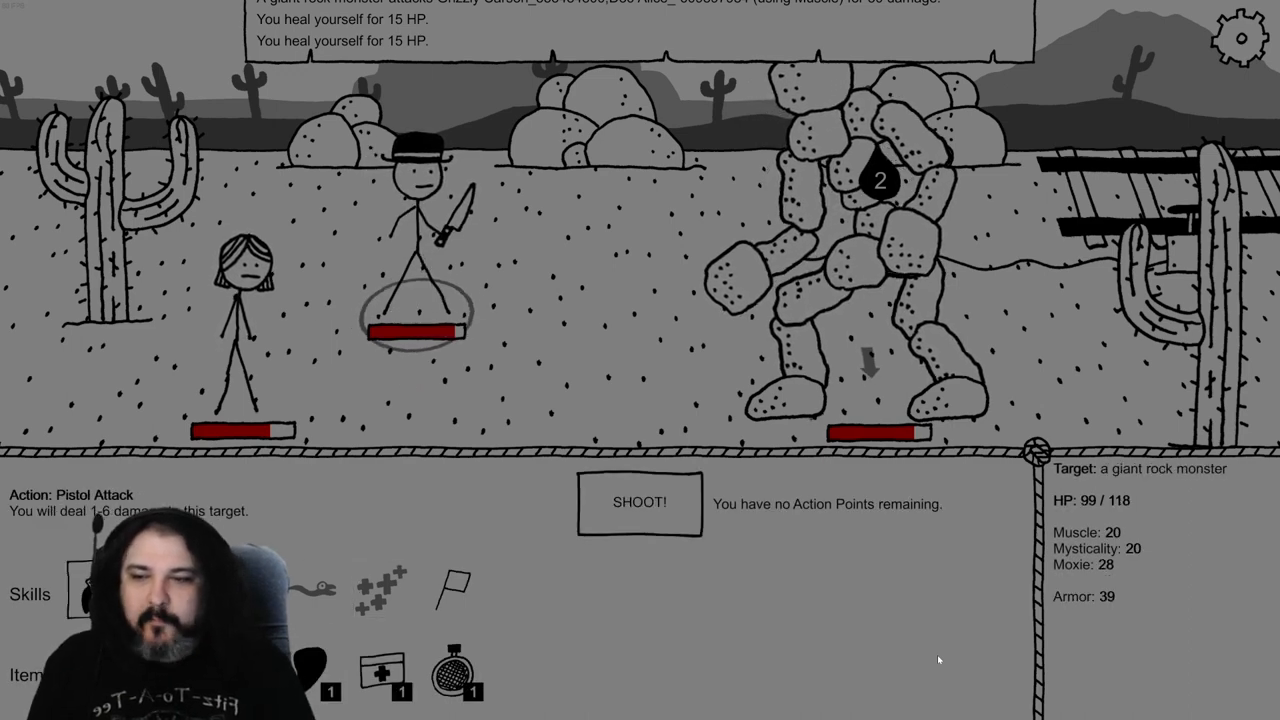
left_click(638, 503)
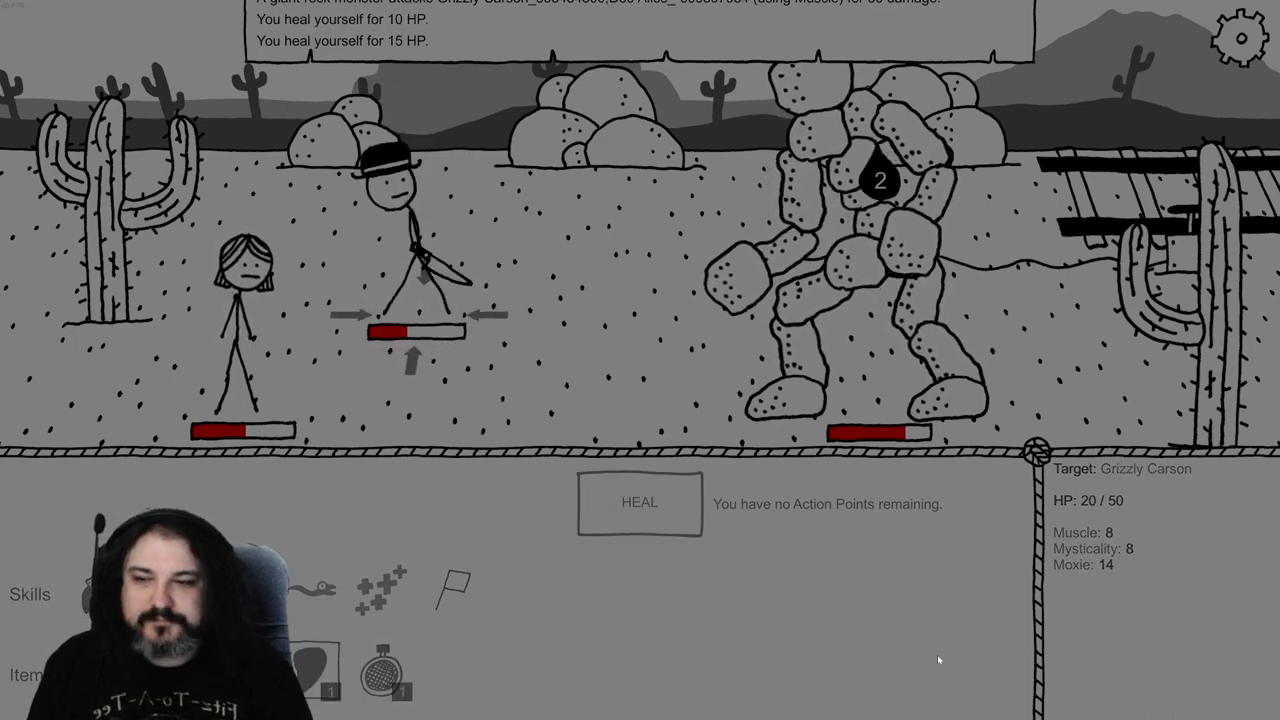
left_click(873, 180)
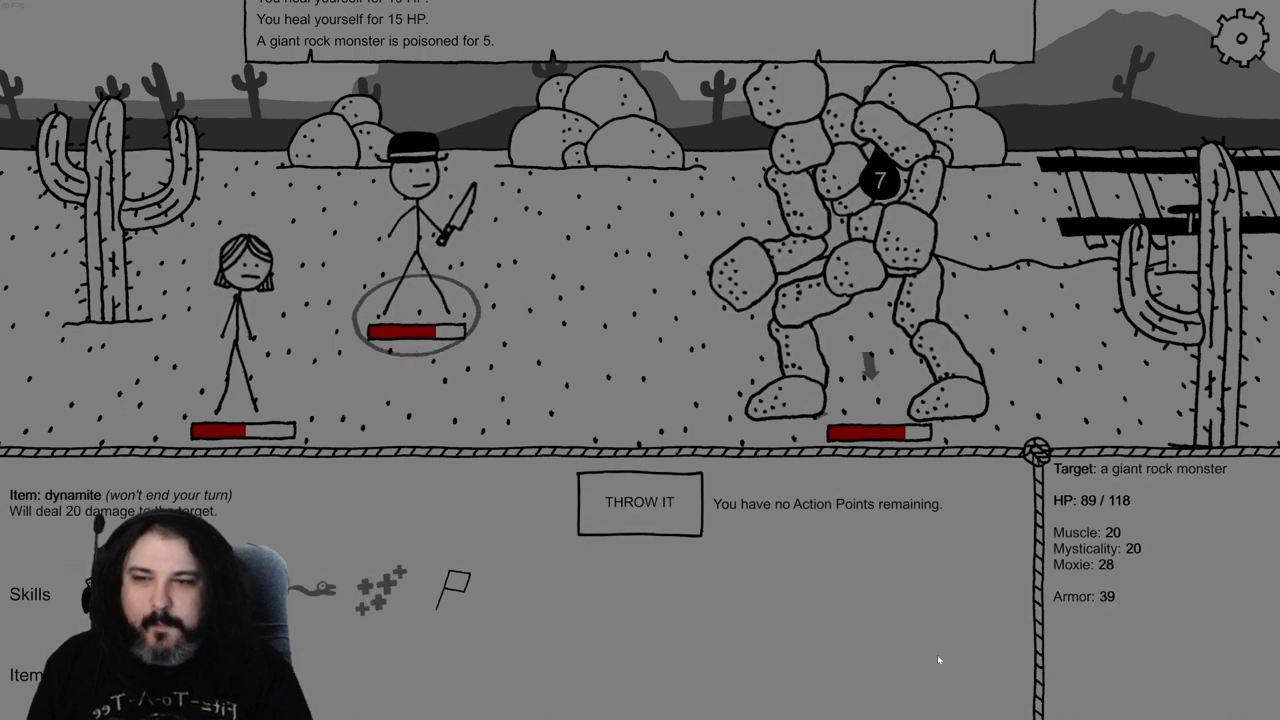
left_click(639, 503)
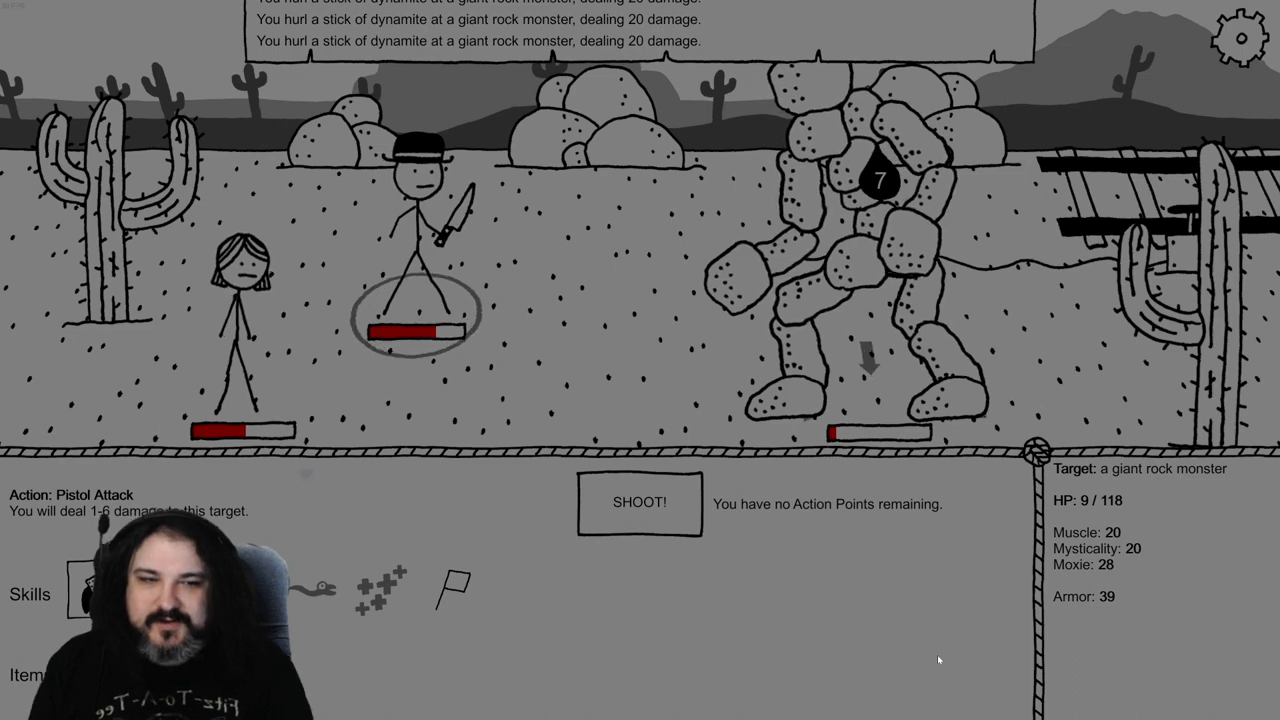
left_click(640, 502)
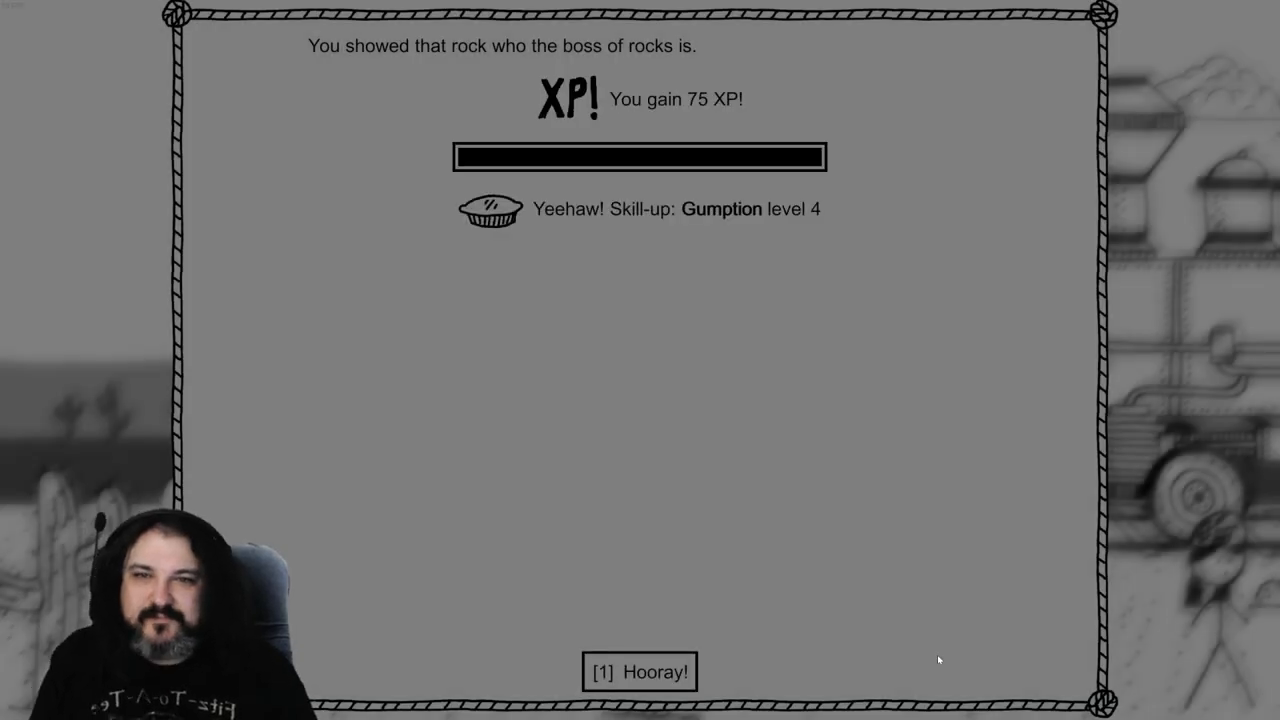
Accept the victory with "Hooray!" and end the railroad crew dialogue with "Sigh"
left_click(639, 670)
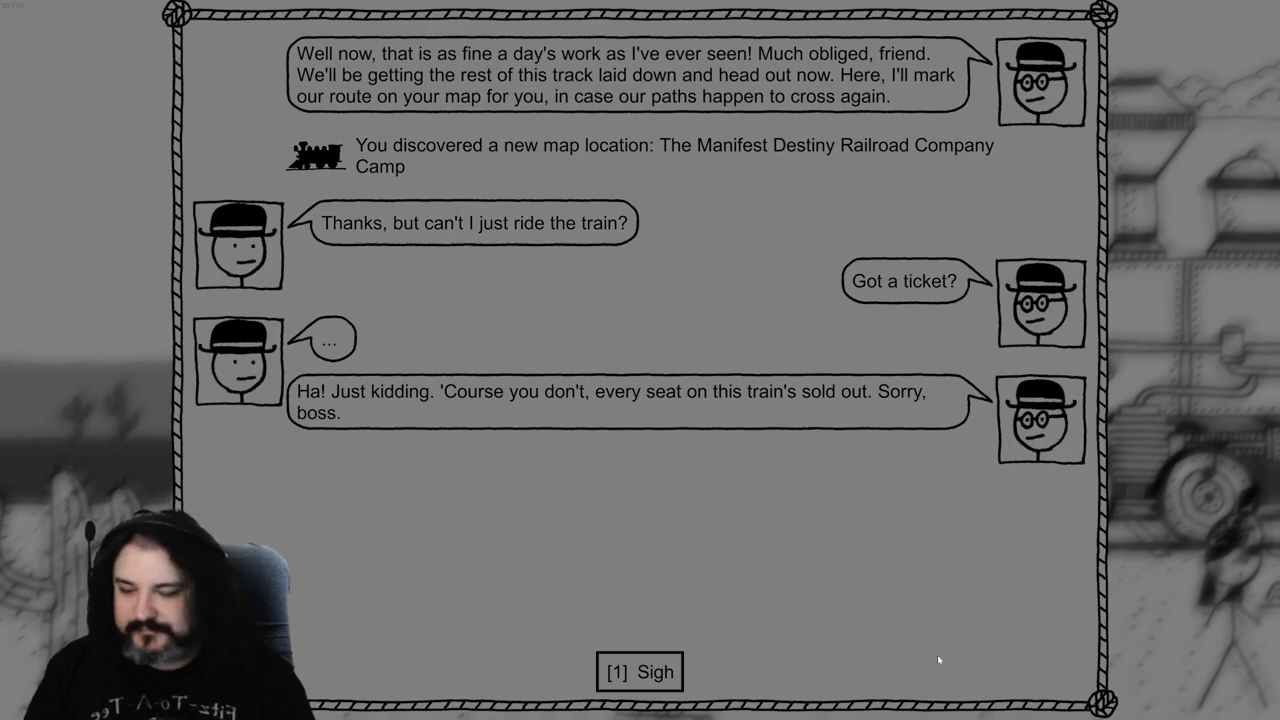
left_click(640, 672)
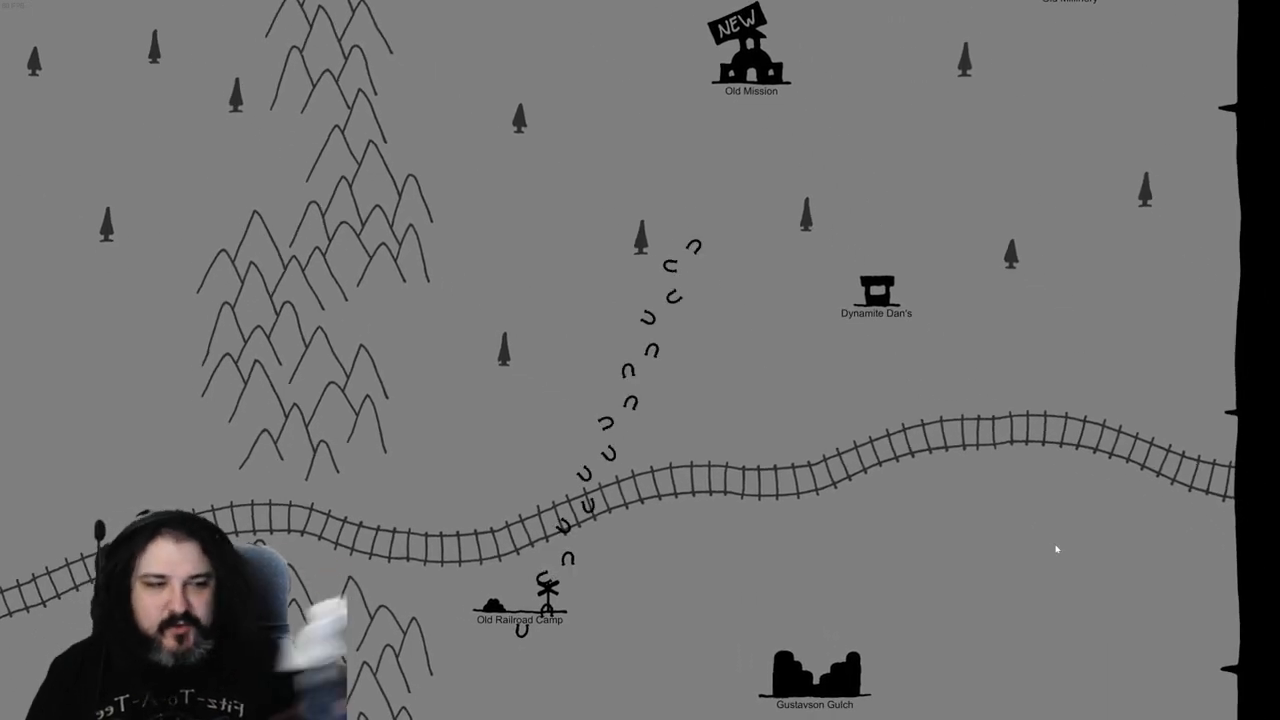
Ride to the Old Mission and speak with the nun outside
left_click(745, 60)
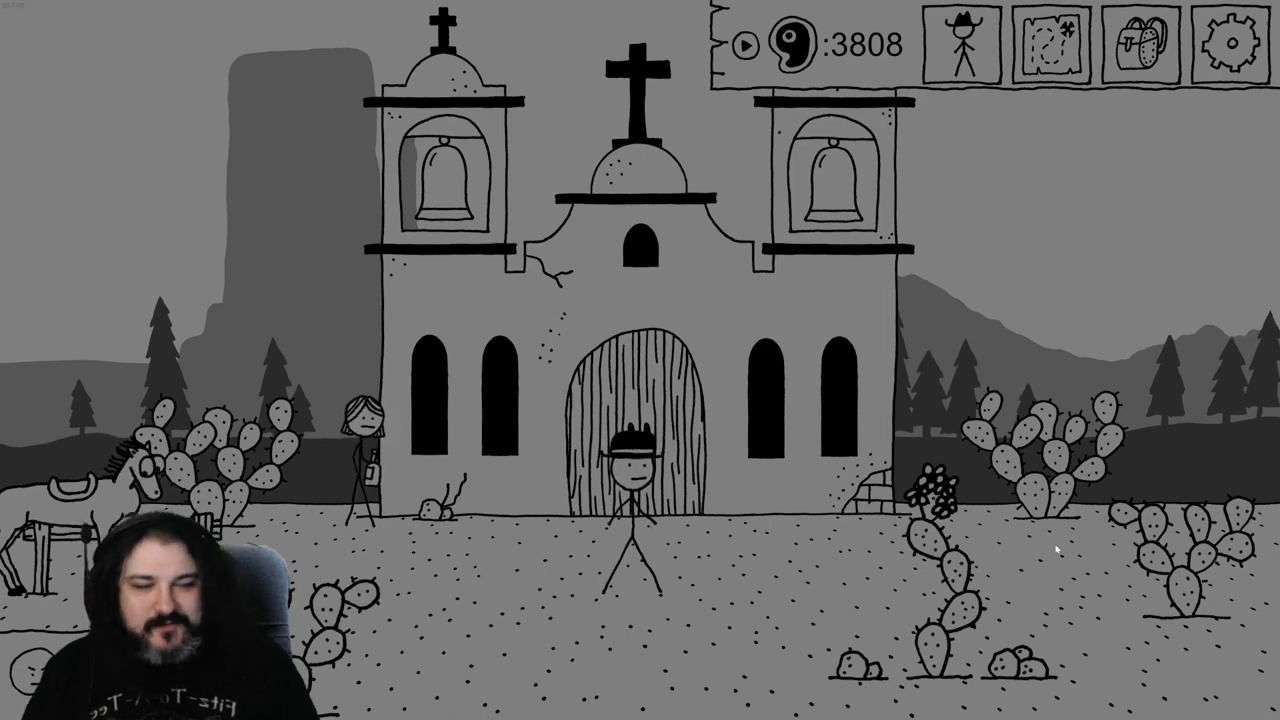
left_click(624, 420)
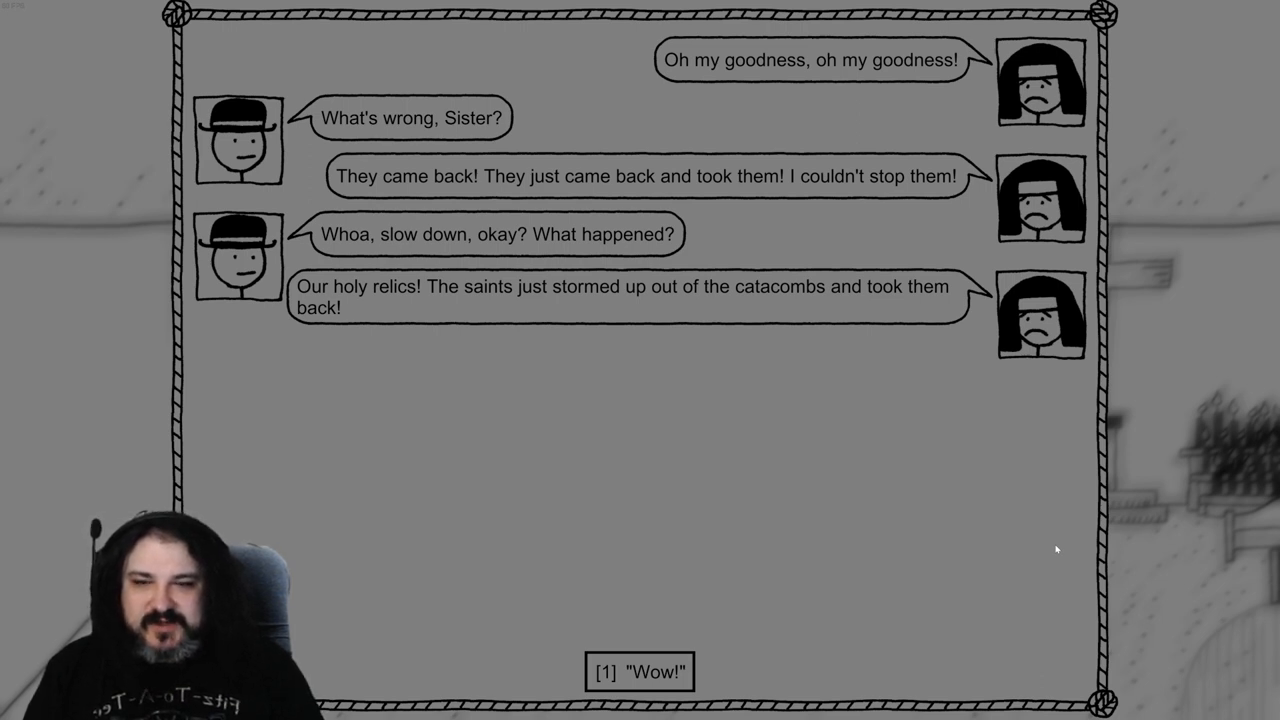
Answer "Wow!", "Wait...", "Okay, okay, sorry..." and promise to retrieve the relics
left_click(639, 672)
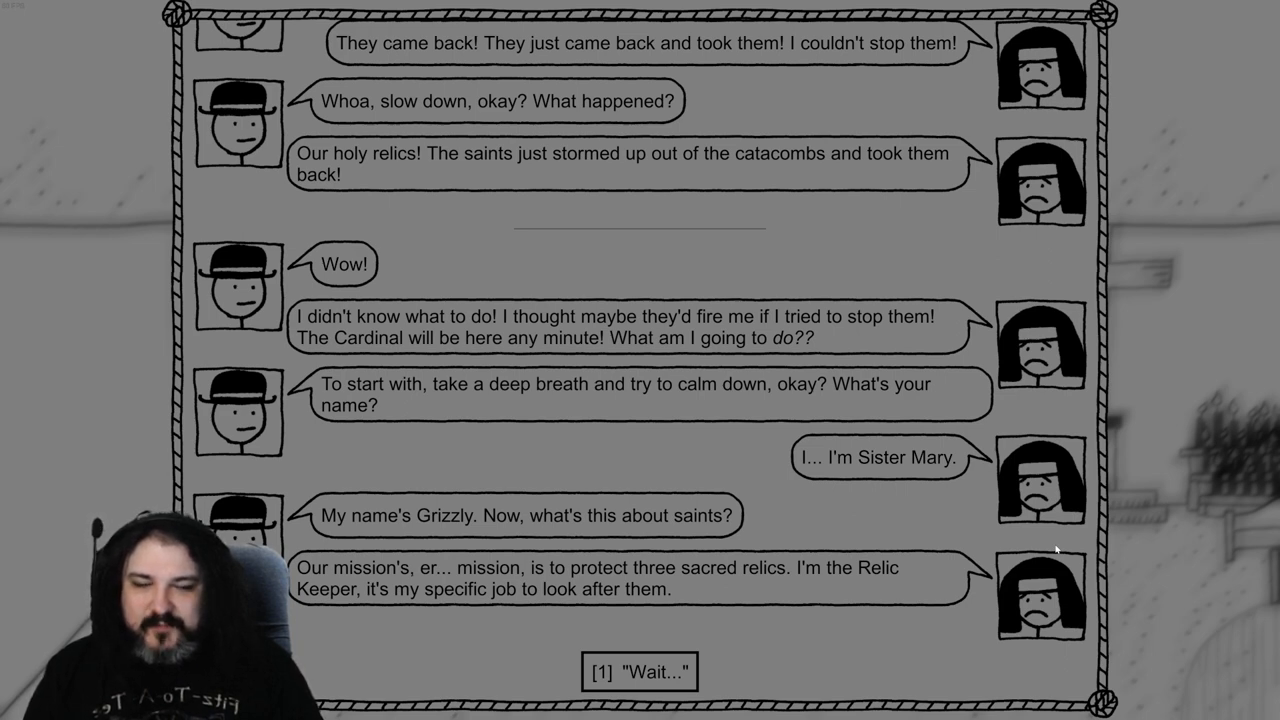
left_click(638, 671)
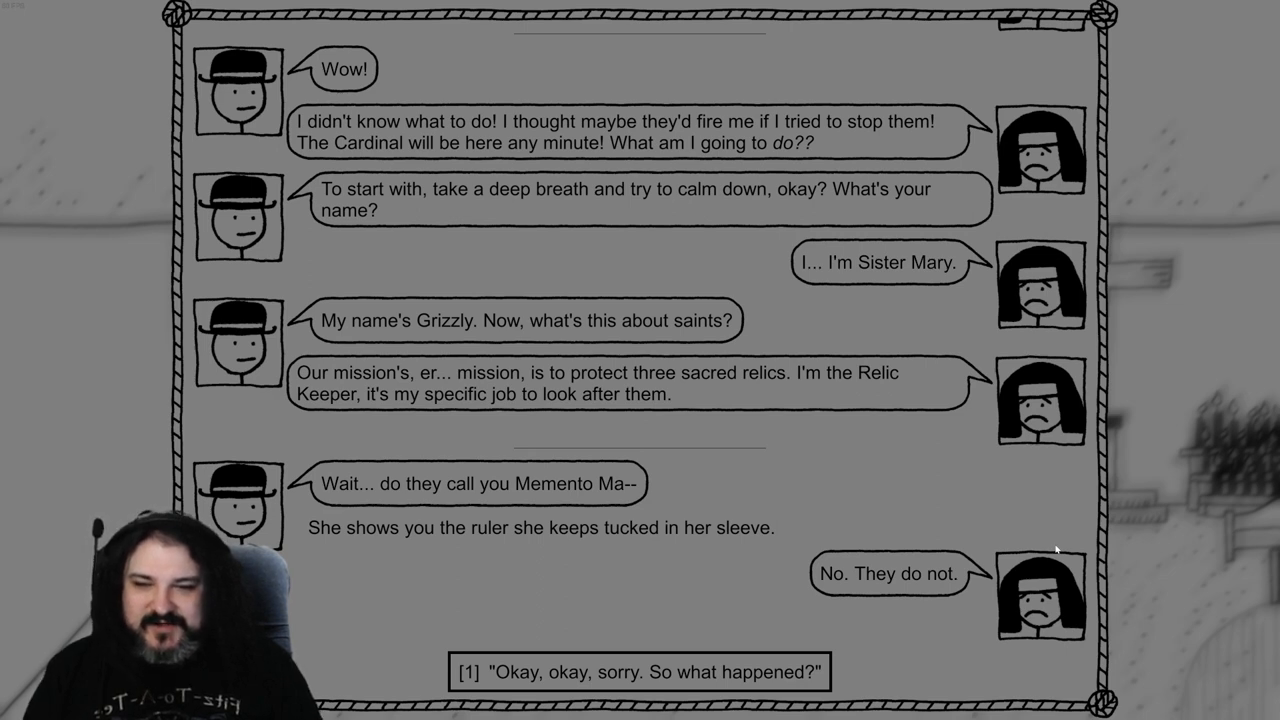
left_click(641, 671)
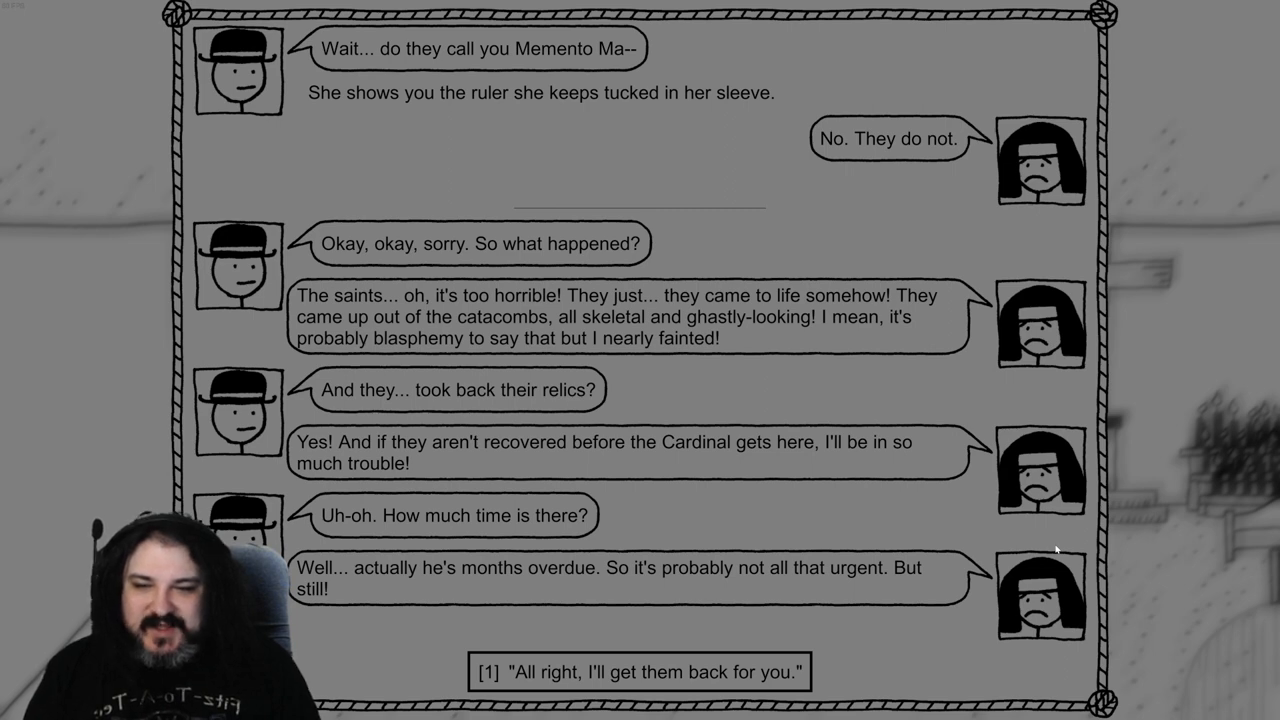
left_click(640, 672)
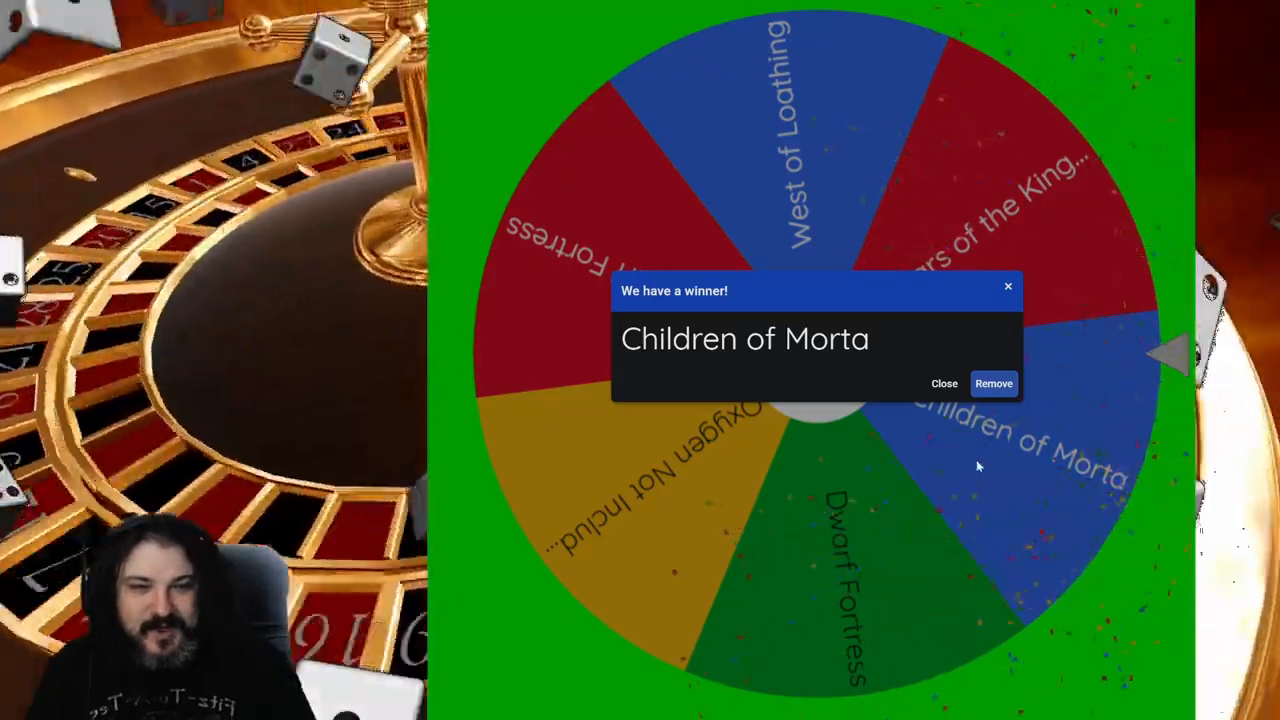
mouse_move(1008, 290)
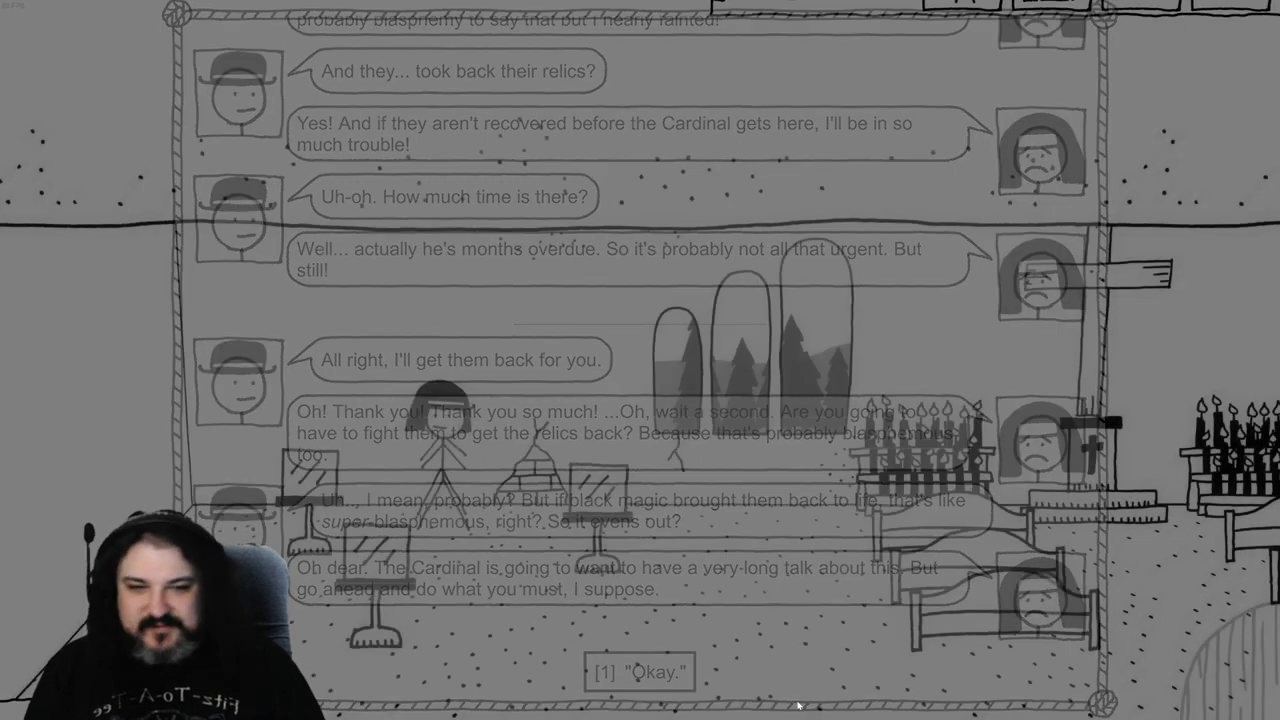
Accept the relic quest by choosing "Okay."
left_click(635, 674)
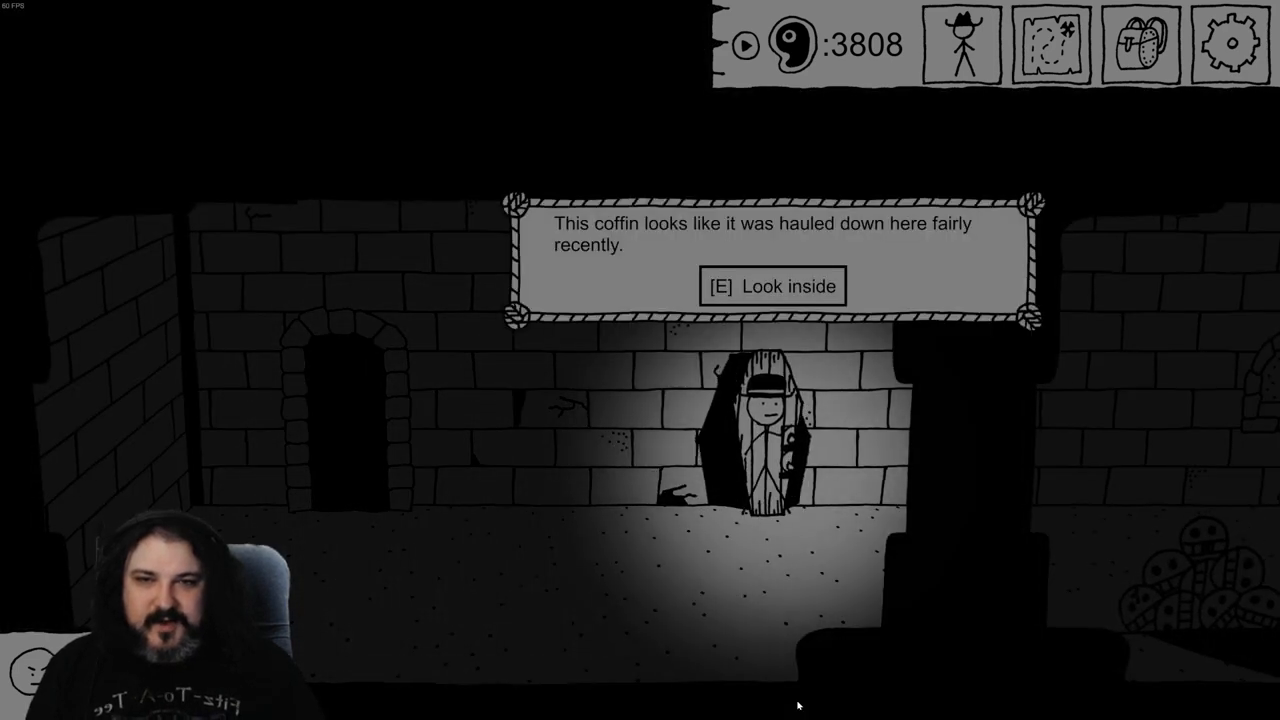
Look inside the recently hauled coffin and take the skull's gold tooth
key("e")
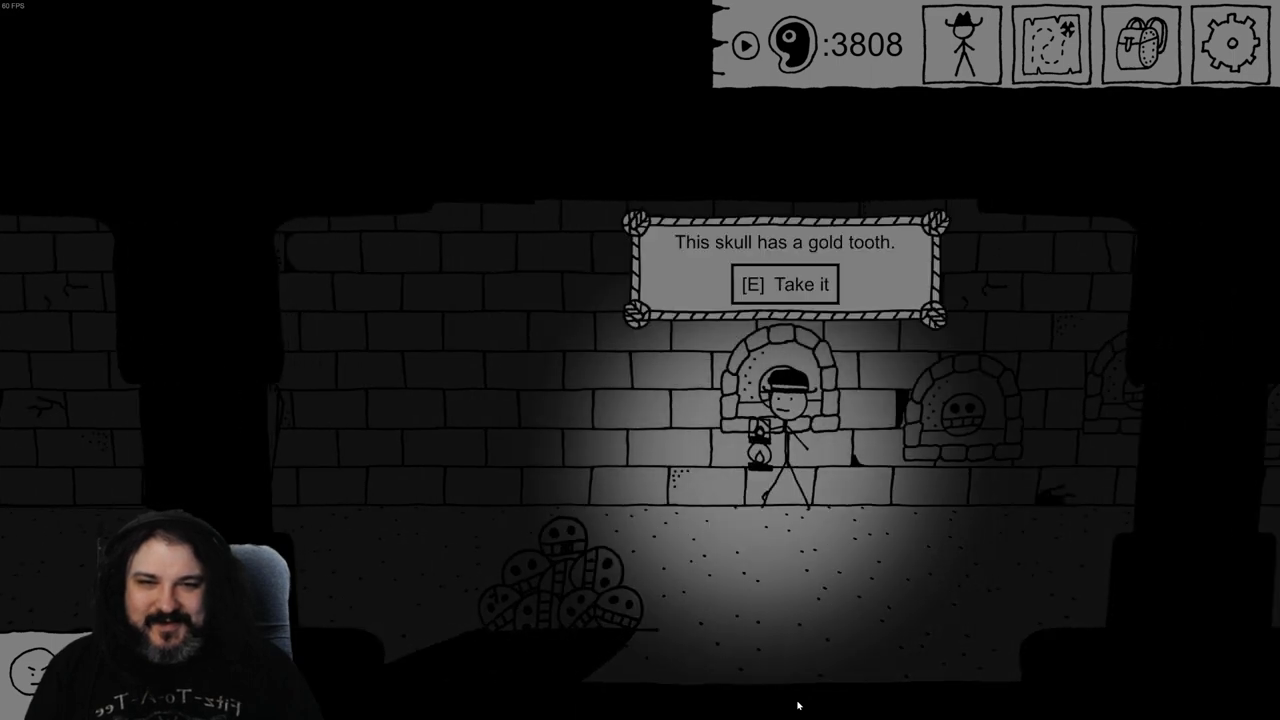
key("e")
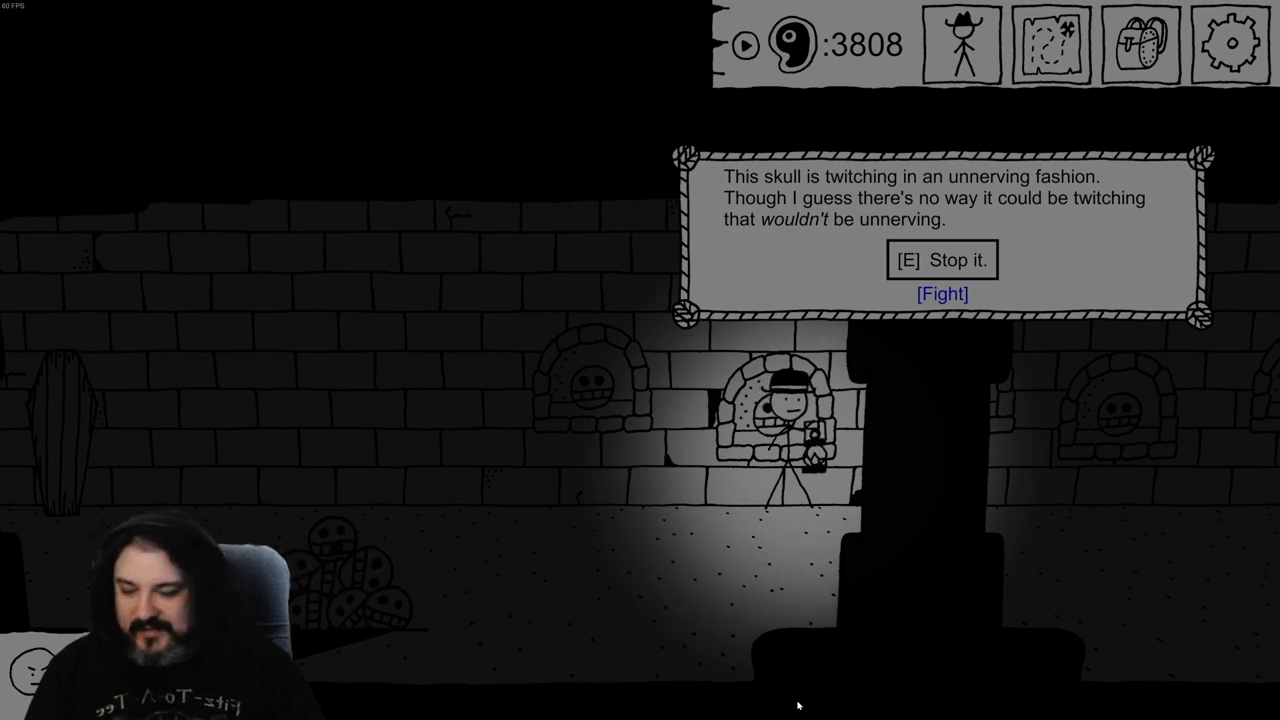
Fight the twitching floating skull, attacking then shooting it until it dies
left_click(942, 293)
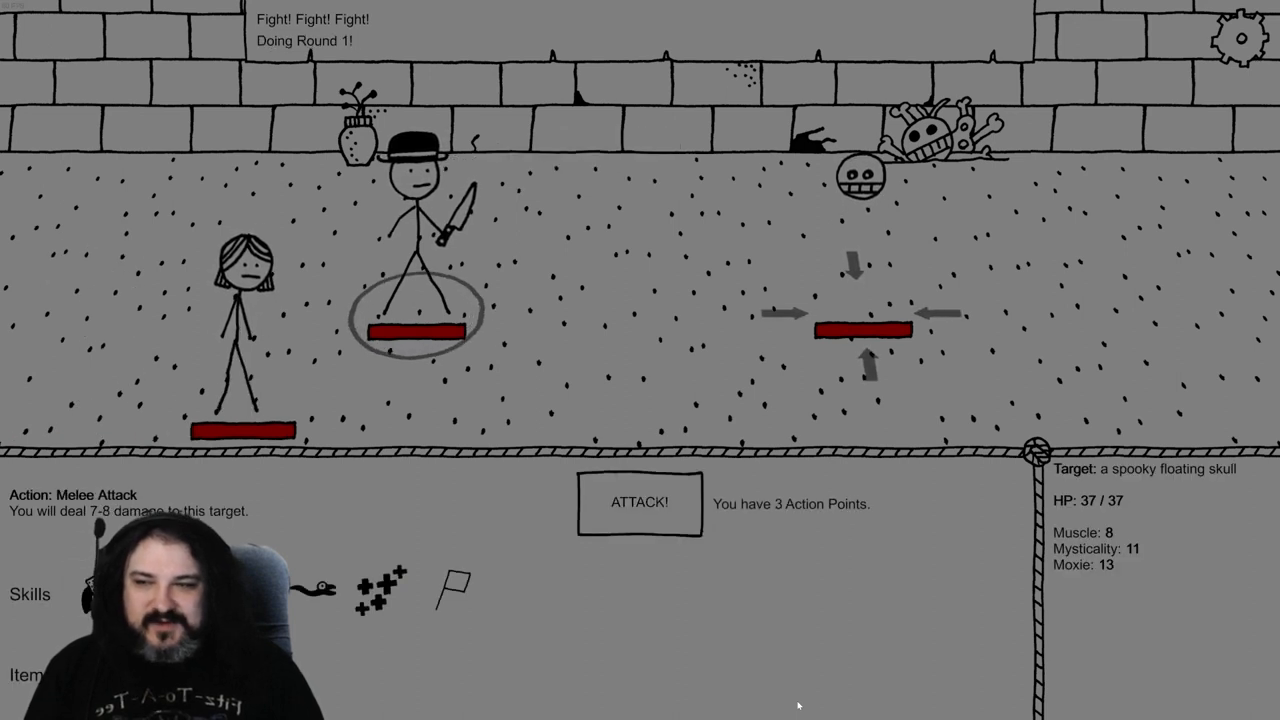
left_click(639, 503)
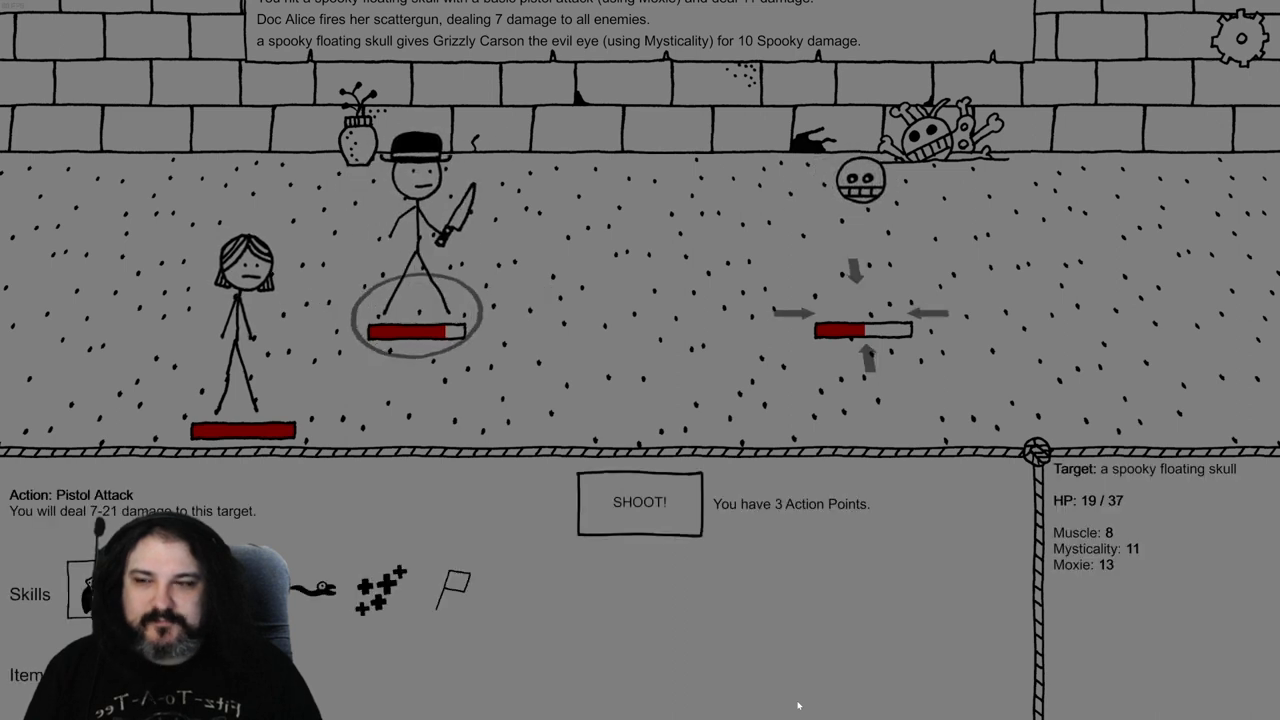
left_click(638, 503)
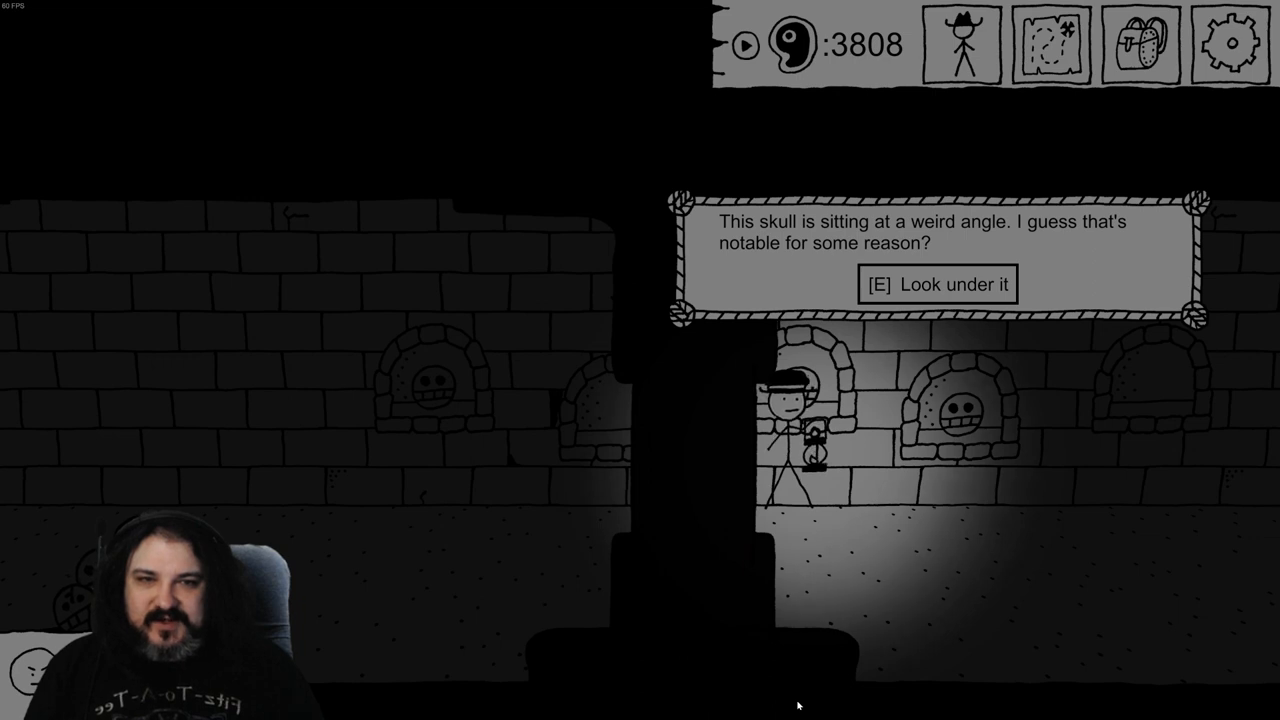
Look under the crooked skull for a souvenir spoon and view it in the inventory
key("e")
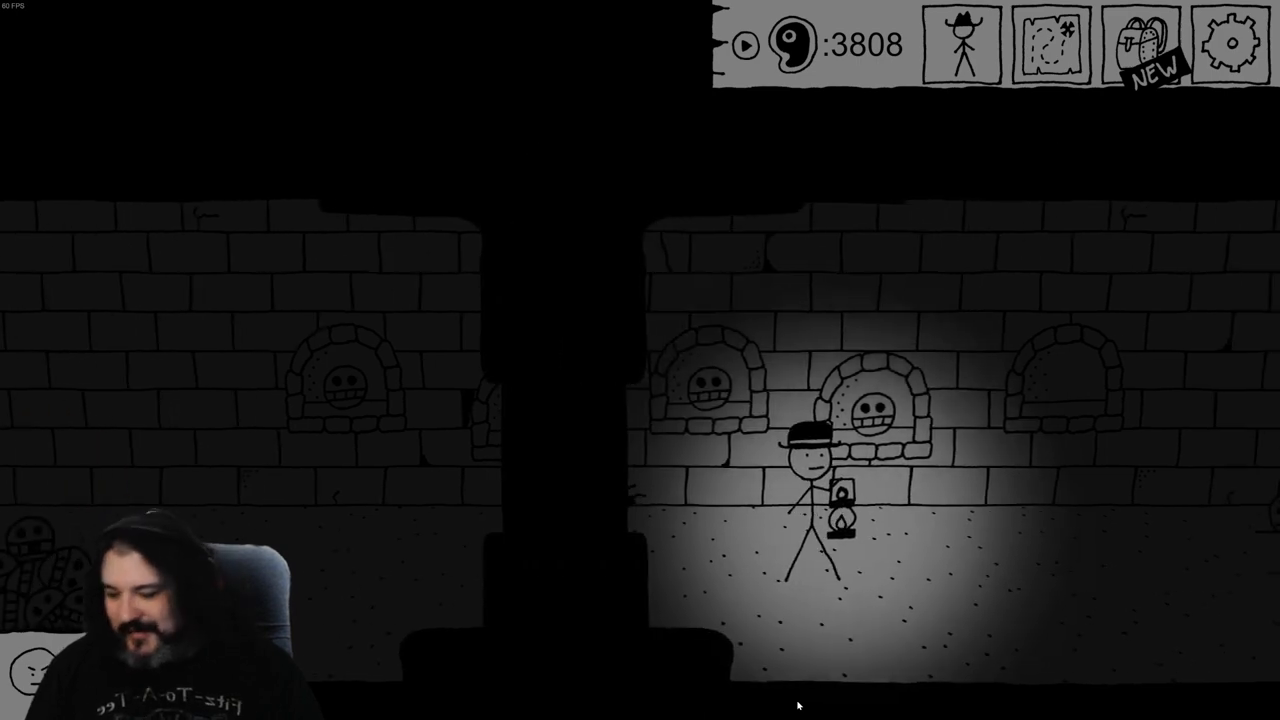
left_click(1143, 44)
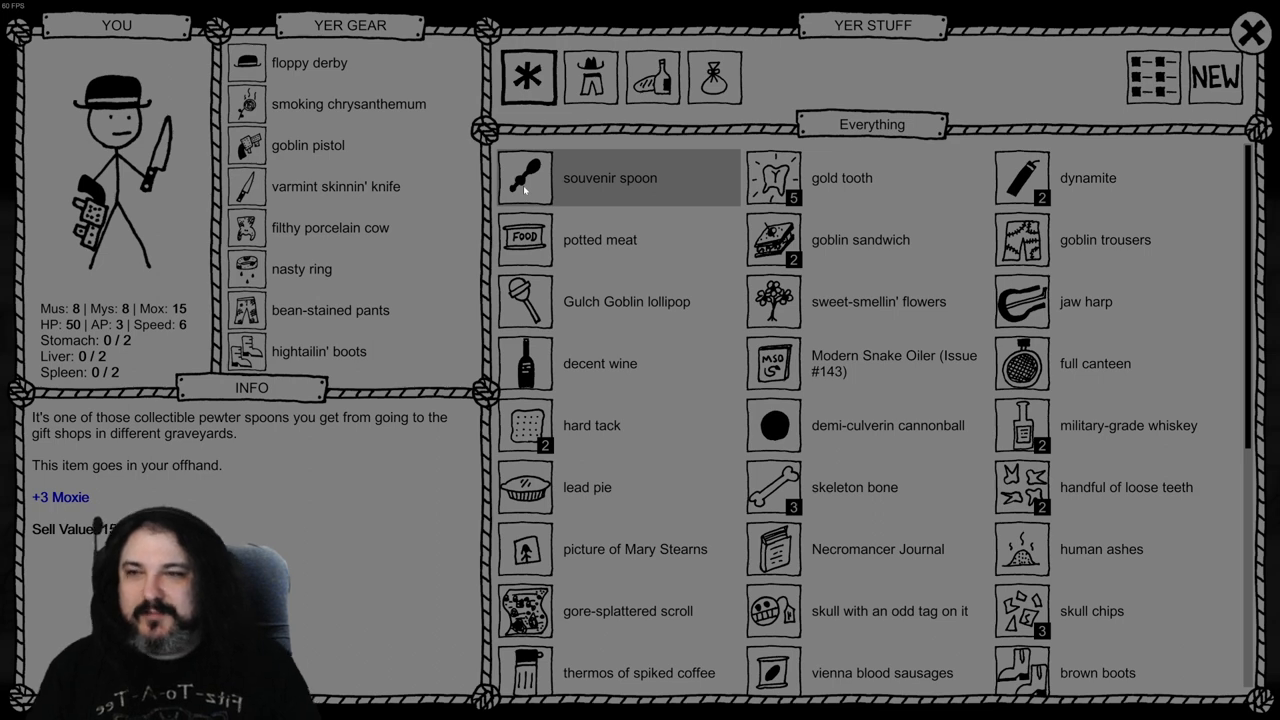
Compare the souvenir spoon with the sweet-smellin' flowers and view the flowers' stench resistance
left_click(774, 150)
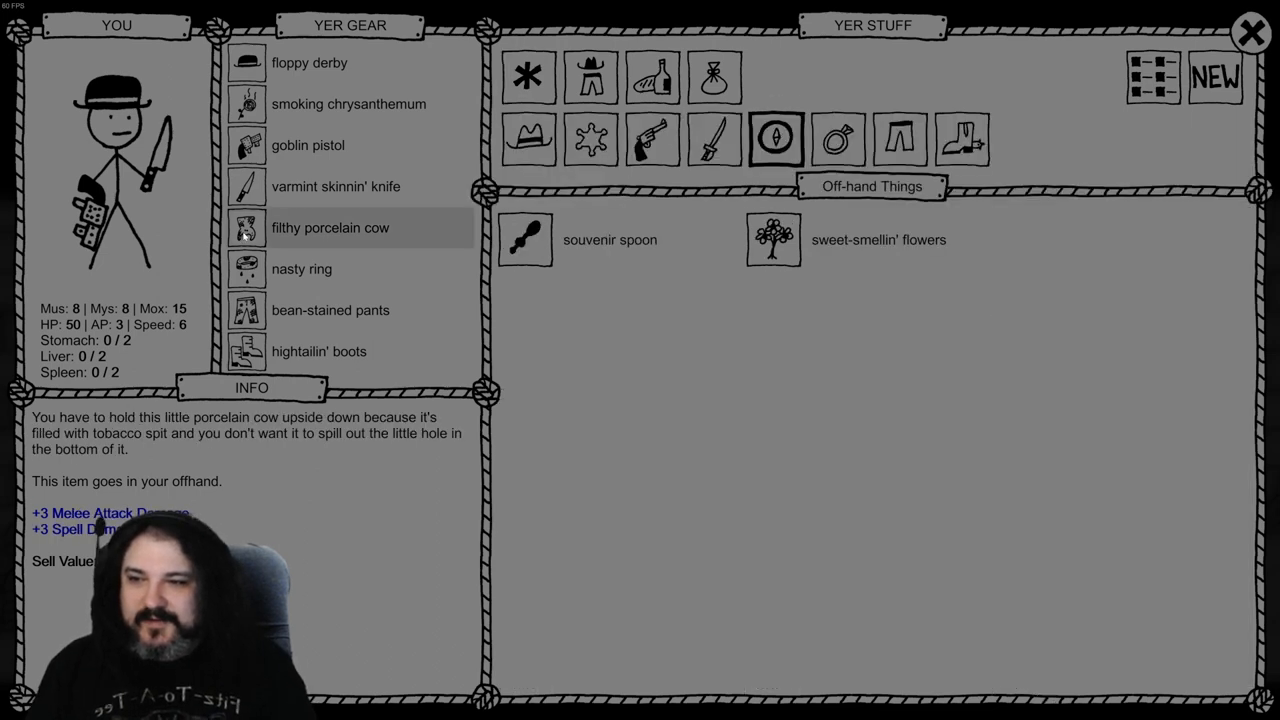
mouse_move(520, 235)
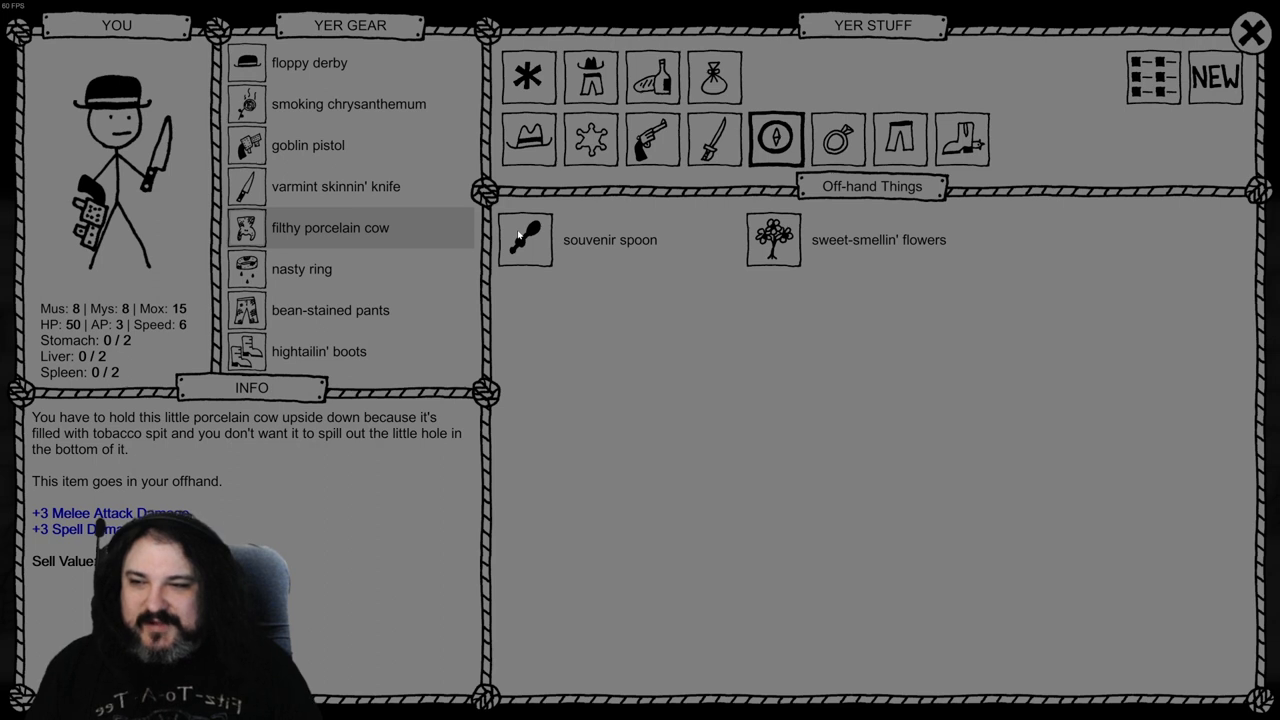
left_click(773, 239)
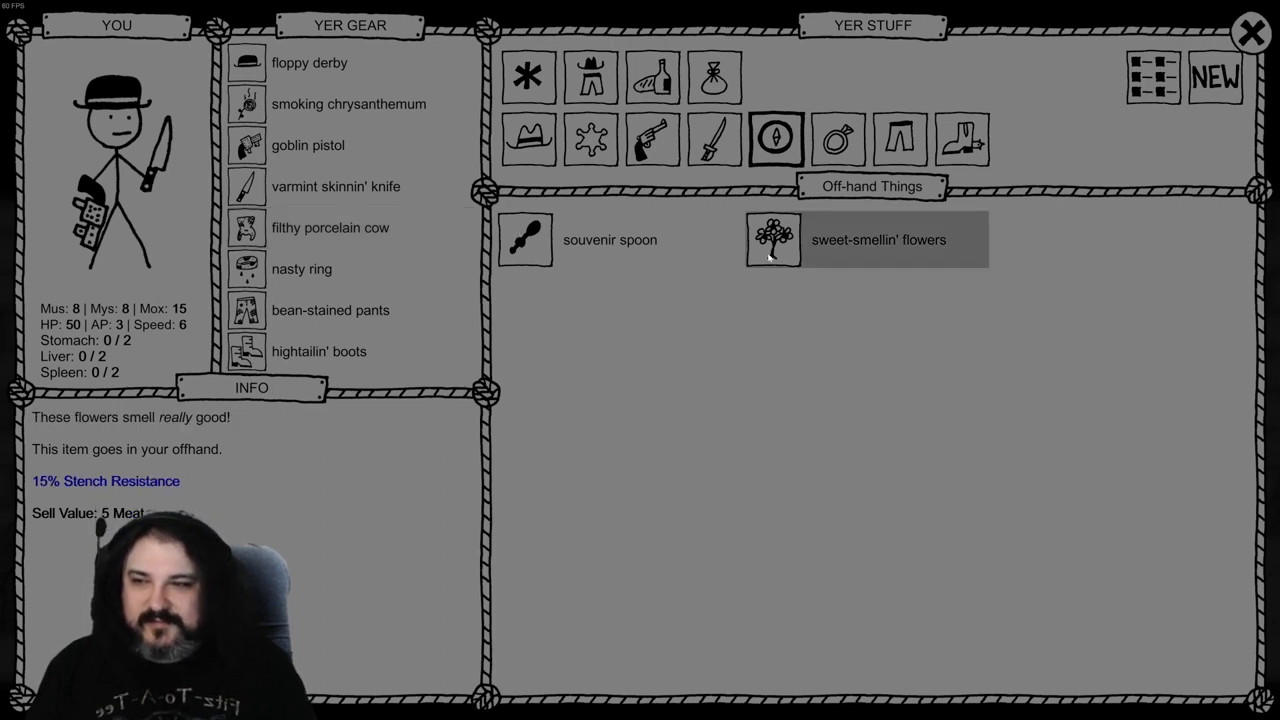
left_click(526, 239)
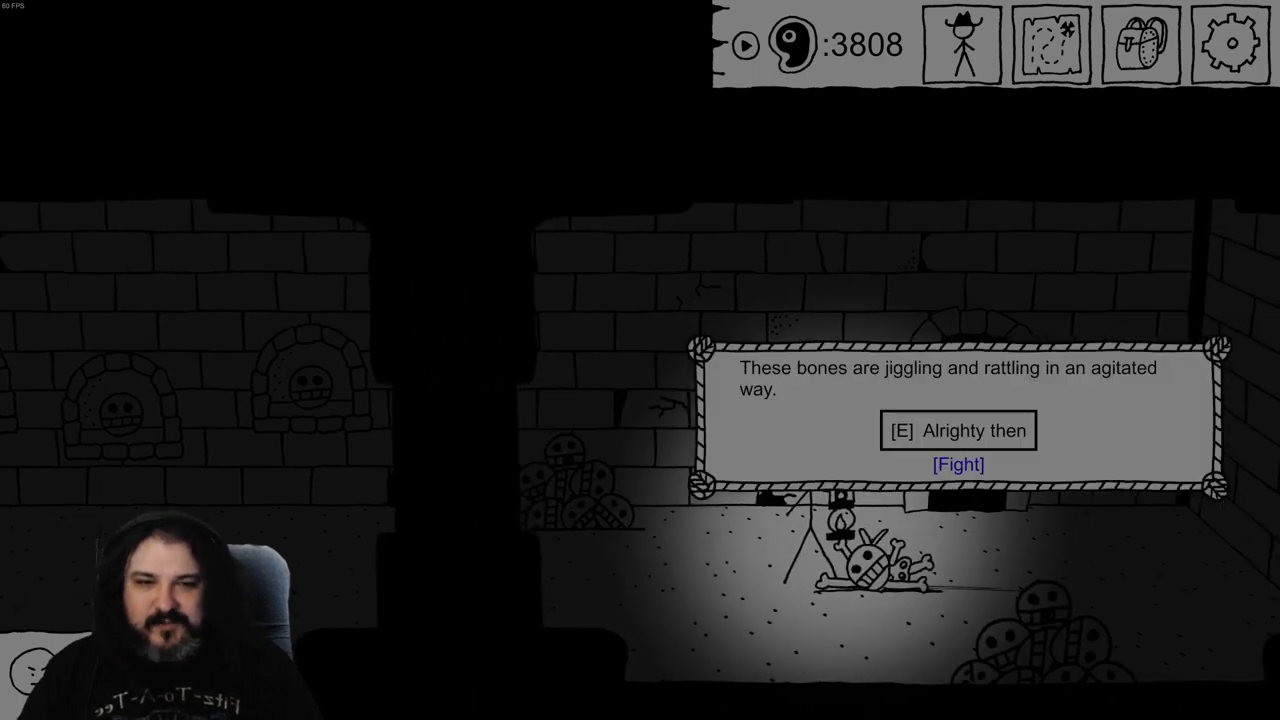
Fight the rattling bones and shoot the two-skulled skeleton four times until it falls
left_click(959, 464)
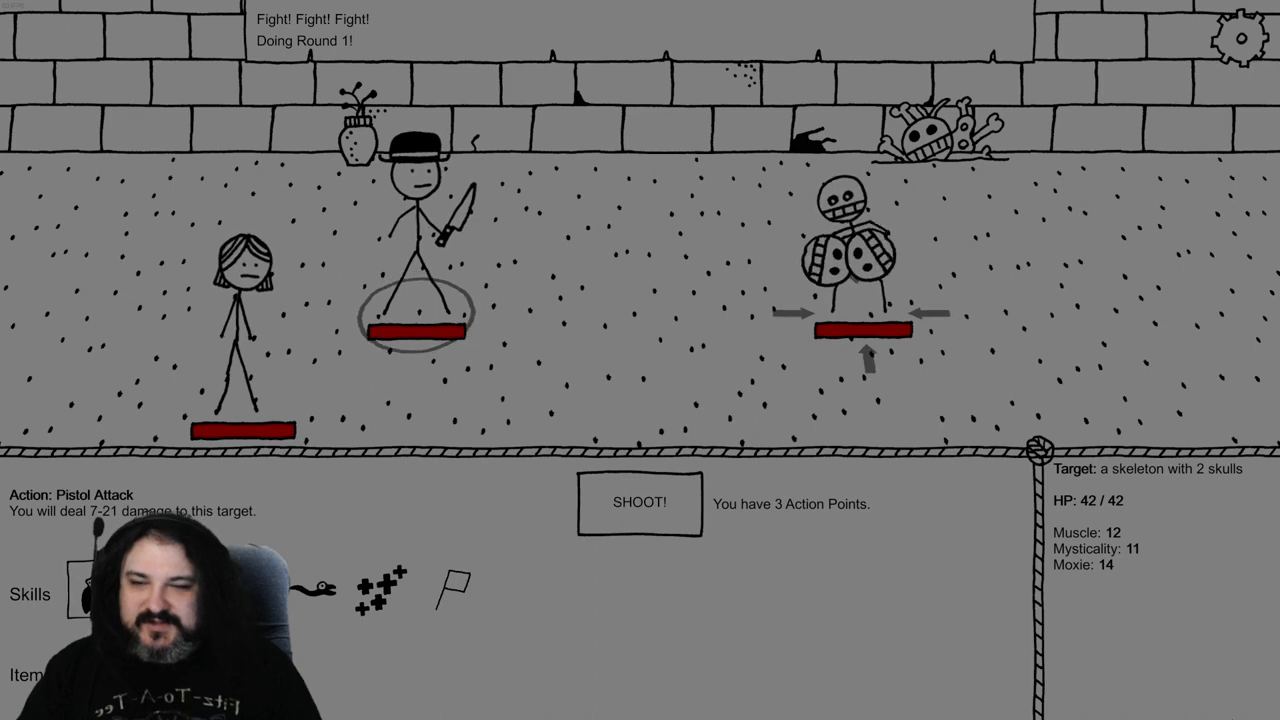
left_click(636, 503)
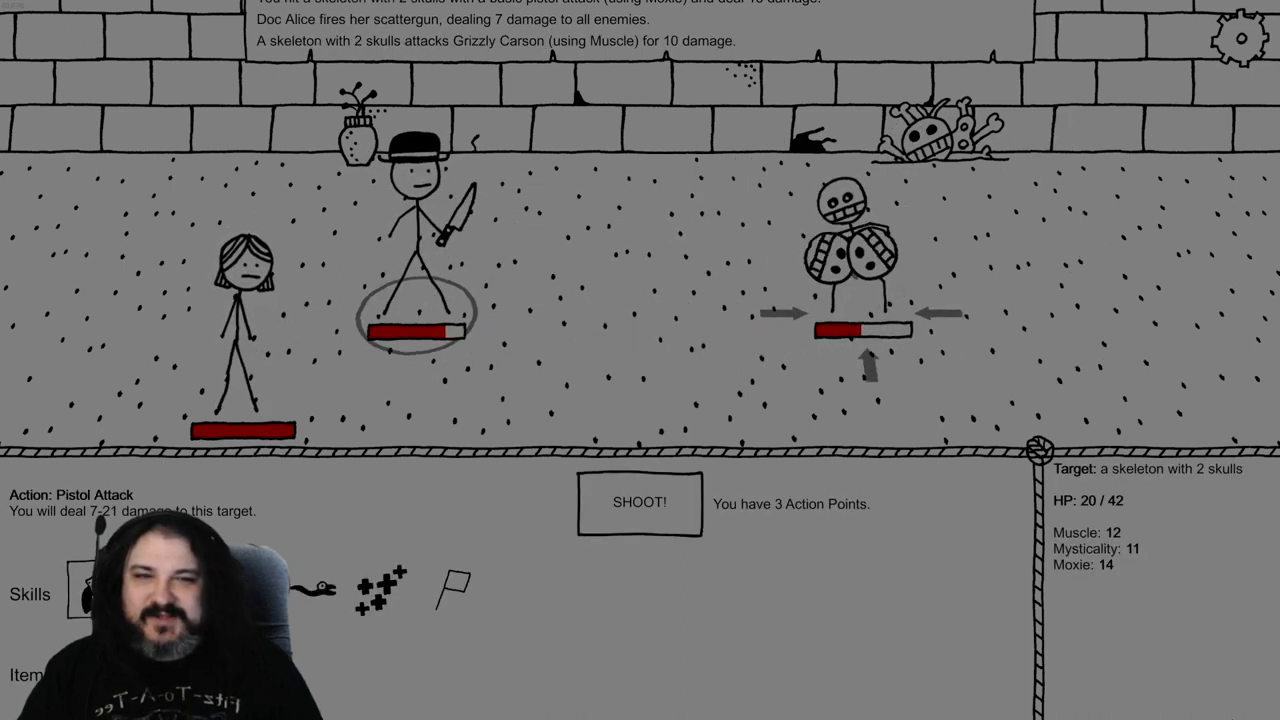
left_click(640, 503)
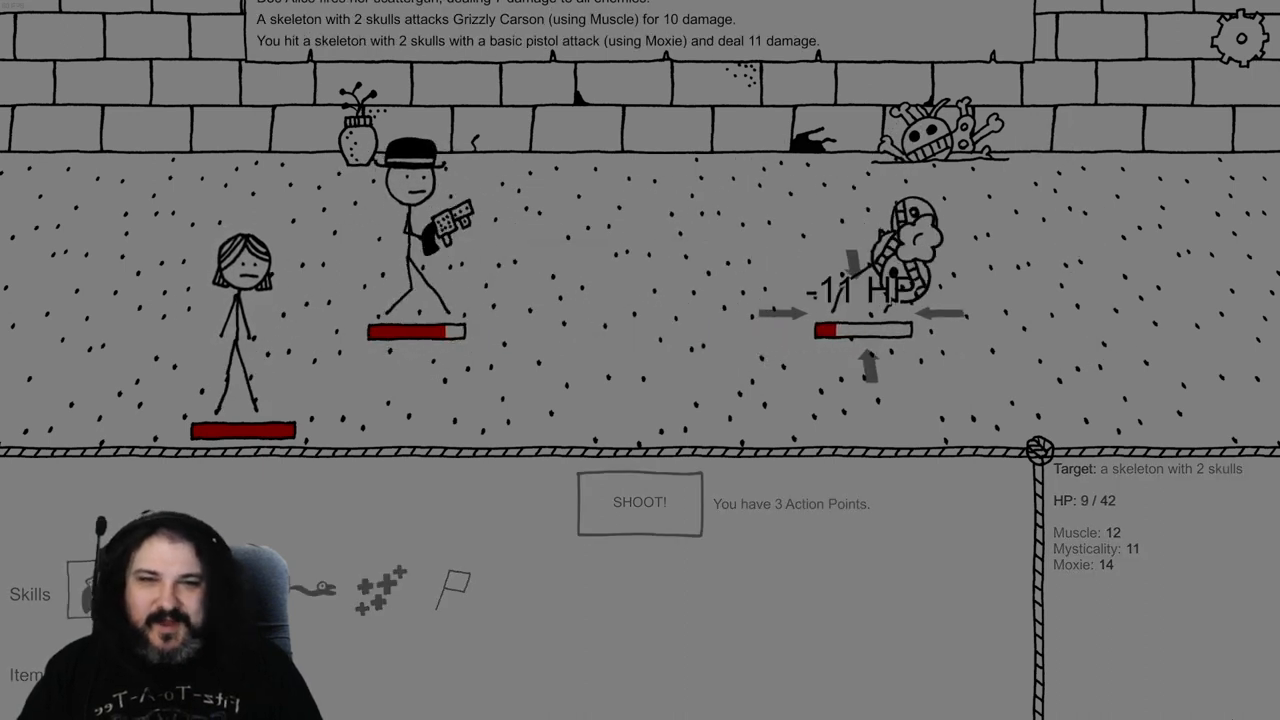
left_click(637, 503)
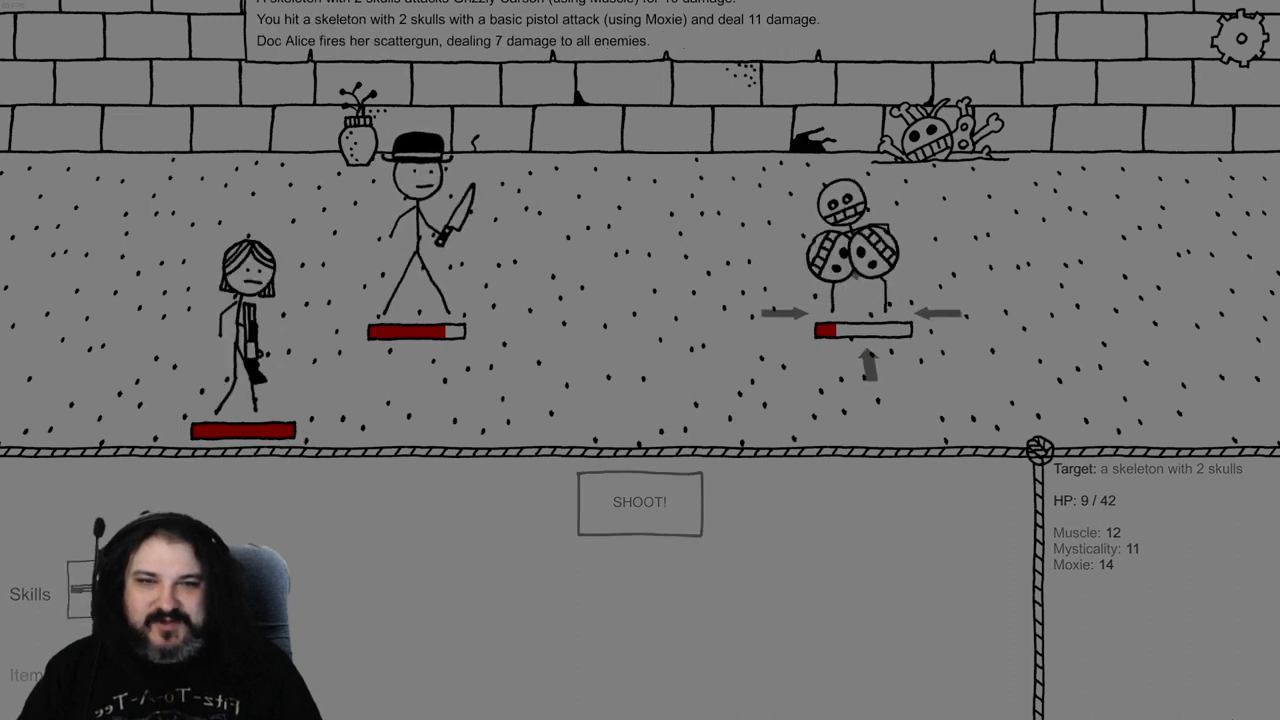
left_click(638, 502)
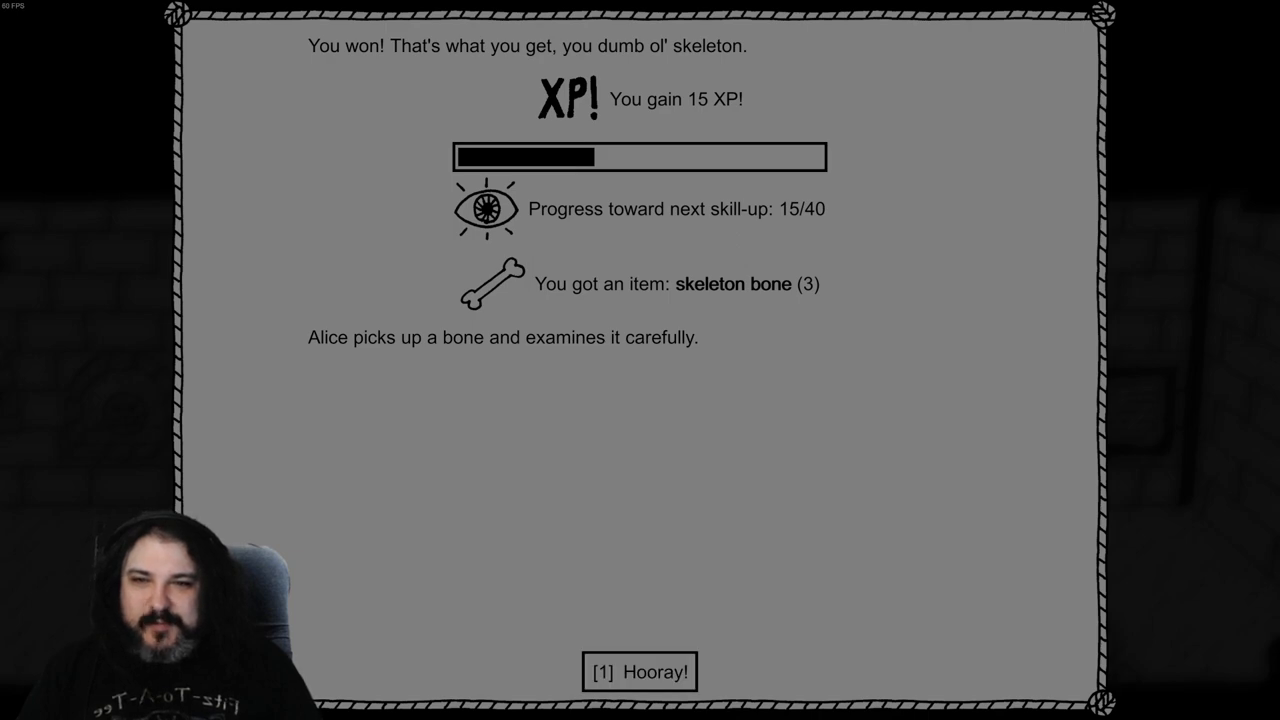
Collect the victory rewards, leave the broken saint alone, and read Santa Cortada's plaque
left_click(636, 673)
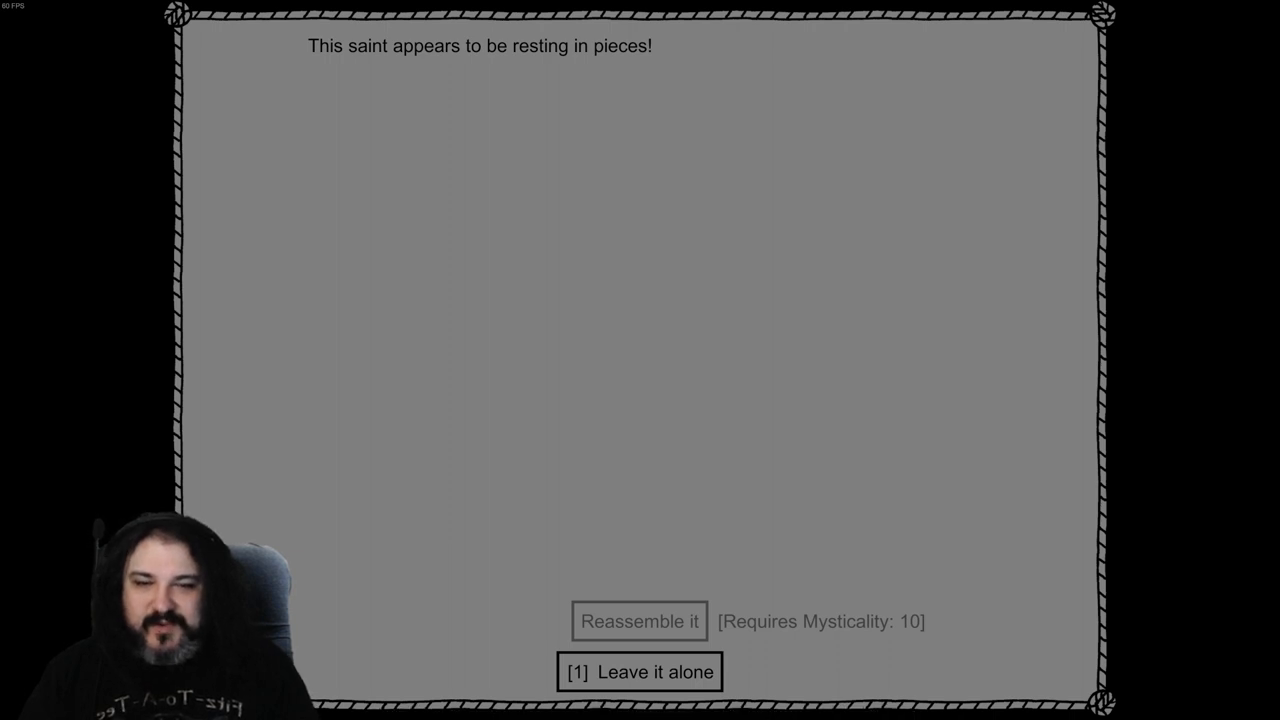
left_click(638, 672)
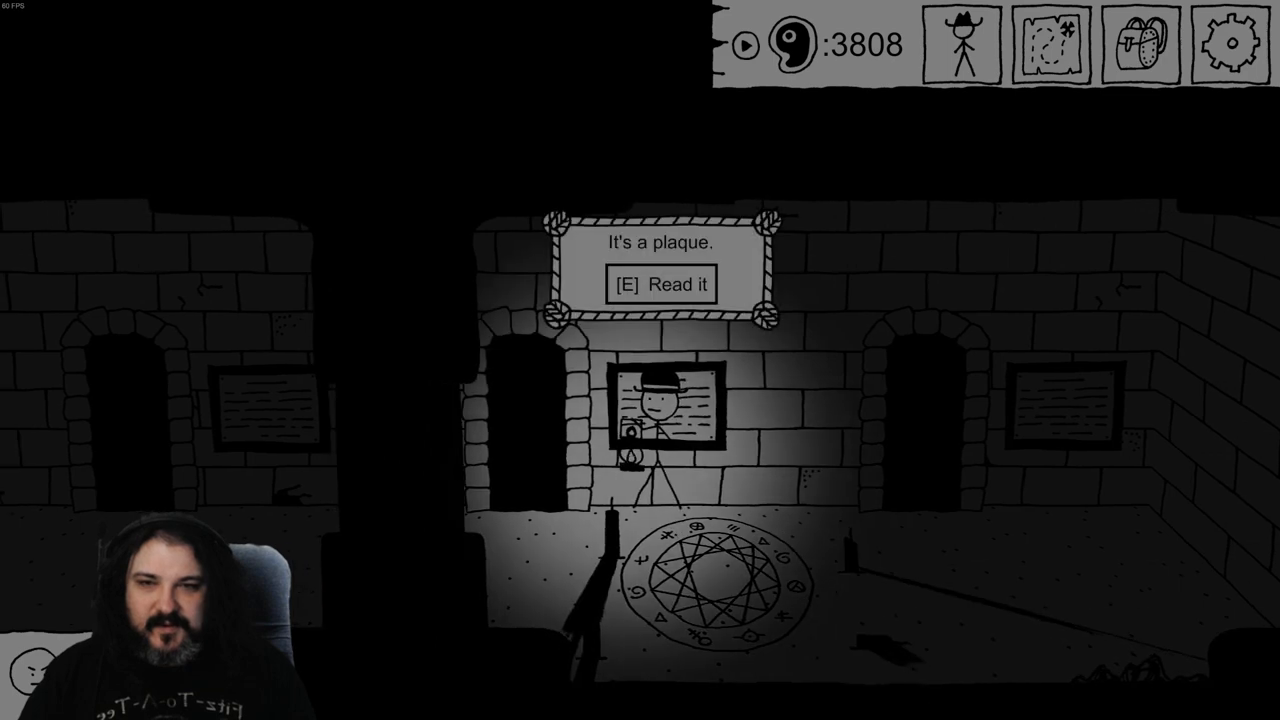
key("e")
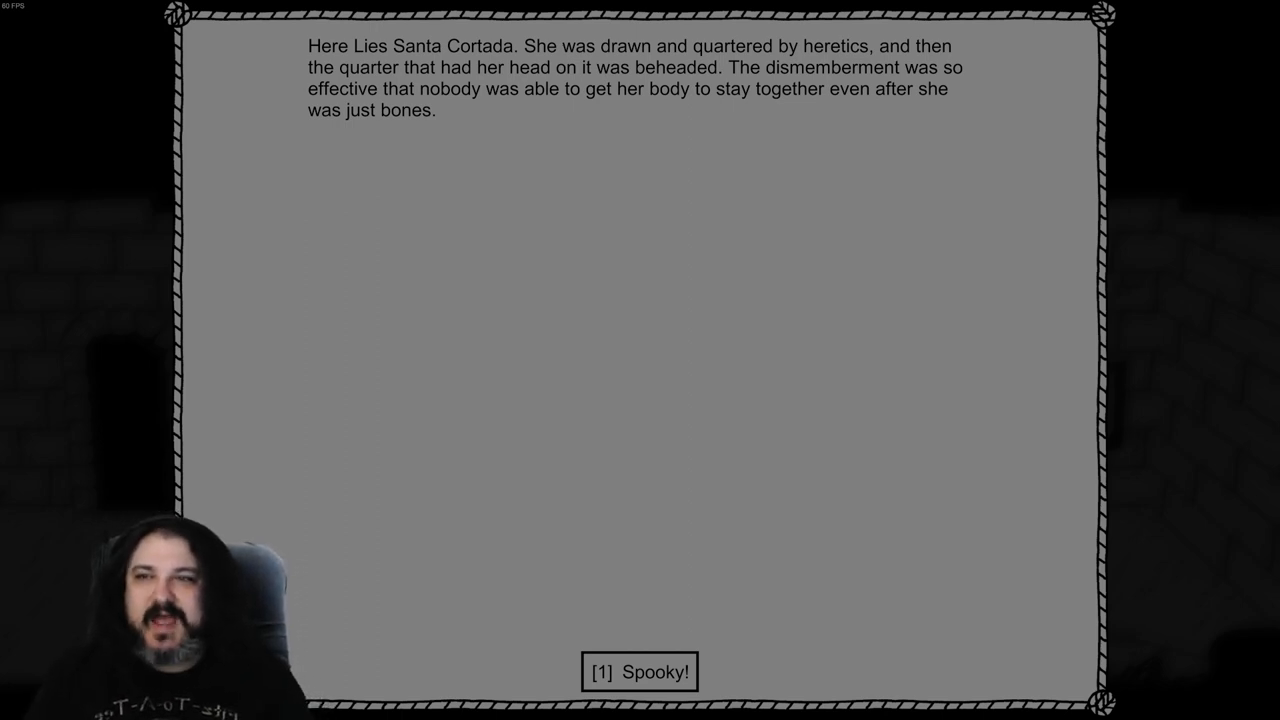
left_click(639, 673)
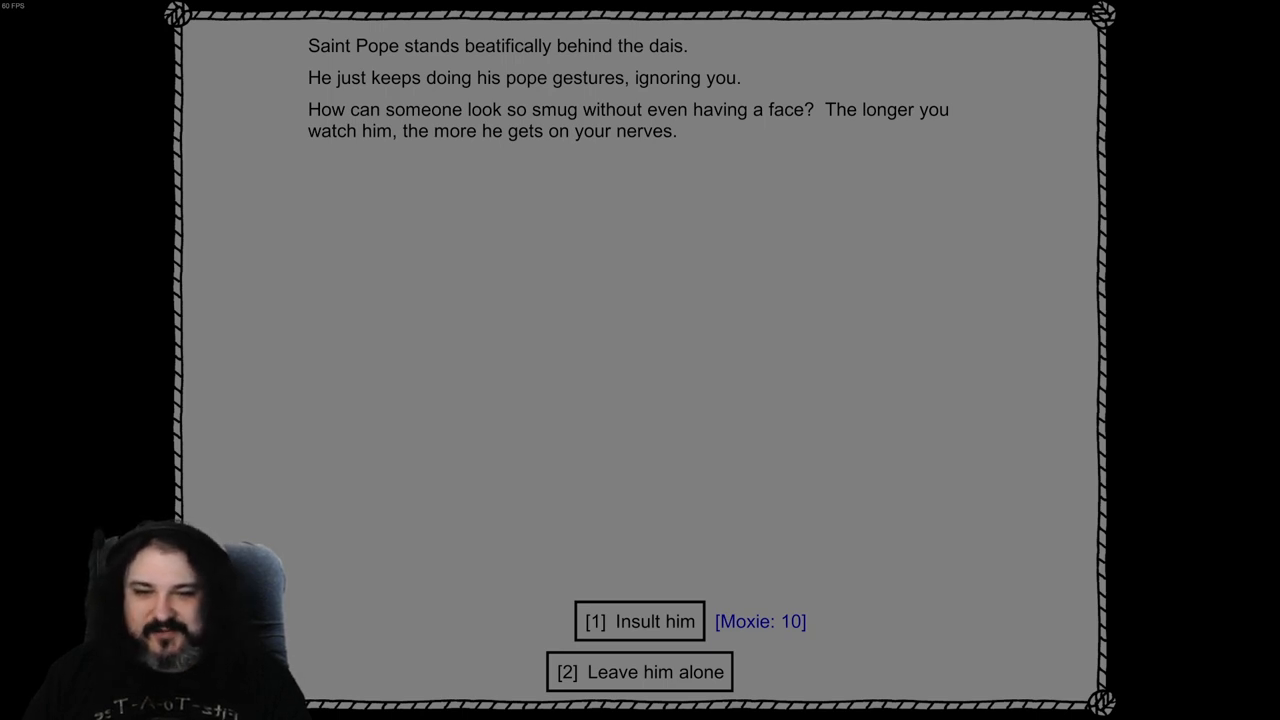
Insult Saint Pope and accept his fight
left_click(638, 622)
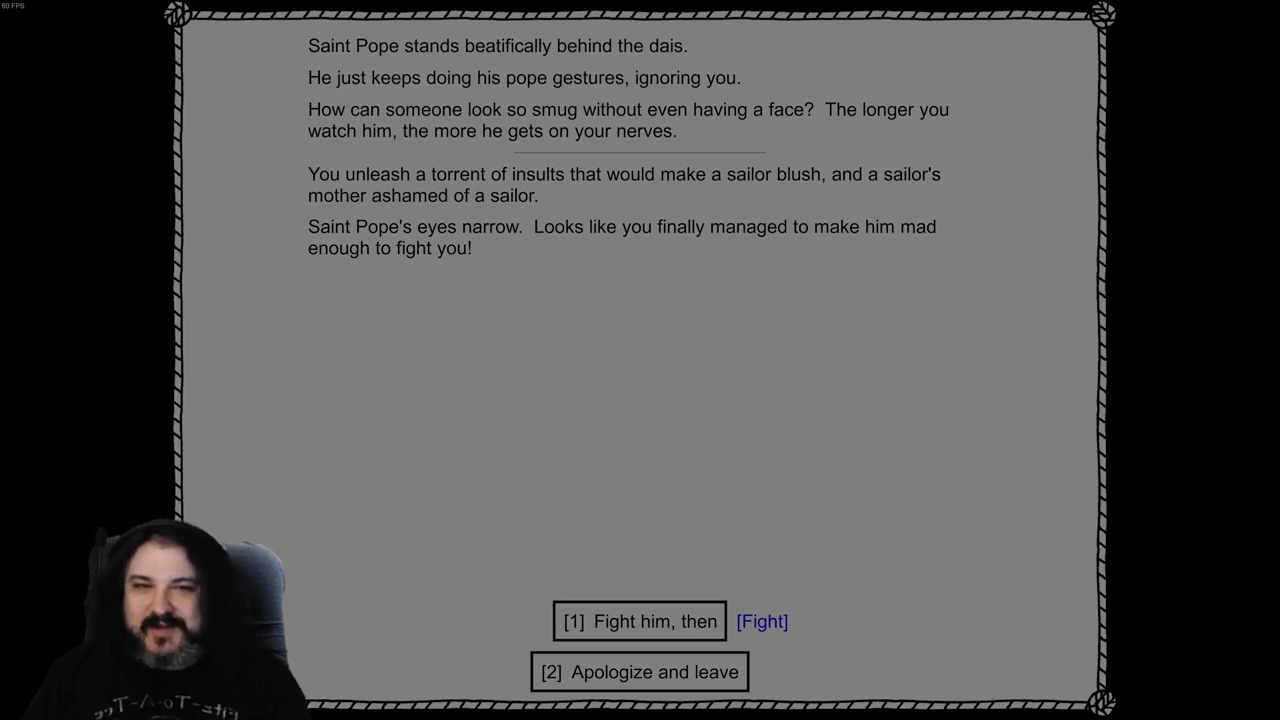
left_click(642, 622)
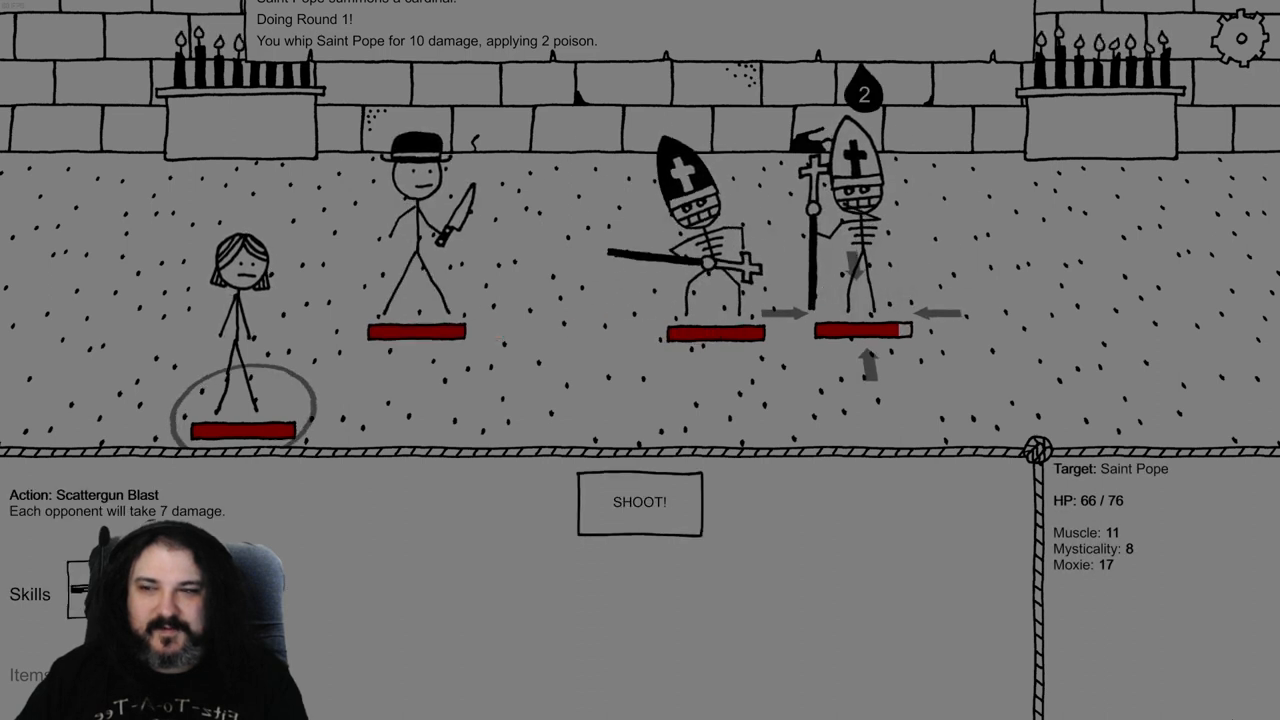
Battle Saint Pope with Scattergun Blast, Snakewhip, Good Medicine and dynamite, then continue past defeat
left_click(640, 502)
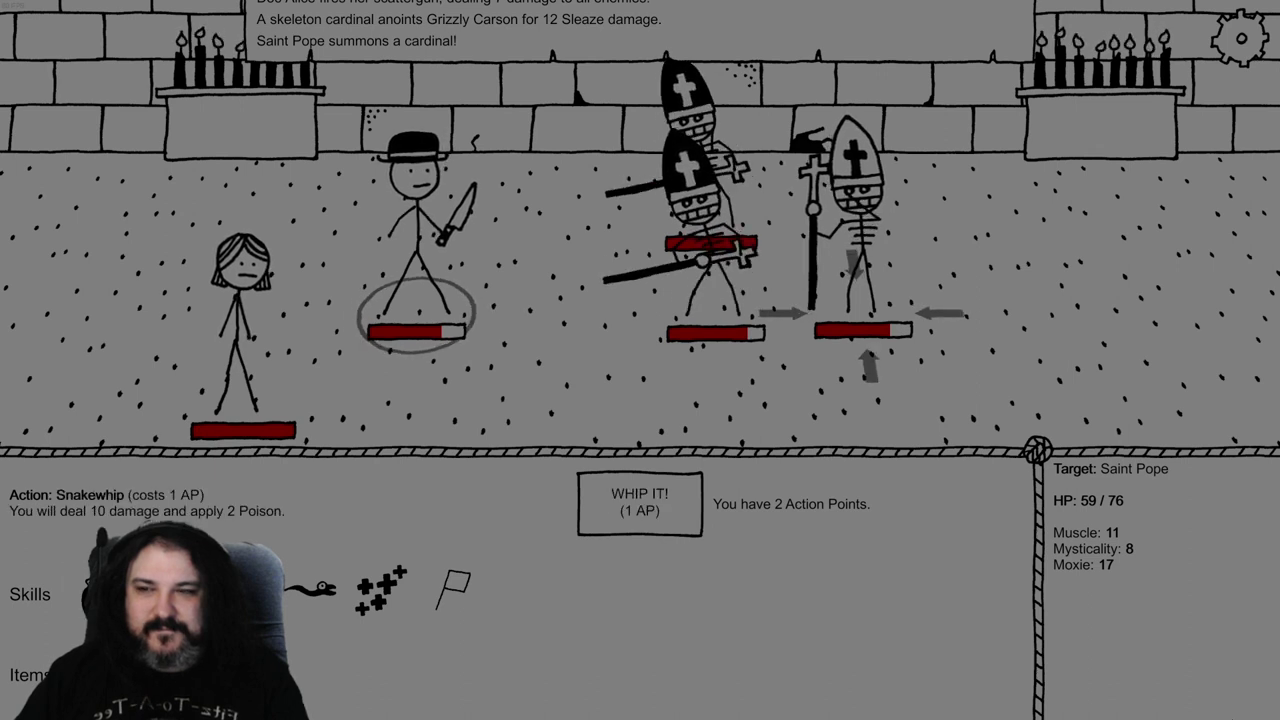
left_click(636, 507)
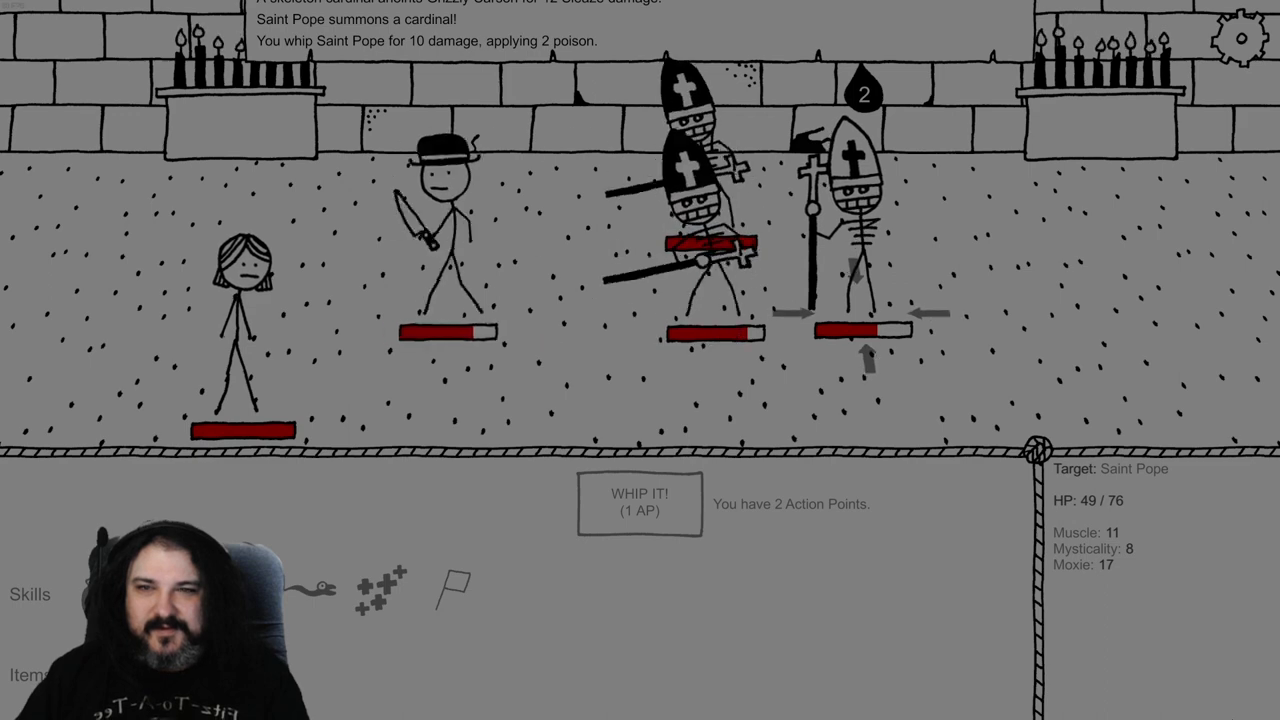
left_click(639, 503)
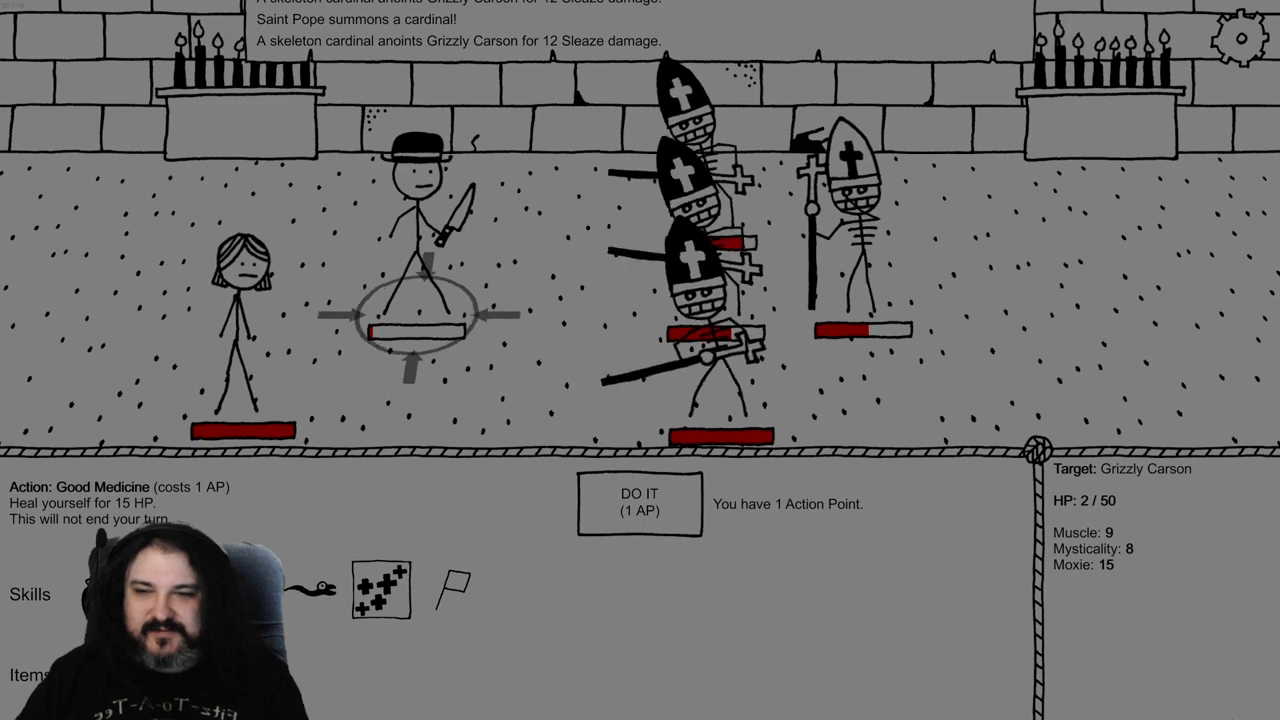
left_click(639, 508)
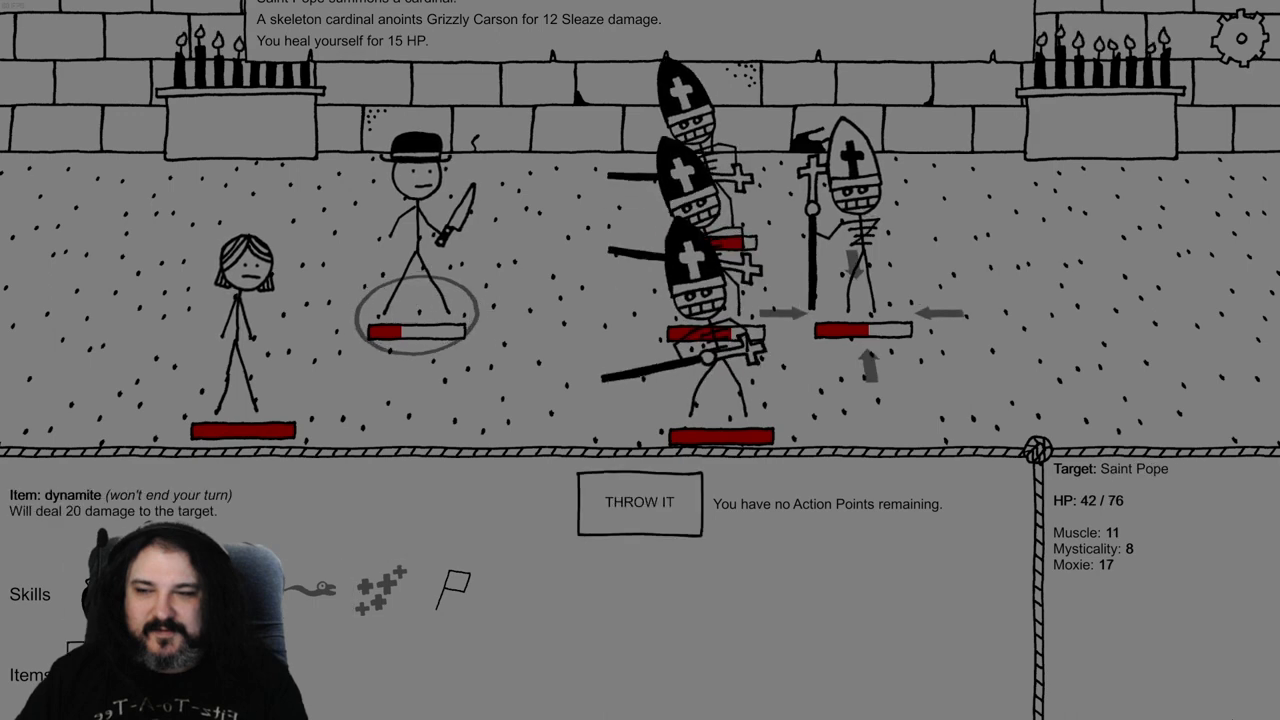
left_click(638, 503)
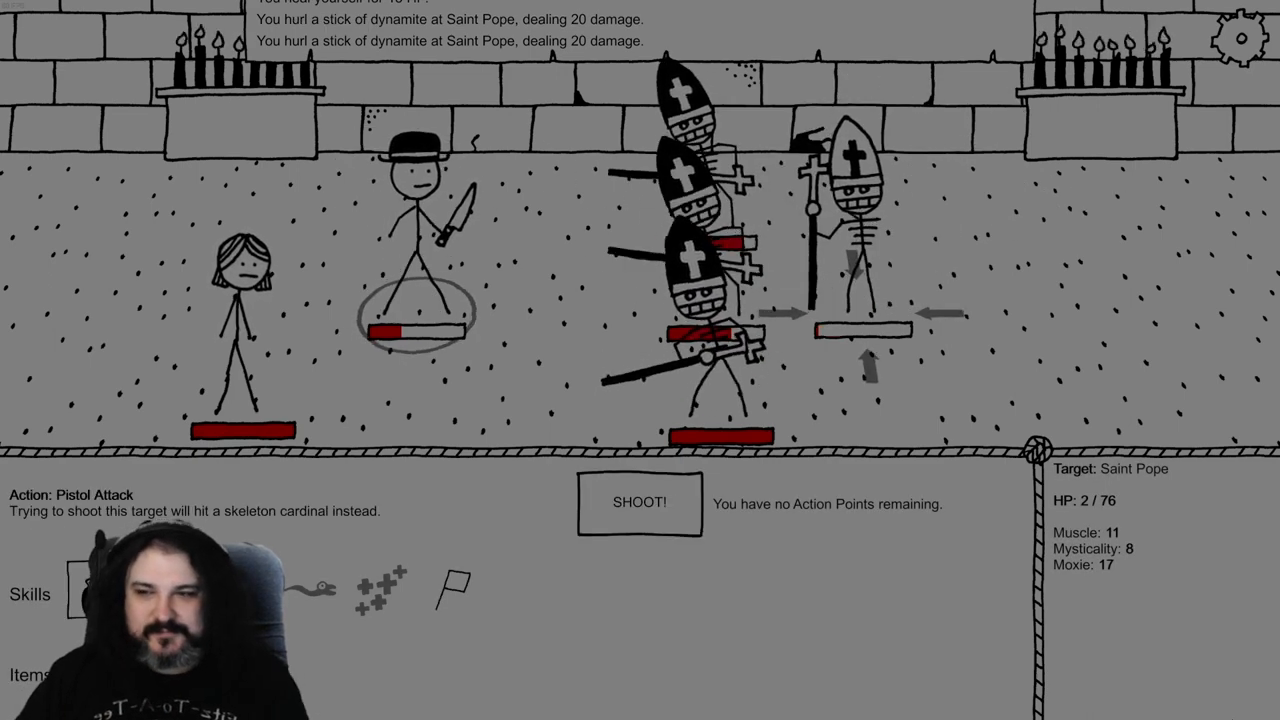
left_click(638, 502)
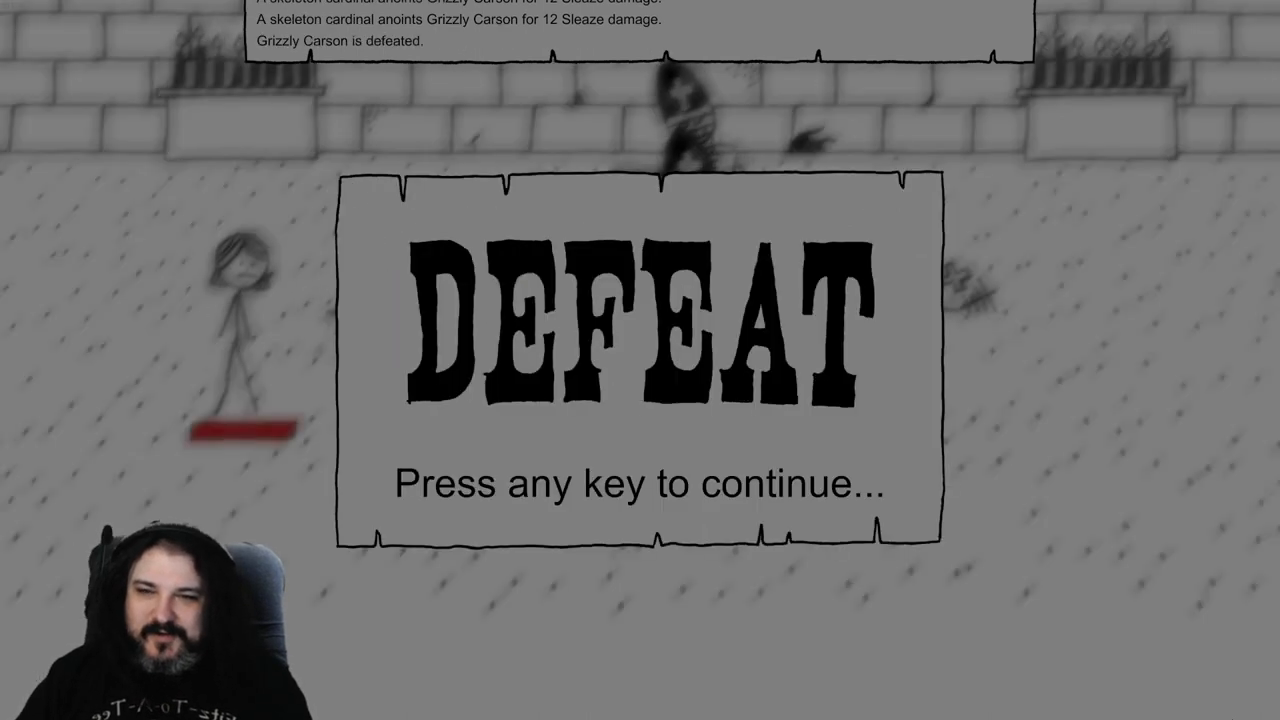
key("space")
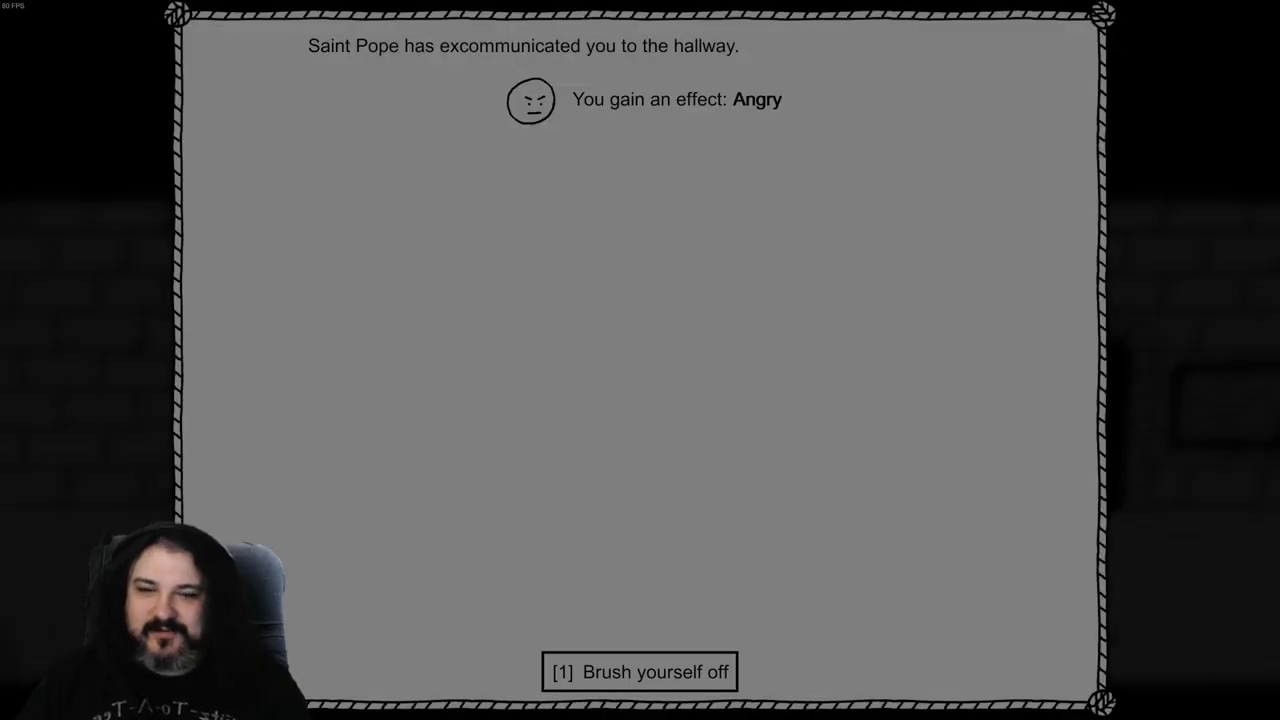
Dismiss the excommunication message and heave open the stone sarcophagus
left_click(638, 673)
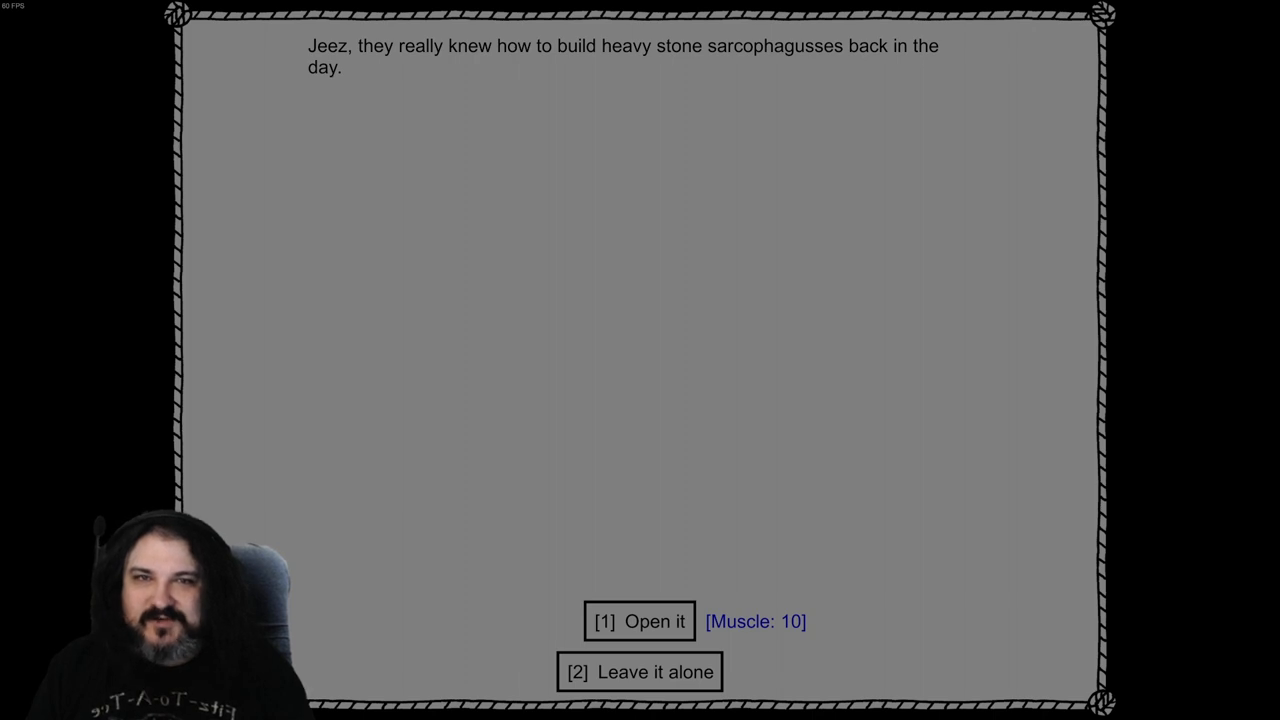
left_click(640, 623)
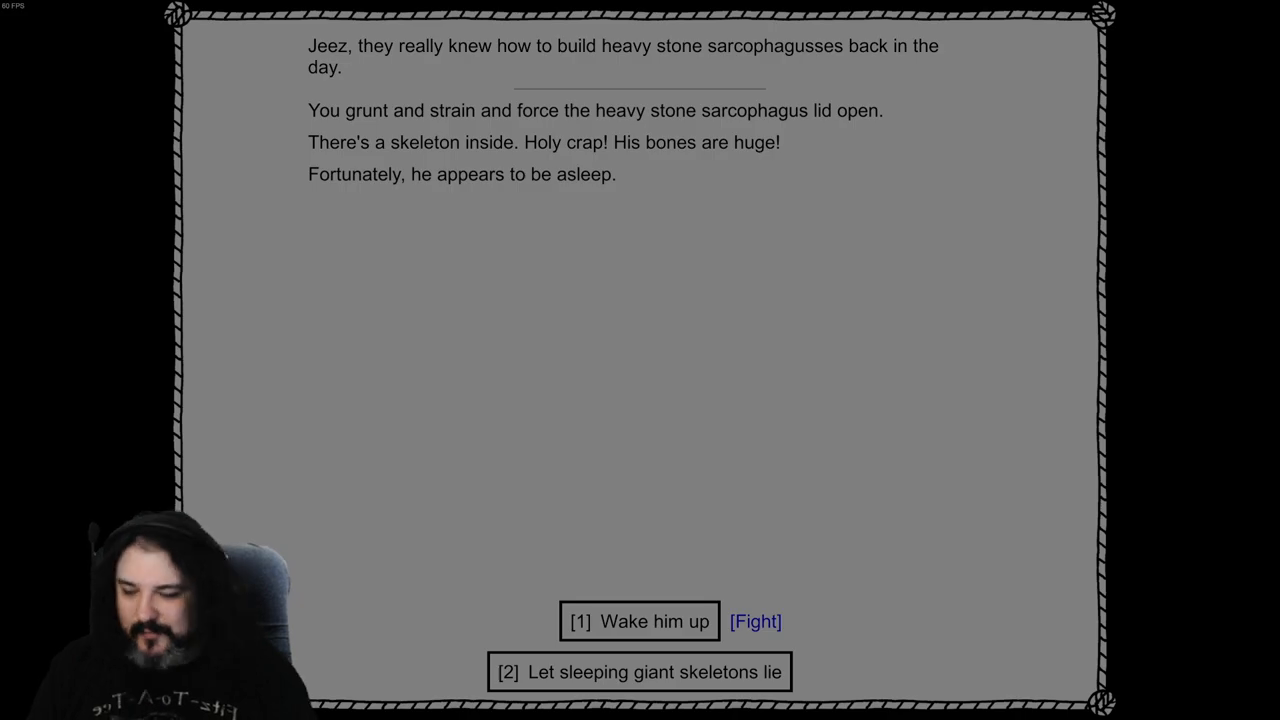
Wake Saint Beefus, shoot and blast him until defeated, and dismiss the victory screen
left_click(758, 622)
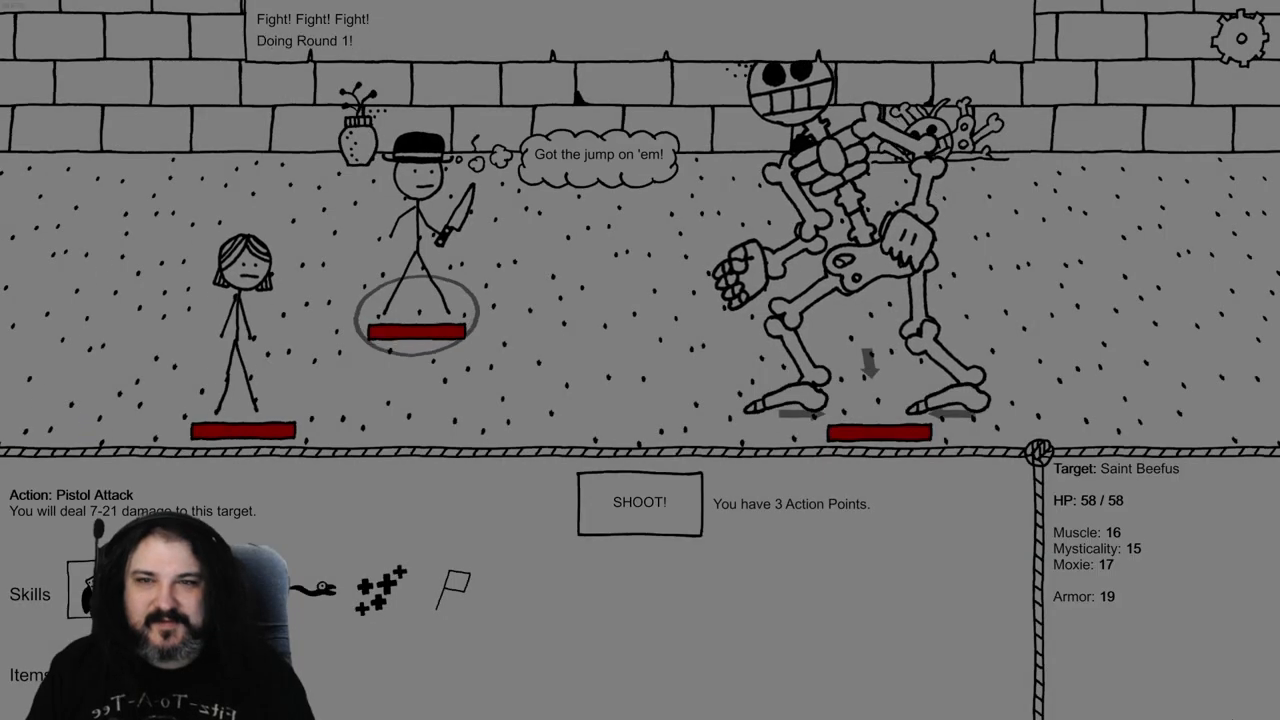
left_click(640, 503)
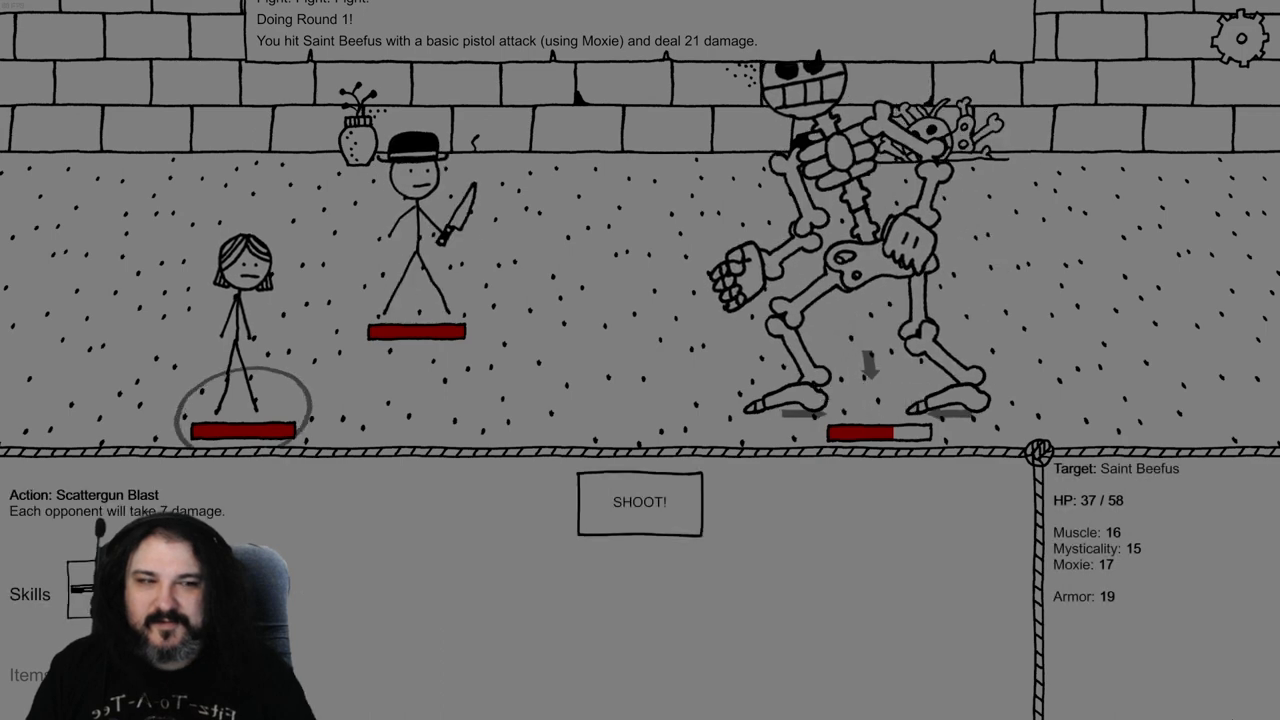
left_click(639, 502)
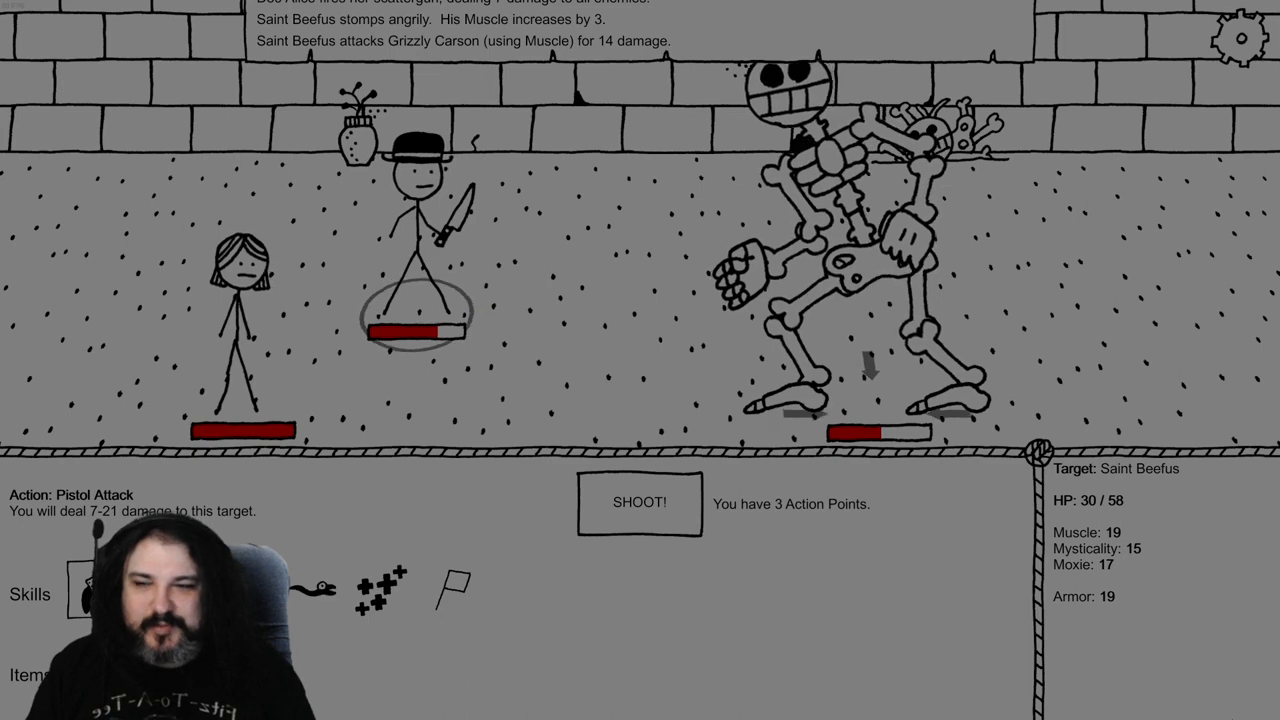
left_click(637, 503)
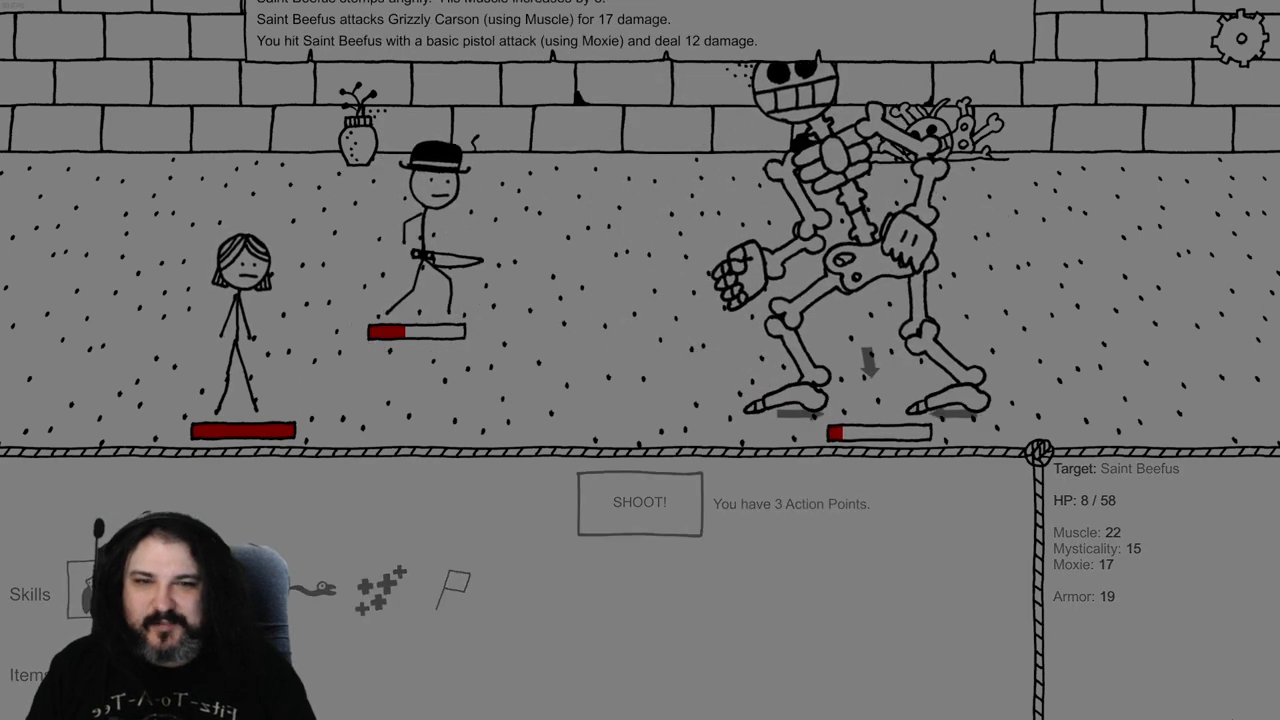
left_click(640, 503)
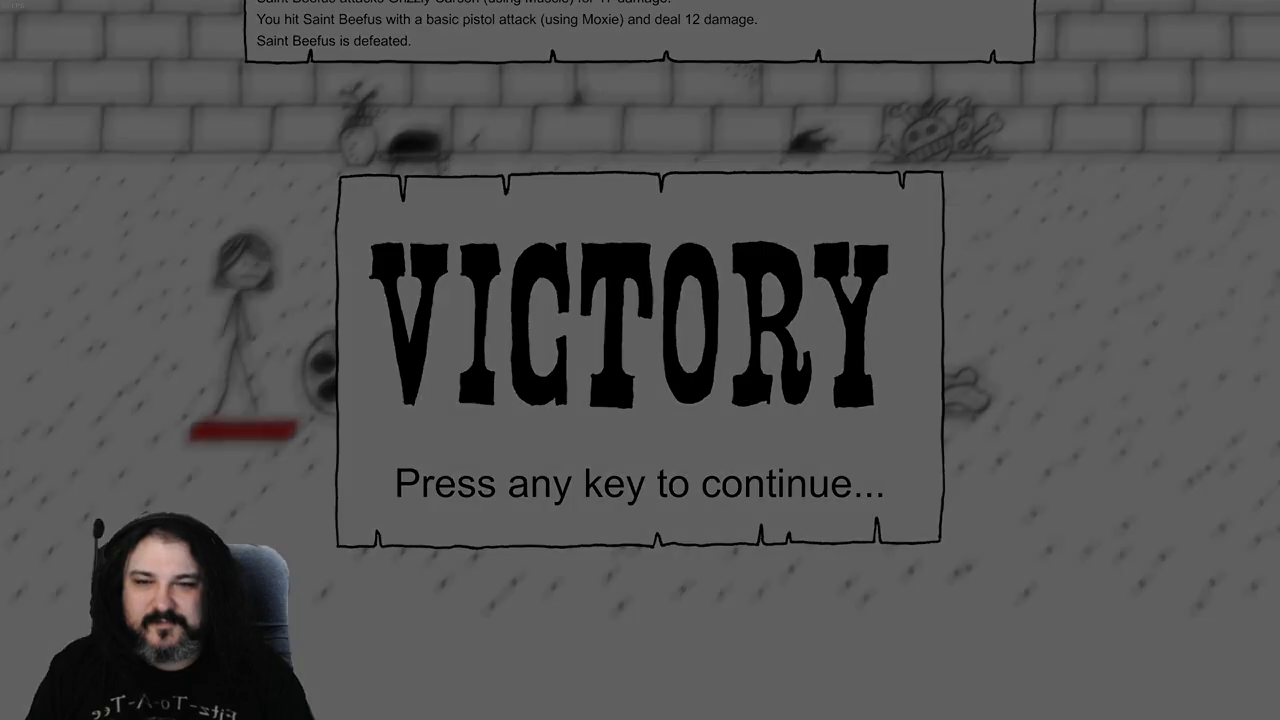
key("space")
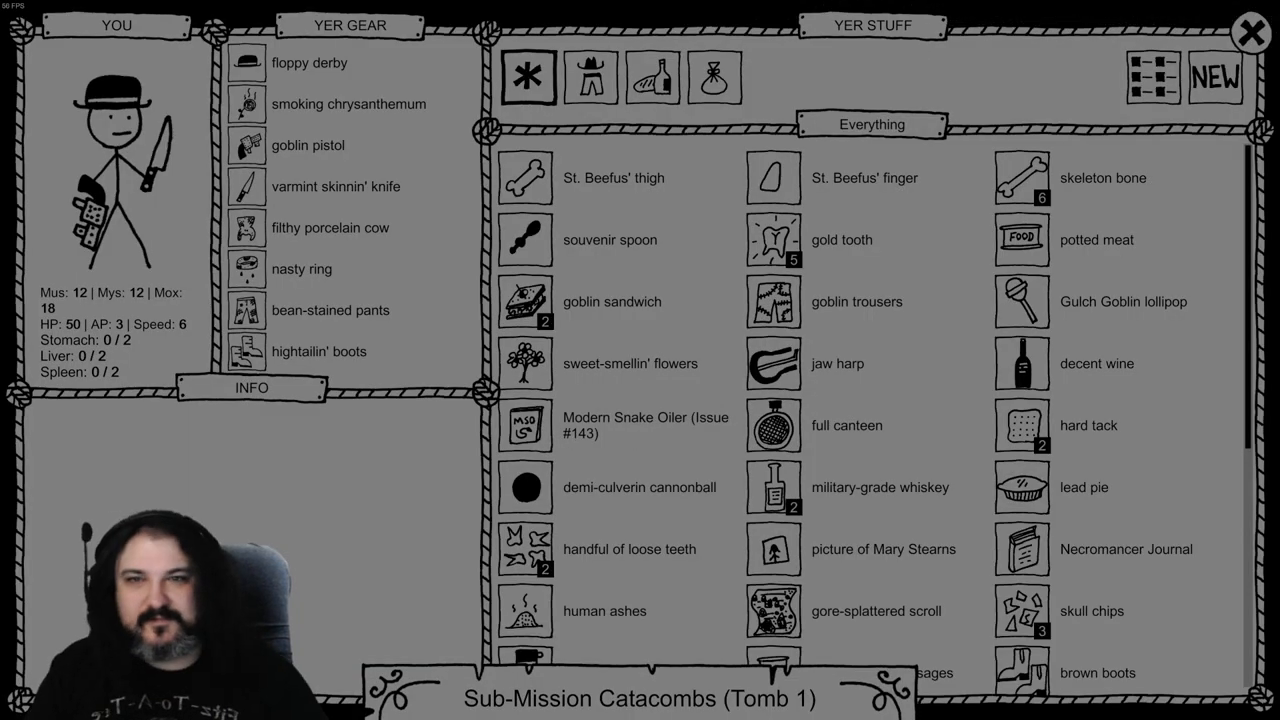
Filter inventory to weapons, equip St. Beefus' thigh, and close the inventory
left_click(544, 185)
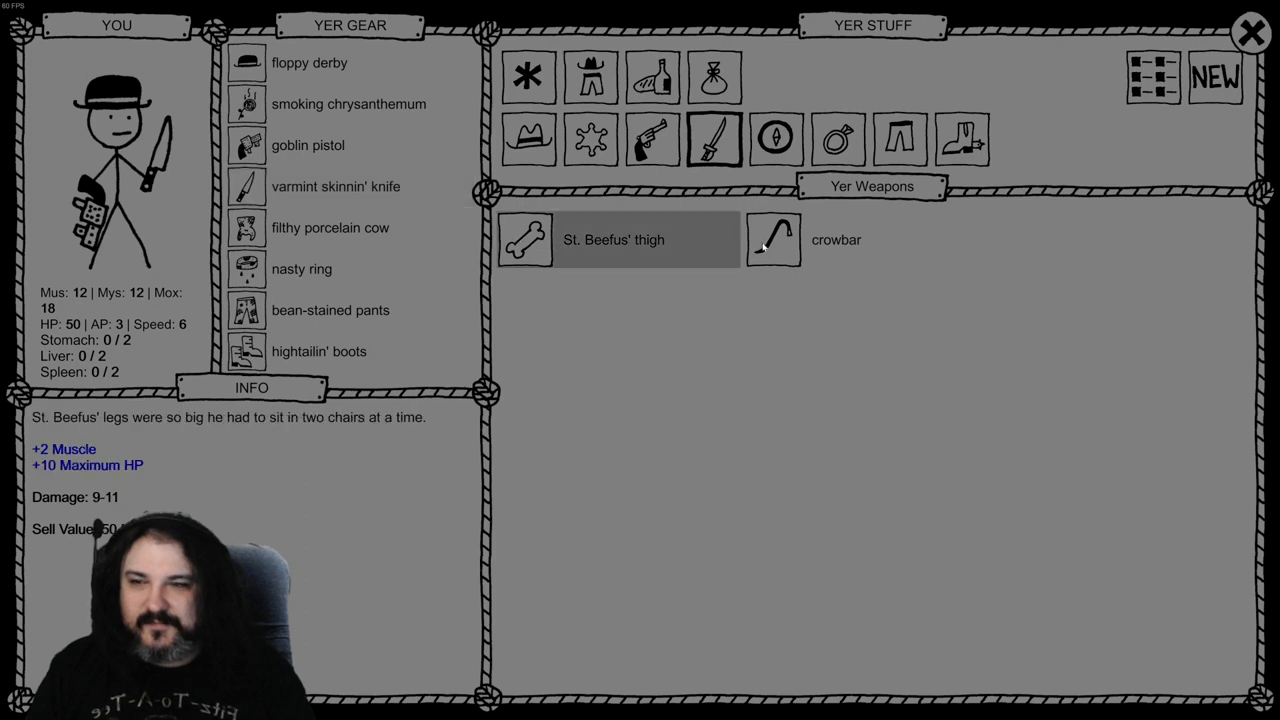
left_click(533, 78)
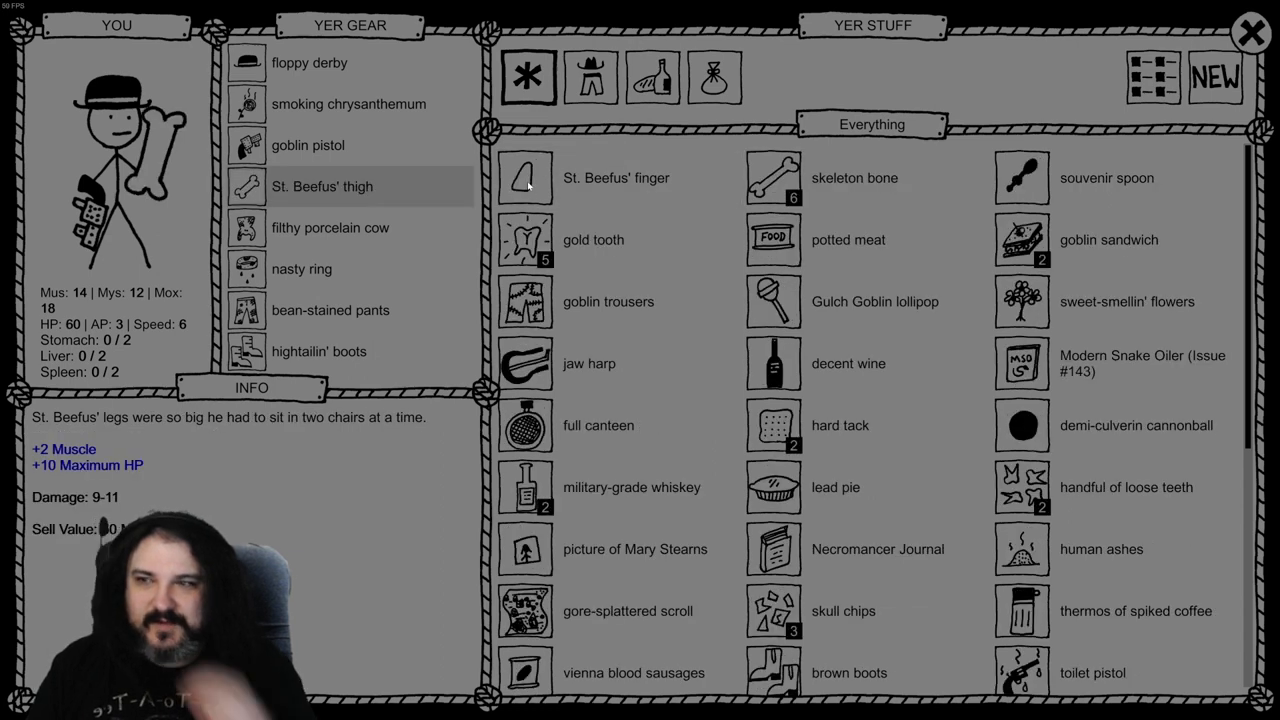
left_click(1215, 30)
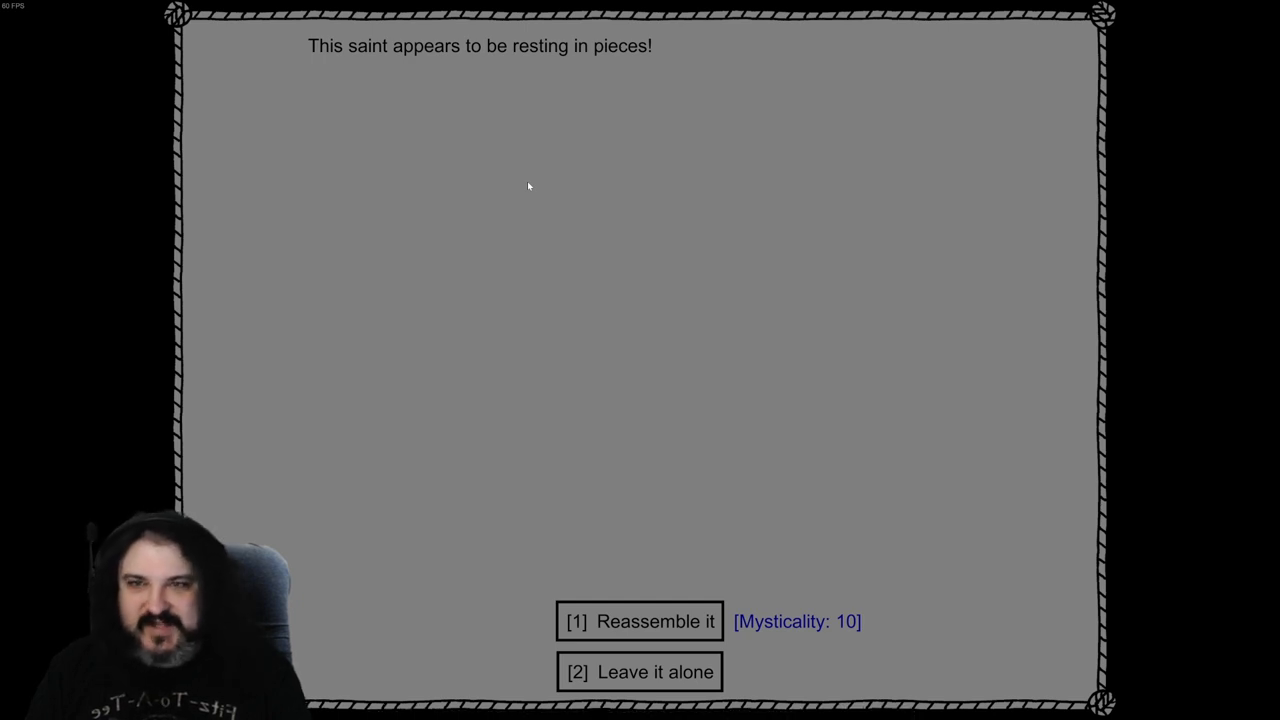
Try reassembling the saint's bones, then accept the fight with the angry bones
left_click(639, 622)
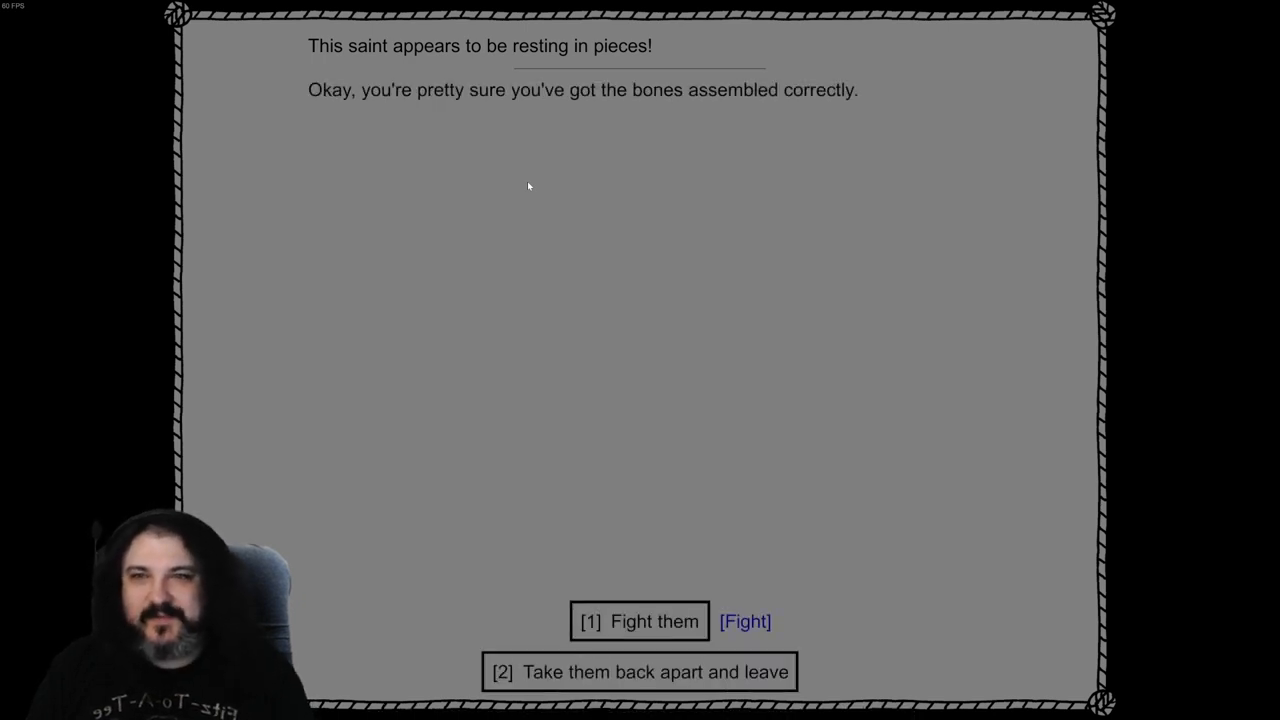
left_click(640, 621)
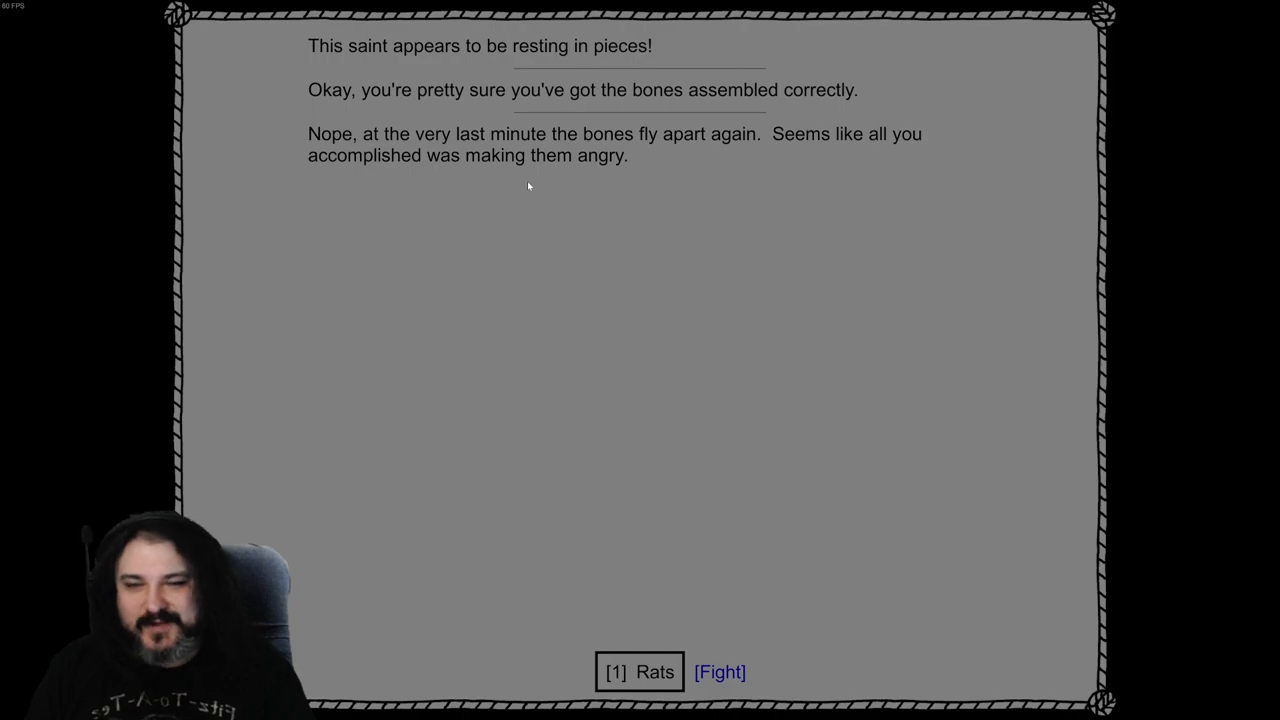
left_click(723, 673)
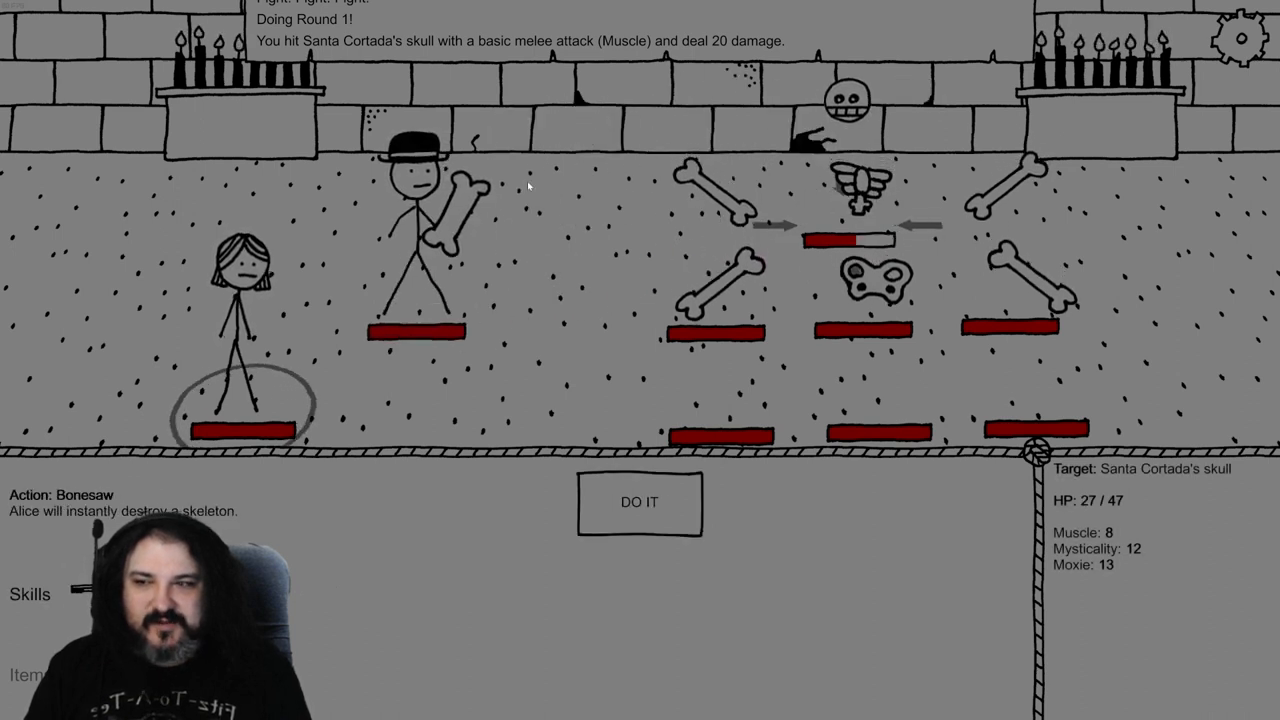
Saw Santa Cortada's skull with Alice's Bonesaw, attack it, and heal Grizzly Carson 15 HP
left_click(639, 501)
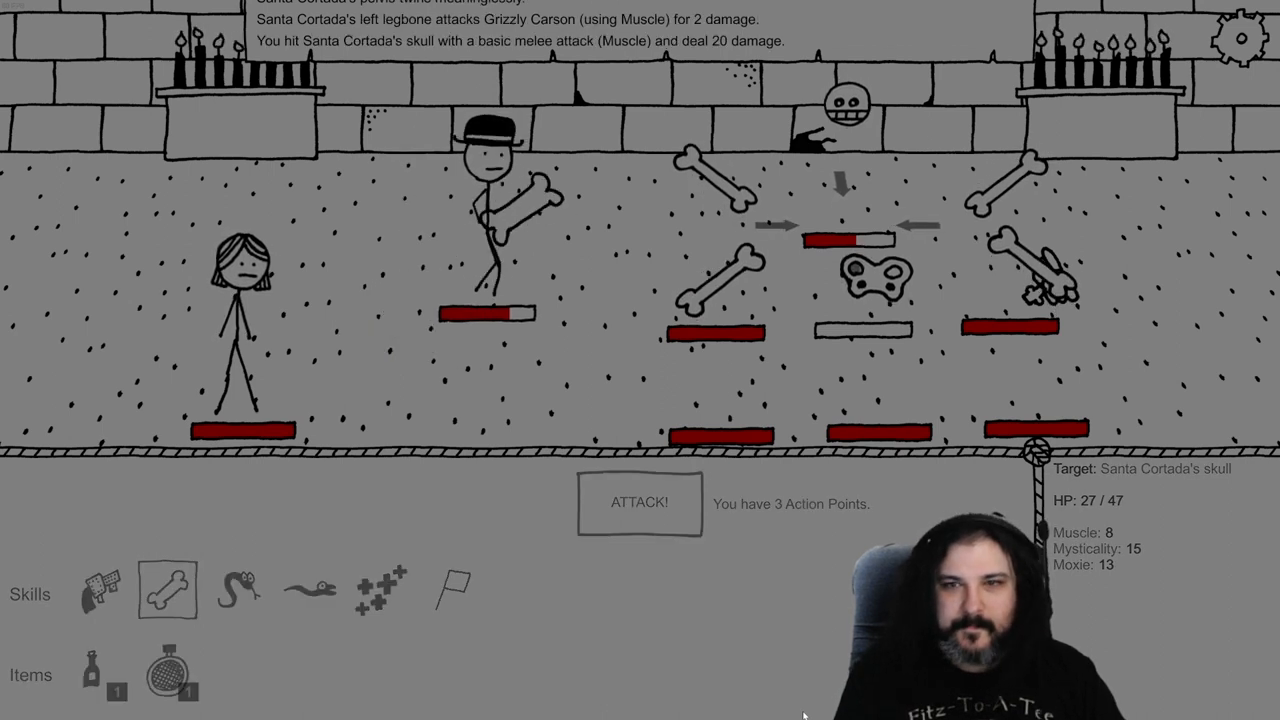
left_click(638, 503)
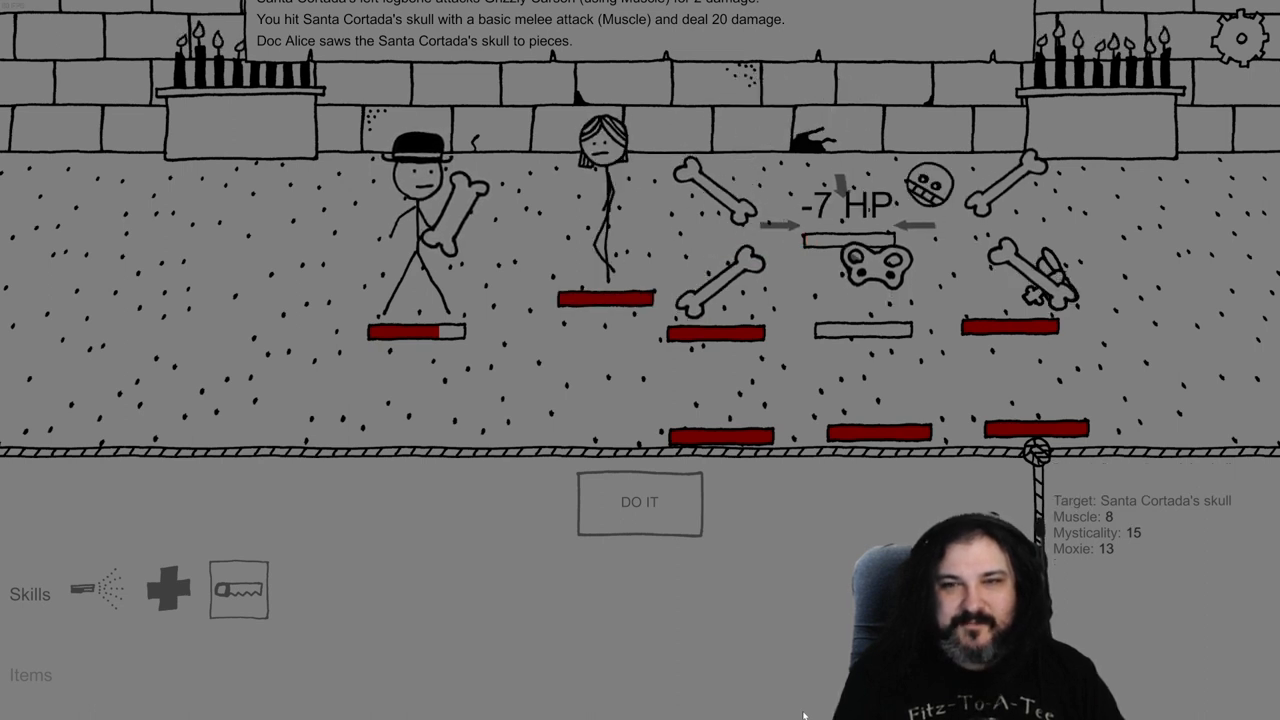
left_click(640, 503)
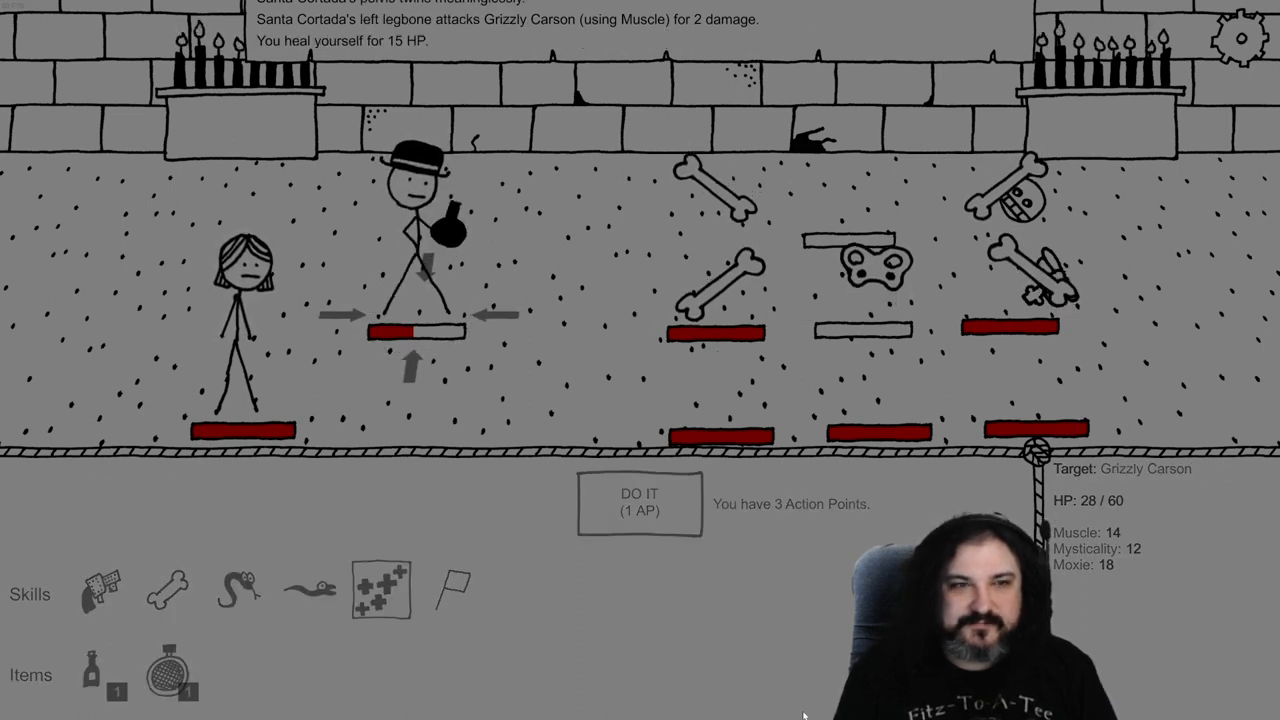
Heal Grizzly Carson, then destroy Santa Cortada's right armbone with melee and Alice's Bonesaw
left_click(241, 594)
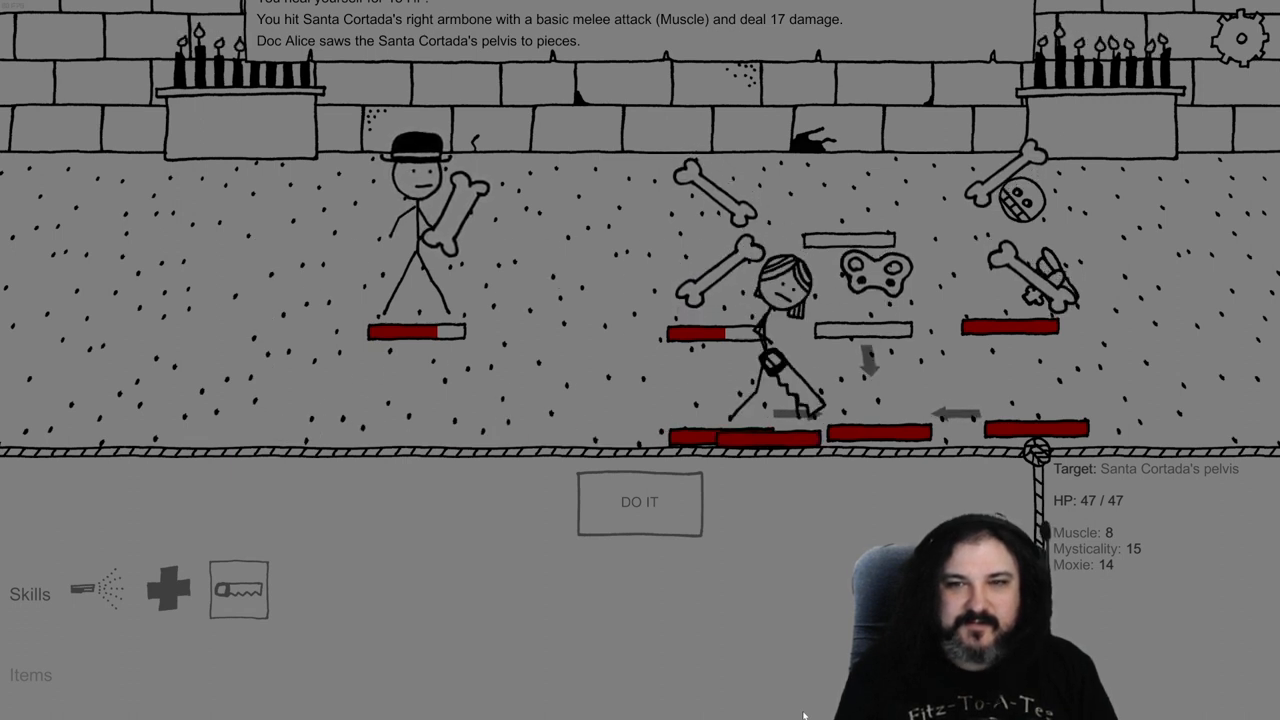
left_click(640, 502)
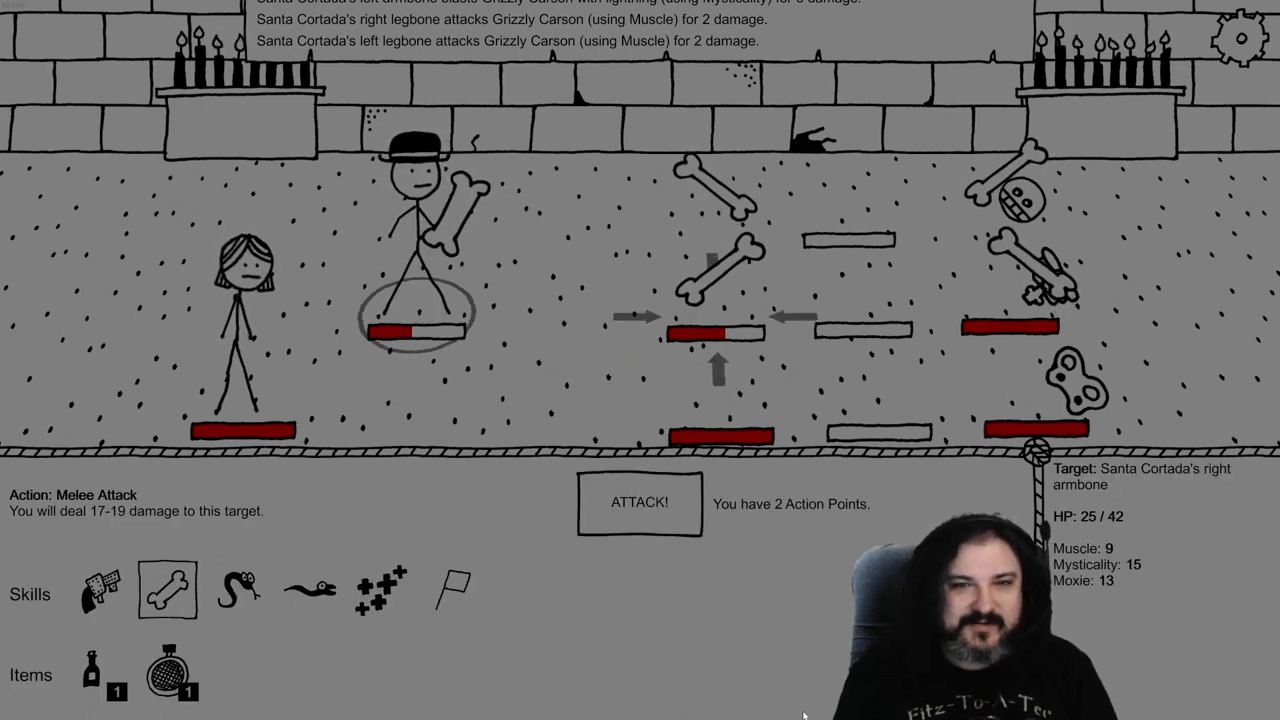
left_click(637, 502)
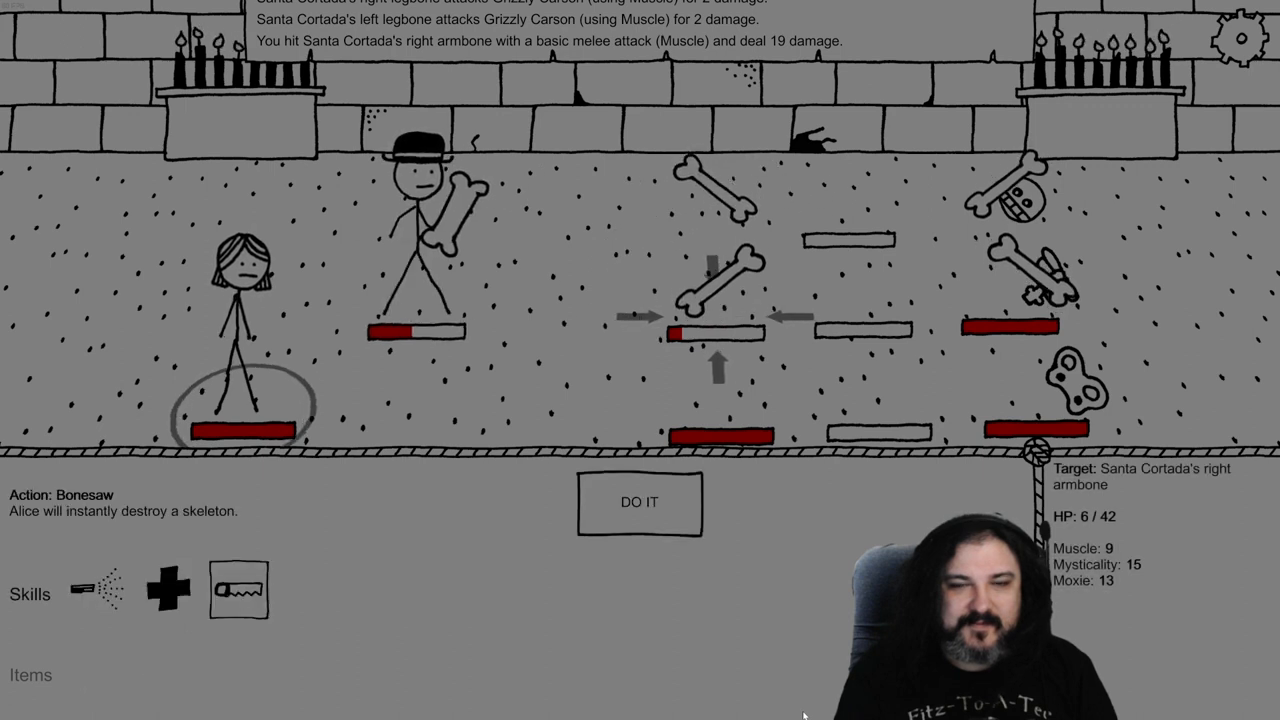
left_click(640, 503)
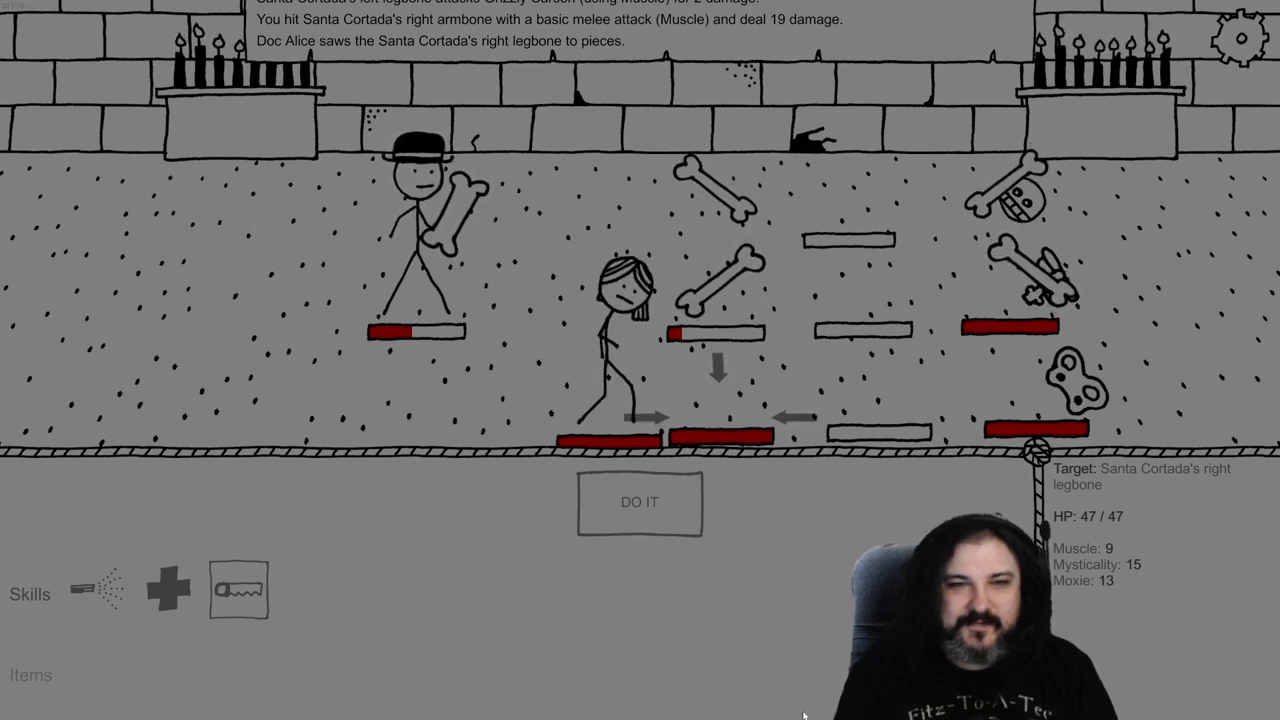
left_click(638, 503)
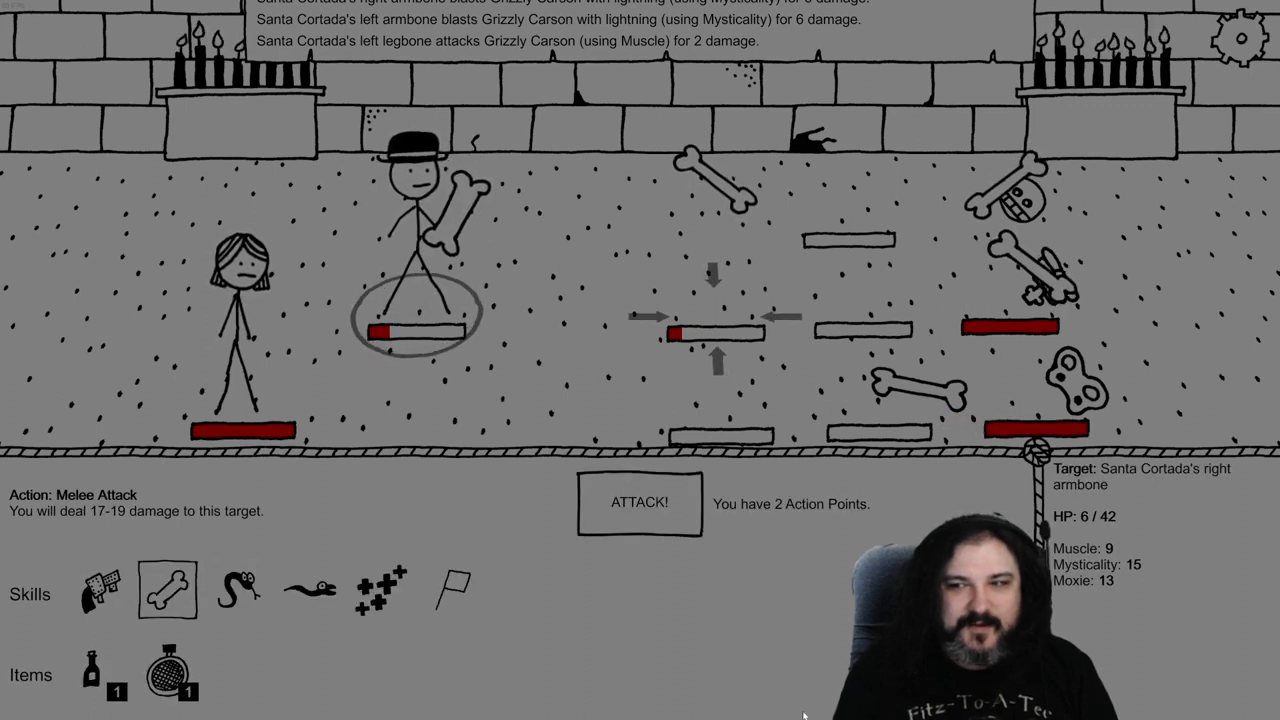
left_click(640, 502)
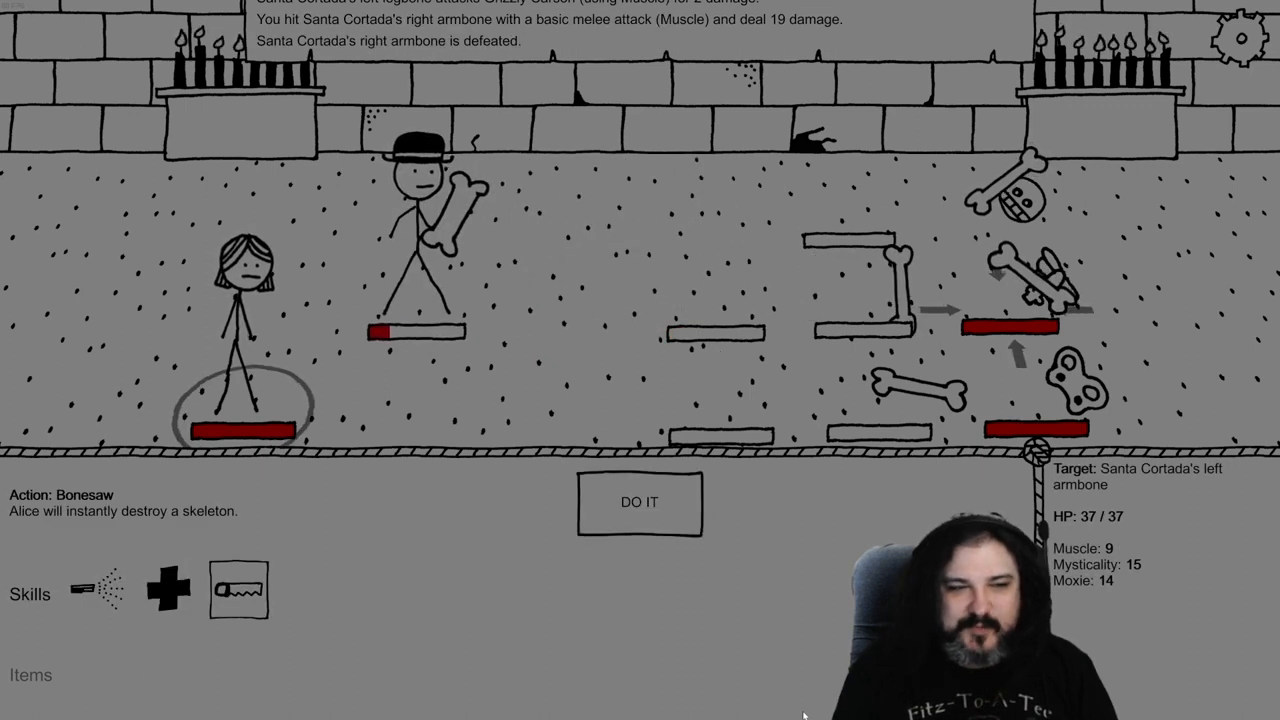
Saw apart the left armbone and left legbone, then finish off the last bone
left_click(641, 502)
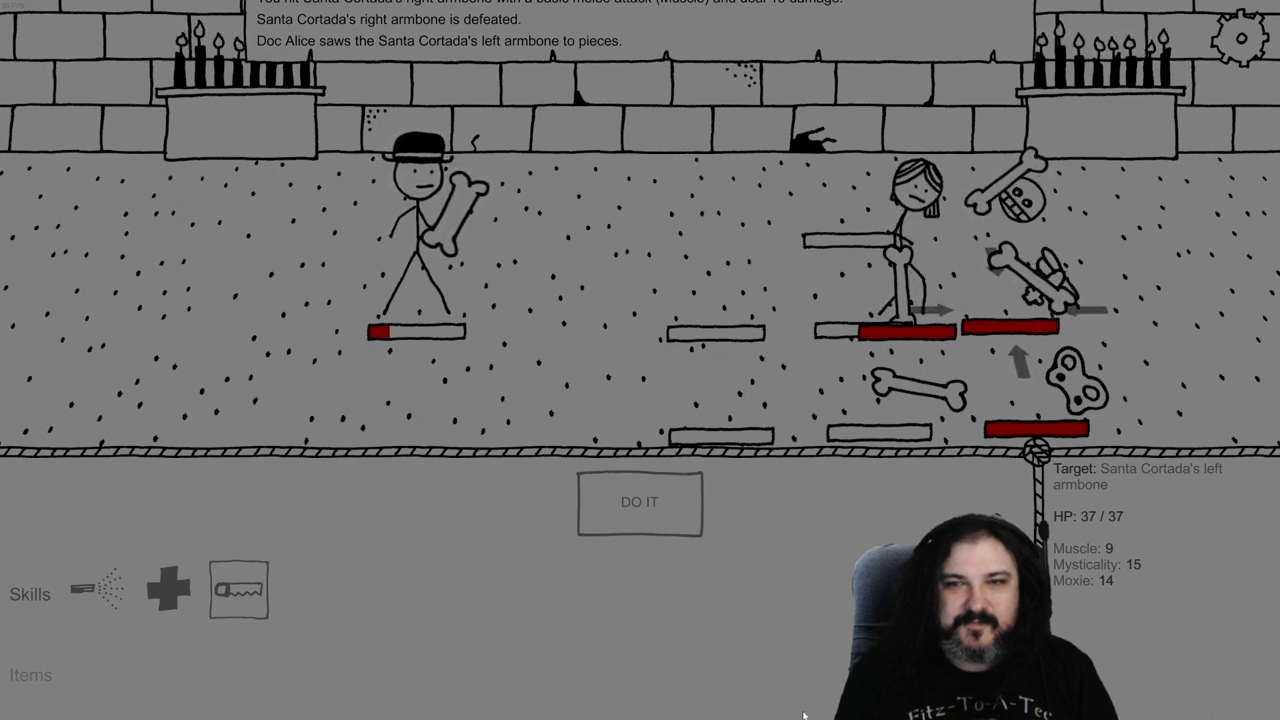
left_click(638, 503)
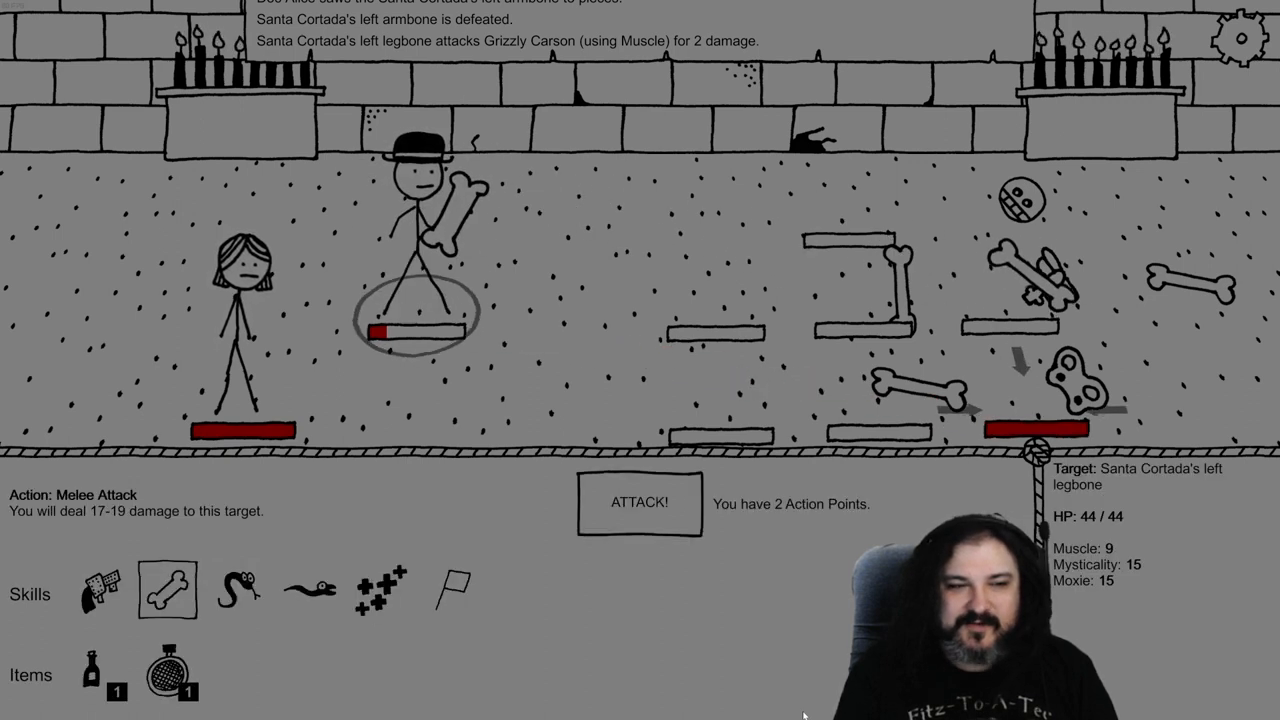
left_click(639, 503)
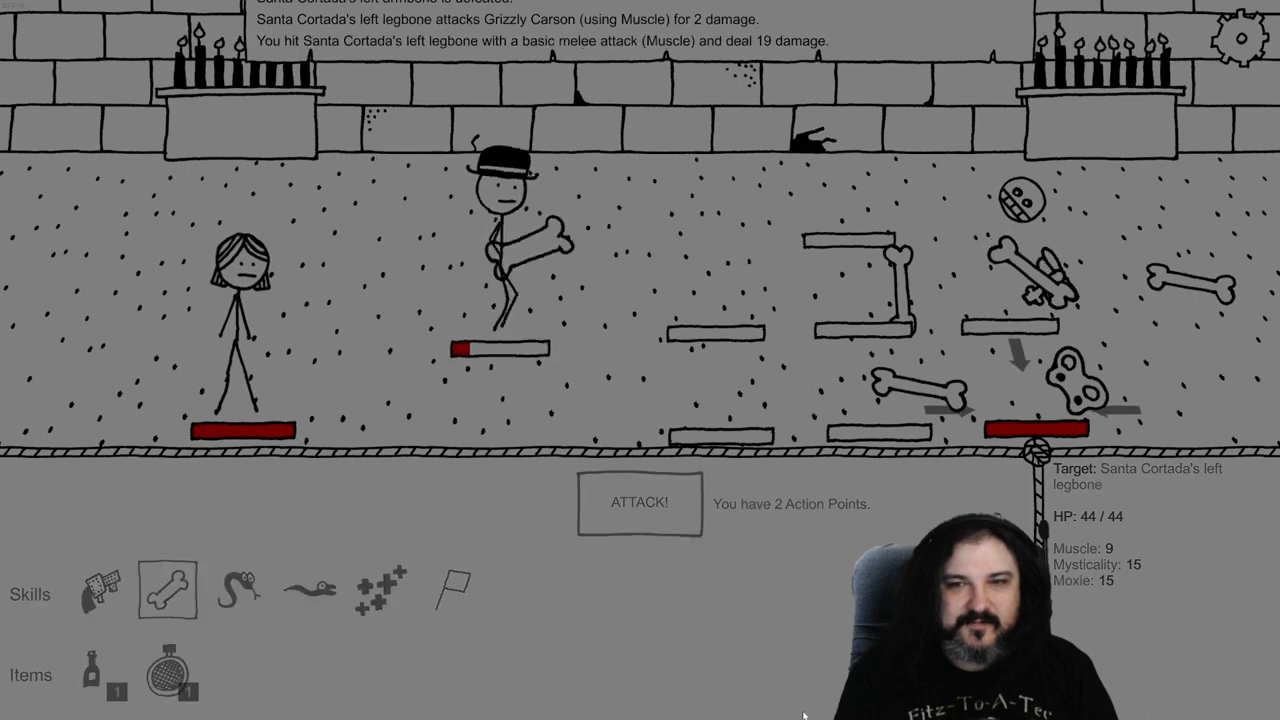
left_click(637, 501)
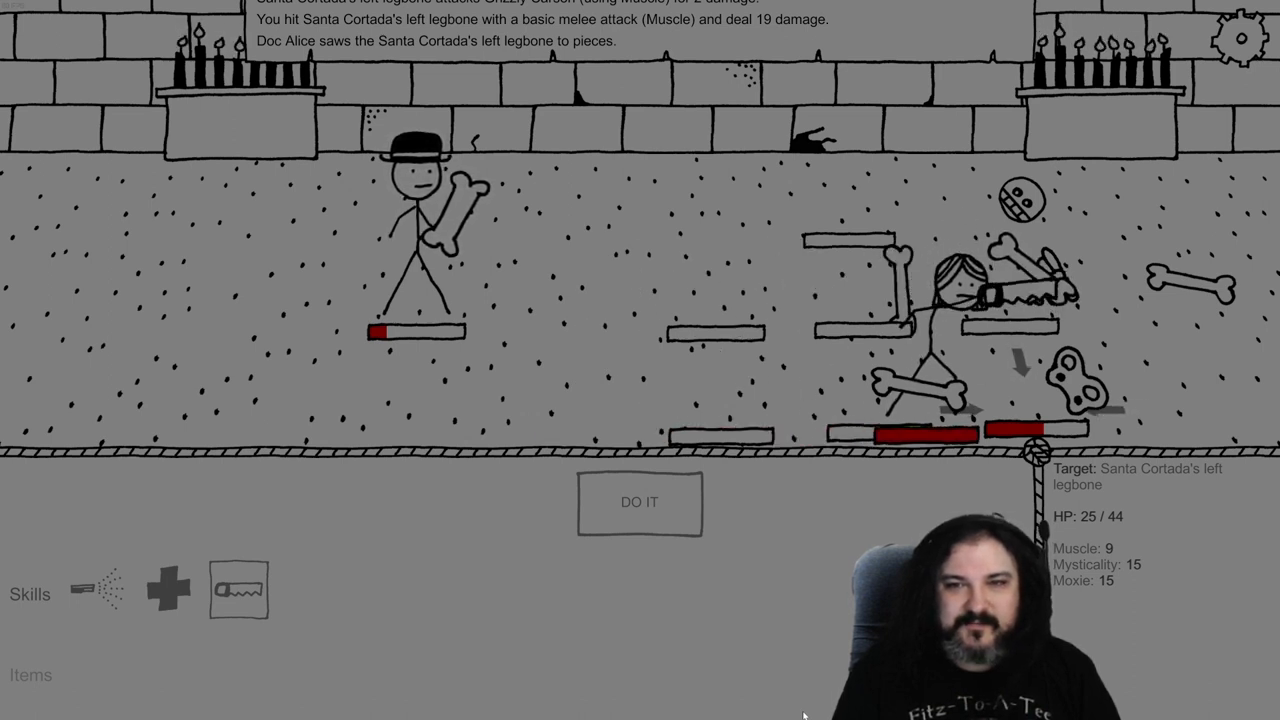
left_click(638, 502)
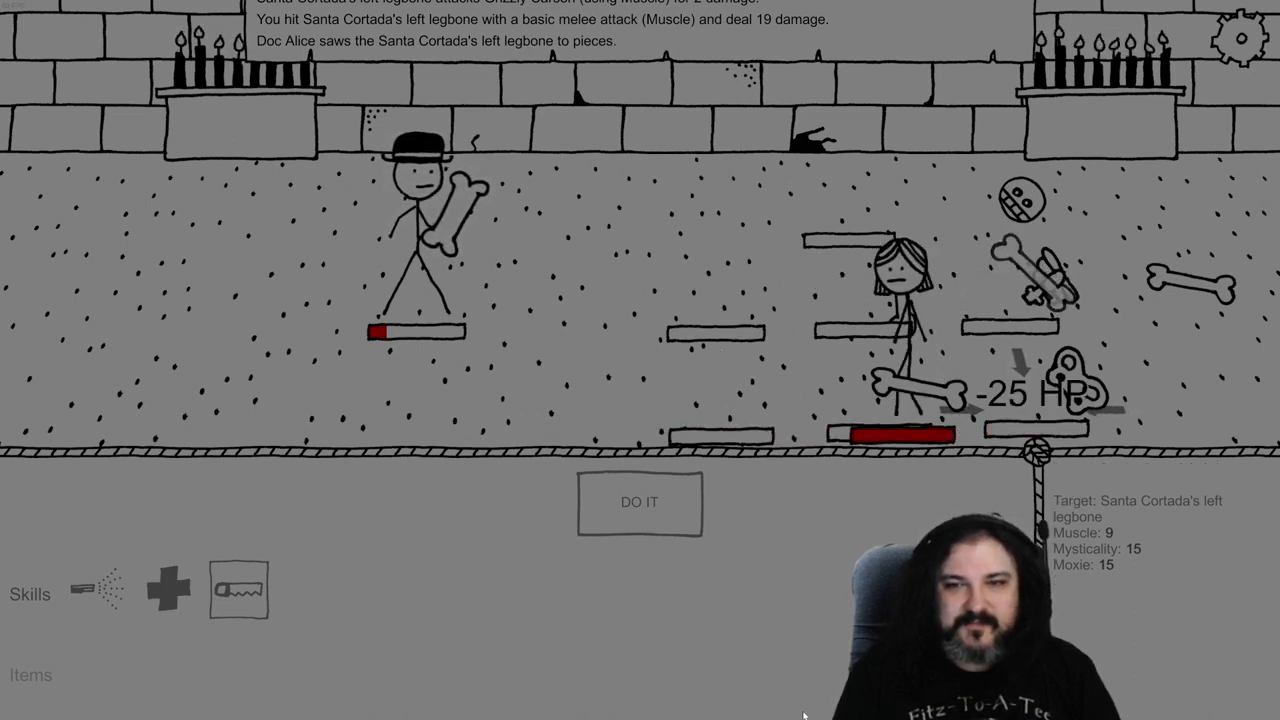
left_click(639, 502)
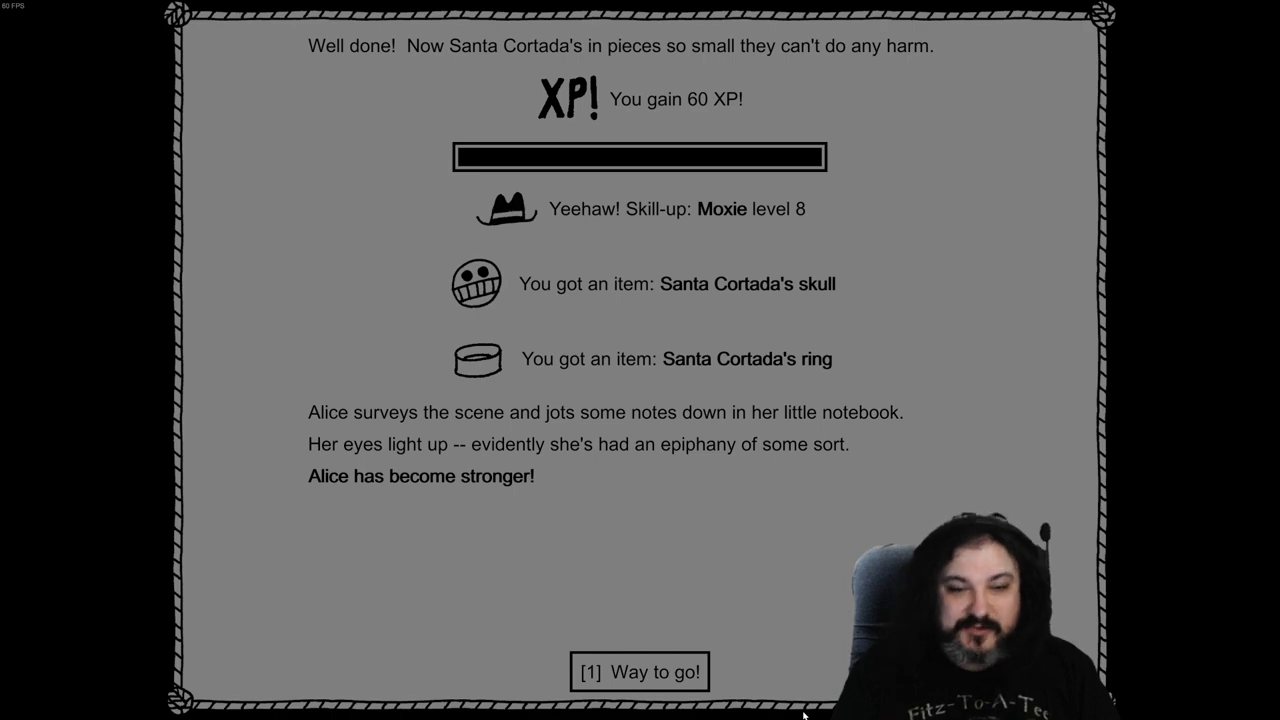
Dismiss the victory results with 'Way to go!' to reach the angry Saint Pope
left_click(637, 673)
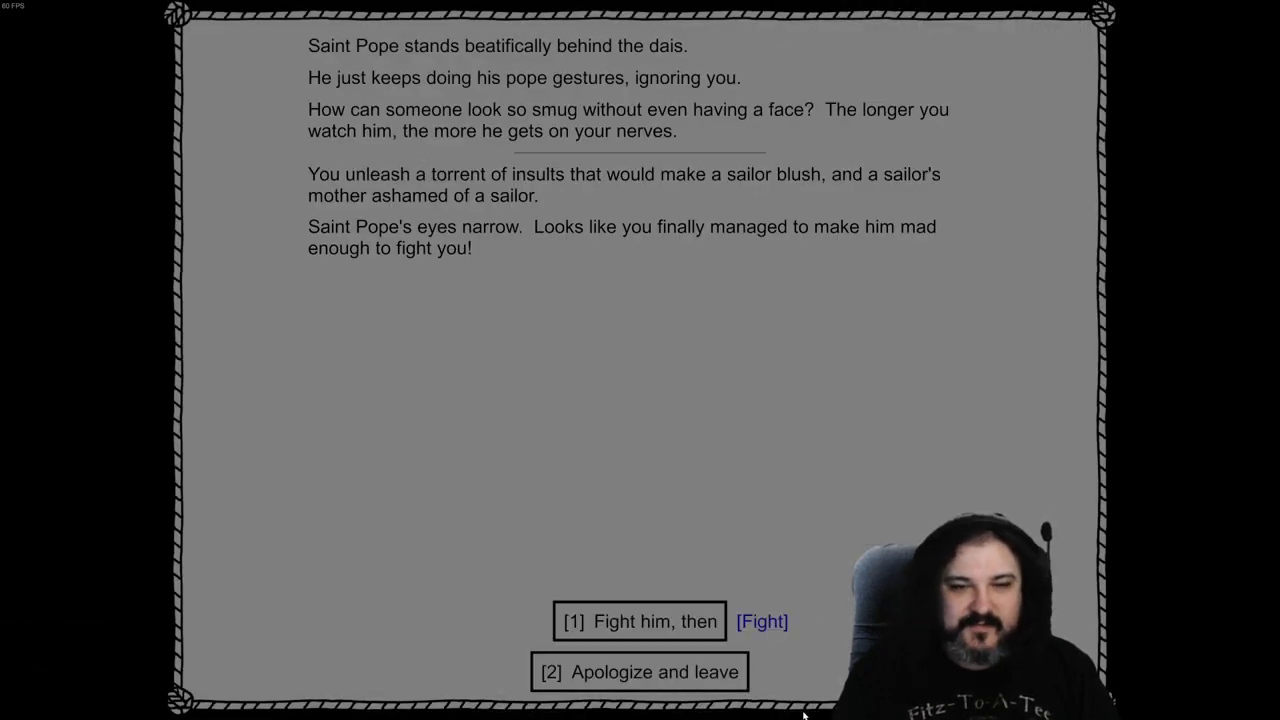
Melee a skeleton cardinal, Bonesaw the Saint Pope, then Scattergun Blast all enemies
left_click(640, 621)
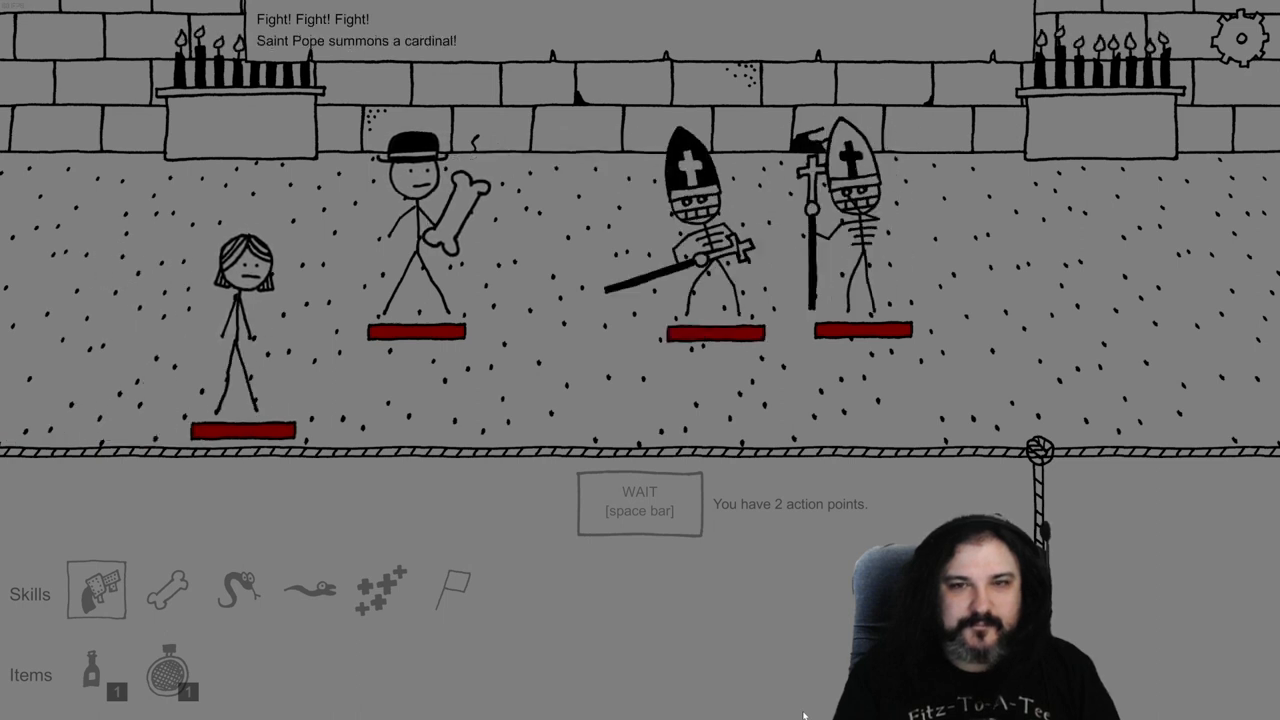
left_click(170, 593)
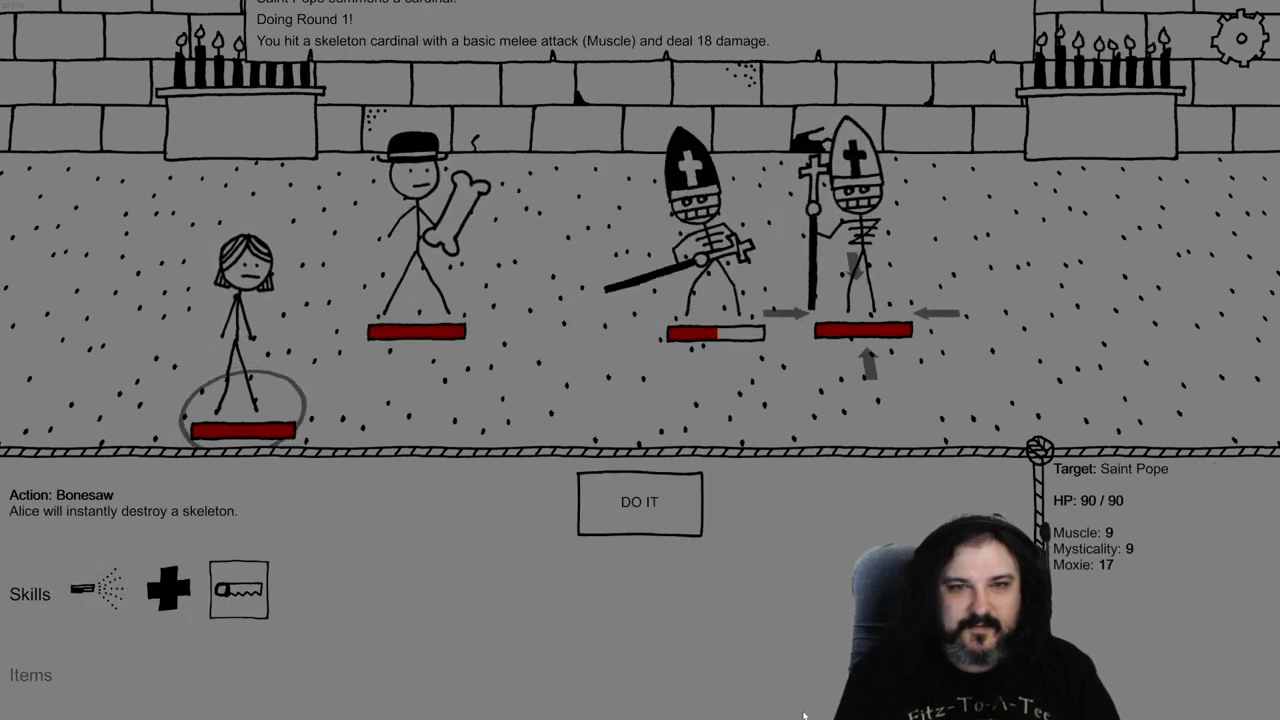
left_click(639, 503)
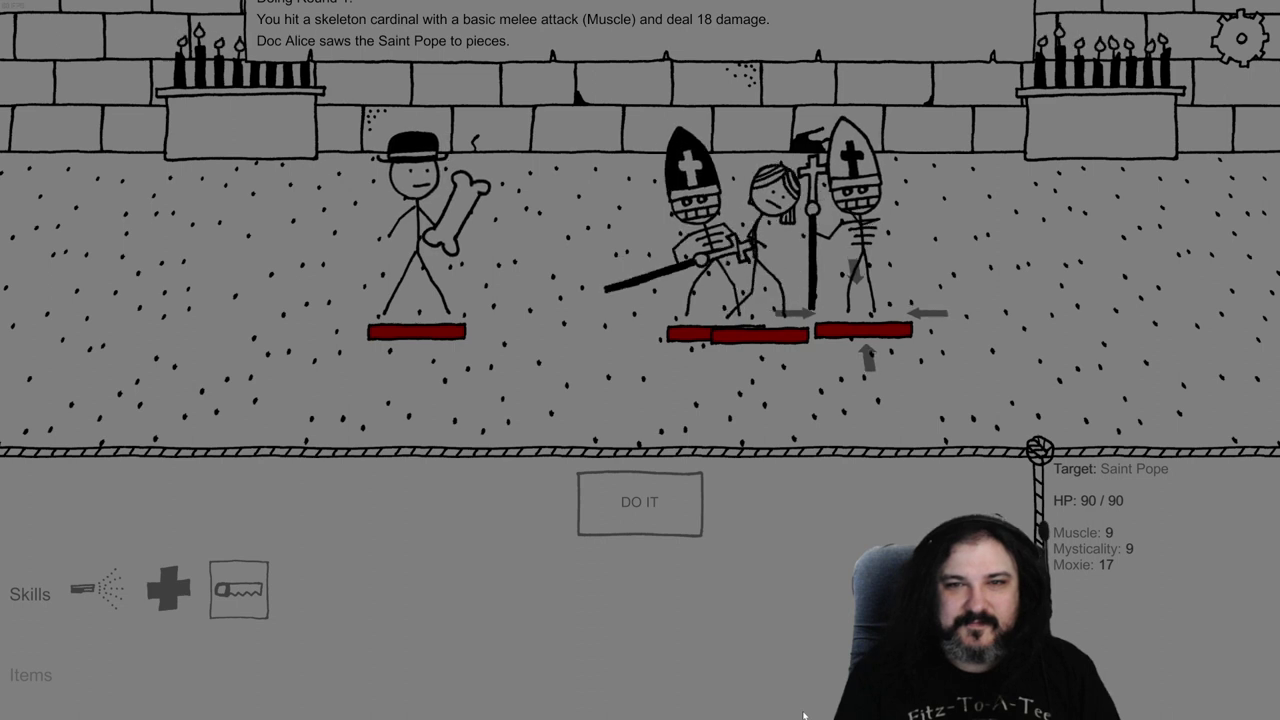
left_click(641, 502)
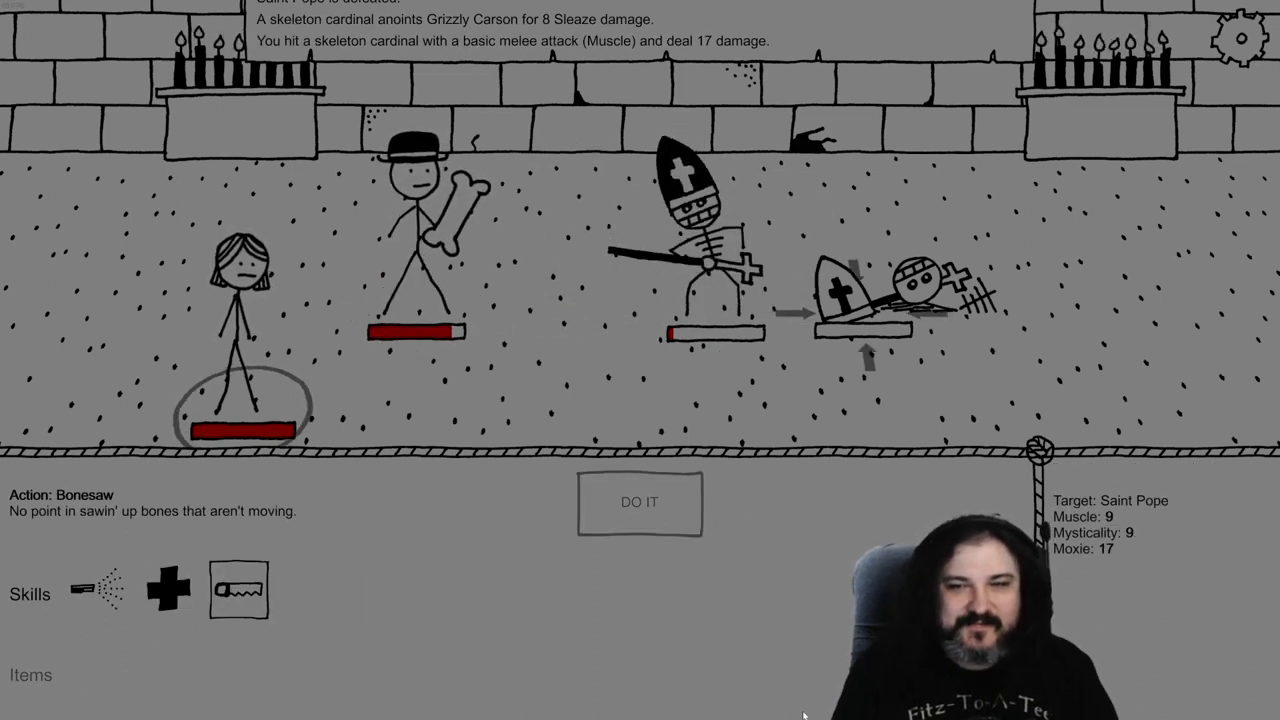
left_click(99, 591)
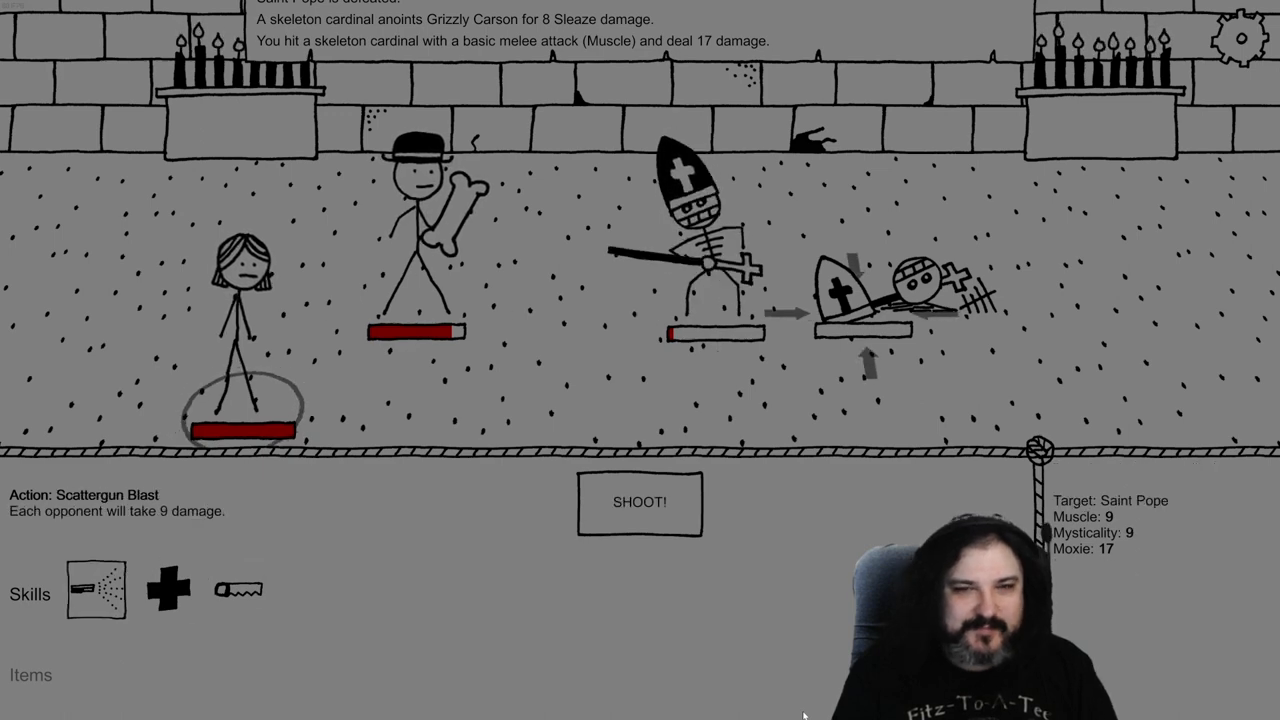
left_click(640, 502)
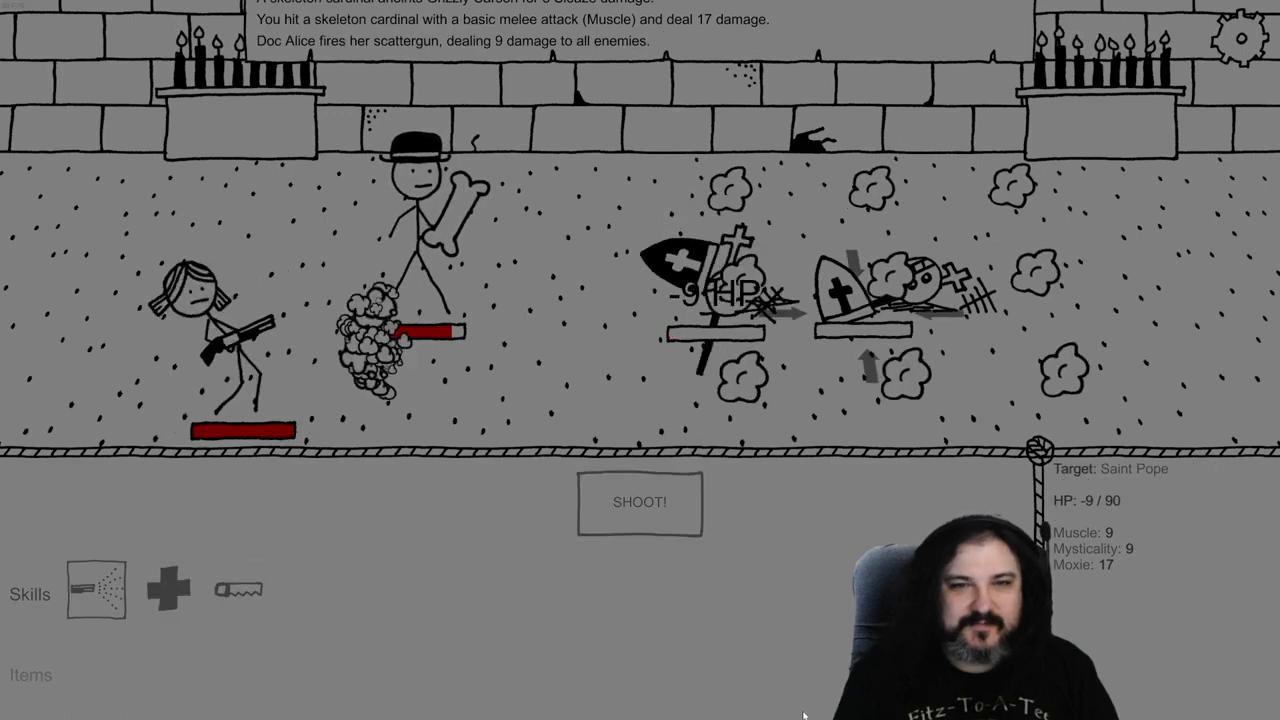
left_click(638, 500)
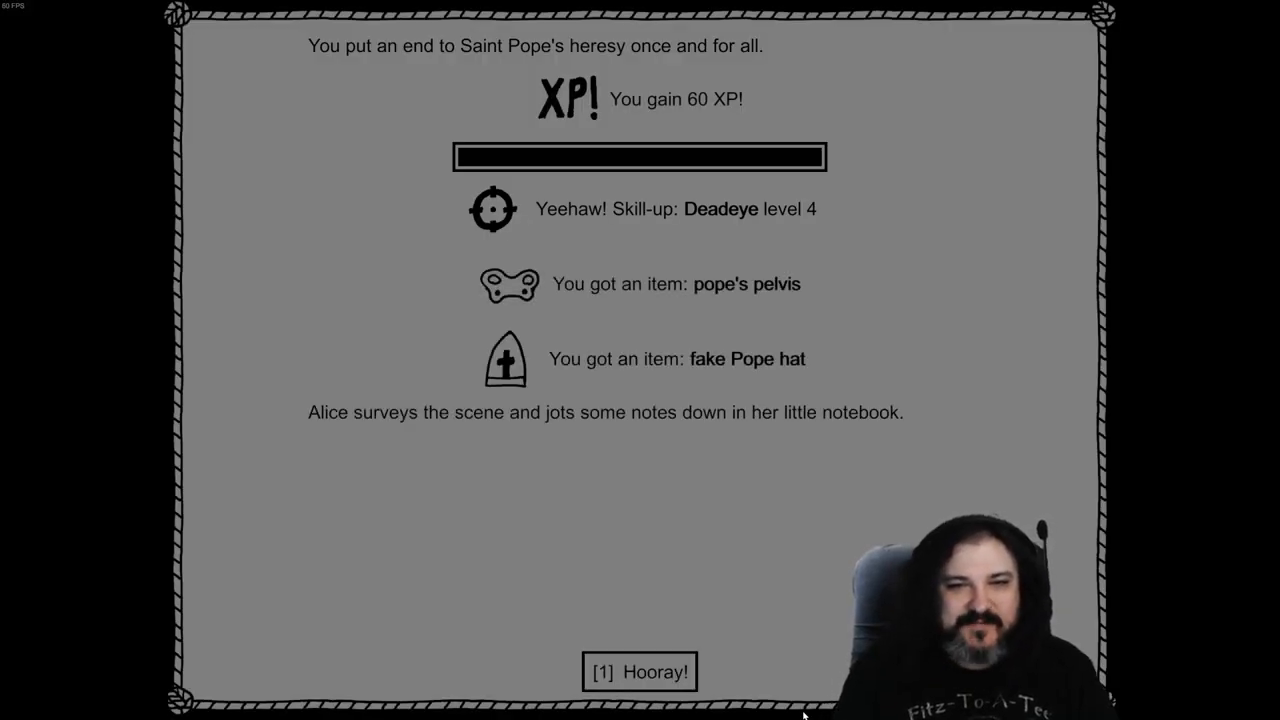
Dismiss the victory summary with 'Hooray!'
left_click(636, 672)
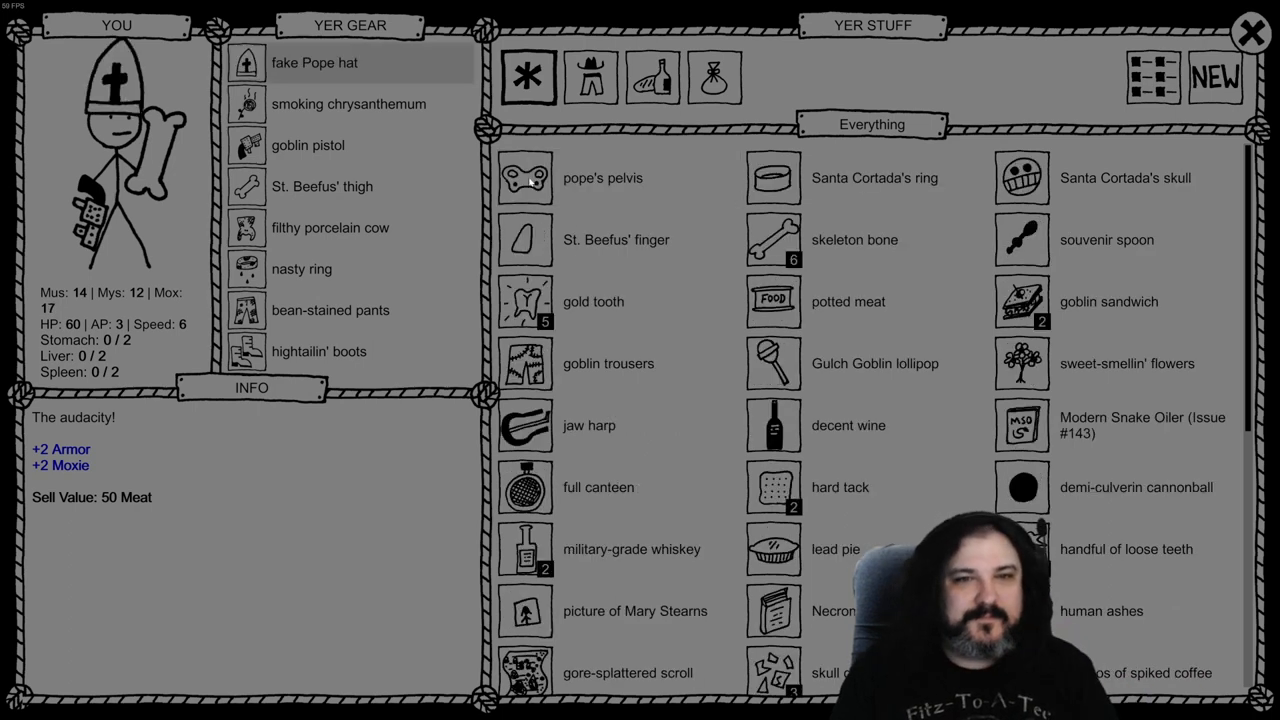
Browse the spare hats in the gear view, then inspect the pope's pelvis
left_click(587, 78)
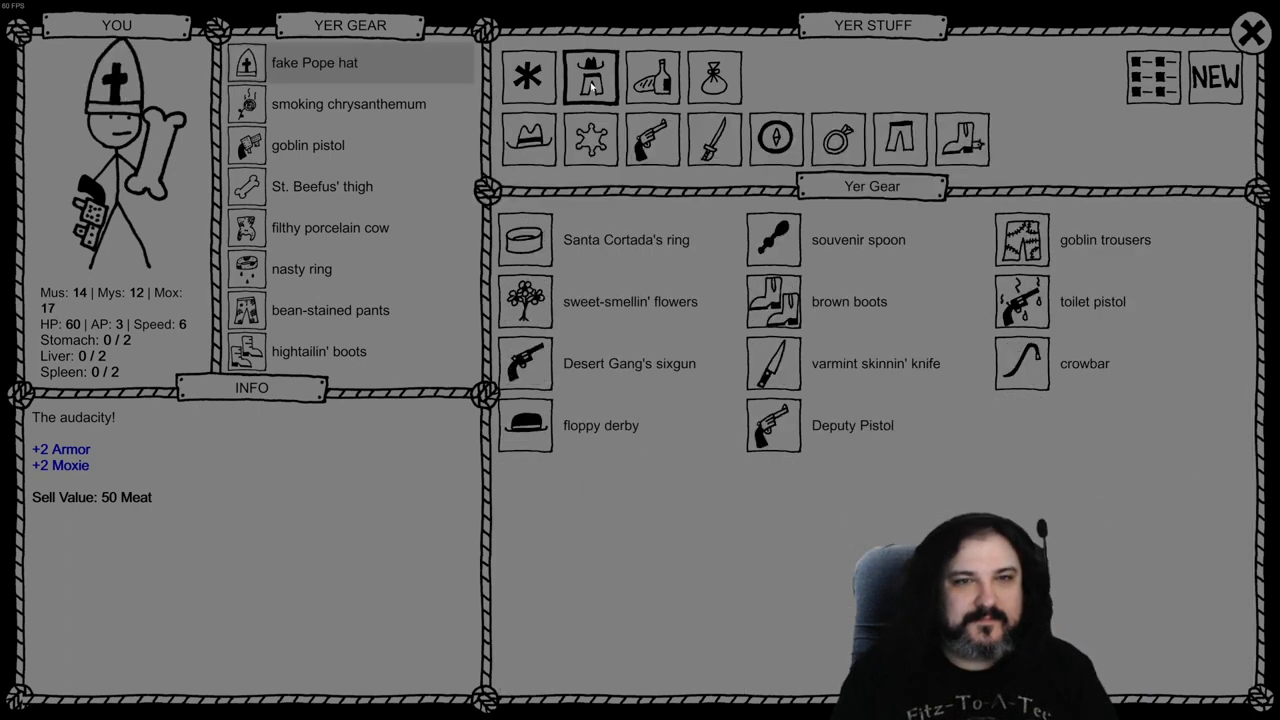
left_click(536, 139)
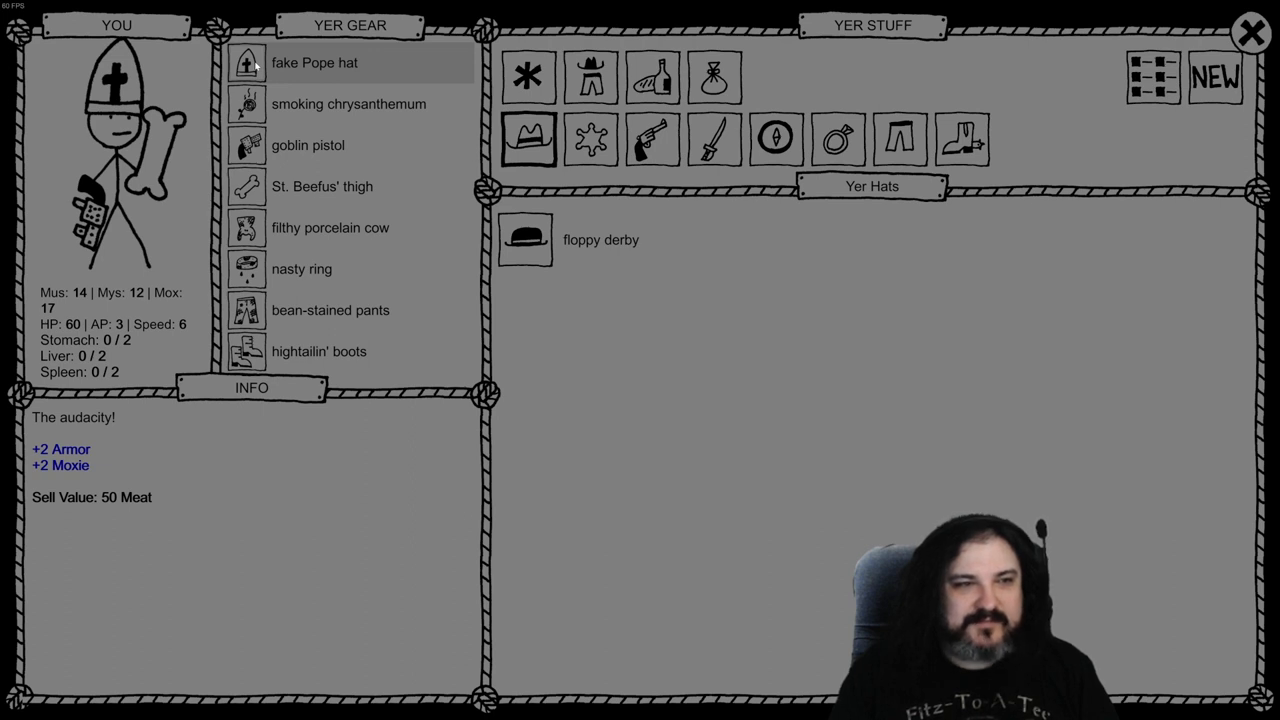
left_click(530, 78)
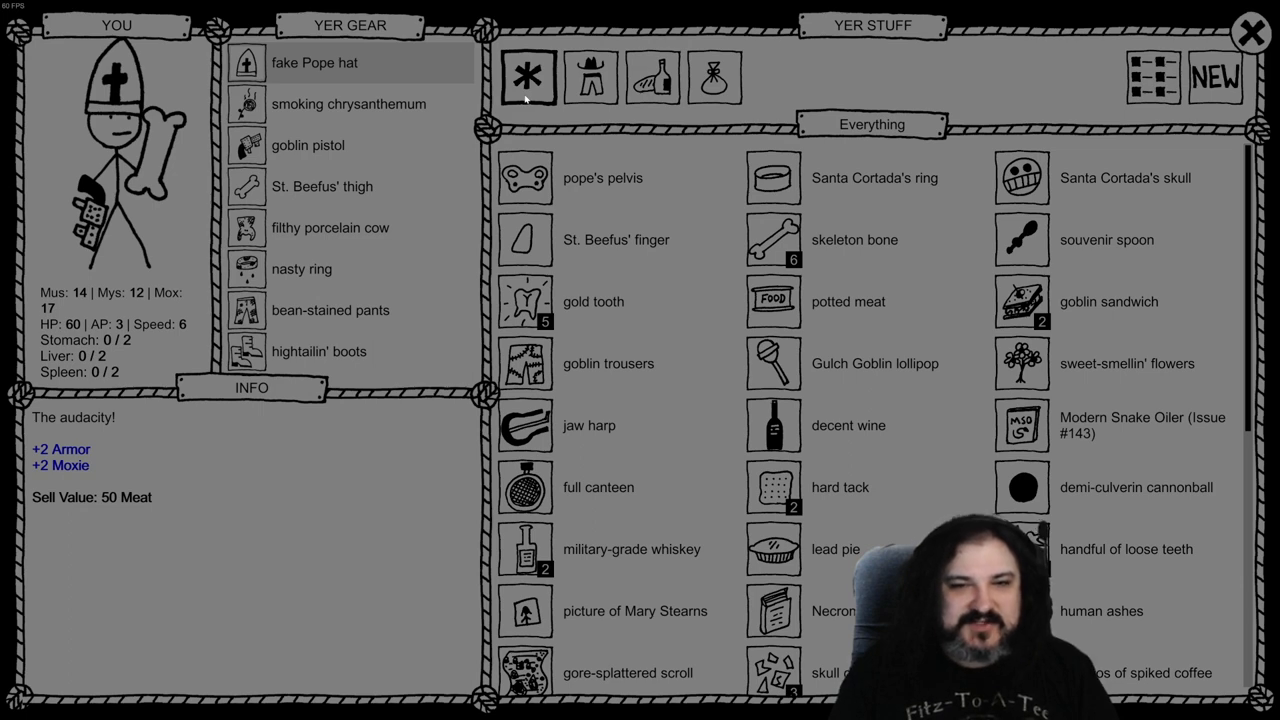
left_click(602, 177)
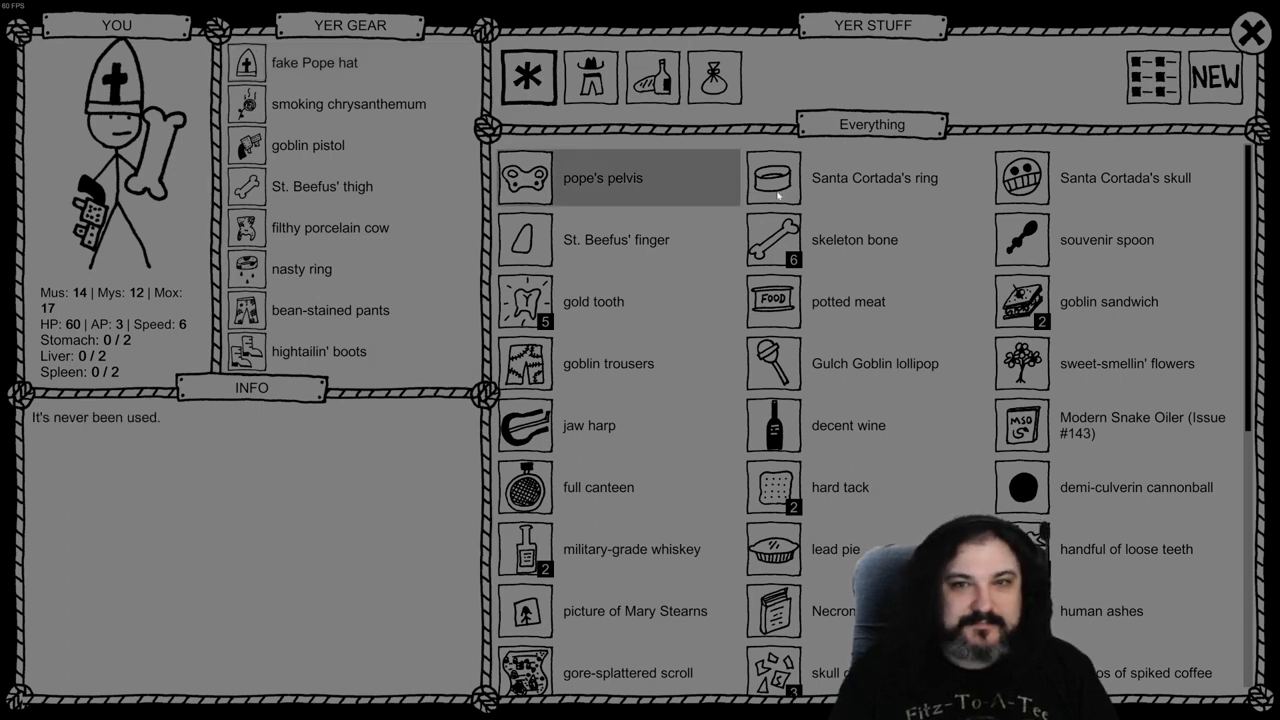
Equip Santa Cortada's ring and compare its stats with the nasty ring
left_click(874, 177)
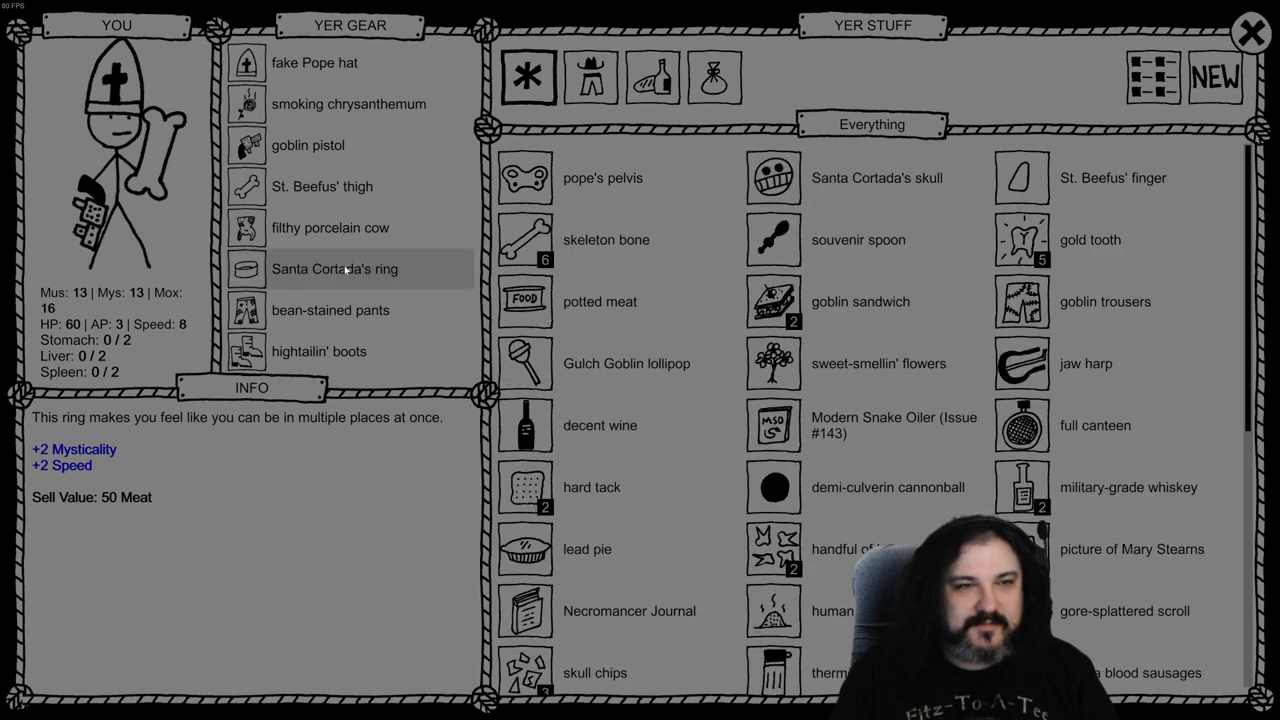
left_click(834, 138)
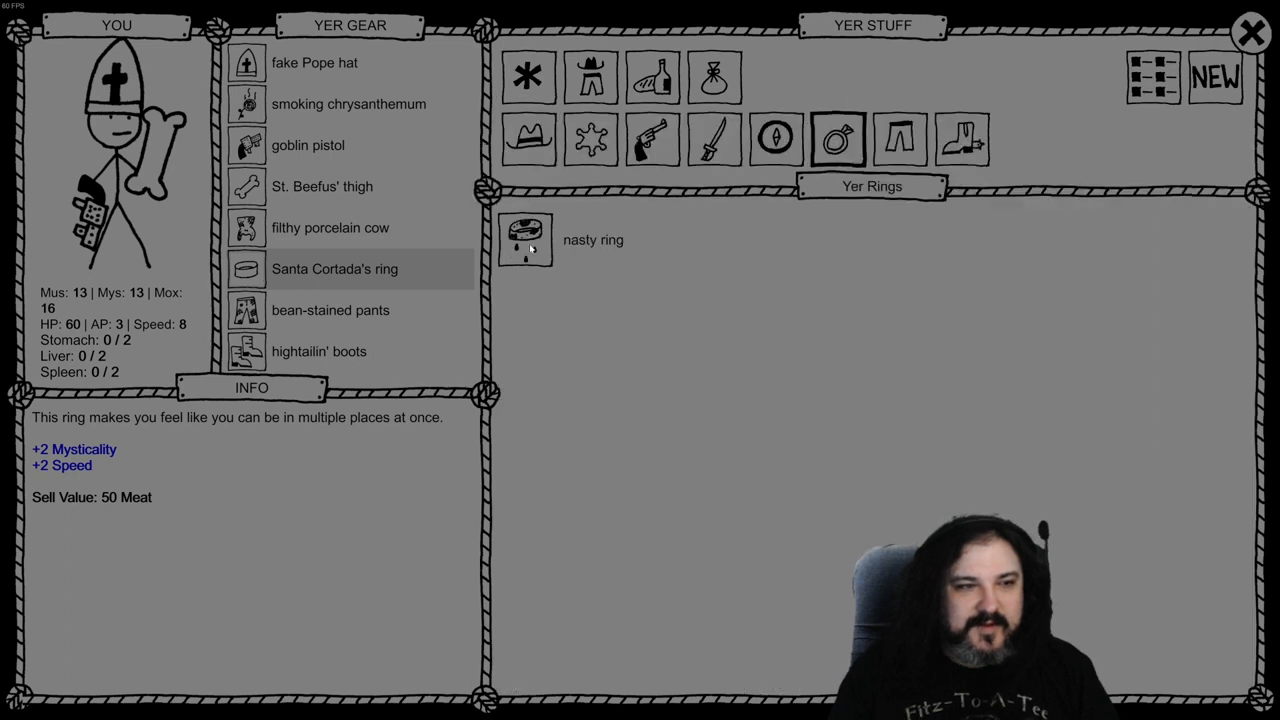
left_click(526, 239)
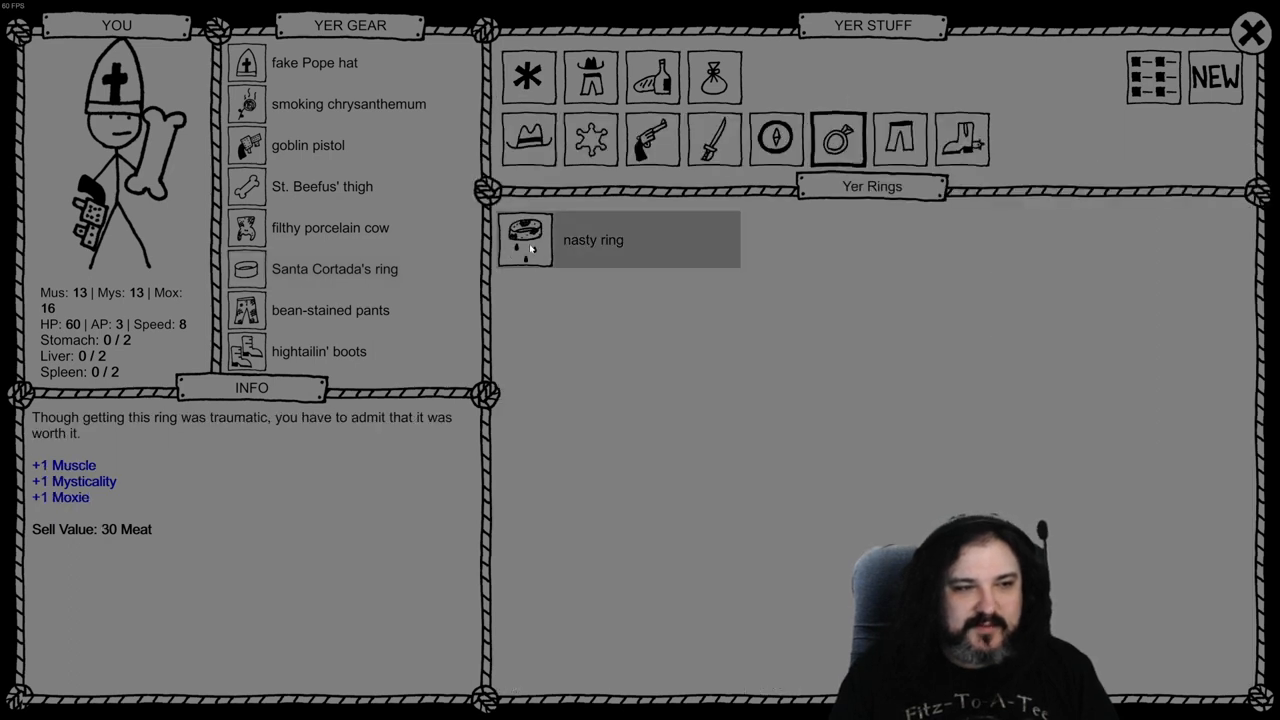
mouse_move(349, 300)
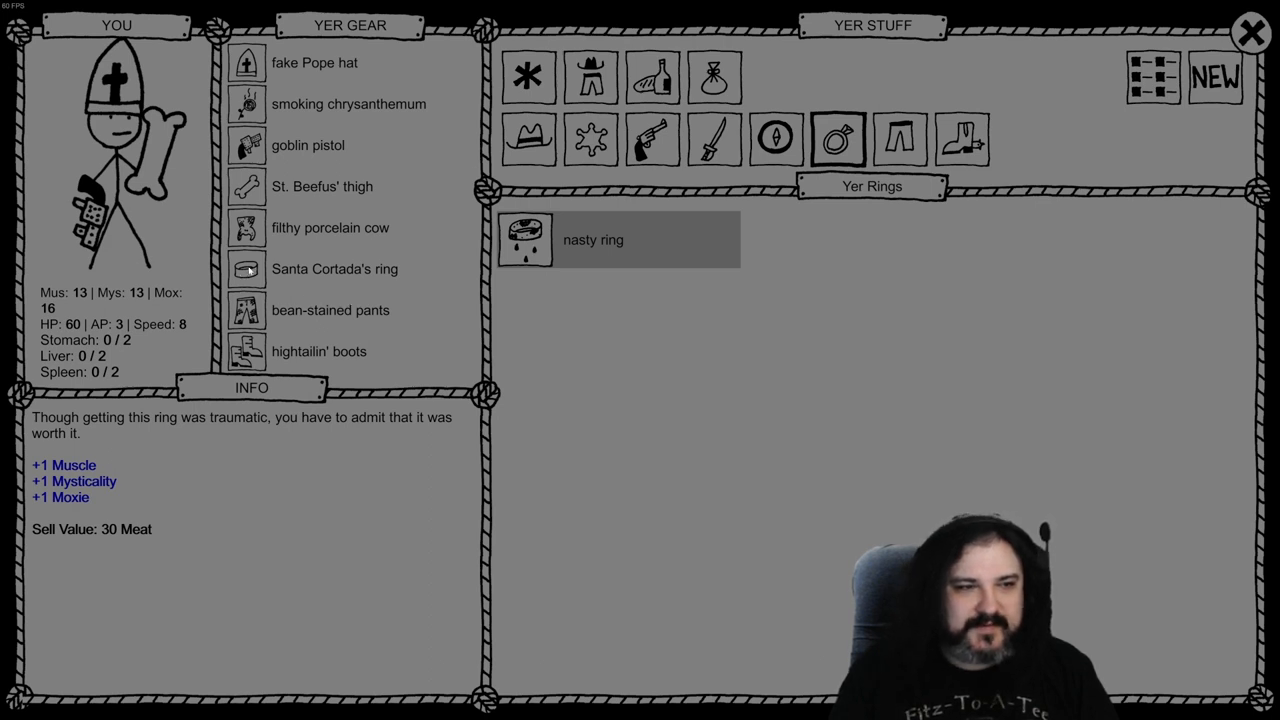
left_click(335, 269)
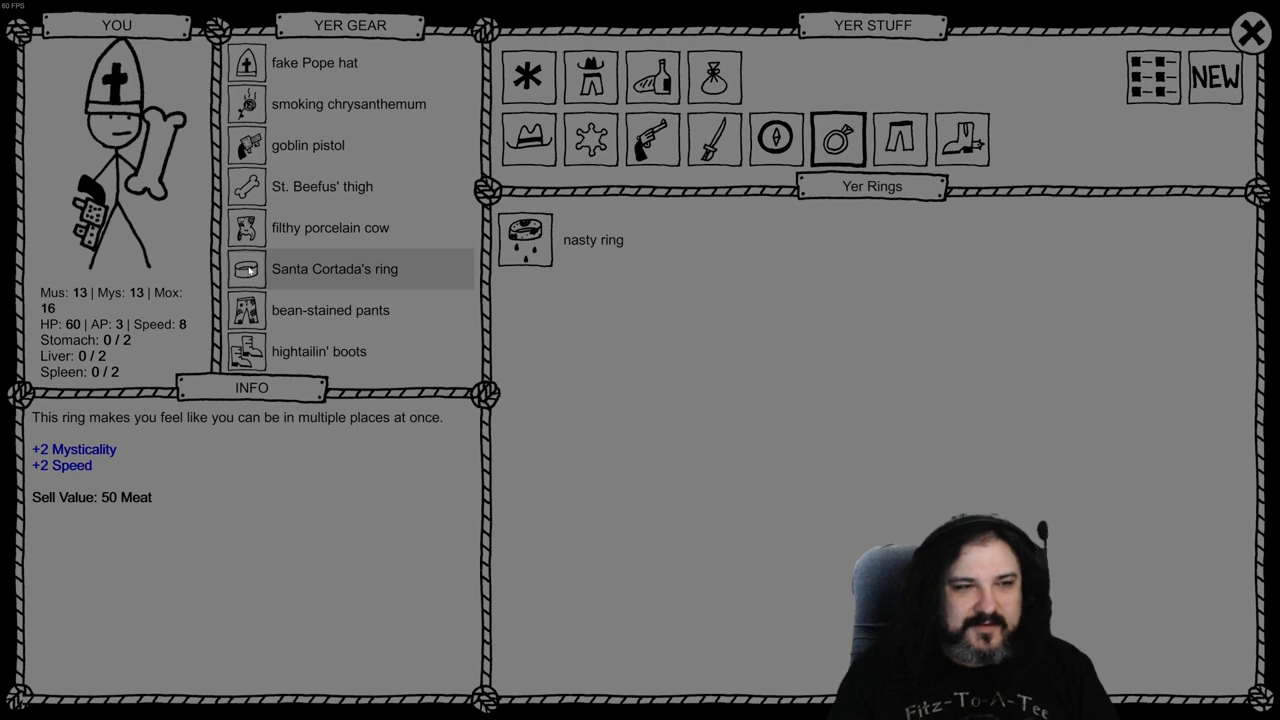
mouse_move(981, 484)
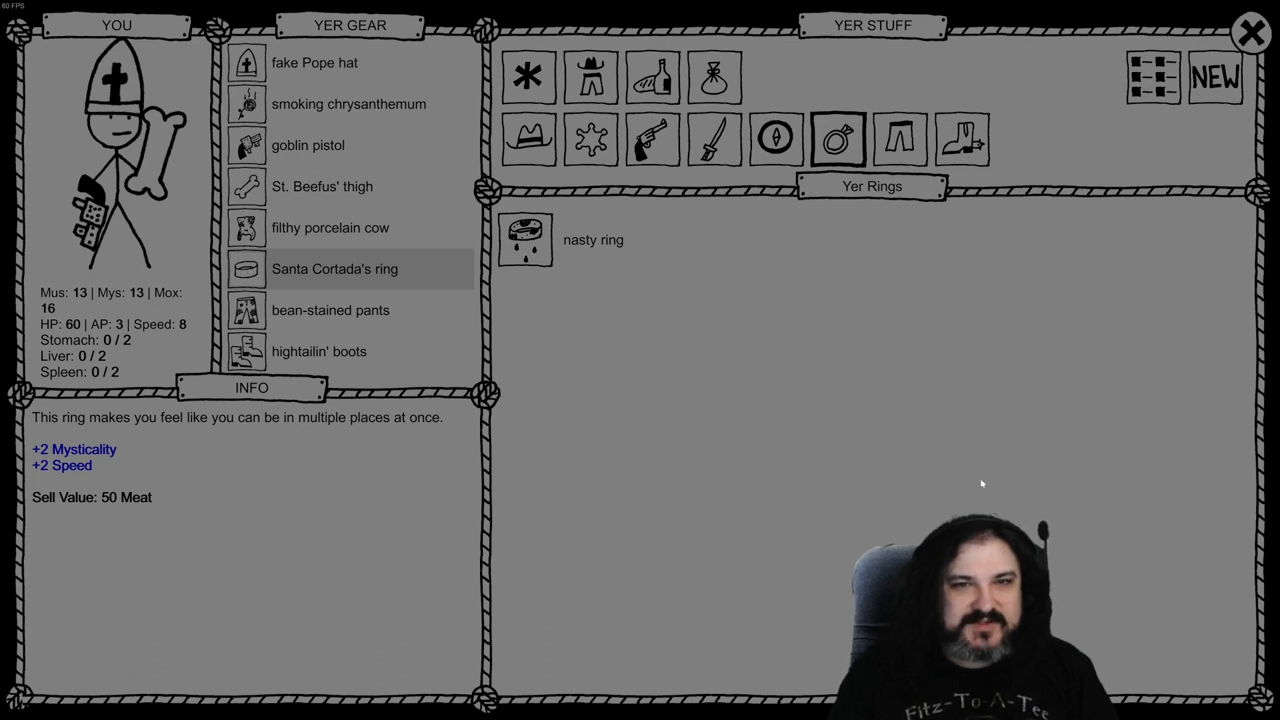
left_click(529, 78)
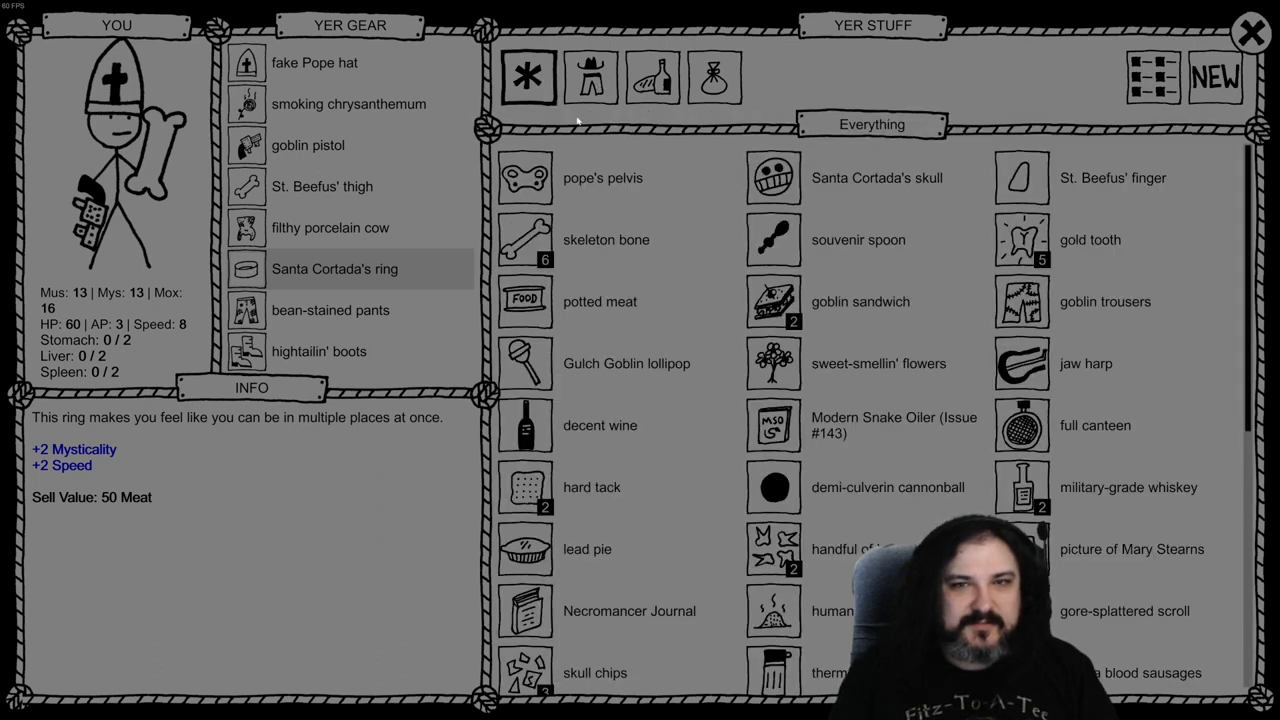
Compare spare weapons, off-hand items, boots and pants, keeping current gear equipped
left_click(592, 78)
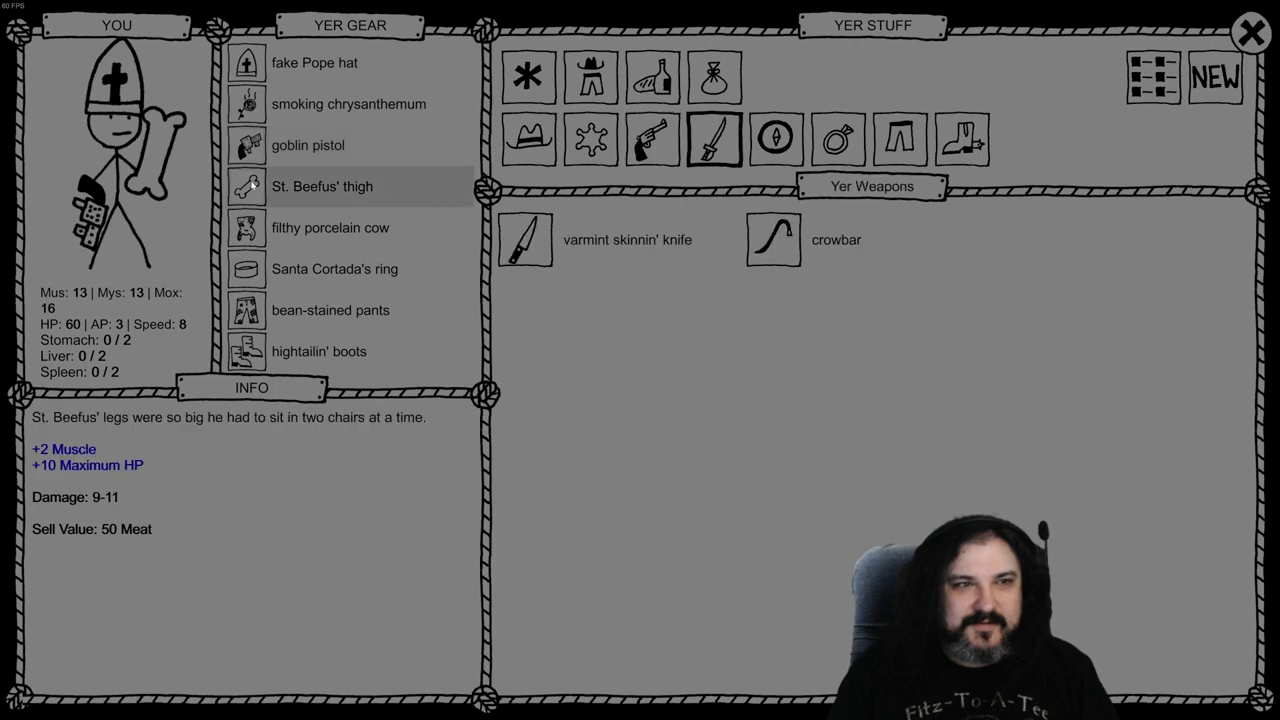
left_click(330, 227)
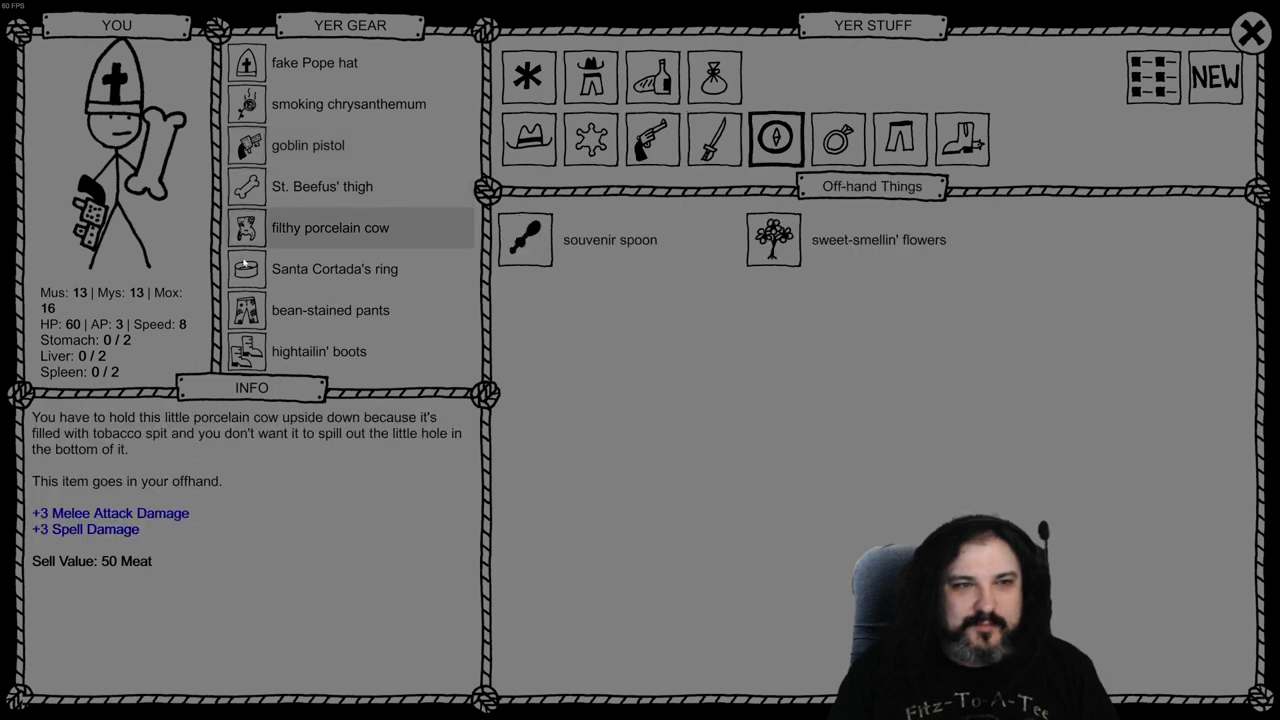
left_click(320, 351)
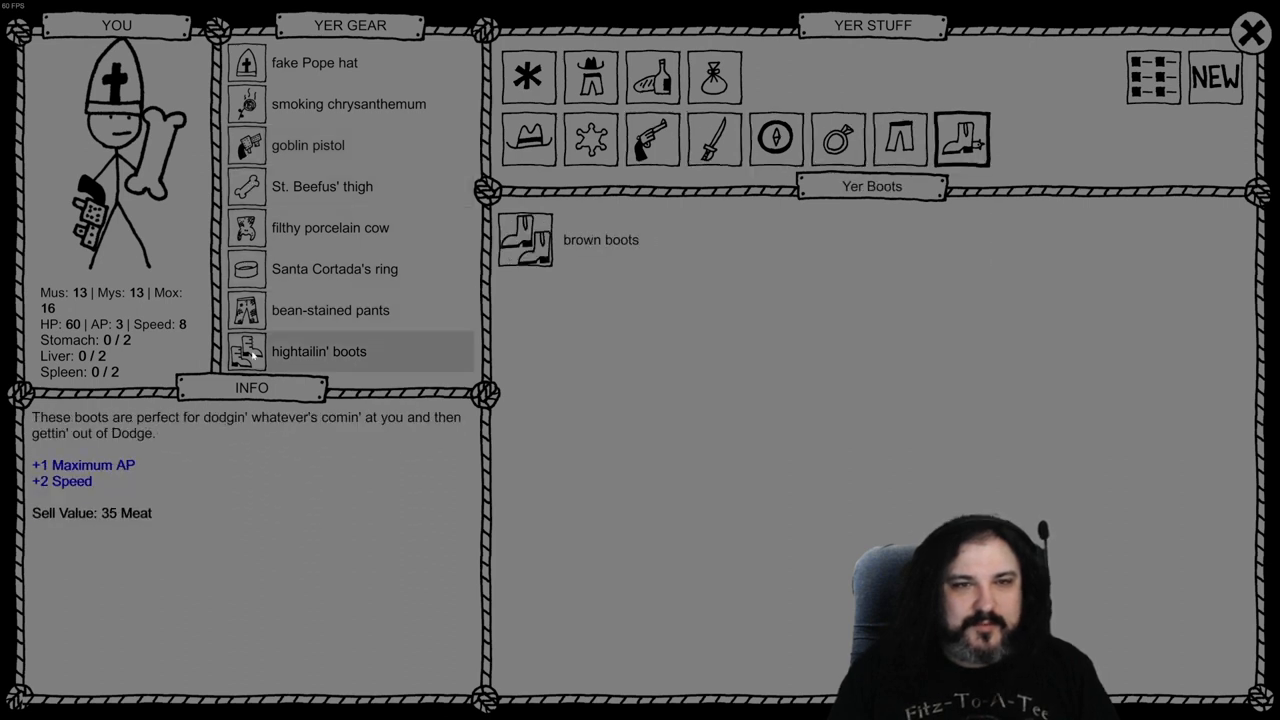
left_click(330, 310)
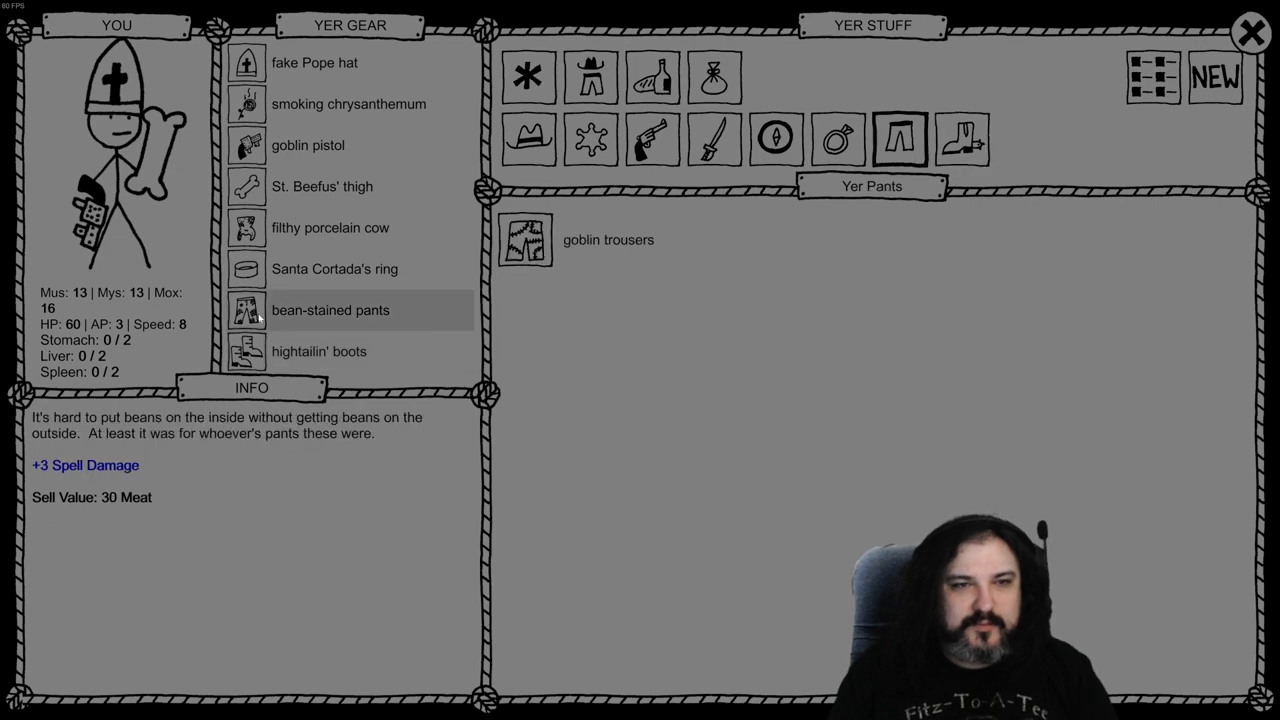
left_click(608, 239)
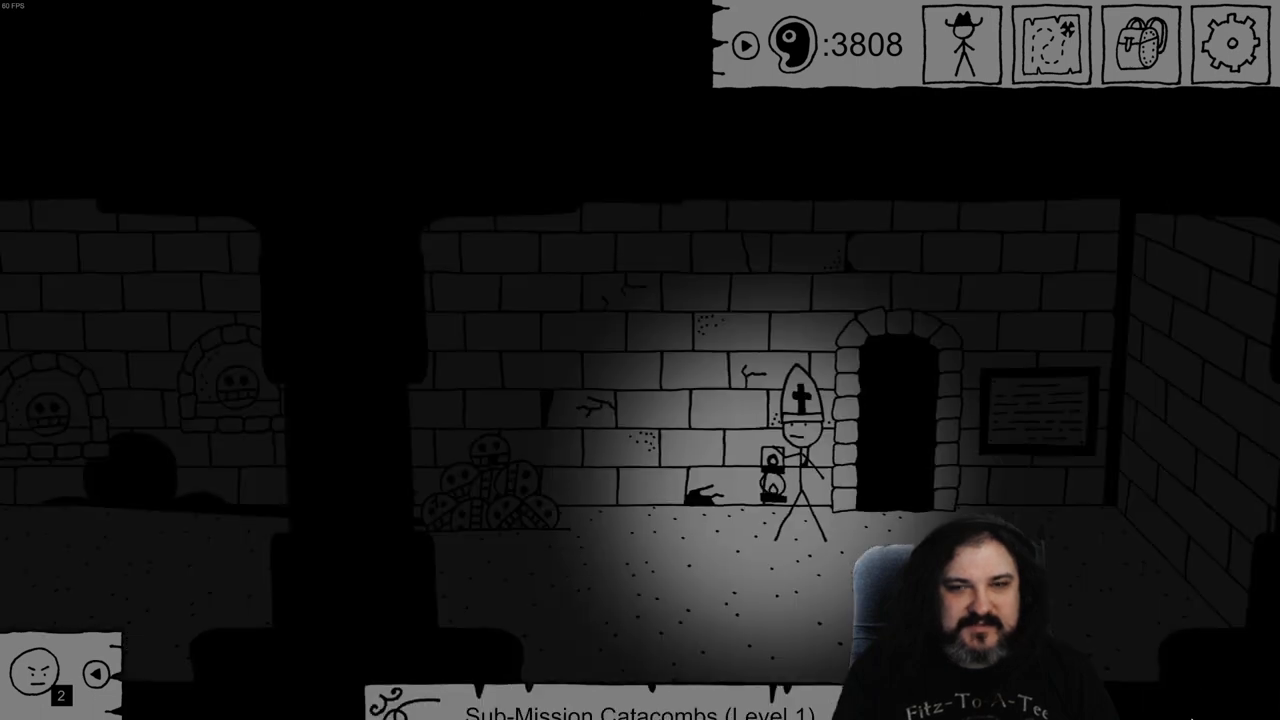
Walk along the catacomb corridor and kick over the twitching skull pyramid
key("a")
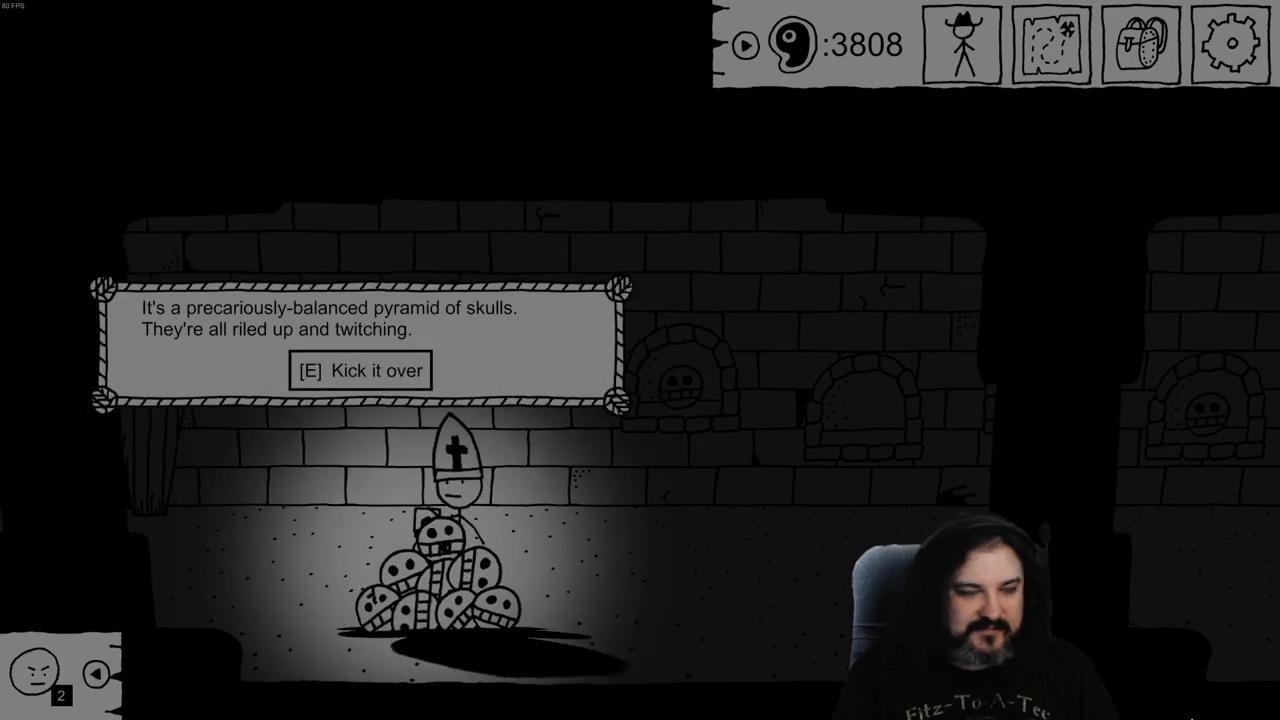
left_click(360, 370)
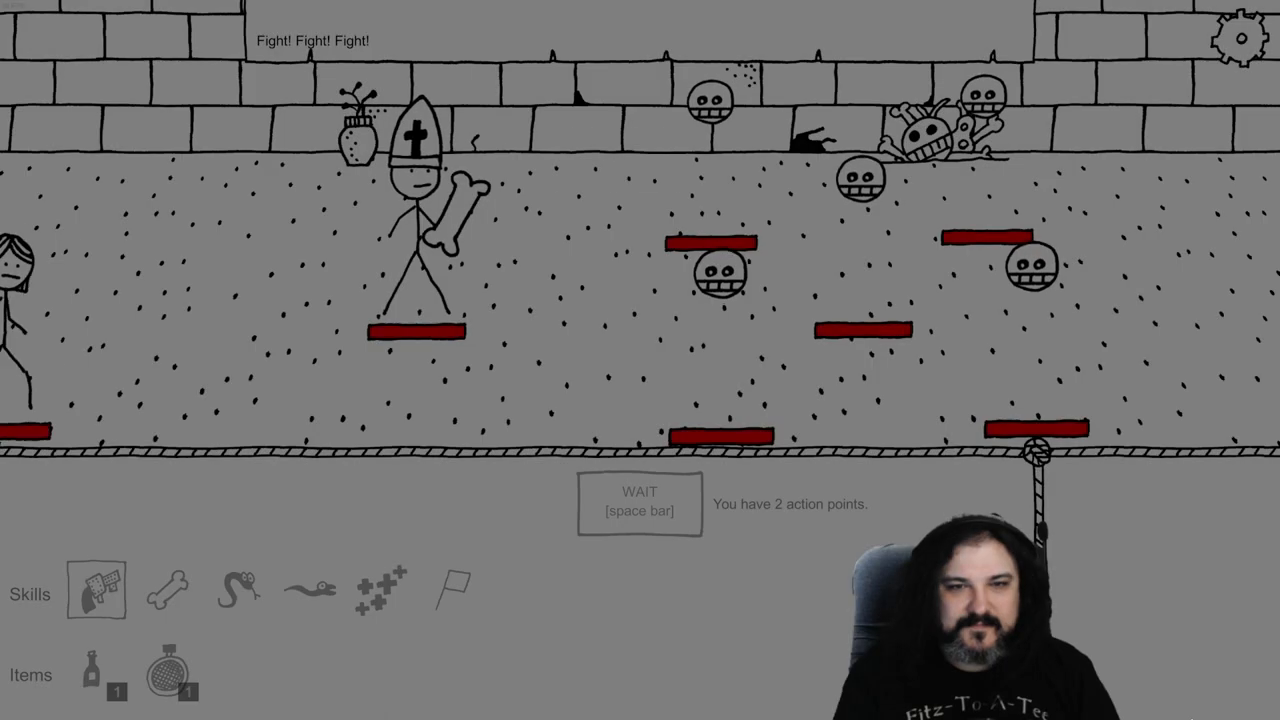
Attack the floating skulls with Alice's Bonesaw and melee strikes
left_click(97, 591)
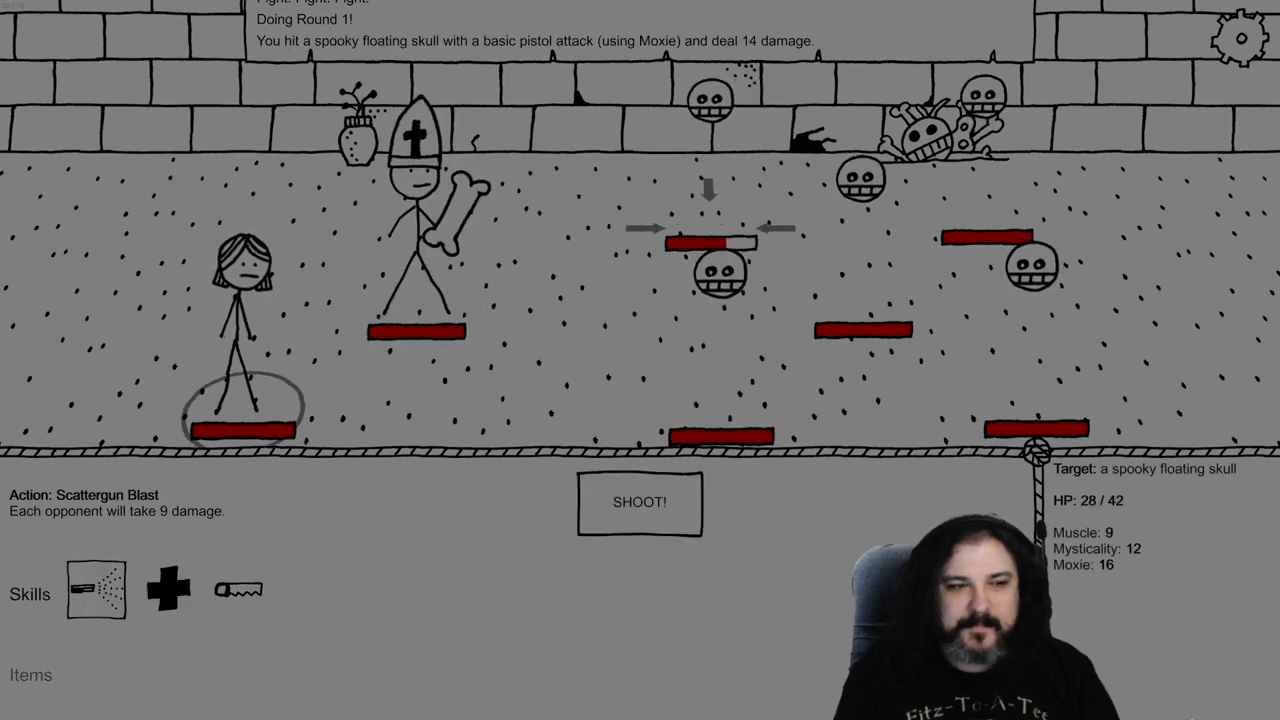
left_click(242, 590)
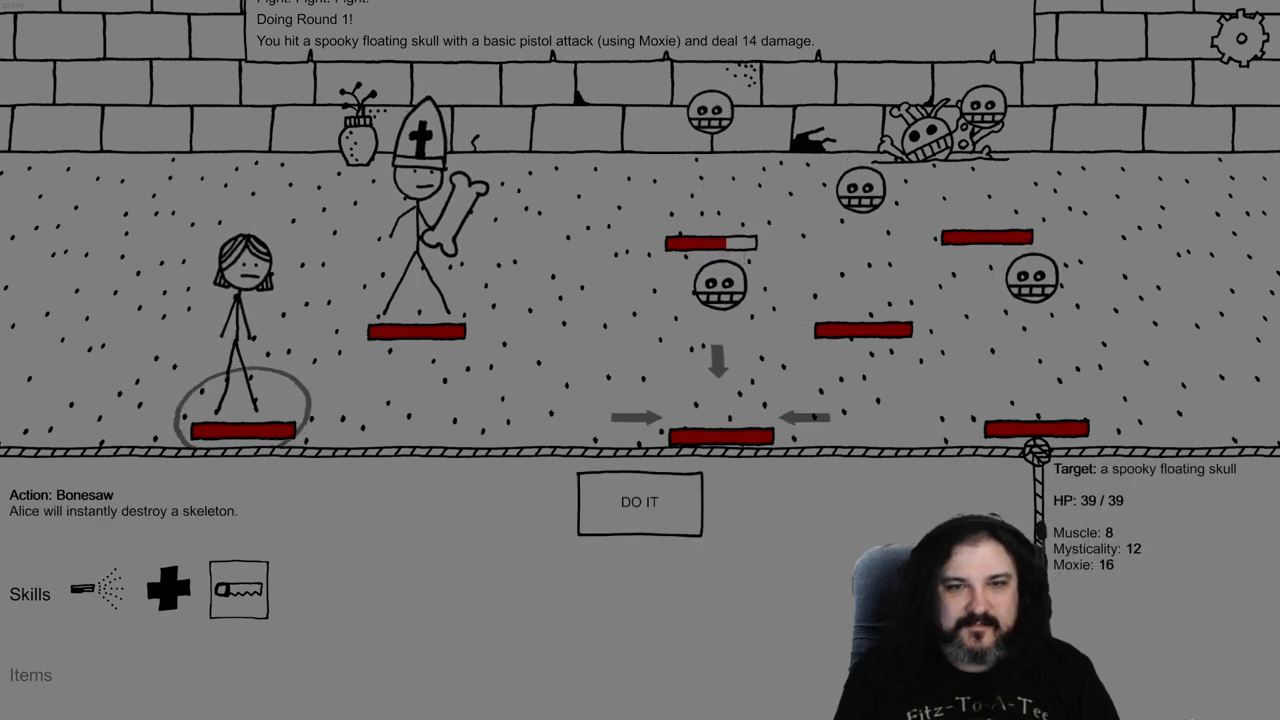
left_click(639, 502)
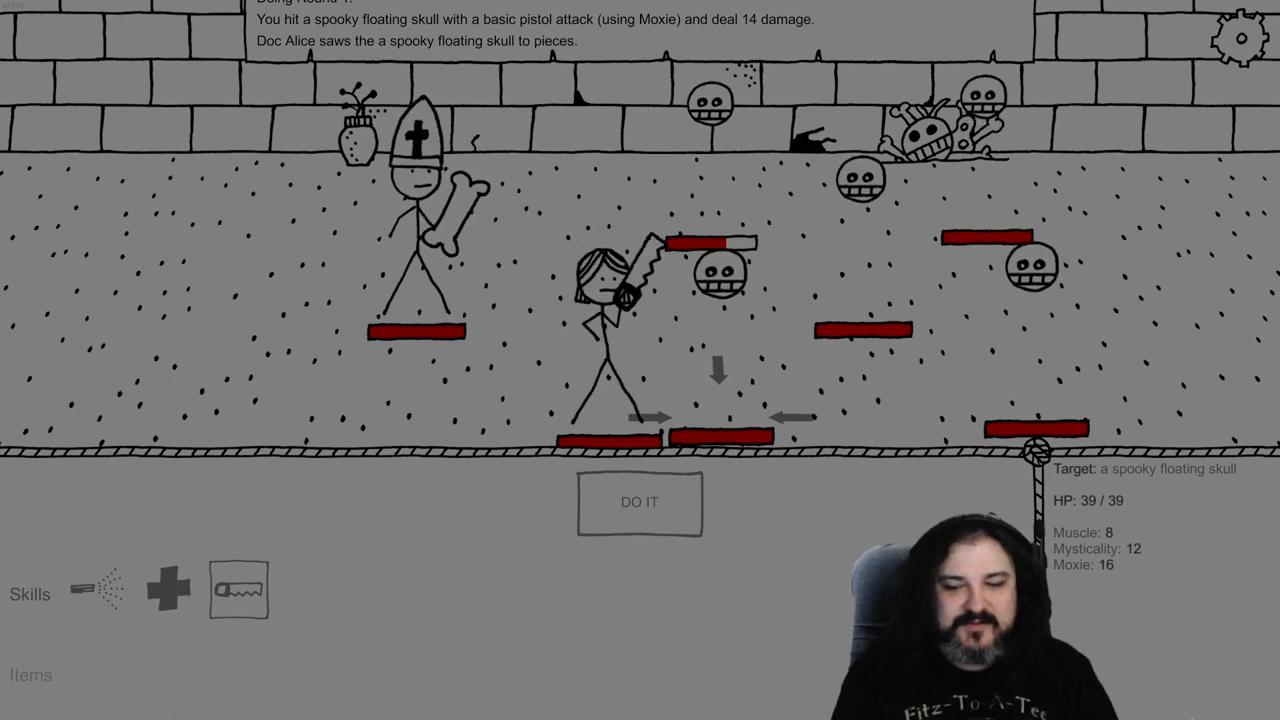
left_click(638, 504)
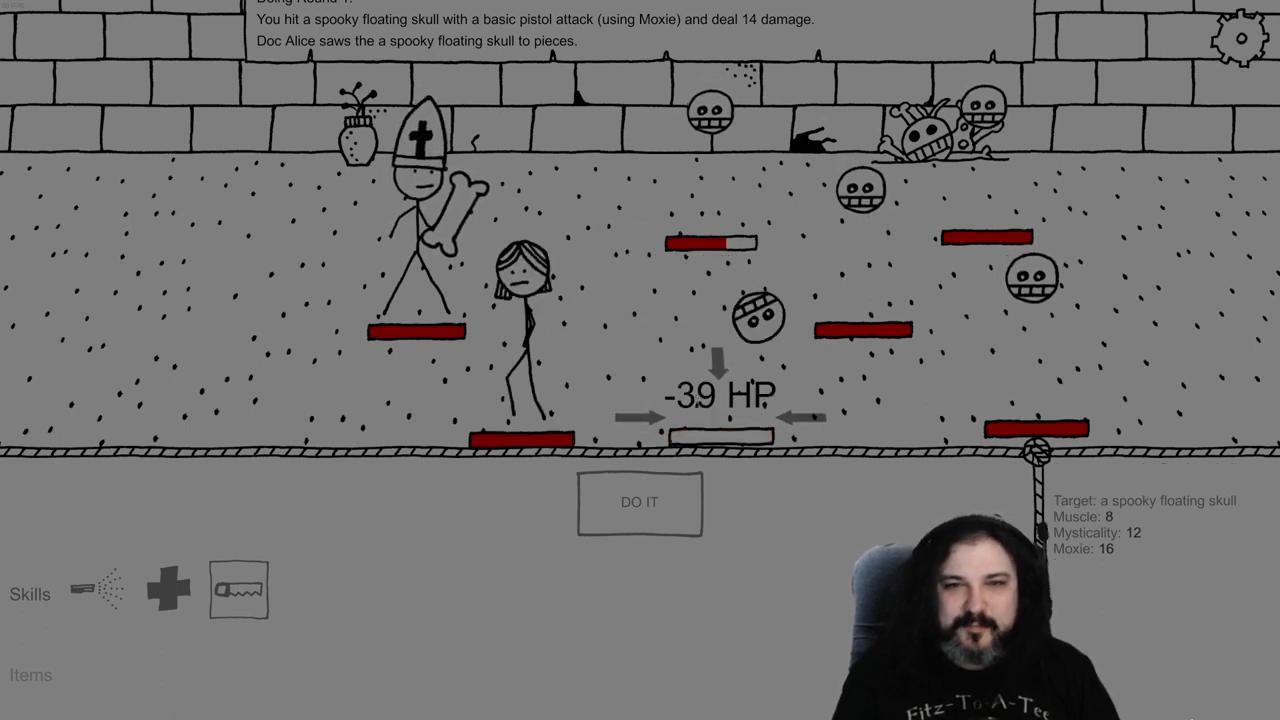
left_click(639, 502)
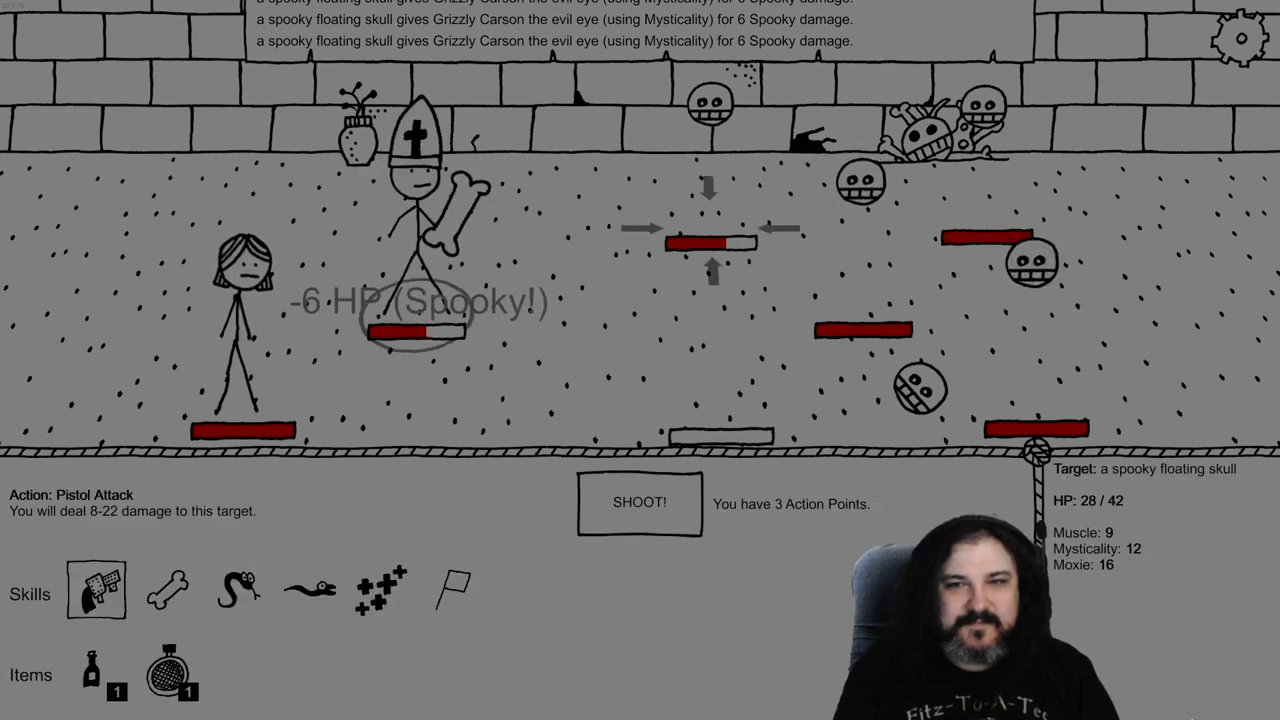
left_click(171, 595)
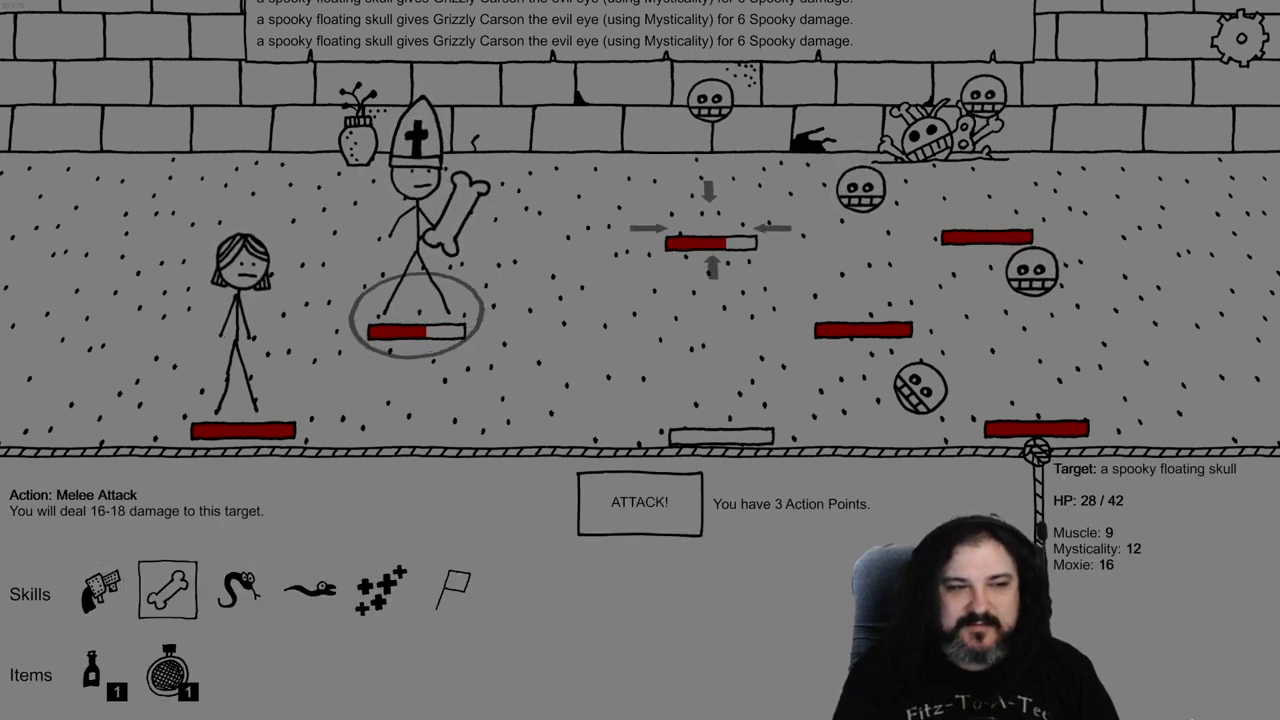
left_click(98, 599)
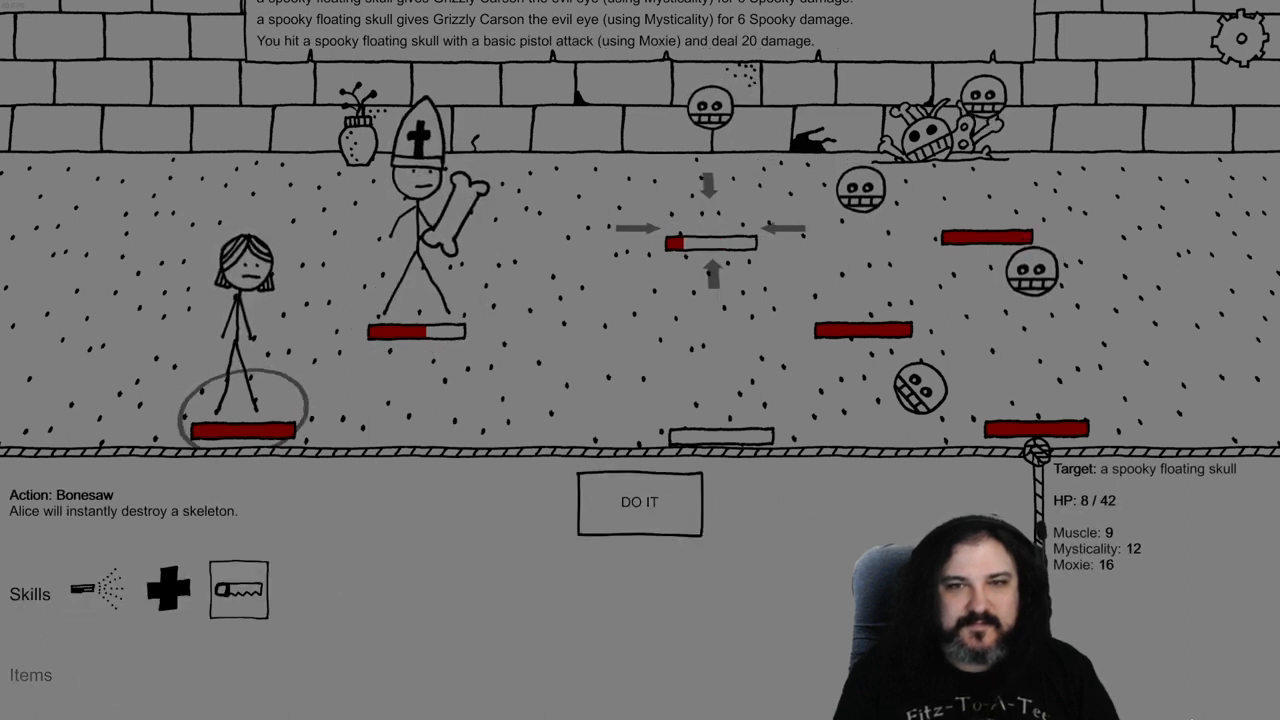
left_click(640, 503)
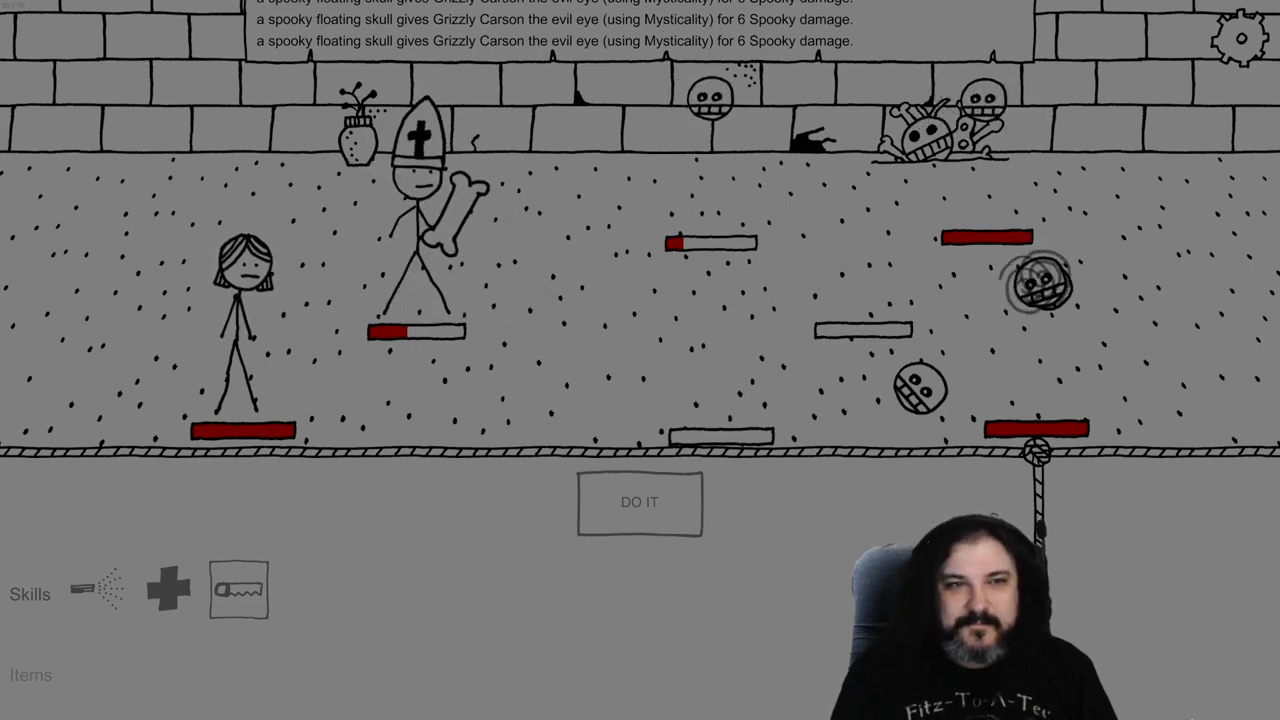
Heal, poison a skull with the Snakewhip, and finish off the remaining skulls
left_click(97, 591)
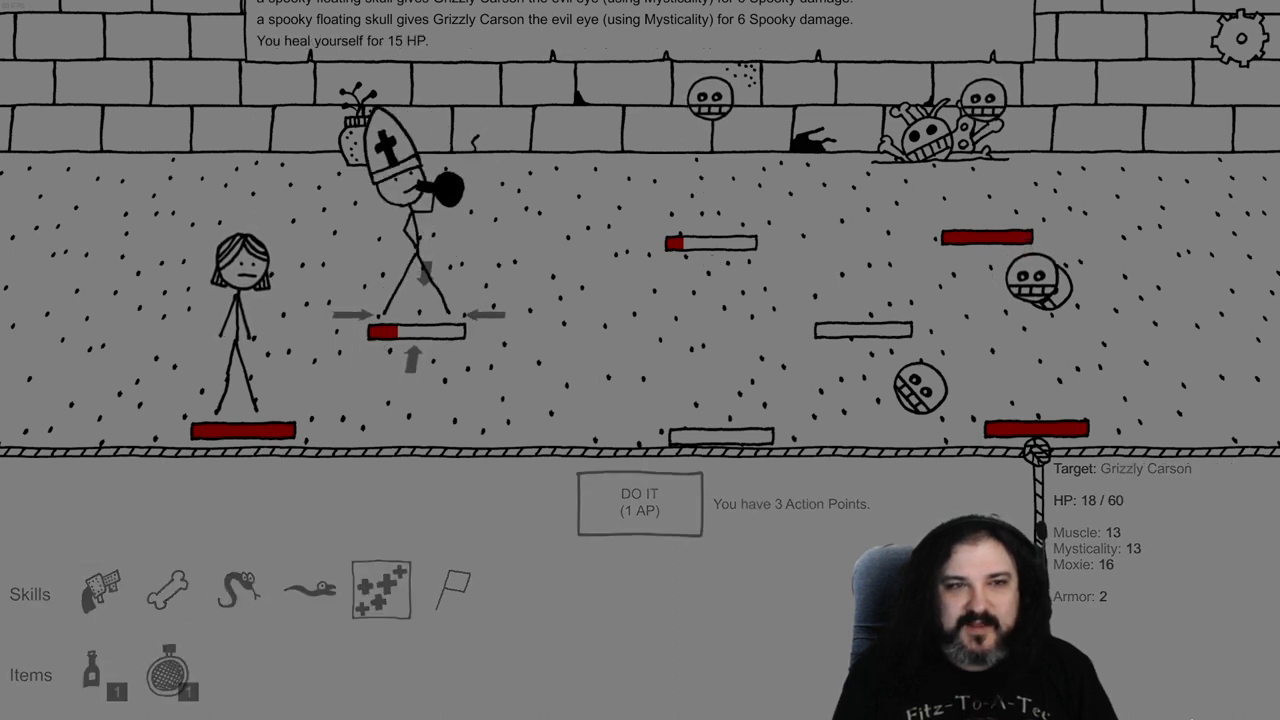
left_click(236, 594)
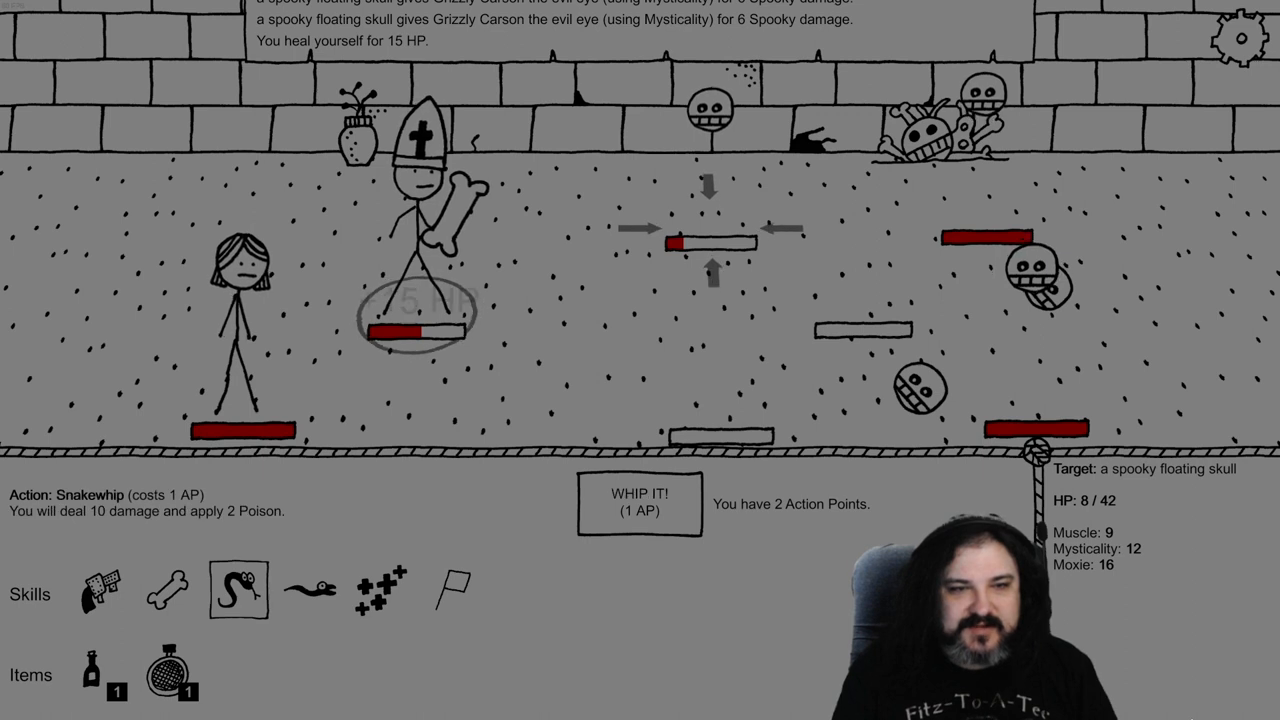
left_click(97, 594)
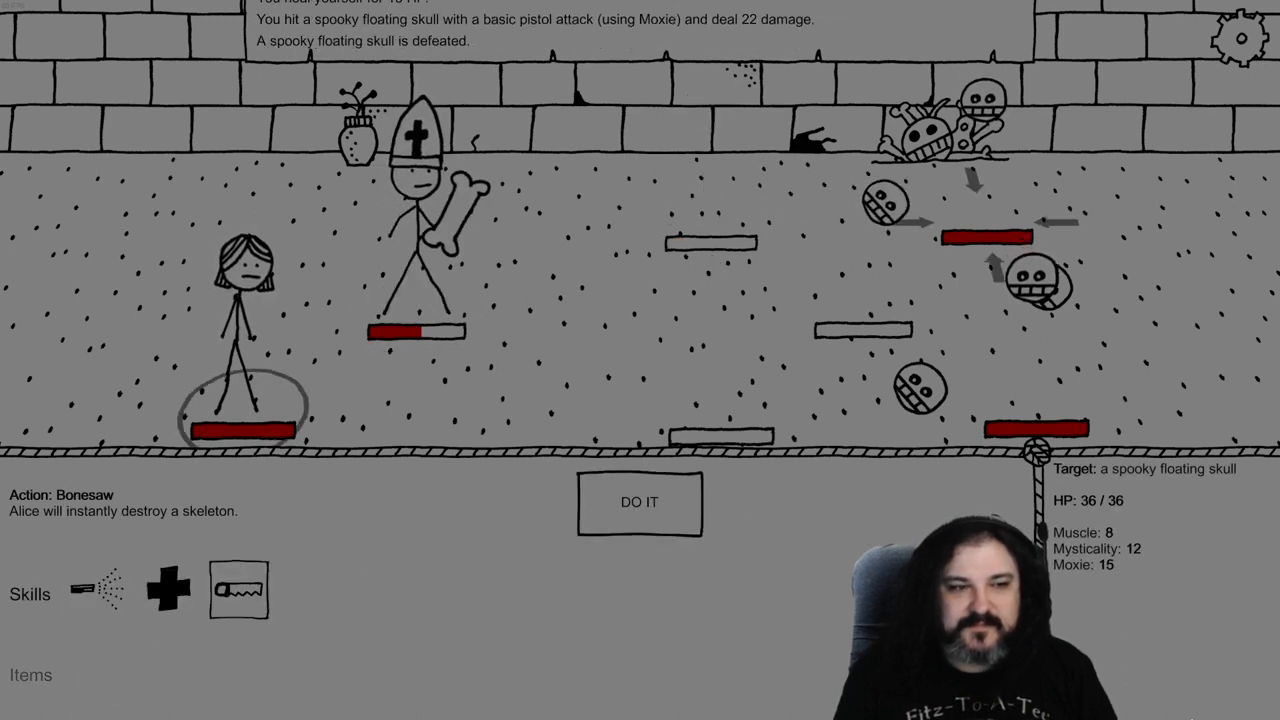
left_click(636, 504)
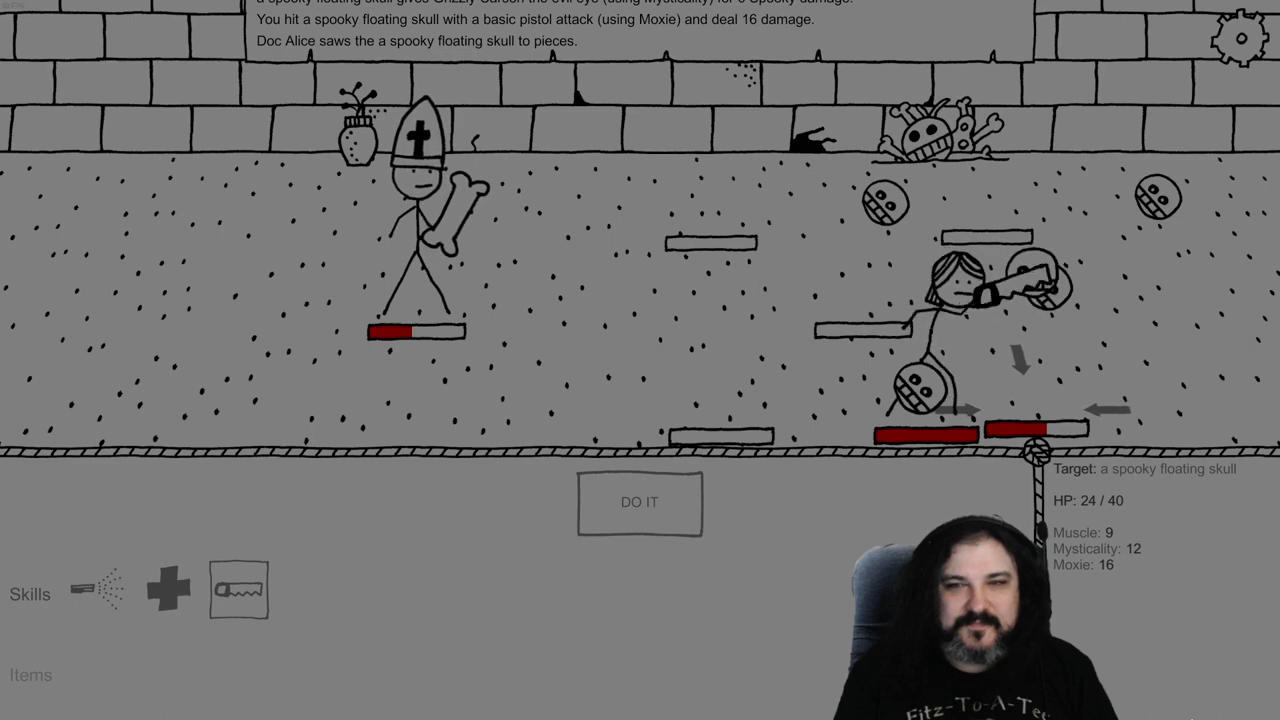
left_click(640, 503)
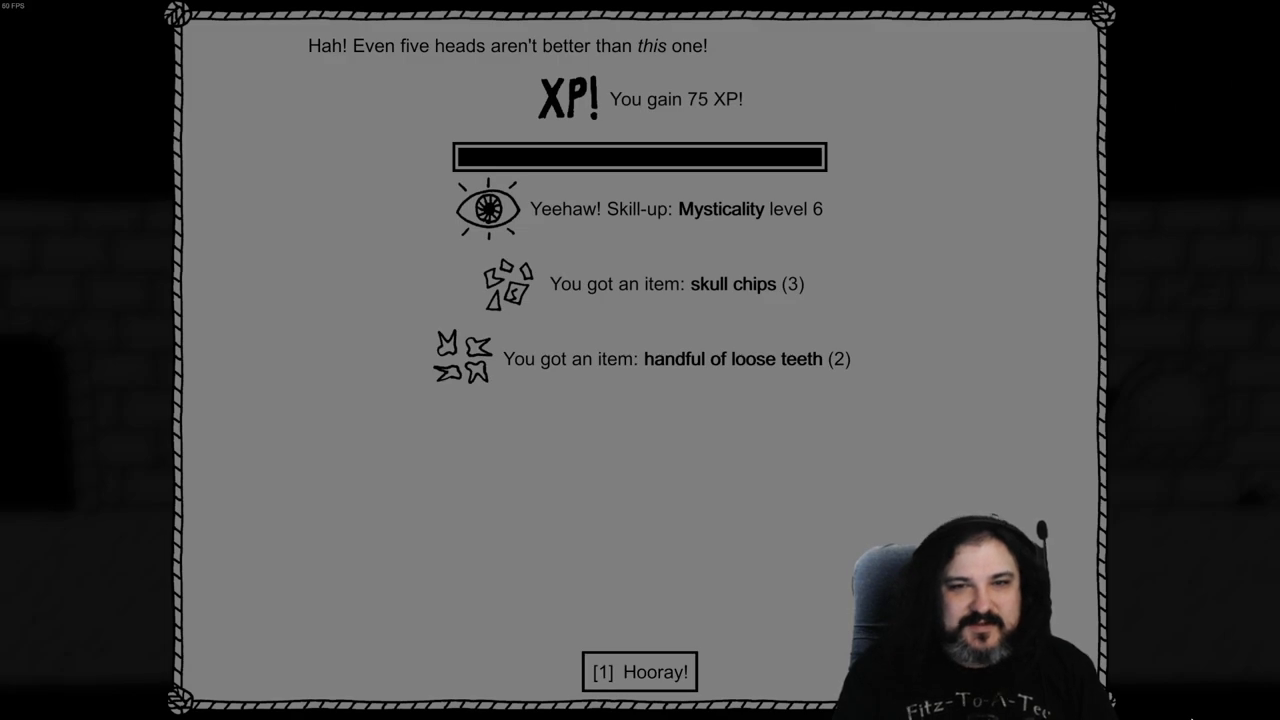
Dismiss the victory rewards and return the pelvis to the relic case
left_click(635, 673)
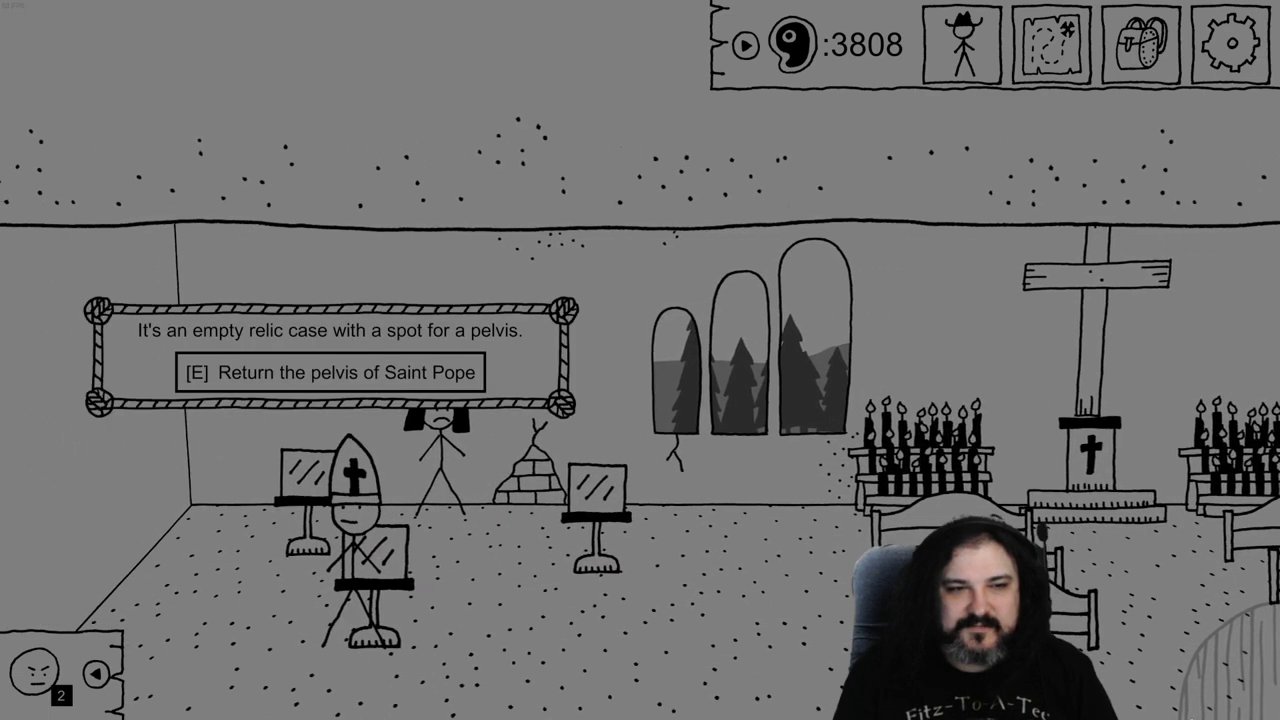
key("e")
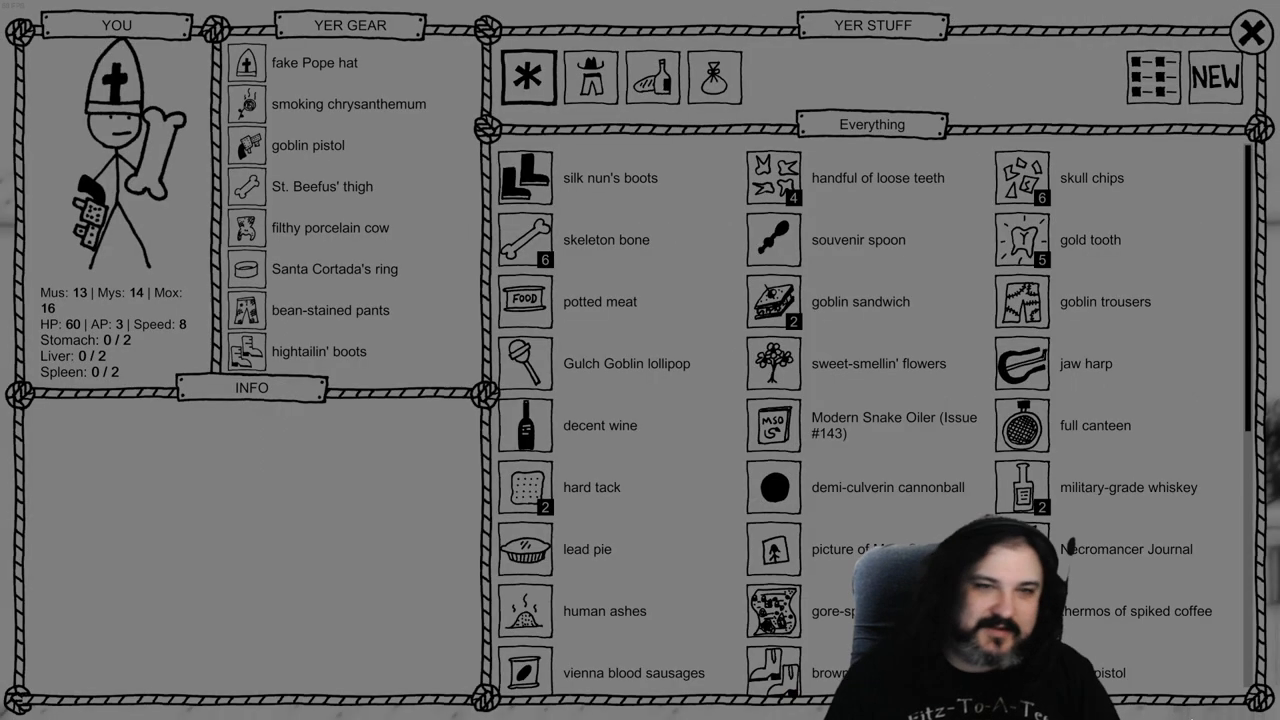
Filter the inventory to boots and inspect the silk nun's boots
left_click(962, 145)
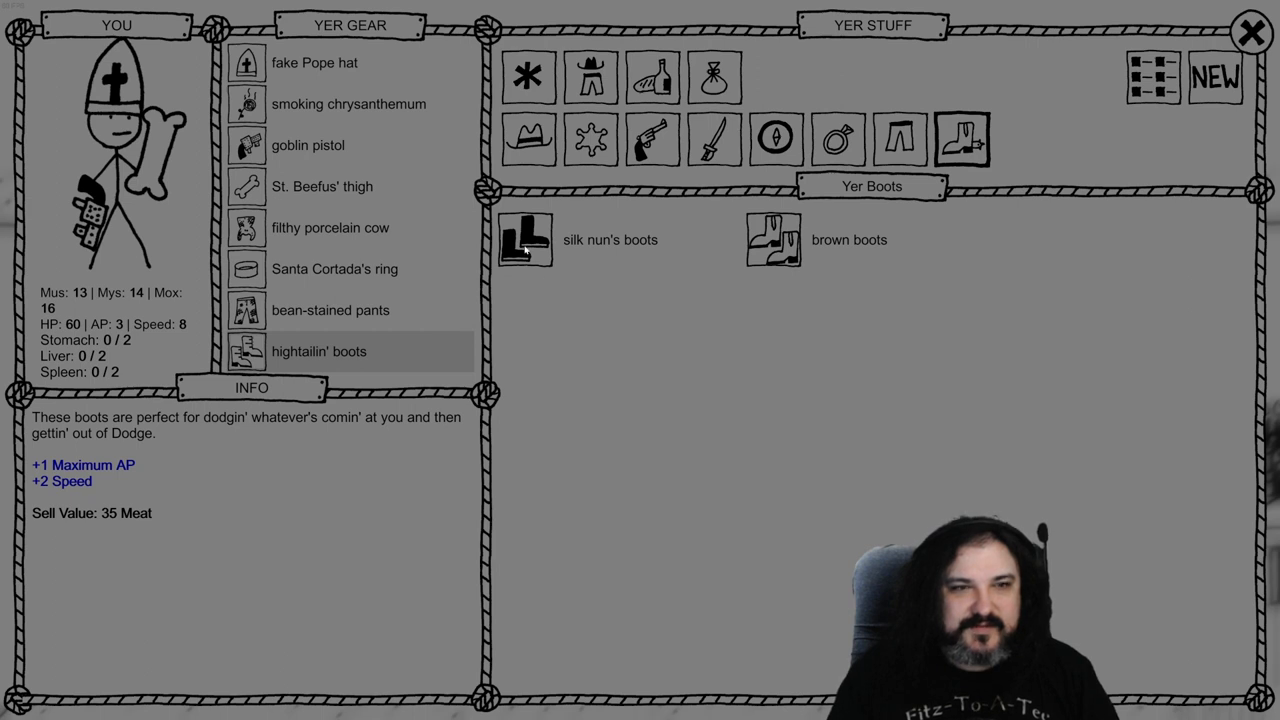
left_click(610, 239)
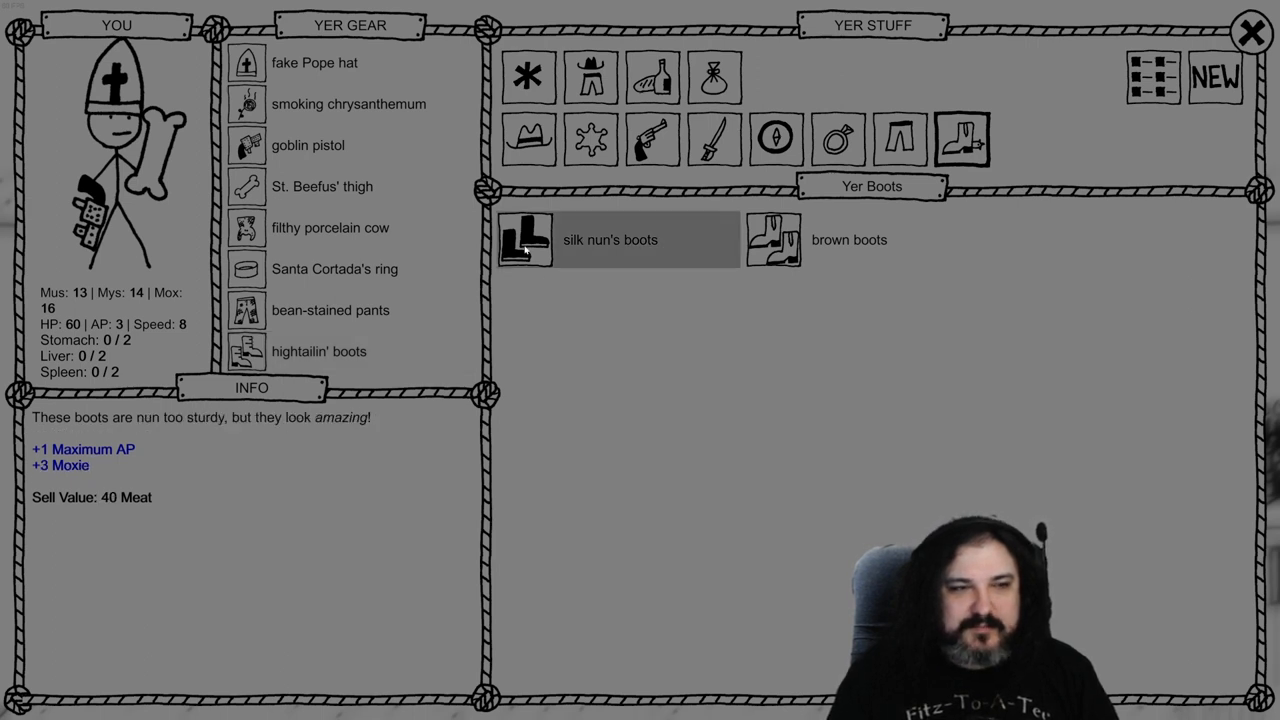
left_click(1248, 30)
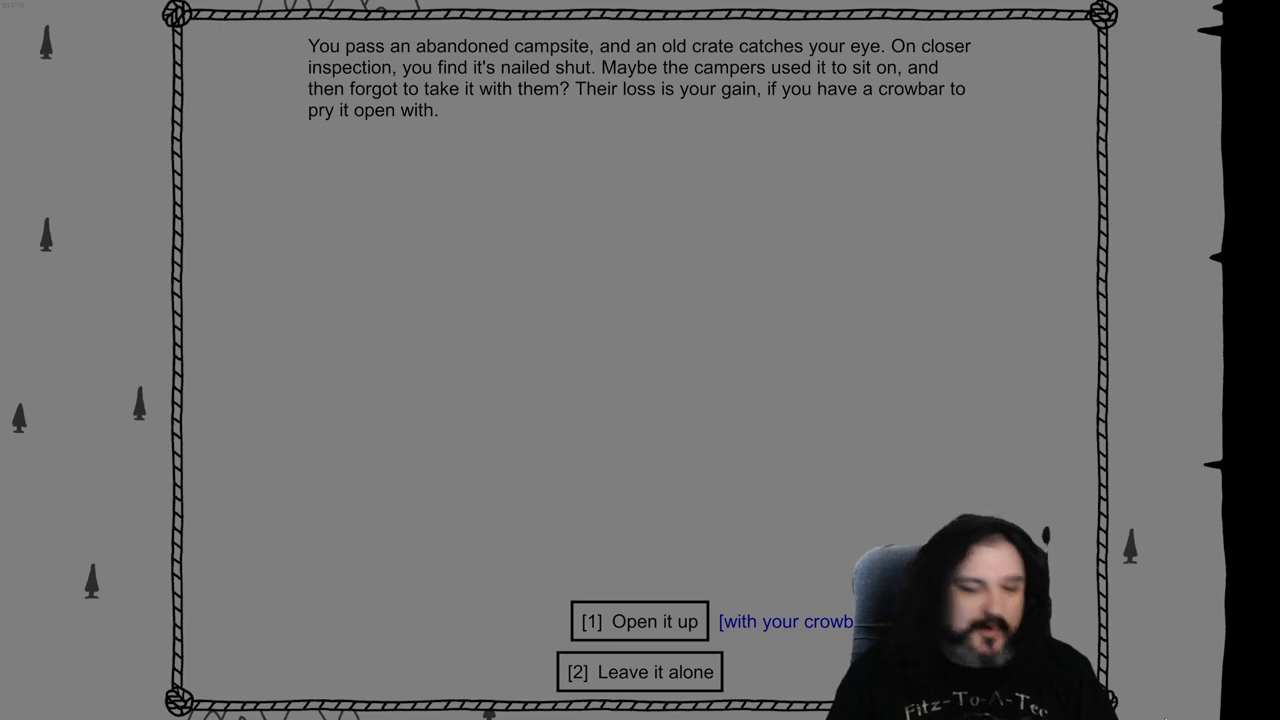
Pry open the abandoned crate and take the canteen, lasso, smelling salts and nerve pills
left_click(641, 623)
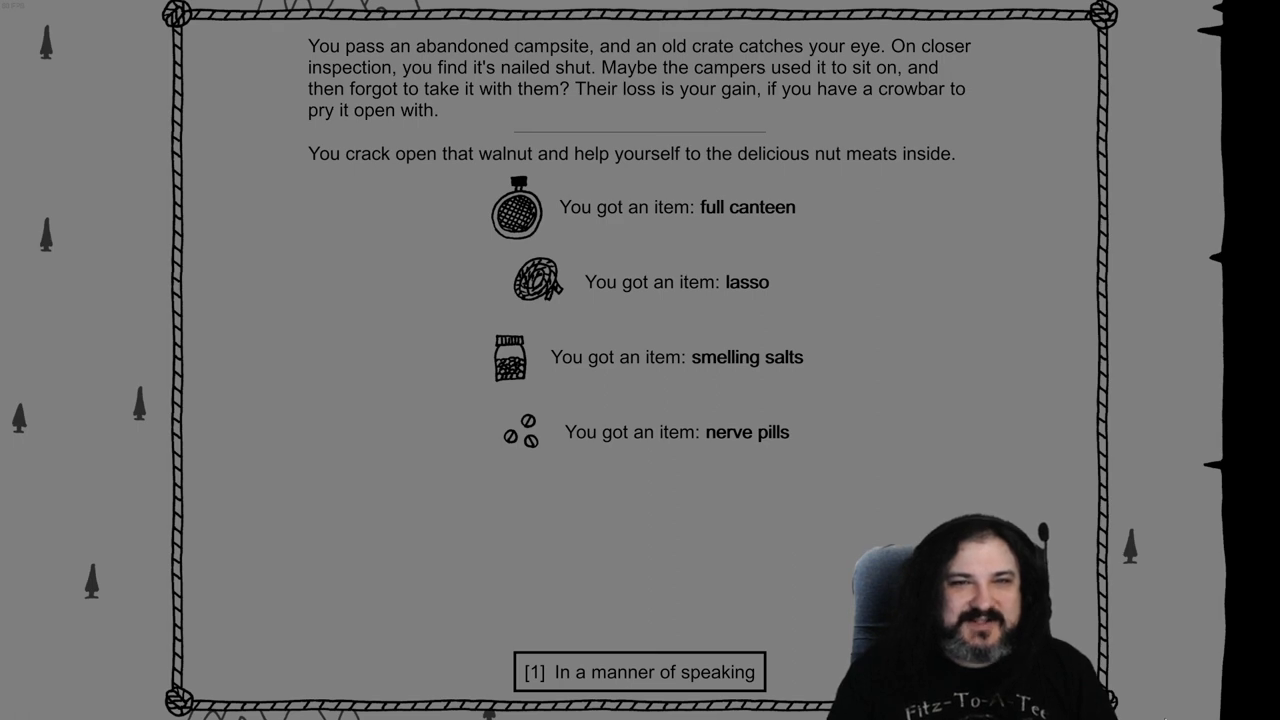
left_click(639, 672)
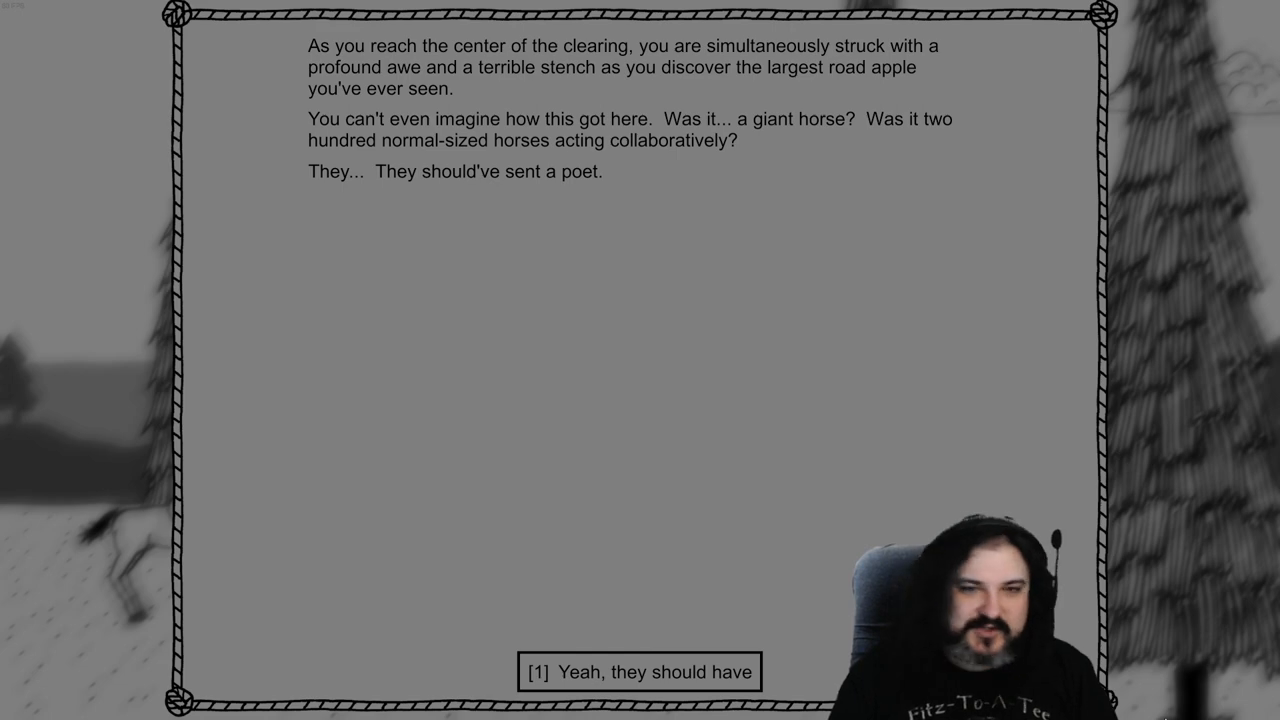
Dig through the giant road apple pile until it is cleared
left_click(639, 671)
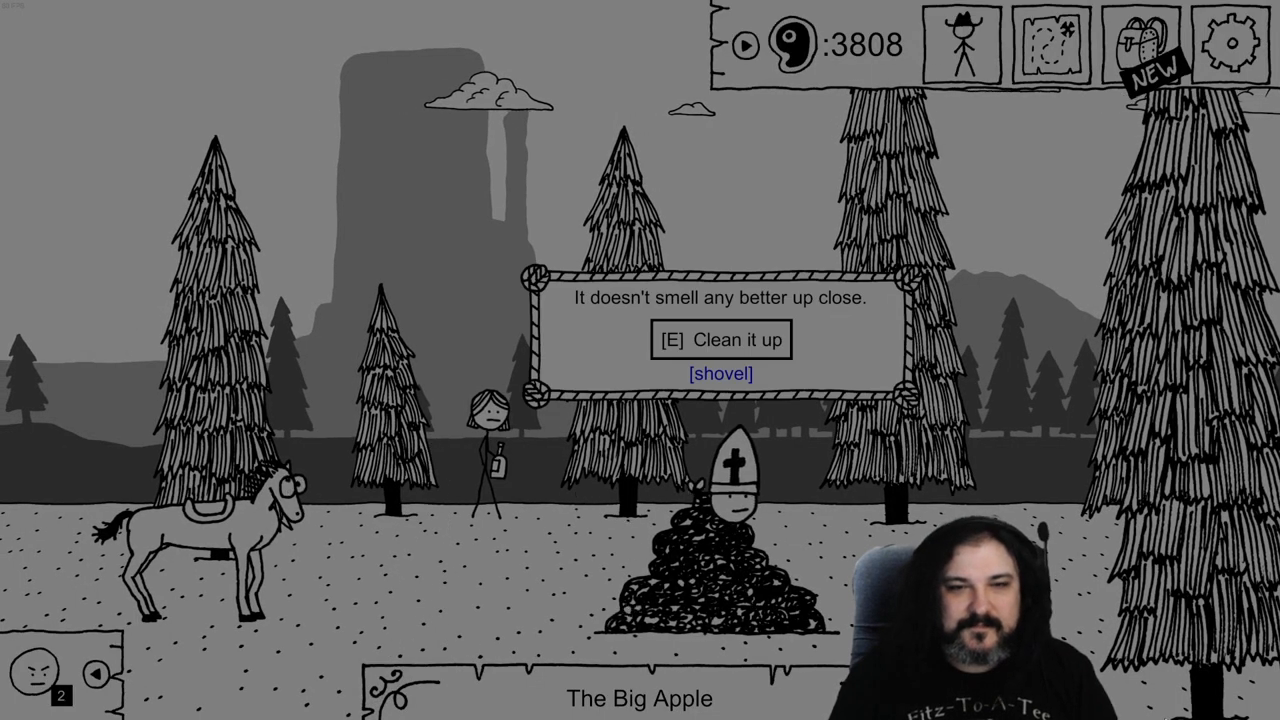
key("e")
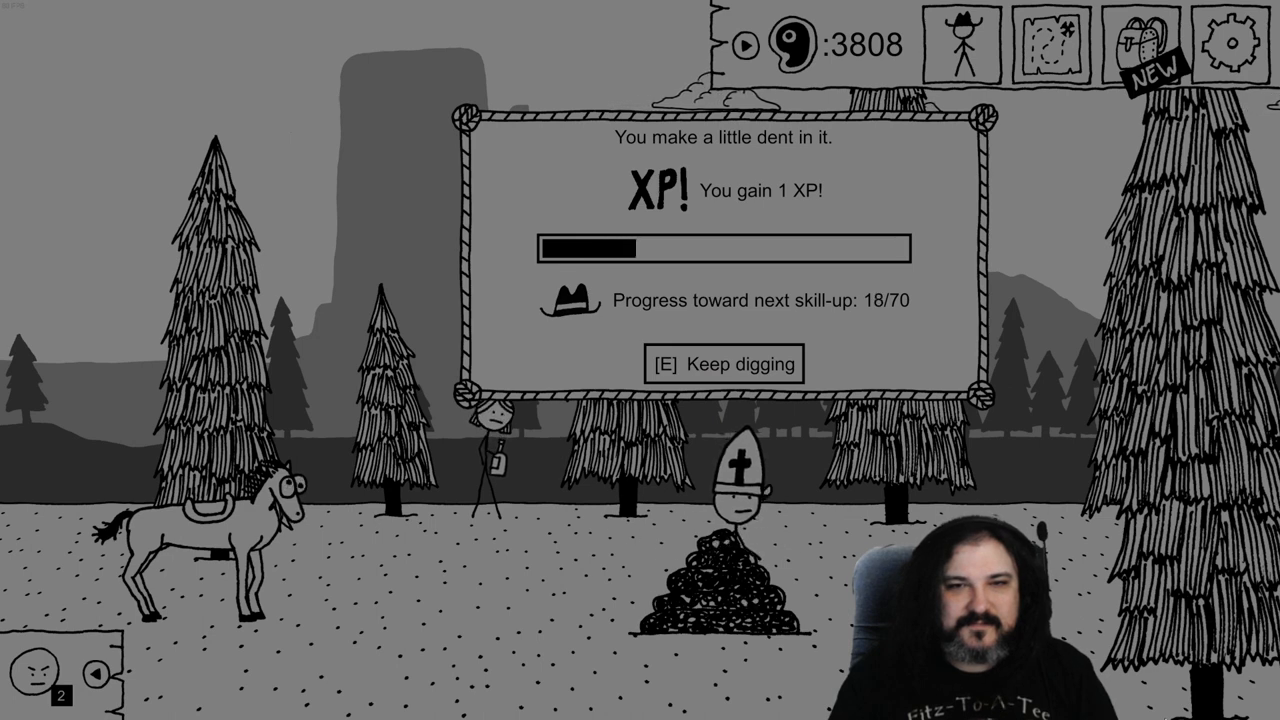
key("e")
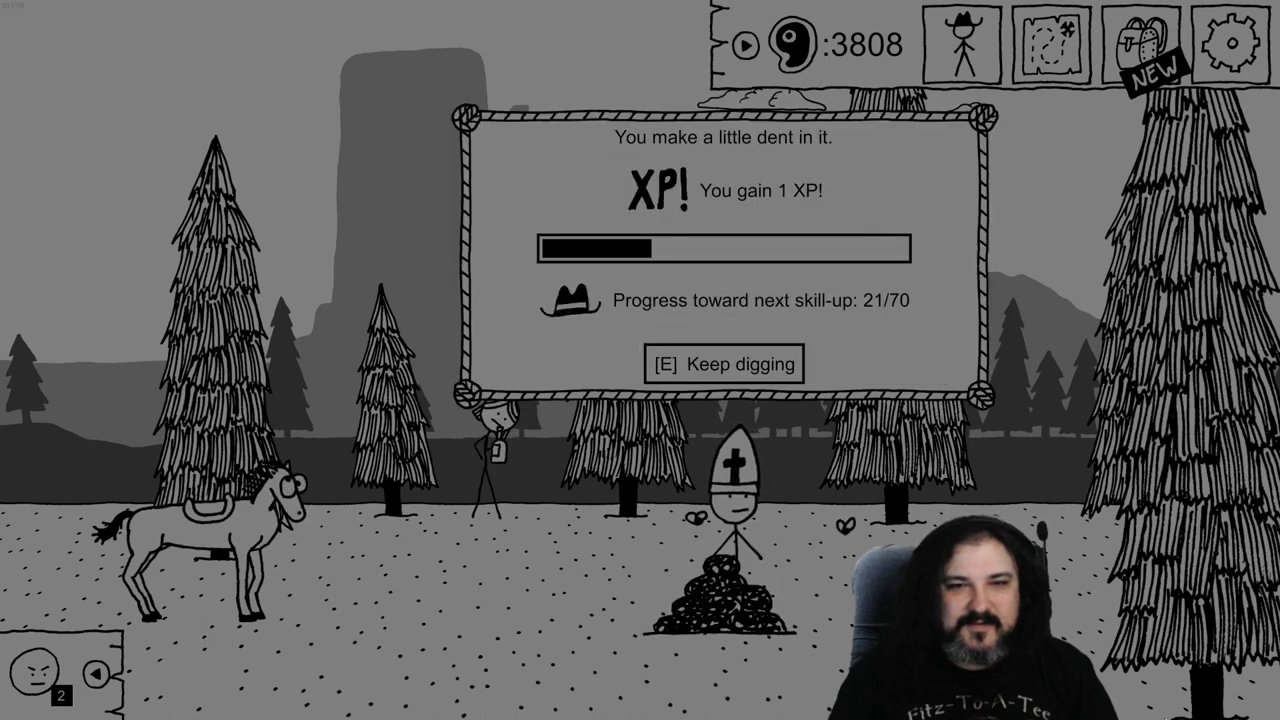
key("e")
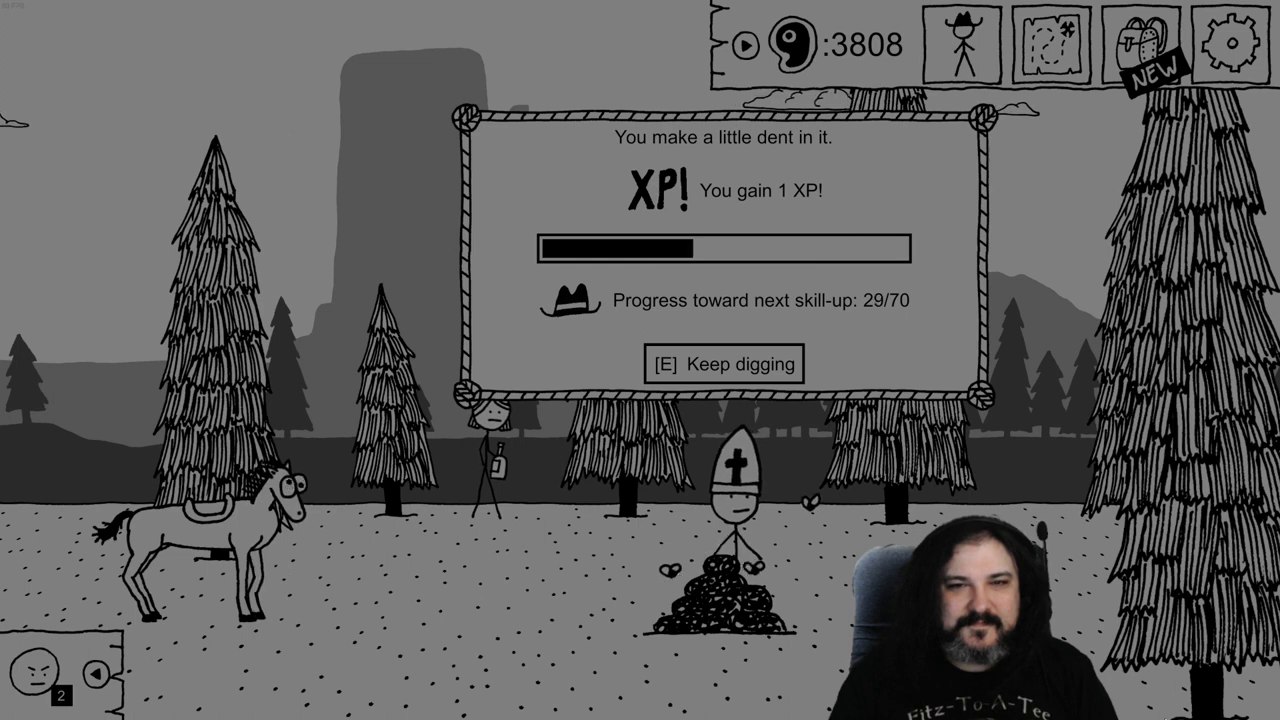
key("e")
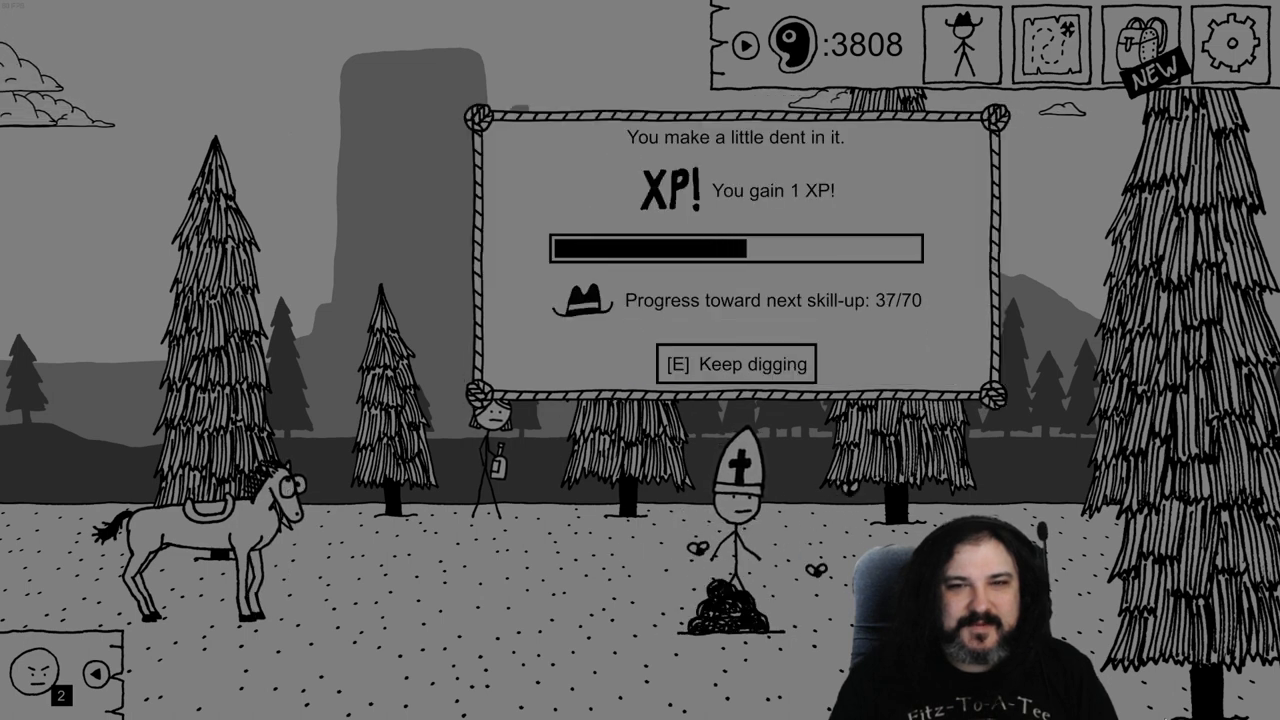
key("e")
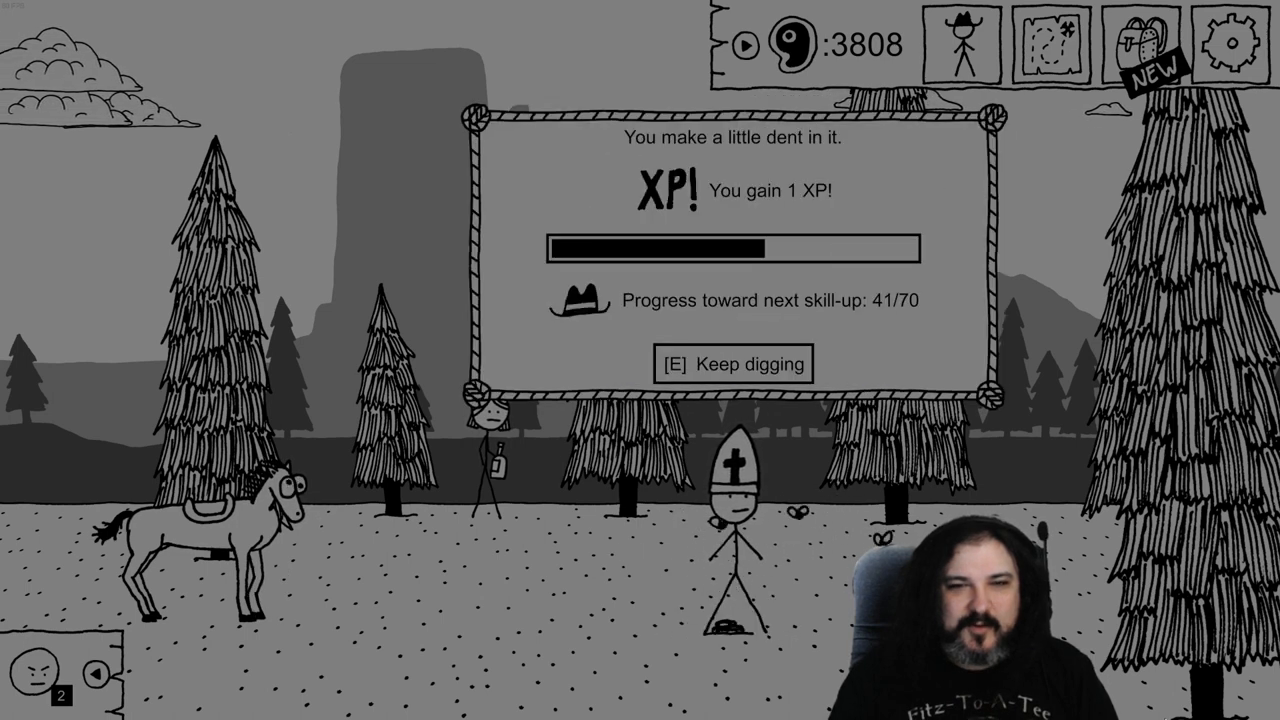
Dig at the spot for XP, then say 'Let's go!' to the companion
key("e")
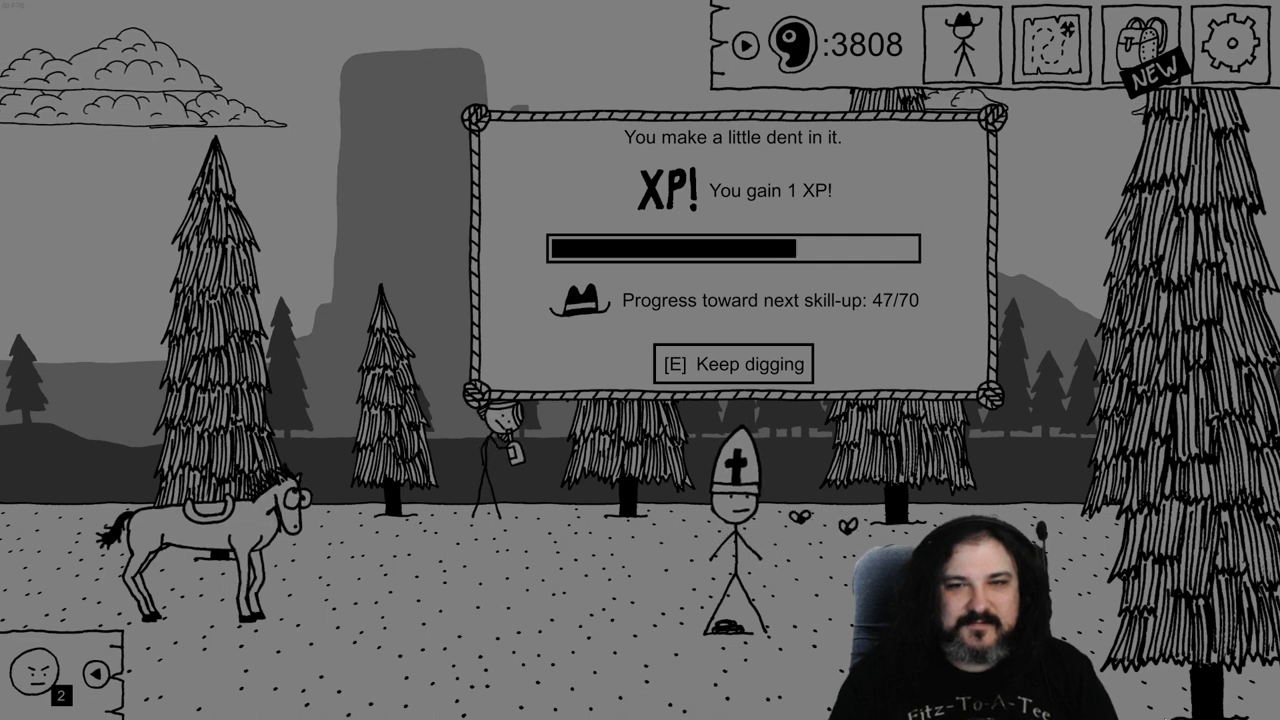
key("e")
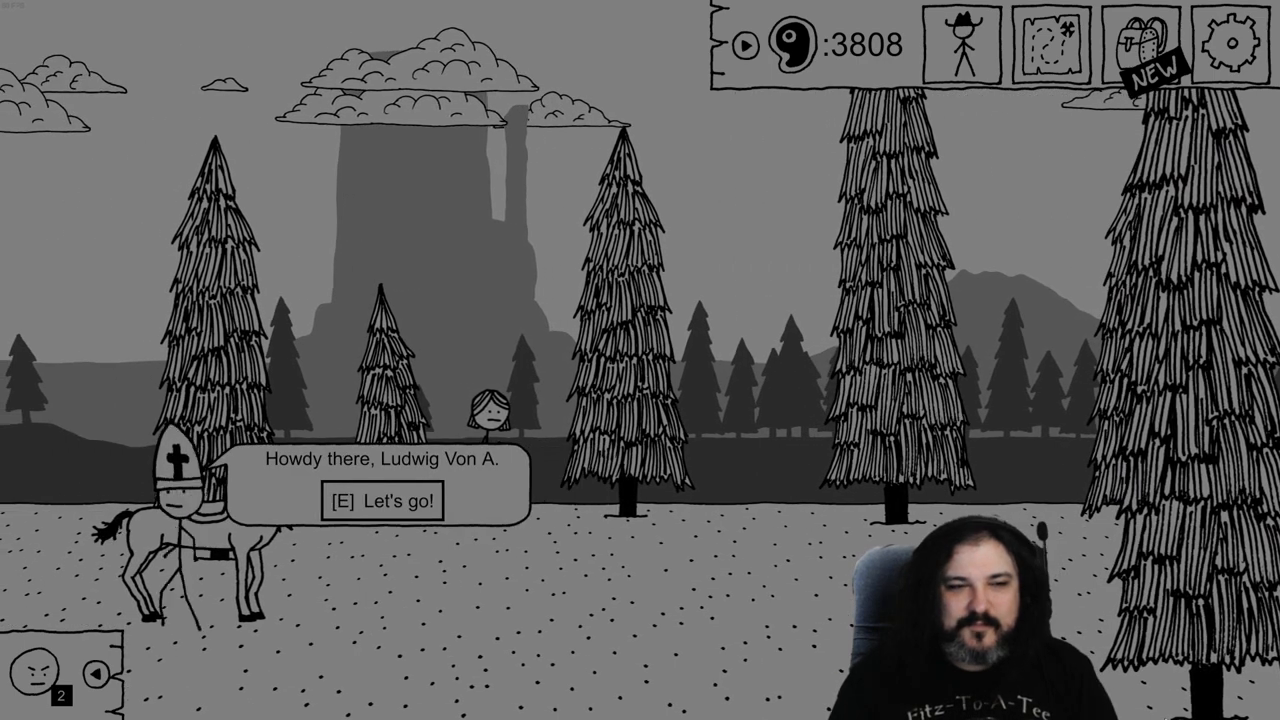
key("e")
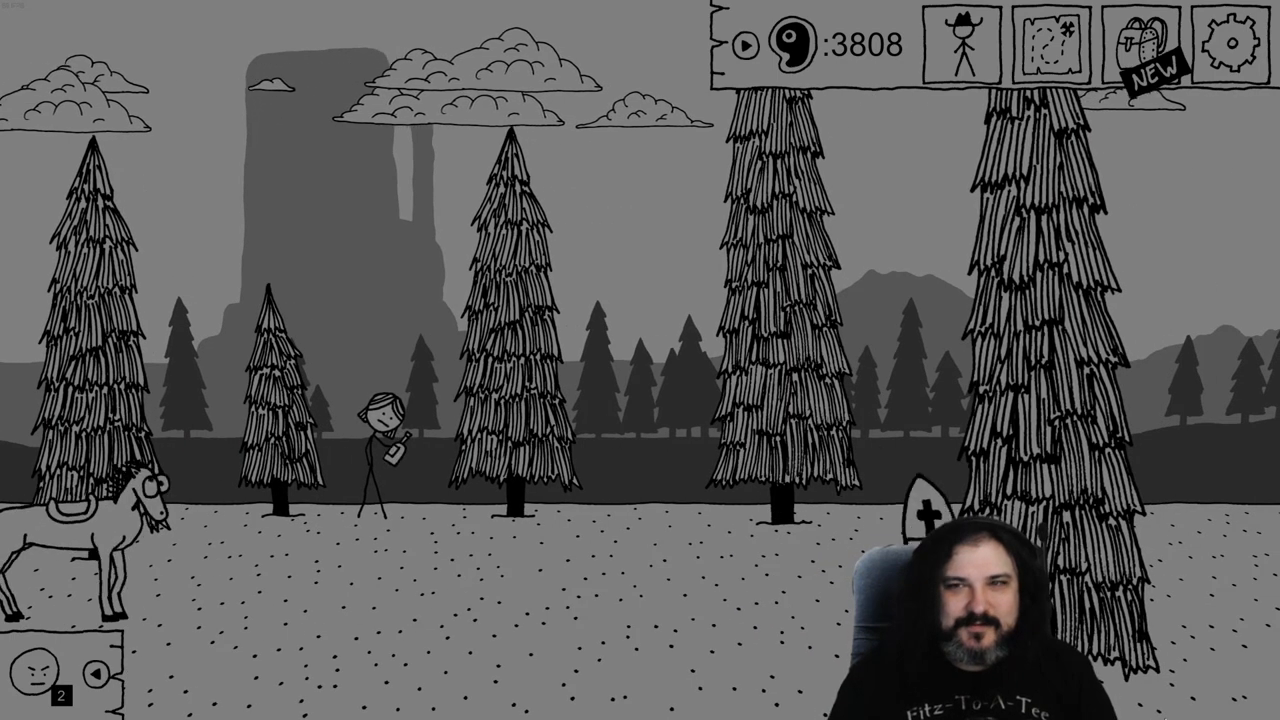
left_click(1143, 44)
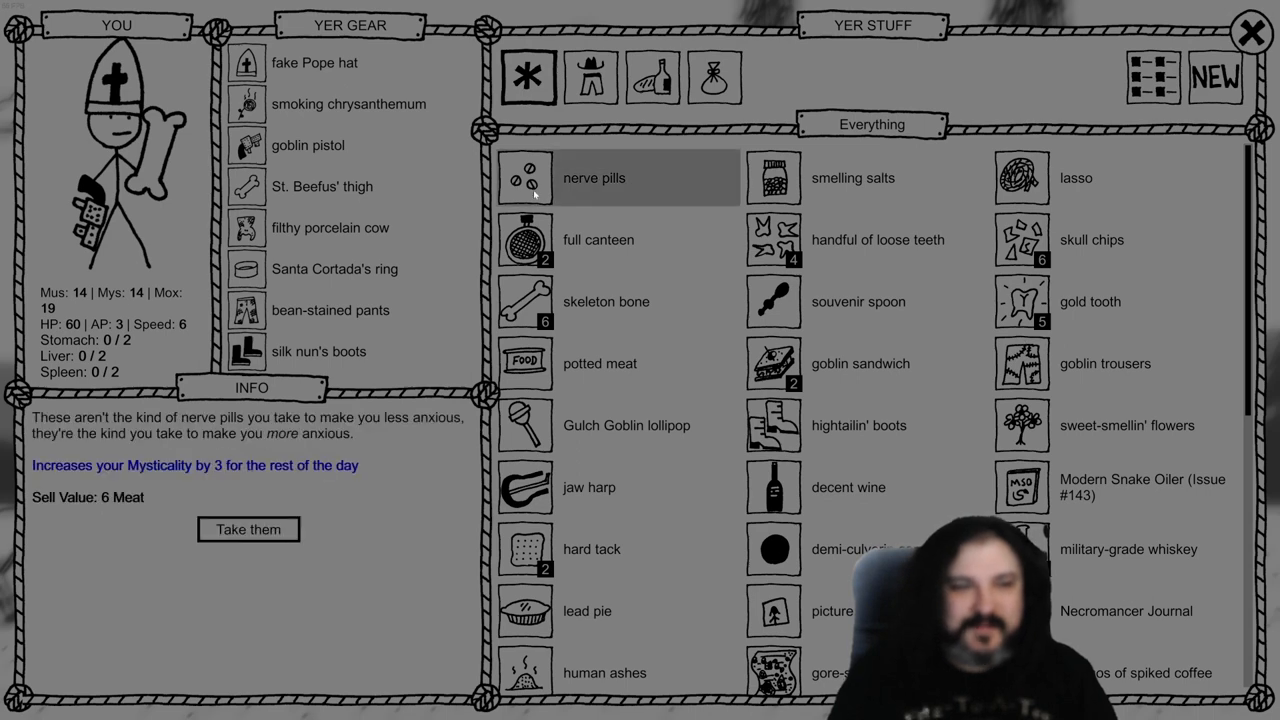
left_click(854, 178)
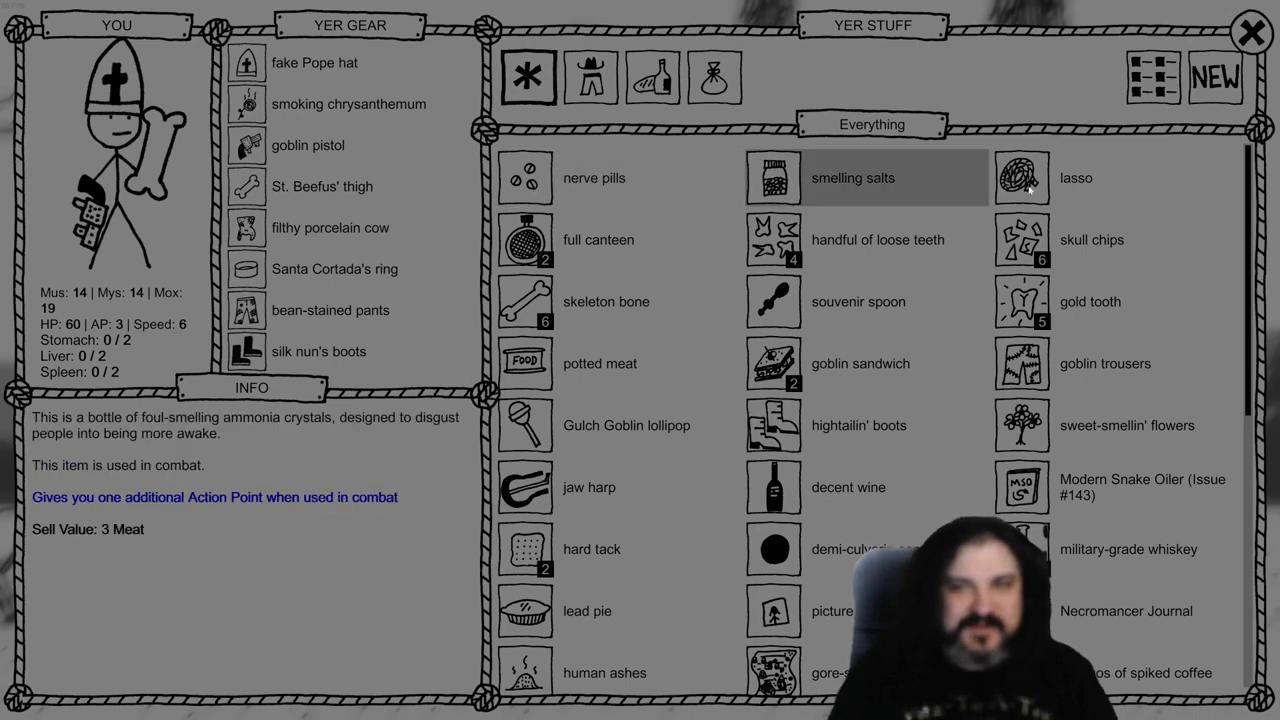
left_click(596, 239)
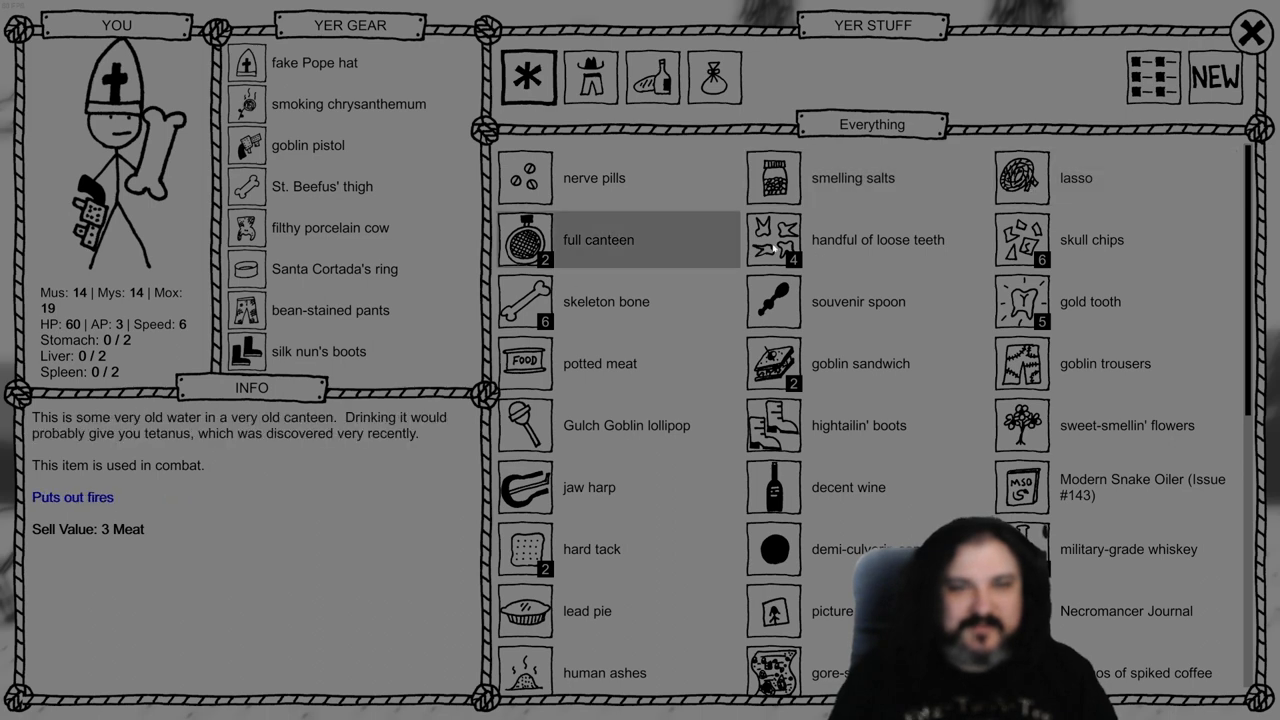
left_click(878, 239)
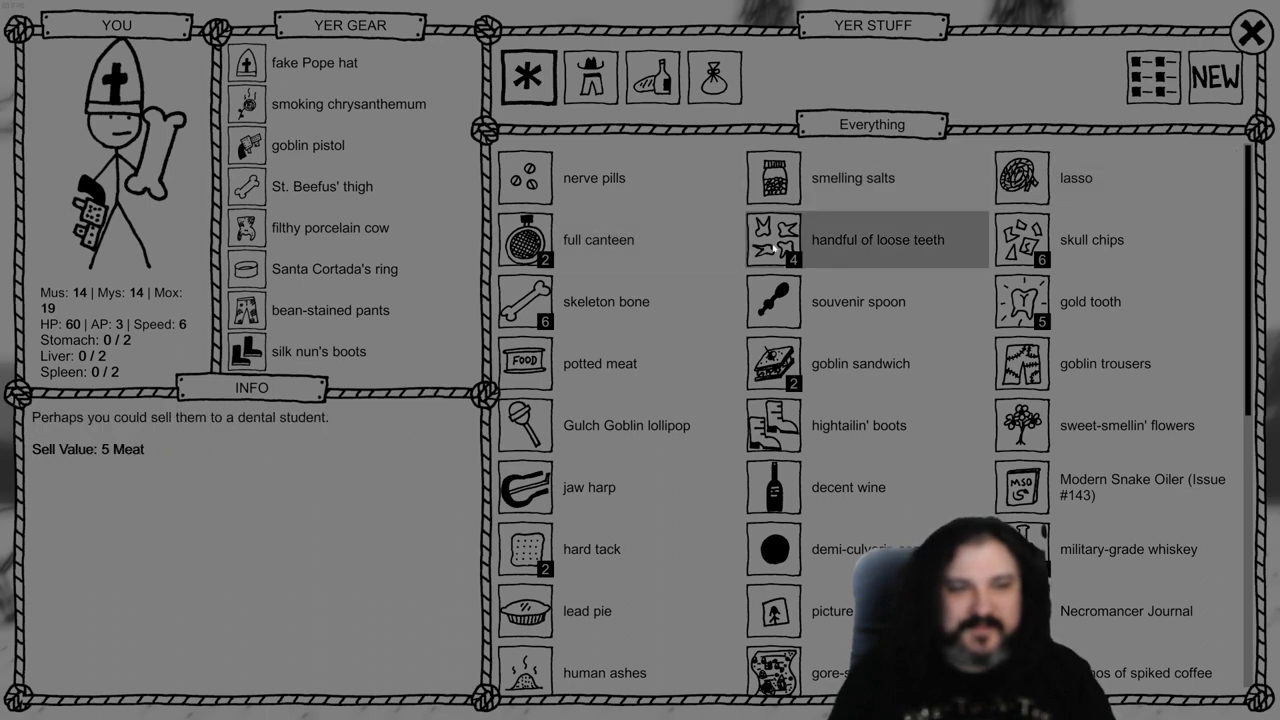
left_click(1220, 29)
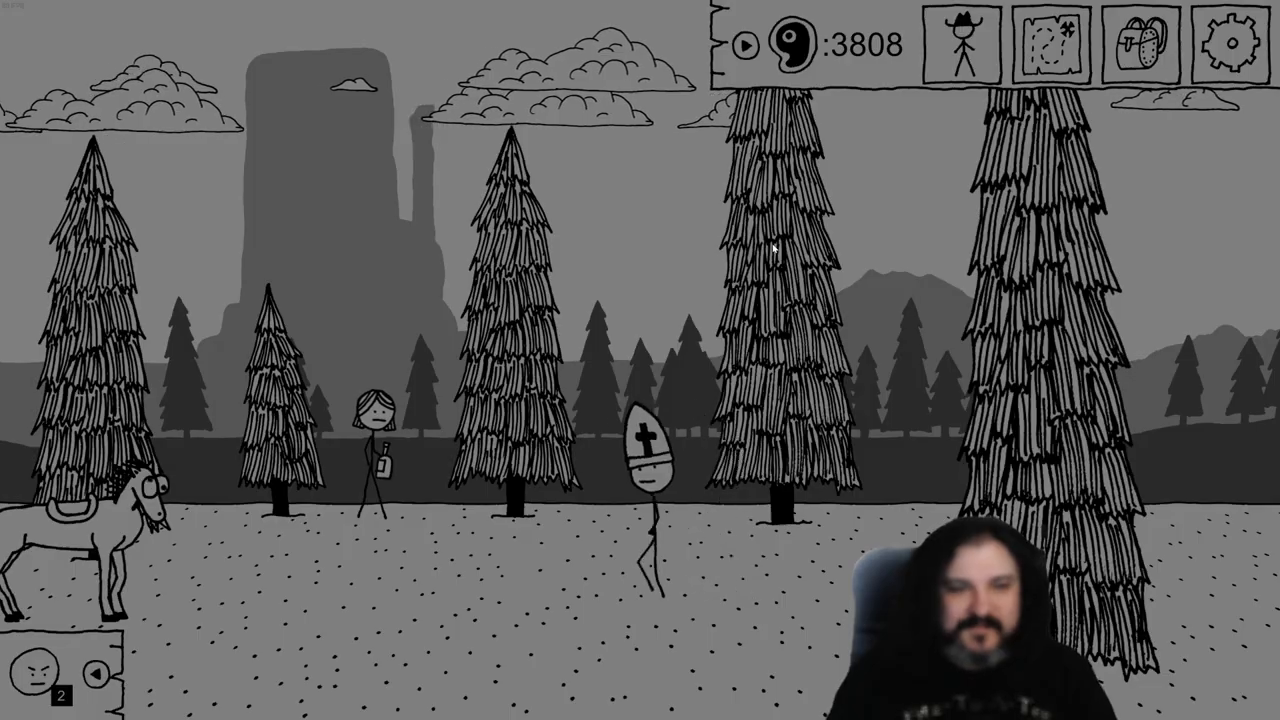
Travel toward the Old Millinery and fix the scarecrow for 20 XP and Moxie 9
left_click(1054, 43)
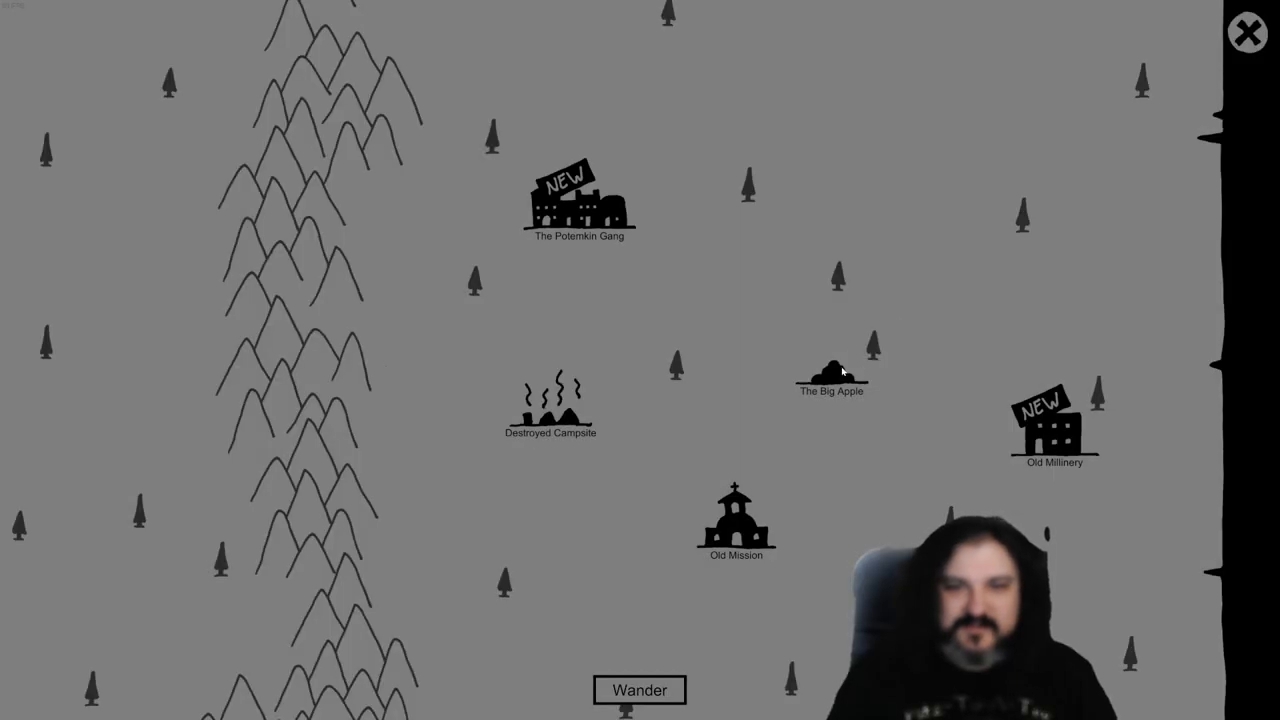
left_click(638, 690)
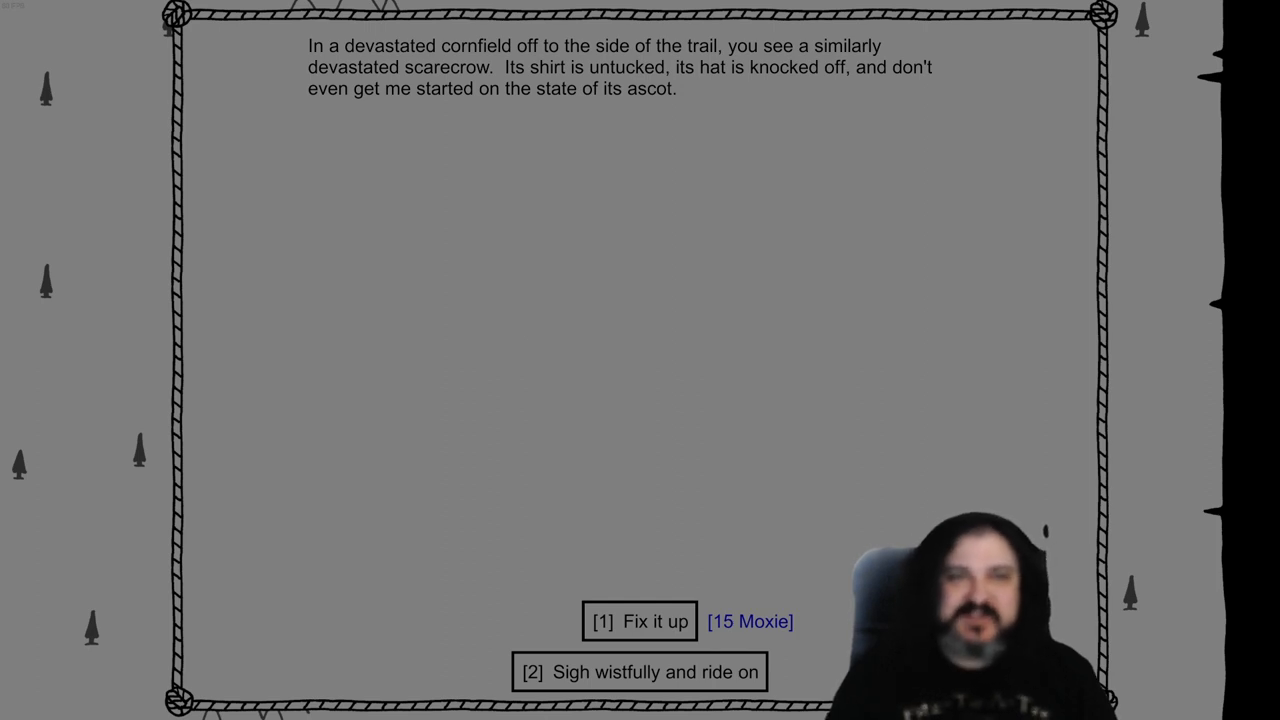
left_click(641, 622)
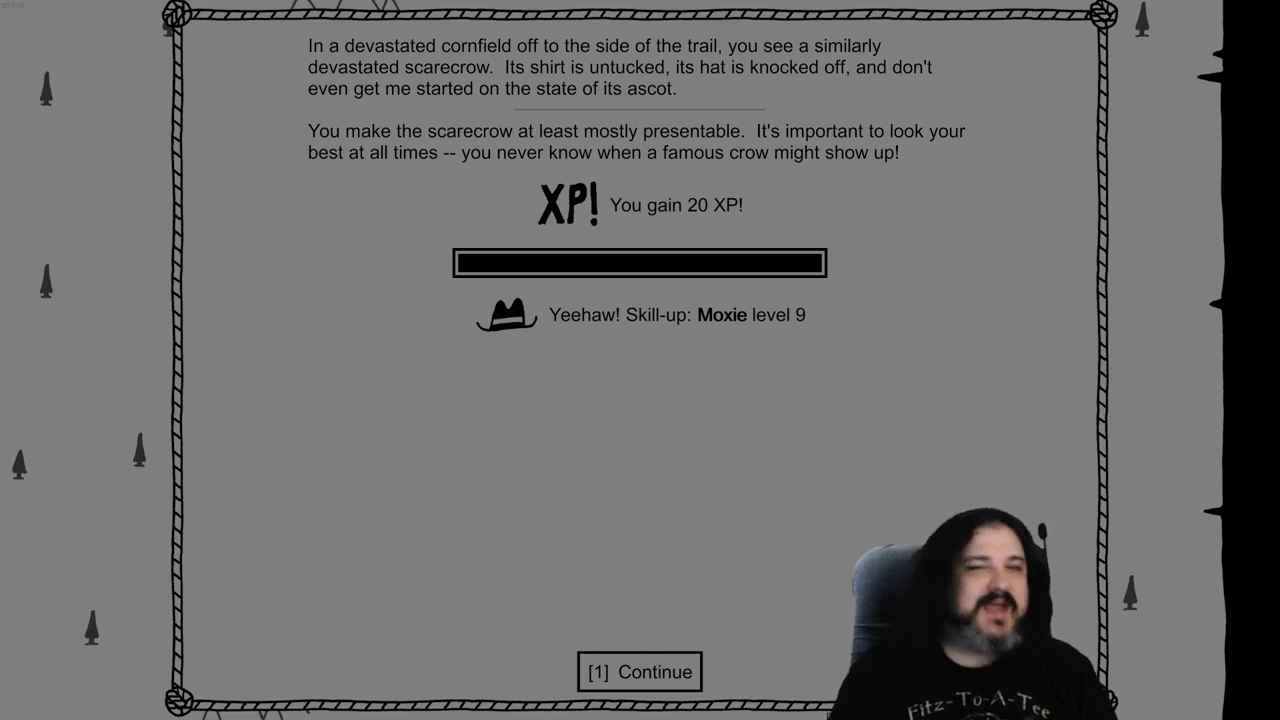
left_click(639, 672)
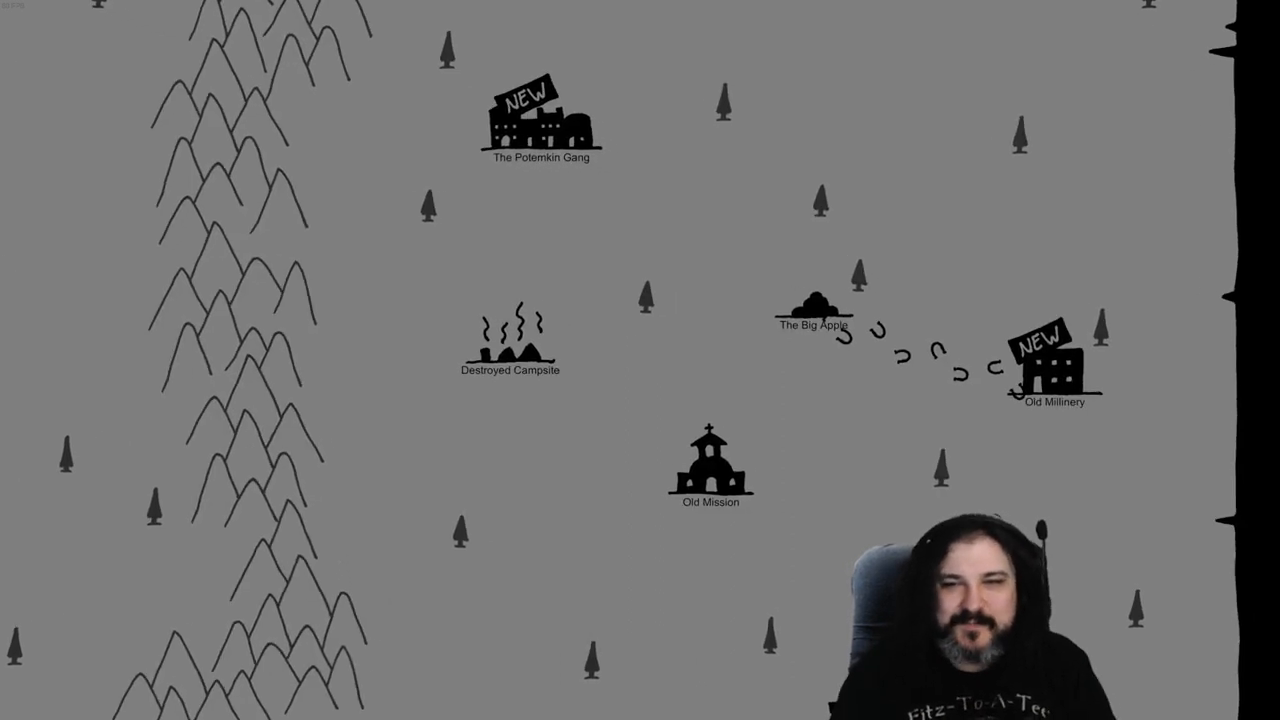
Walk into the Old Millinery building from the map
left_click(1049, 370)
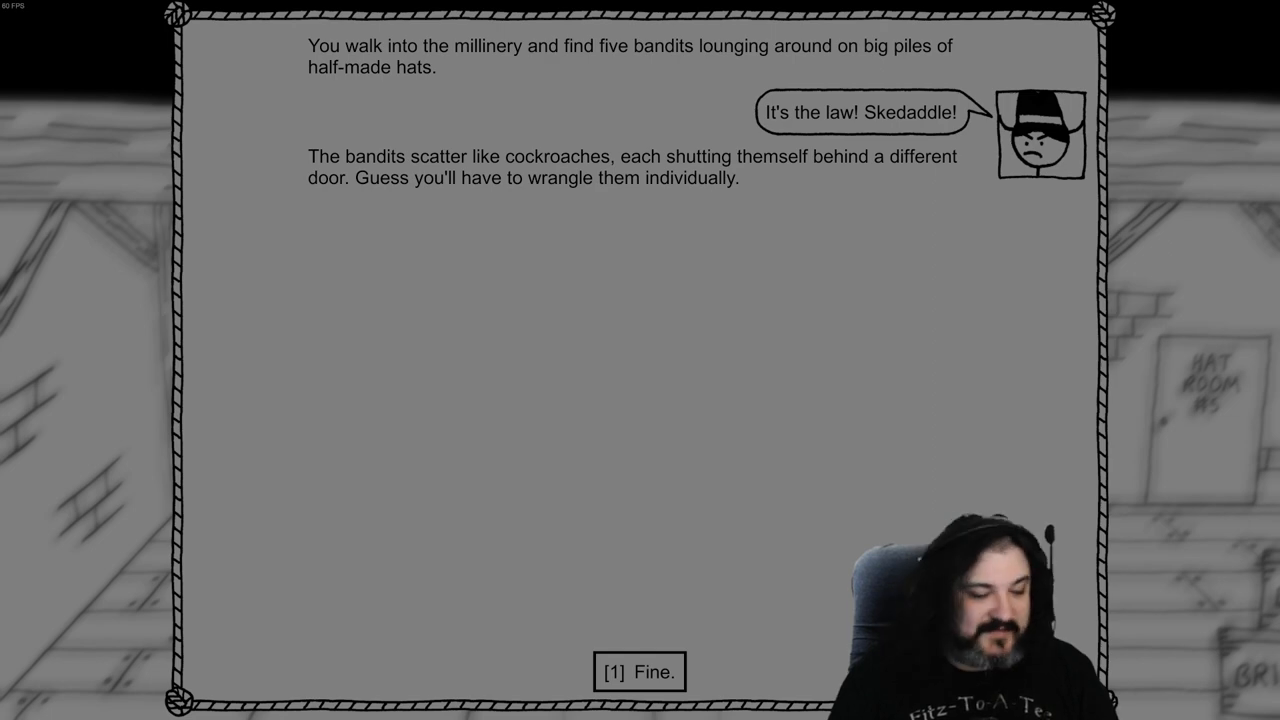
Acknowledge the scattered bandits and change the player piano's song twice
left_click(637, 673)
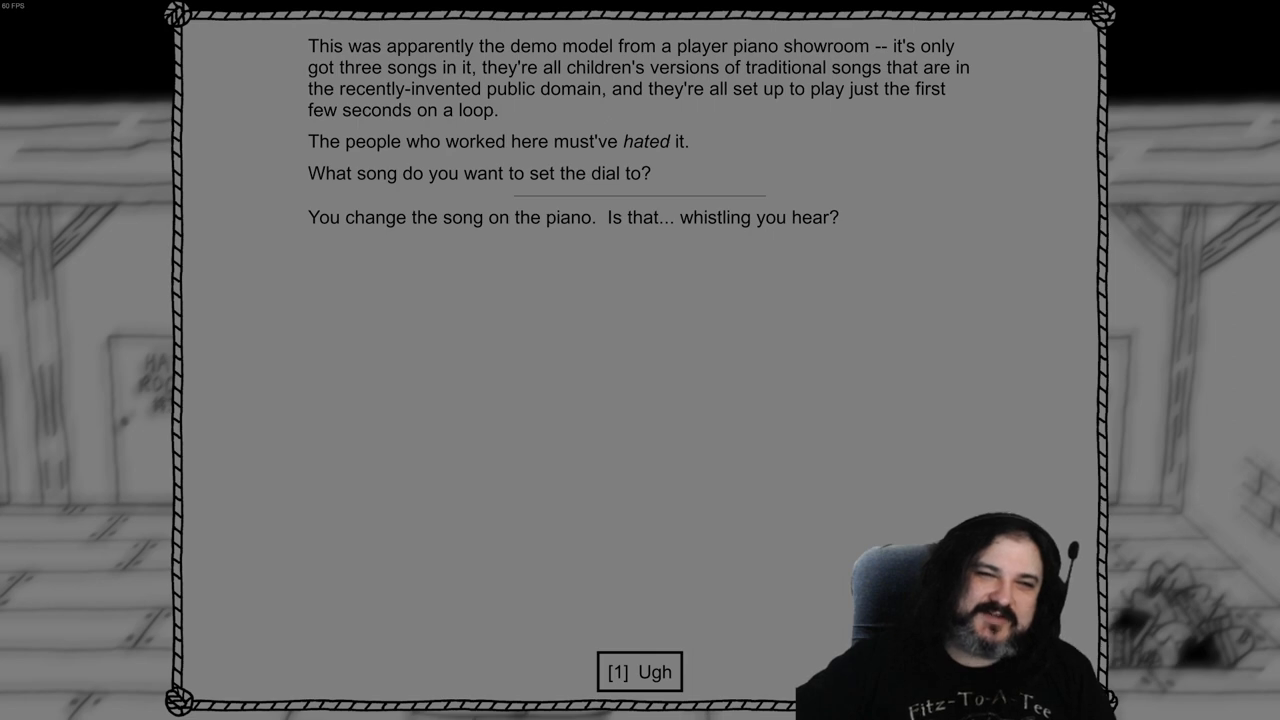
left_click(638, 673)
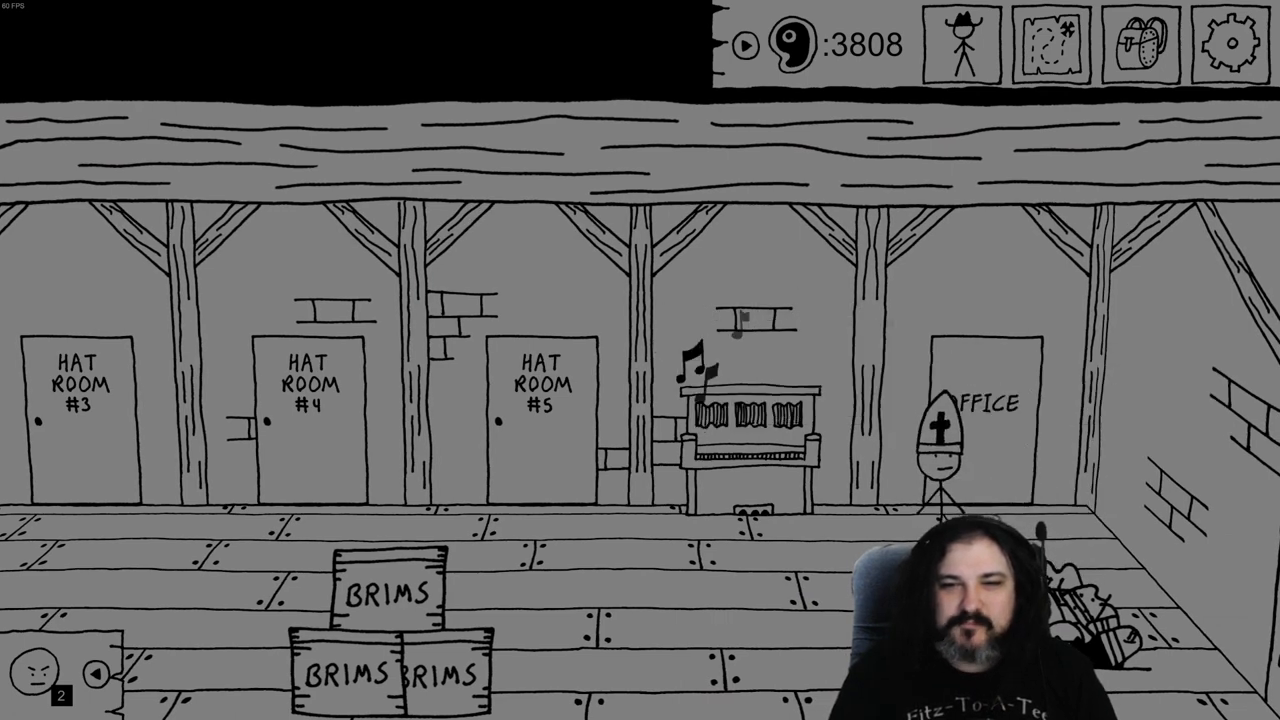
left_click(745, 420)
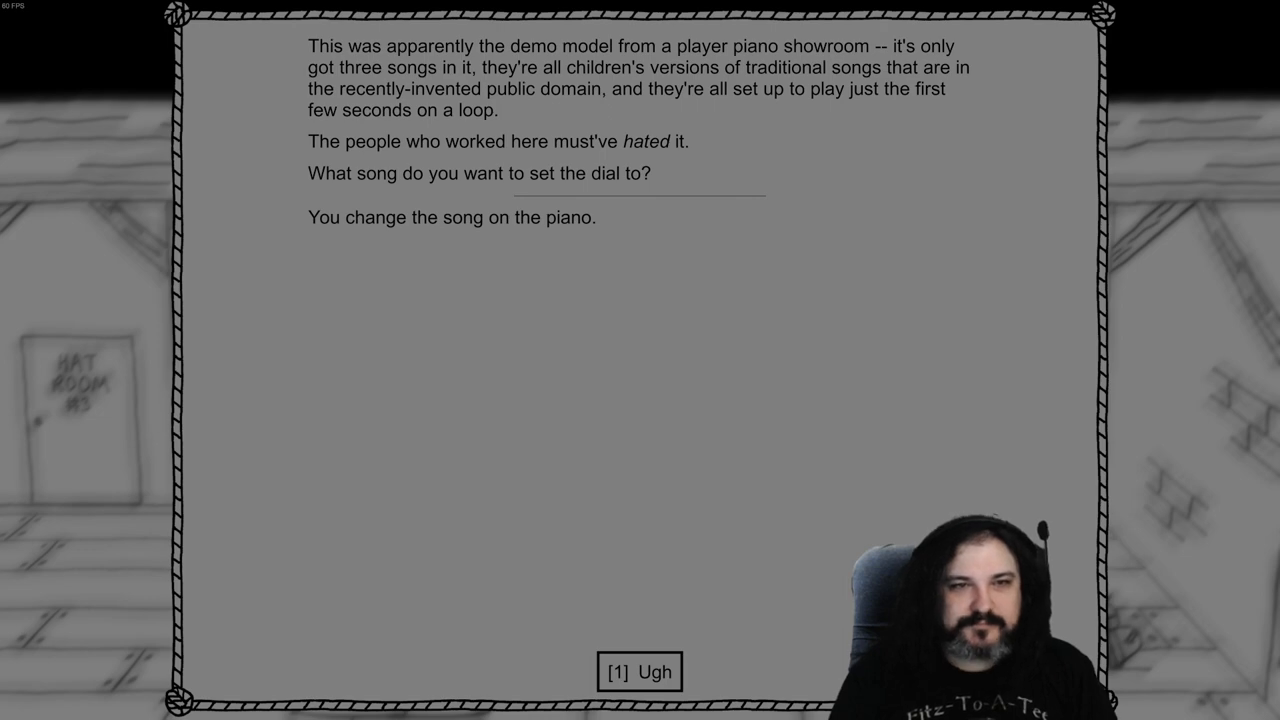
left_click(637, 673)
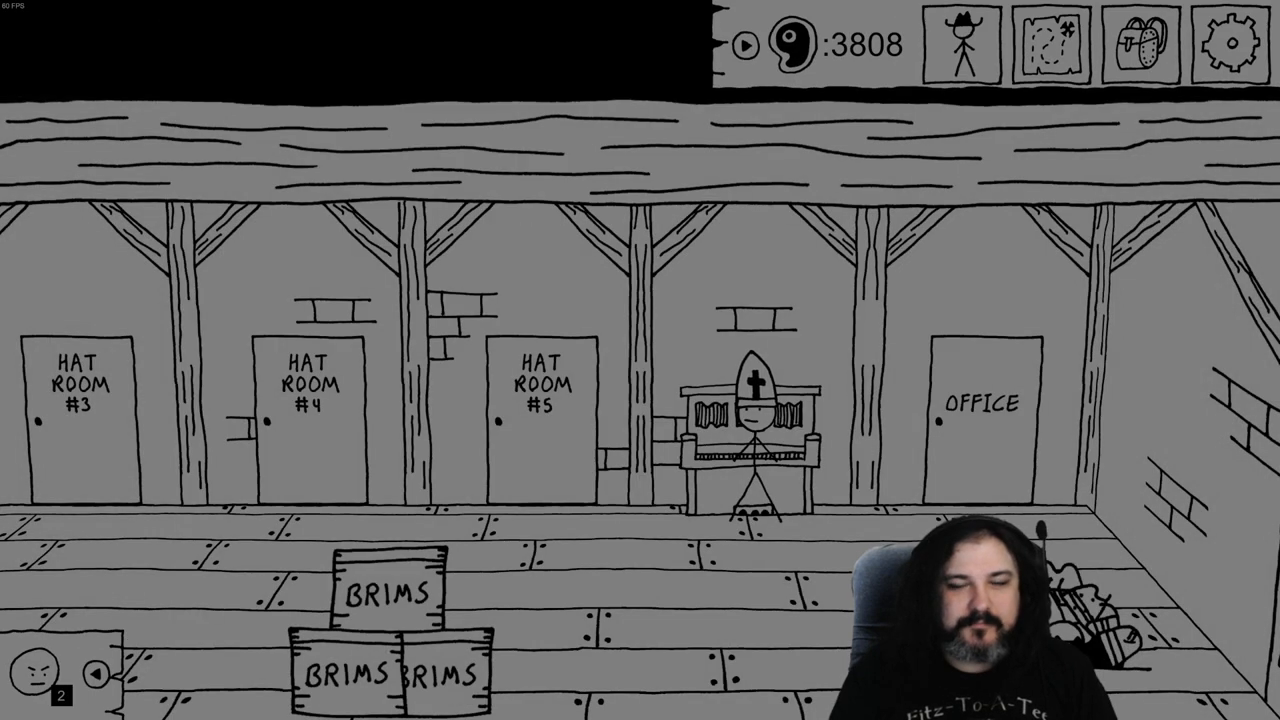
Try the locked office door, then set the piano to a different song
left_click(980, 400)
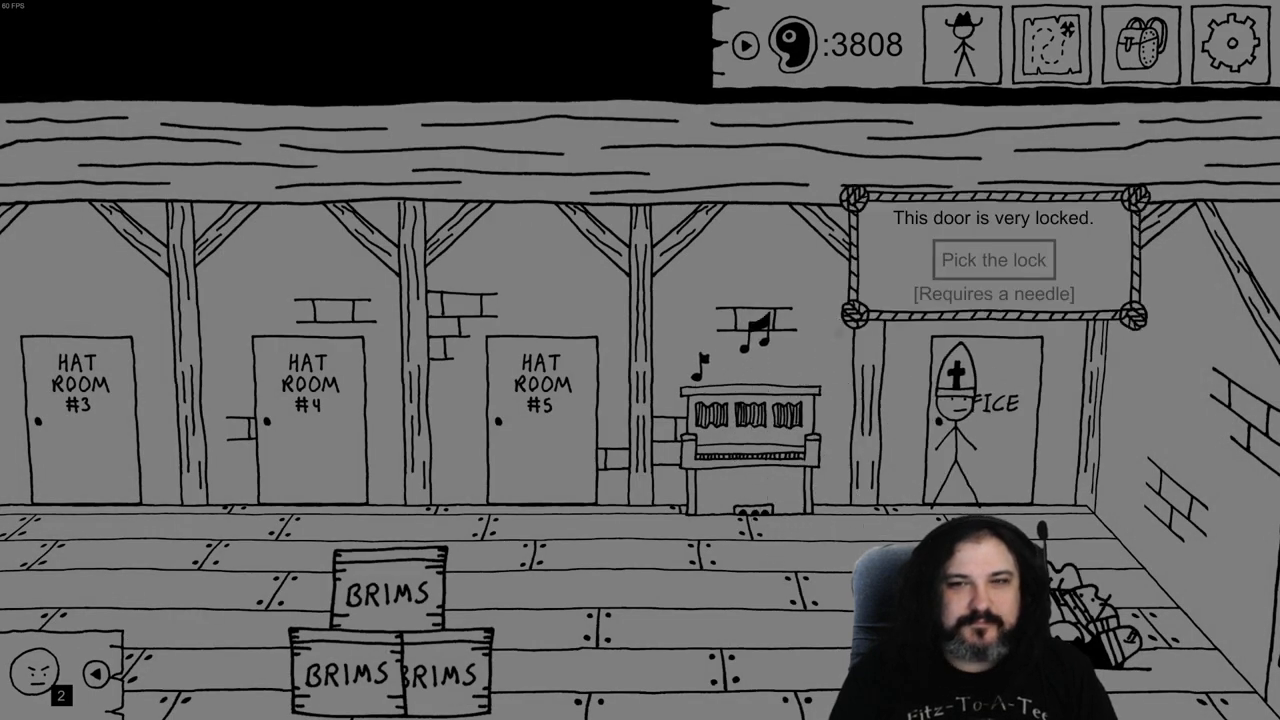
left_click(745, 430)
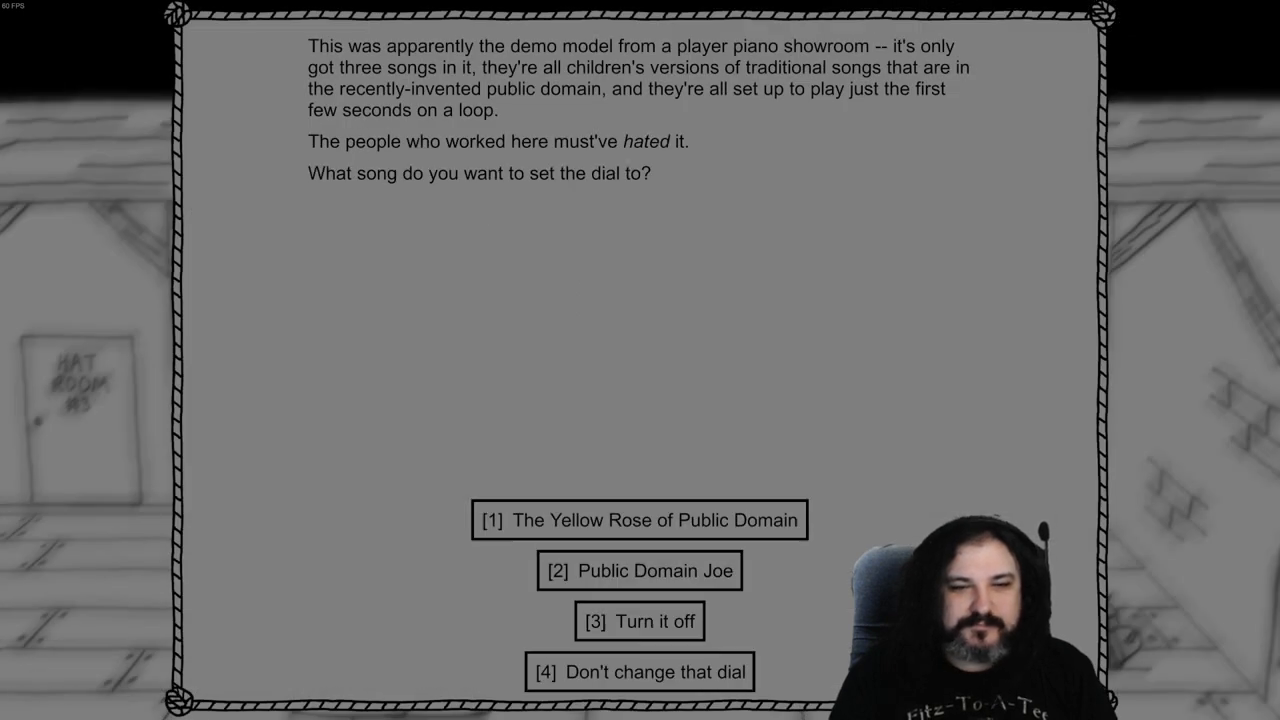
left_click(638, 520)
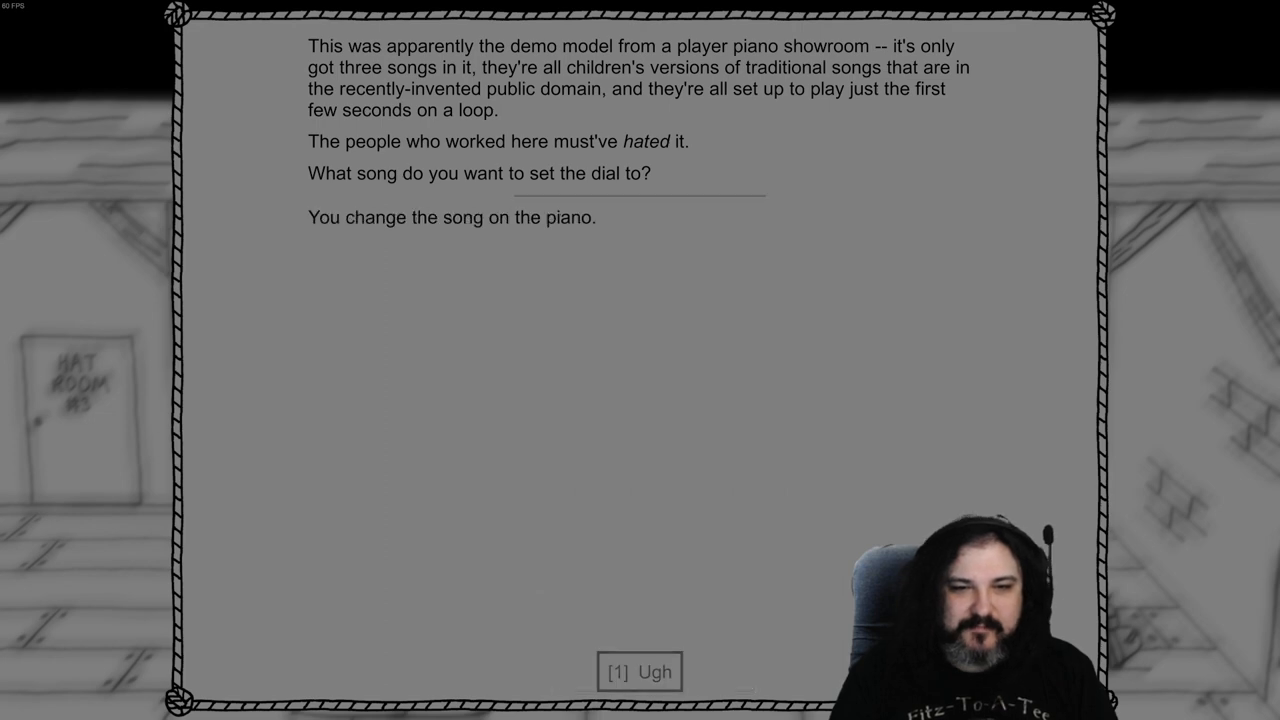
left_click(639, 671)
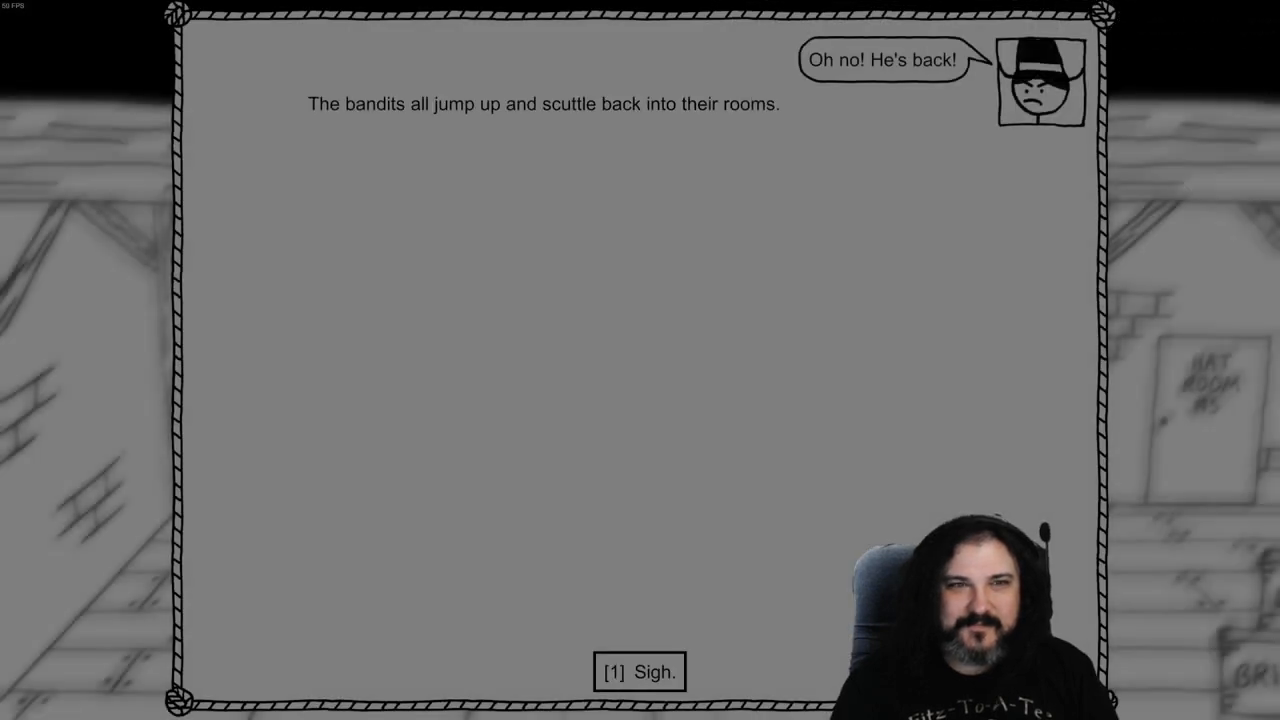
Dismiss the bandit and whistling messages, change the piano song again, and enter a hat room
left_click(640, 674)
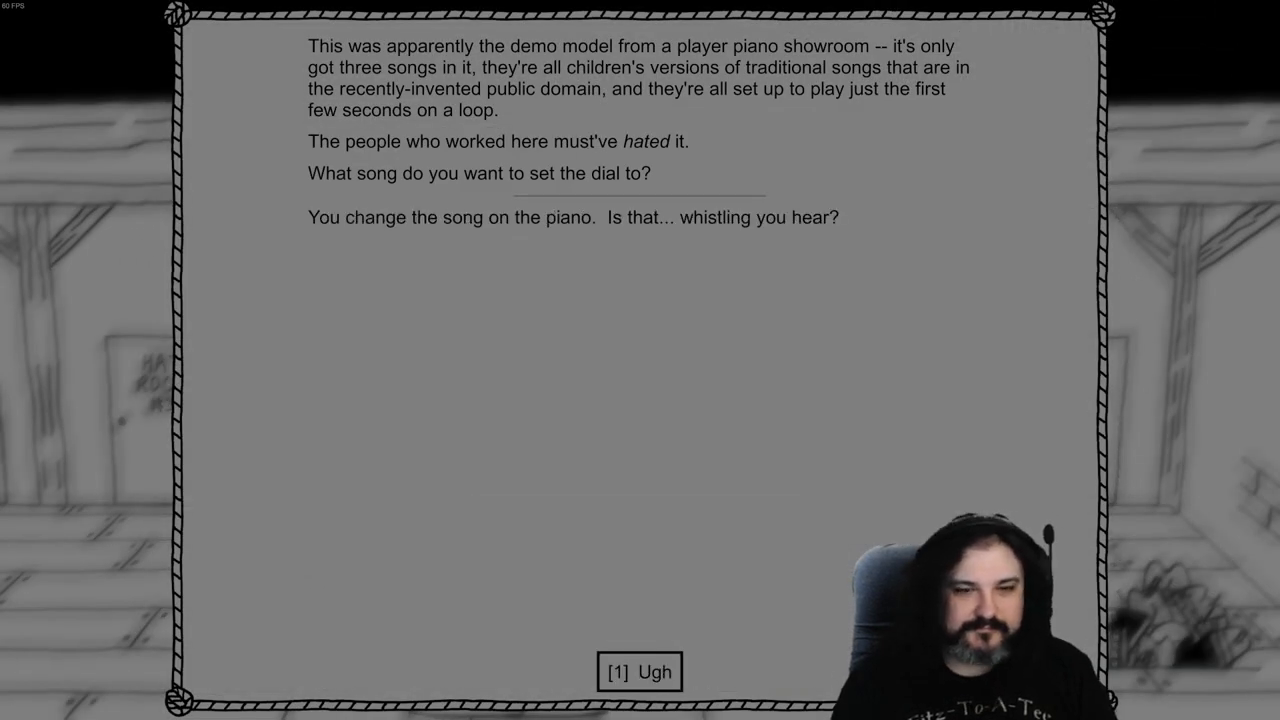
left_click(638, 672)
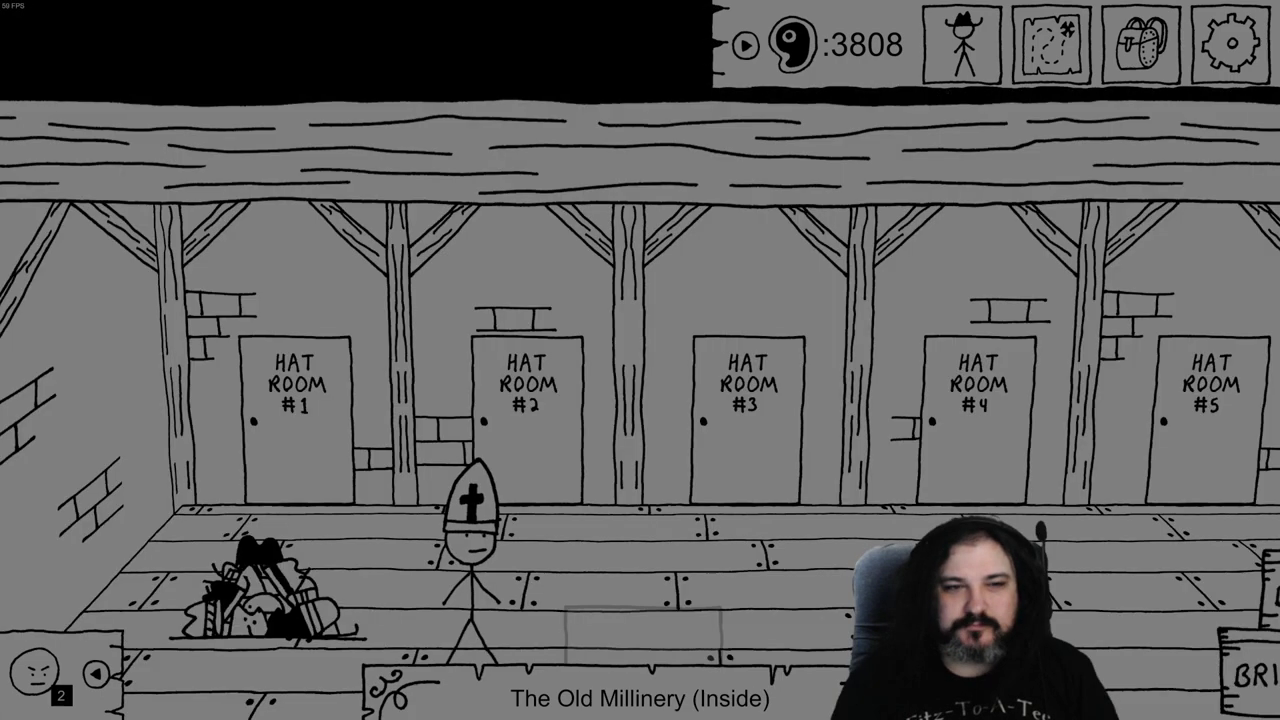
left_click(300, 395)
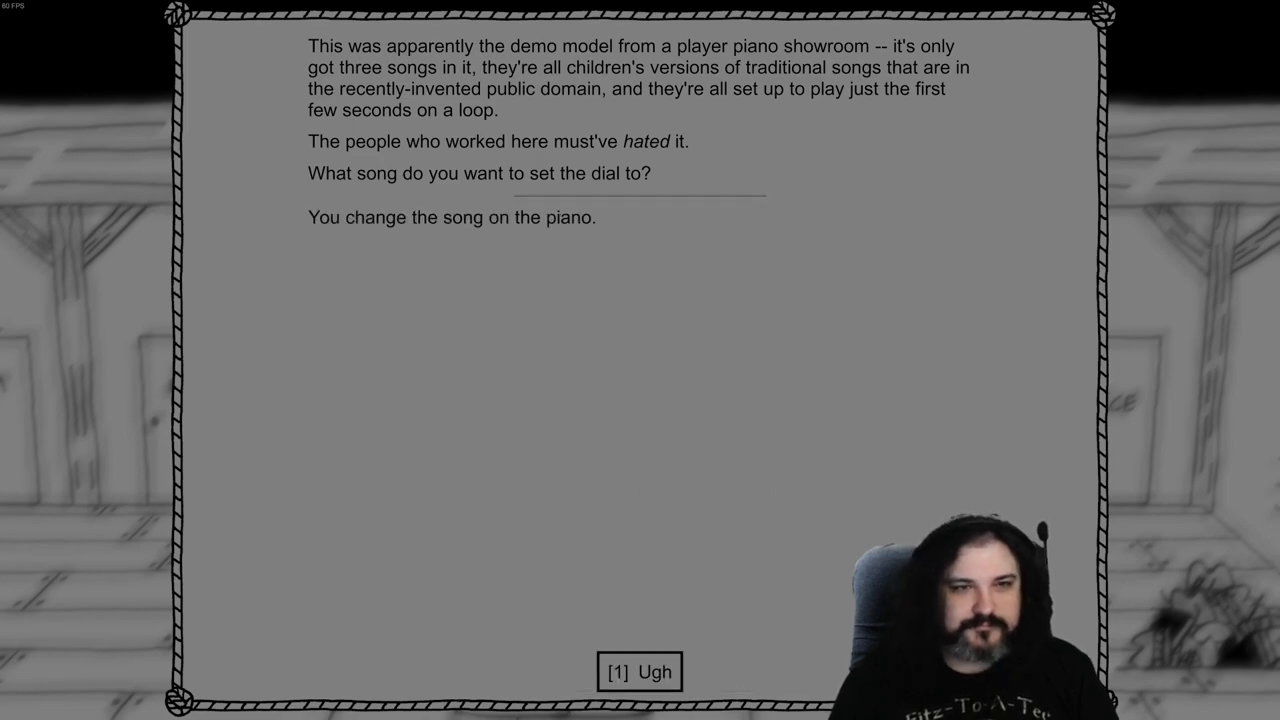
left_click(638, 671)
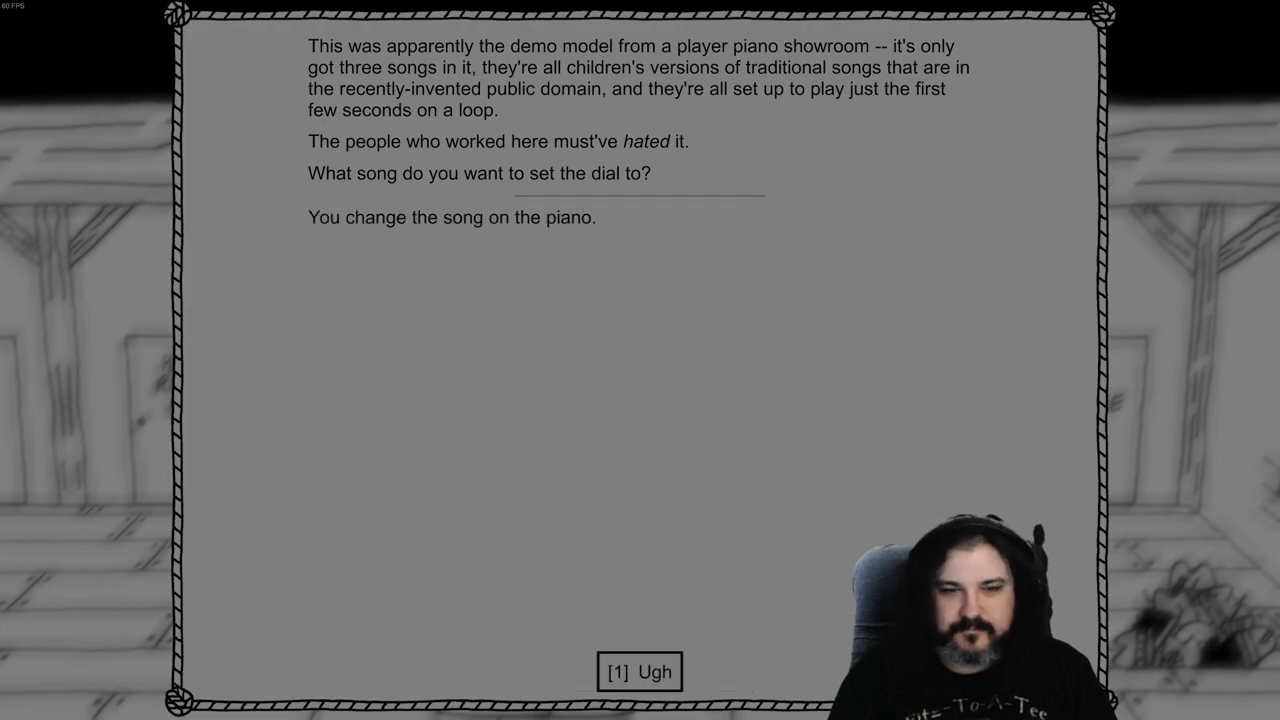
left_click(639, 671)
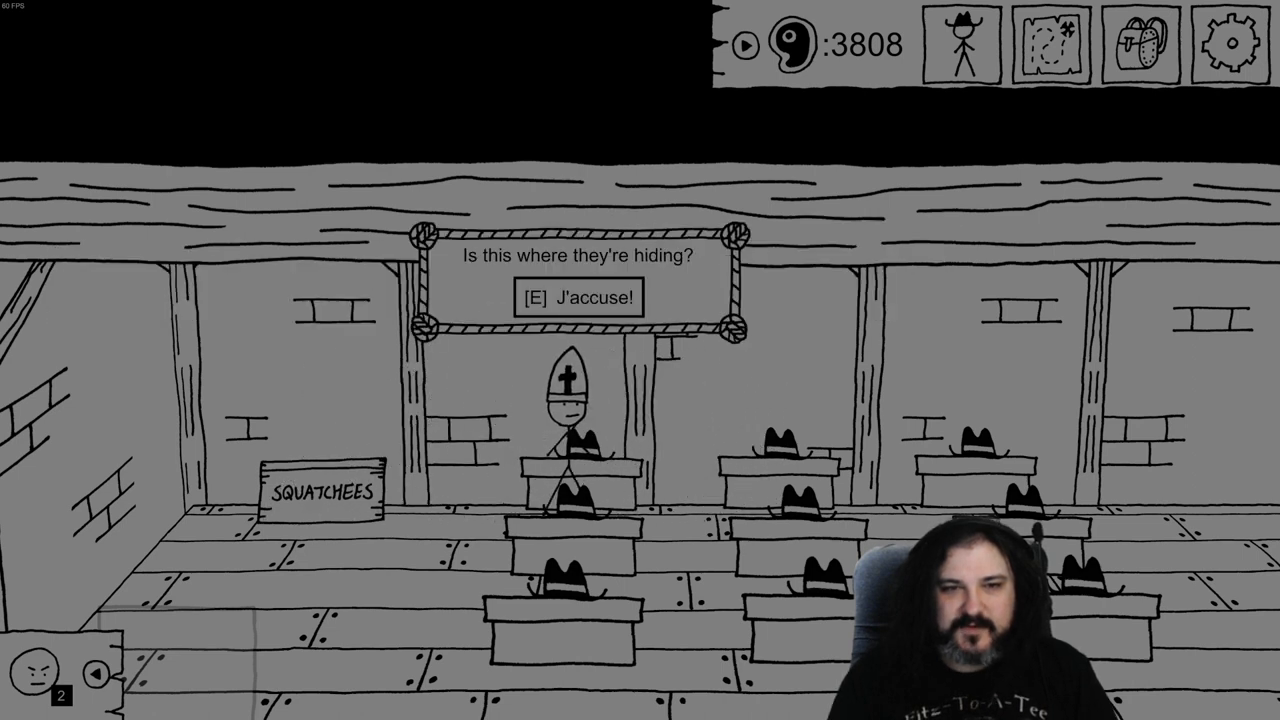
Accuse the hiding Blackhat Bandits and turn them in for 1000 Meat and 75 XP
key("e")
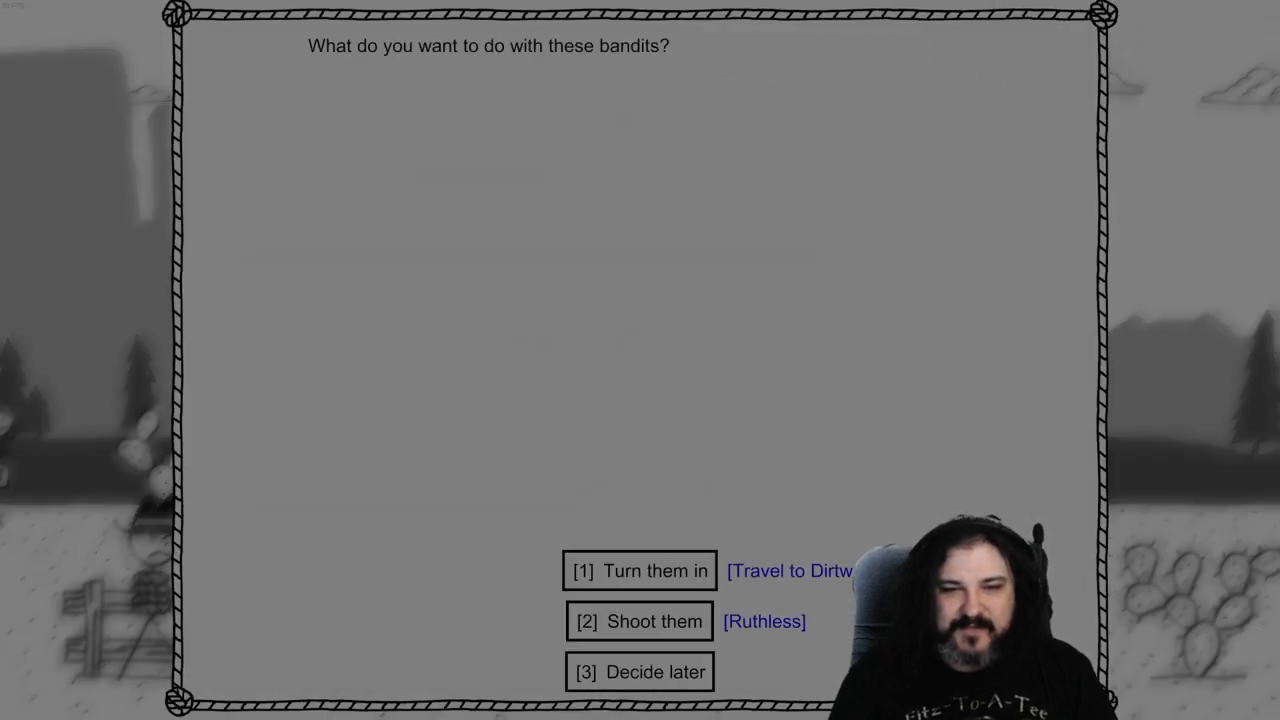
left_click(639, 570)
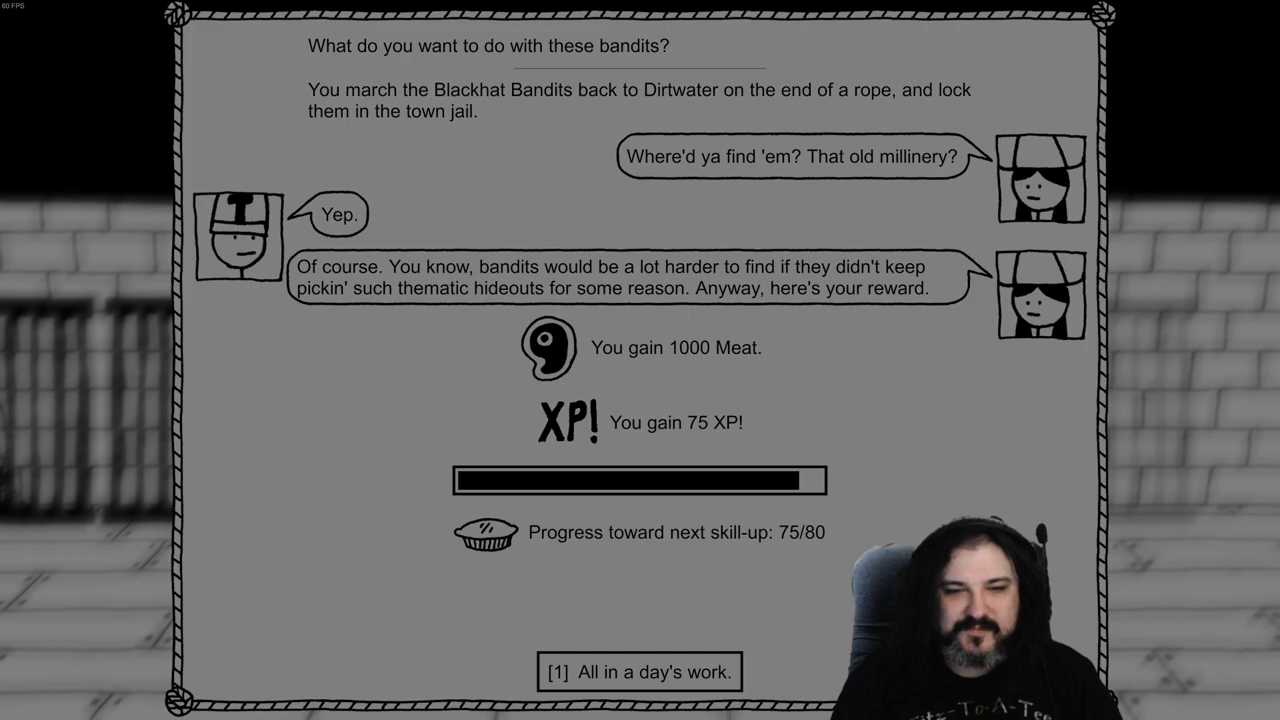
left_click(632, 670)
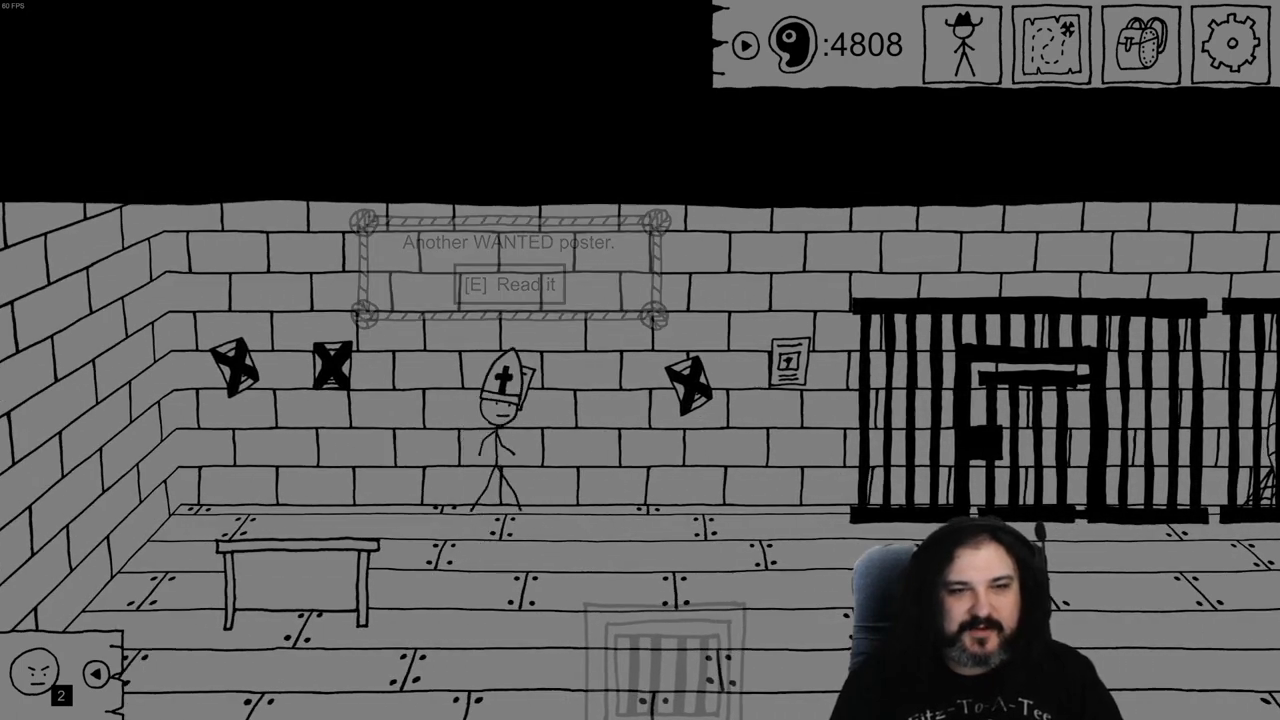
Read the Potemkin Gang and Gherkin Brothers posters, adding the Abandoned Pickle Factory to the map
key("e")
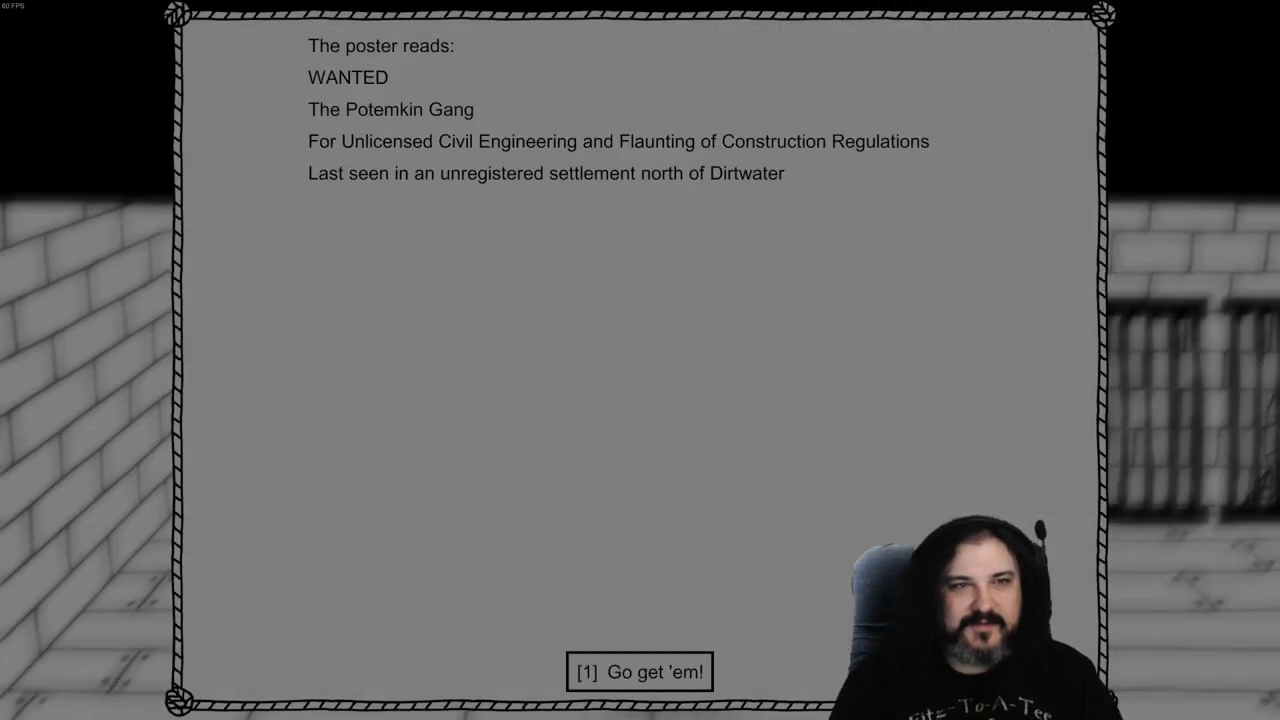
left_click(638, 673)
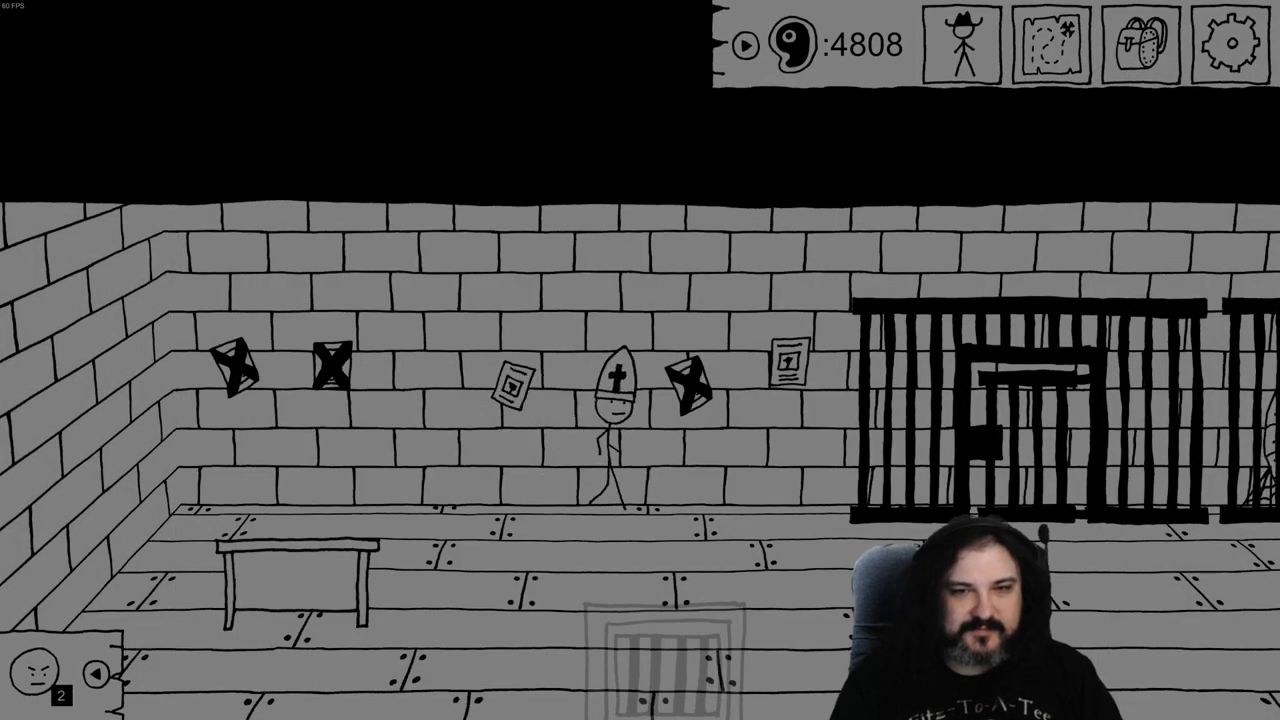
left_click(786, 367)
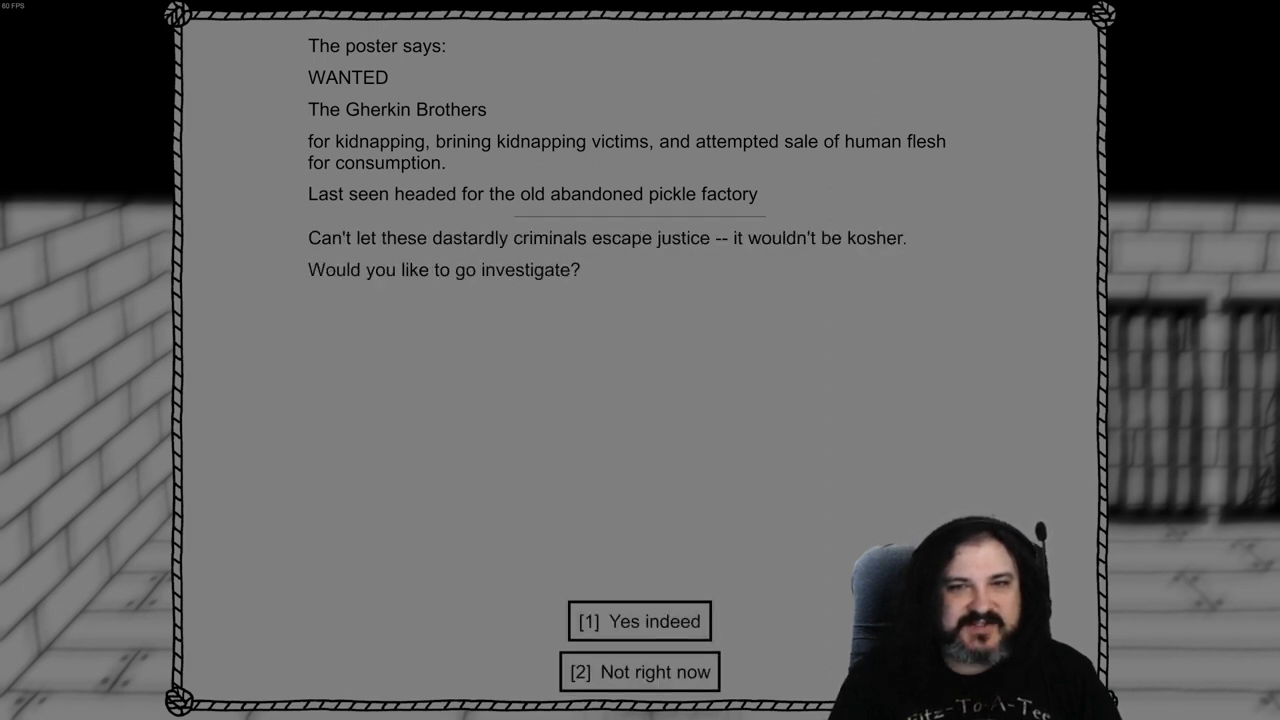
left_click(640, 620)
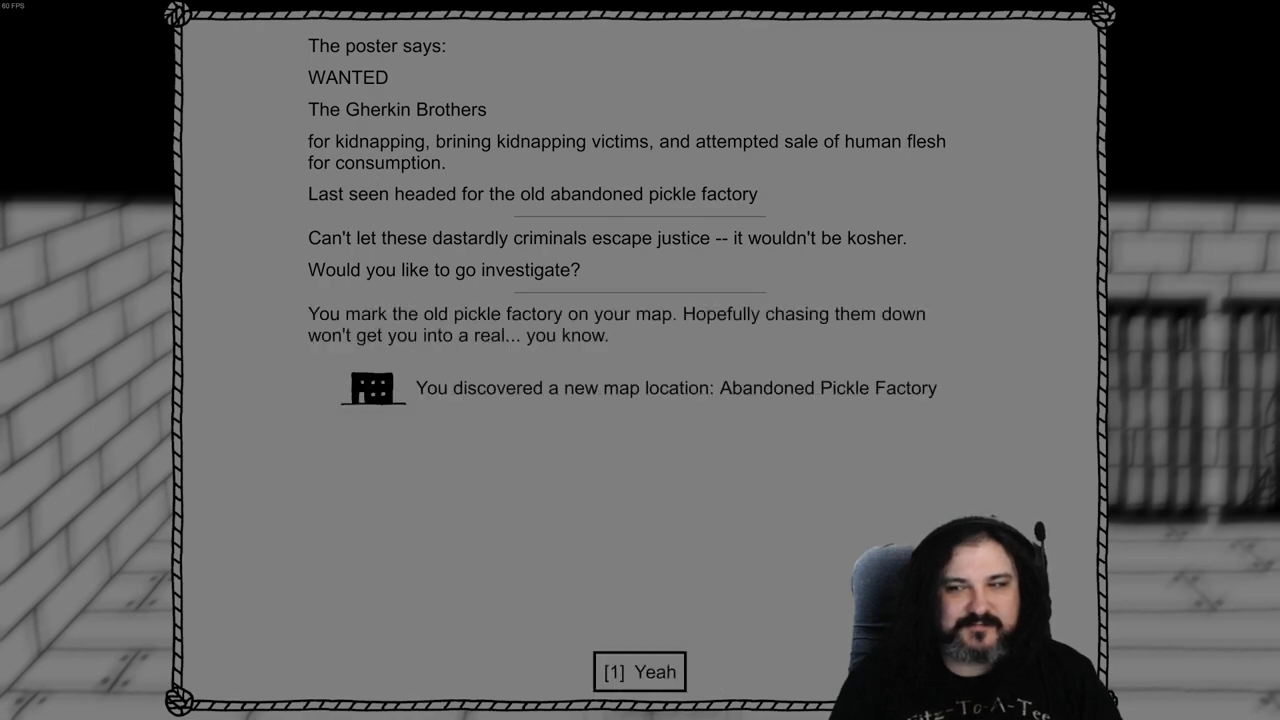
left_click(637, 671)
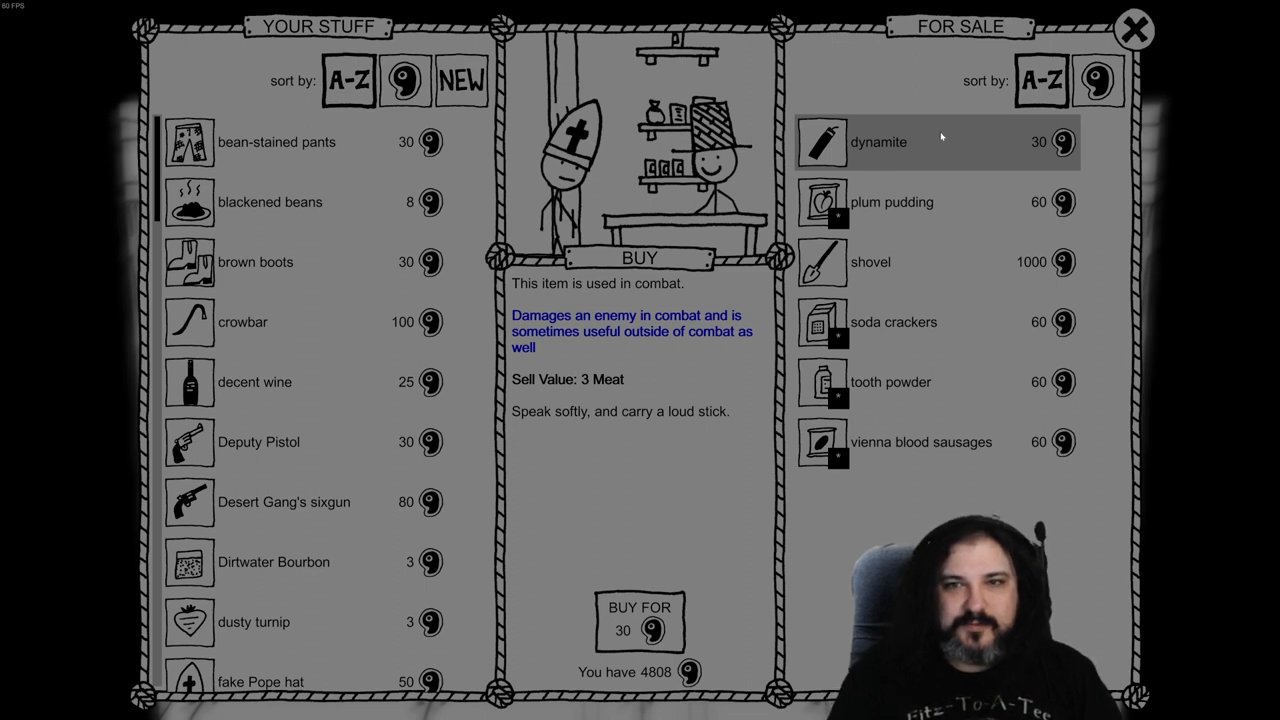
Buy dynamite for 30 and plum puddings up to ten, then leave the shop
left_click(637, 619)
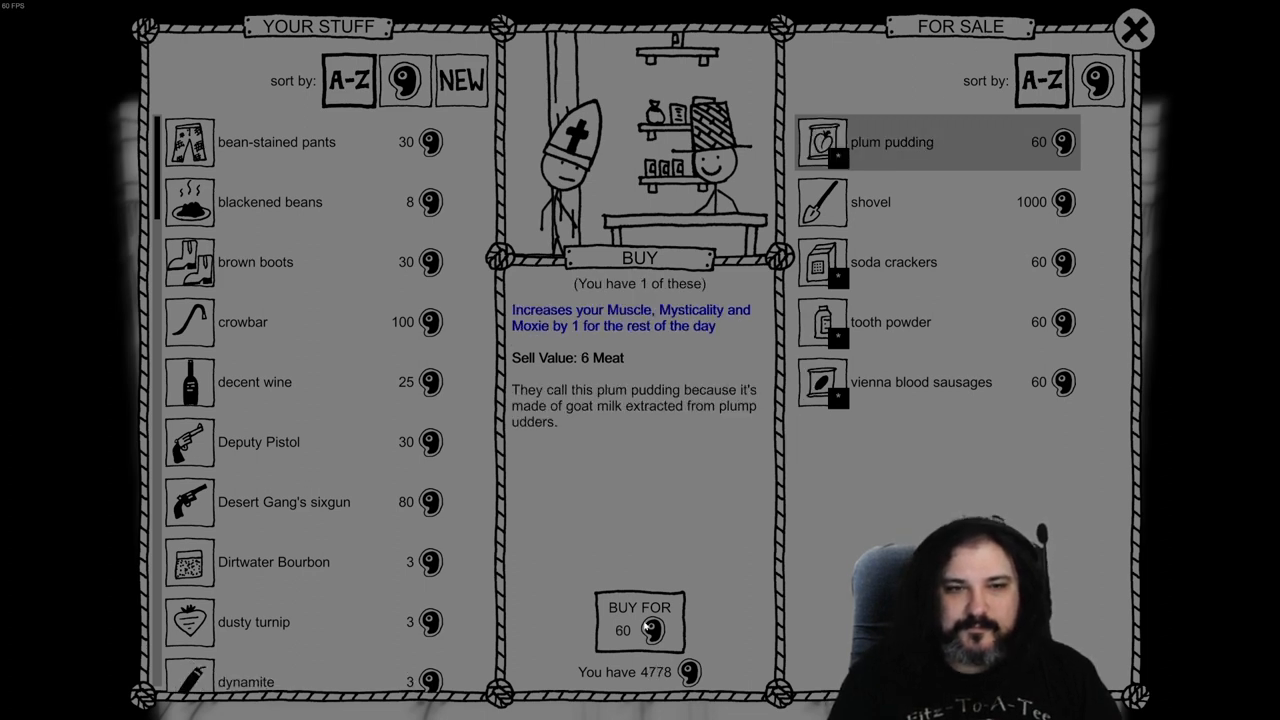
left_click(635, 617)
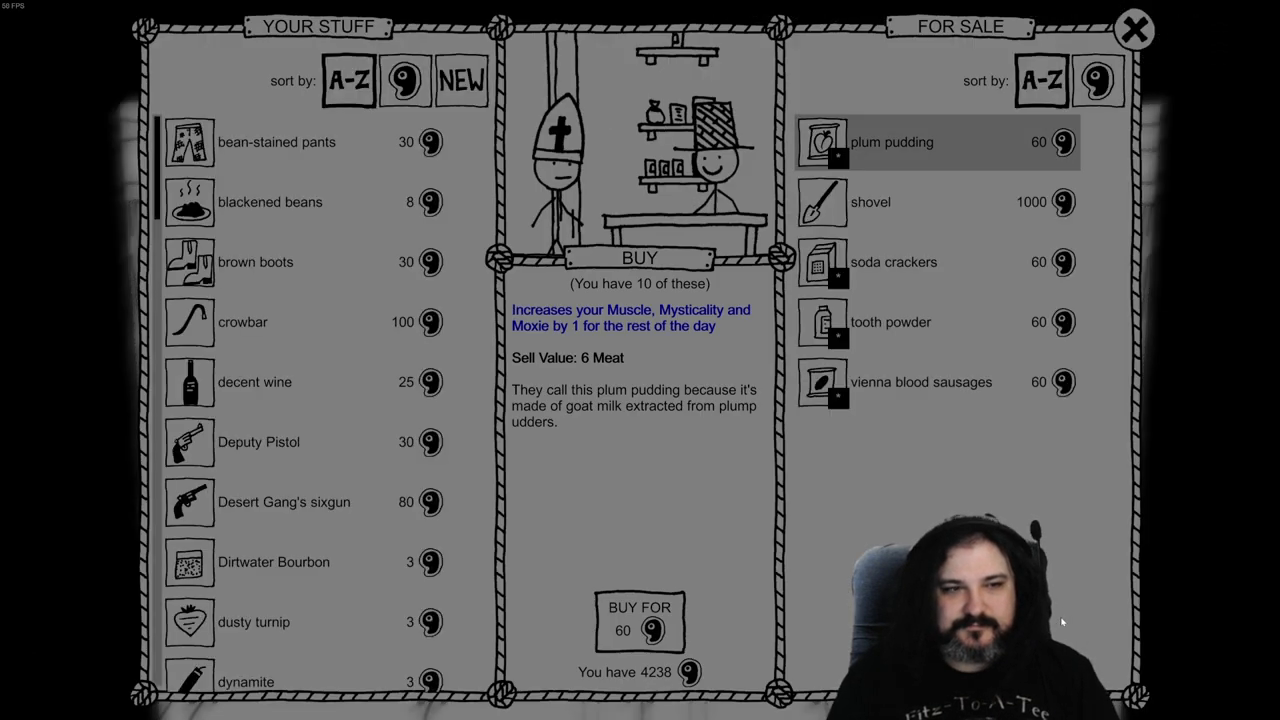
left_click(1132, 30)
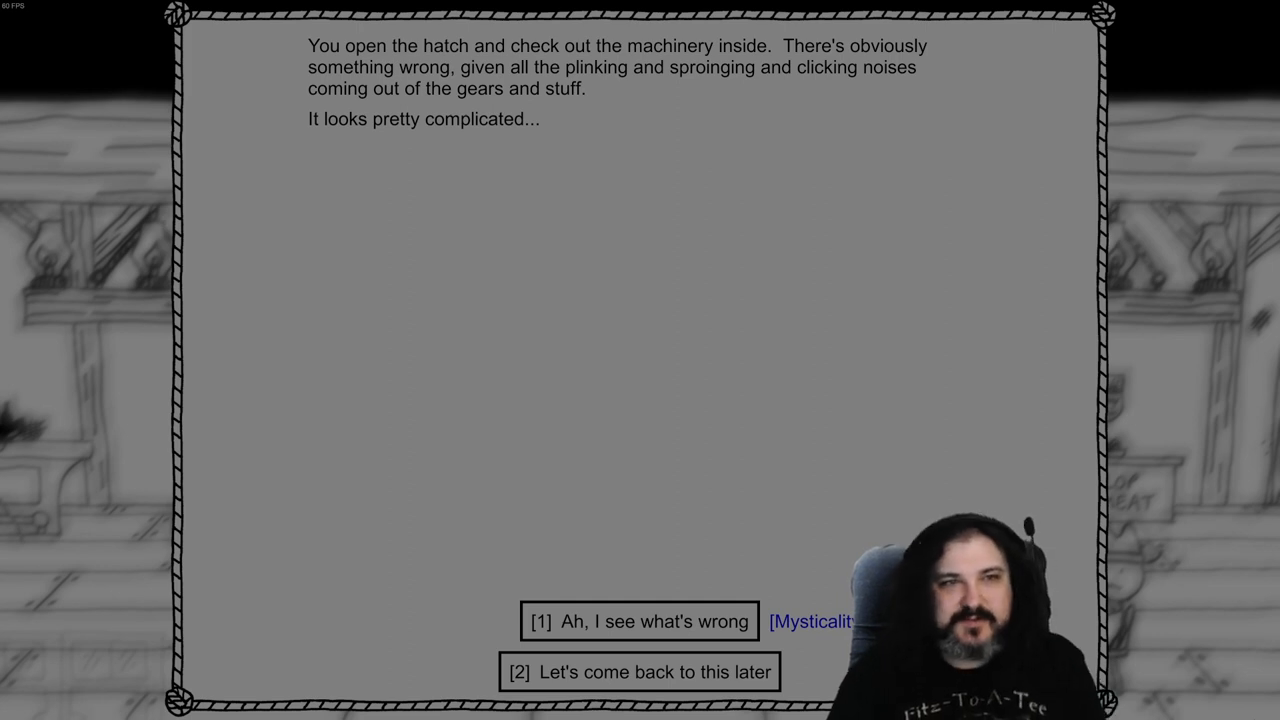
Fix the piano hatch machinery with 'Ah, I see what's wrong' (Mysticality)
left_click(639, 621)
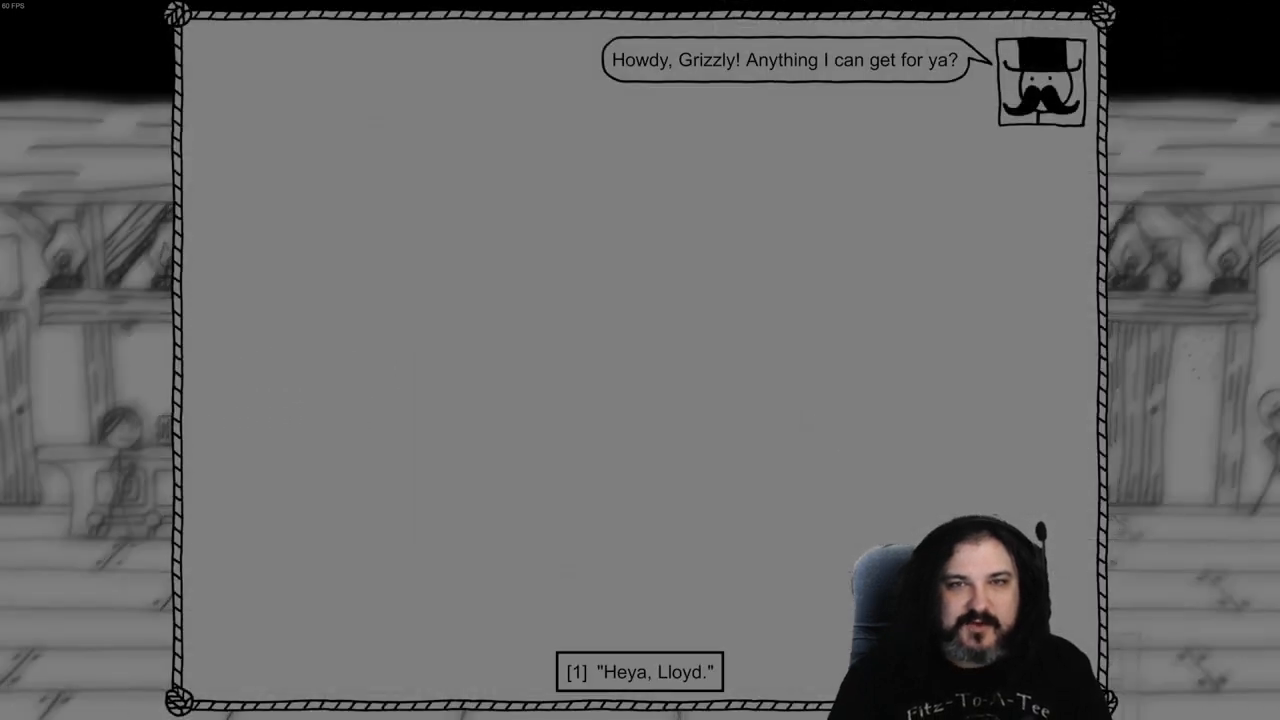
Tell Lloyd the piano player is fixed, ask about the travelers' note, and receive the miniature piano
left_click(635, 673)
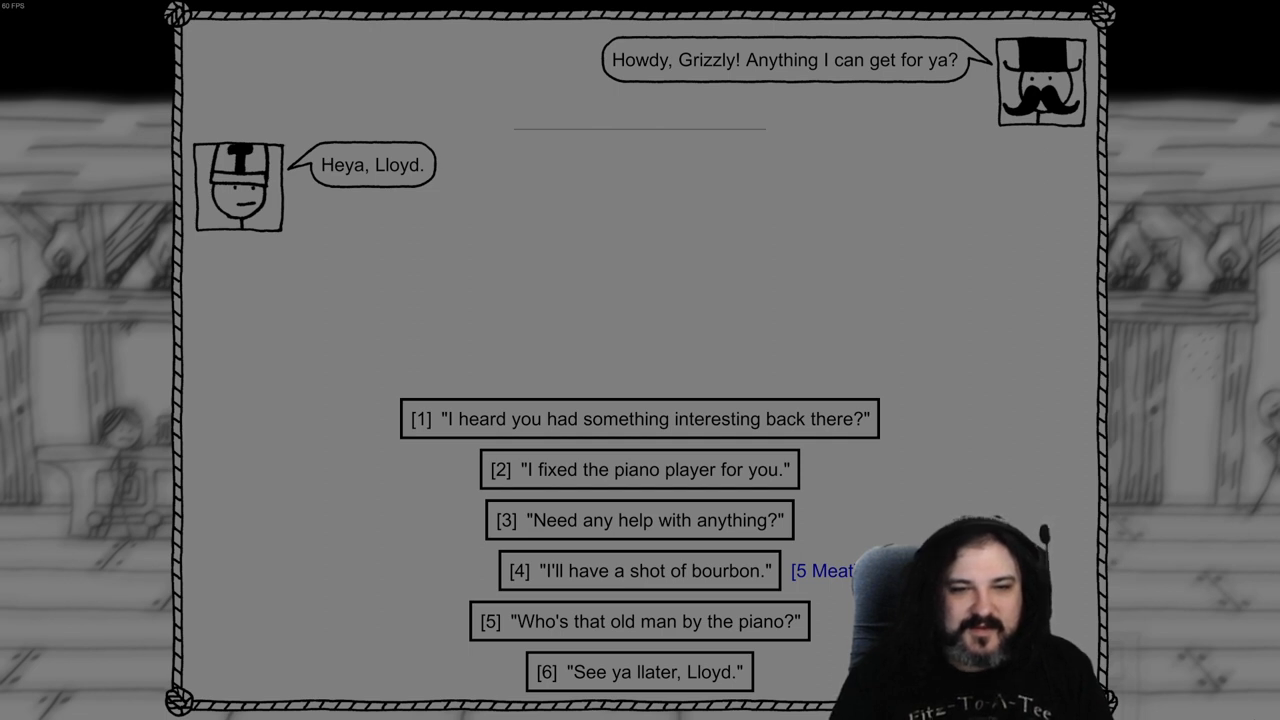
left_click(639, 469)
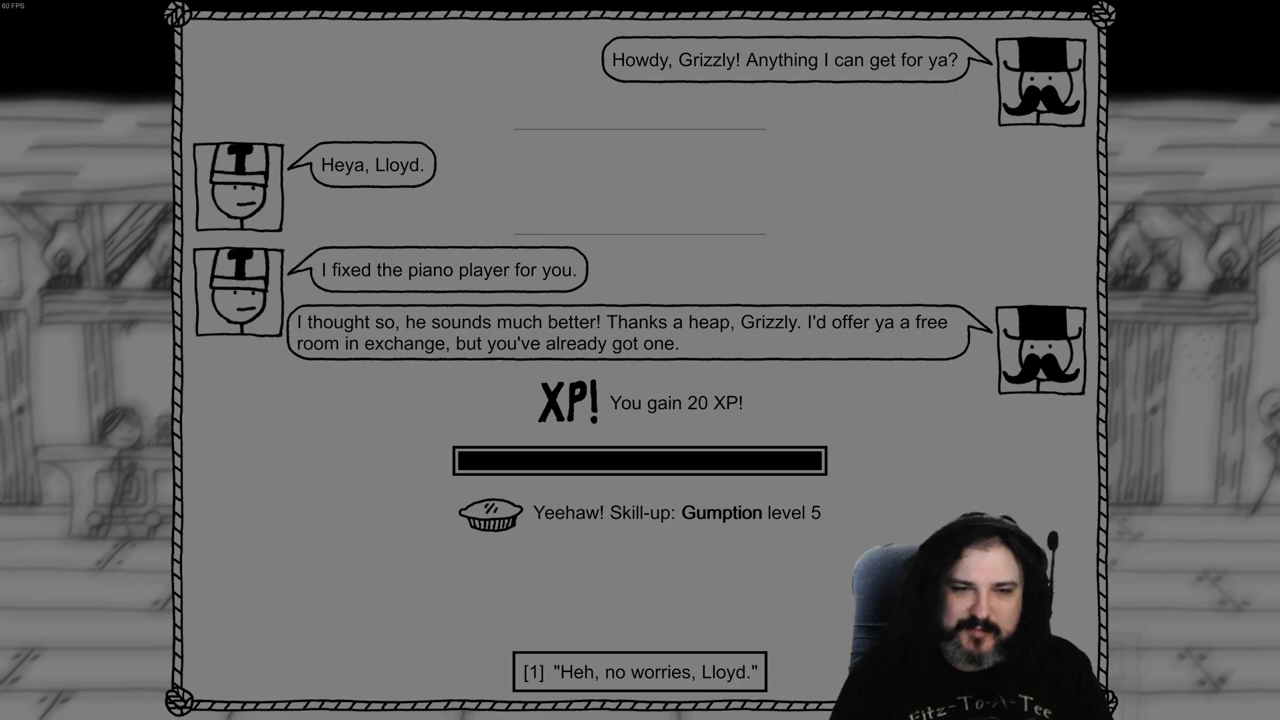
left_click(634, 671)
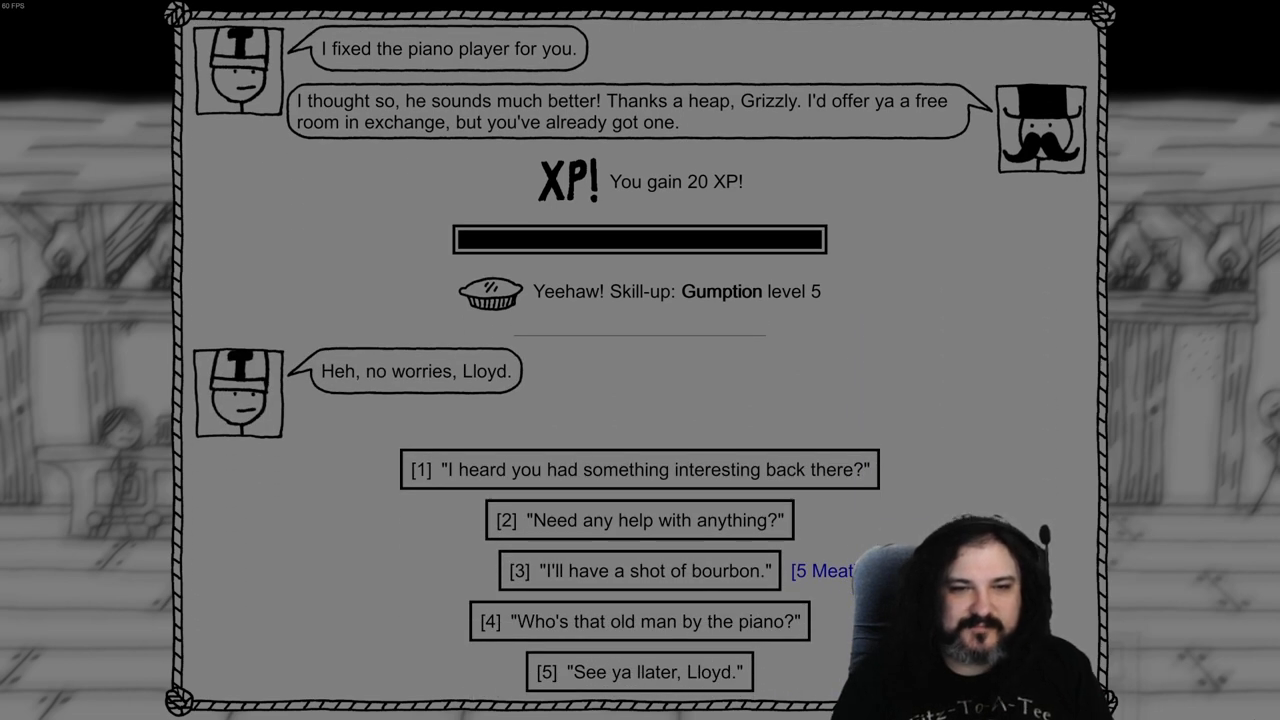
left_click(638, 470)
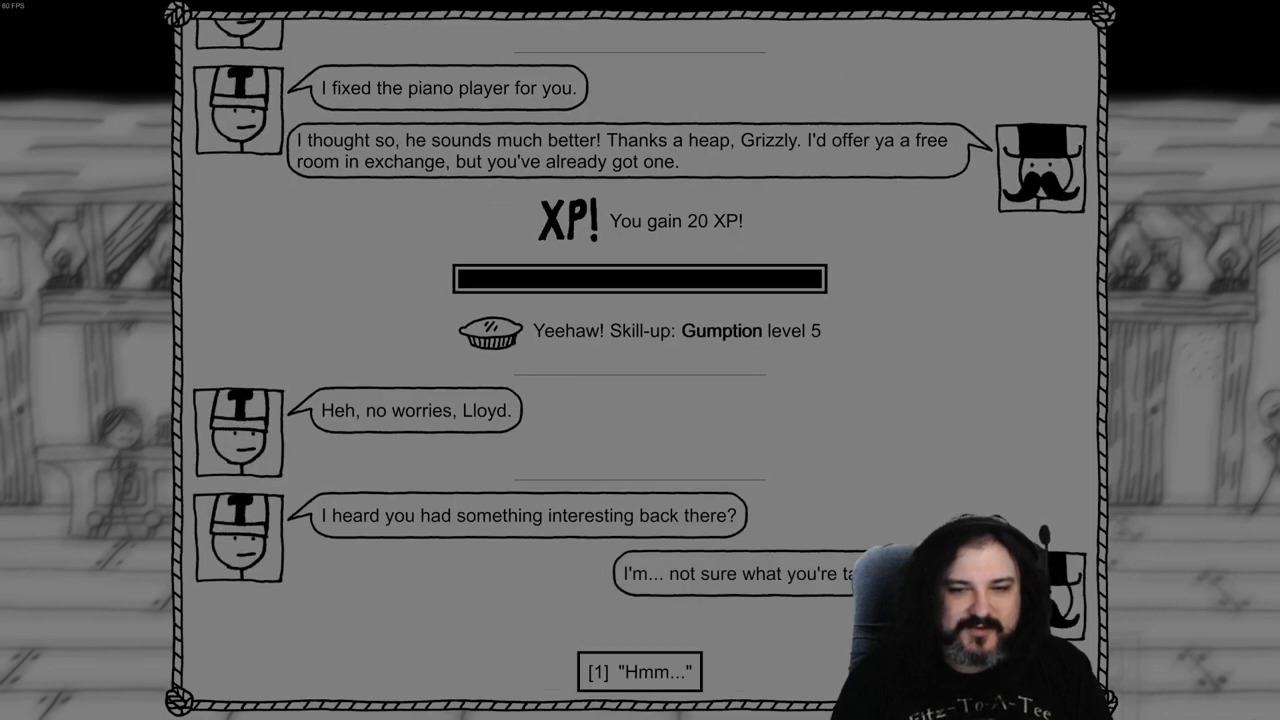
left_click(639, 671)
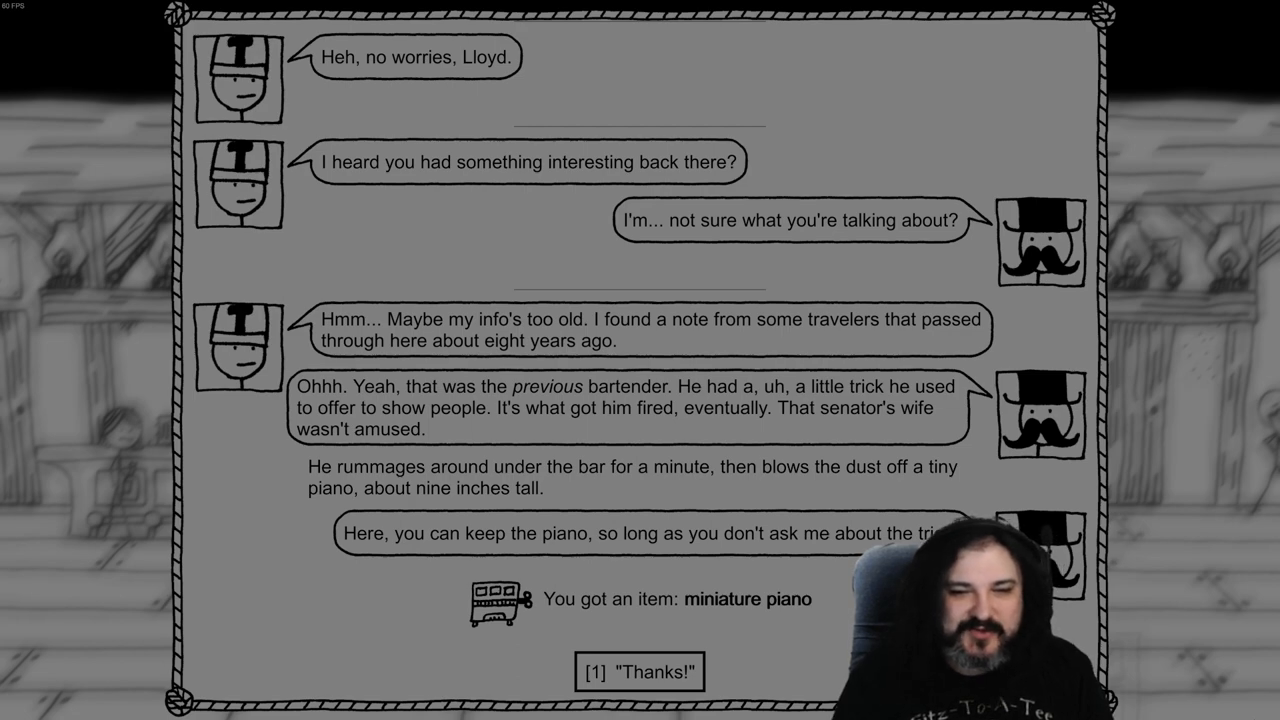
left_click(639, 672)
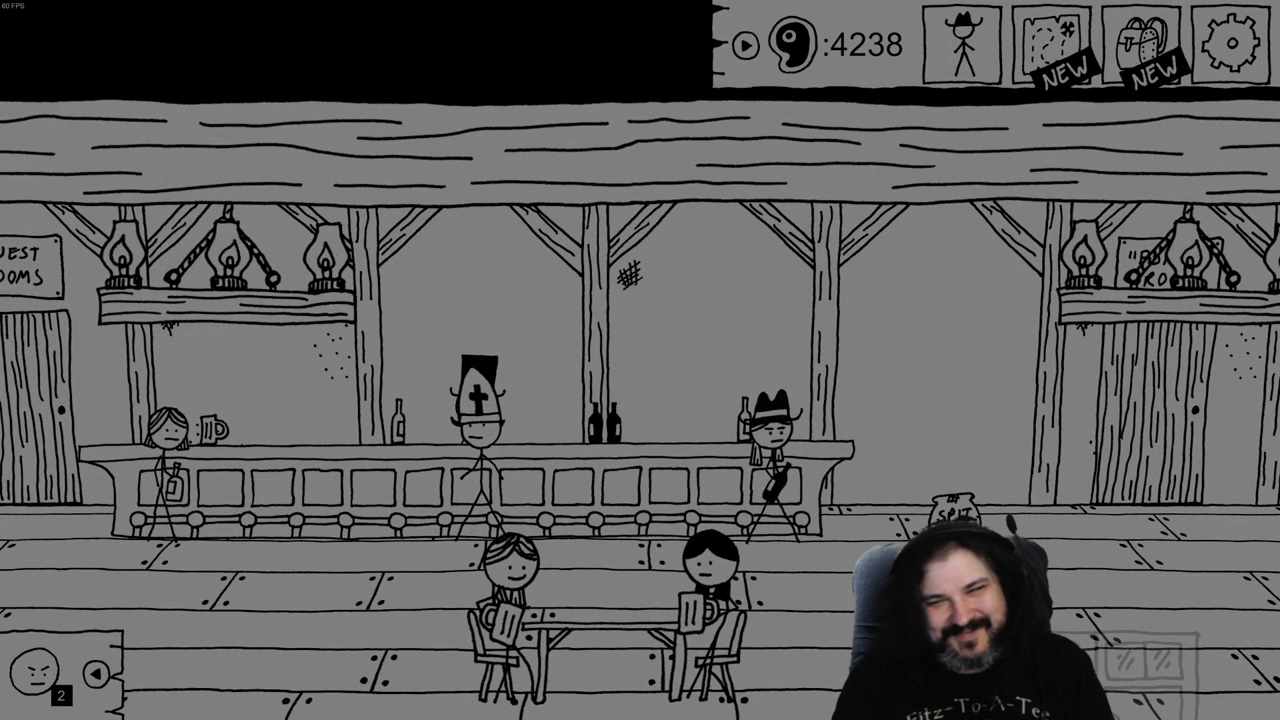
Use the miniature piano from the inventory, turn it on, and dismiss the tinkly message
left_click(1142, 38)
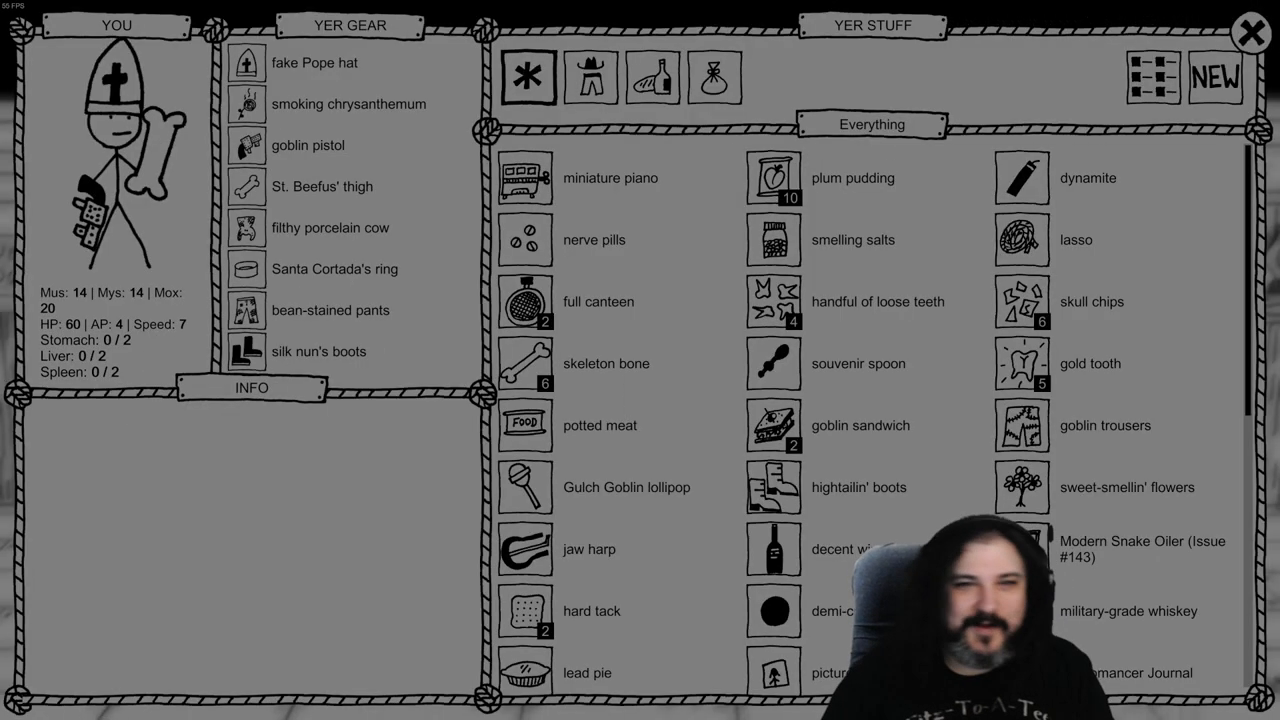
left_click(612, 177)
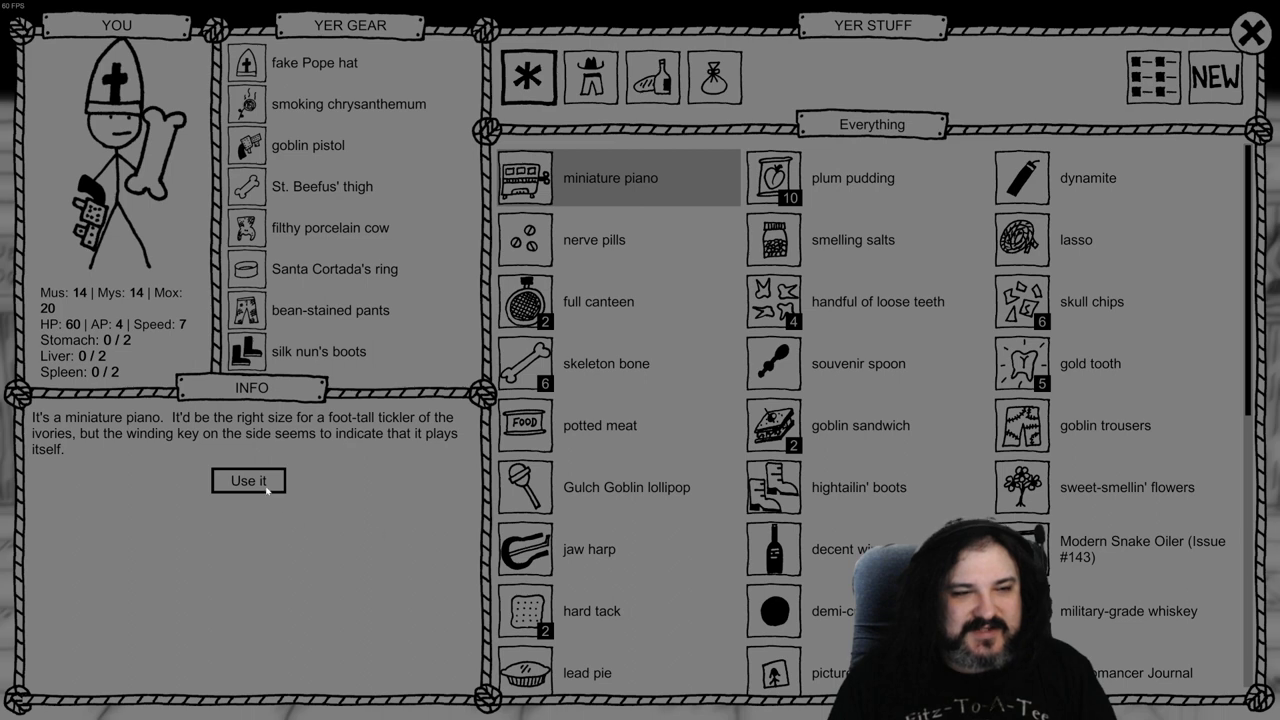
left_click(248, 480)
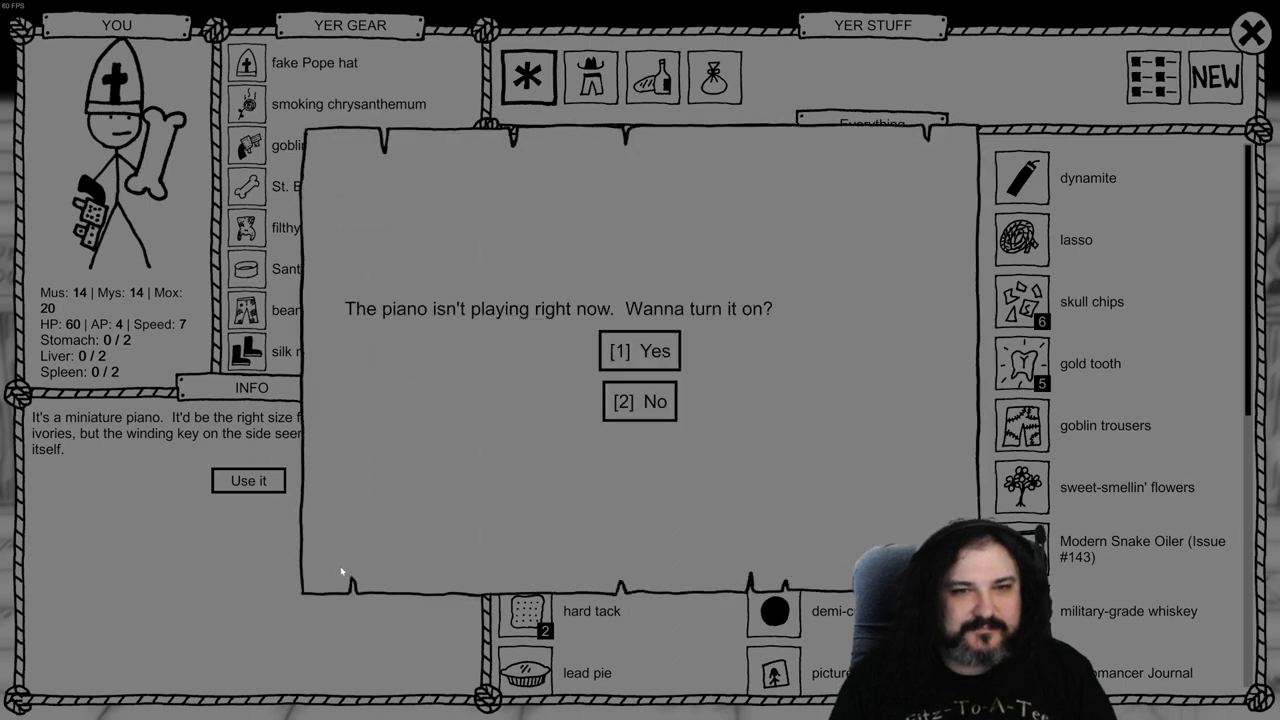
left_click(638, 350)
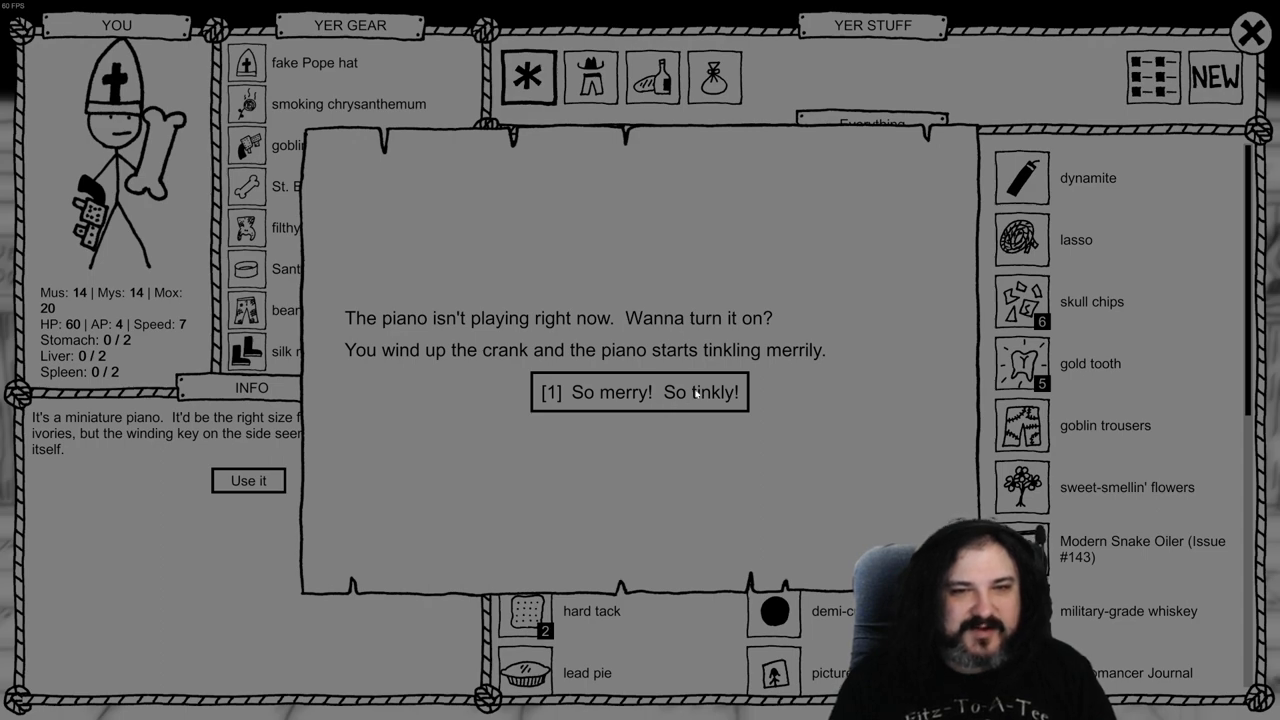
left_click(639, 392)
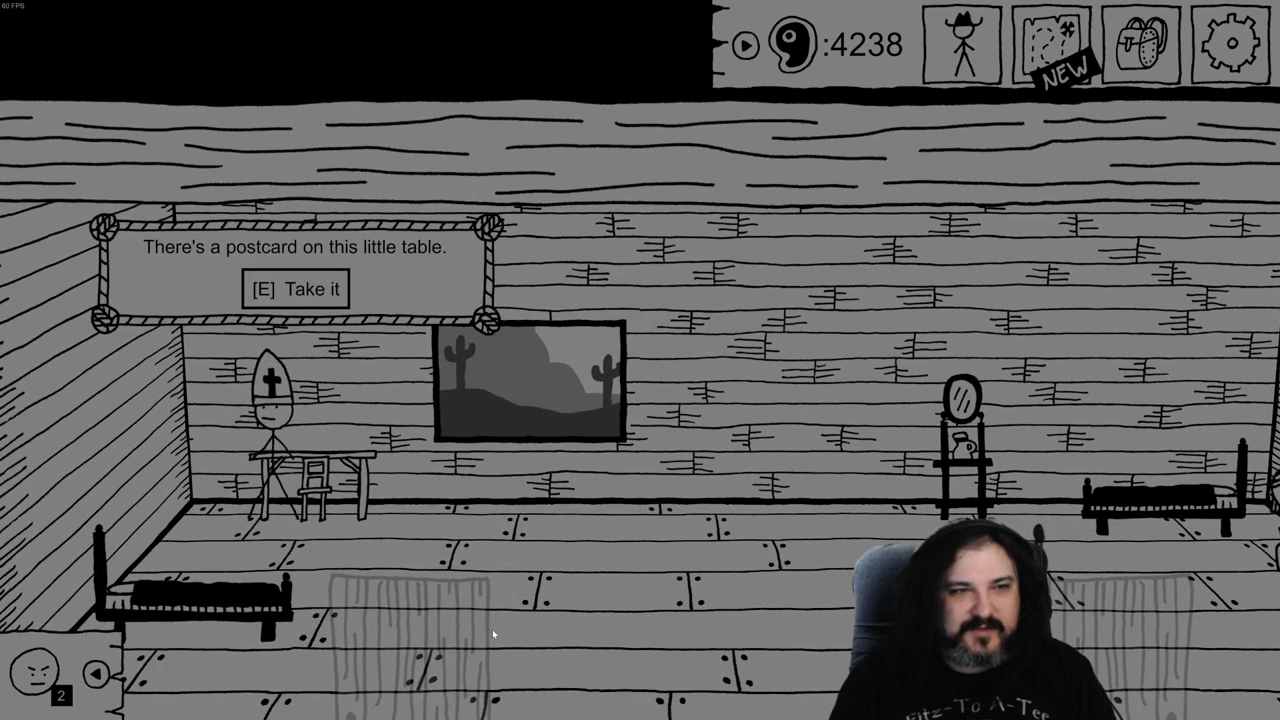
Take the postcard from the guest-room table, sleep, and mosey out after waking
key("e")
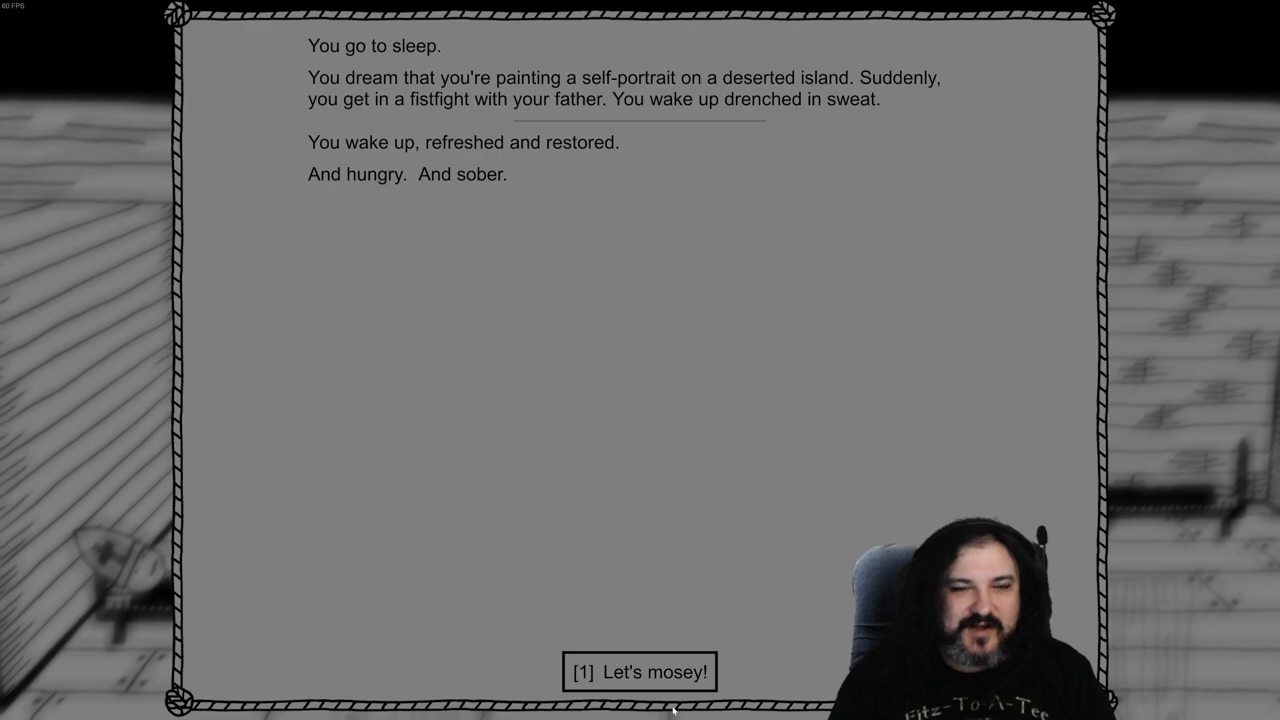
left_click(637, 672)
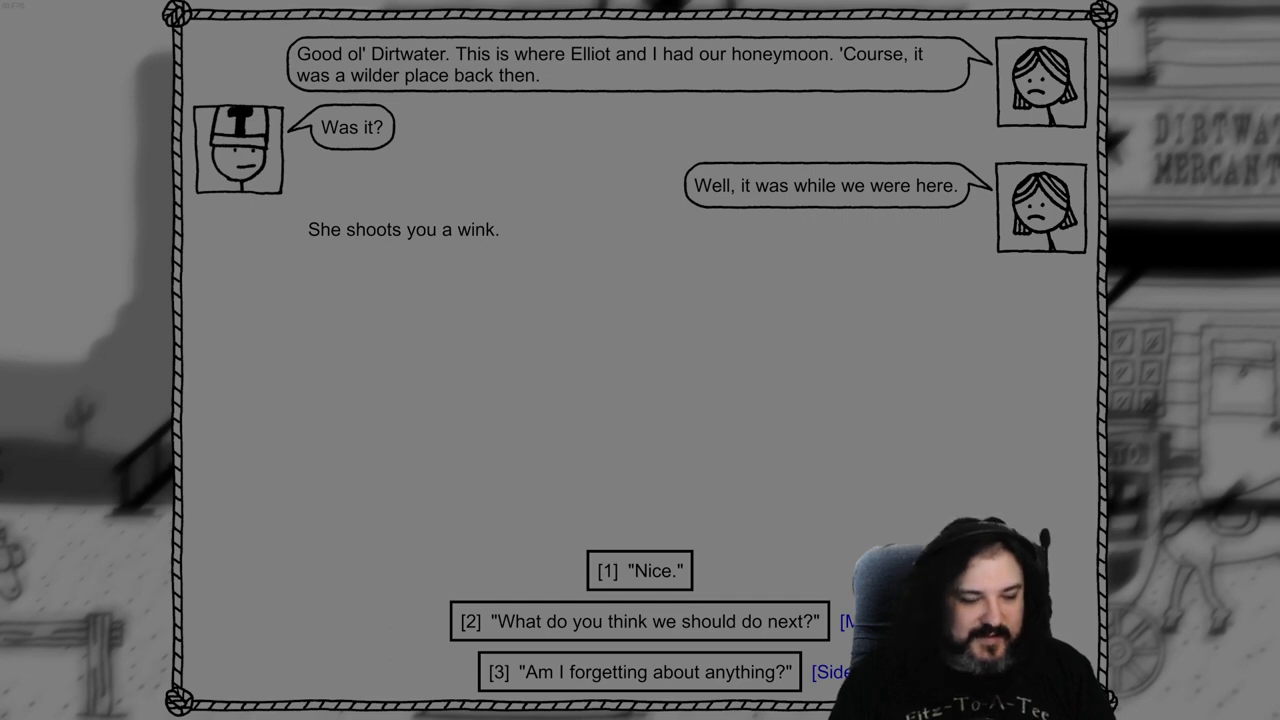
Ask Doc Alice if anything is forgotten and for another suggestion, reaching the injured man
left_click(643, 672)
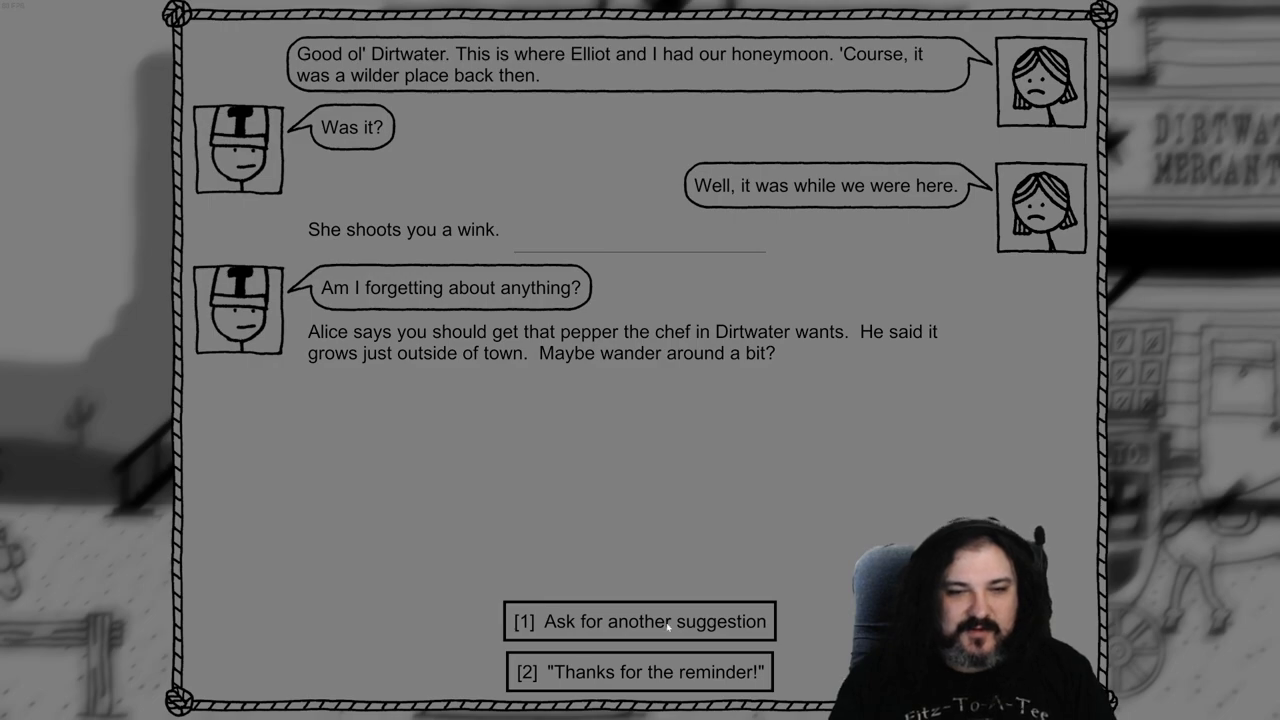
left_click(639, 673)
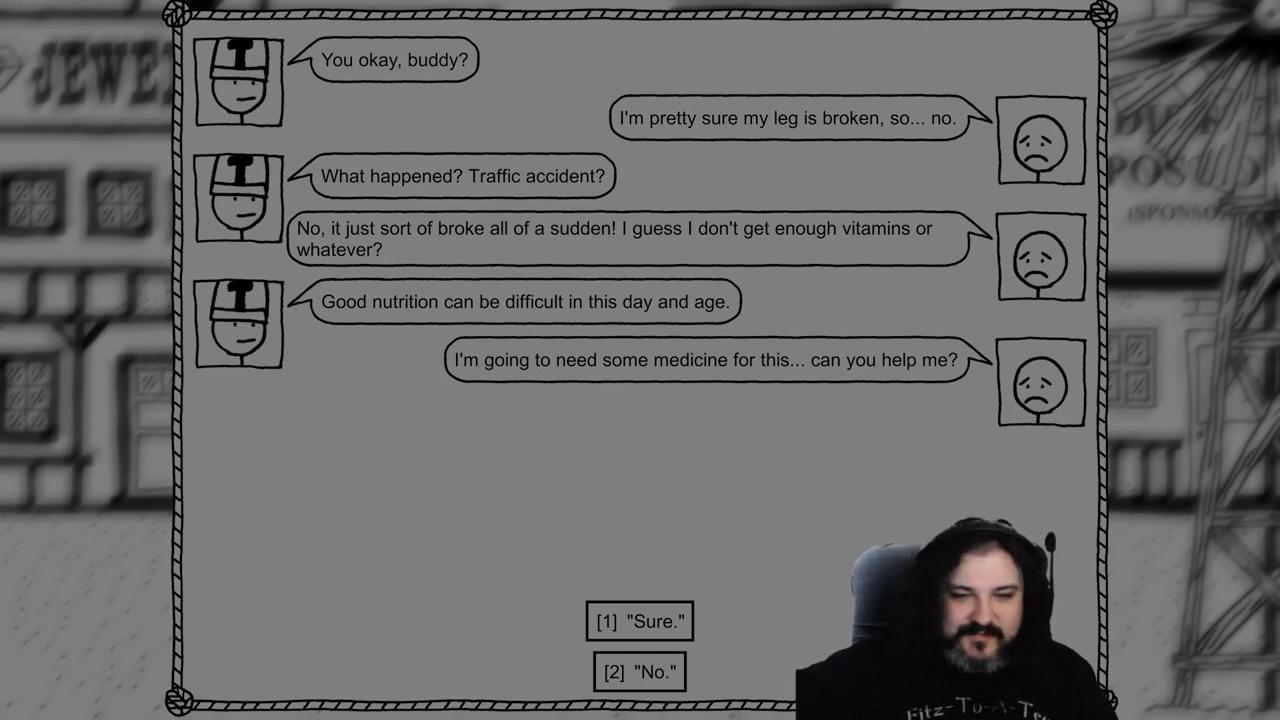
Answer the injured man's plea and grab the Southeast-Western Murder Pepper
left_click(642, 622)
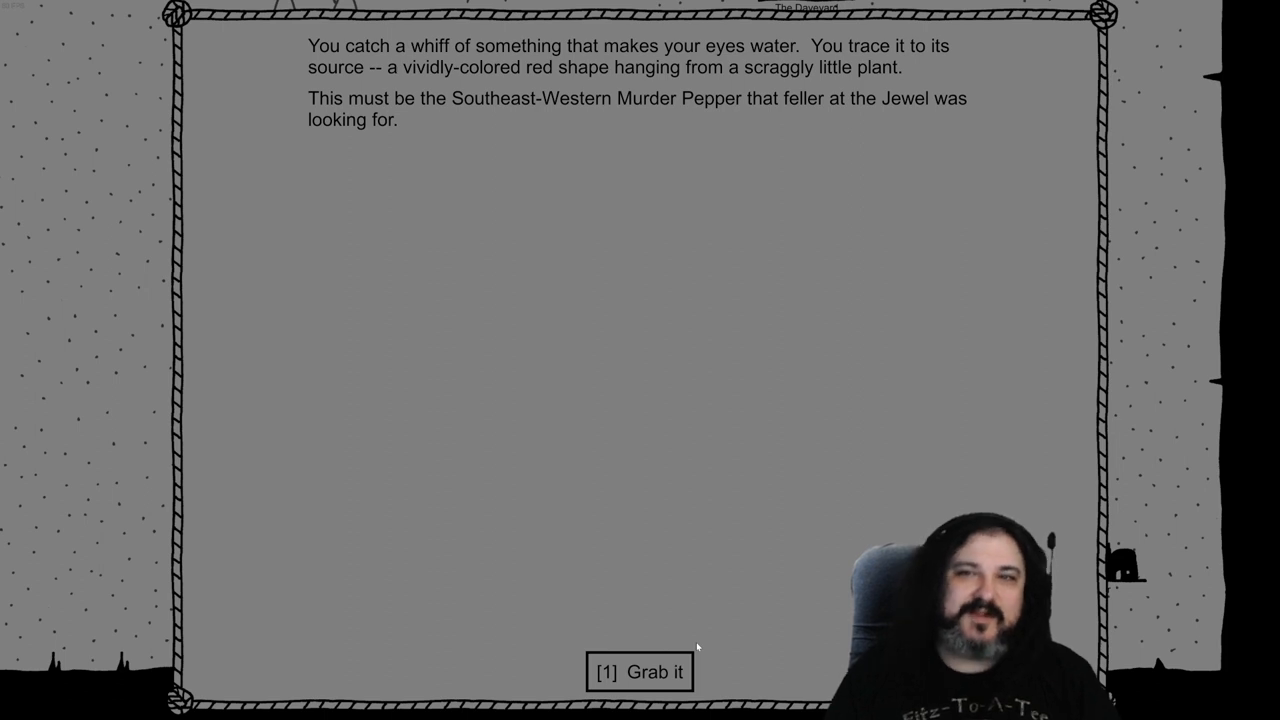
left_click(639, 673)
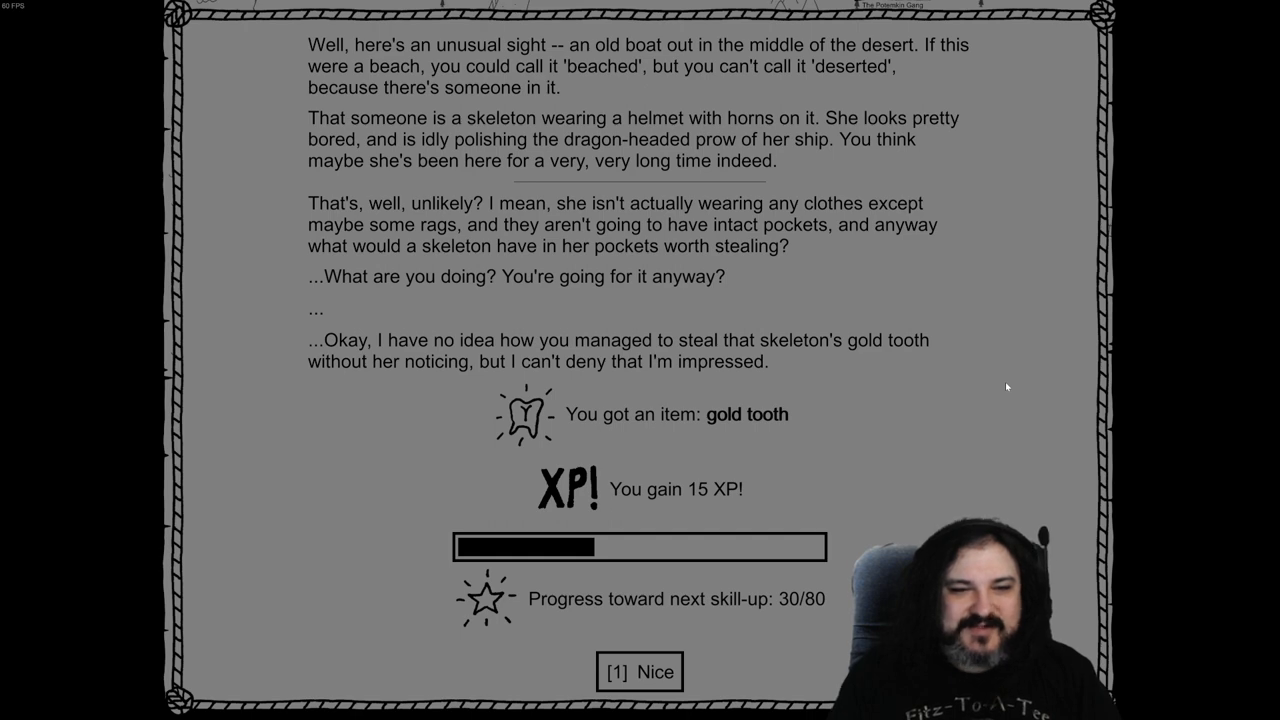
Acknowledge the gold tooth reward, then shoot and saw the old hunter skeleton
left_click(634, 671)
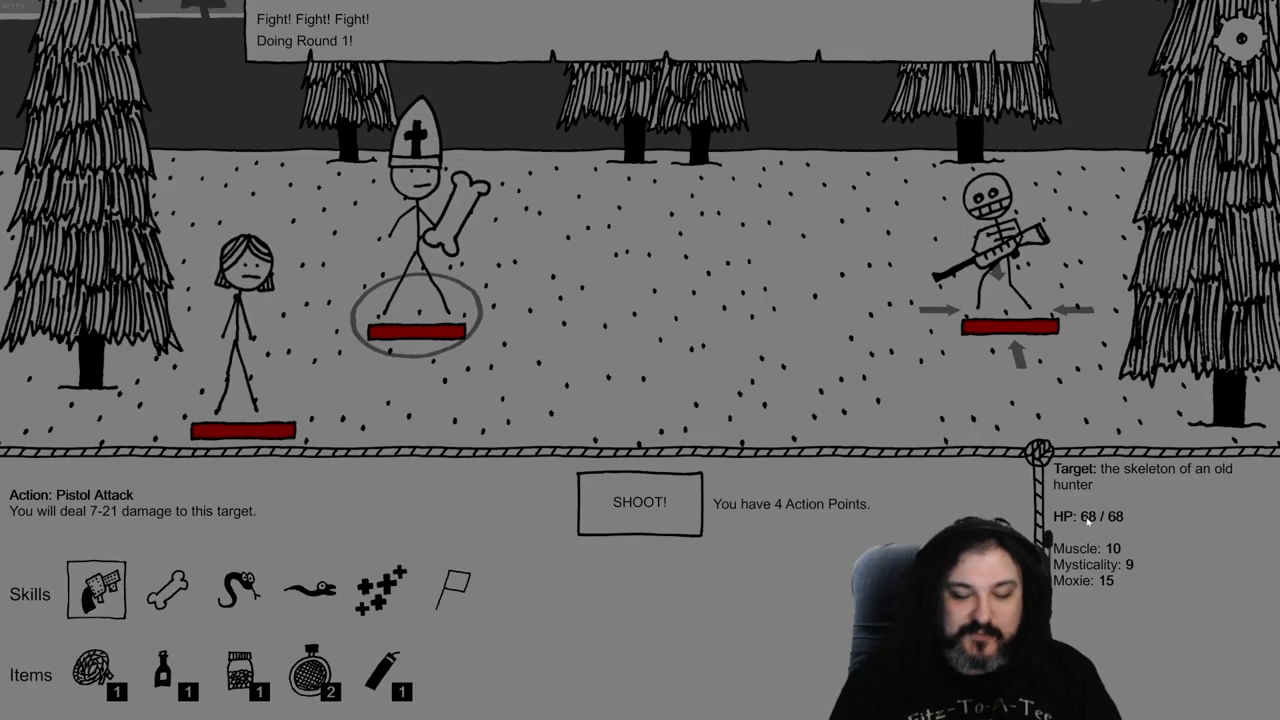
left_click(637, 504)
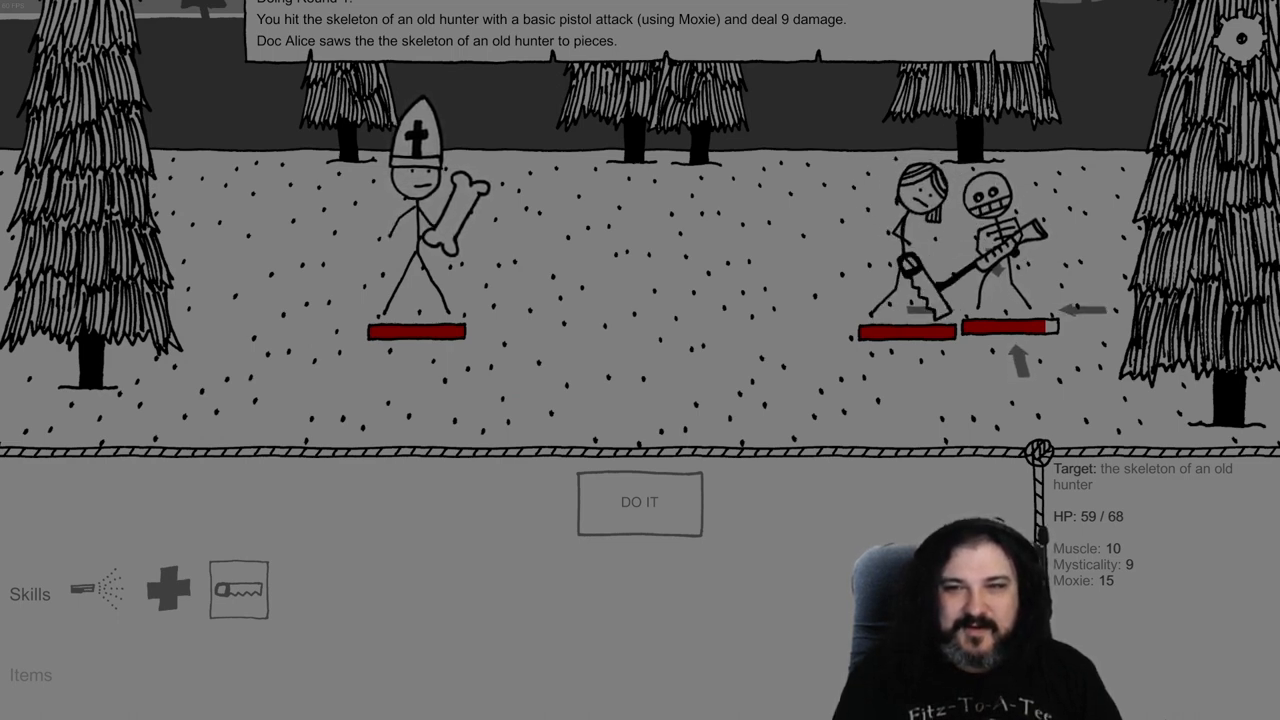
left_click(639, 503)
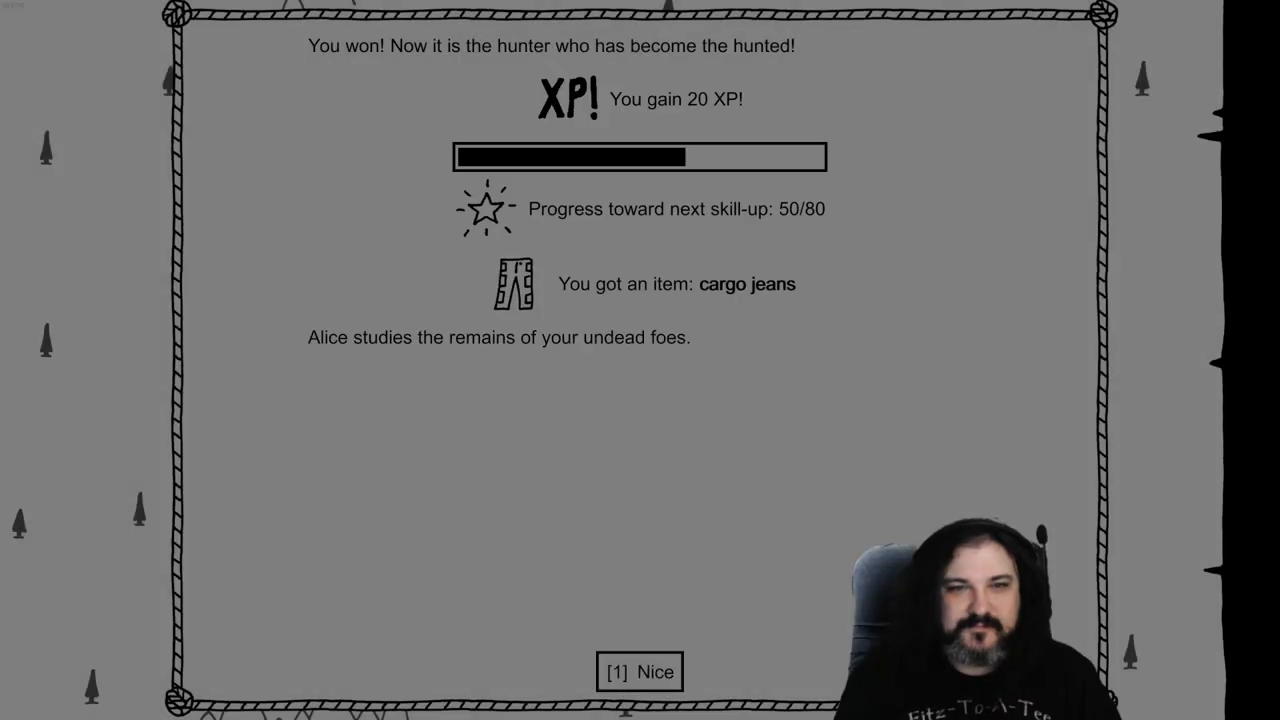
Acknowledge the victory rewards, close the inventory, and walk over to the nun
left_click(640, 672)
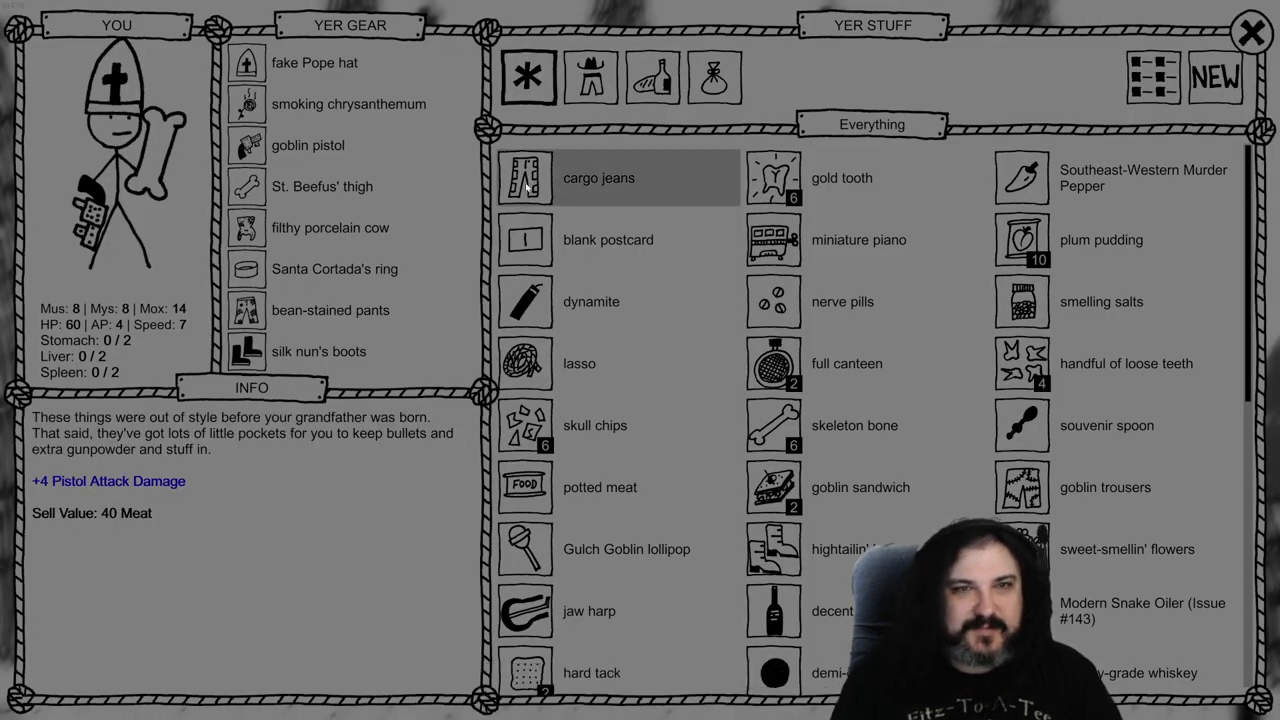
left_click(902, 140)
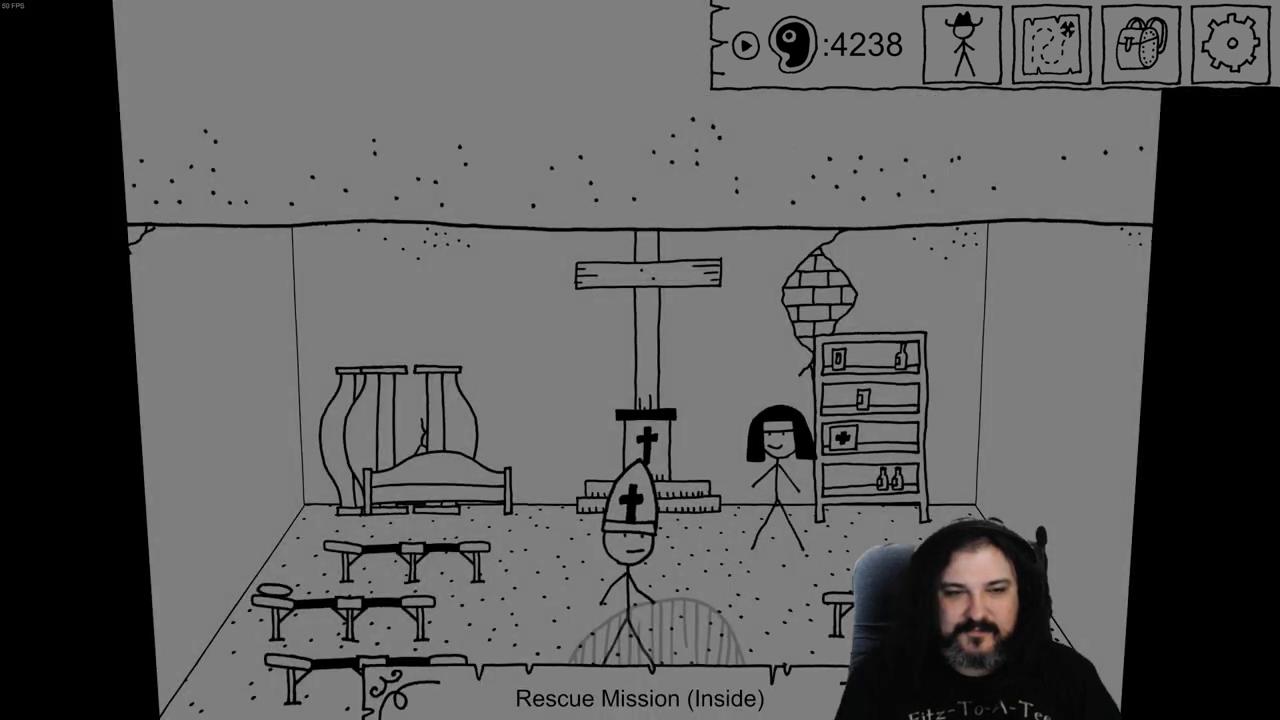
left_click(780, 460)
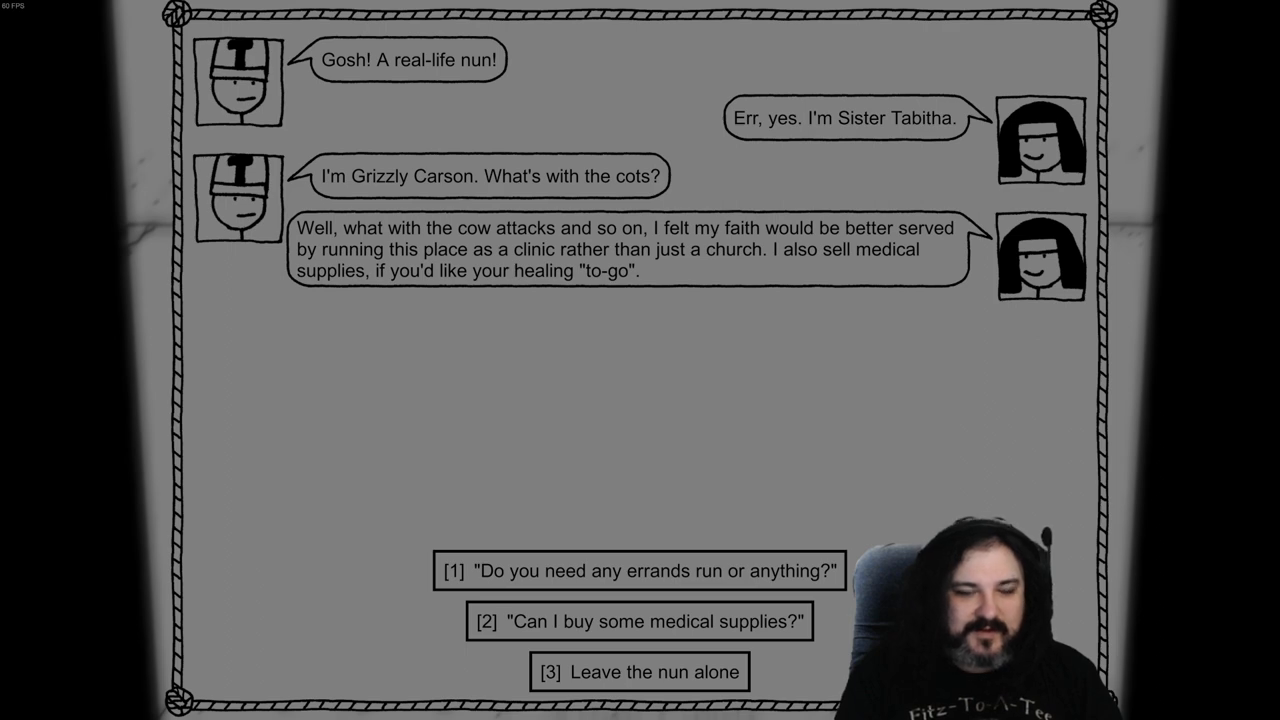
Ask Sister Tabitha, option [2], to buy some medical supplies
left_click(645, 623)
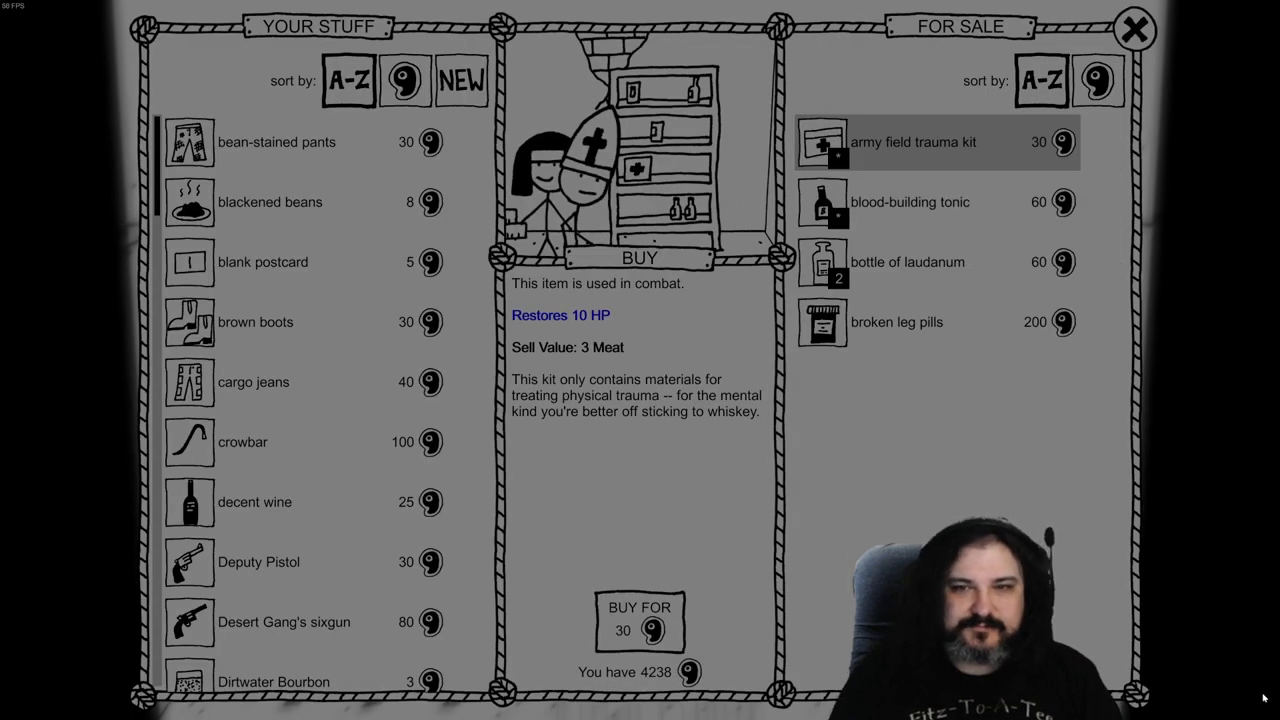
Buy broken leg pills and the army field trauma kit, checking laudanum, then leave the shop
left_click(635, 622)
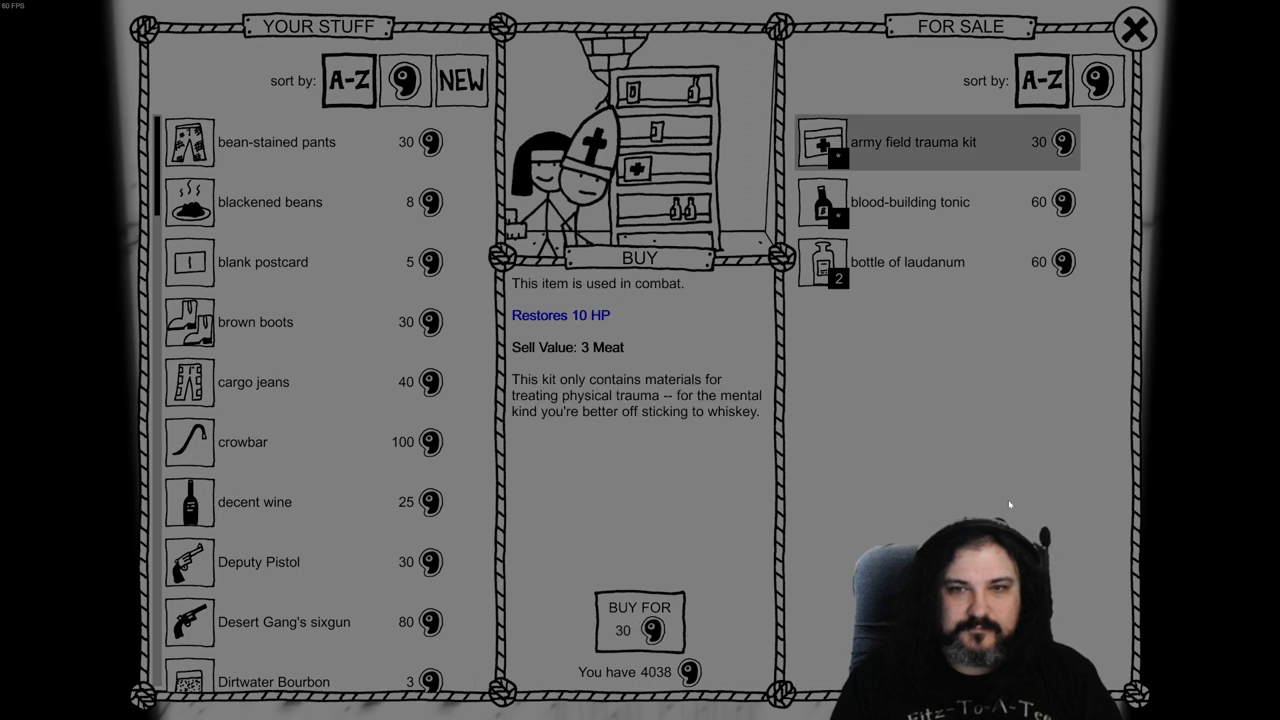
left_click(940, 262)
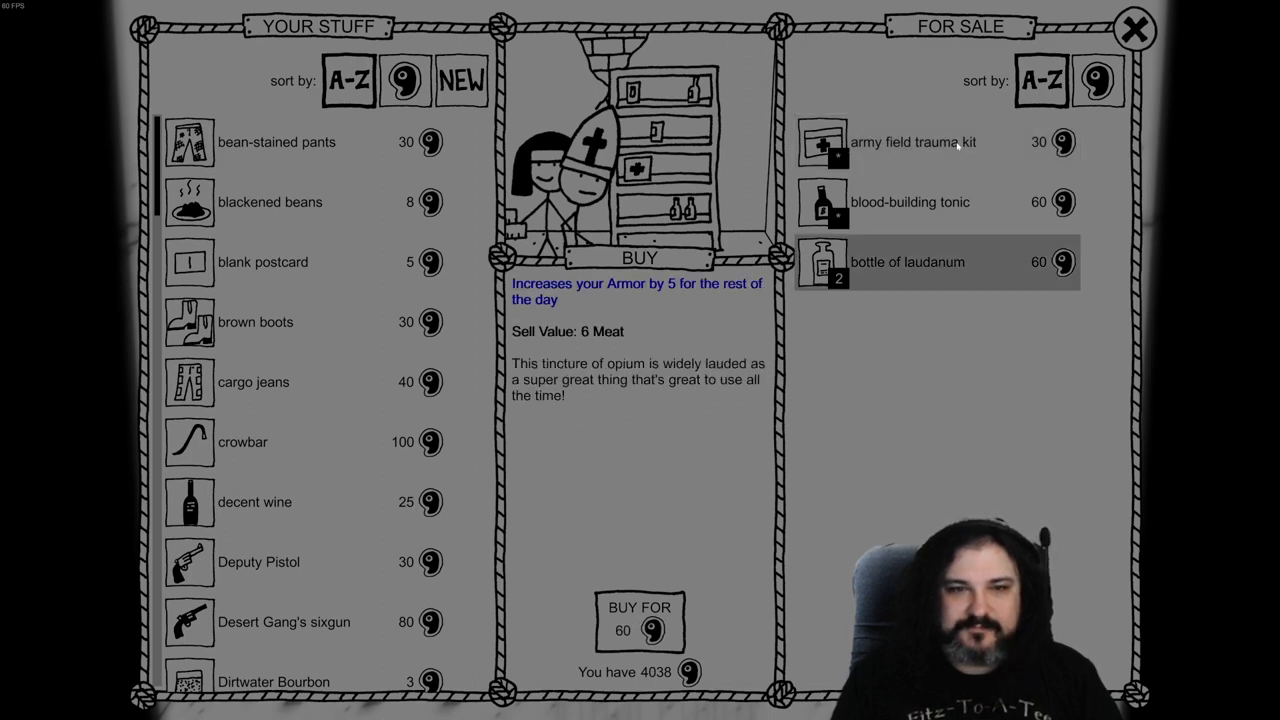
left_click(928, 142)
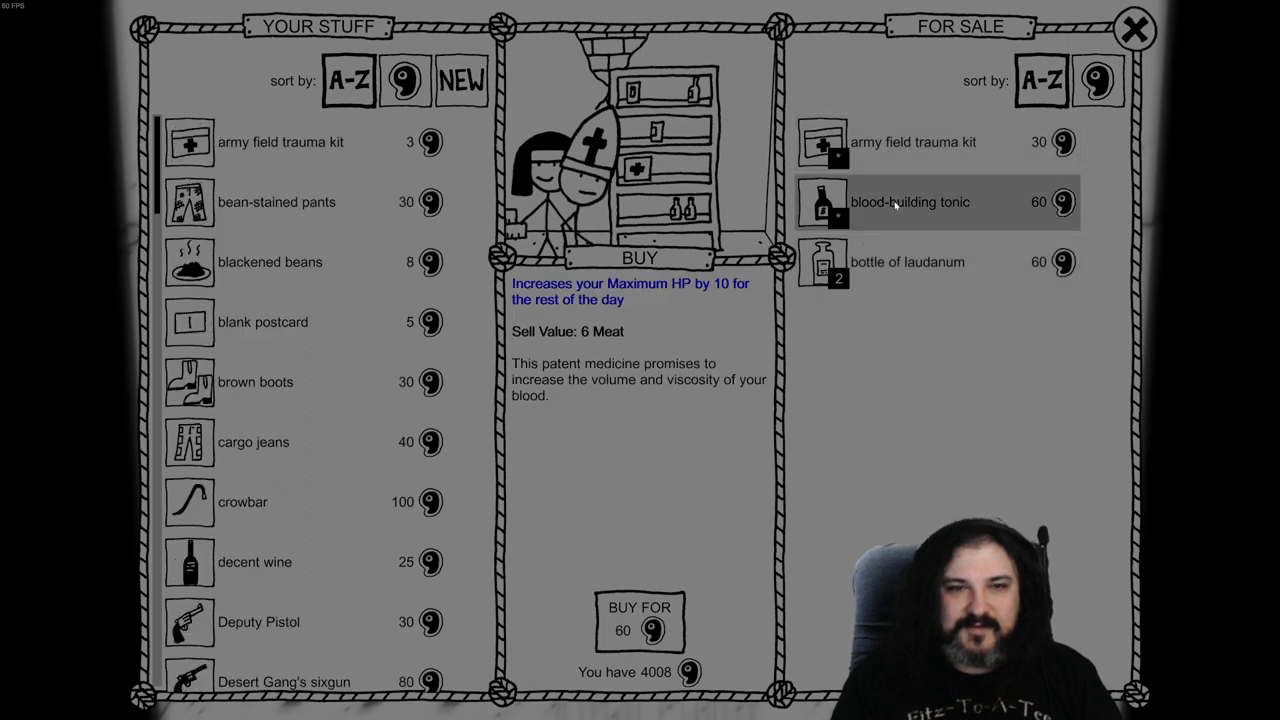
mouse_move(822, 673)
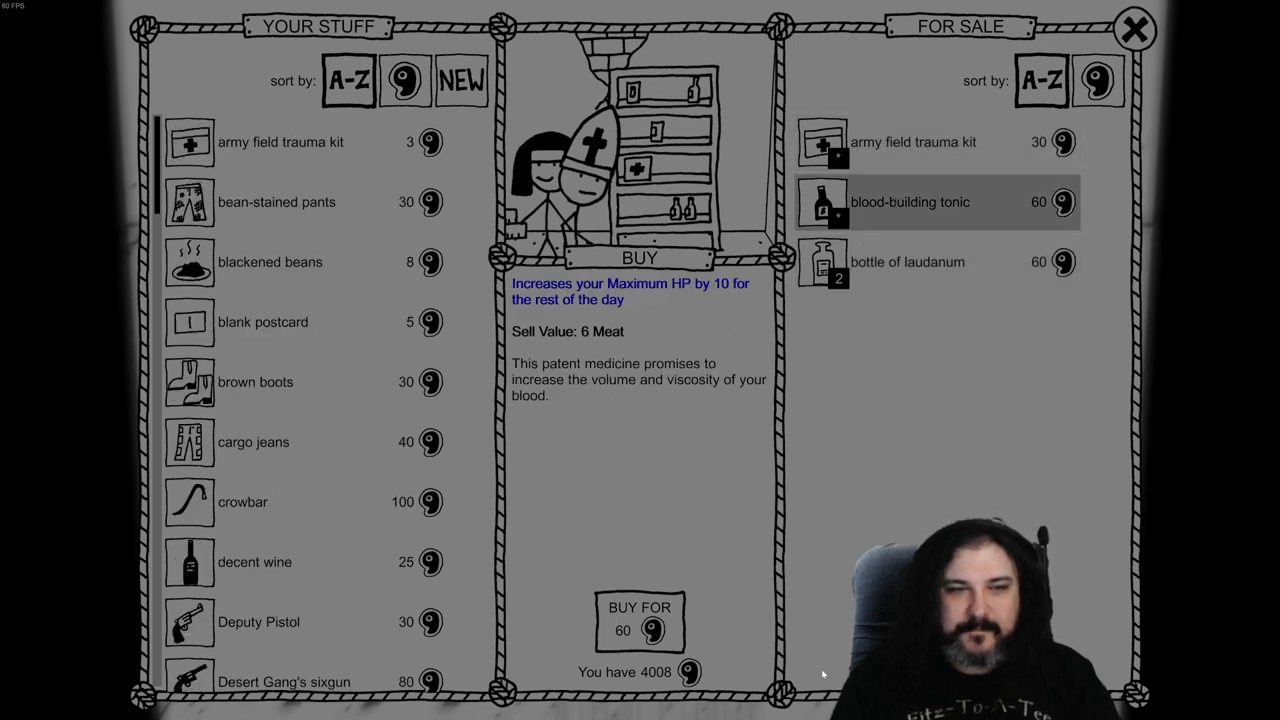
left_click(1135, 27)
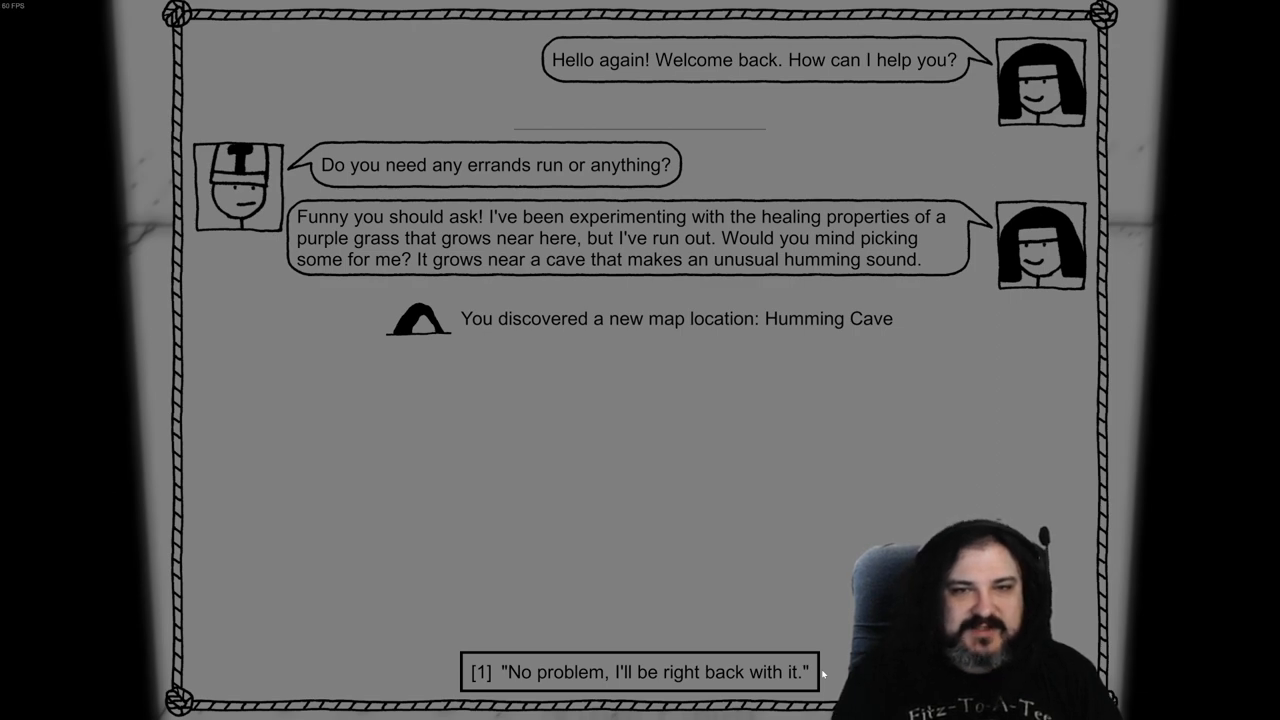
Agree to fetch the purple grass: 'No problem, I'll be right back with it.'
left_click(654, 672)
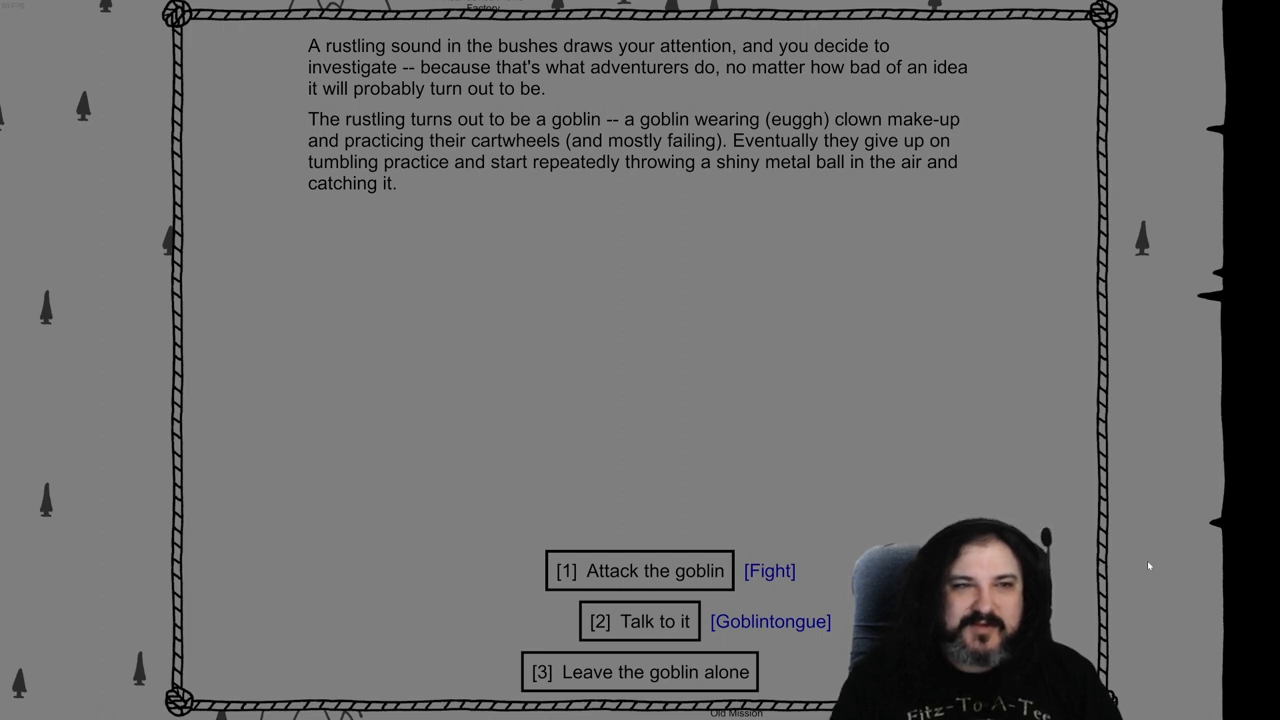
Talk to the clown goblin, ask why it juggles, then leave it alone
left_click(644, 621)
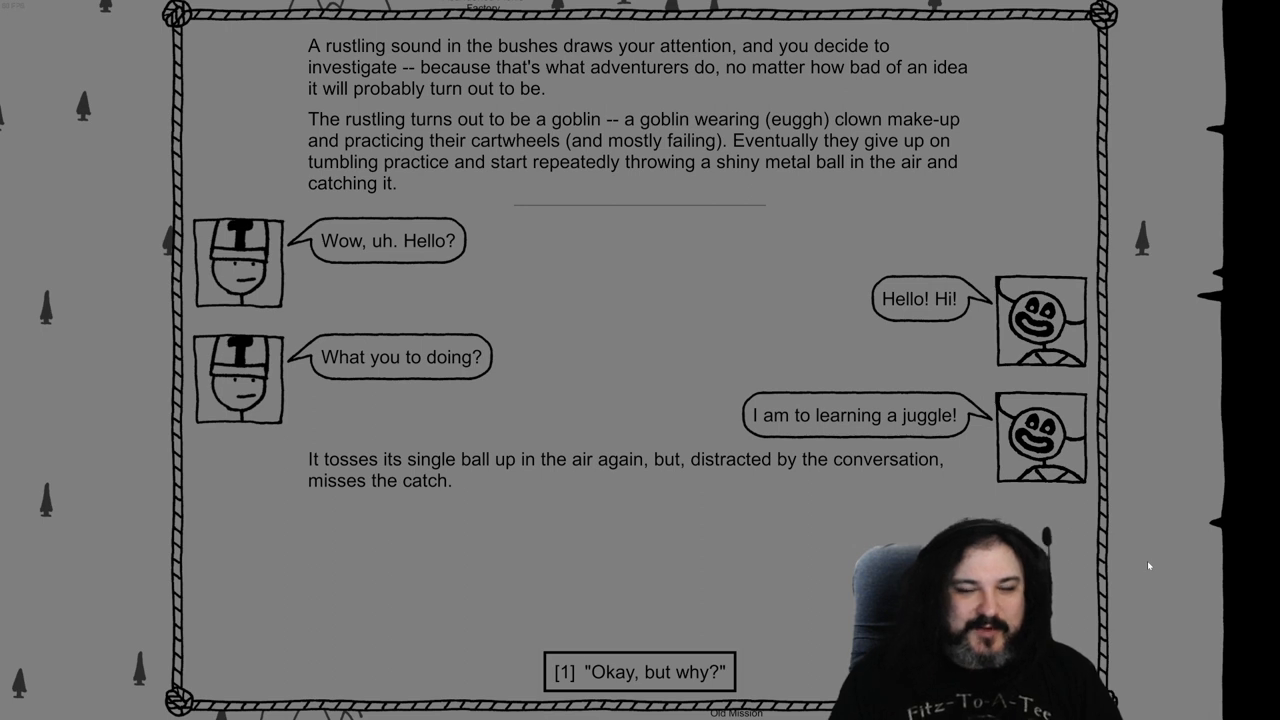
left_click(638, 671)
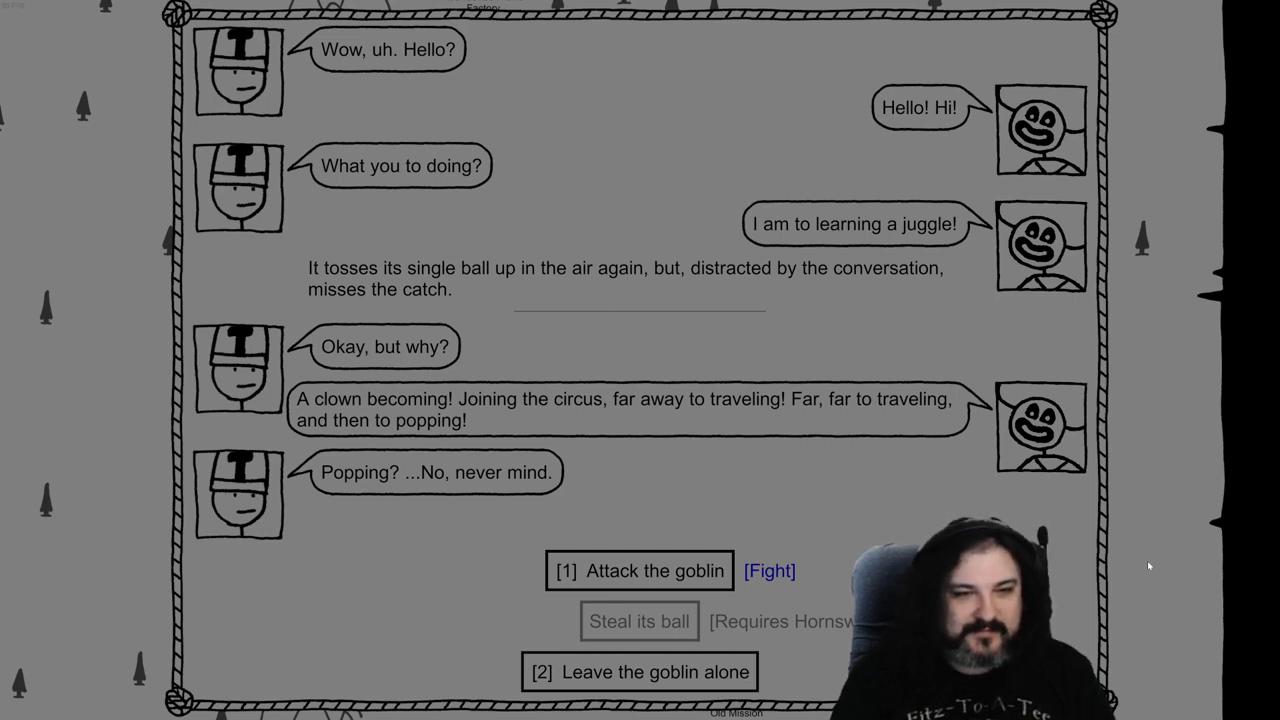
left_click(640, 672)
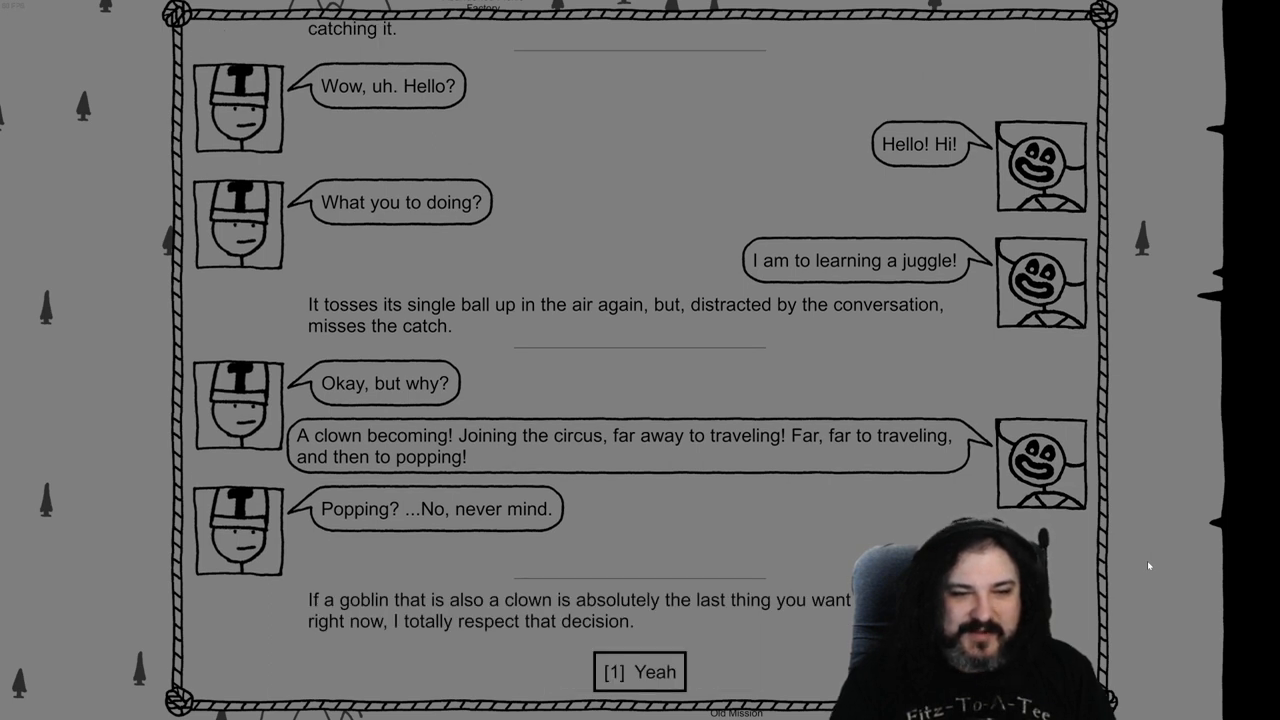
left_click(639, 672)
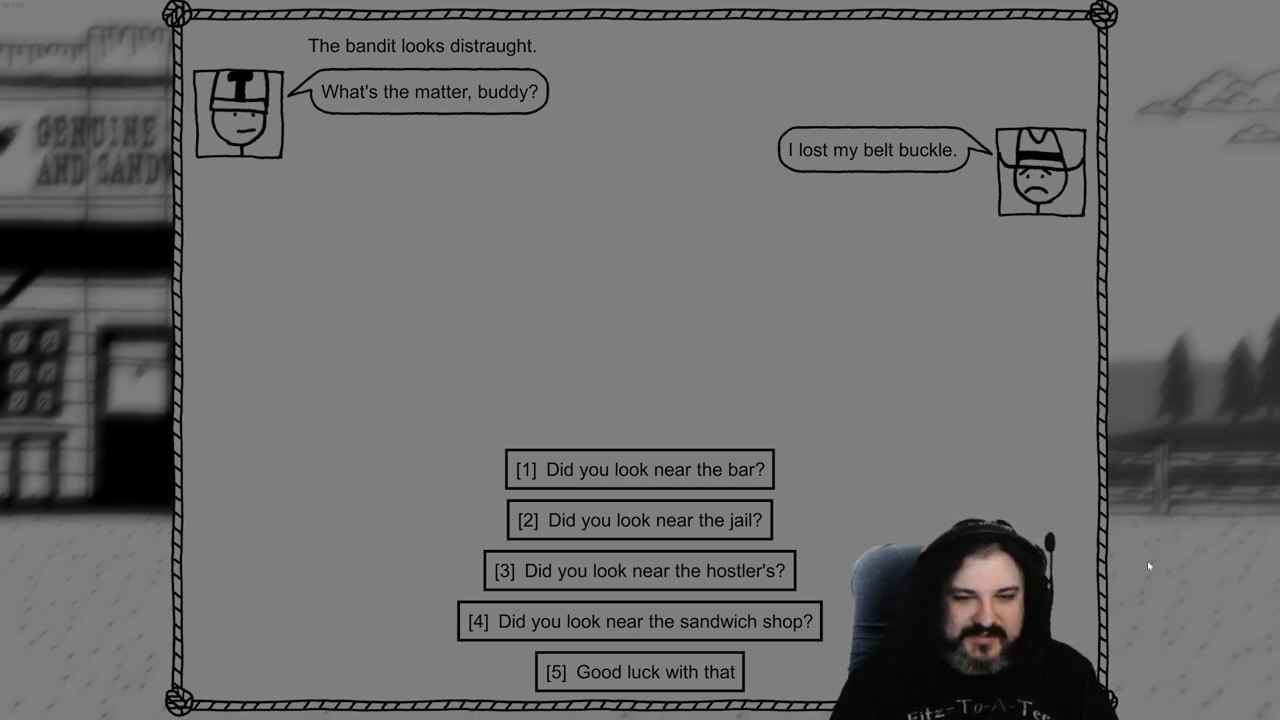
Send the bandit toward the hostler's, let him go, and enter the outhouse
left_click(639, 571)
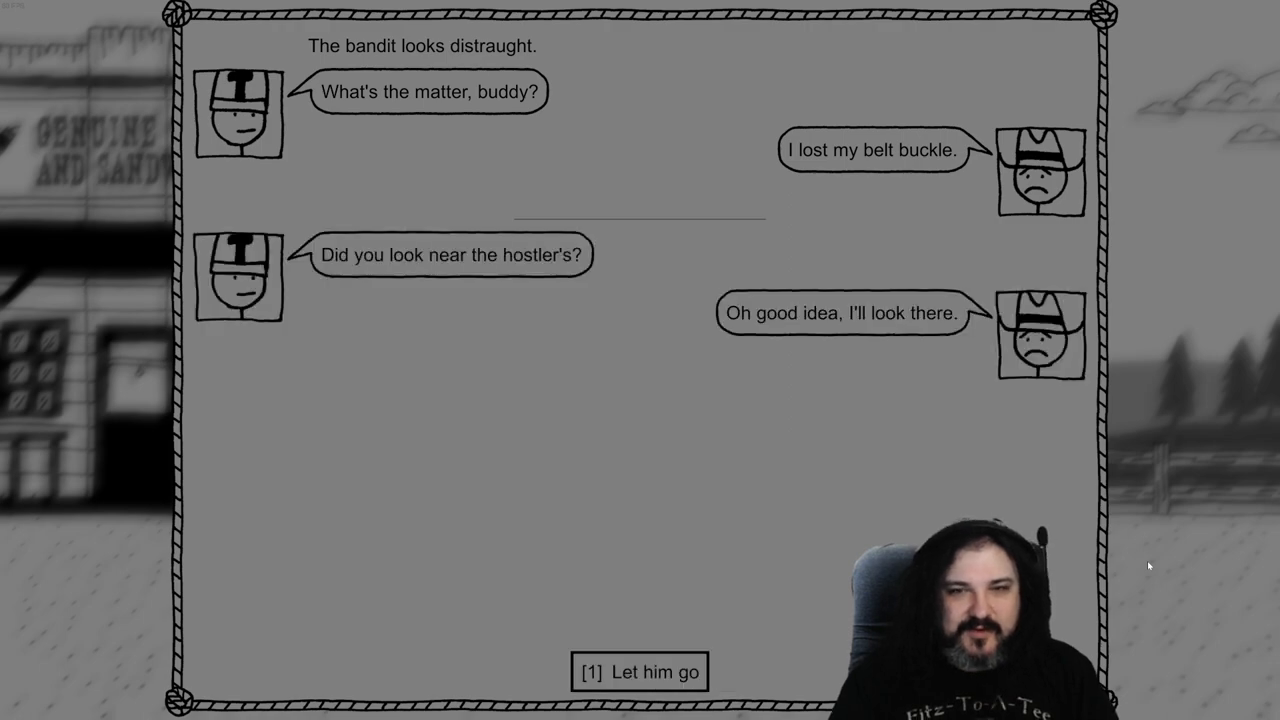
left_click(635, 673)
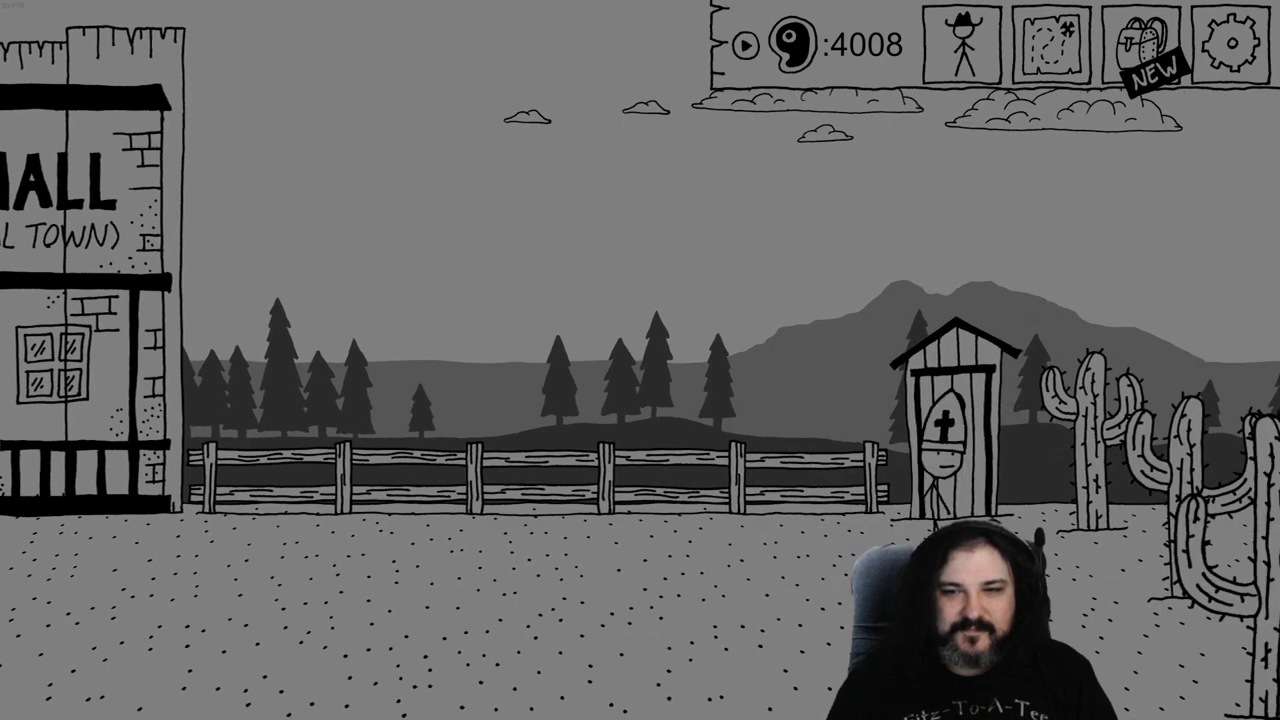
left_click(945, 430)
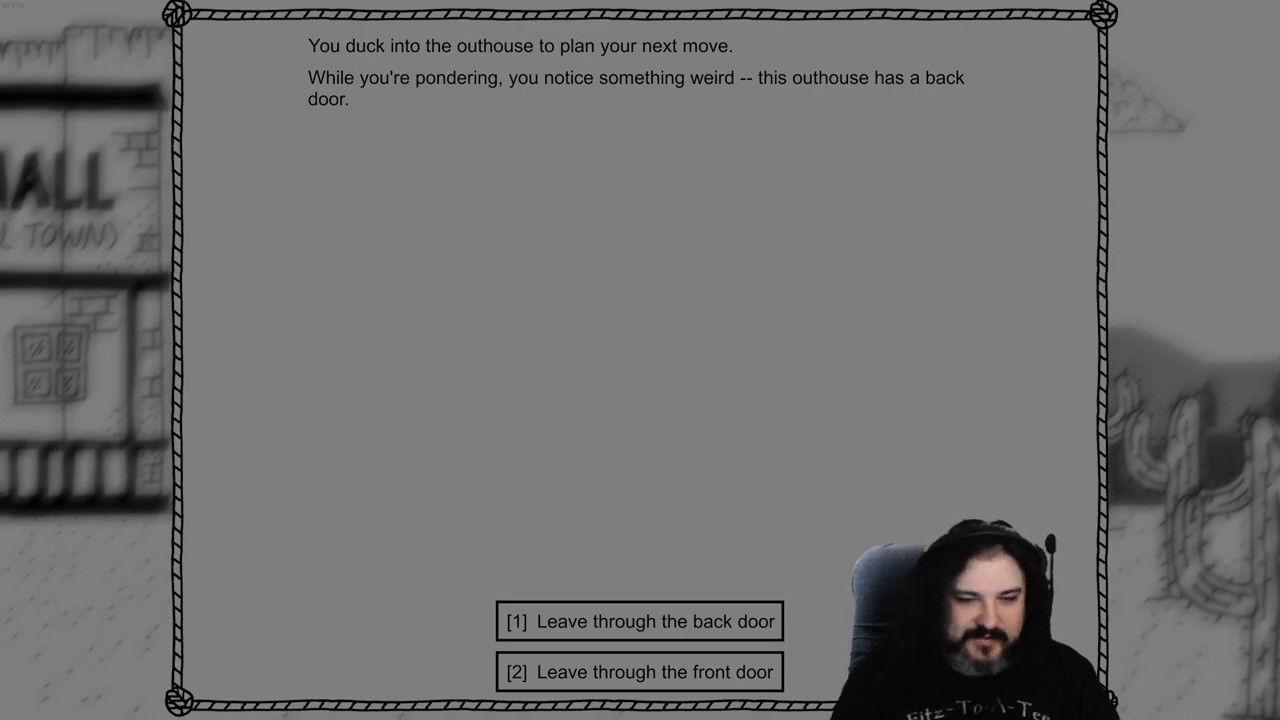
Exit the outhouse through its door to meet the bandit again
left_click(635, 622)
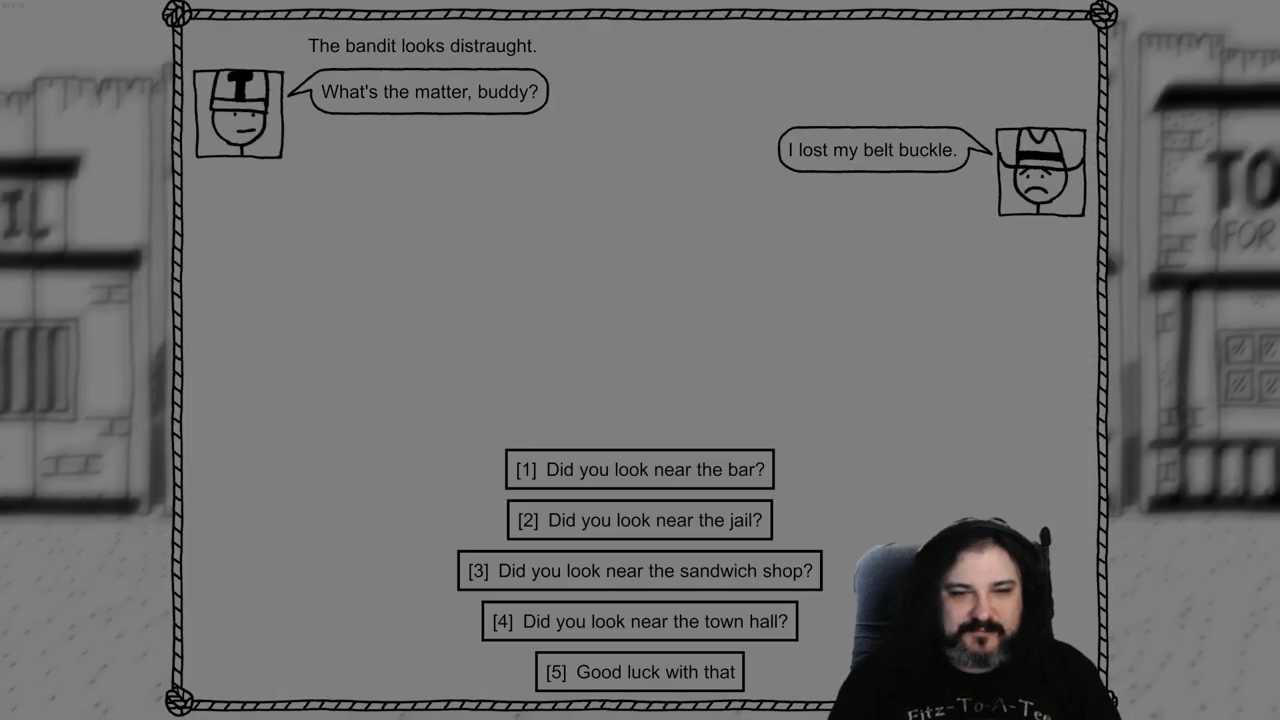
Suggest the jail, let the bandit go, and answer the next bandit
left_click(639, 520)
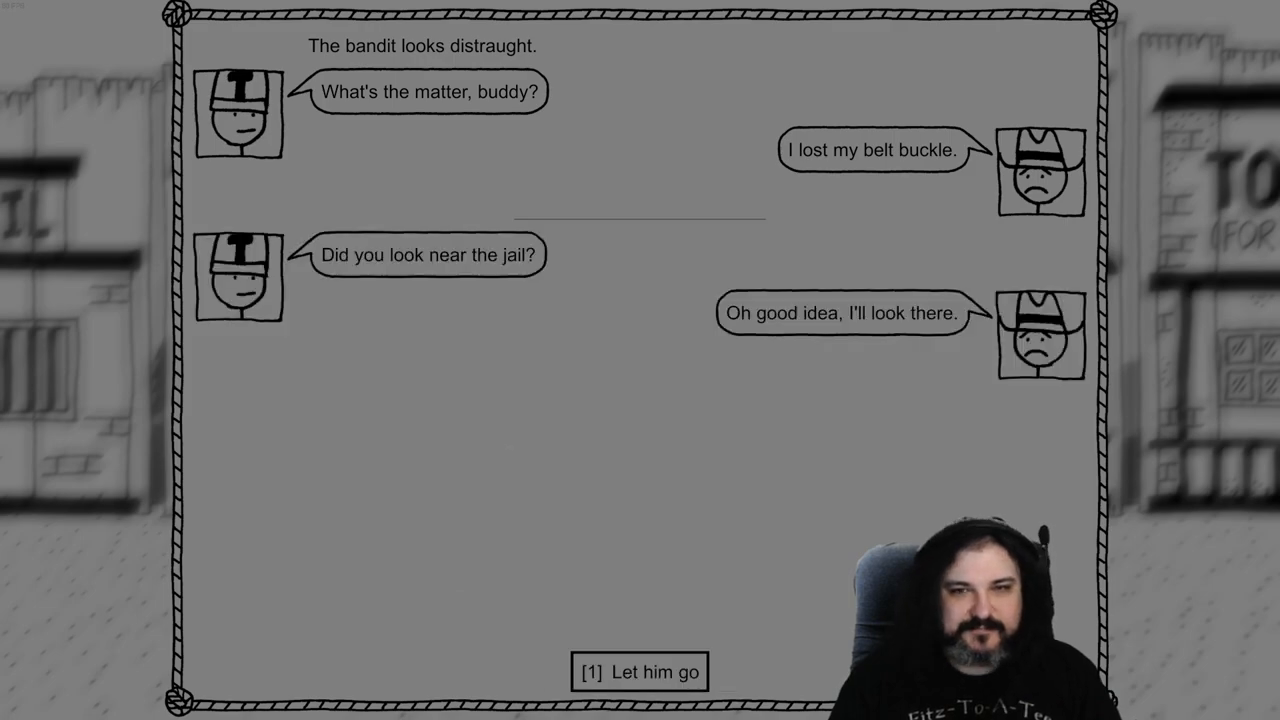
left_click(641, 672)
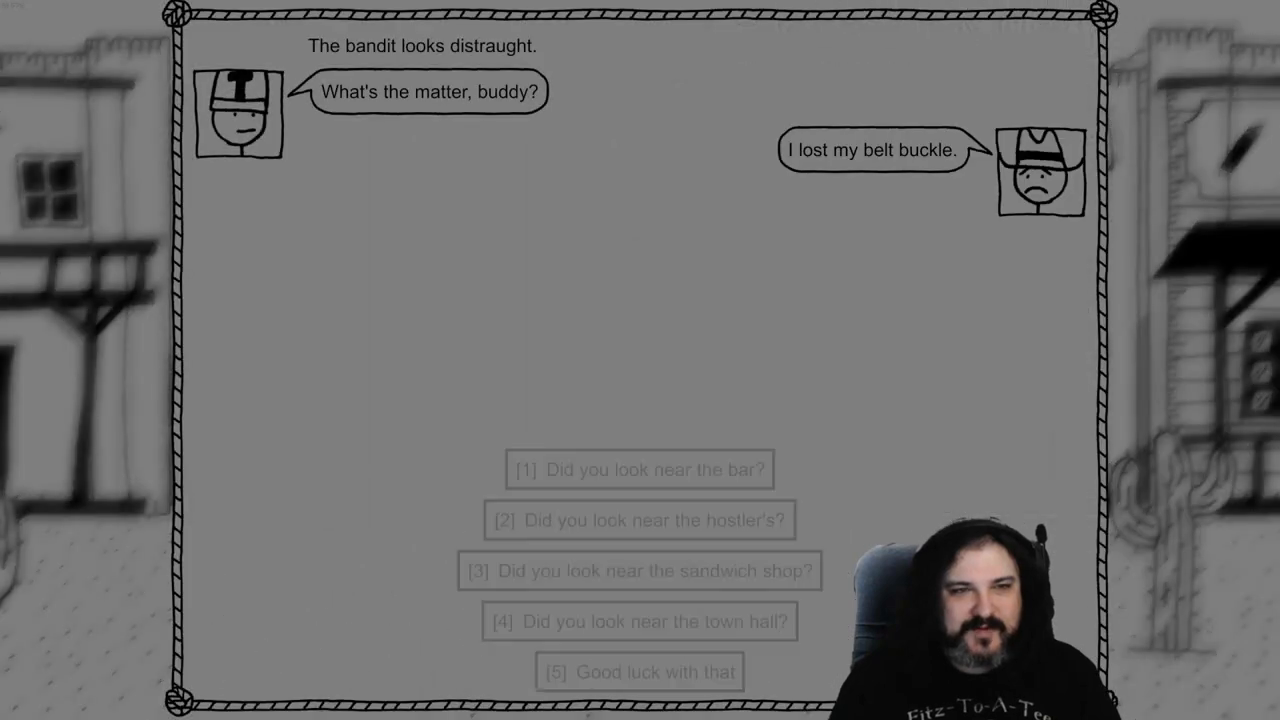
left_click(639, 571)
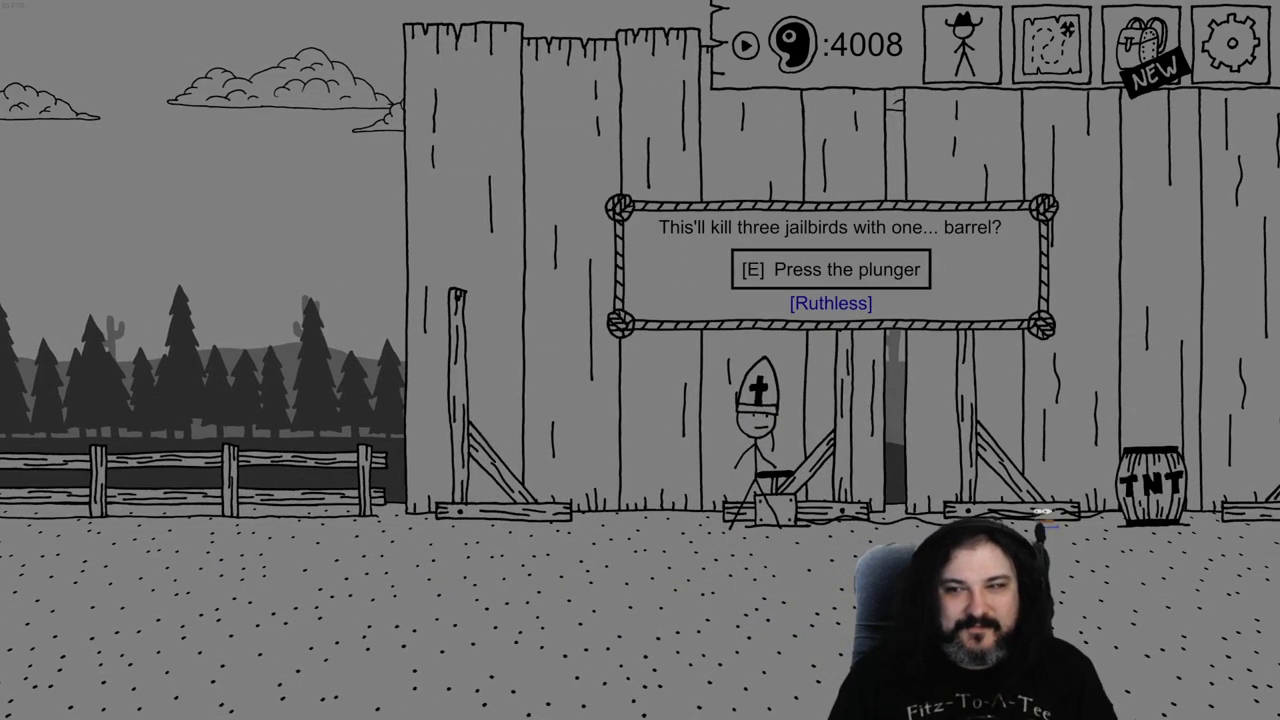
Detonate the plunger on the Potemkin gang and scoop up their remains
key("e")
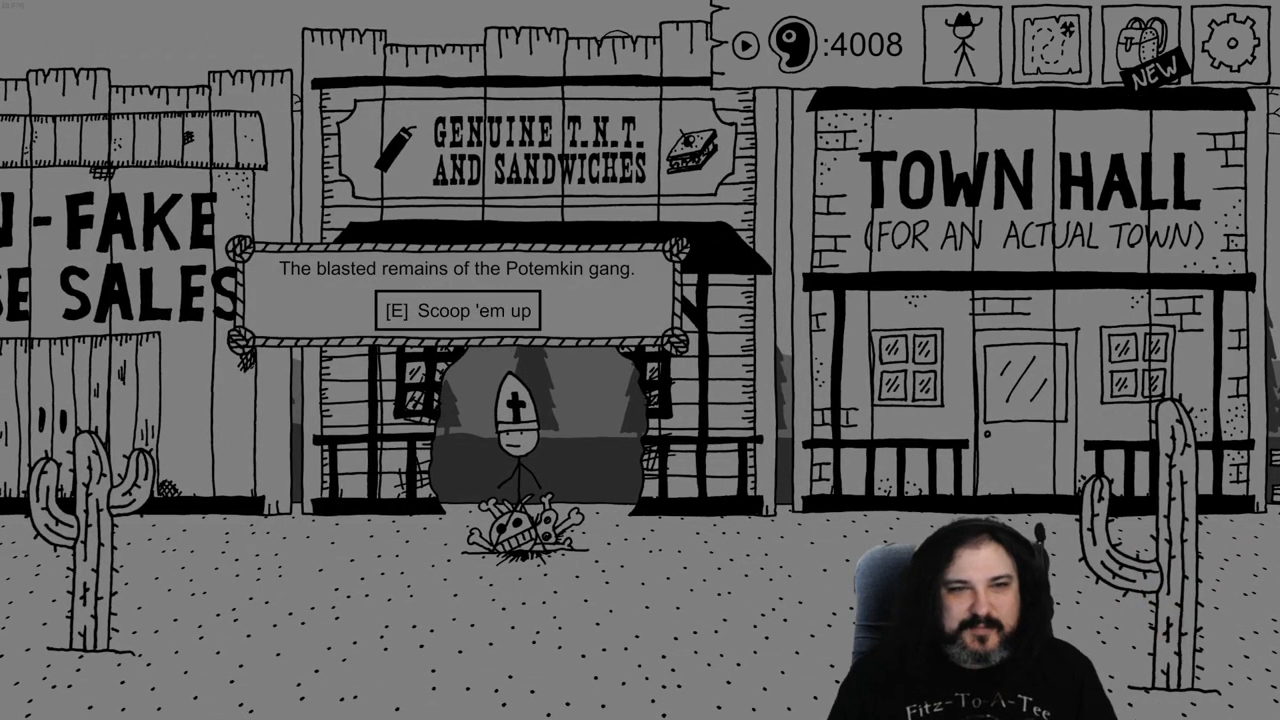
key("e")
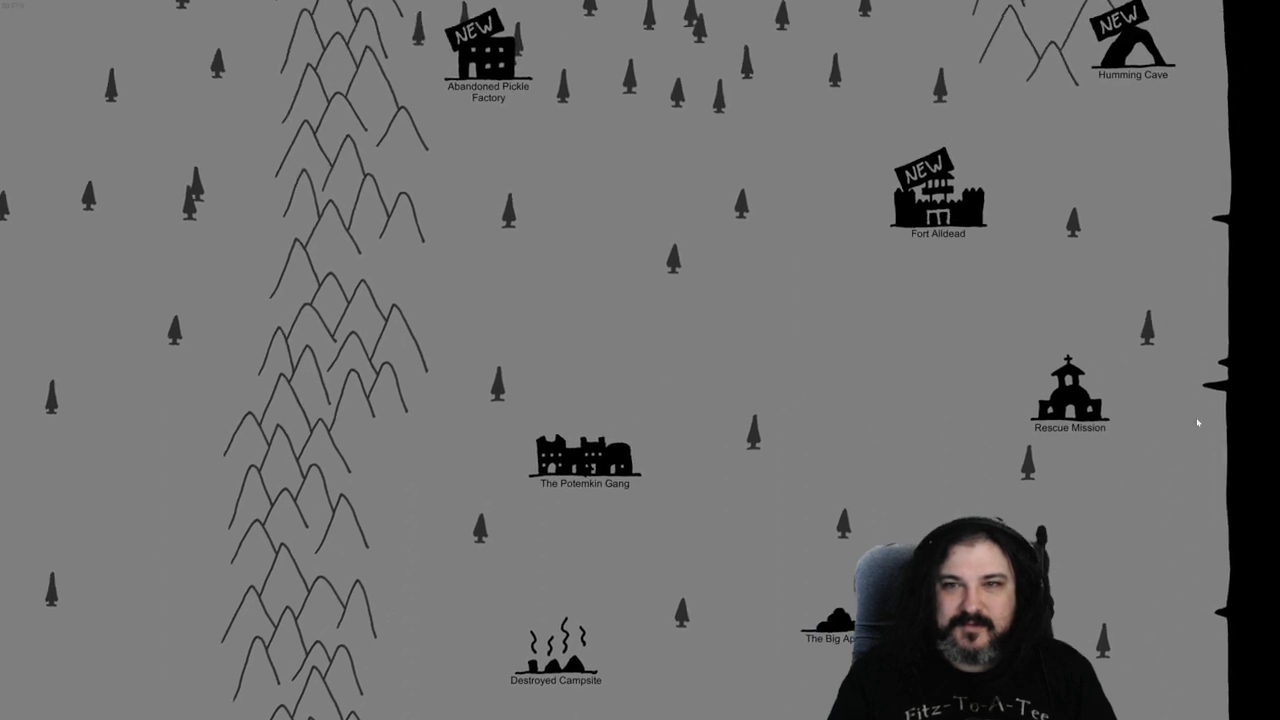
Pry open the abandoned crate en route, then resume travel to Fort Alldead
left_click(937, 195)
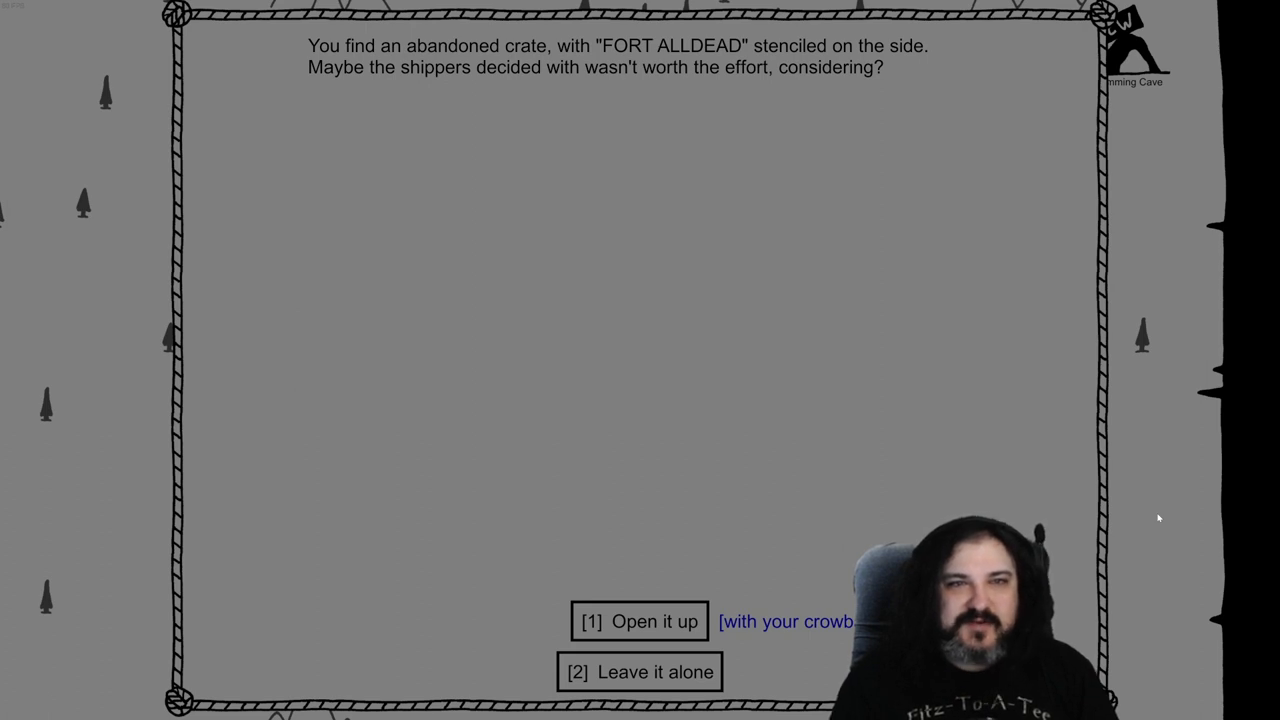
left_click(641, 621)
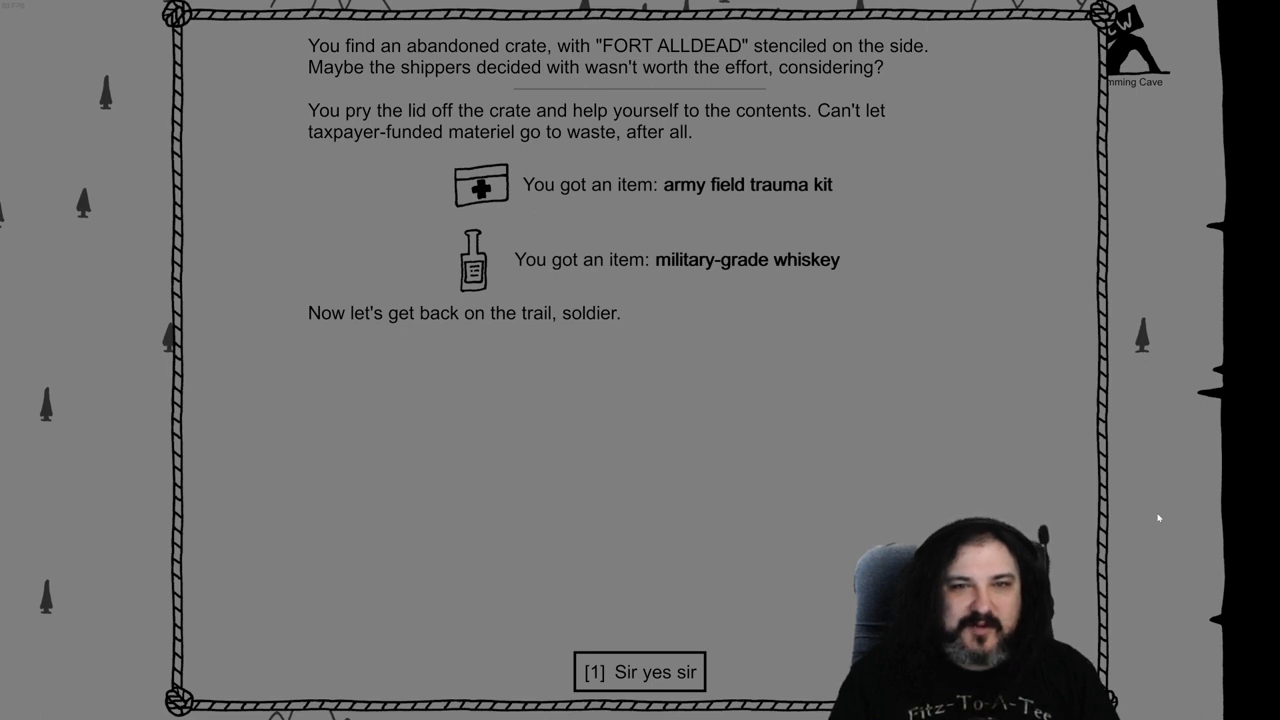
left_click(638, 673)
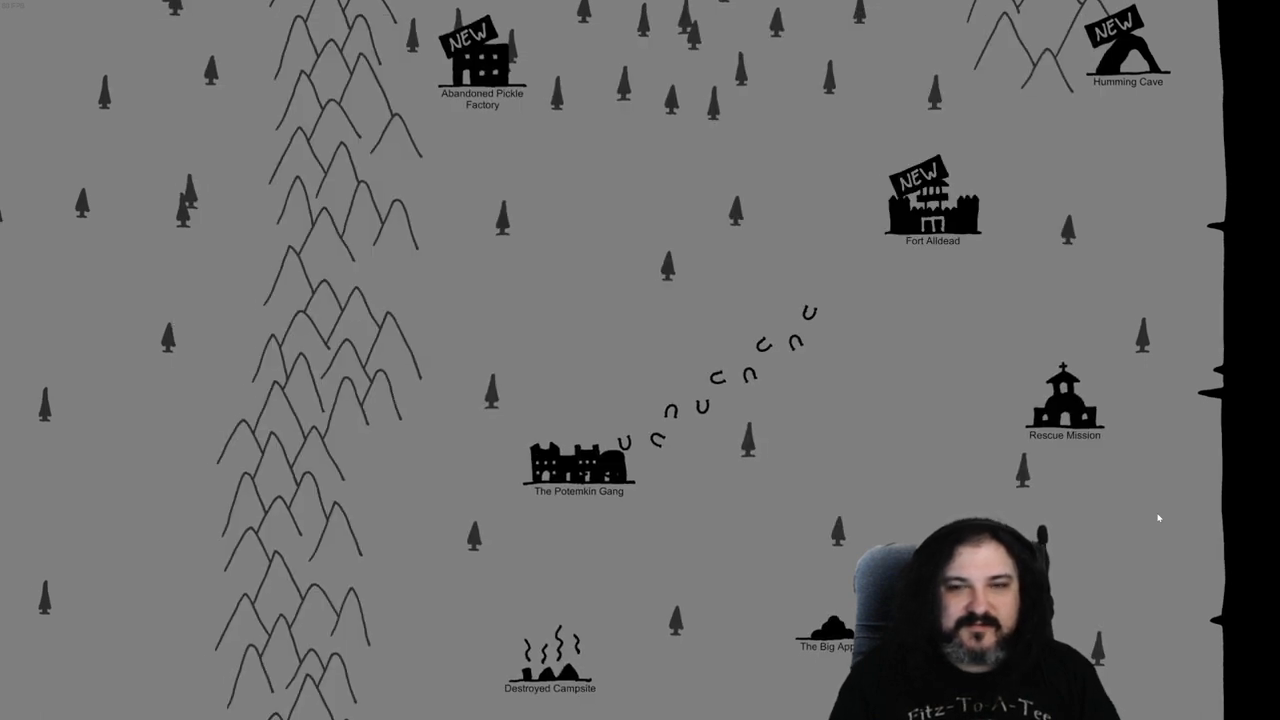
left_click(932, 205)
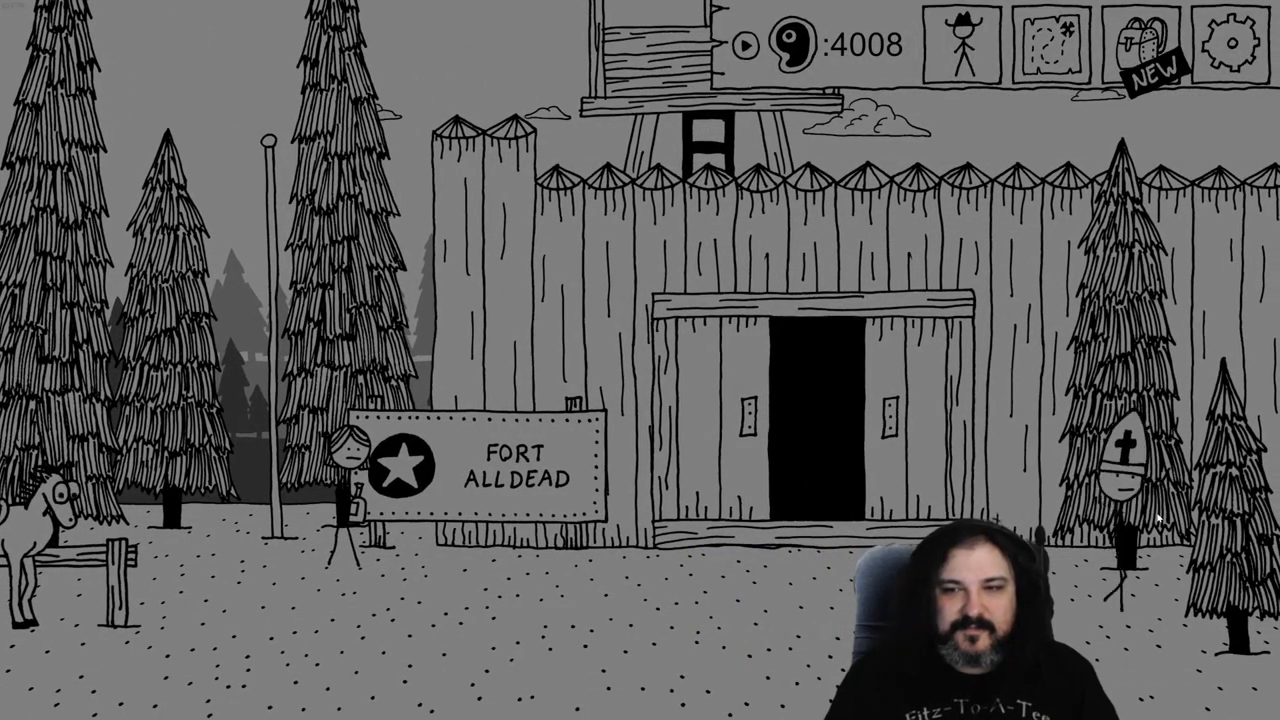
Climb the Fort Alldead watchtower, then climb back down
left_click(805, 420)
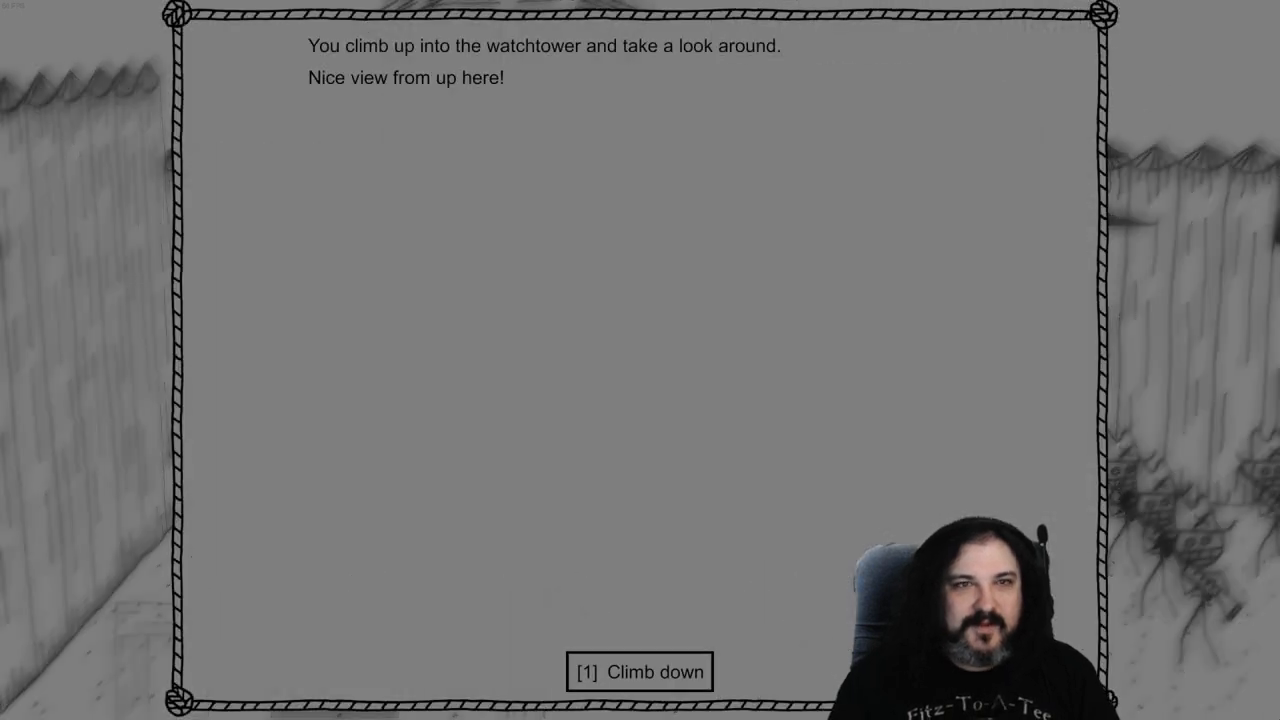
left_click(637, 672)
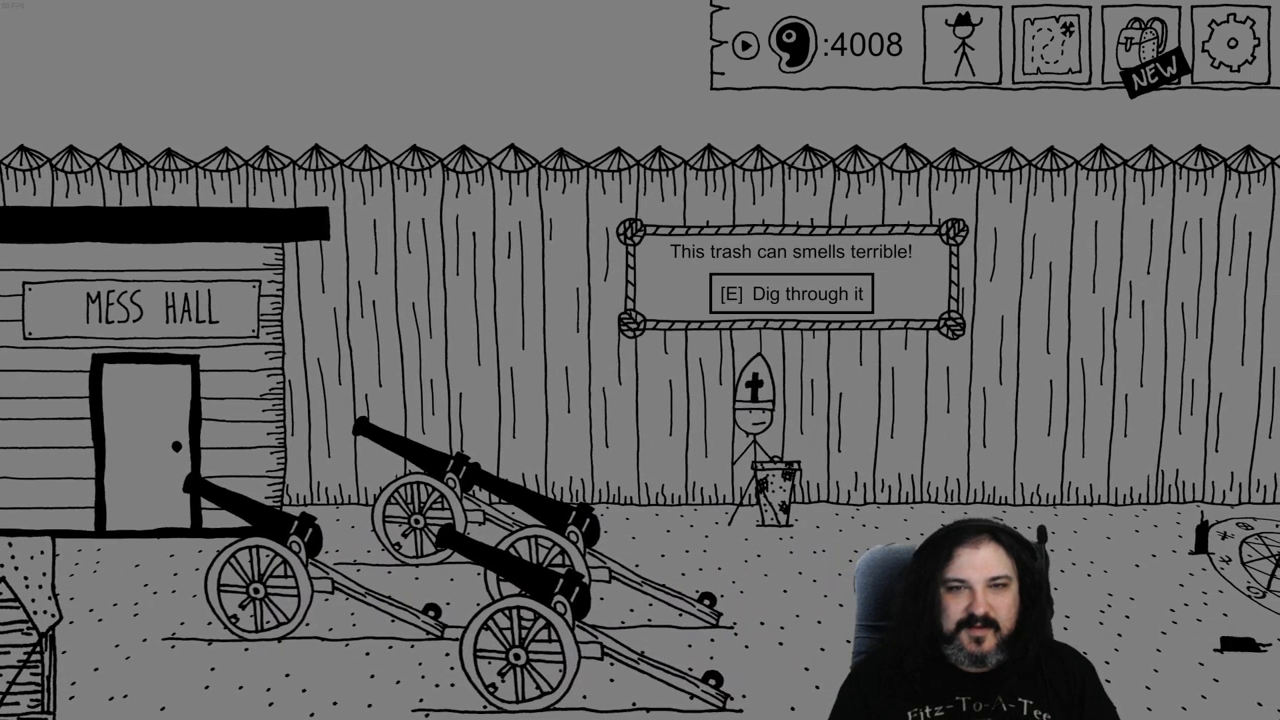
Dig the old patrol cap from the trash can and open the inventory
key("e")
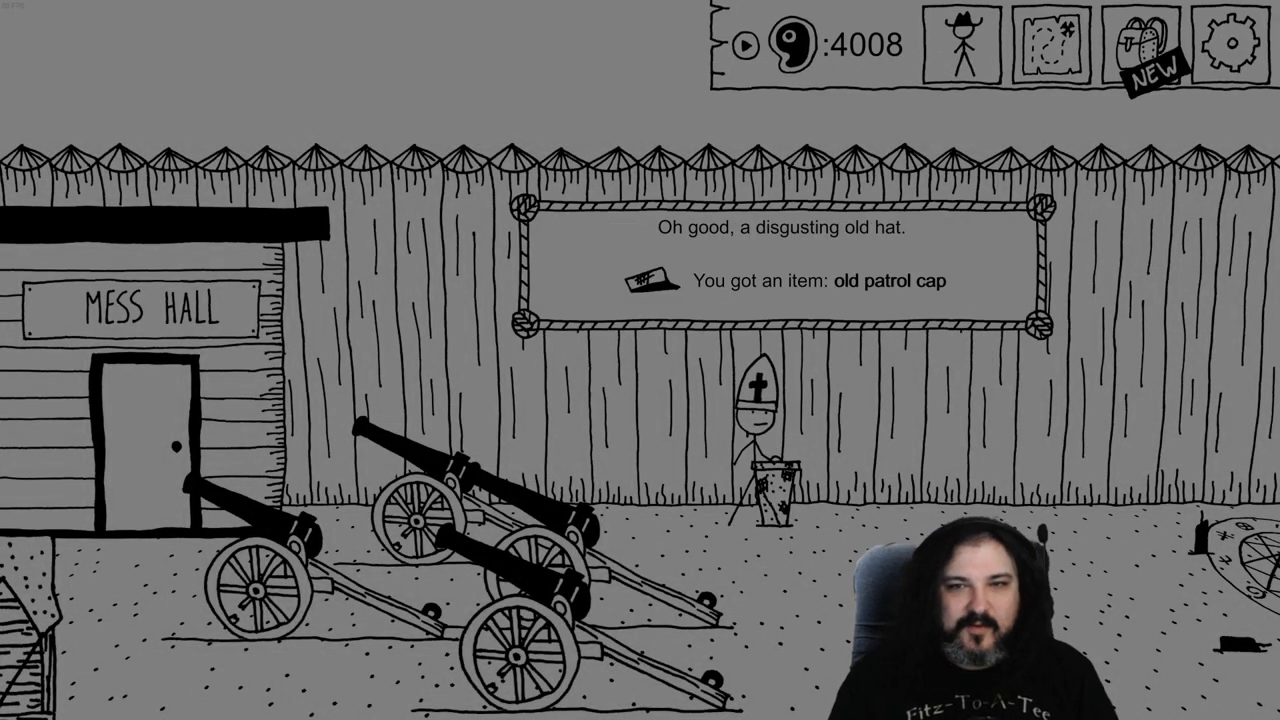
left_click(1138, 40)
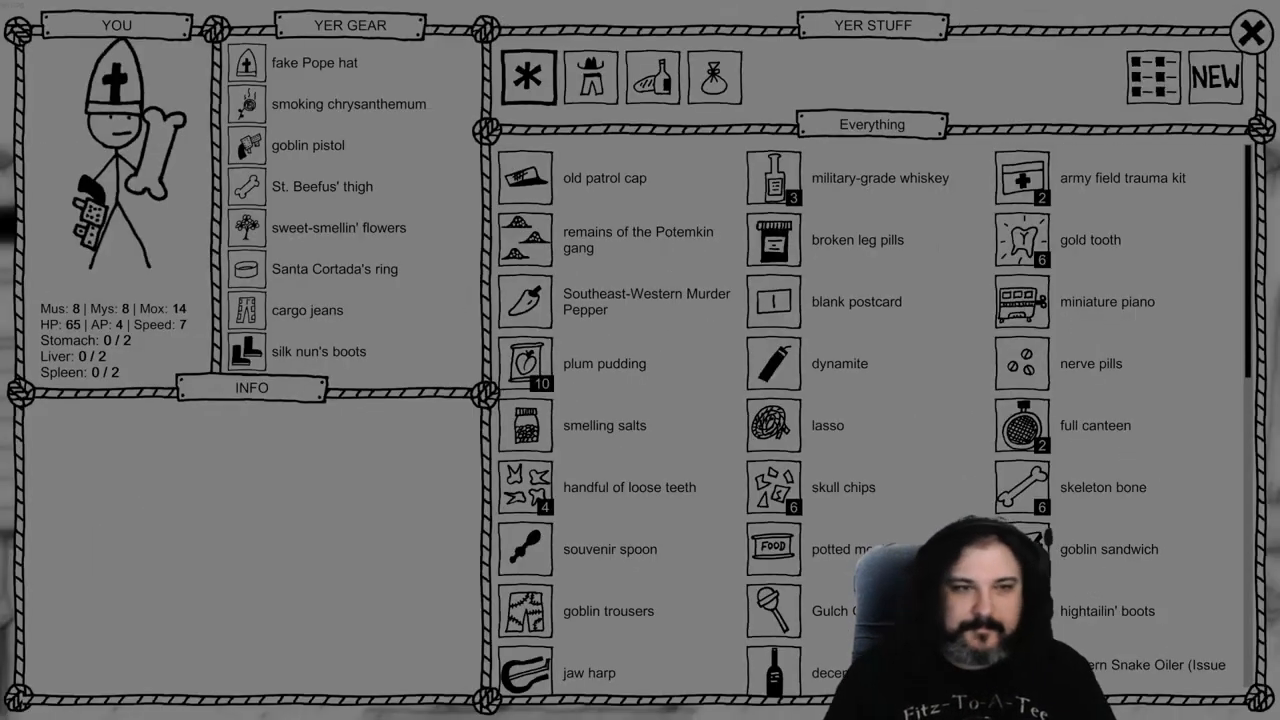
Equip the filthy porcelain cow, replacing the sweet-smellin' flowers
left_click(587, 77)
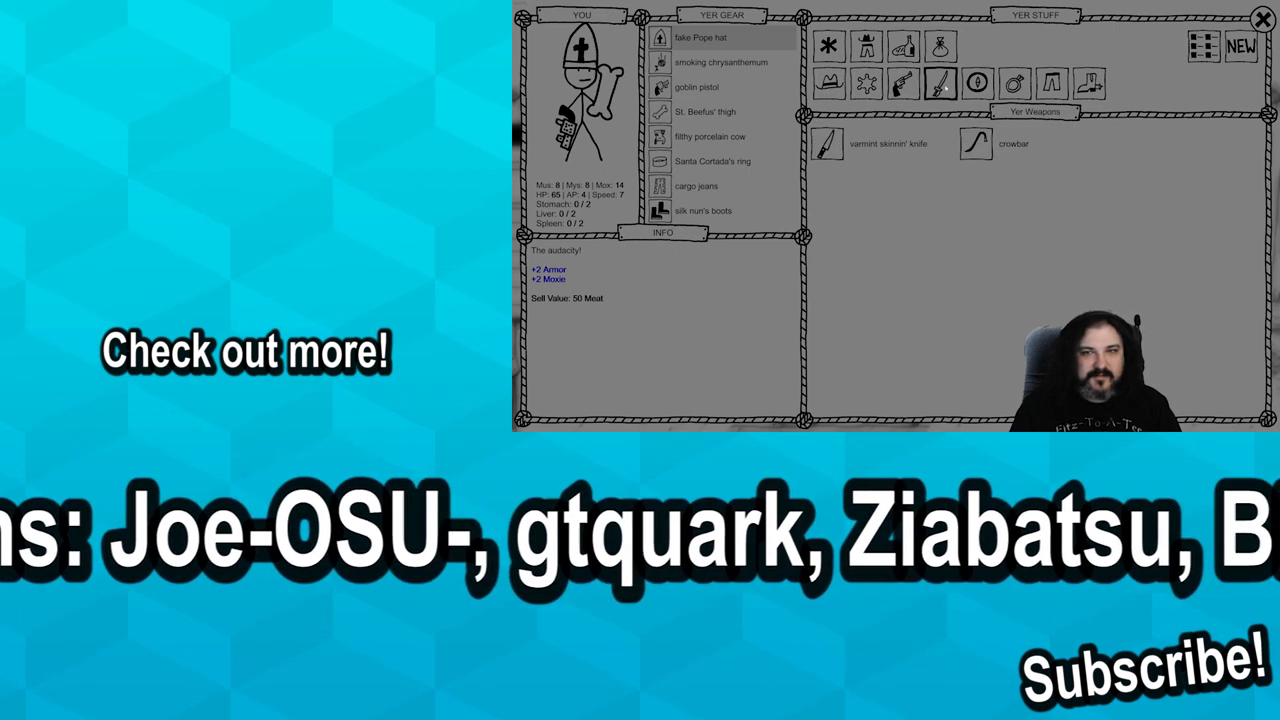
Filter the inventory to pistols, then to off-hand items
left_click(898, 77)
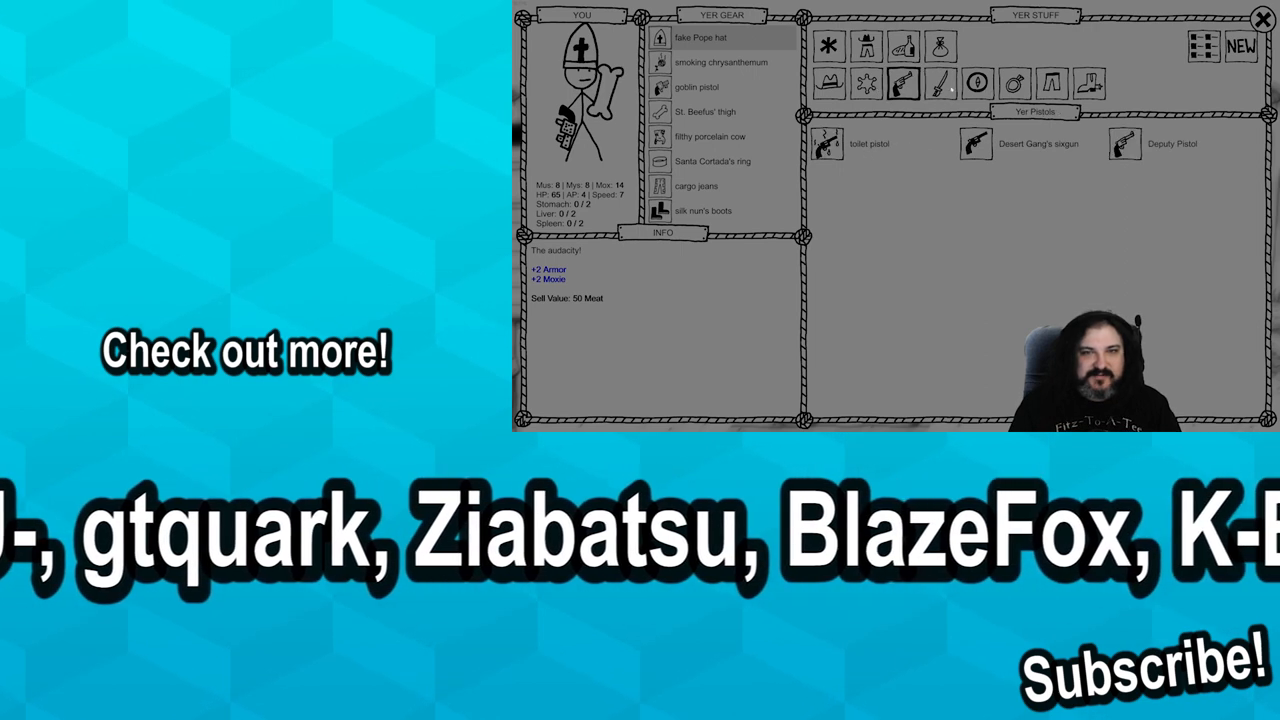
left_click(977, 77)
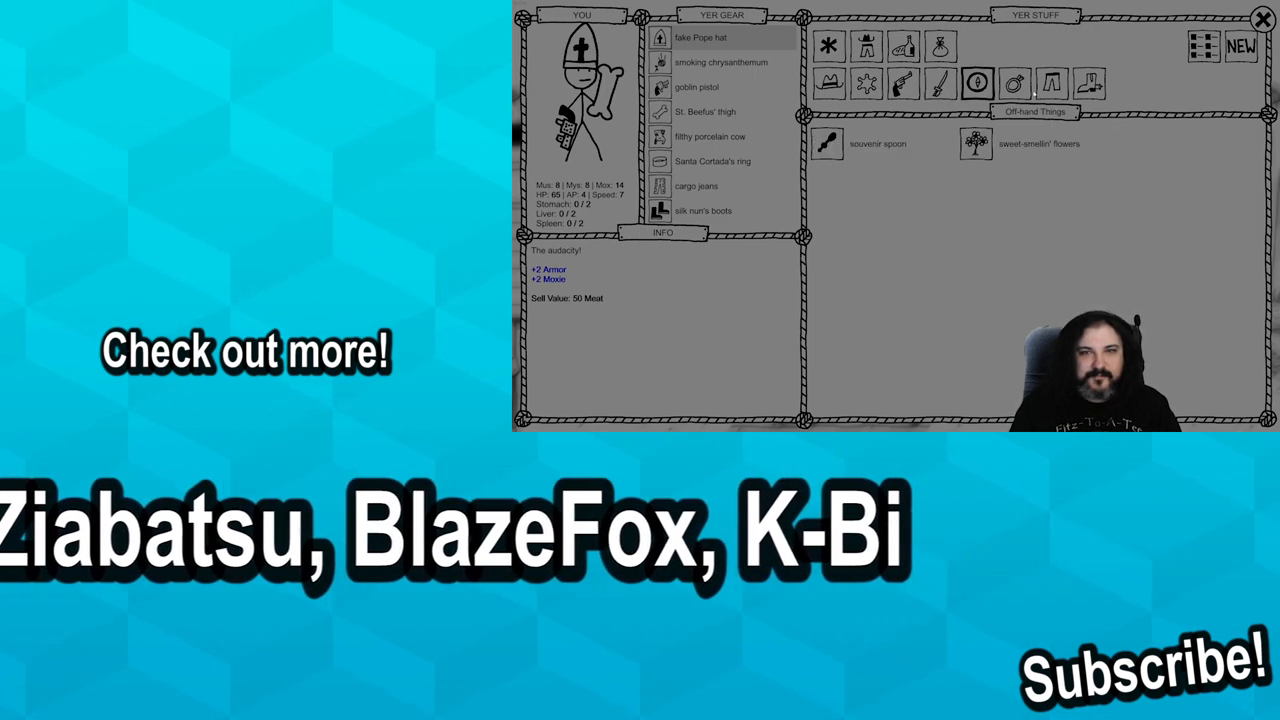